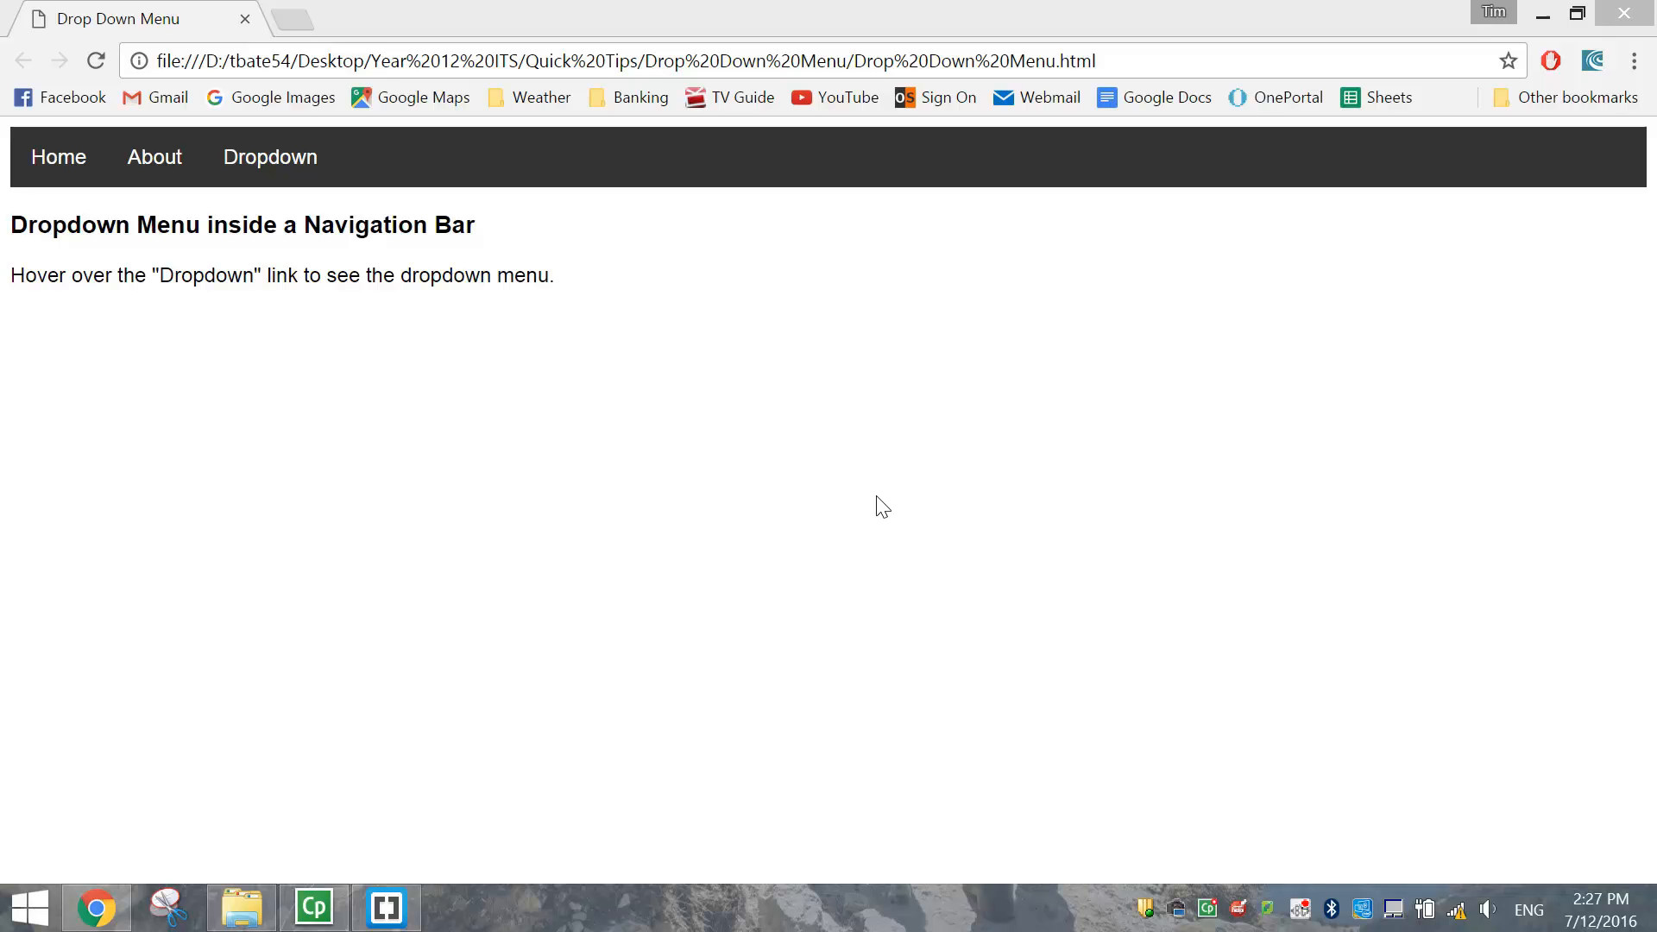
mouse_move(834, 489)
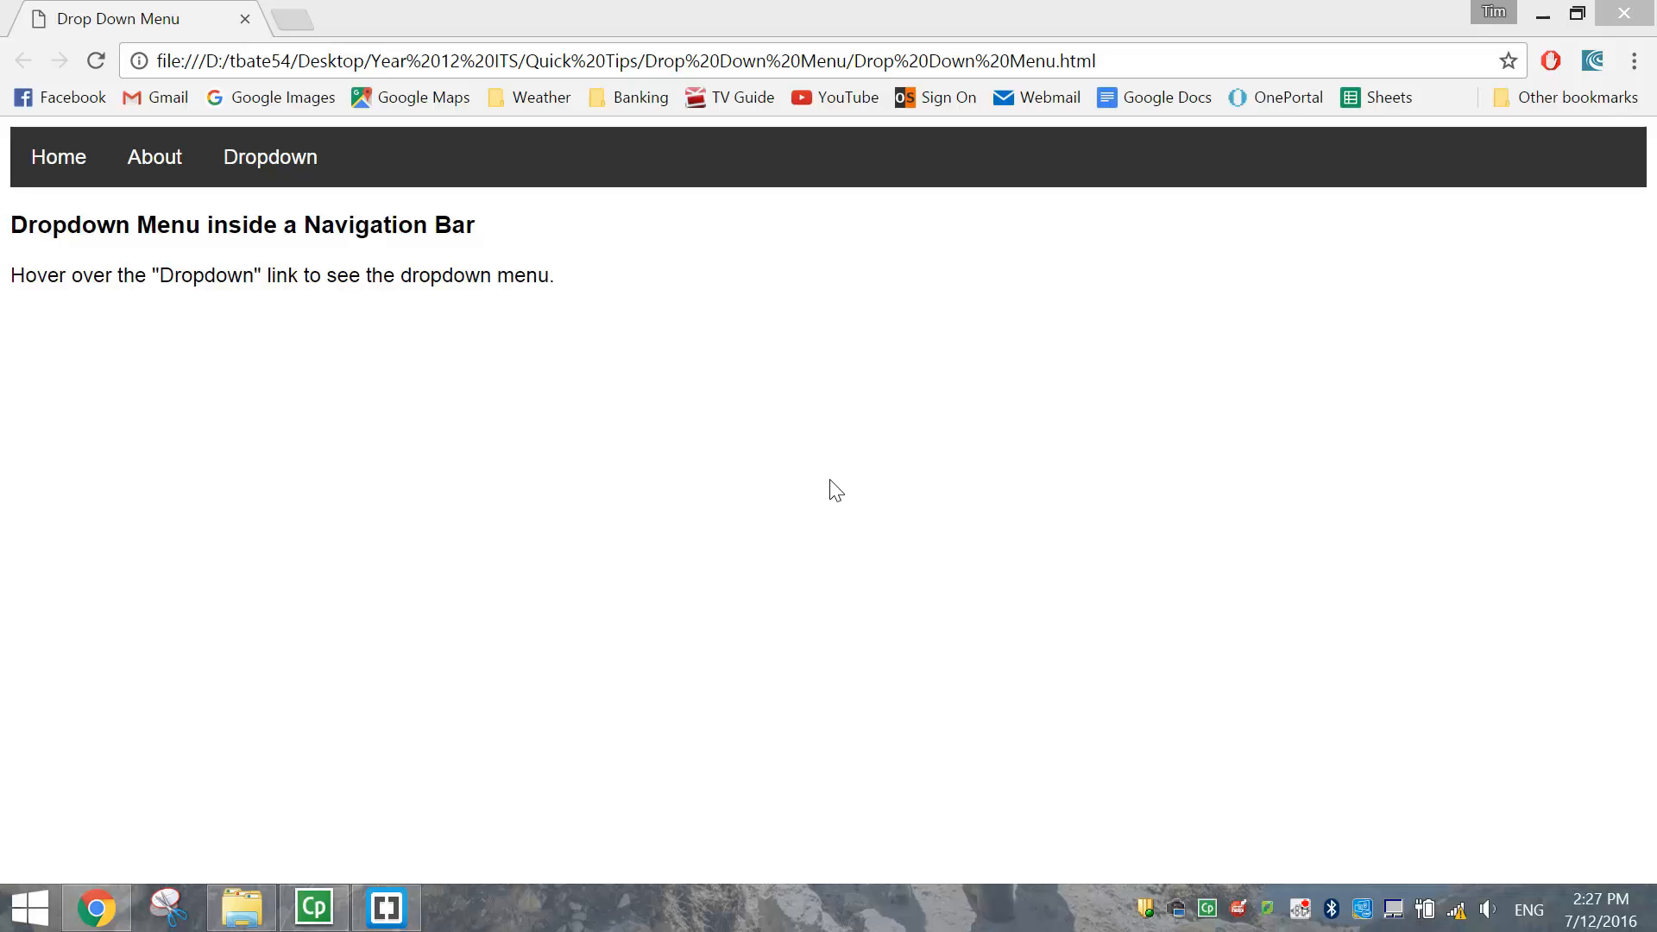
mouse_move(794, 463)
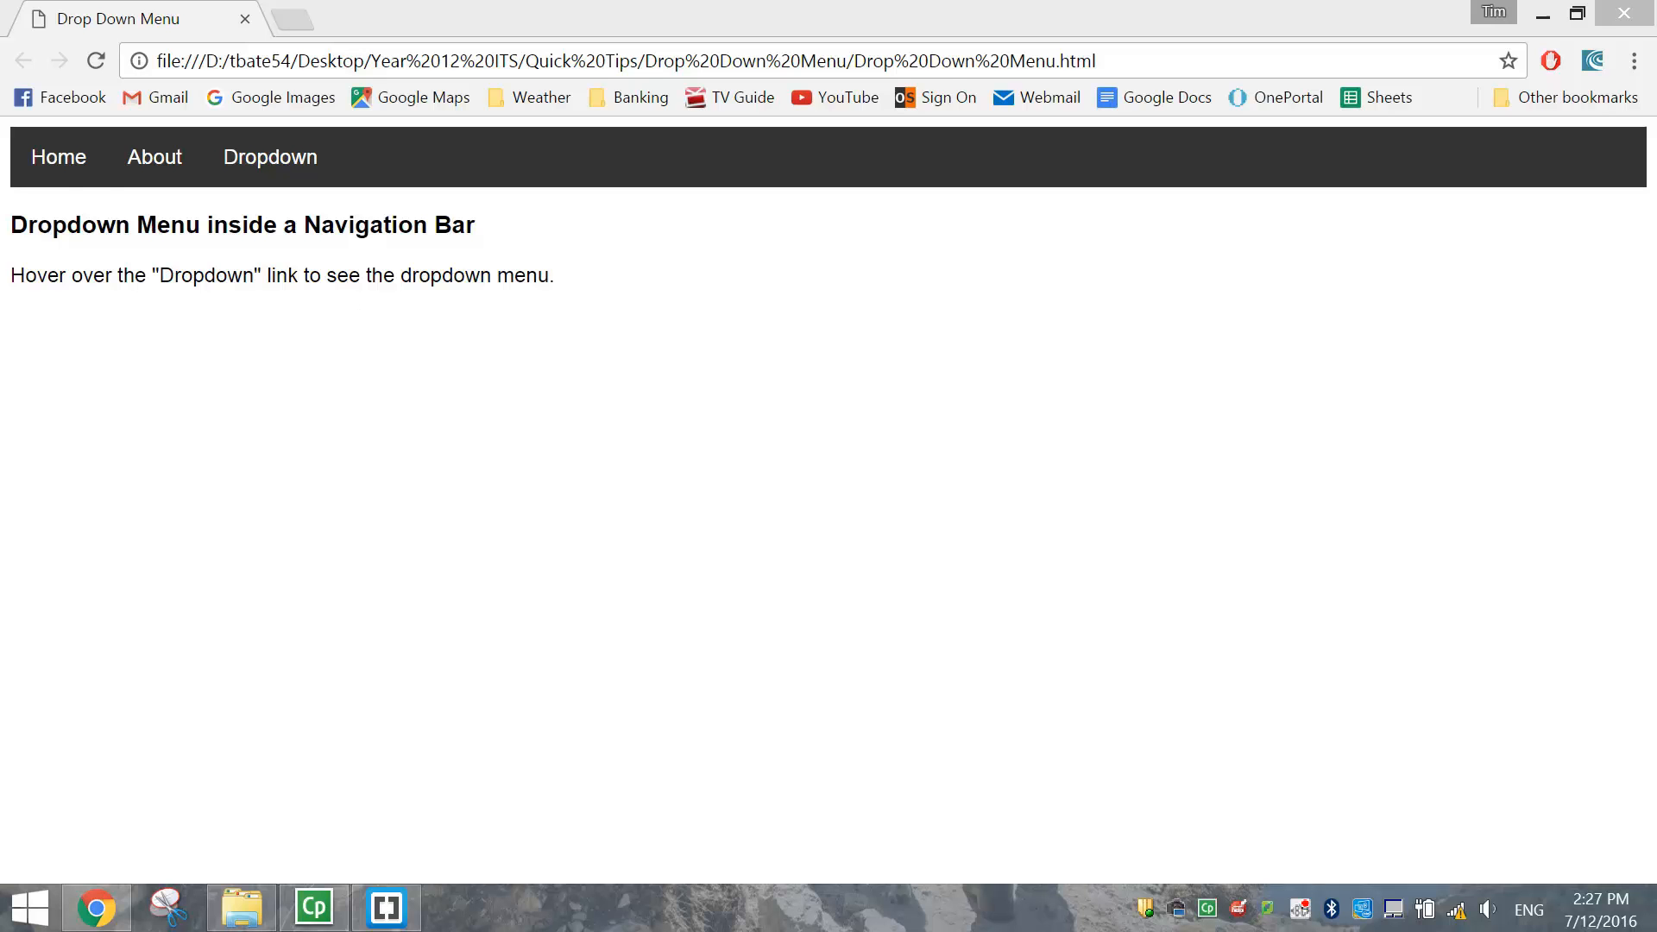
mouse_move(154, 156)
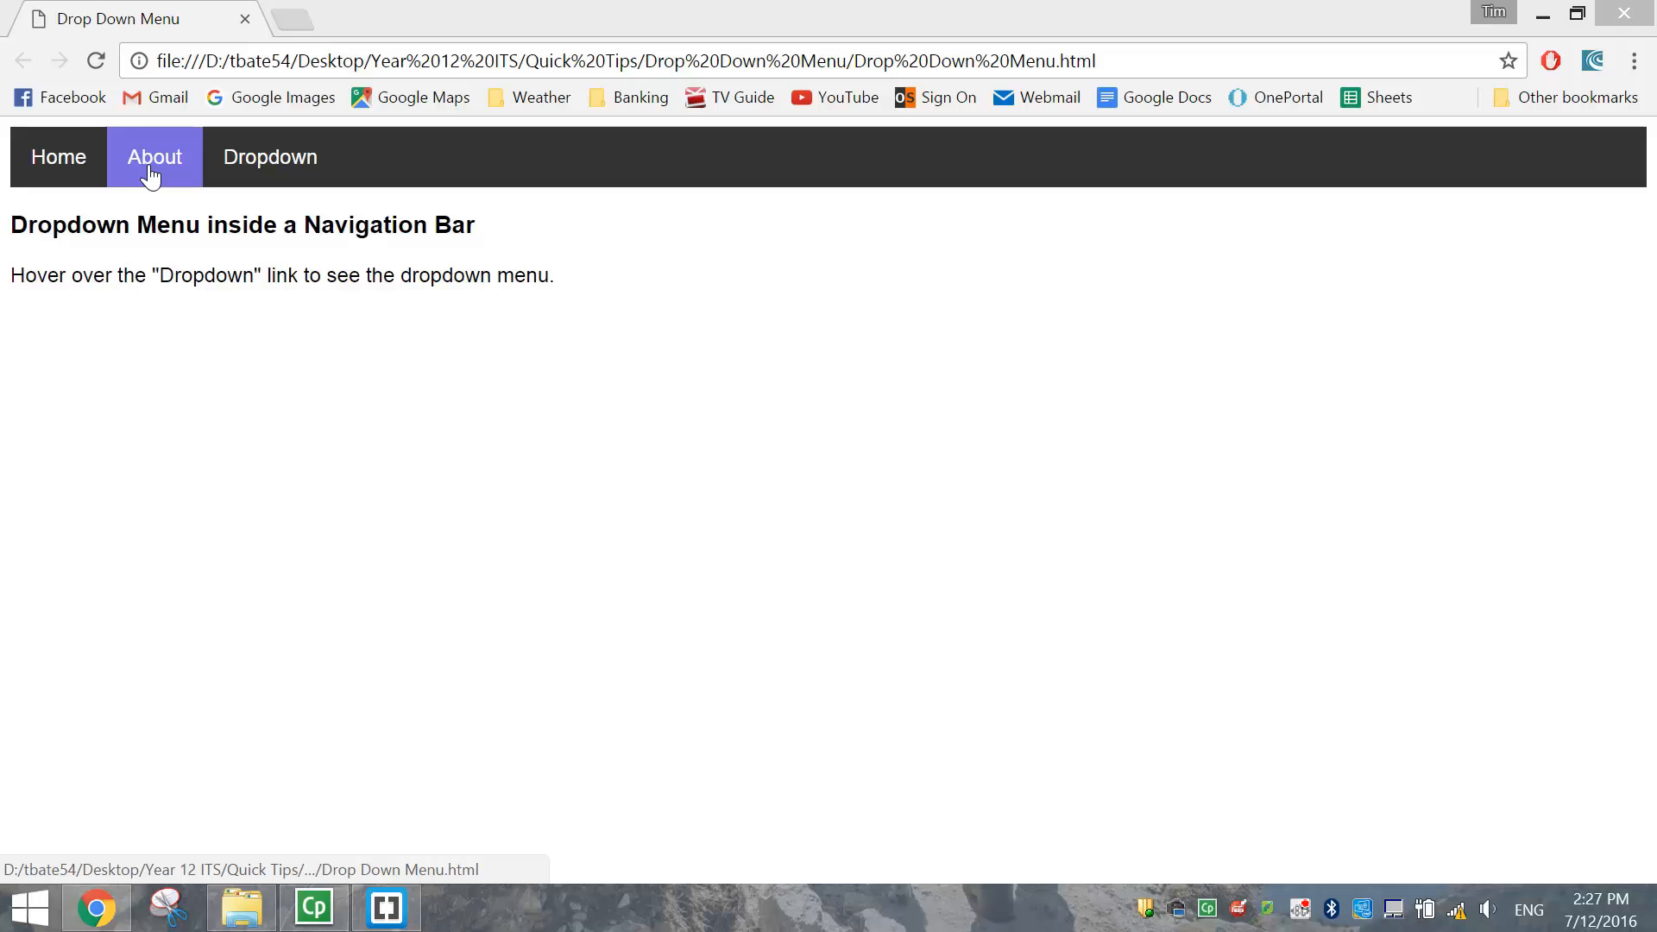
mouse_move(270, 156)
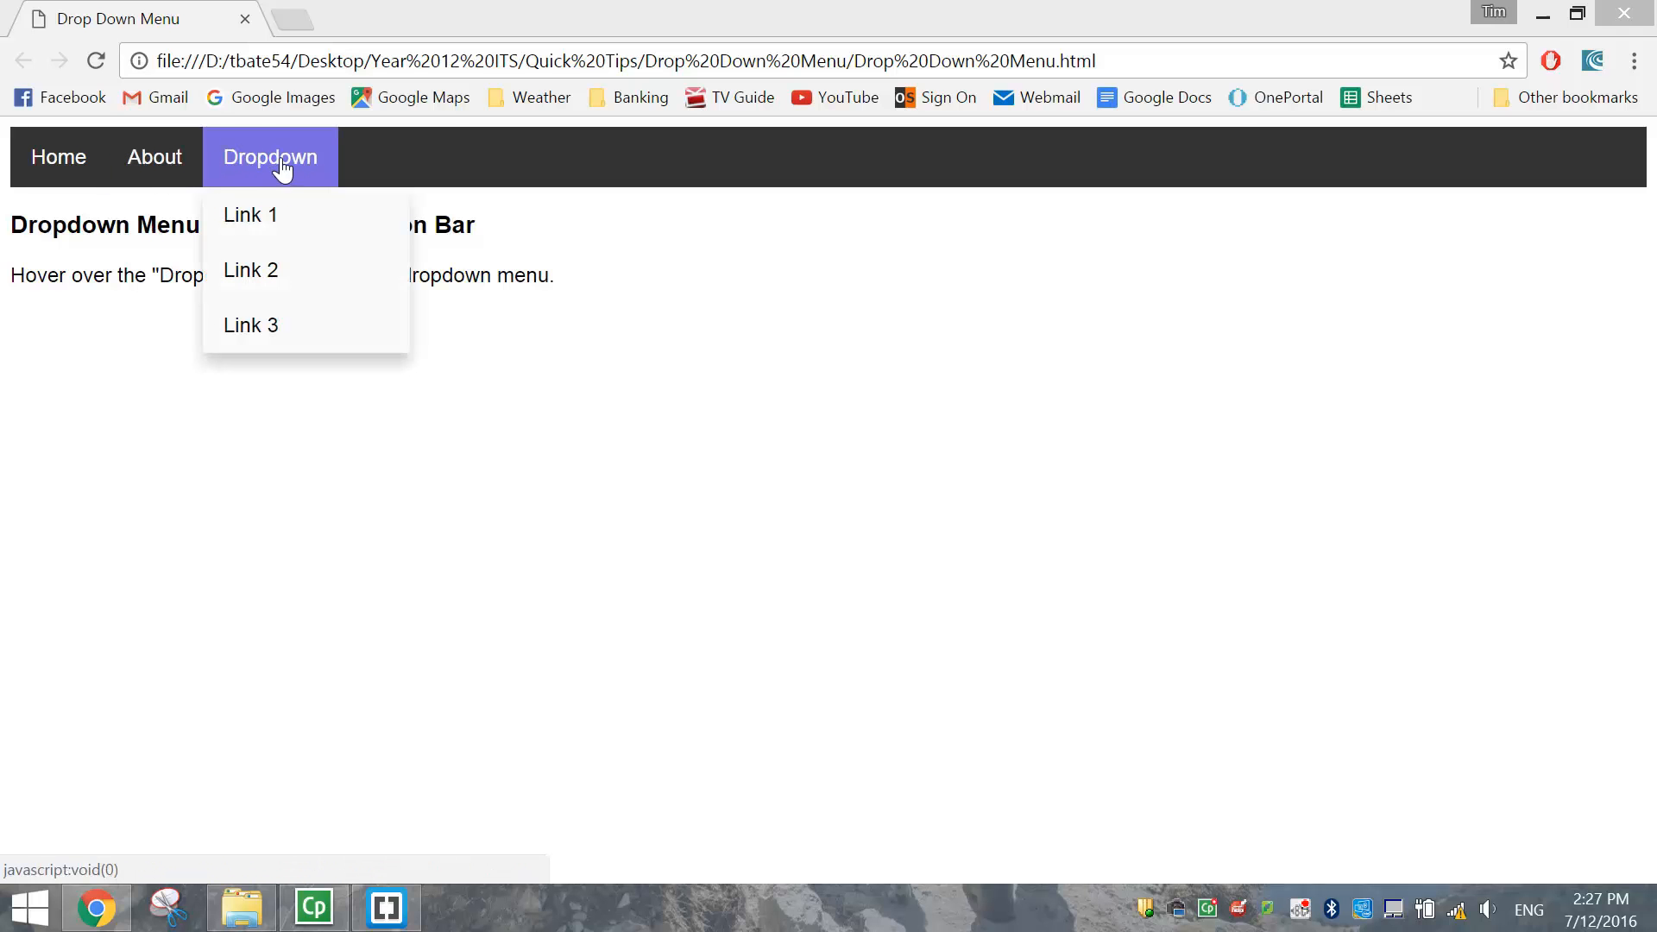
mouse_move(250, 270)
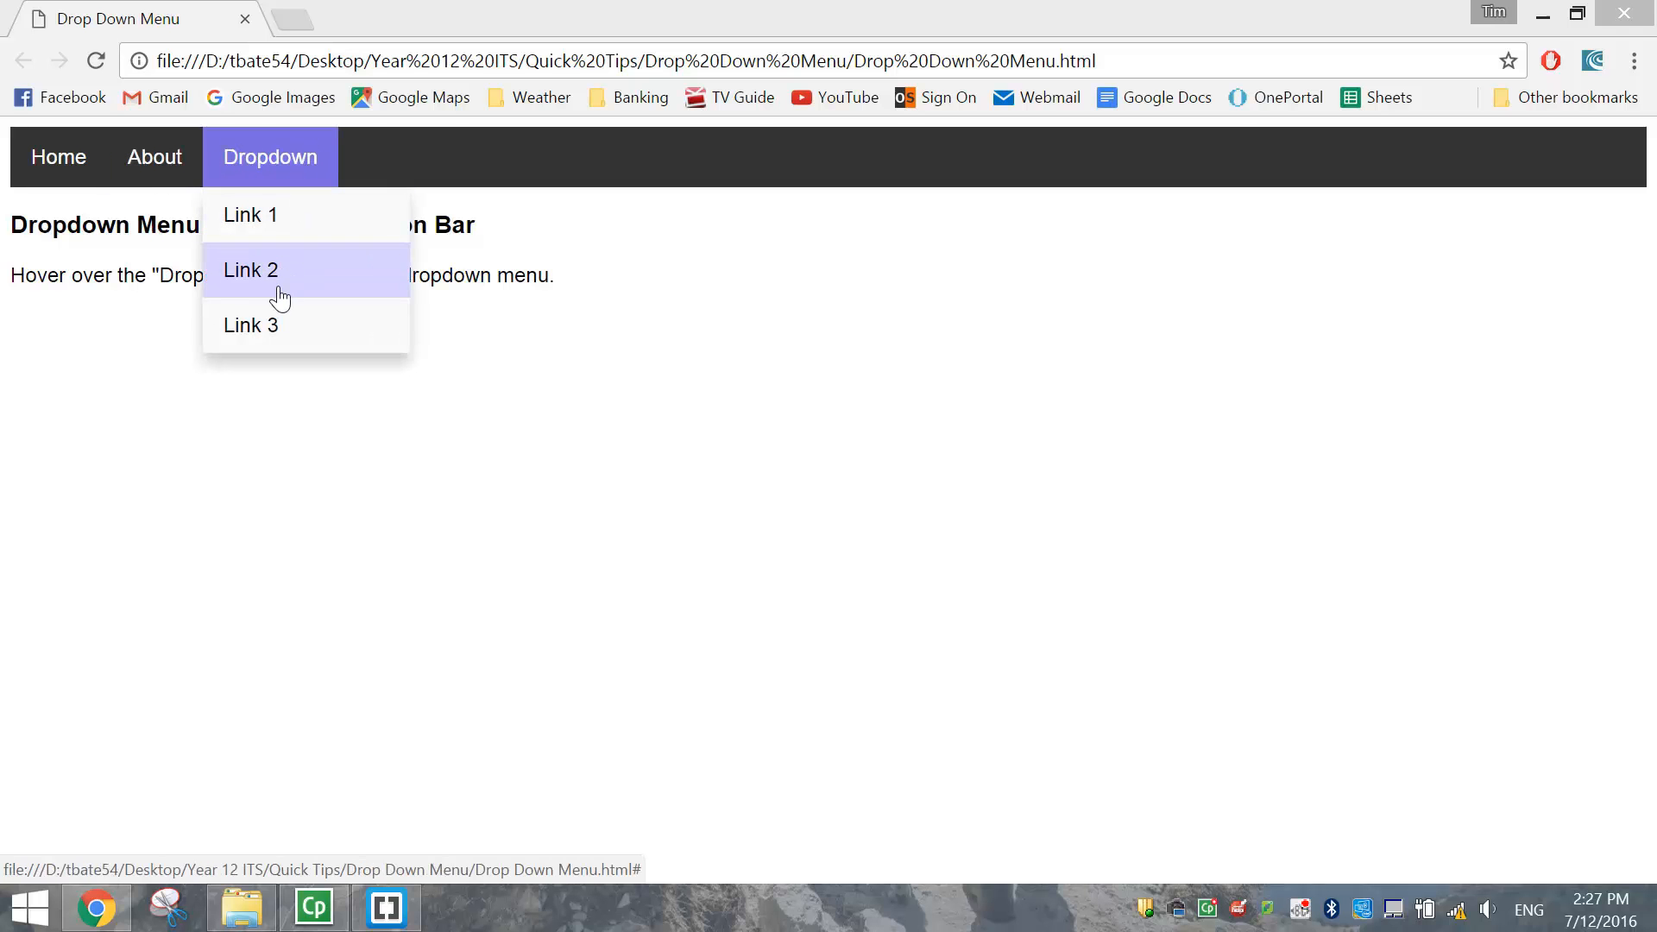
mouse_move(251, 325)
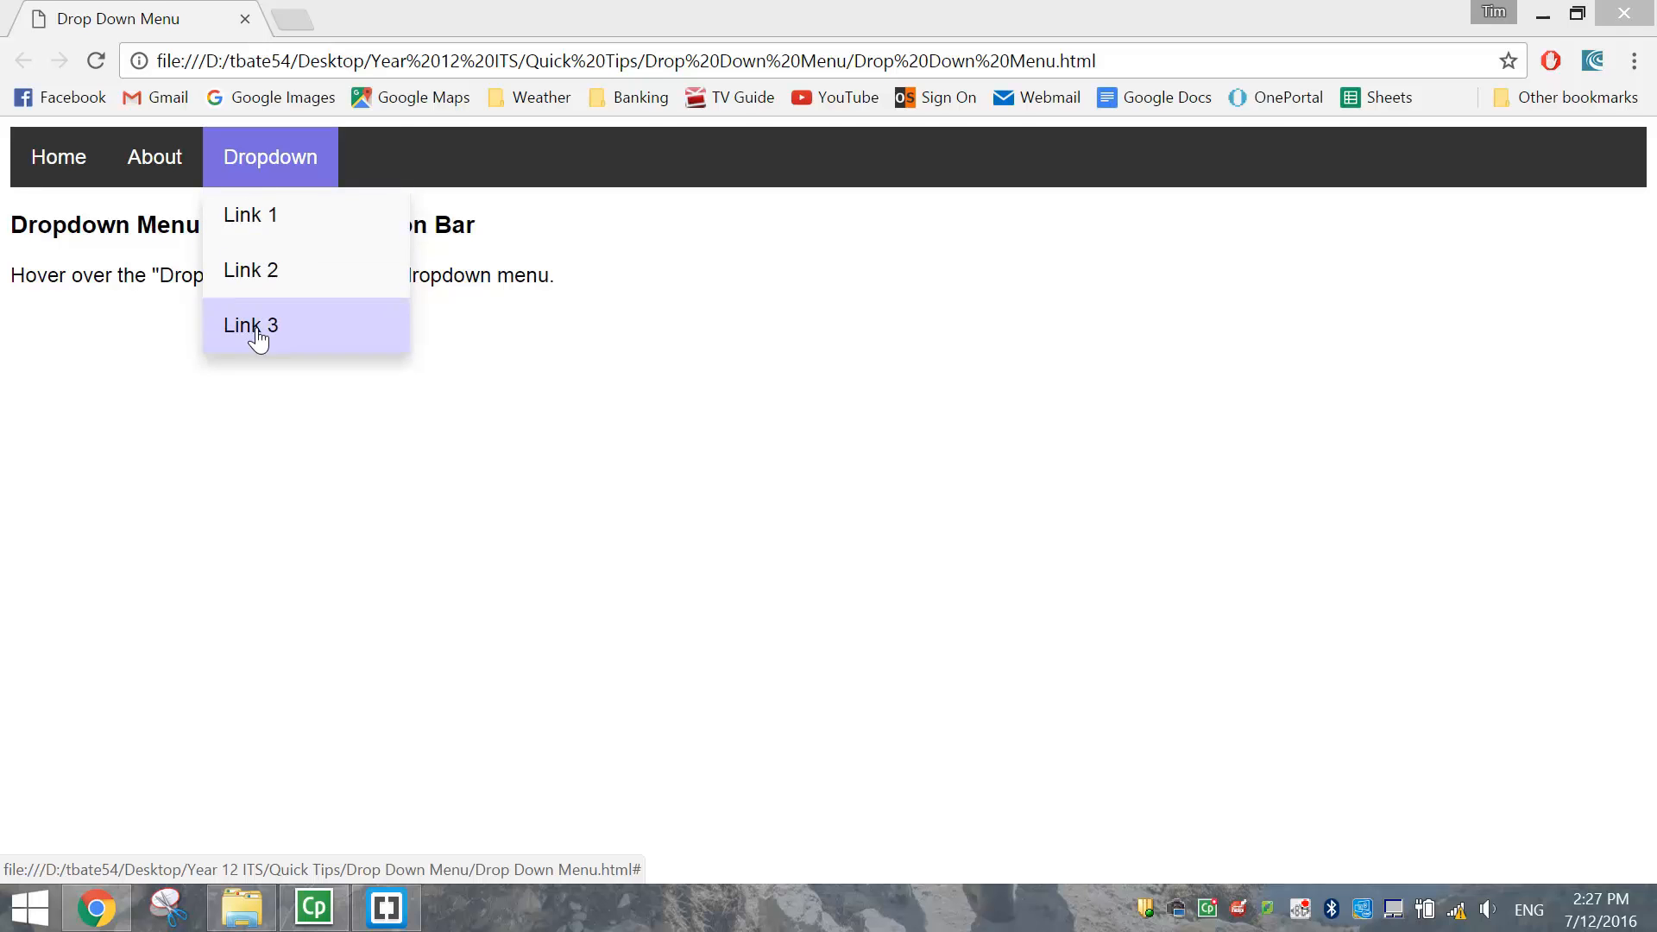
mouse_move(557, 394)
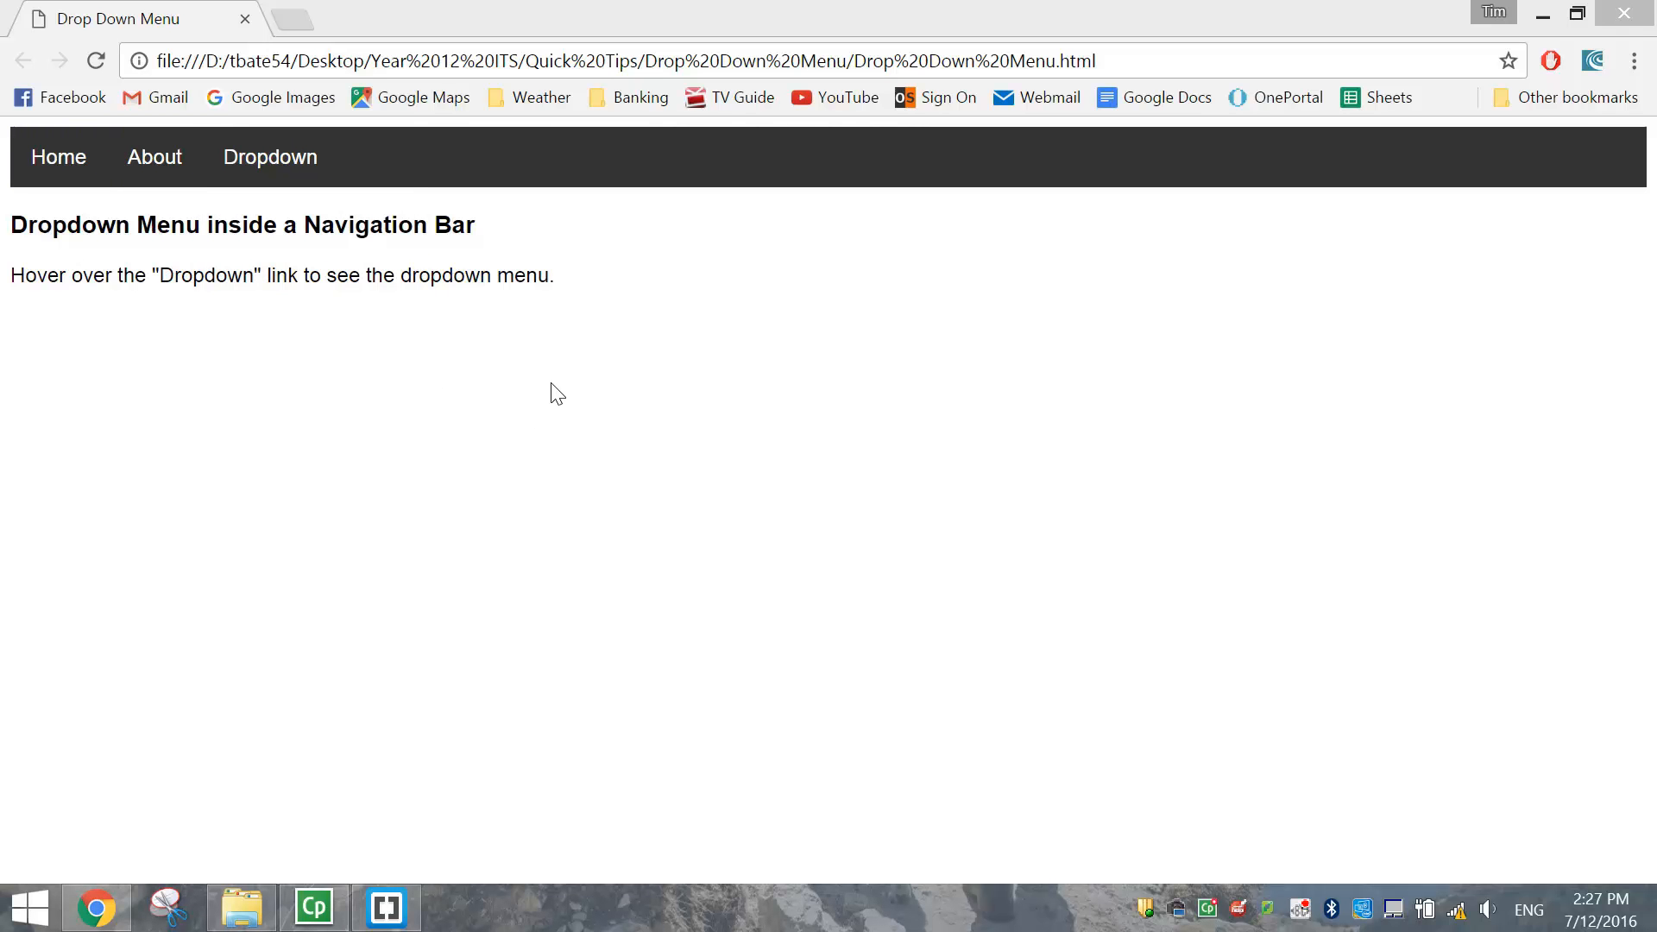
Open the empty Drop Down Menu folder under Documents > Year 12 ITN > Web Design in File Explorer
click(240, 907)
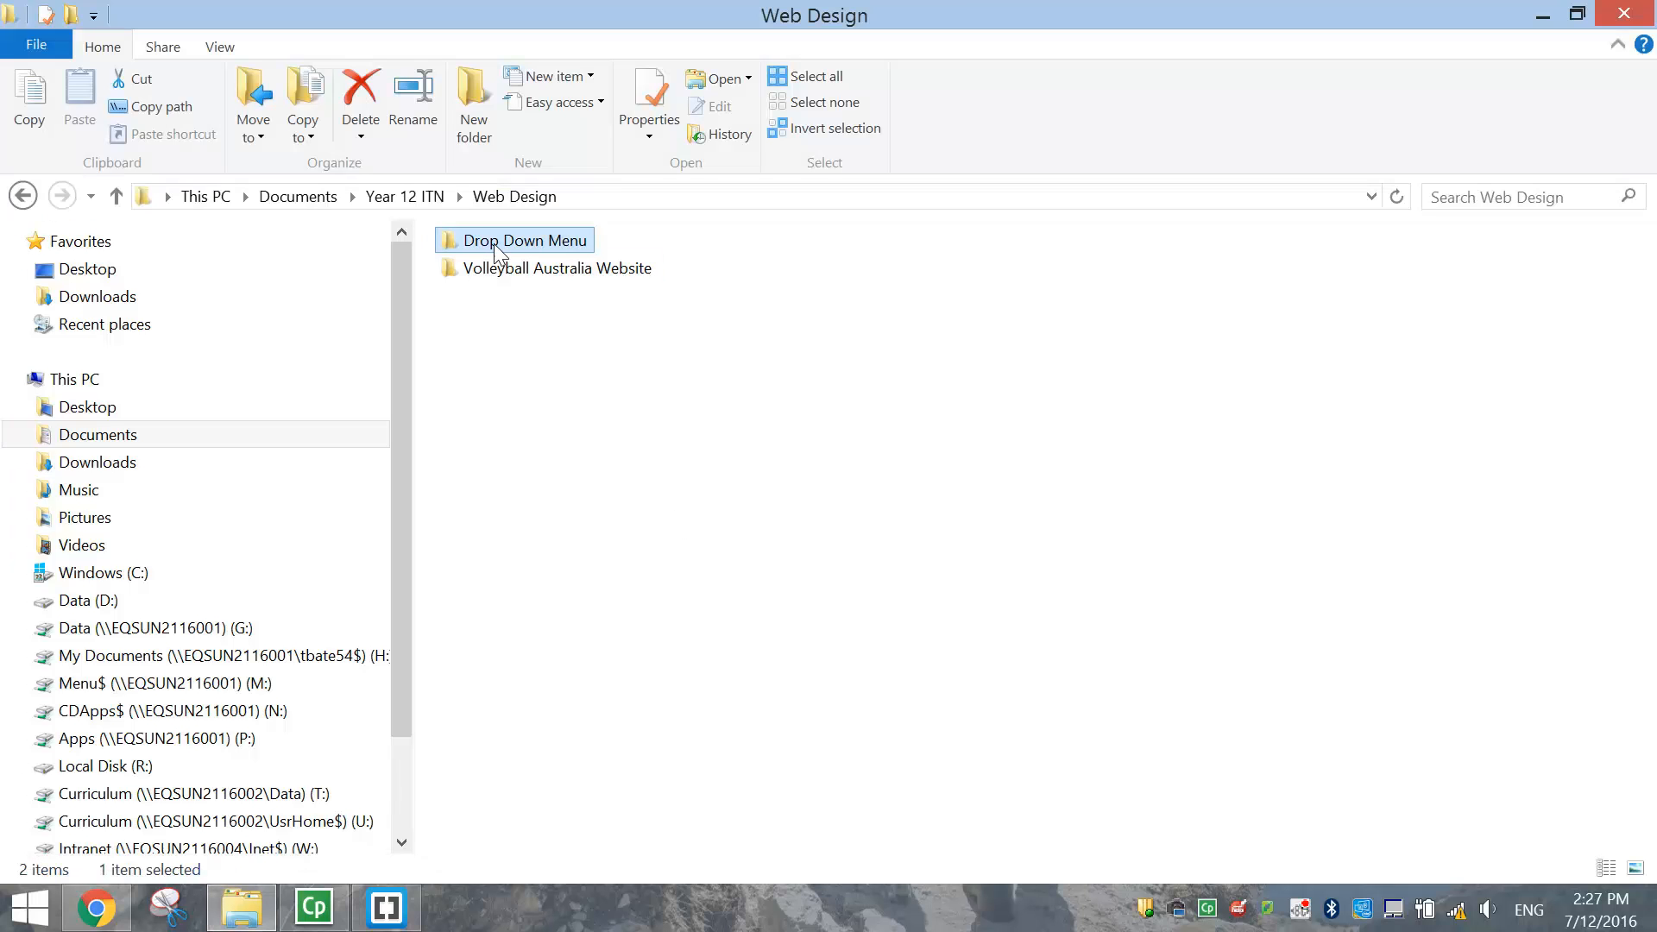
mouse_move(552, 254)
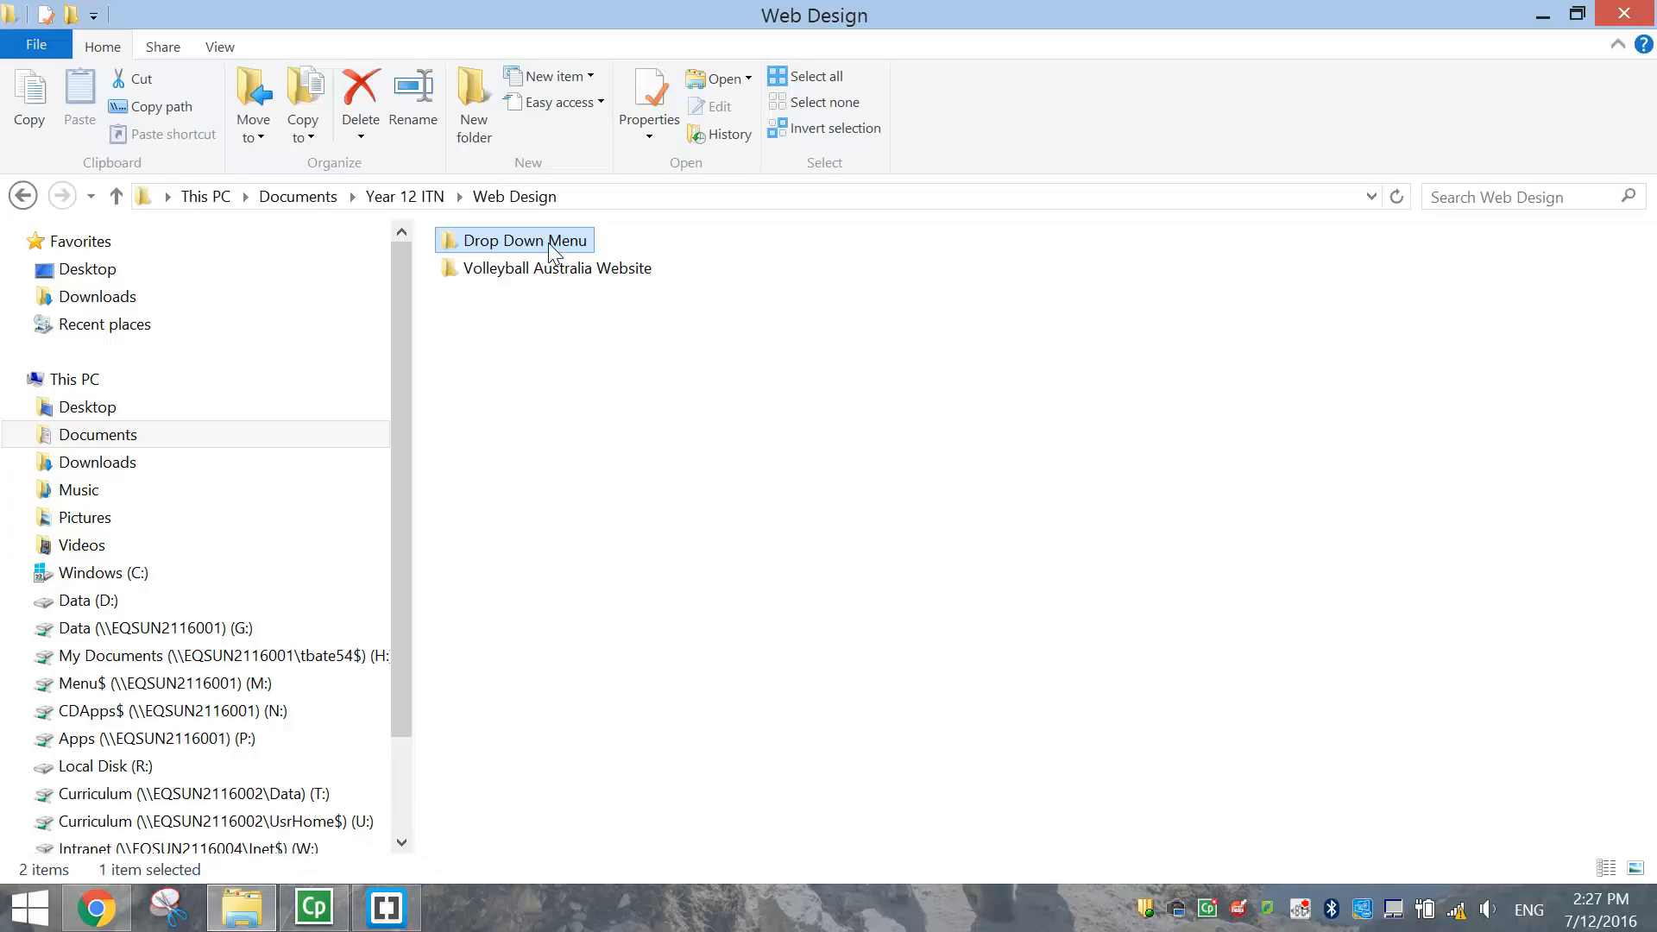
double_click(522, 240)
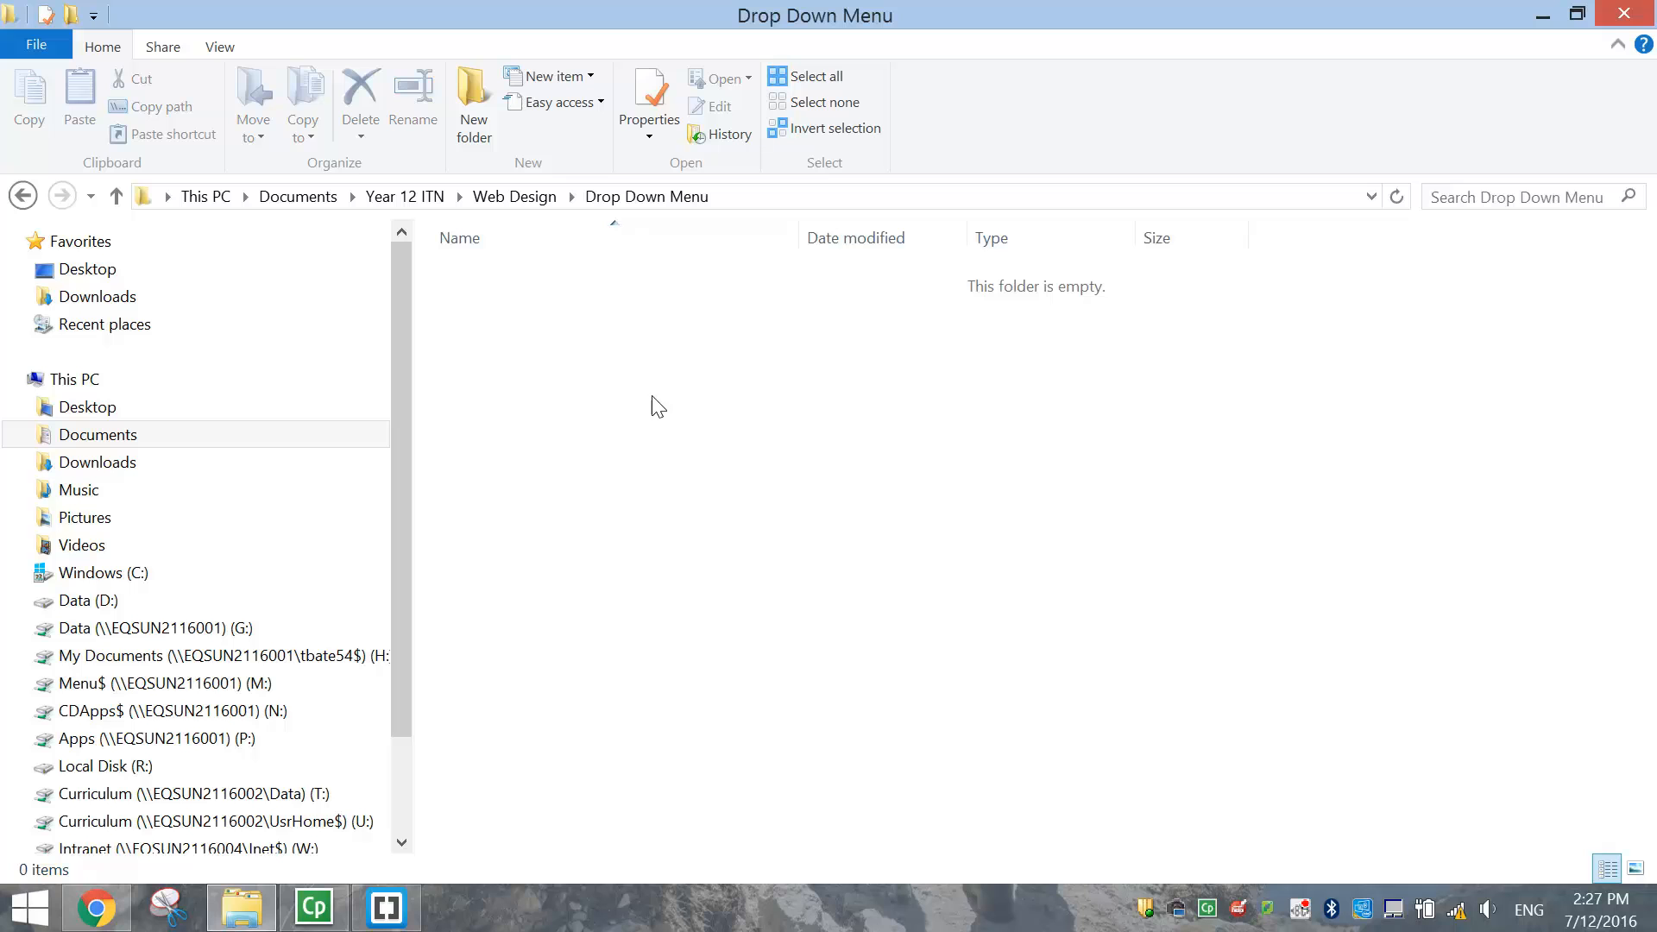
mouse_move(413, 875)
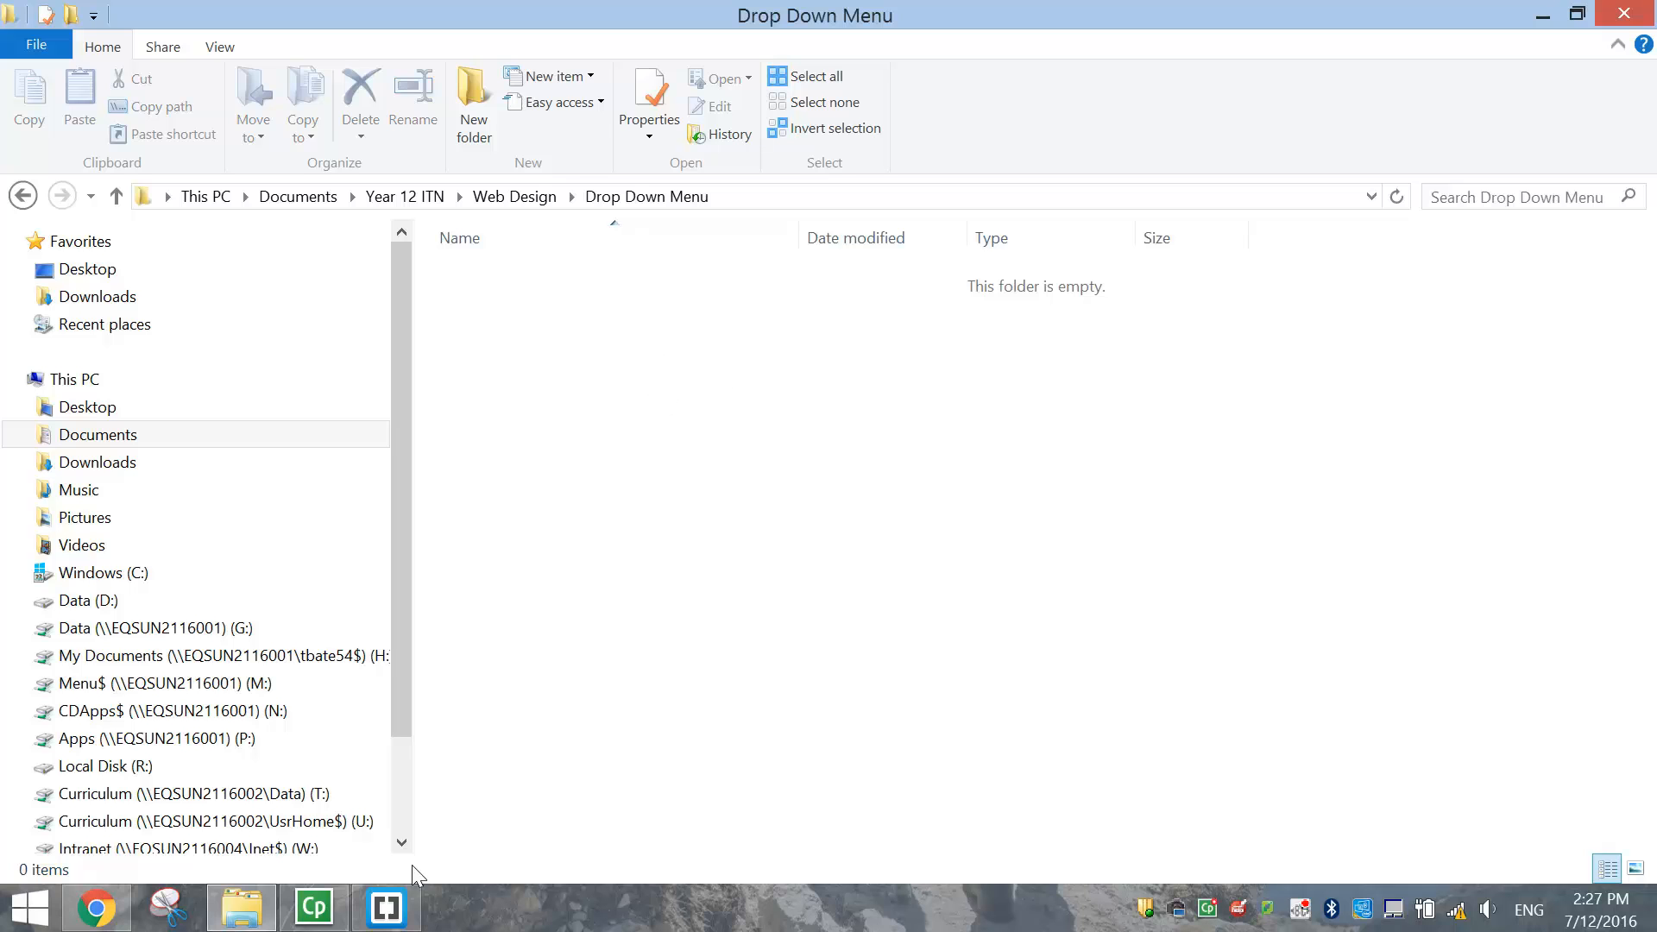
Close all the open volleyball website files and start a new file in Brackets
click(385, 906)
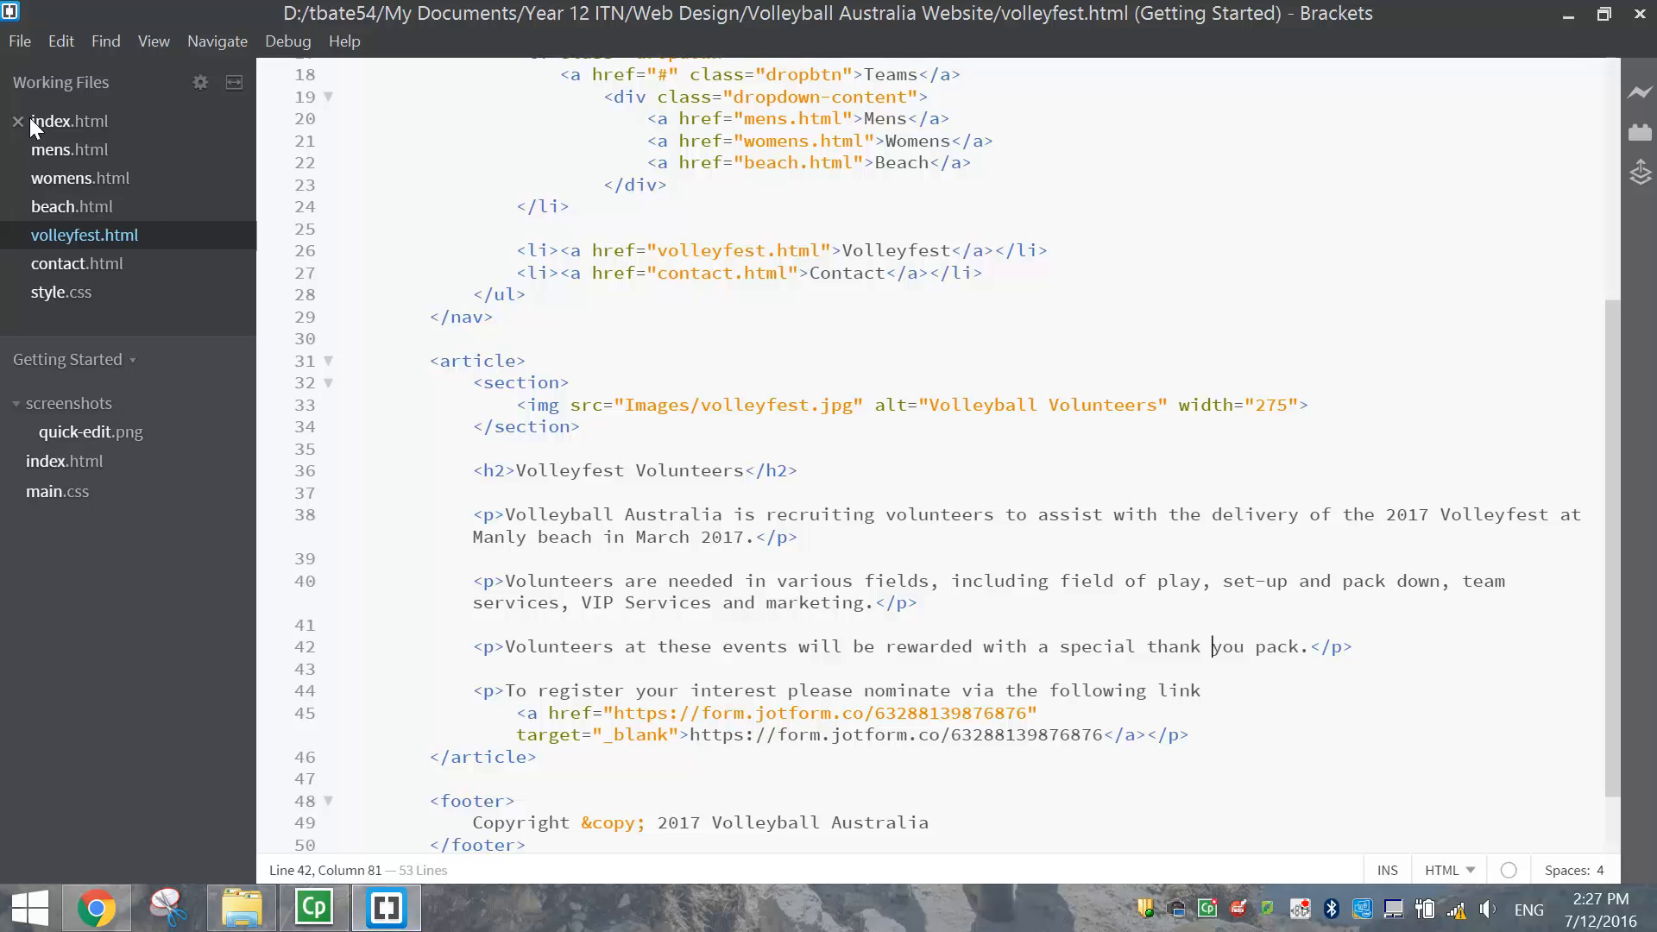
click(18, 121)
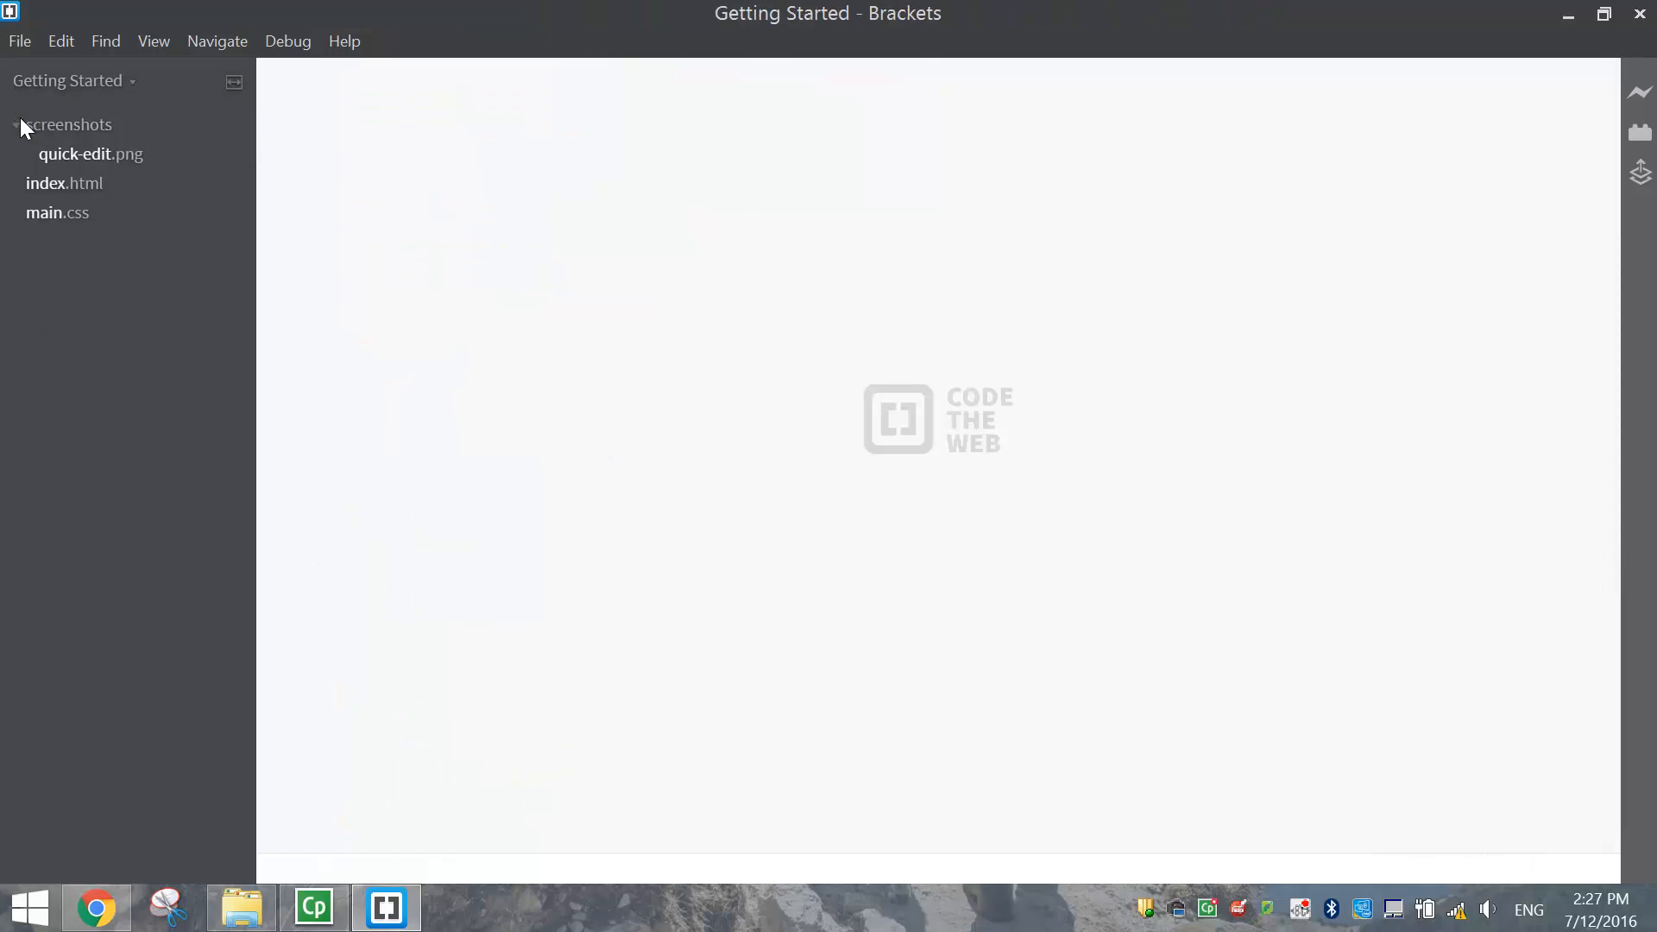
mouse_move(838, 319)
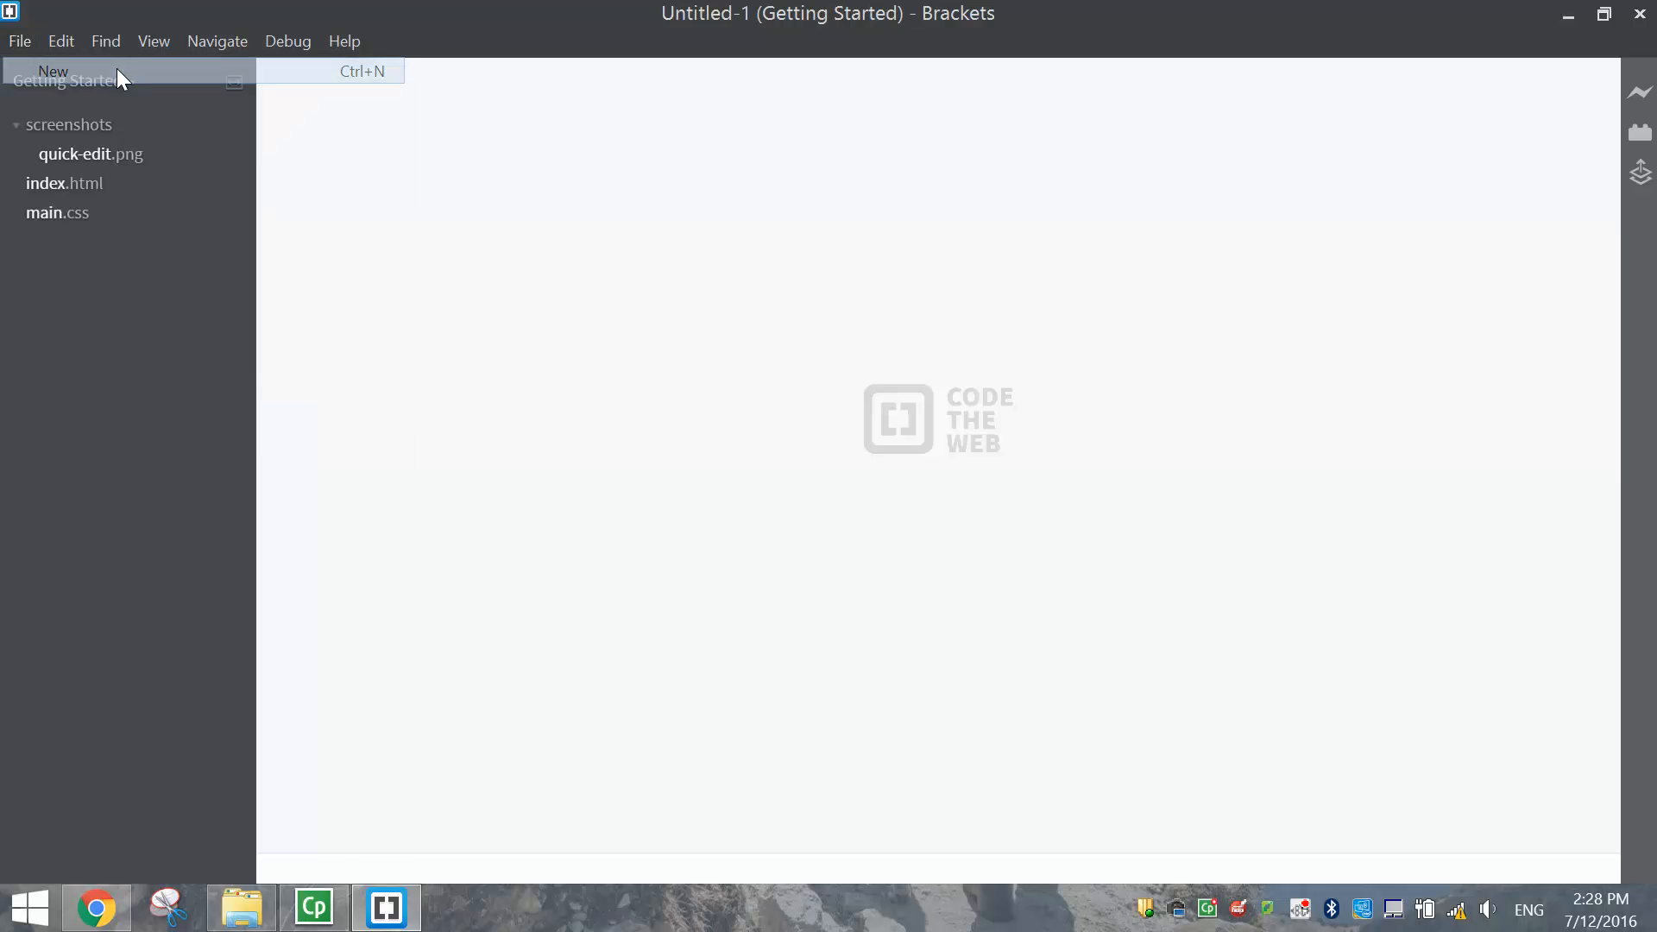
click(18, 40)
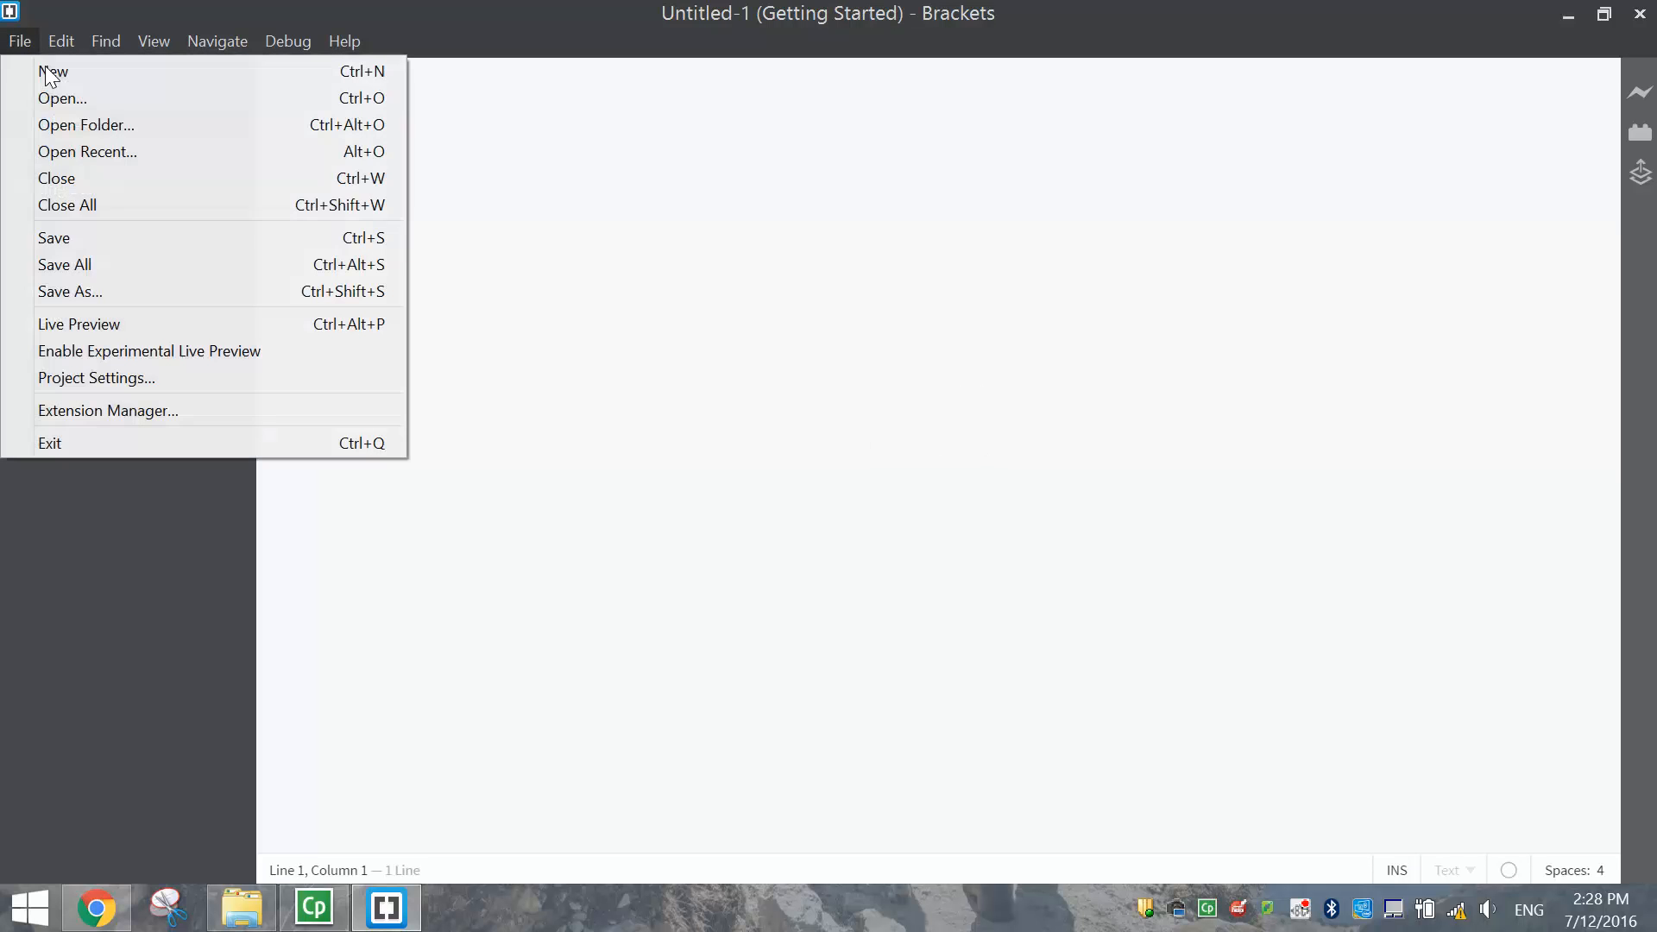
click(53, 71)
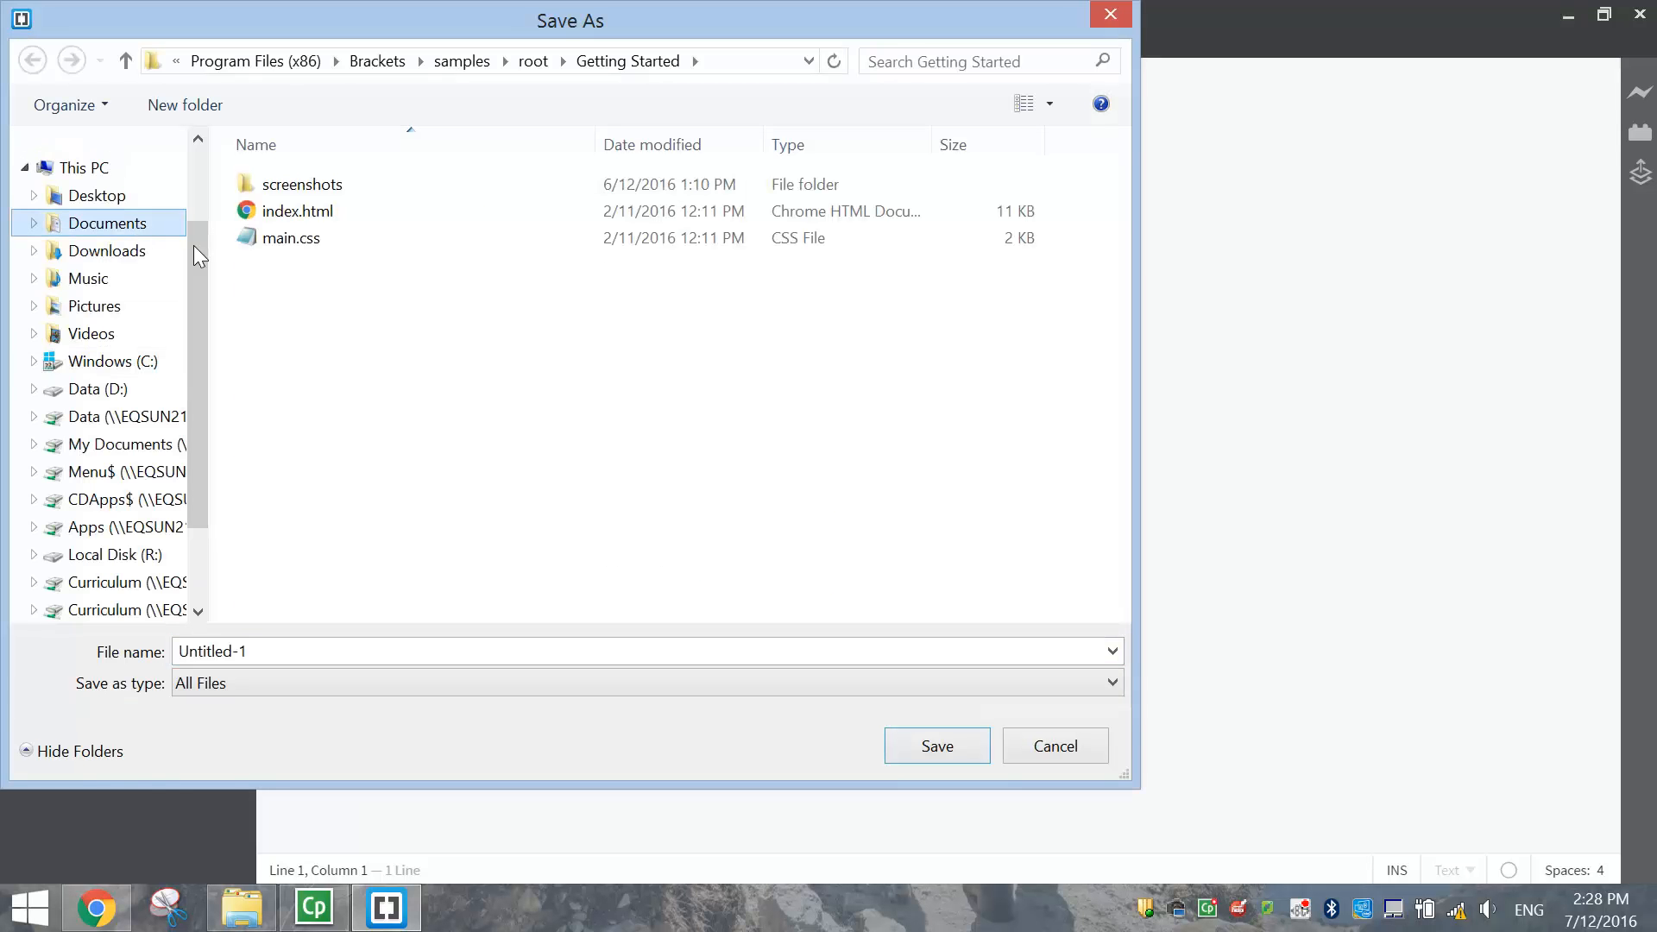
Save the new file as menu.html in the Drop Down Menu folder
click(107, 223)
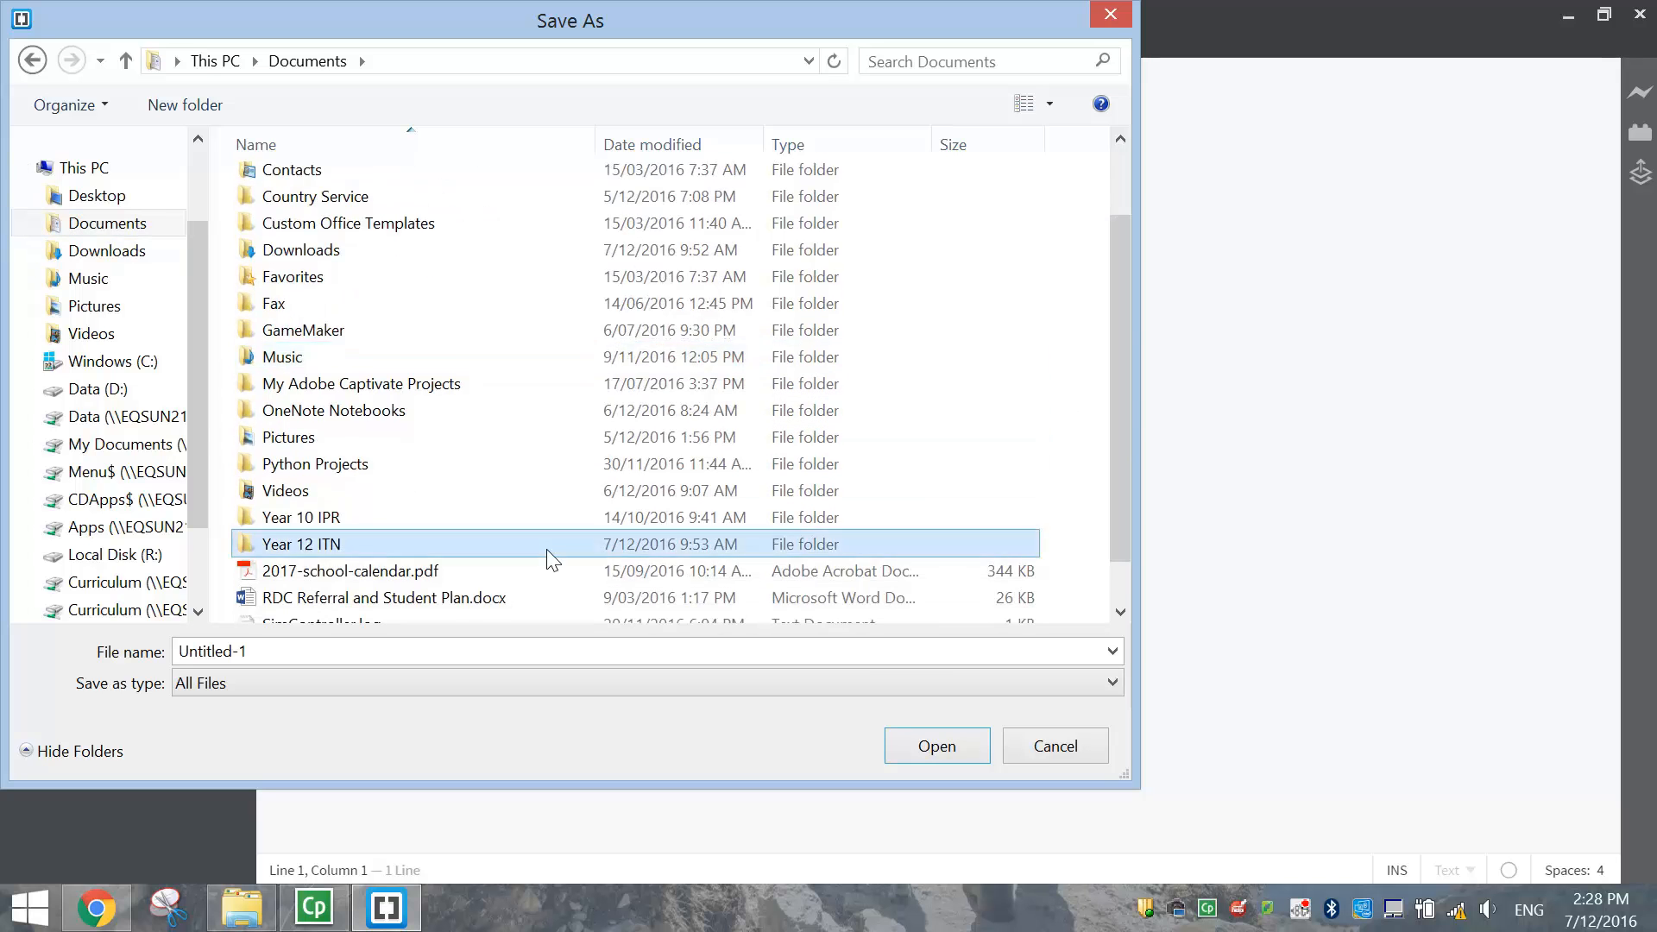
double_click(300, 543)
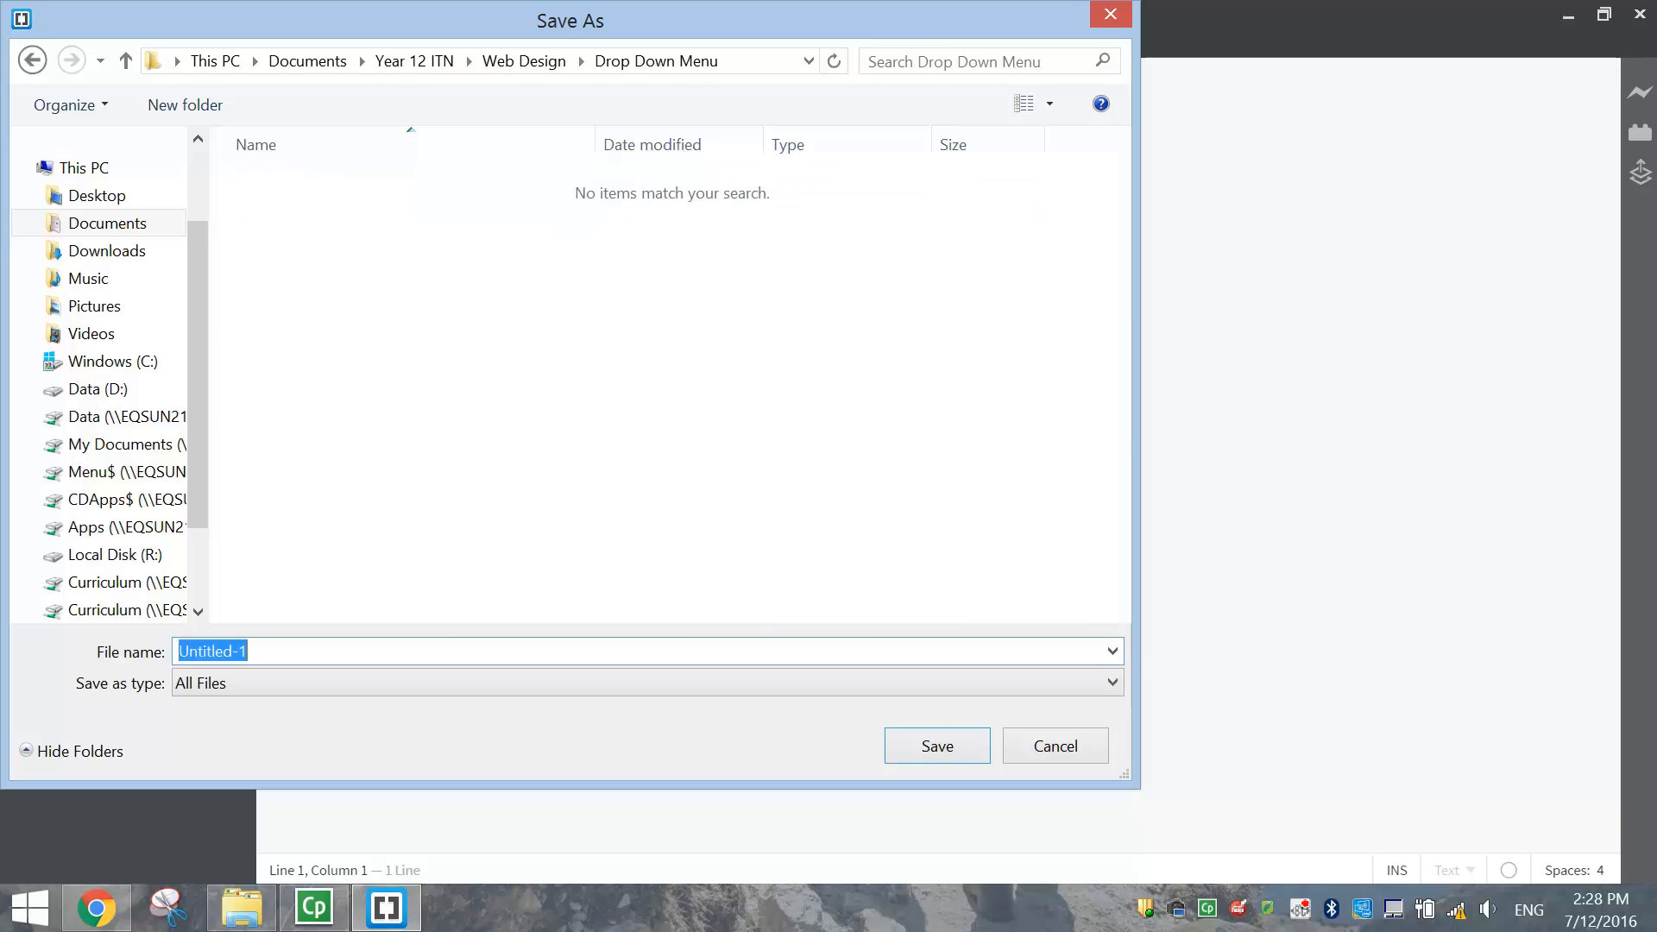
text(menu.ht)
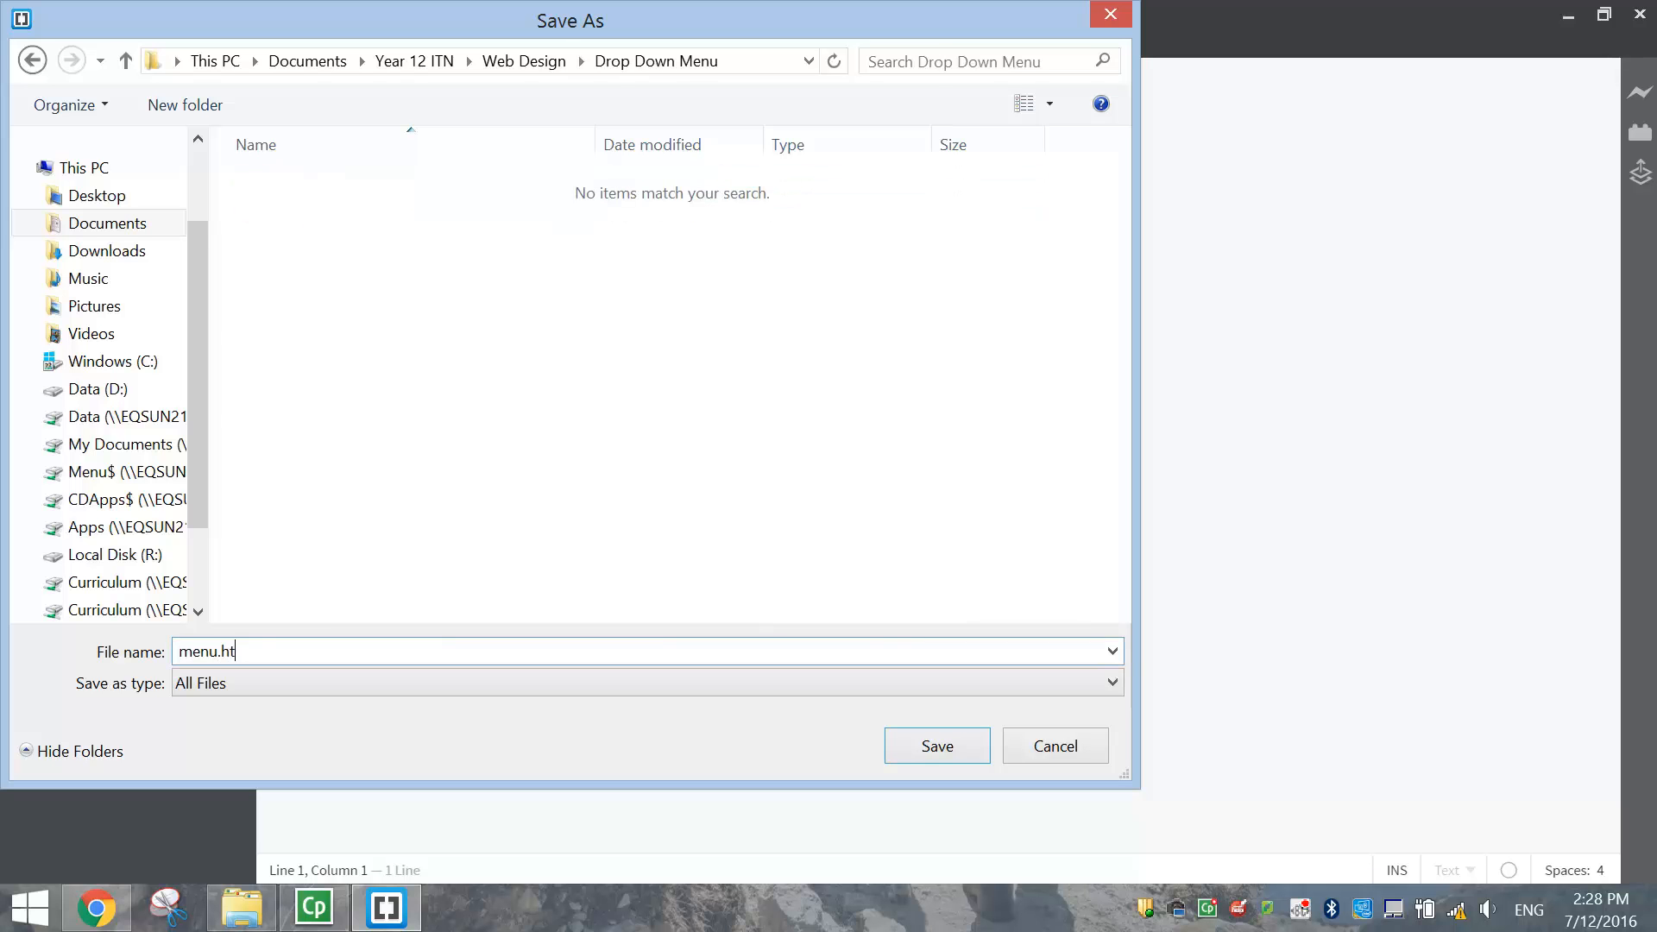
text(ml)
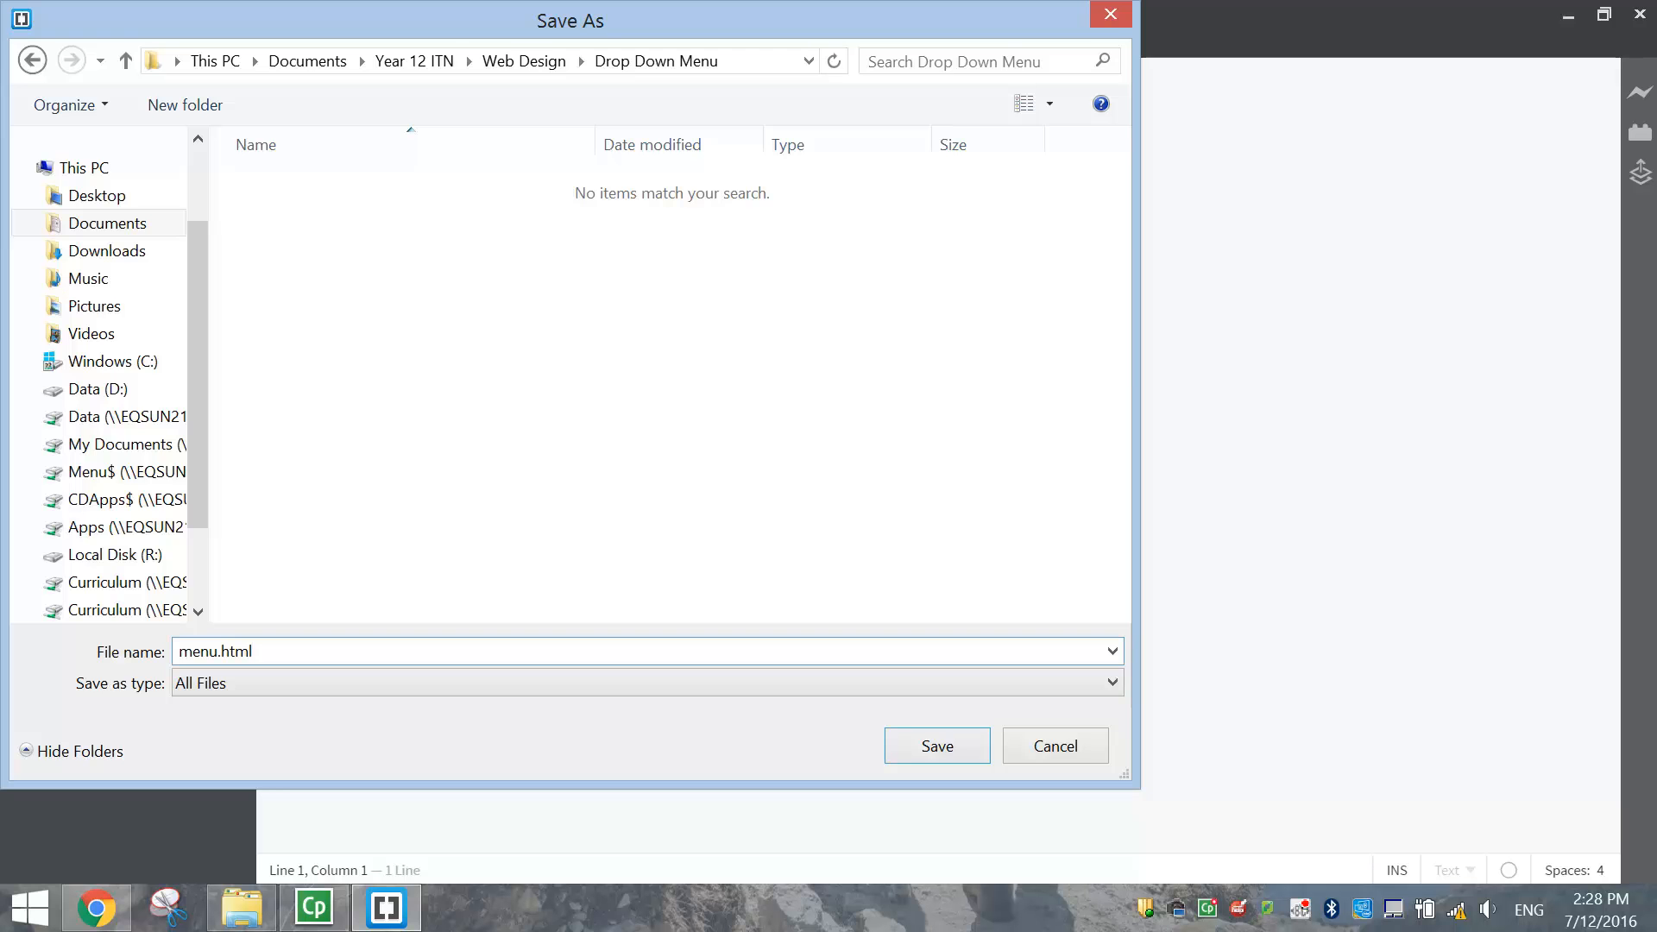
click(934, 744)
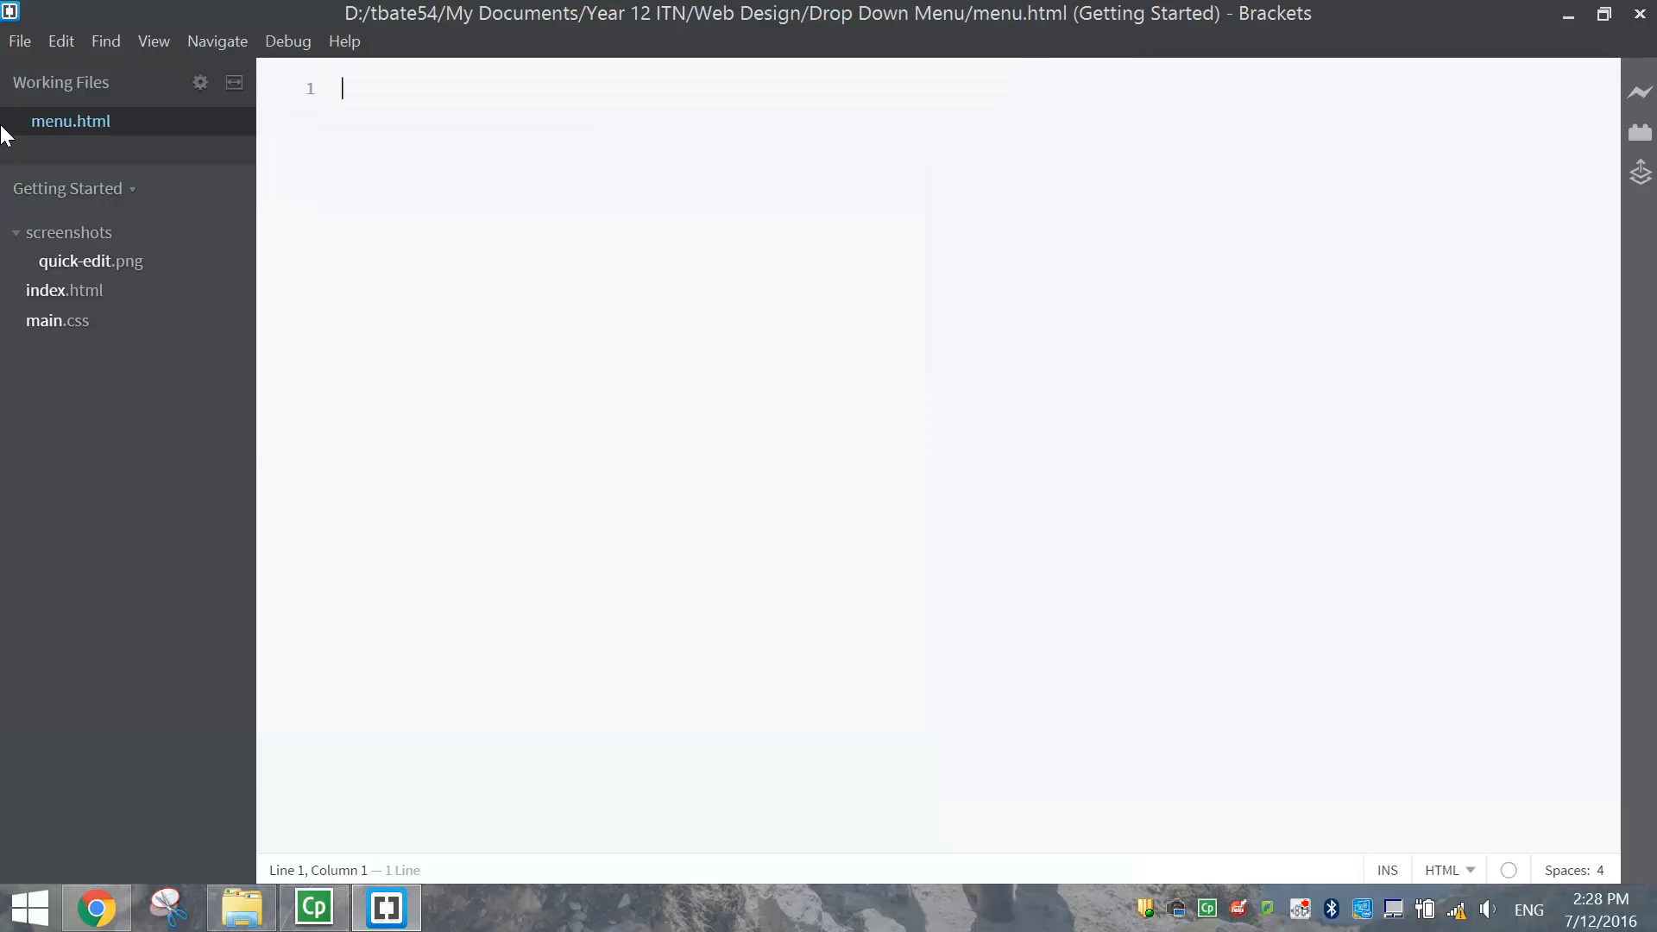
Save a new blank file as style.css in Web Design > Drop Down Menu
click(18, 41)
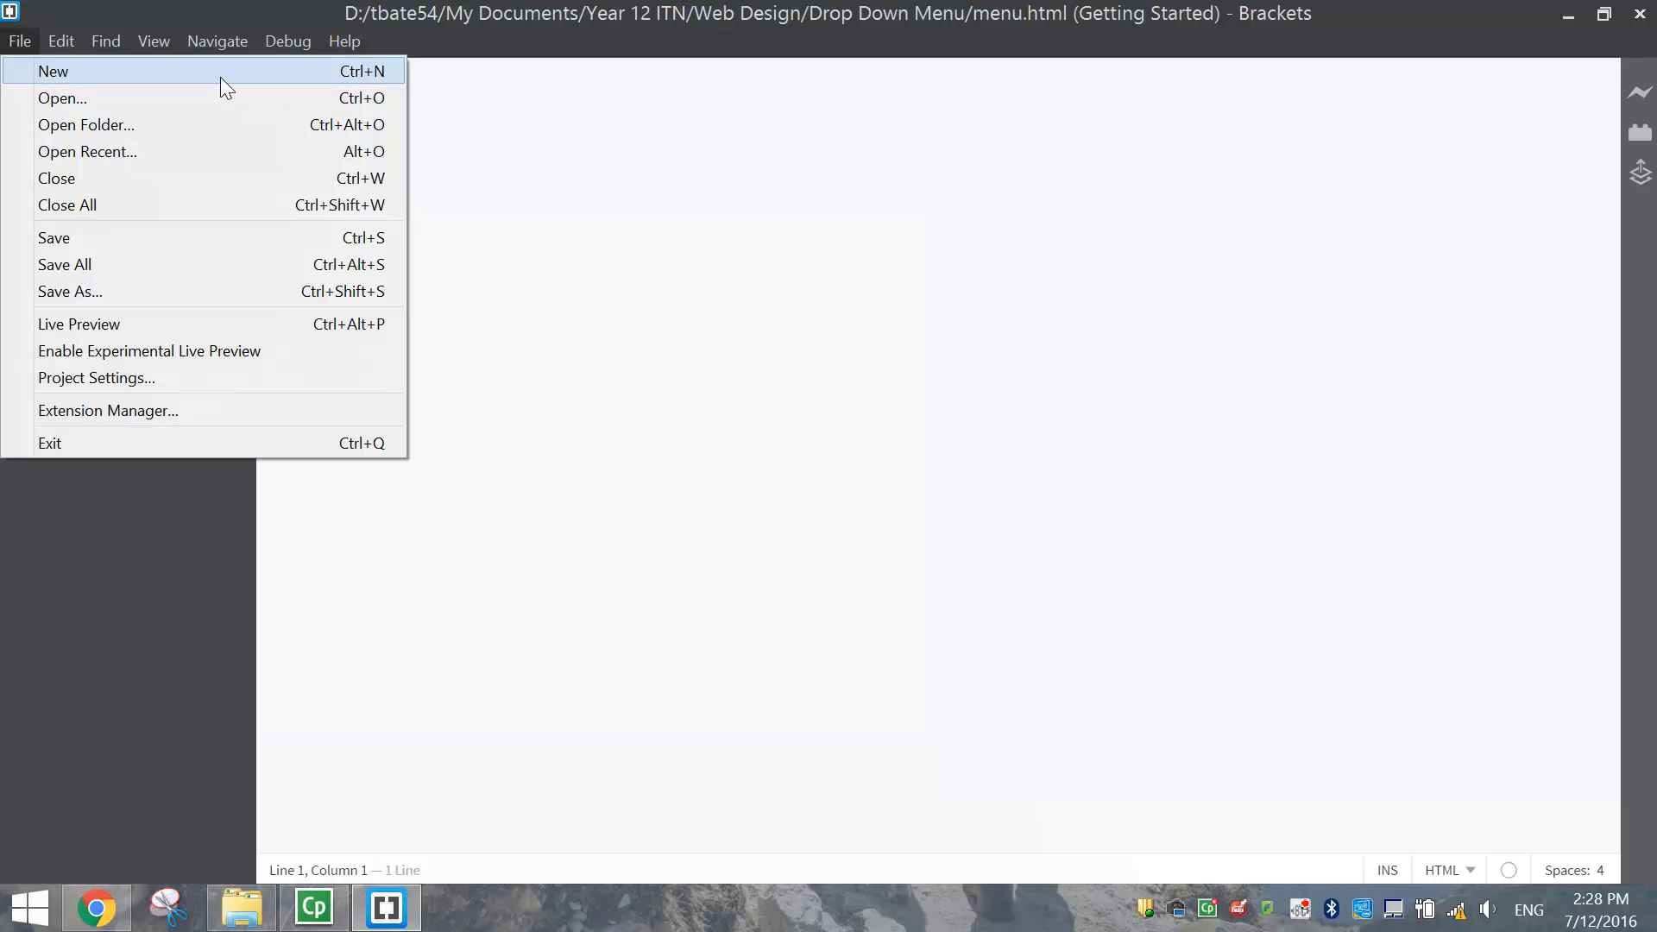
click(52, 71)
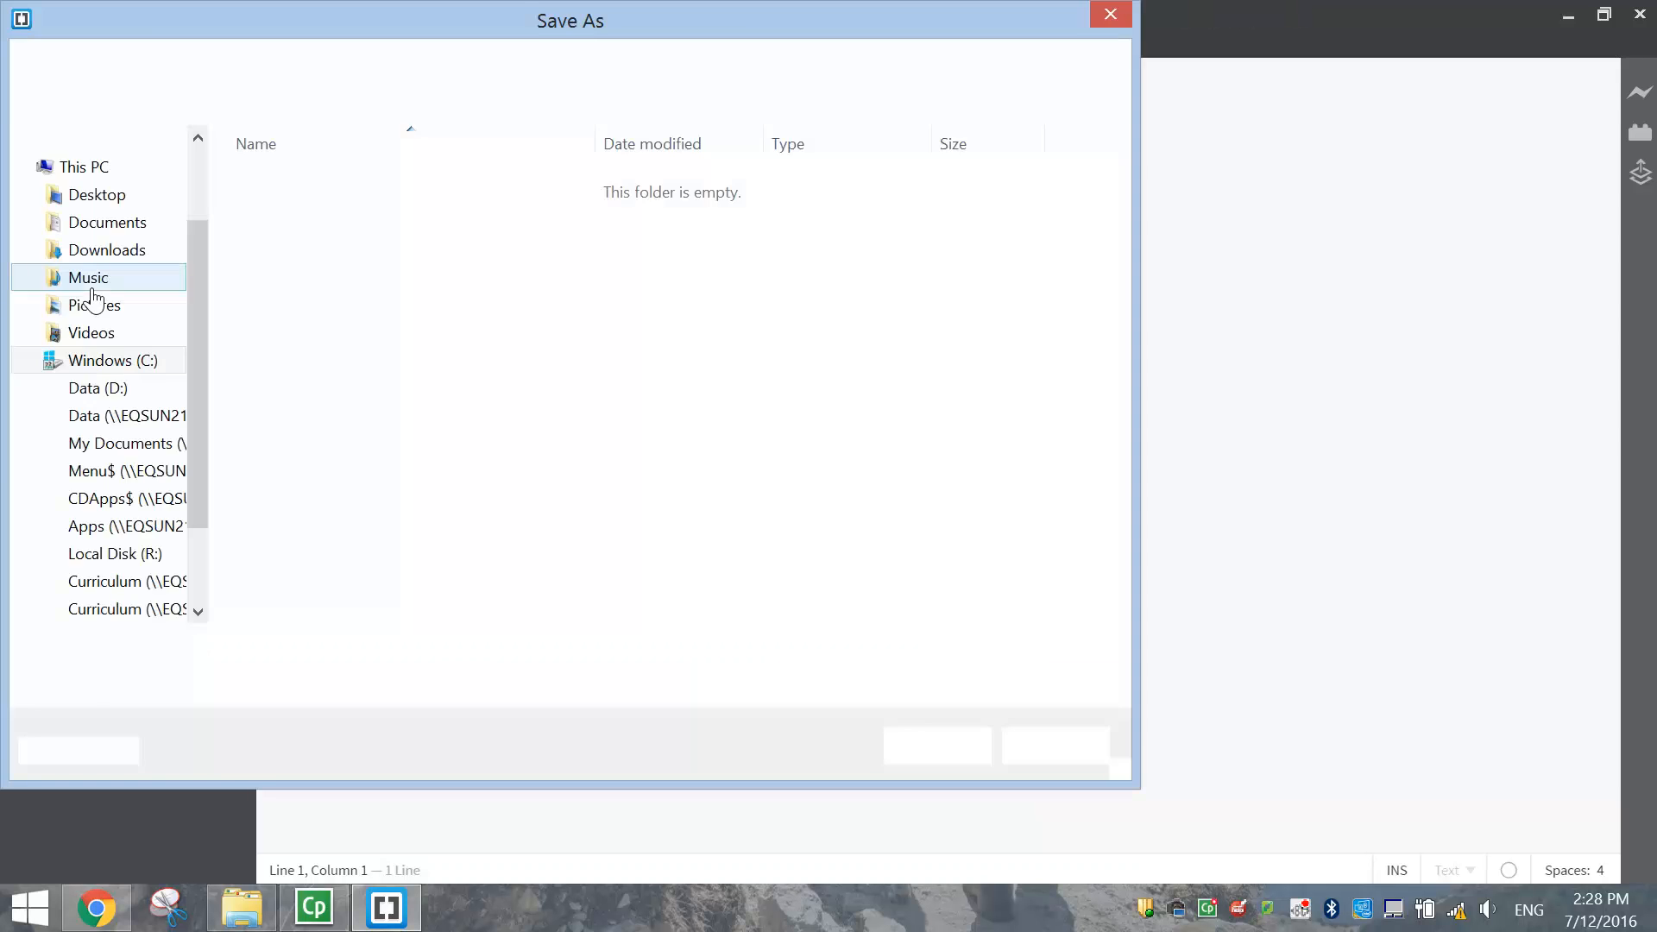
click(105, 222)
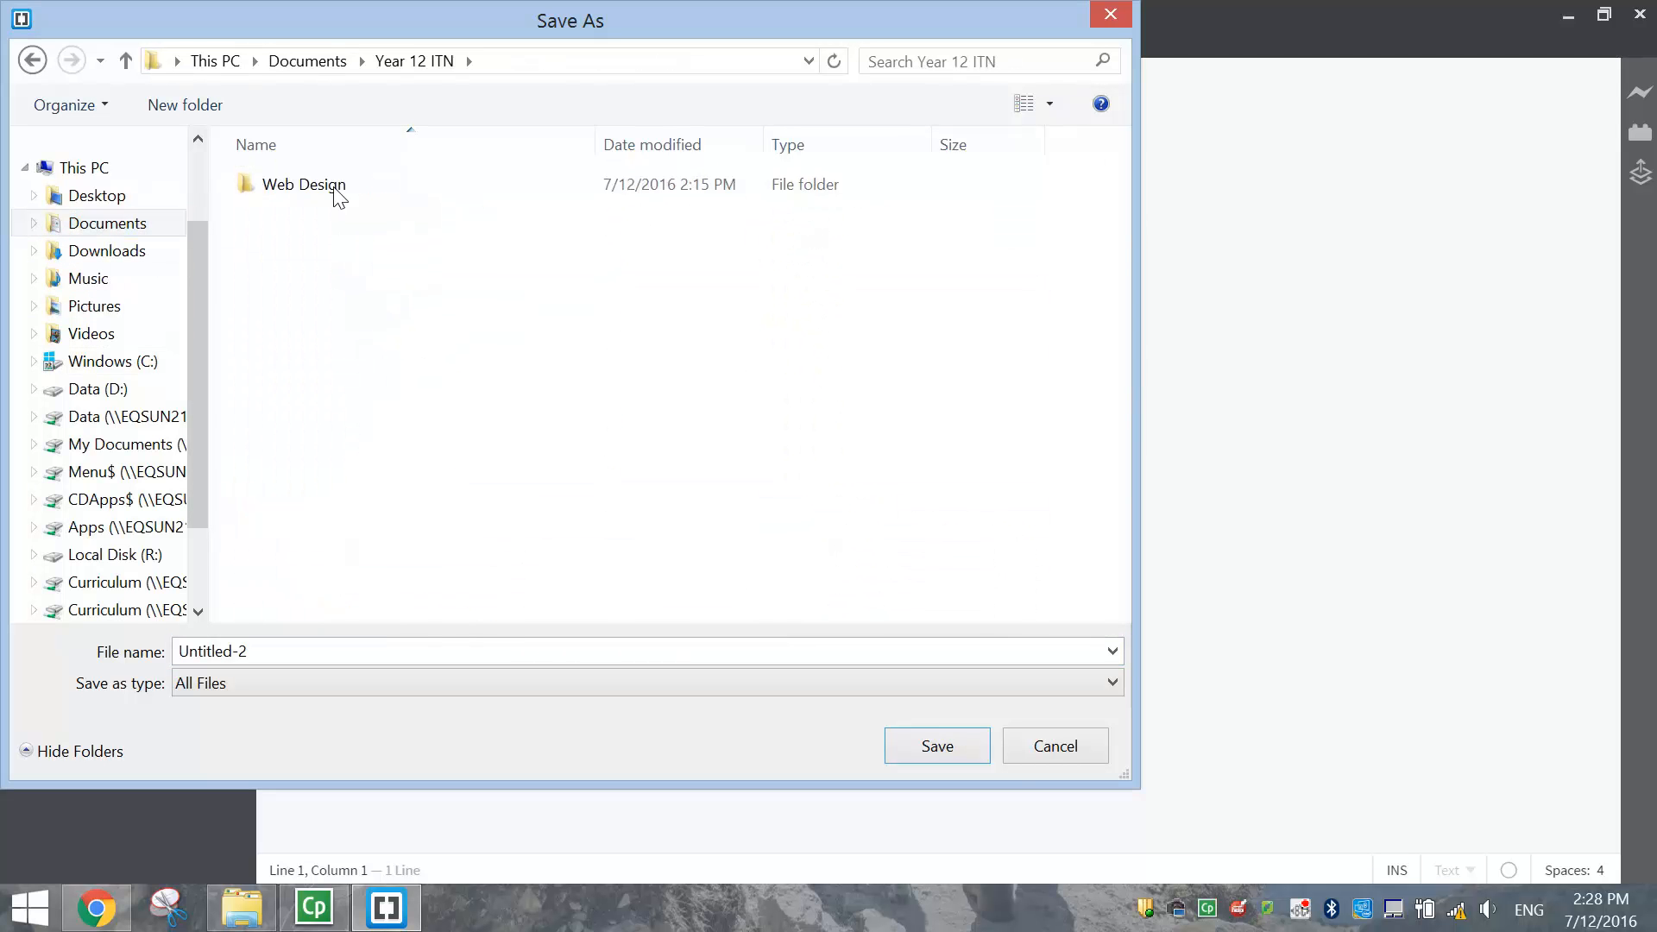
double_click(305, 183)
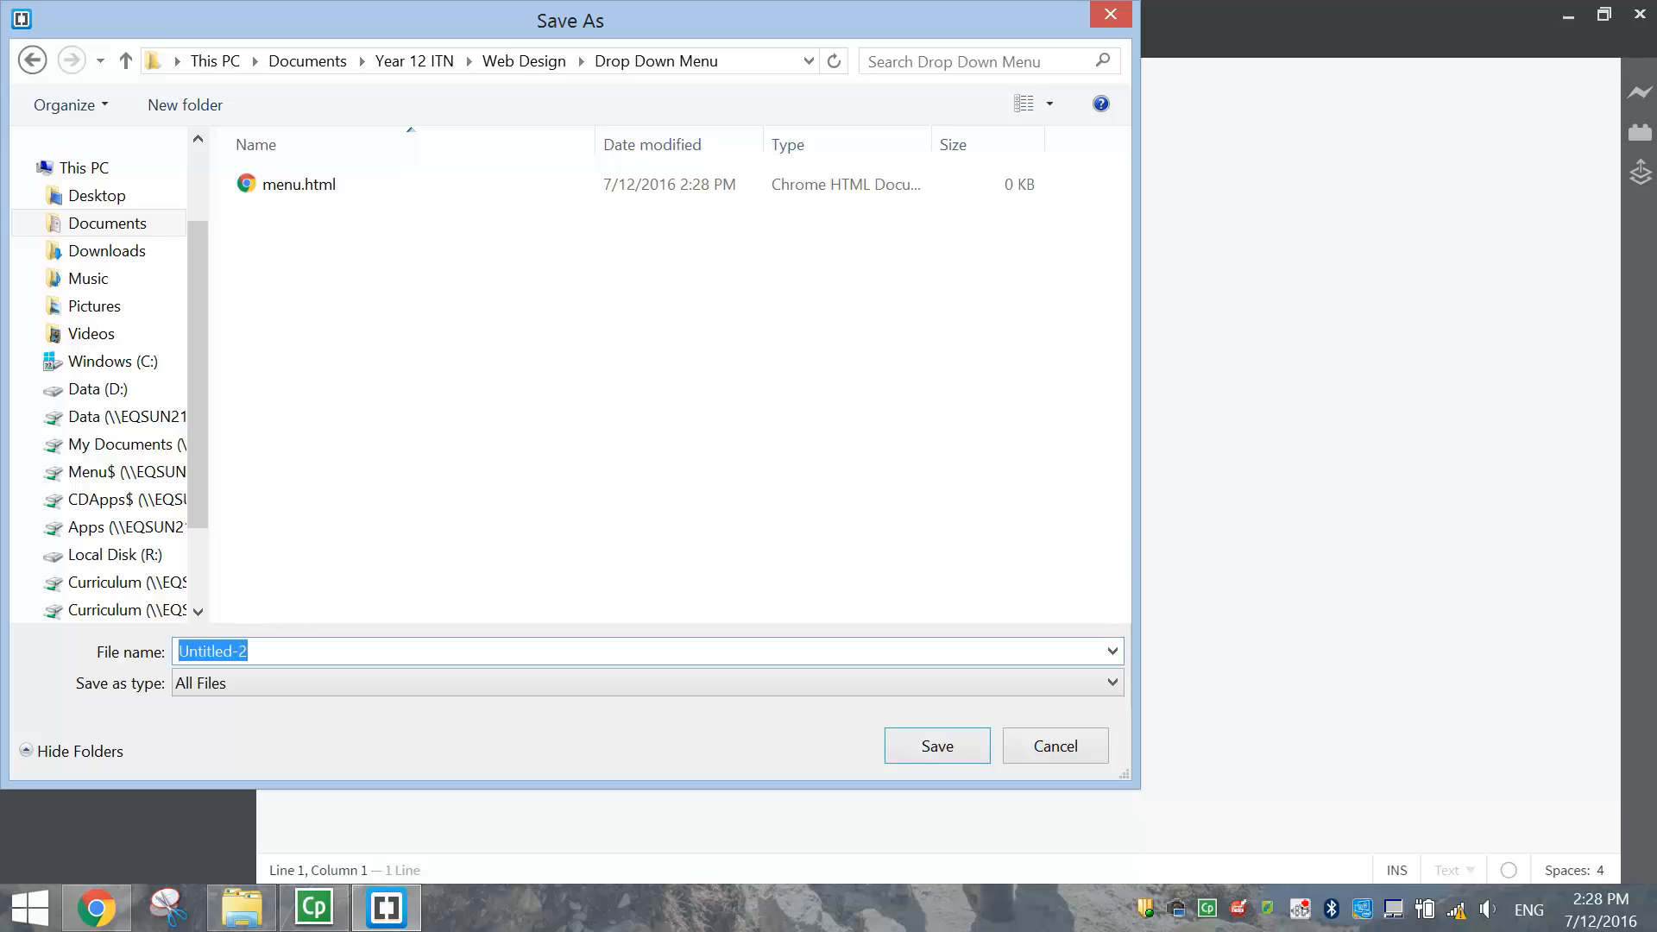
text(style.css)
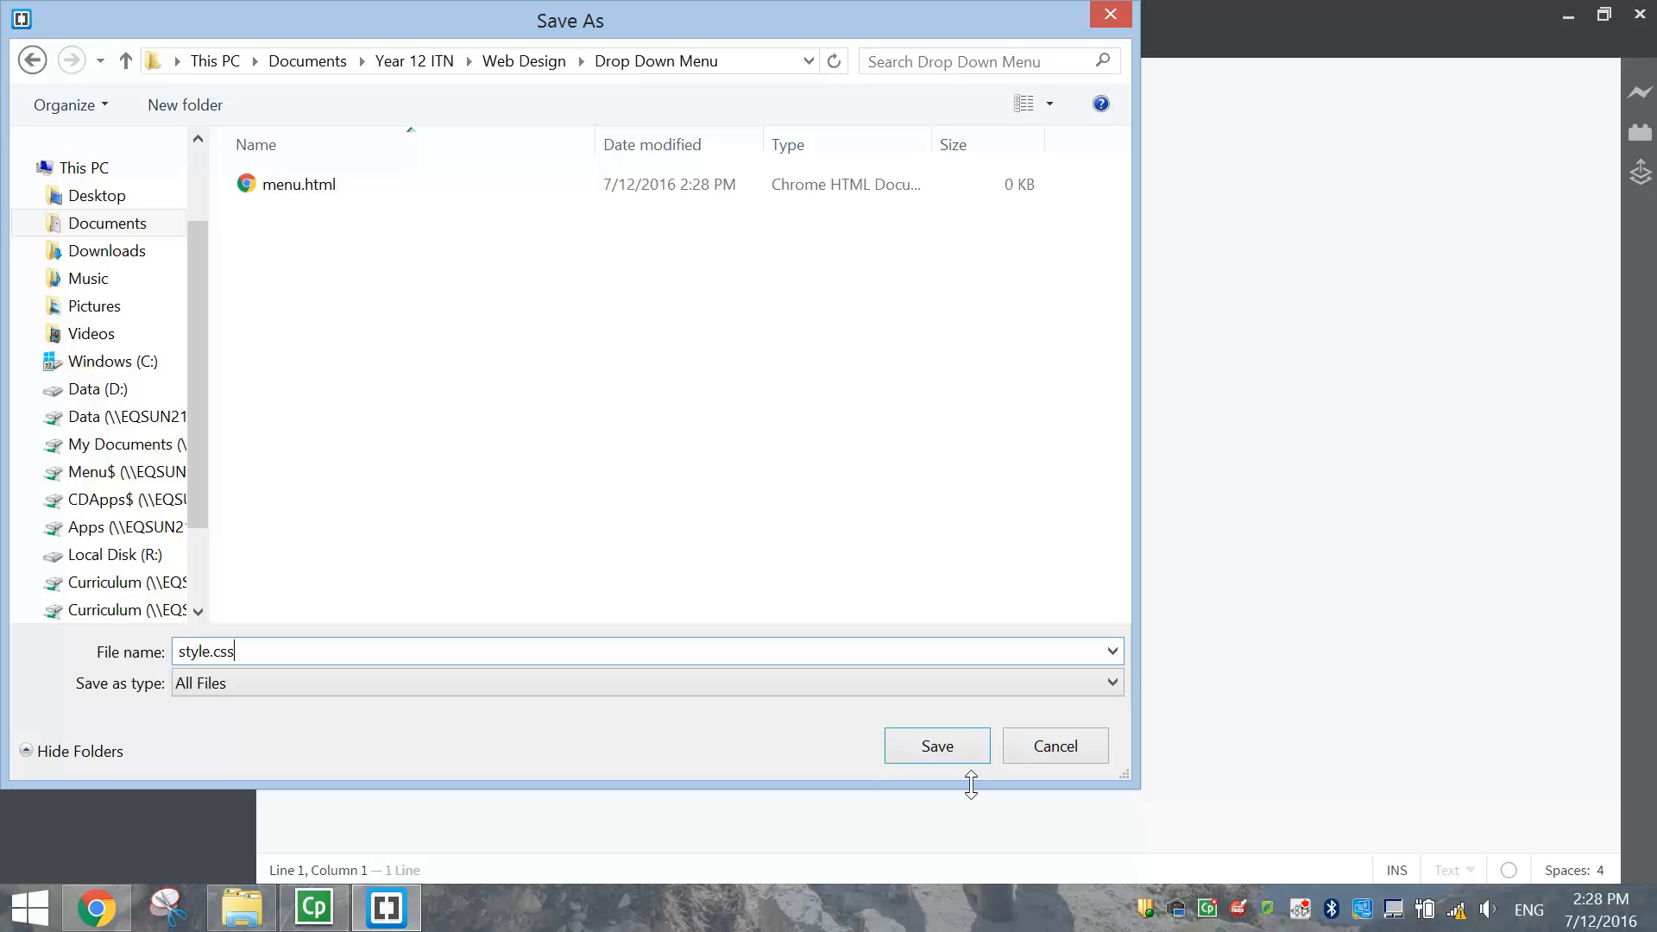
mouse_move(864, 743)
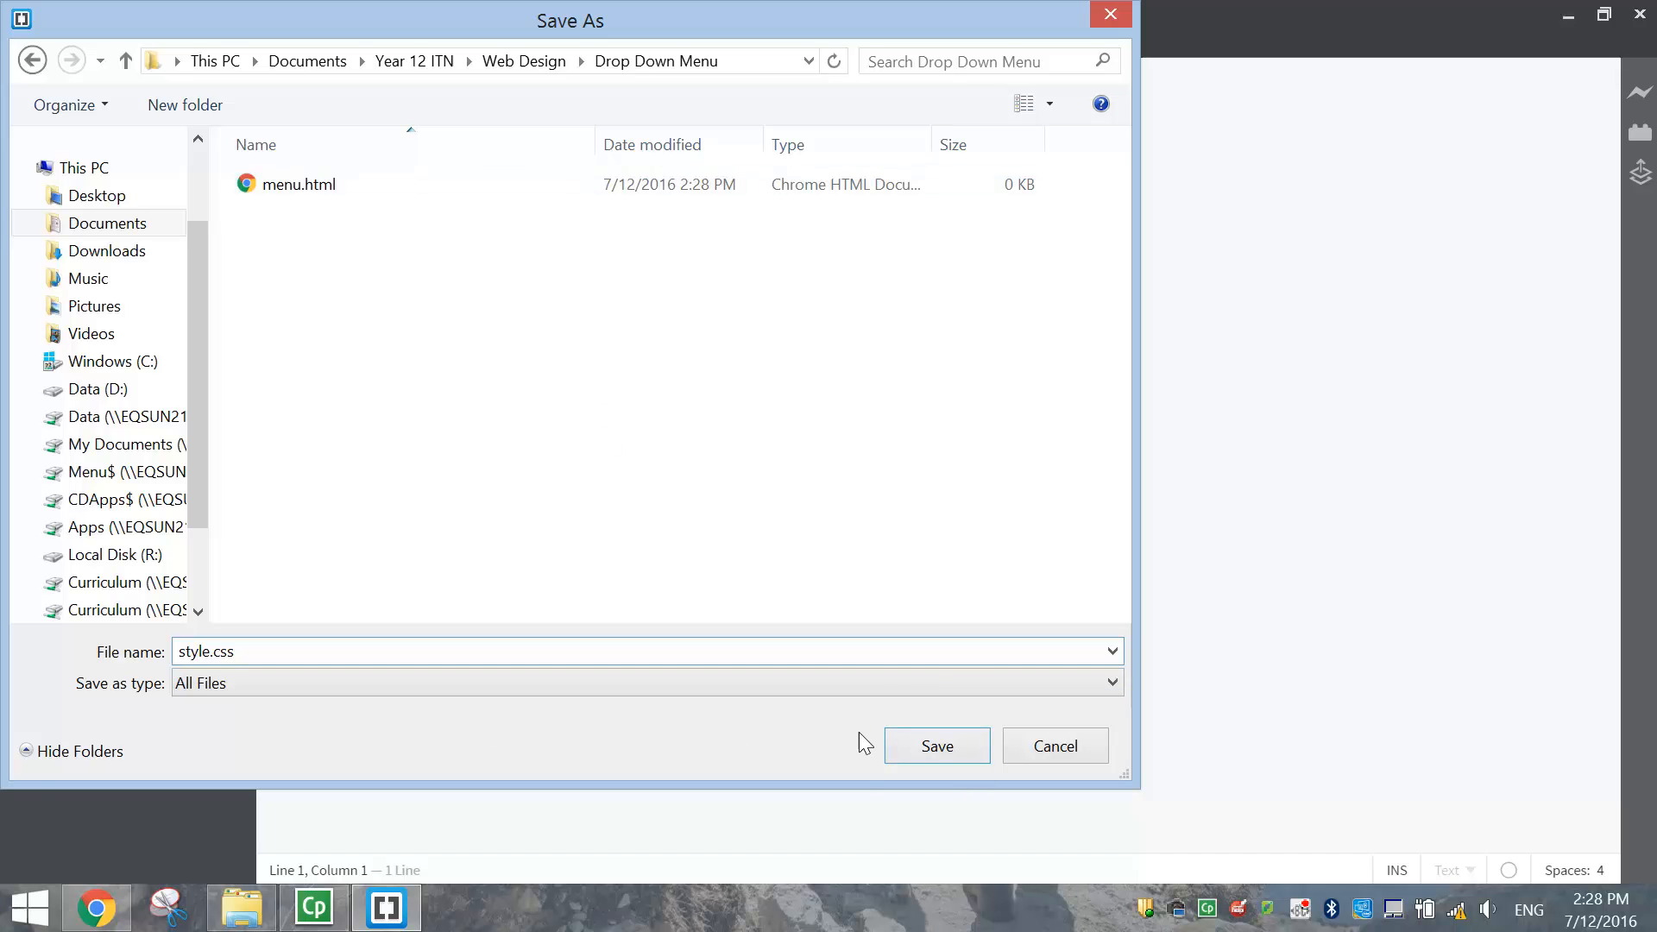
click(936, 744)
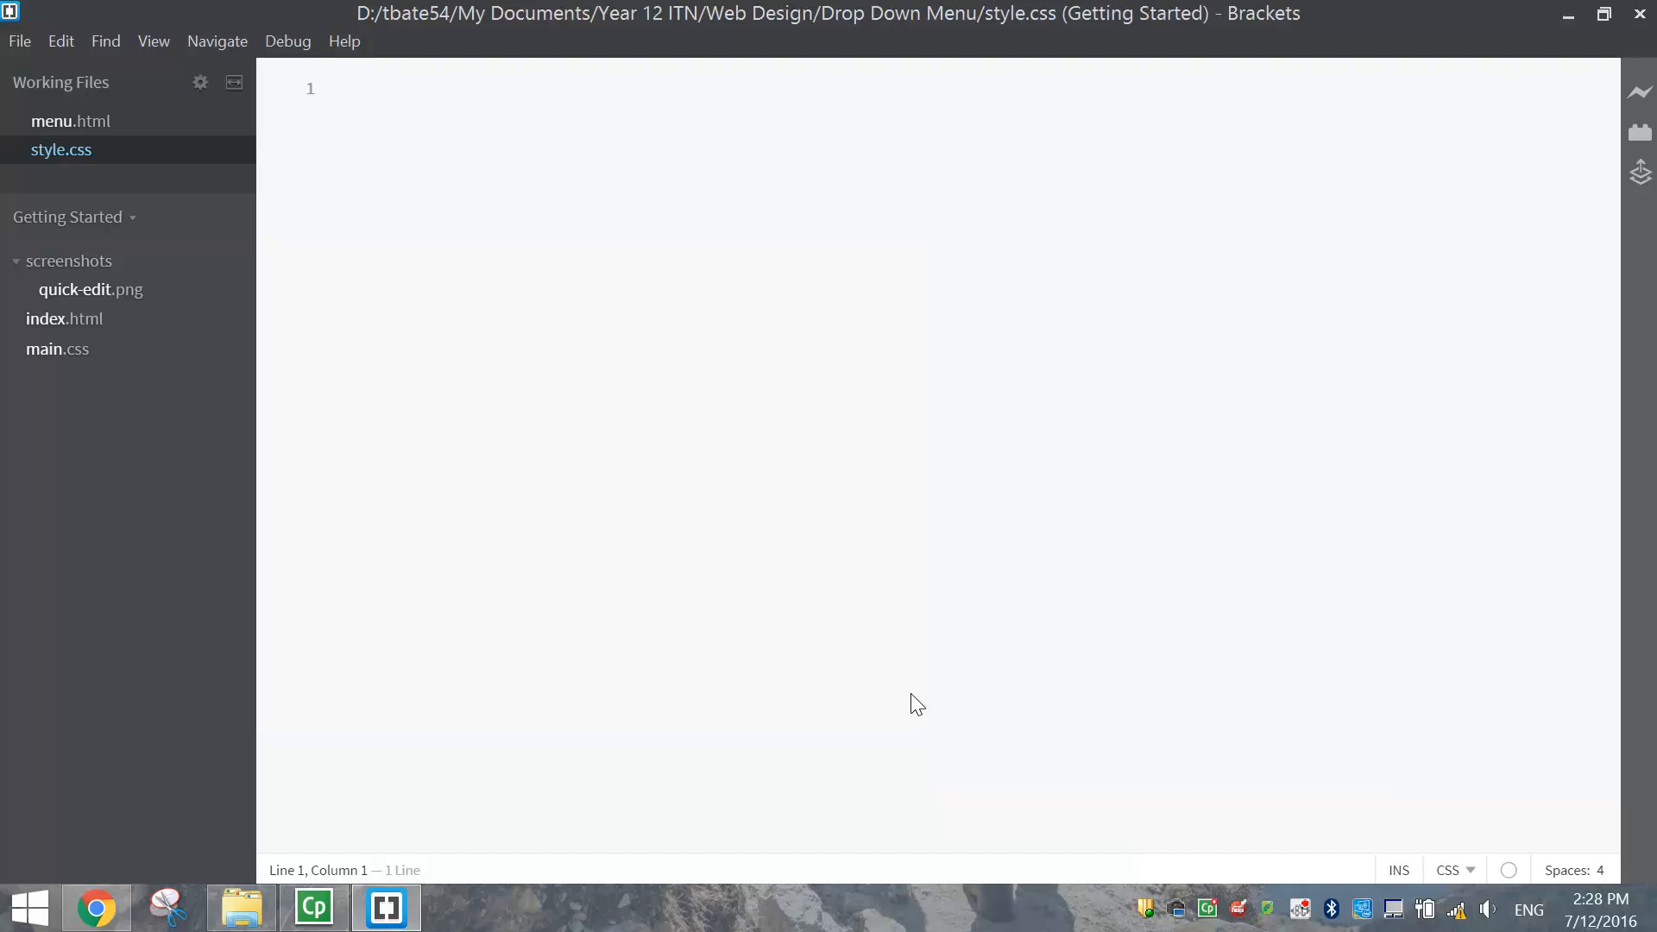
mouse_move(53, 135)
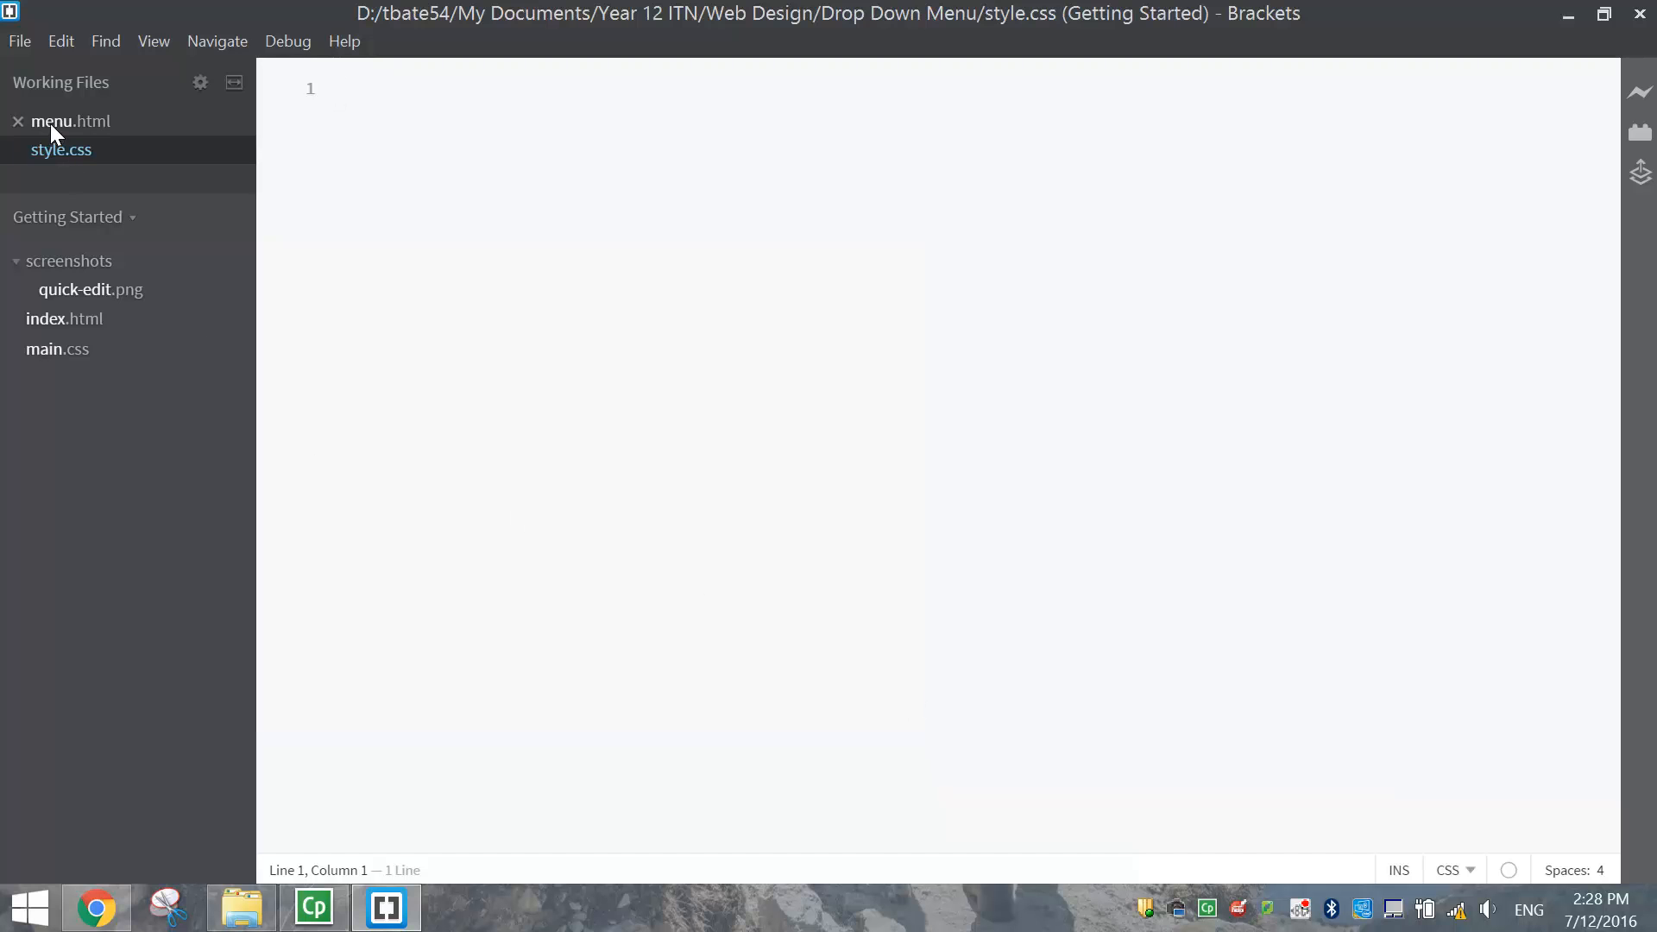
Type the DOCTYPE, html and head with the title 'Drop Down Menu' in menu.html
click(71, 121)
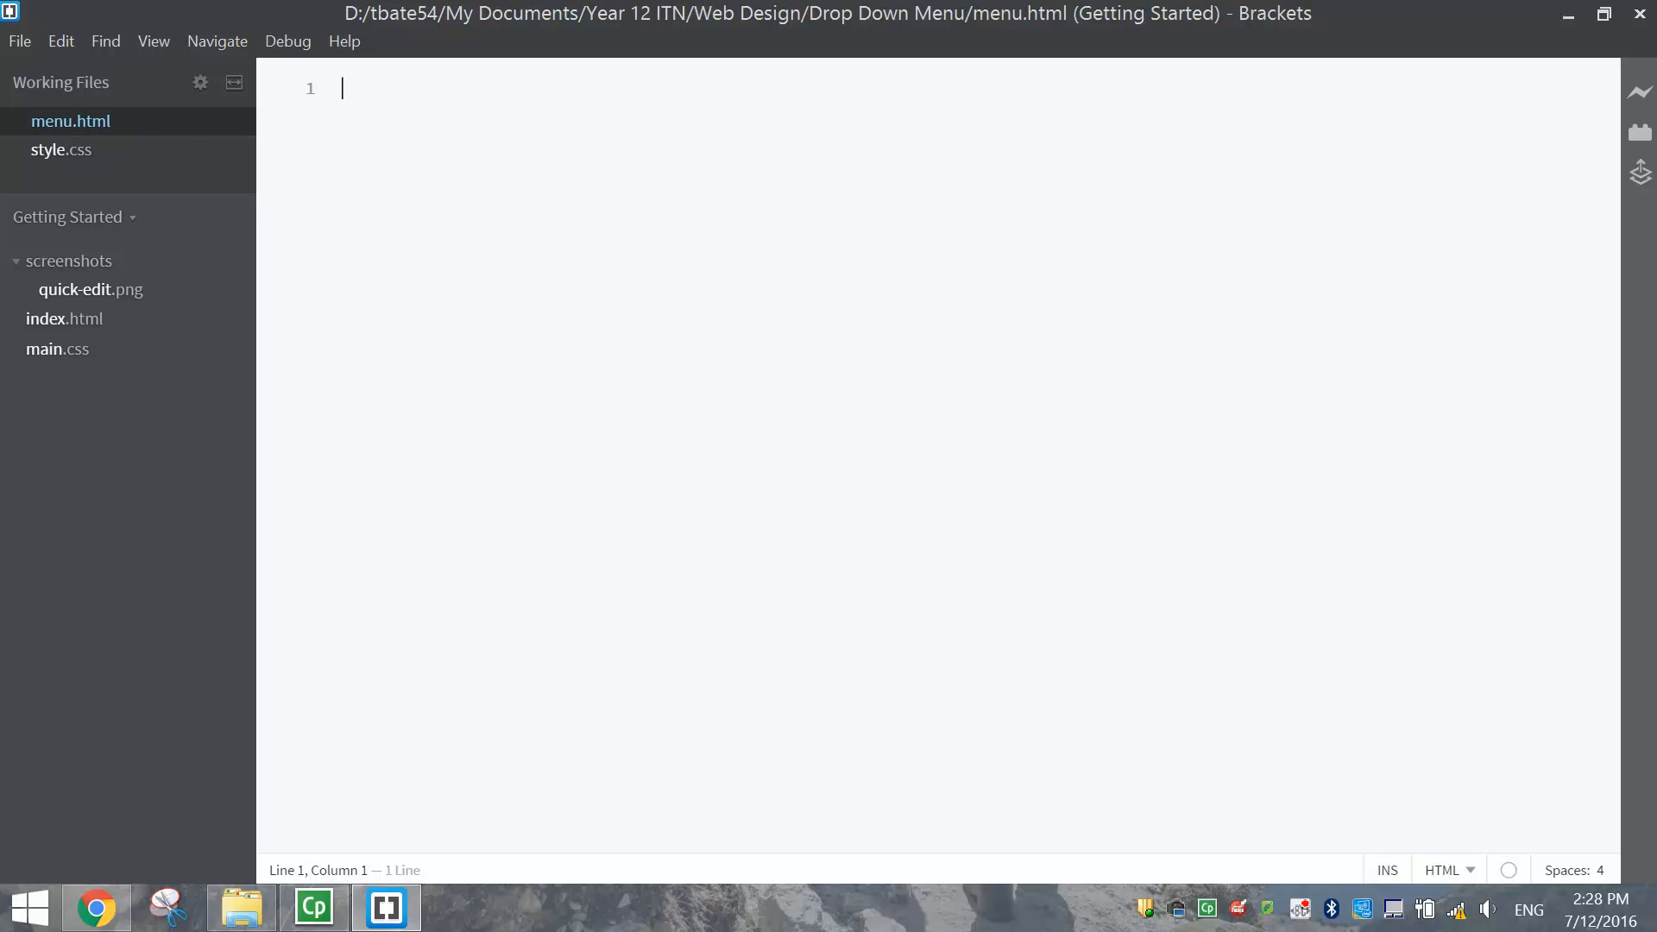
text(<)
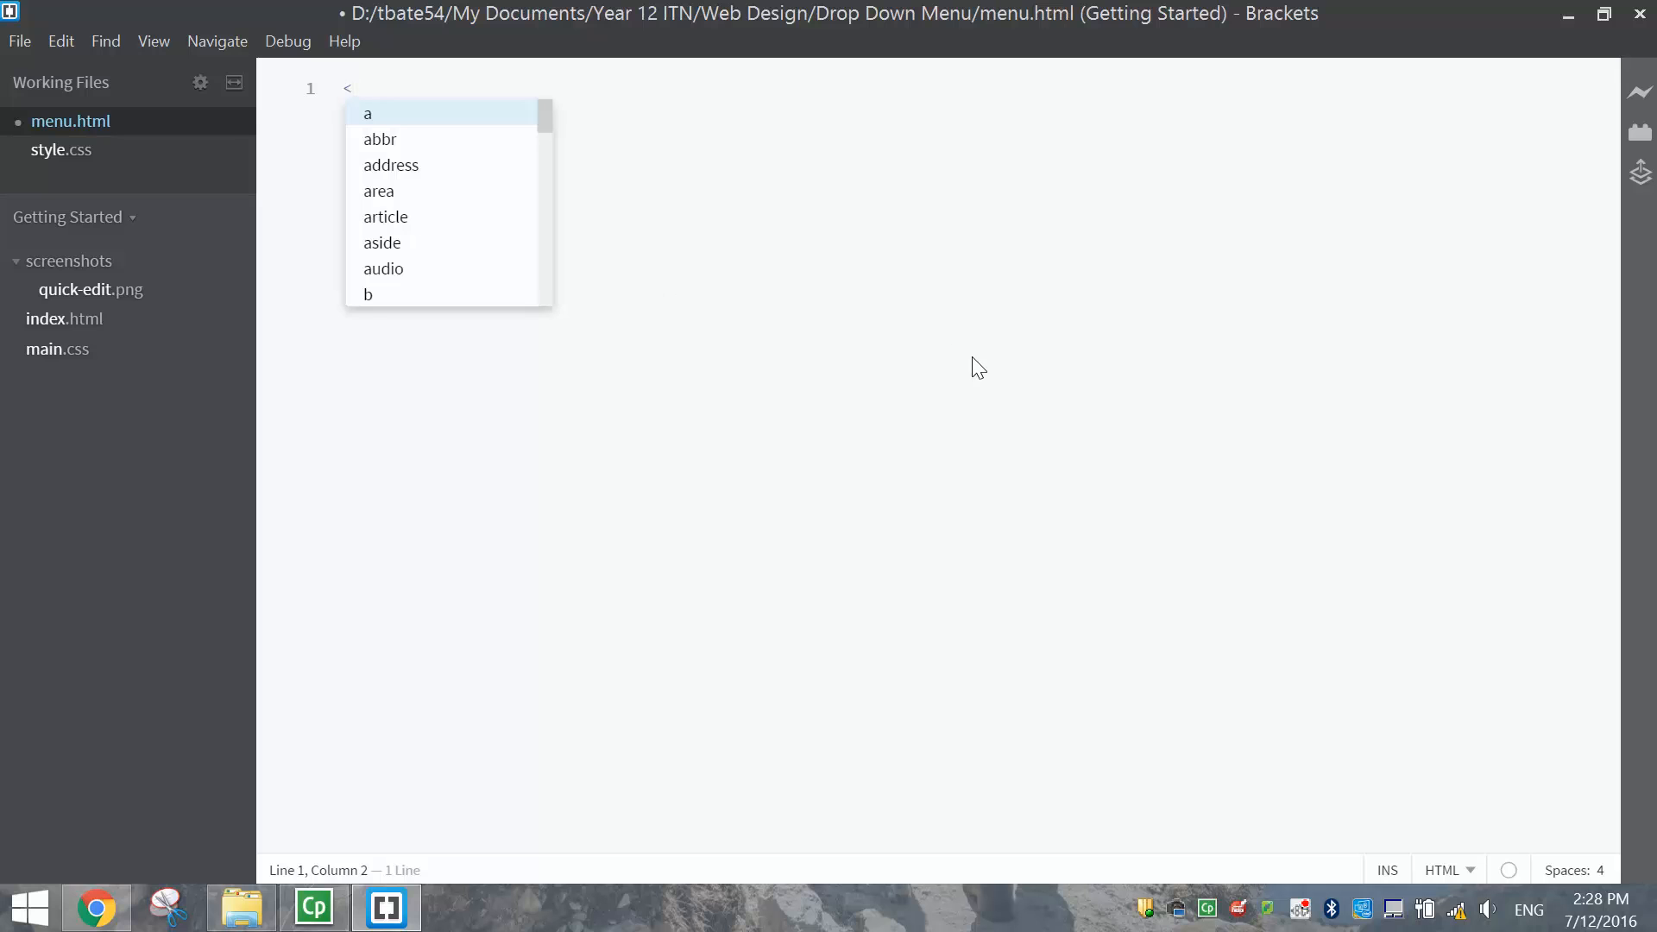
text(!)
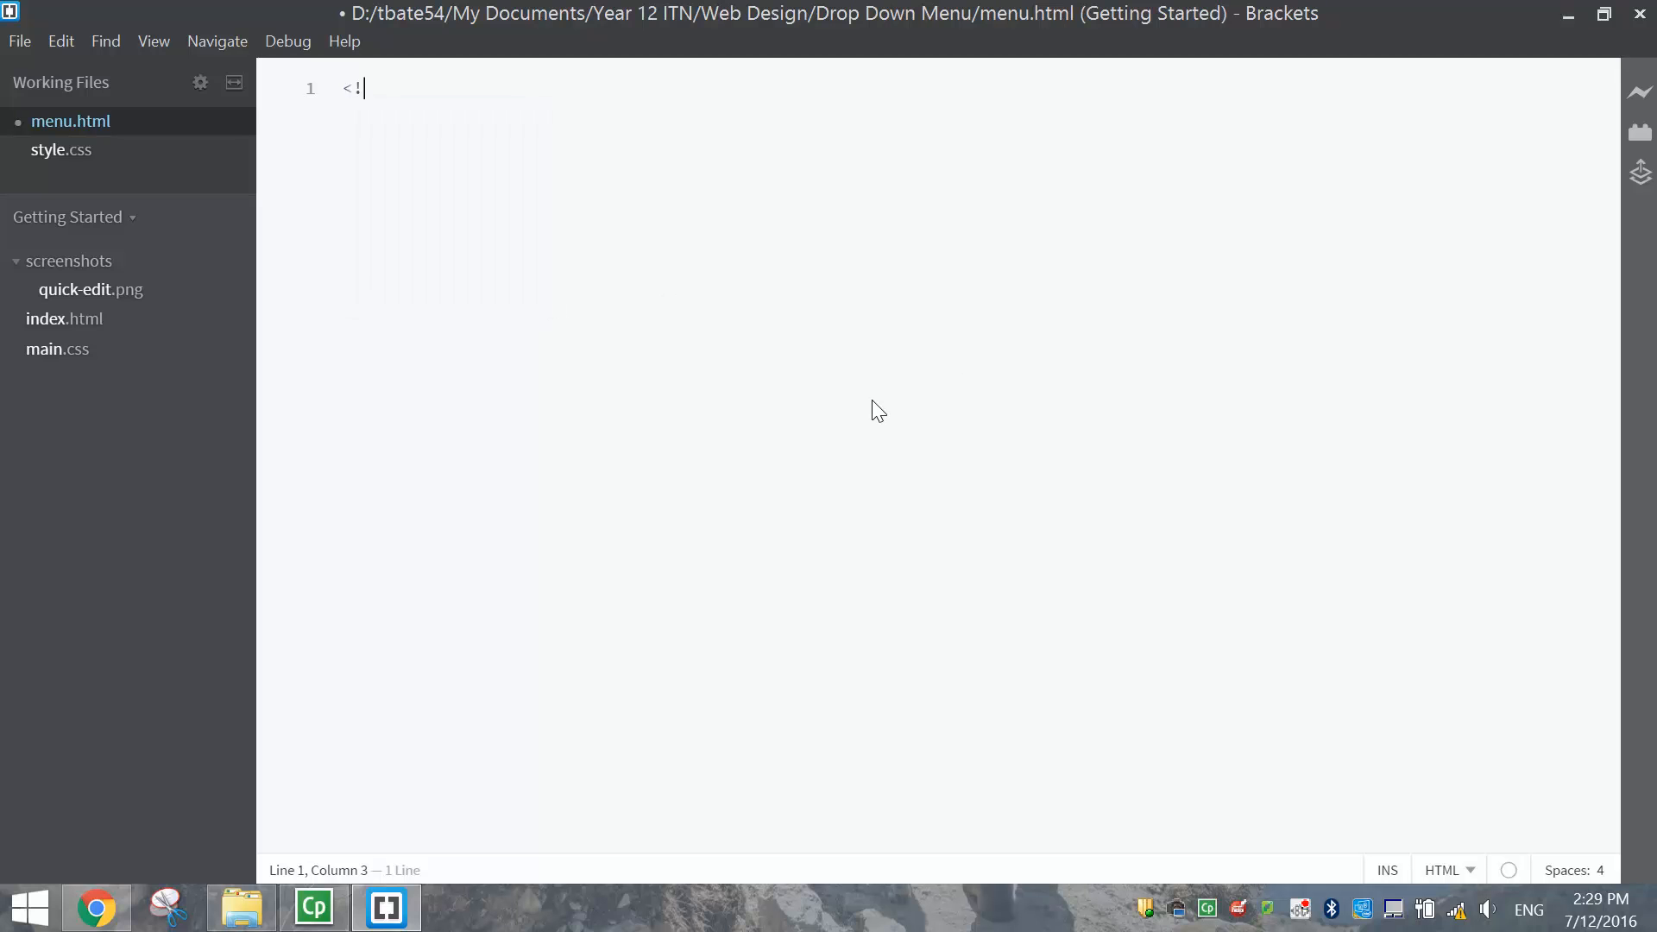
text(DOCTYPE html>)
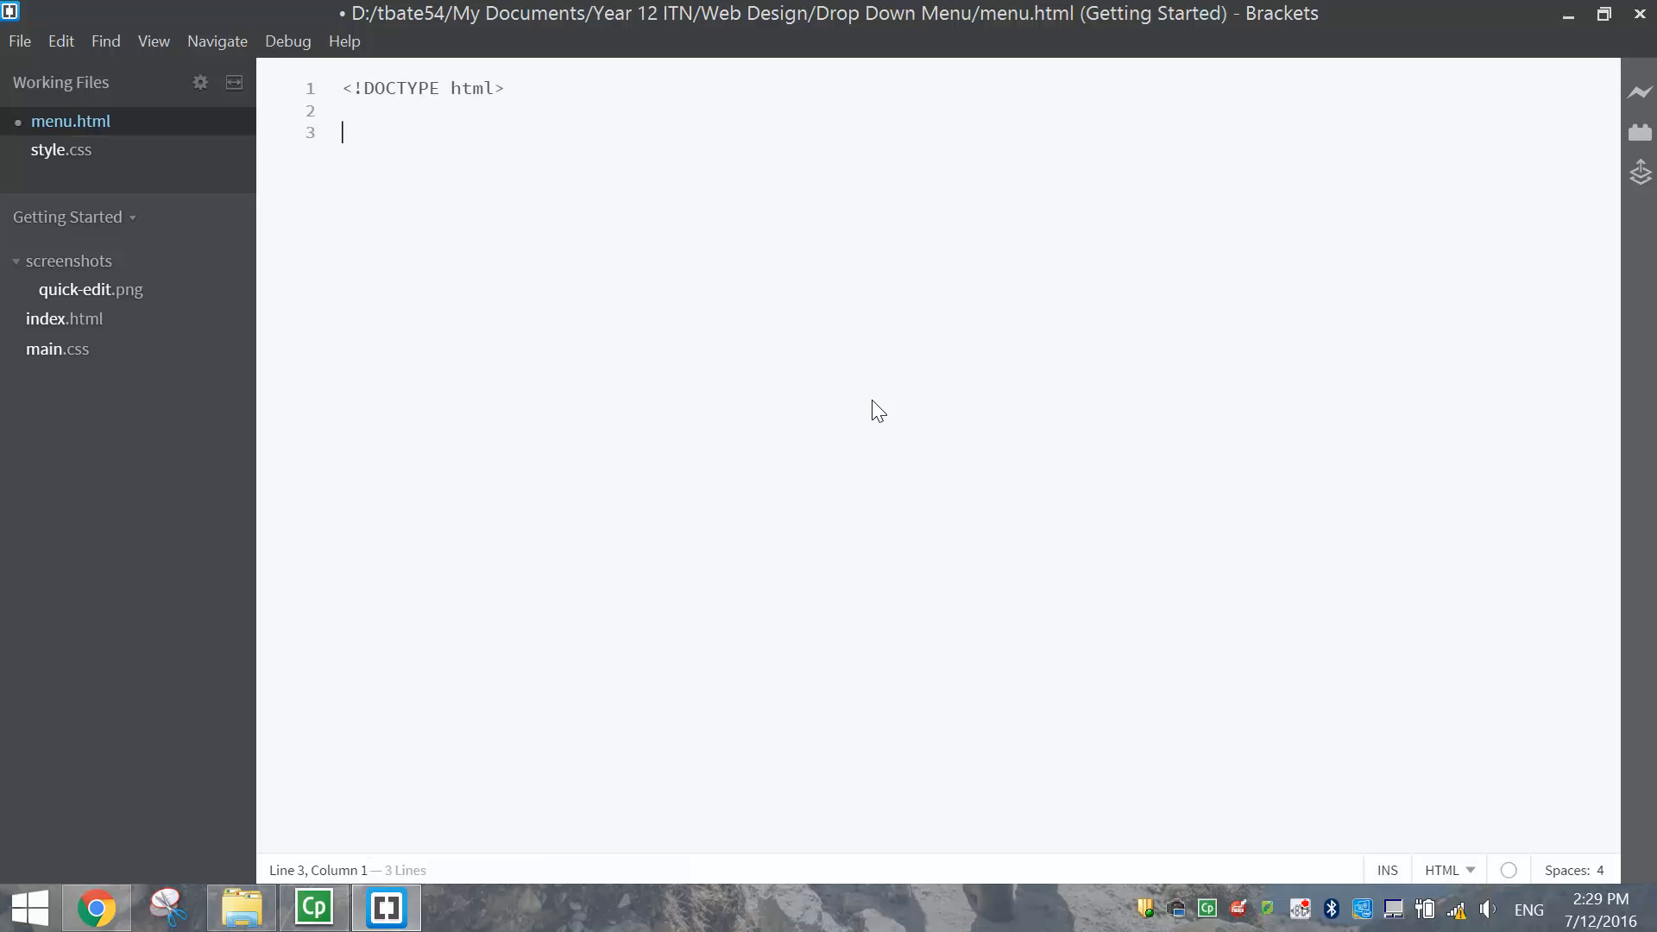
text(<html></html>)
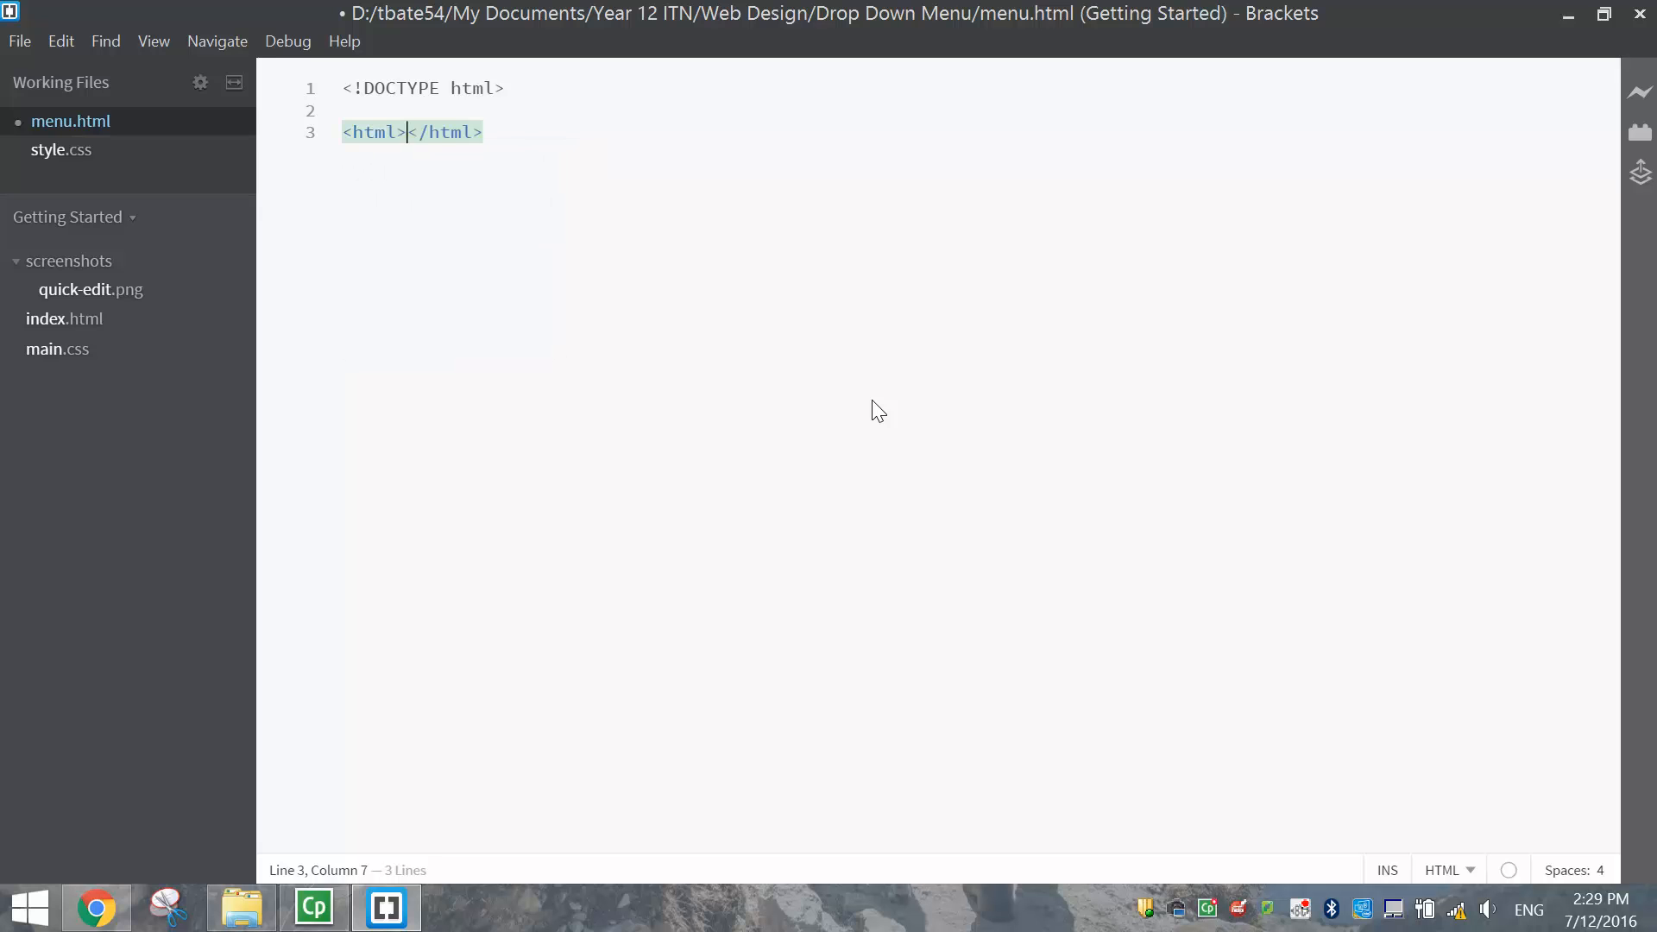
key(Return)
text(<head></head>)
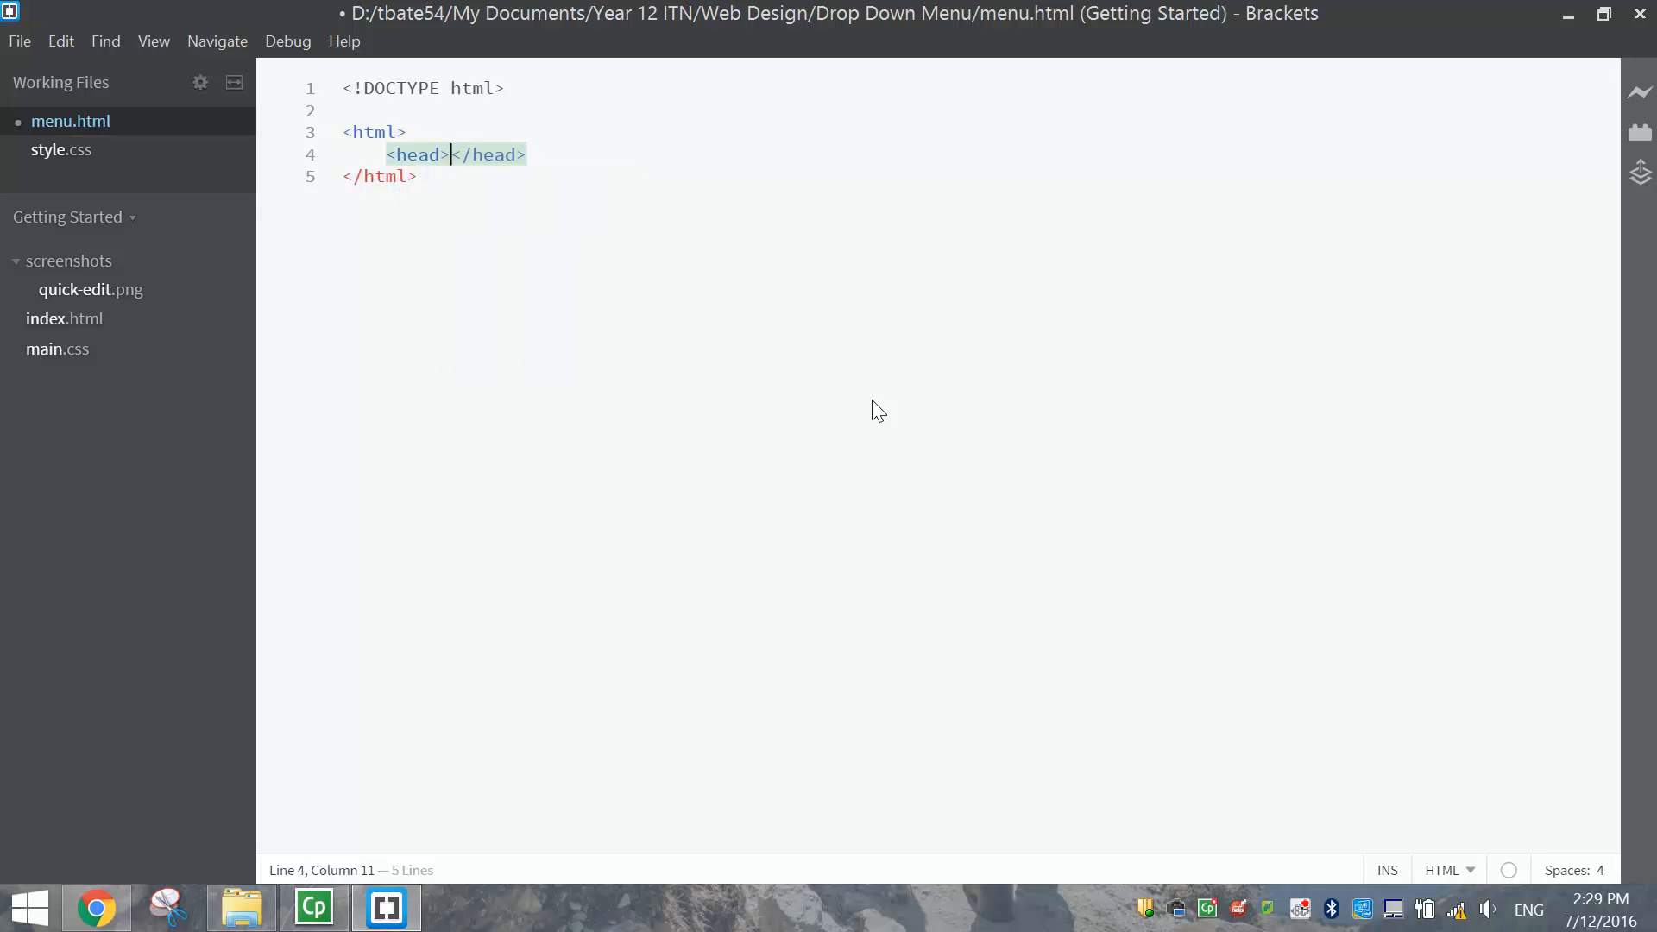
key(Enter)
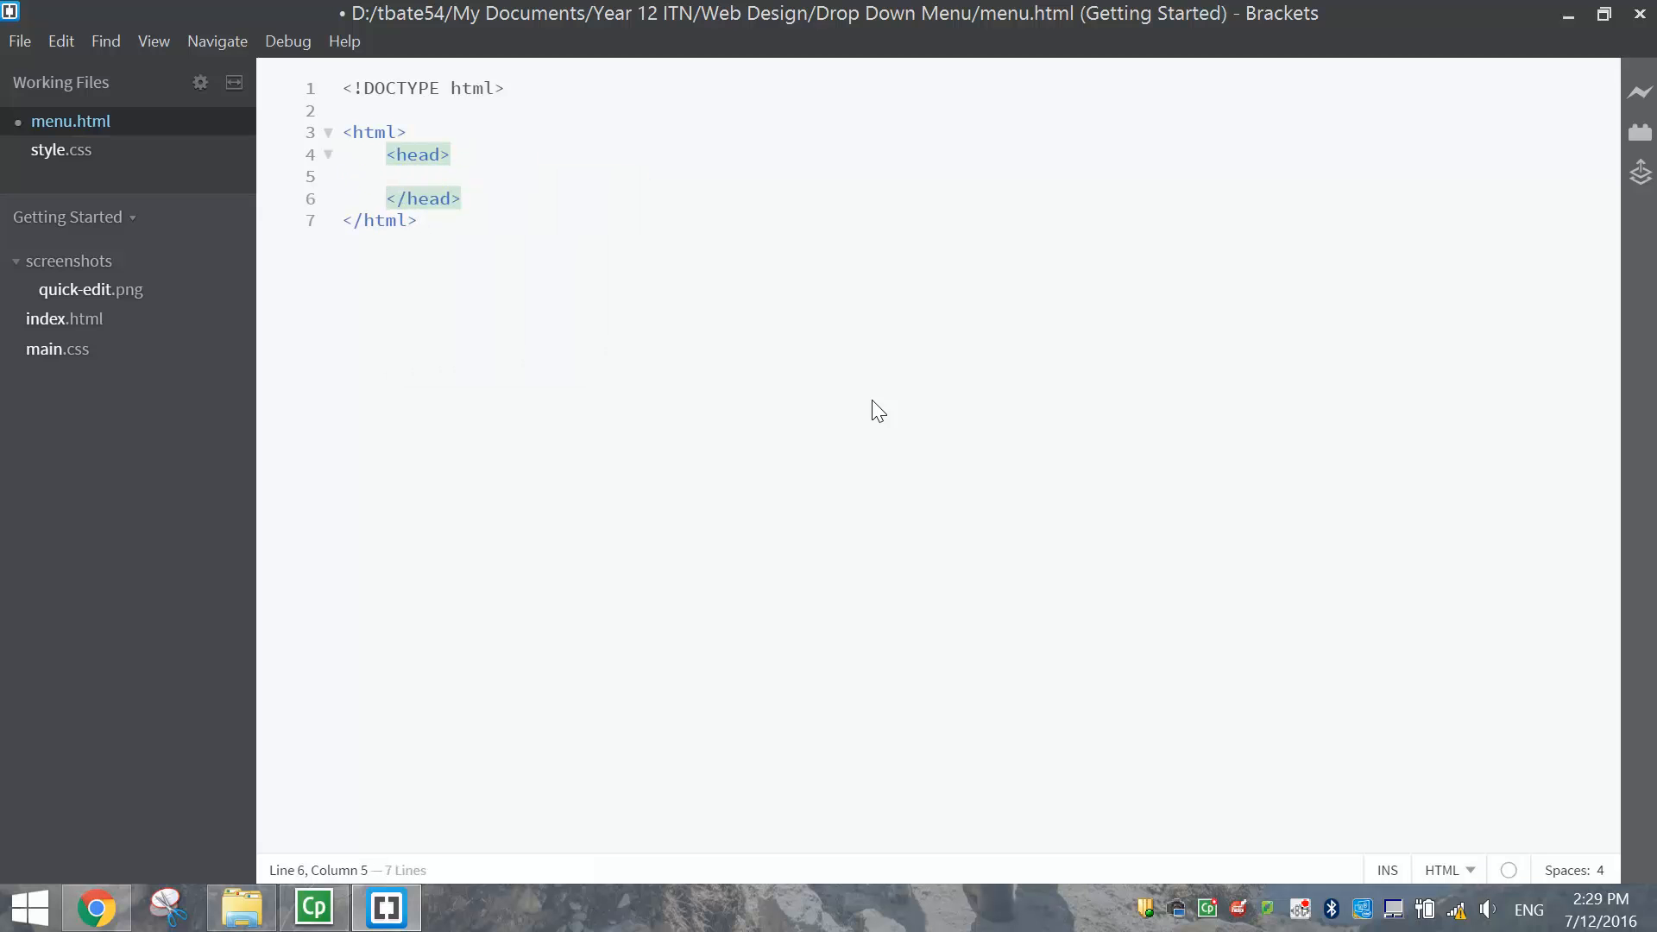
text(<)
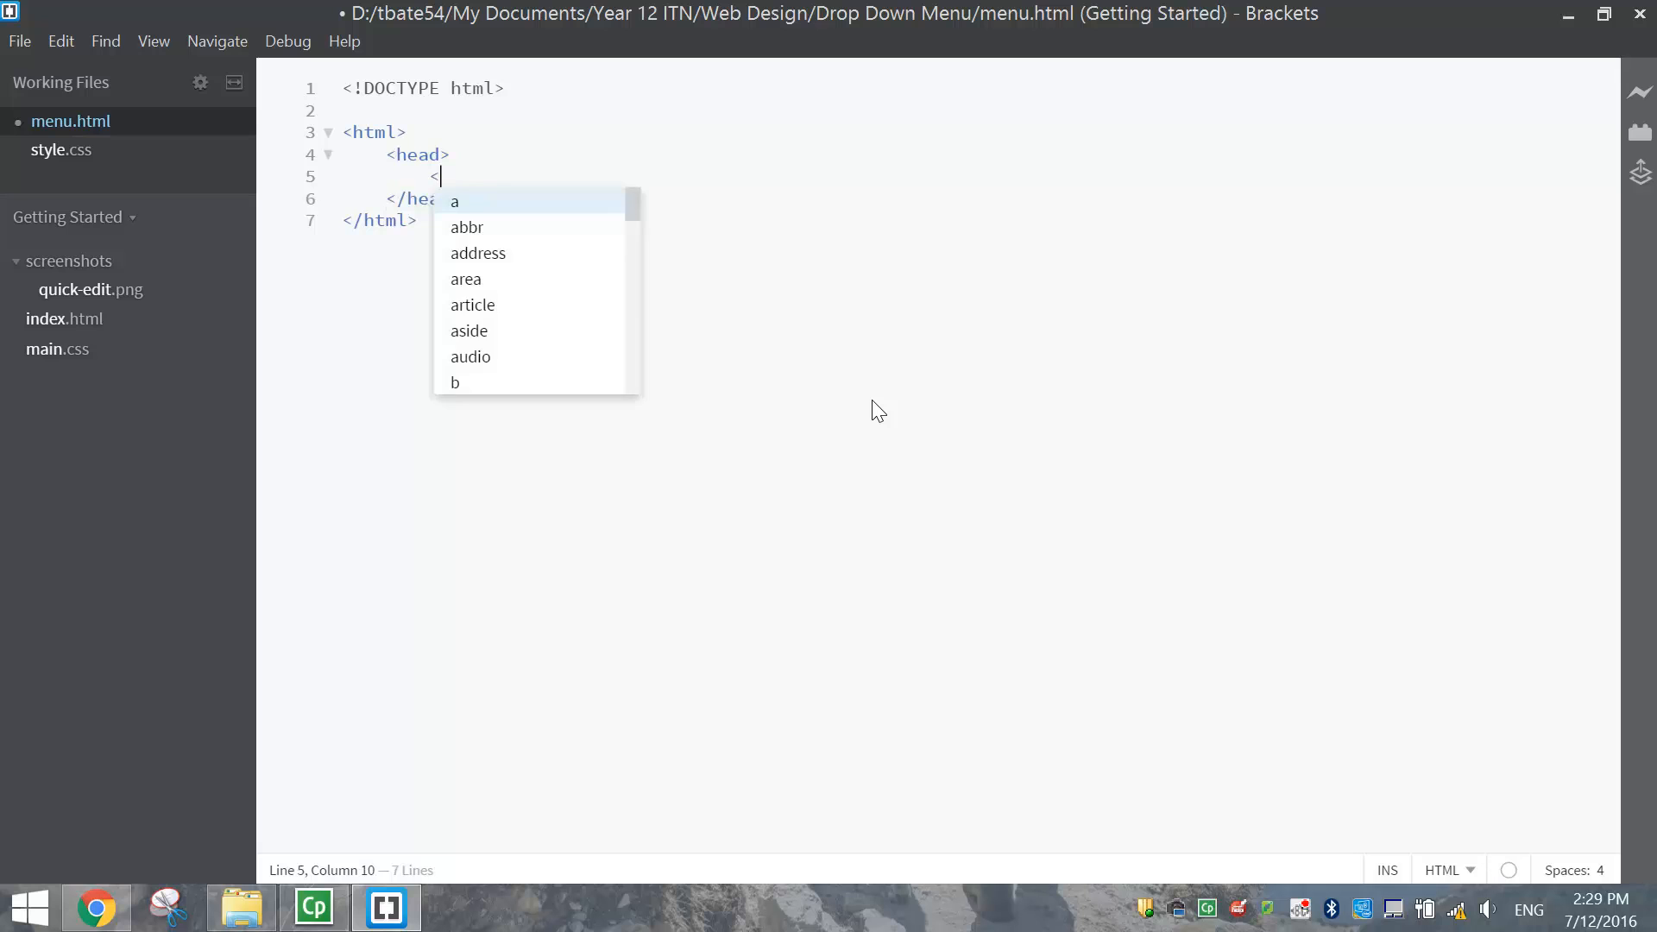
text(title)
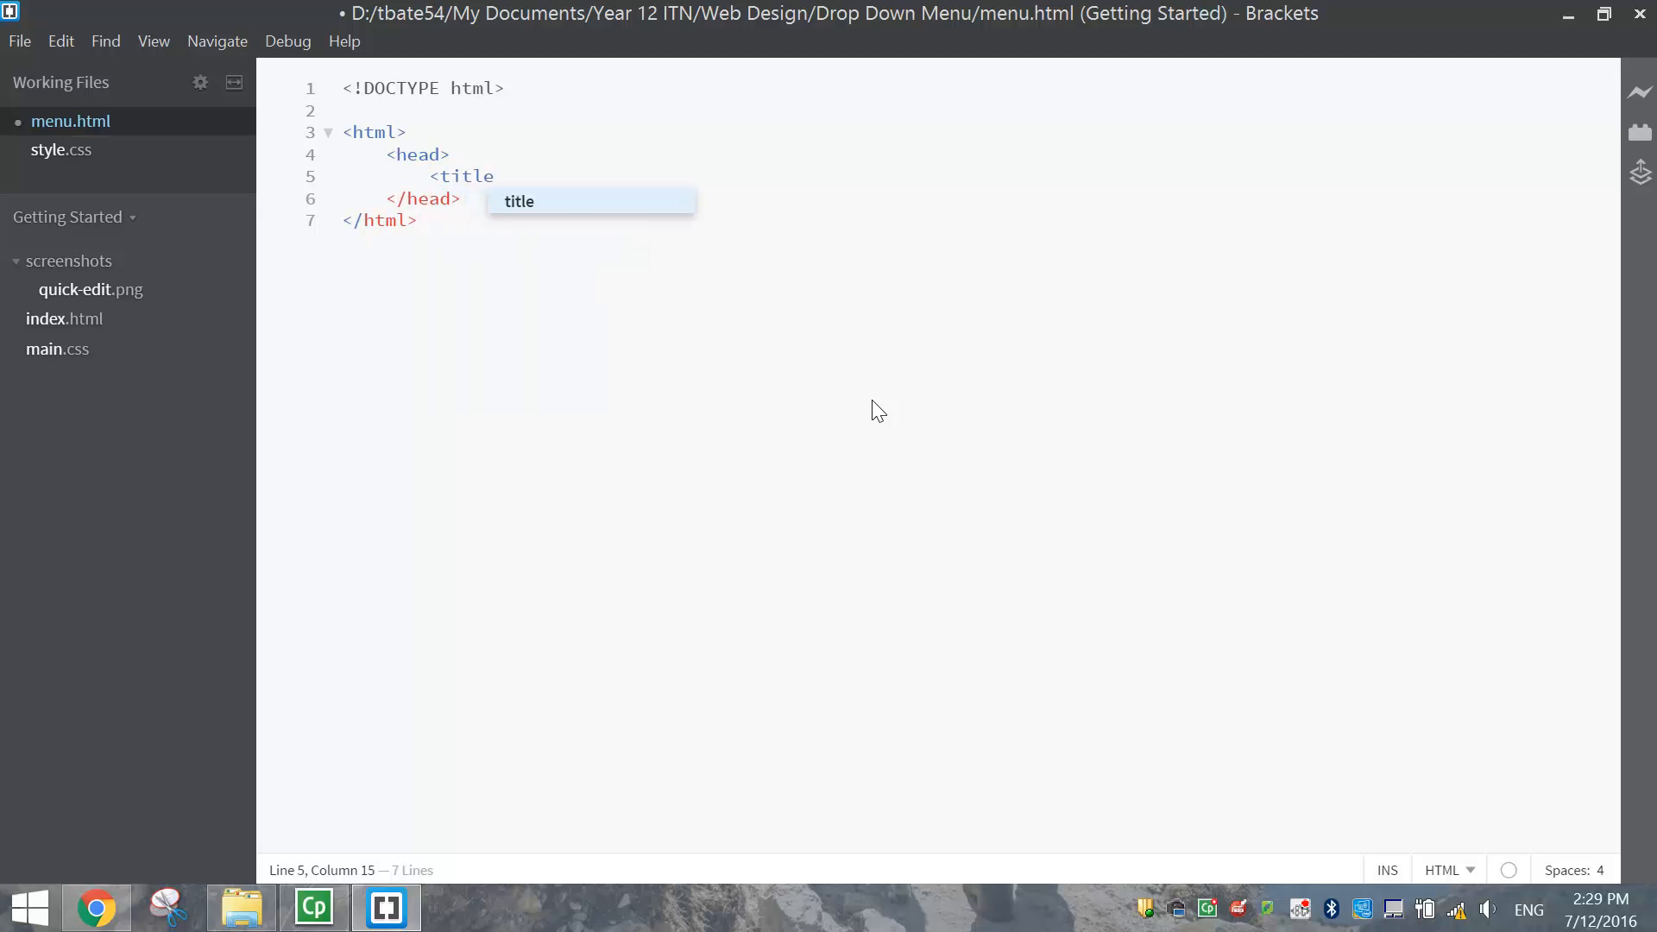
text(Drop Dow</title>)
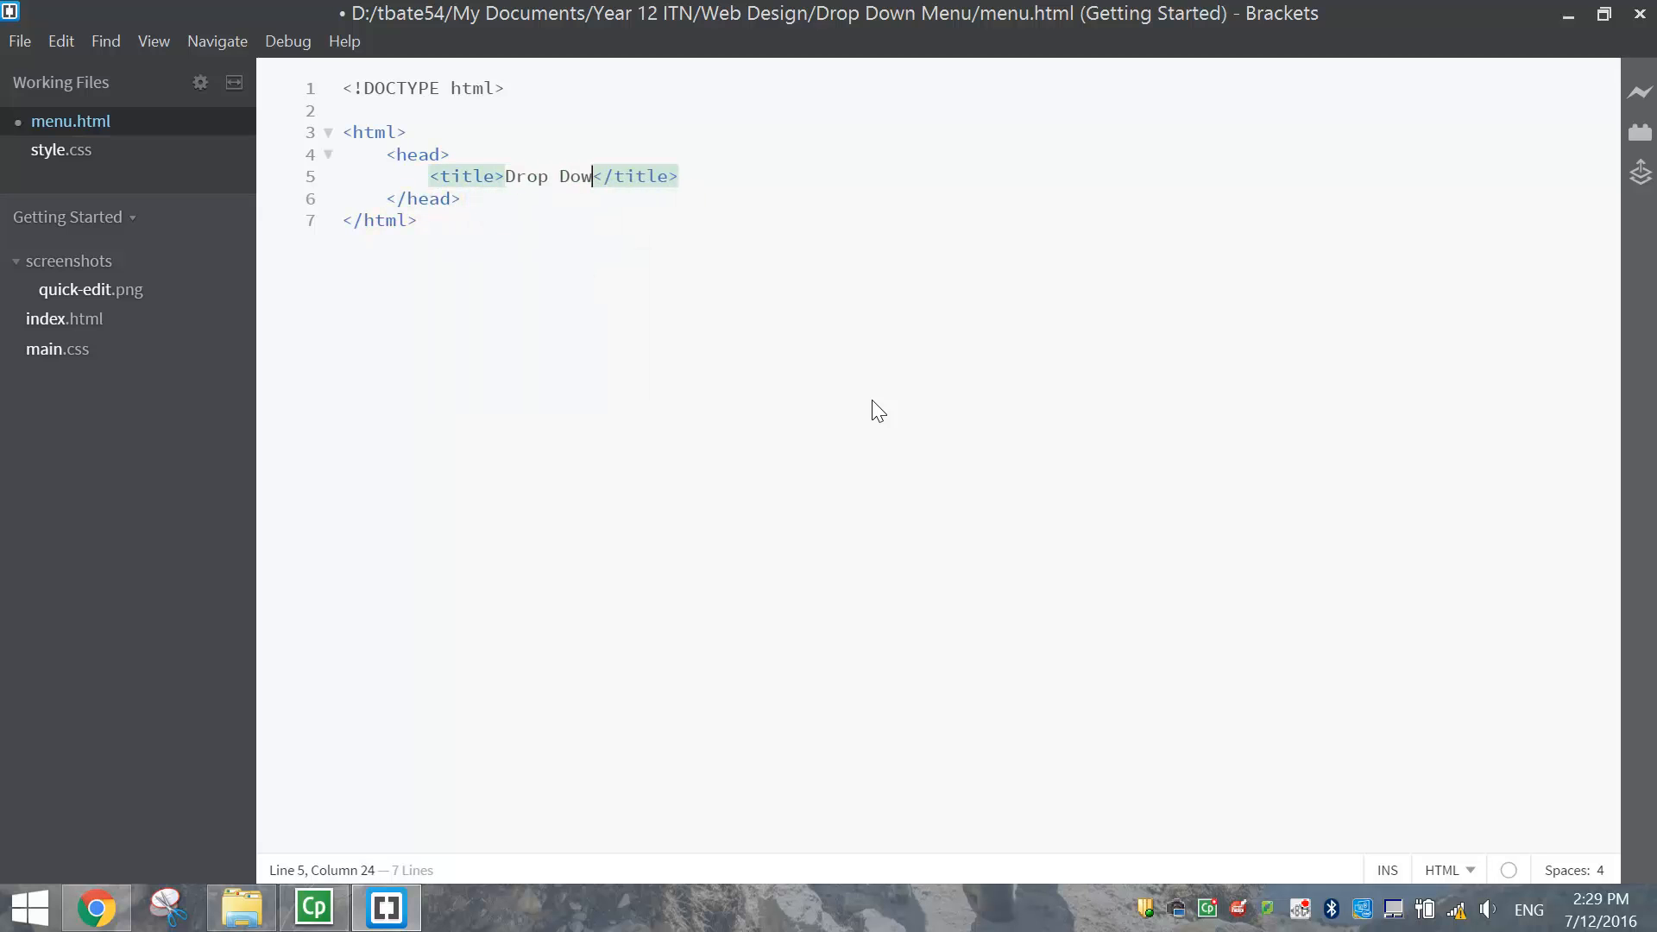
text(n)
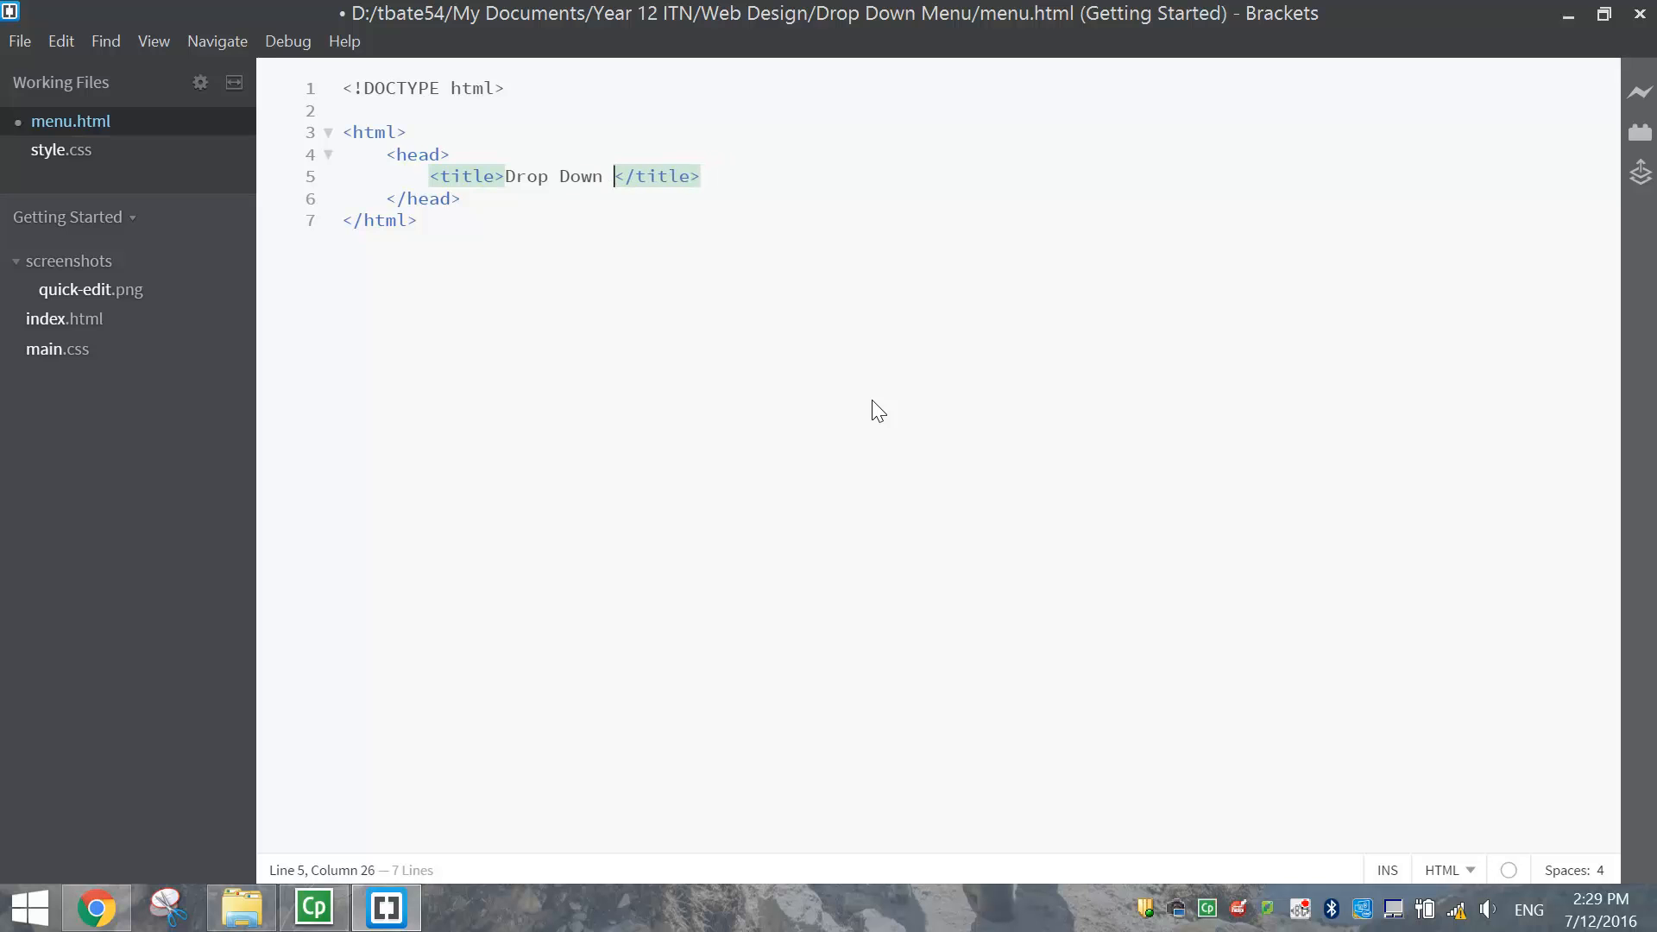
text(Menu)
text(<)
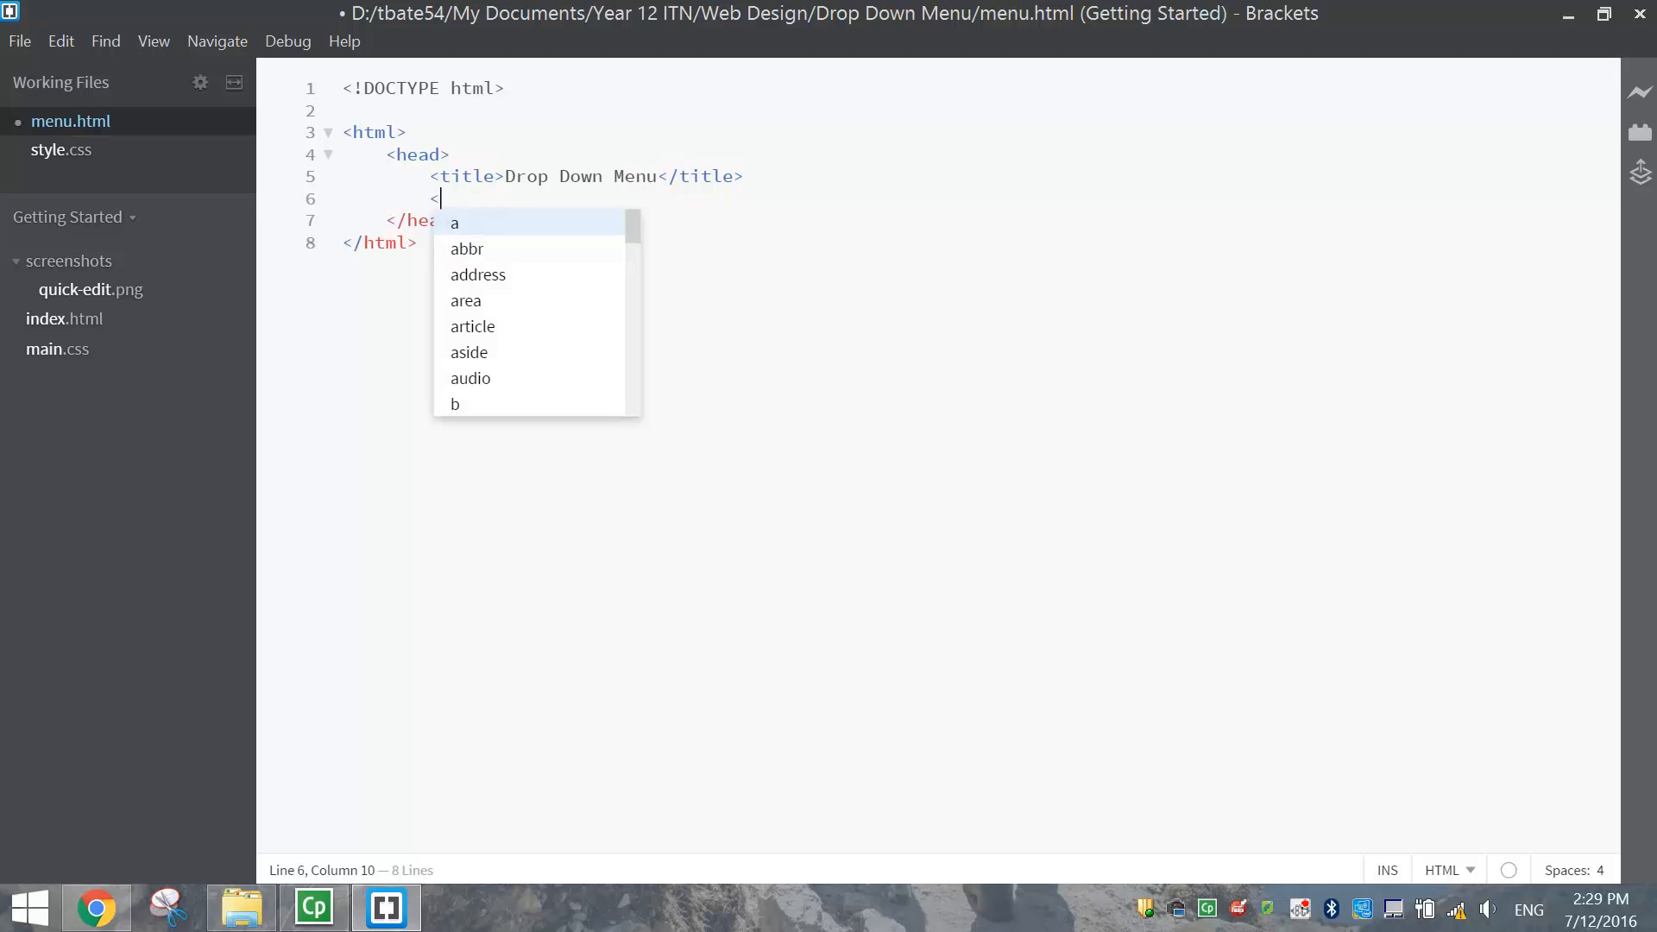
mouse_move(1030, 367)
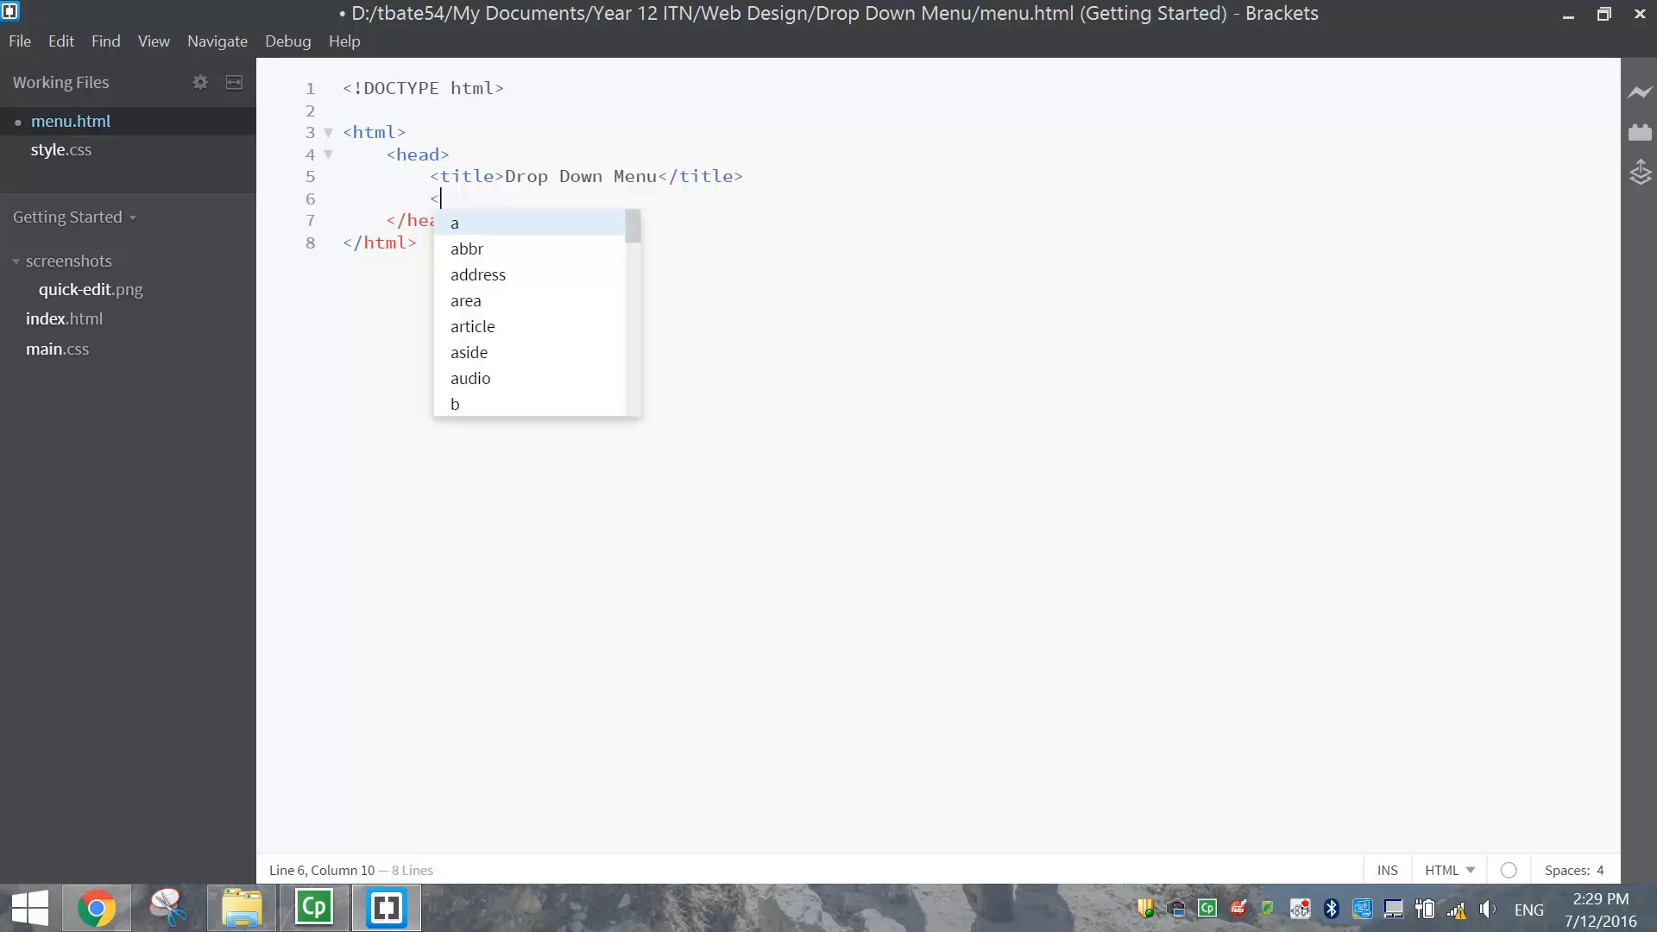
Add a stylesheet link pointing to style.css in the head
text(link rel=")
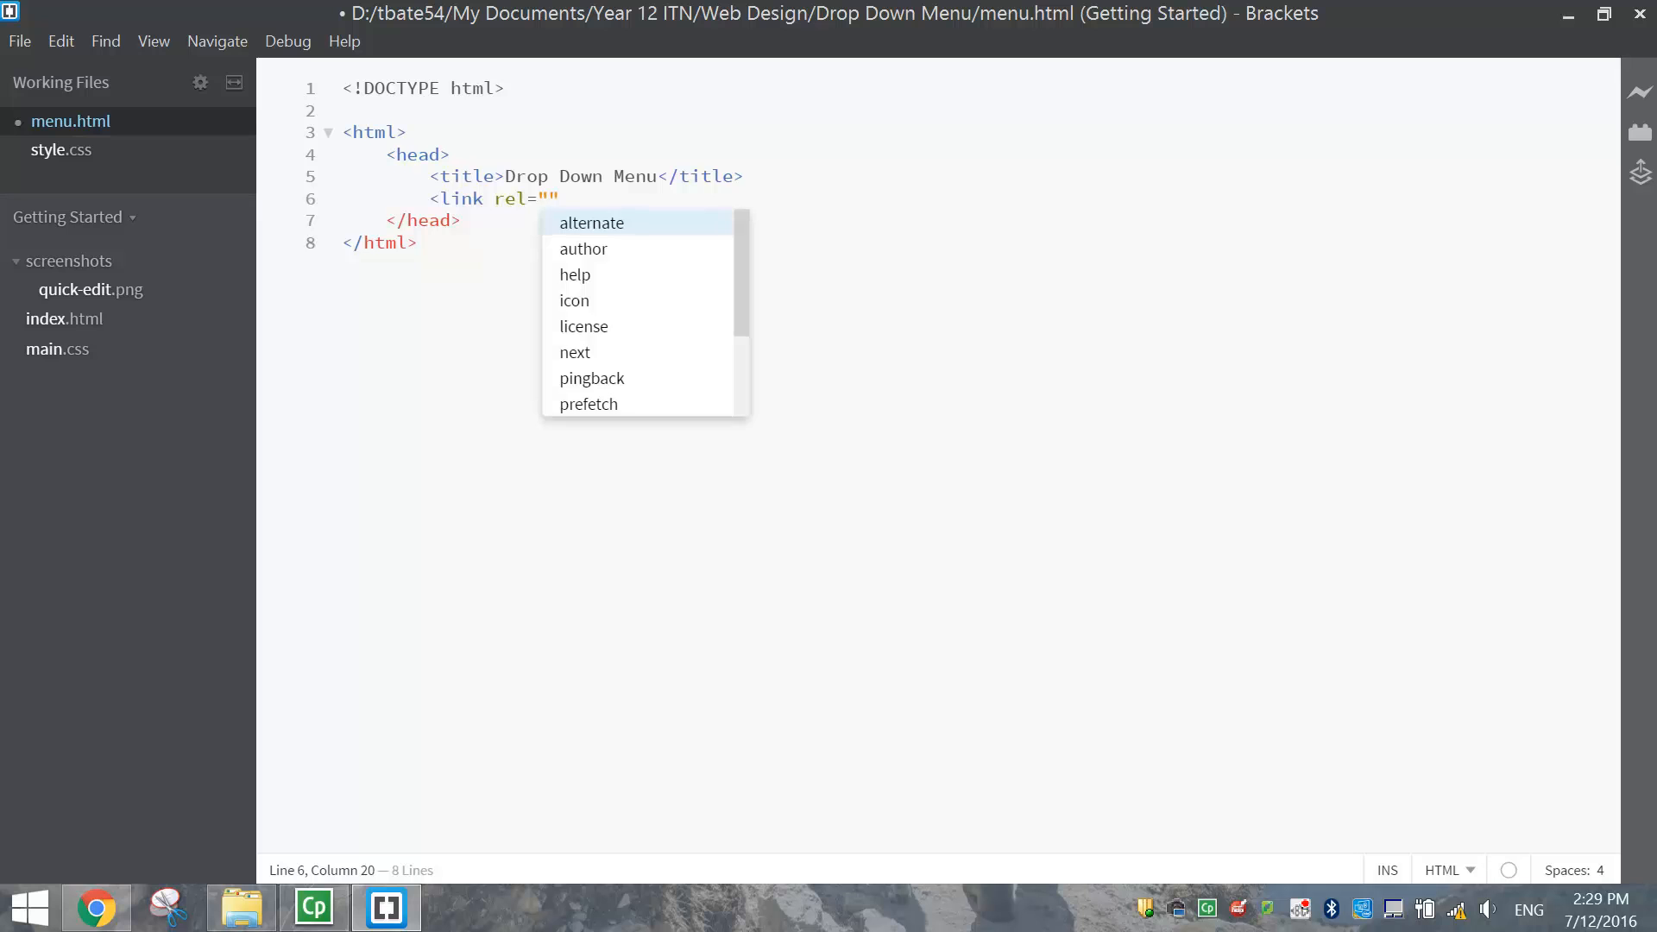
text(stylesheet)
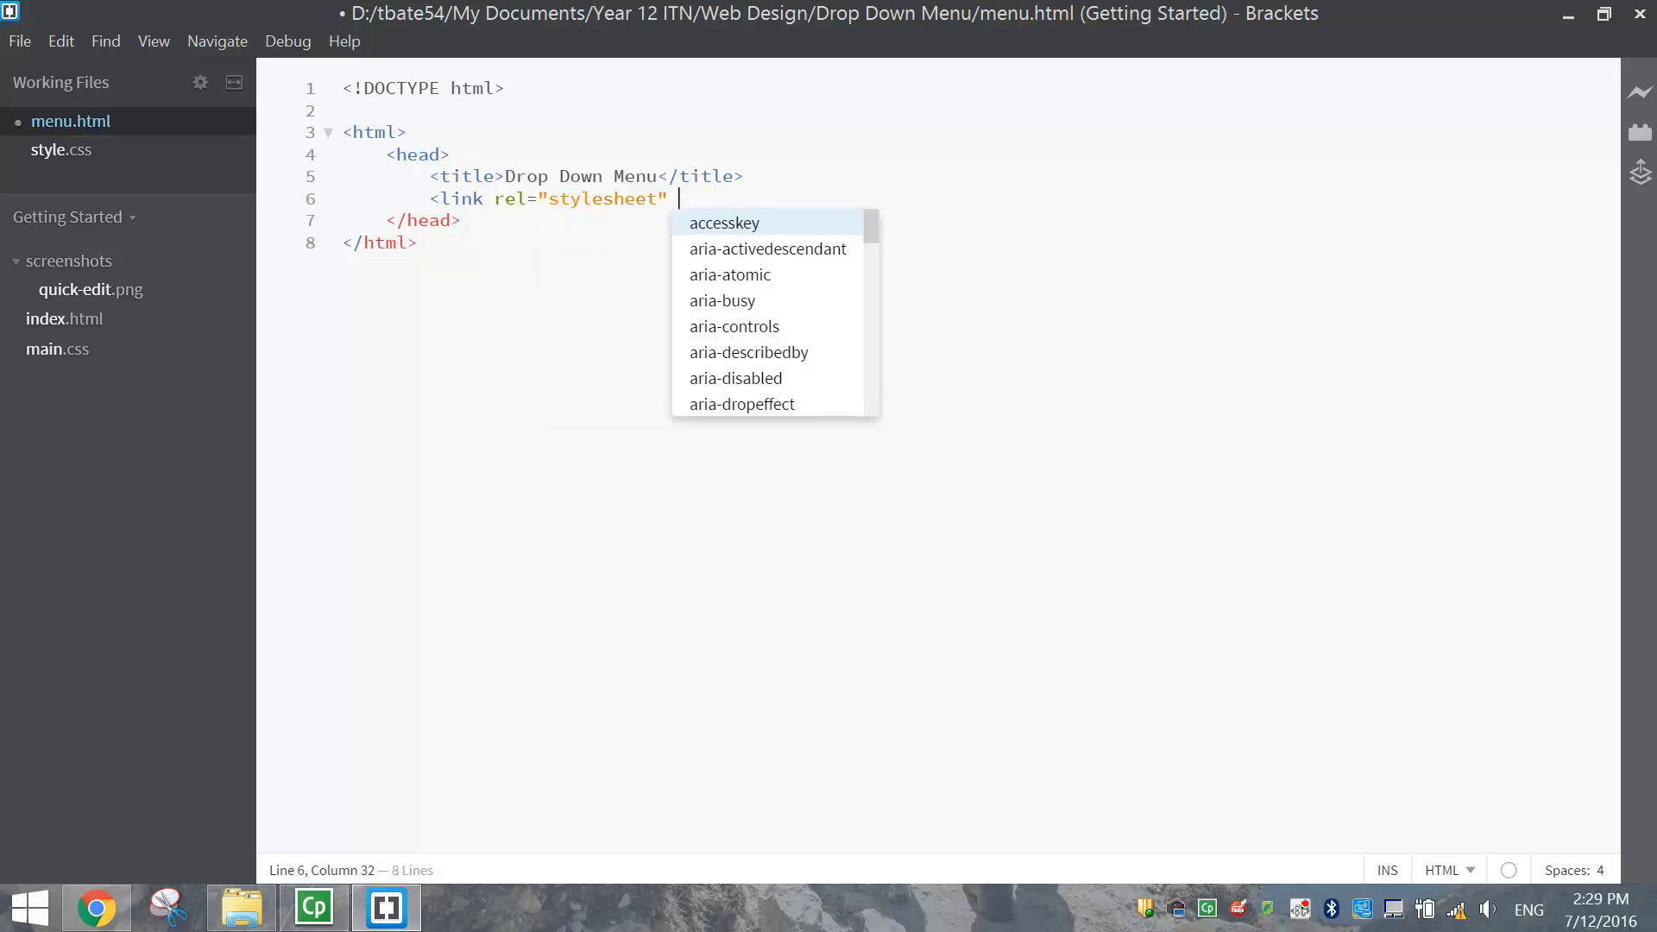
text(href="")
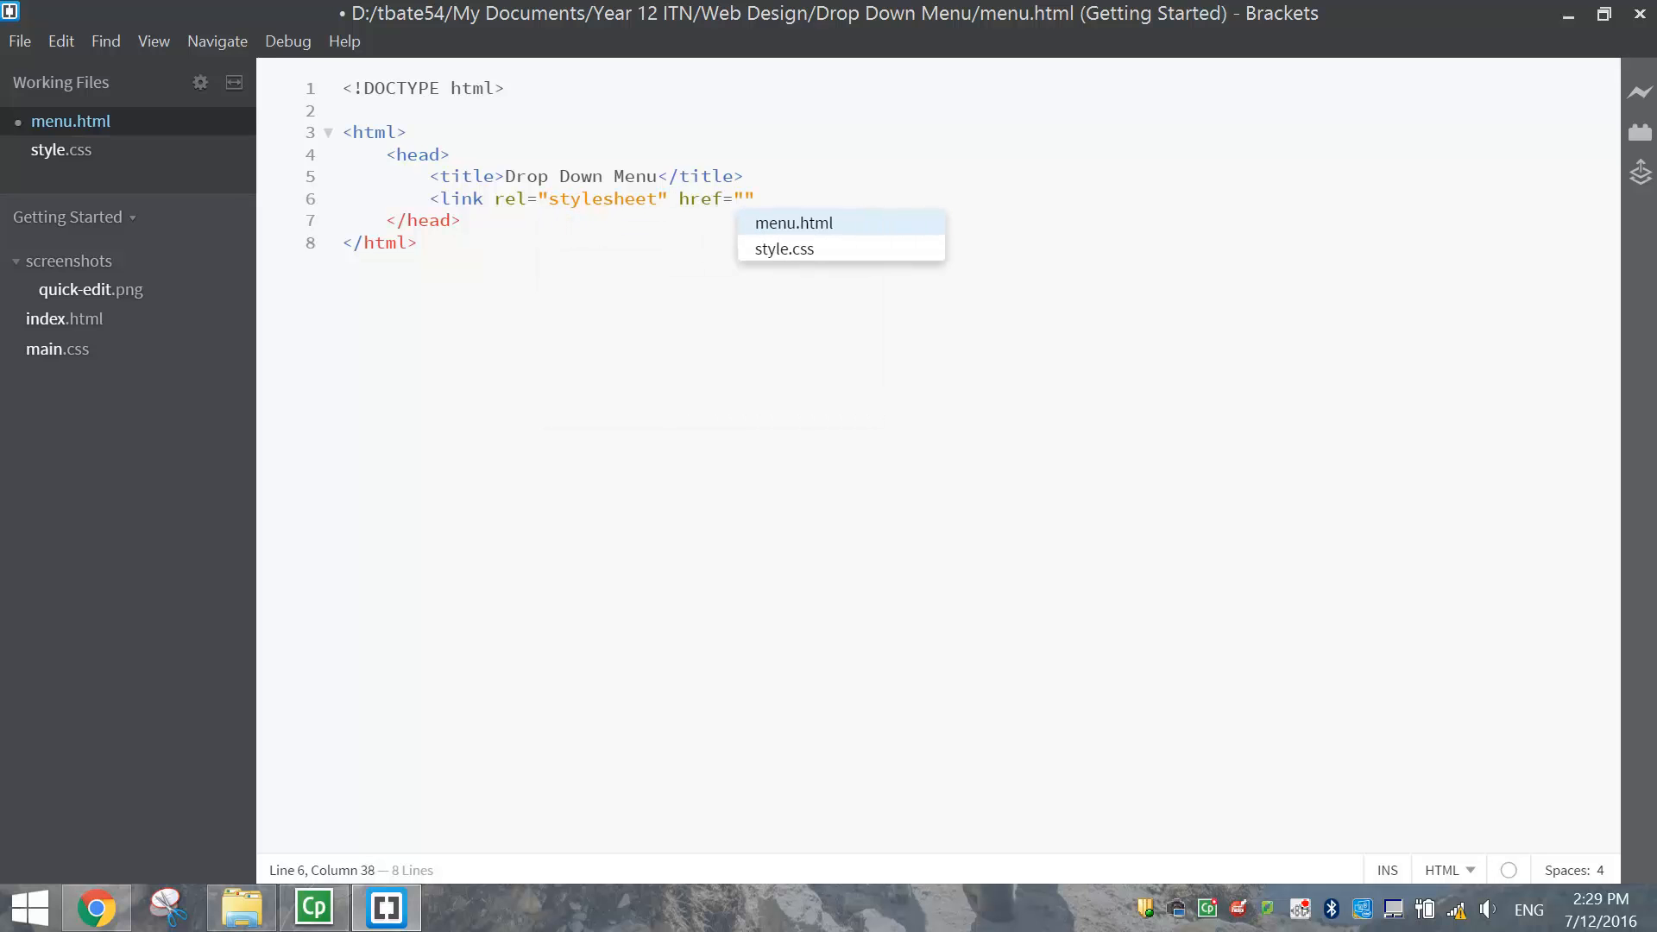
mouse_move(785, 251)
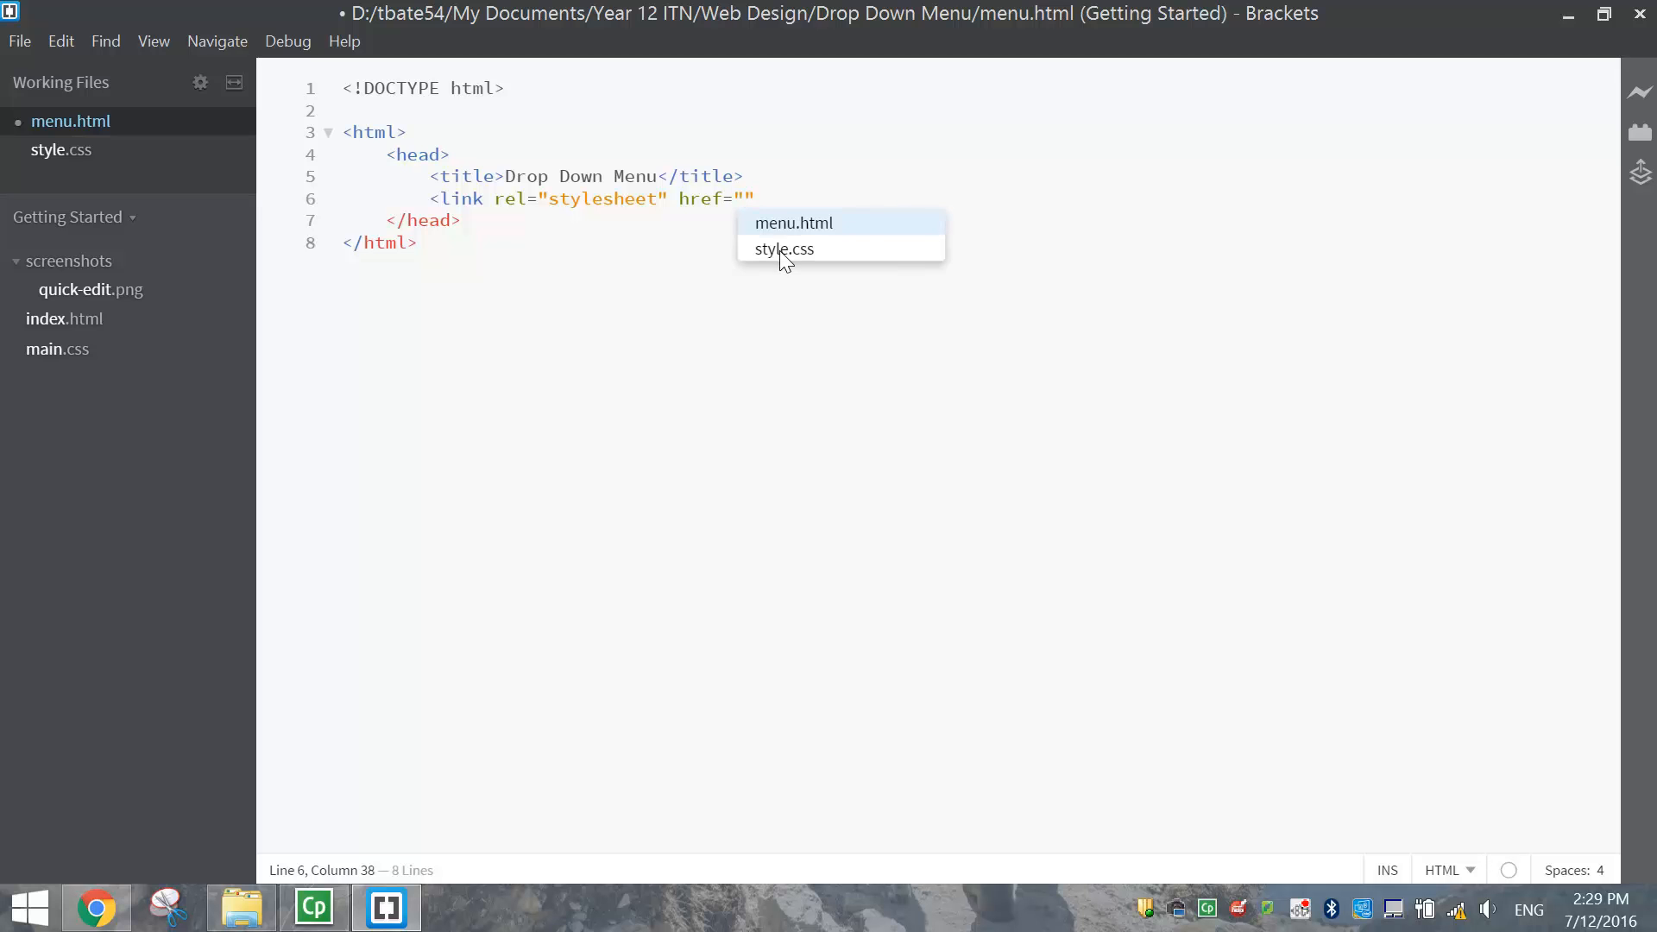
click(783, 248)
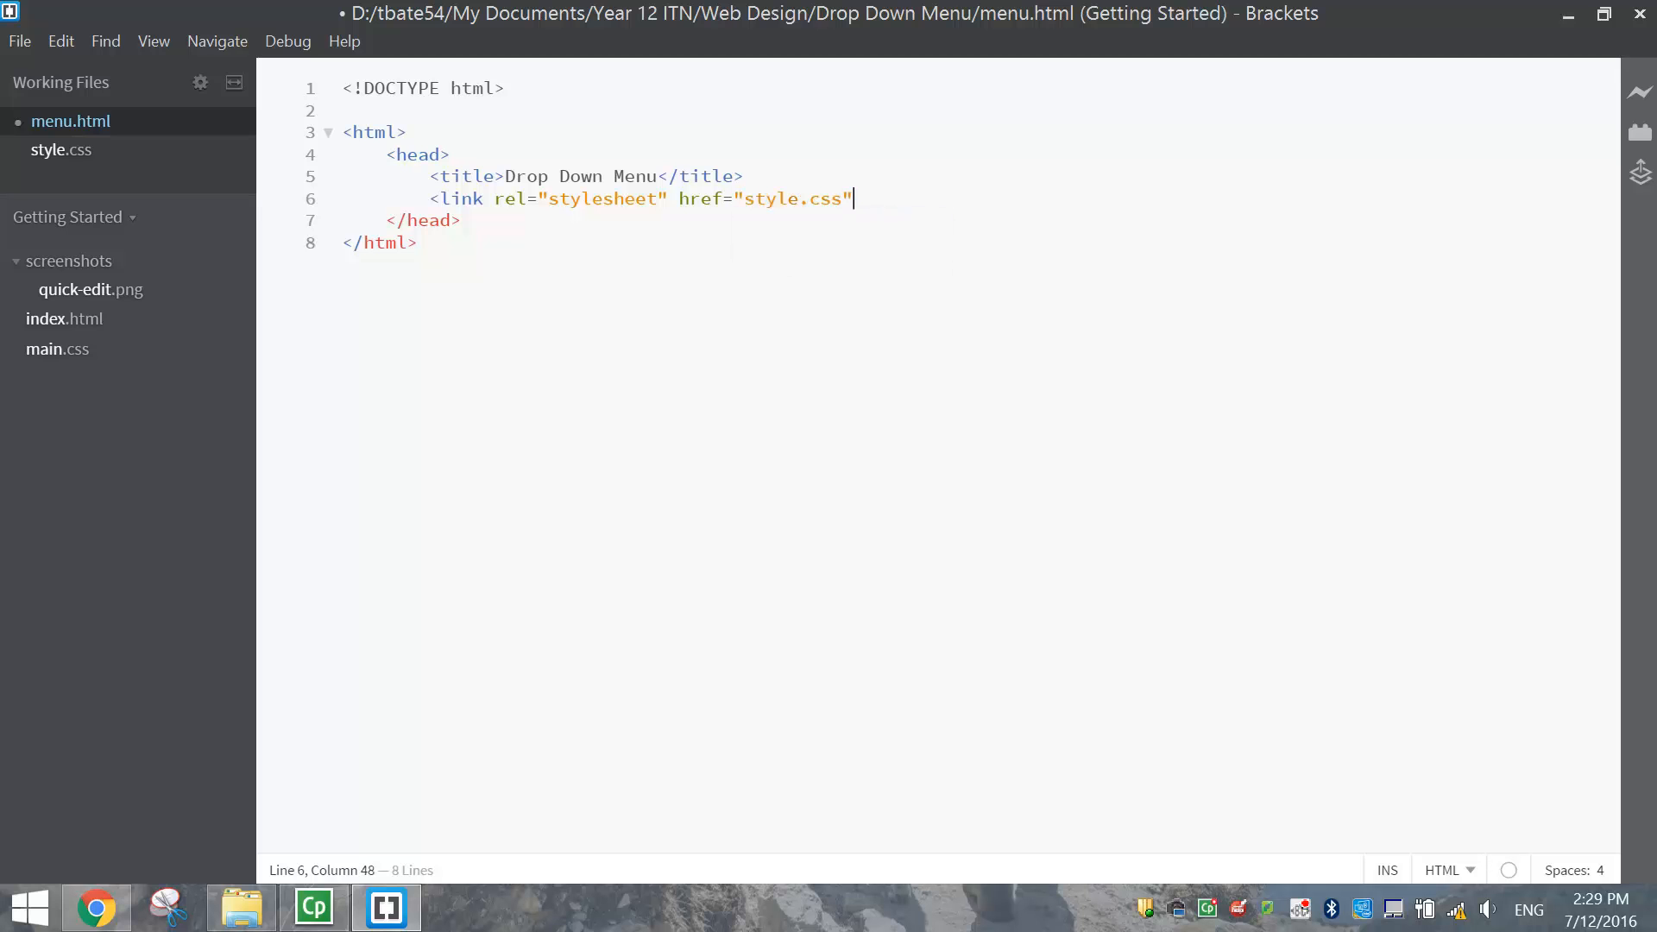
text(>)
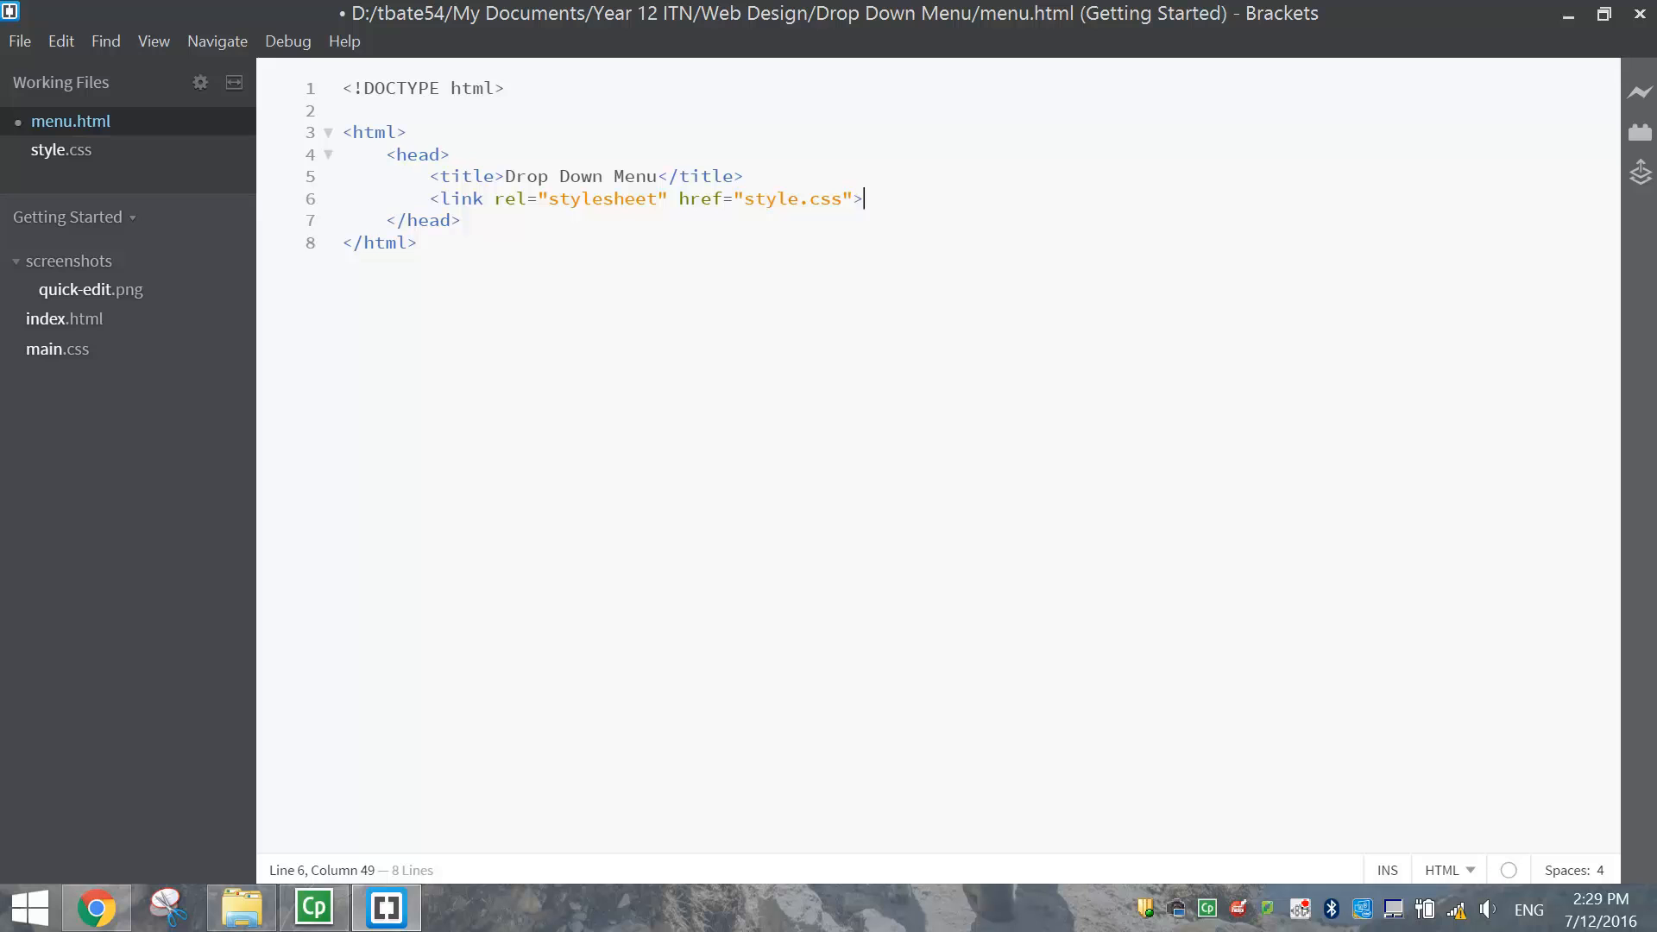
Add a body containing a list with Home, About and Drop Down items
key(enter)
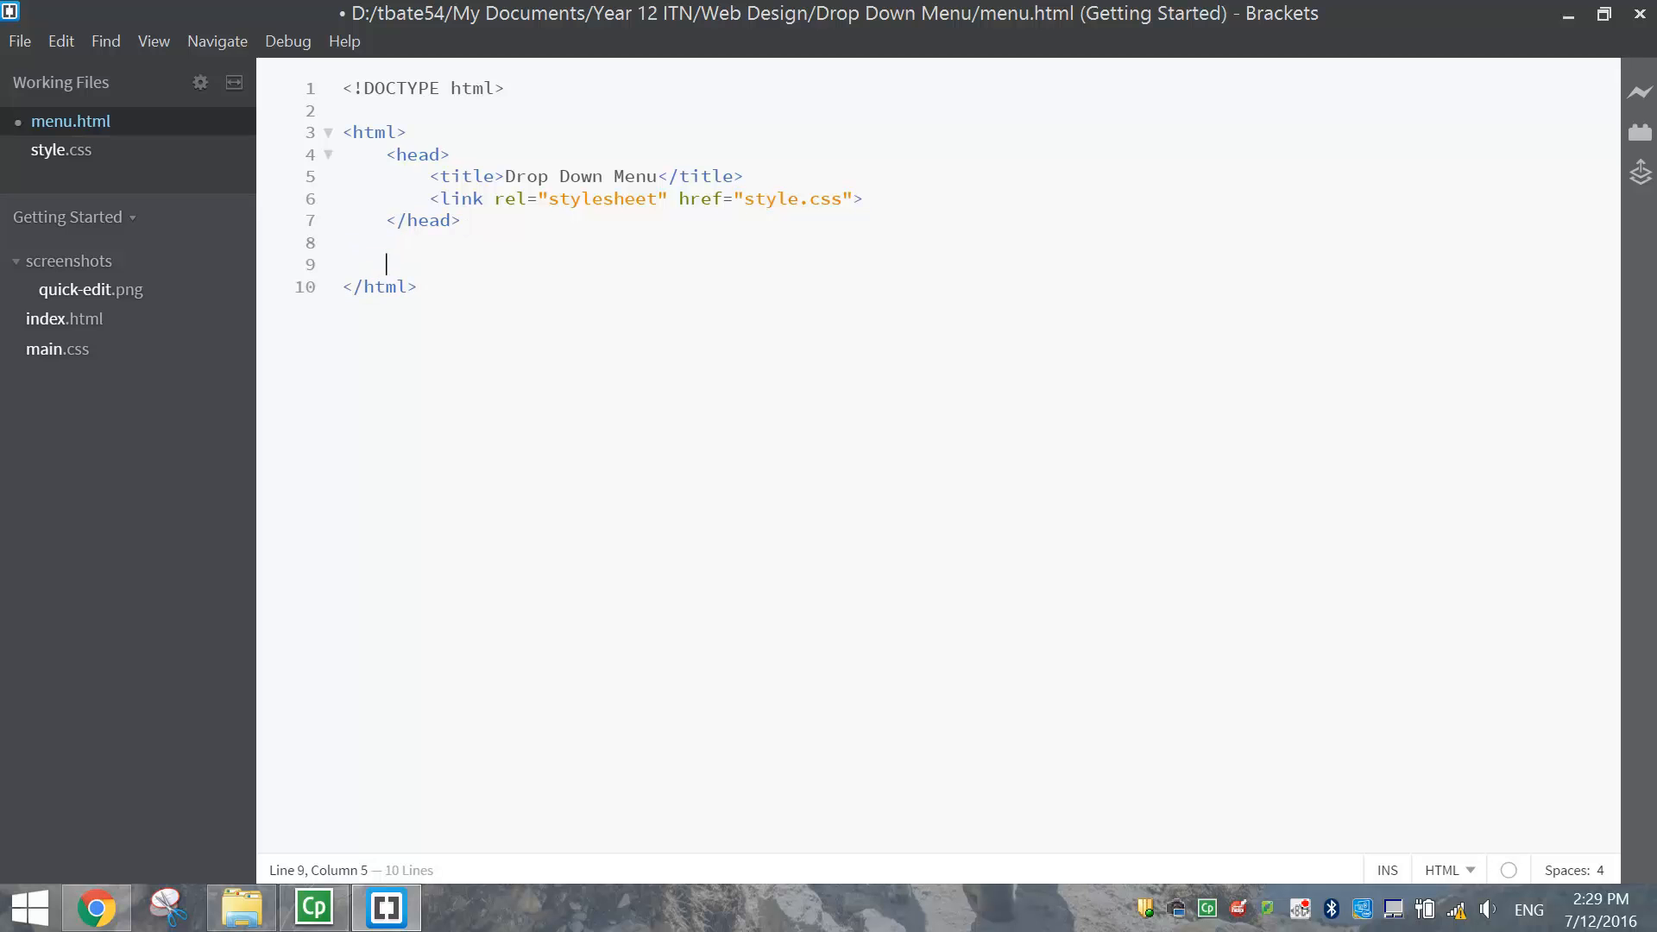
text(<body></body>)
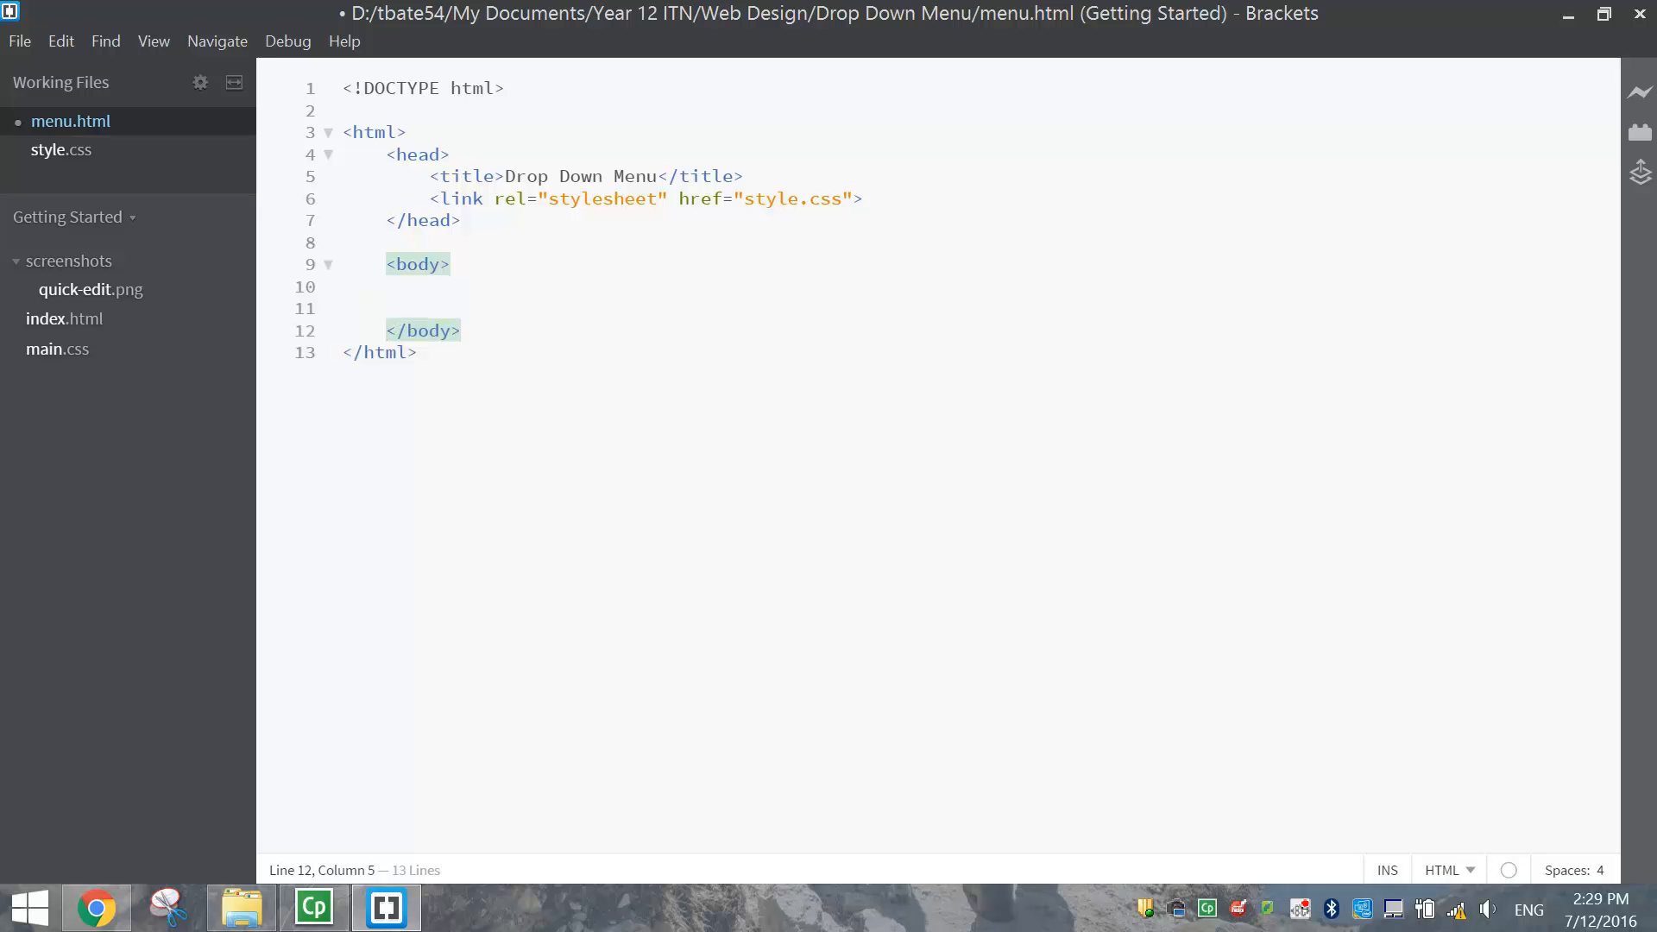
click(391, 287)
text(<ul>)
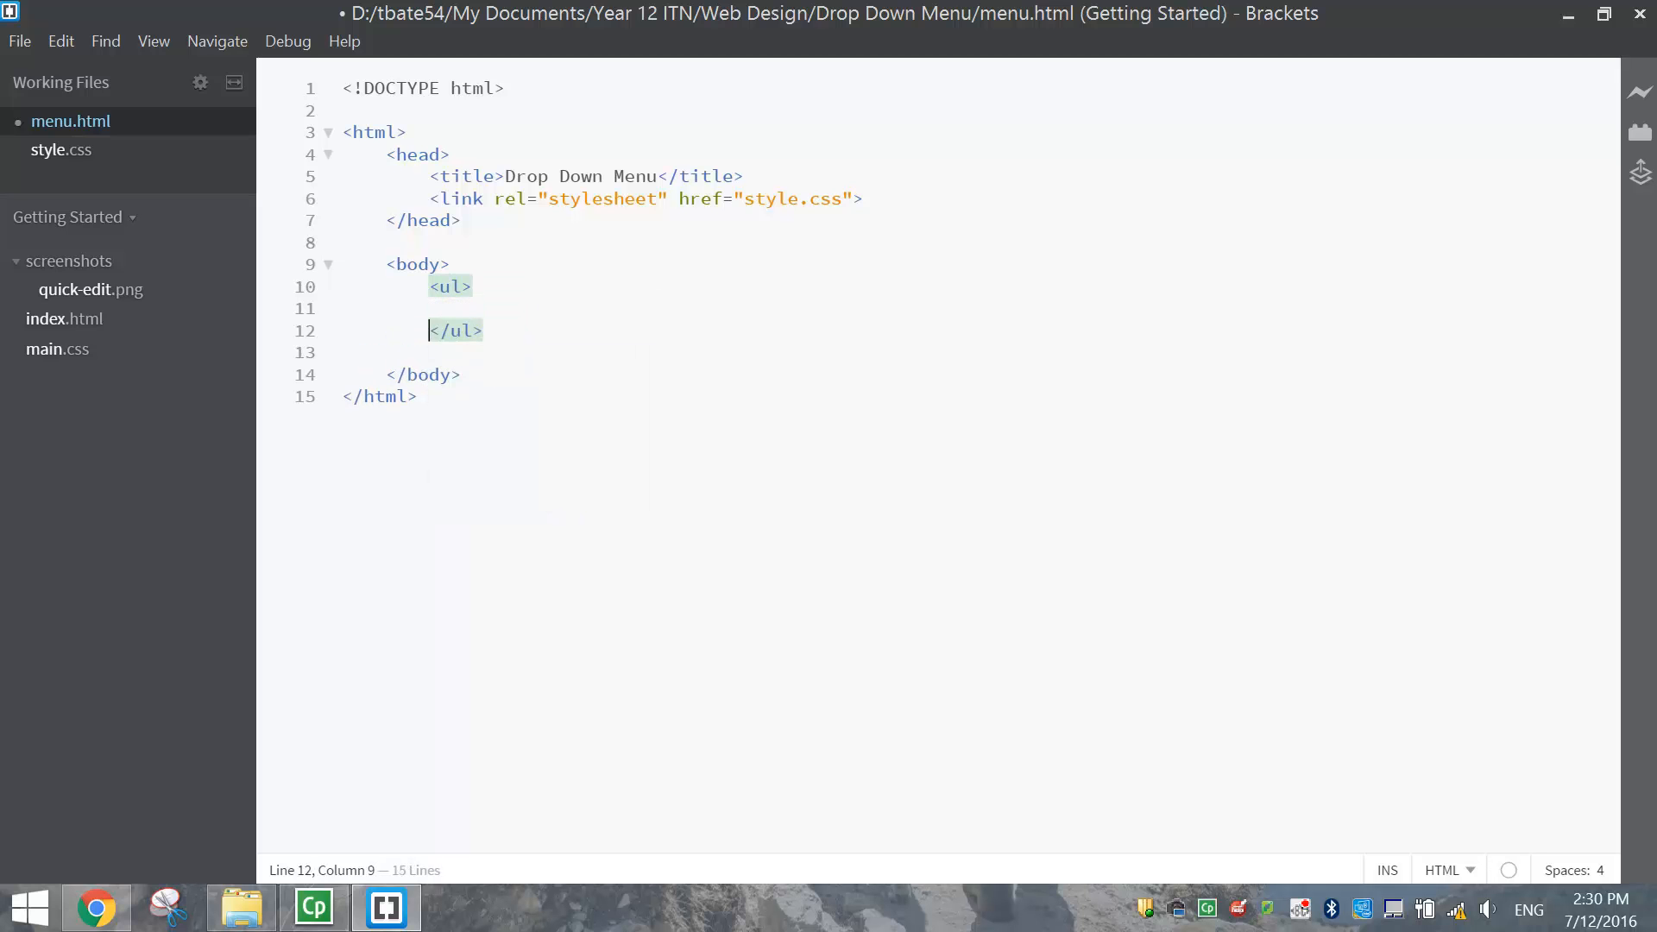
click(472, 308)
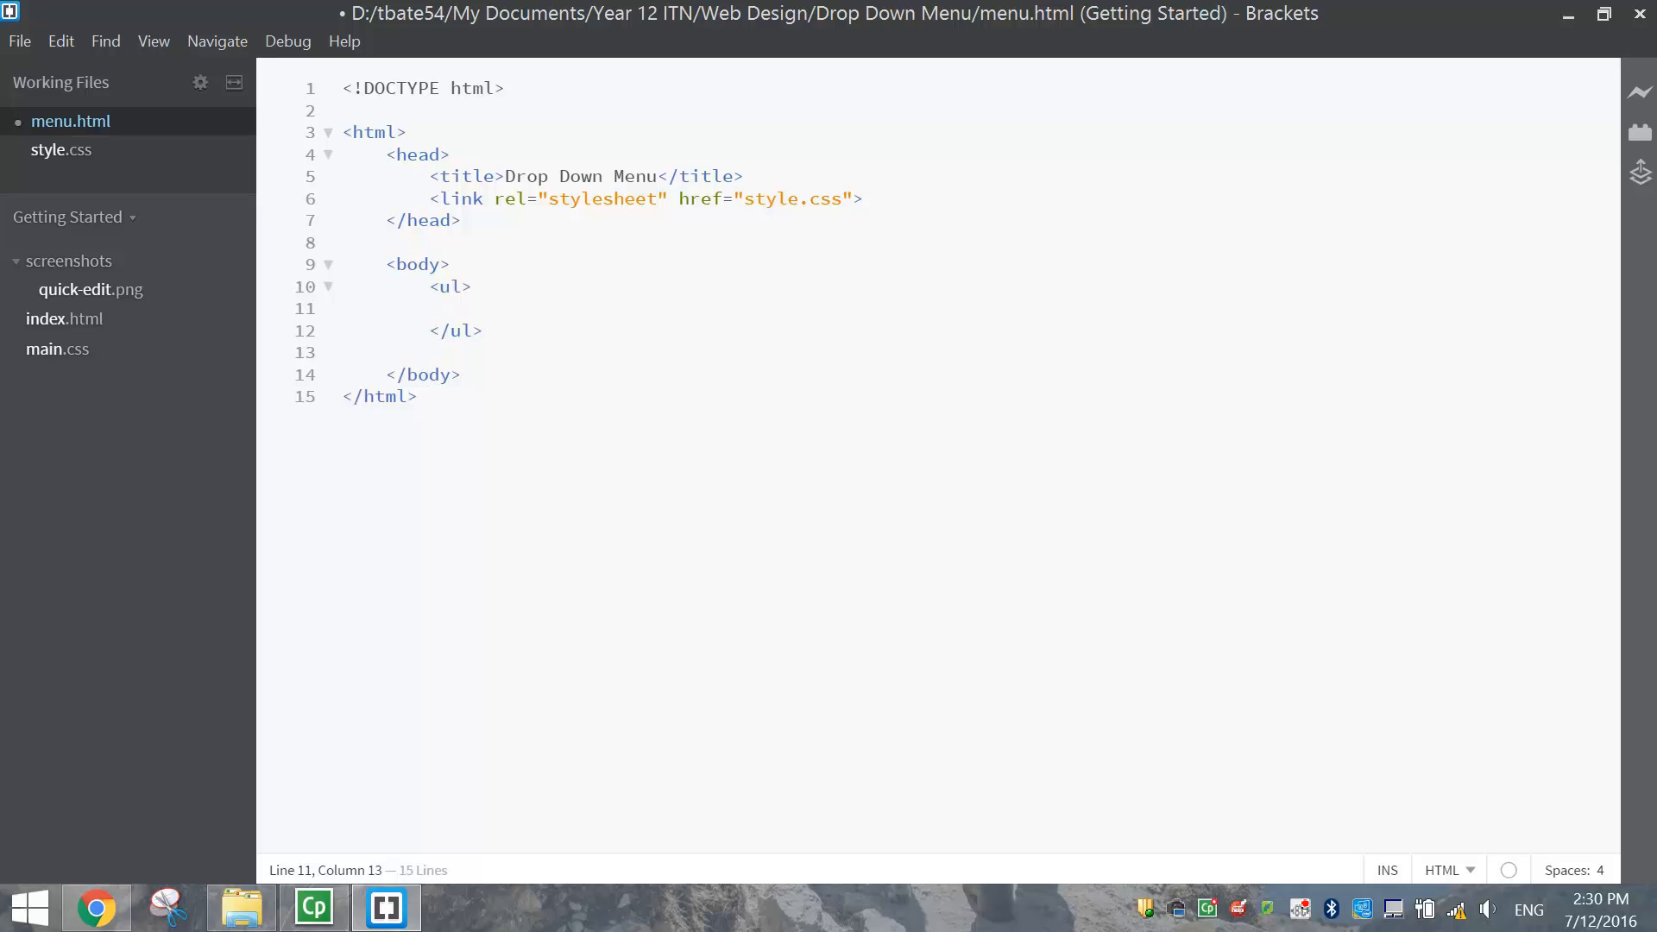
text(<li></li>)
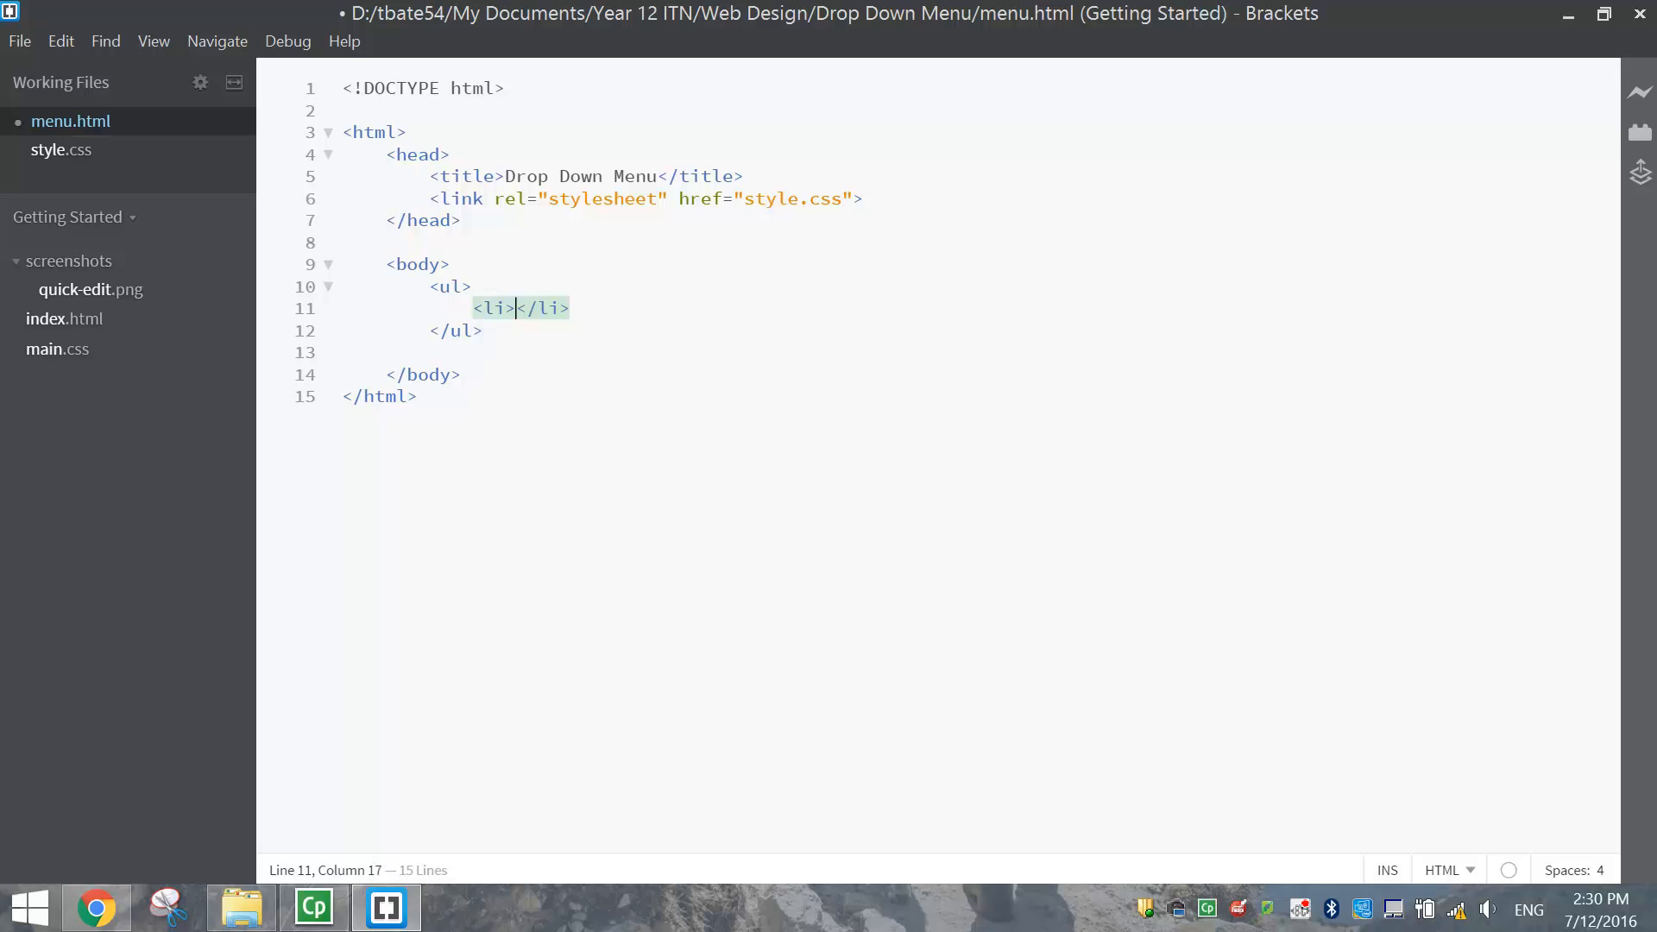
text(Home)
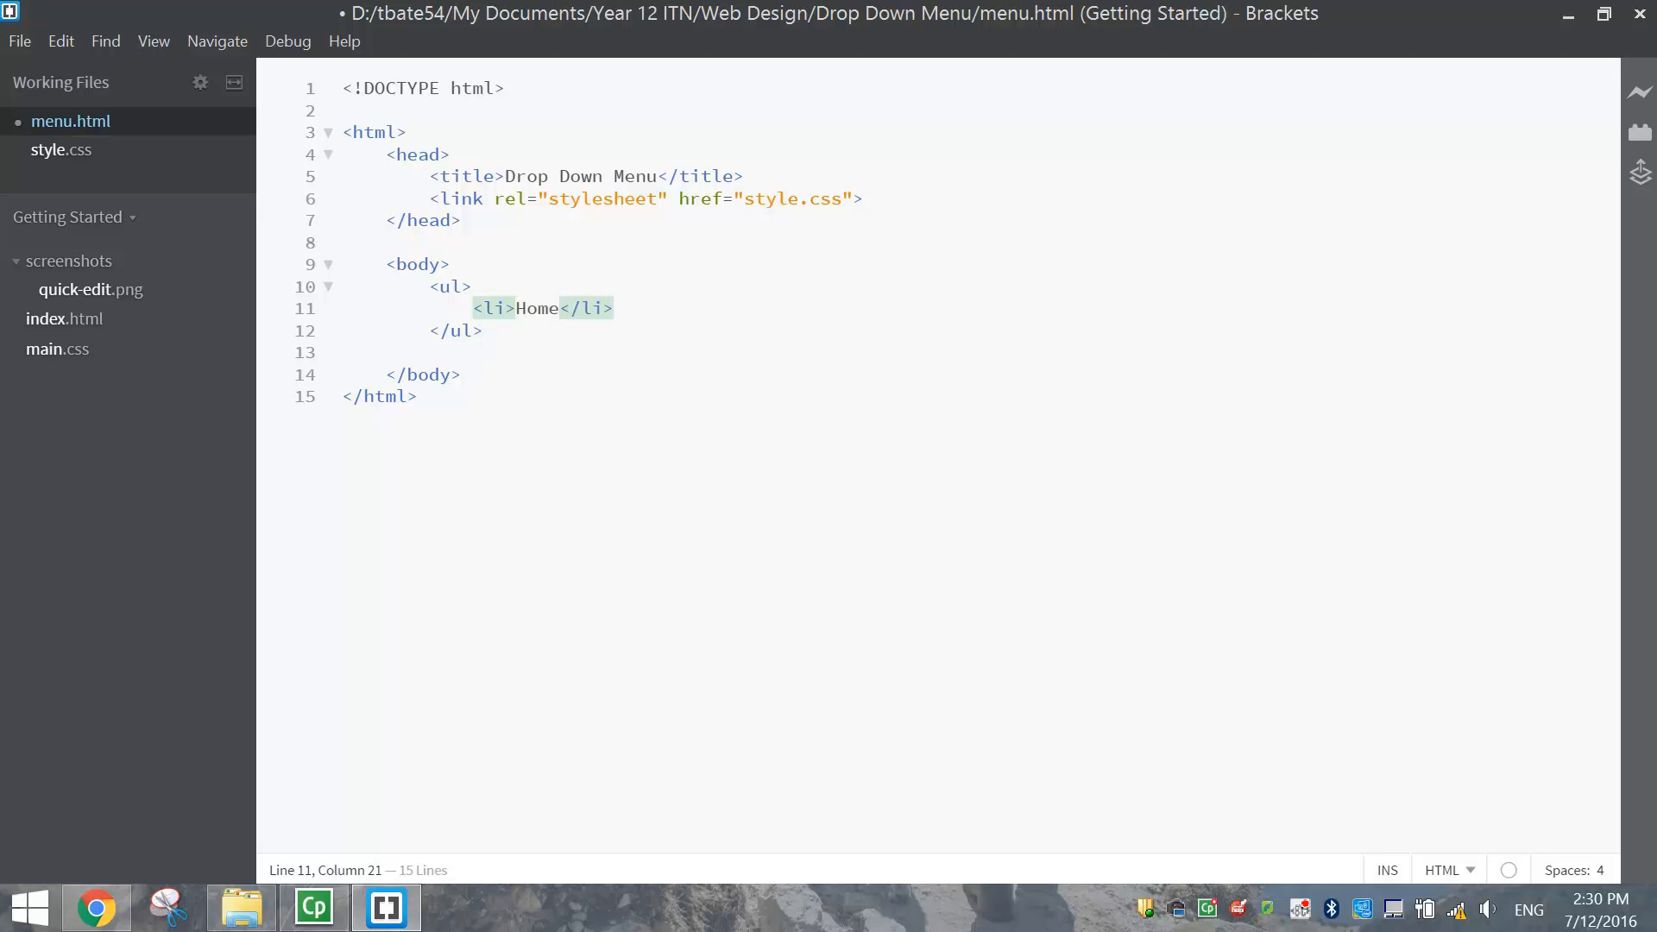
text(<li></li>)
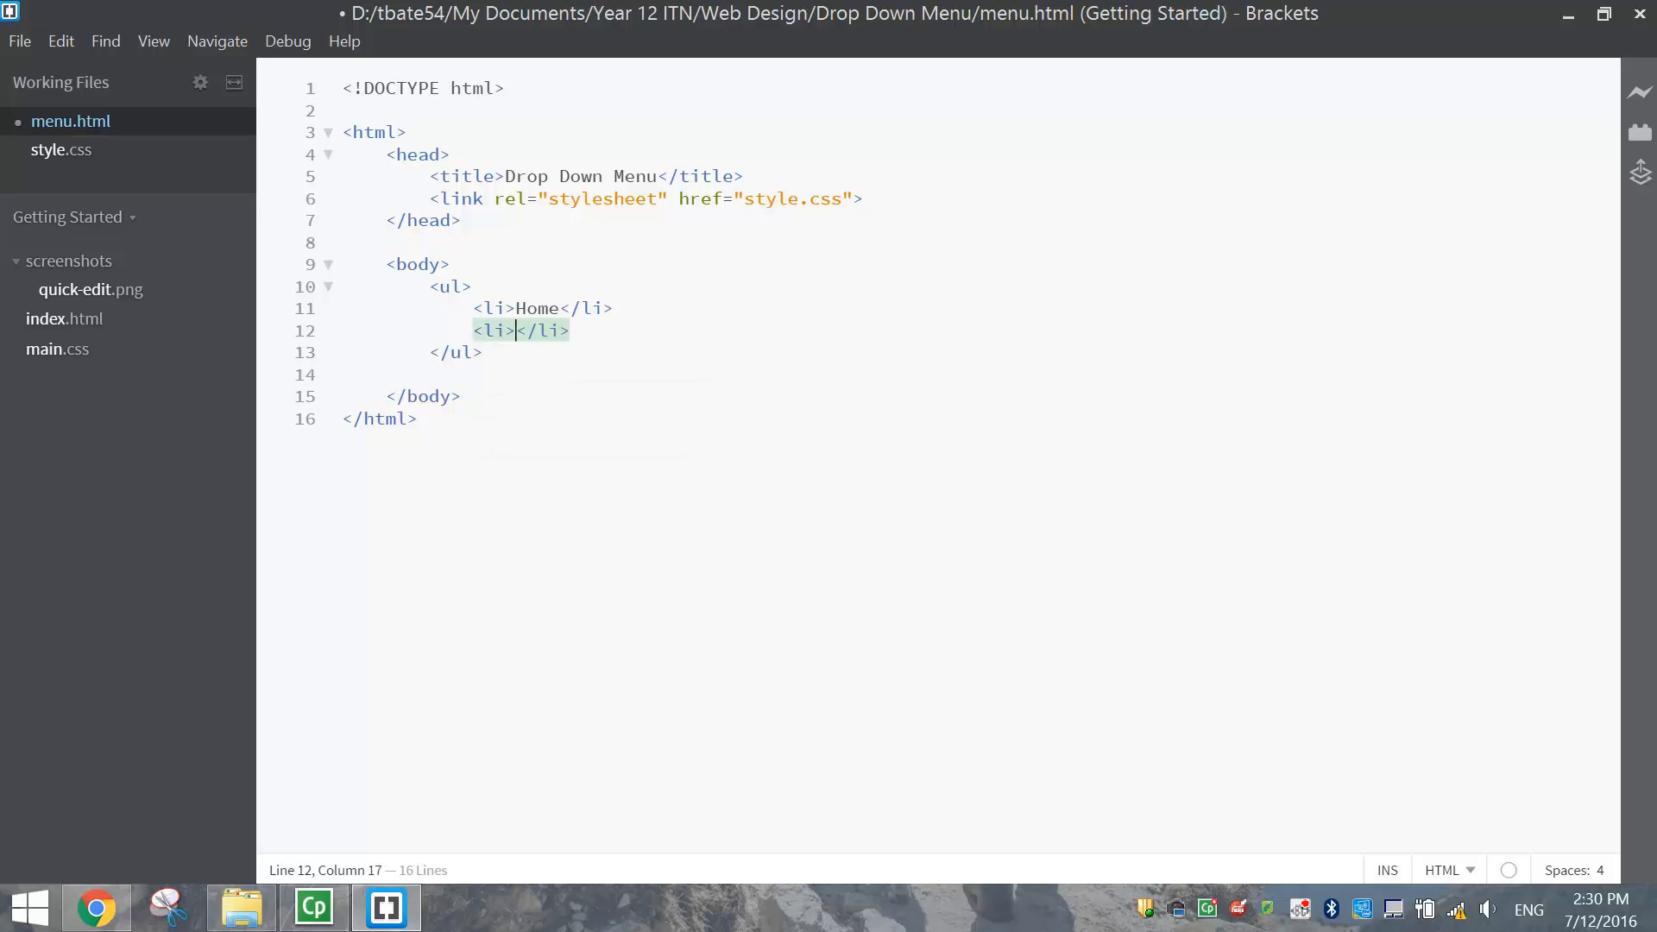
text(About)
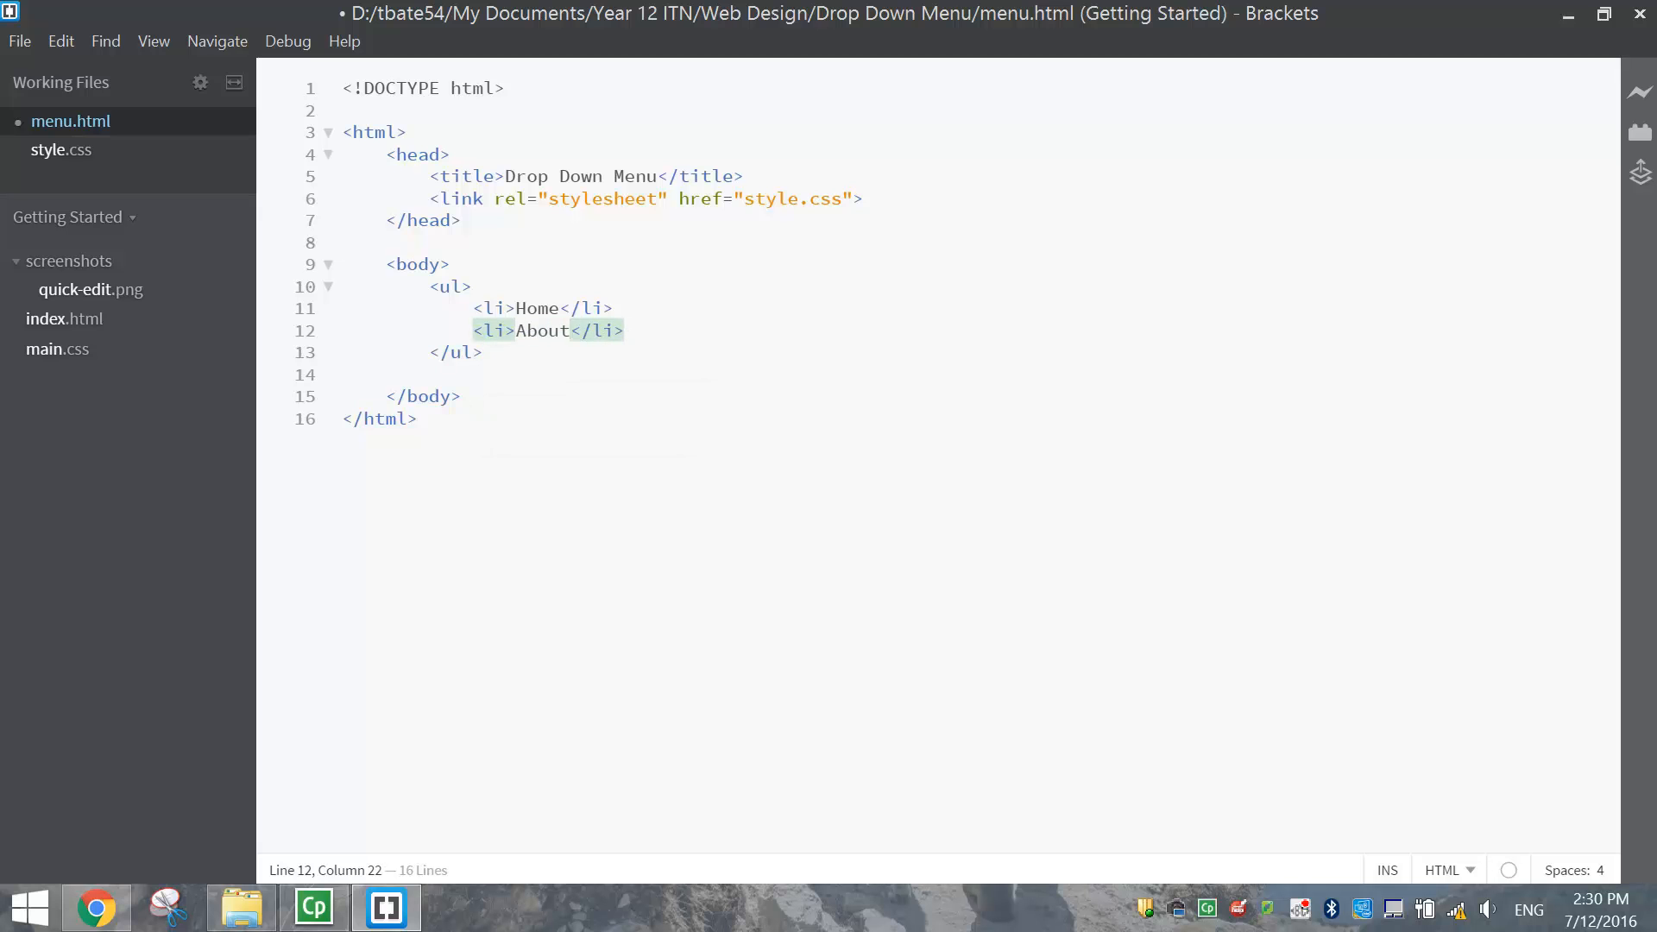
text(<li>Drop</li>)
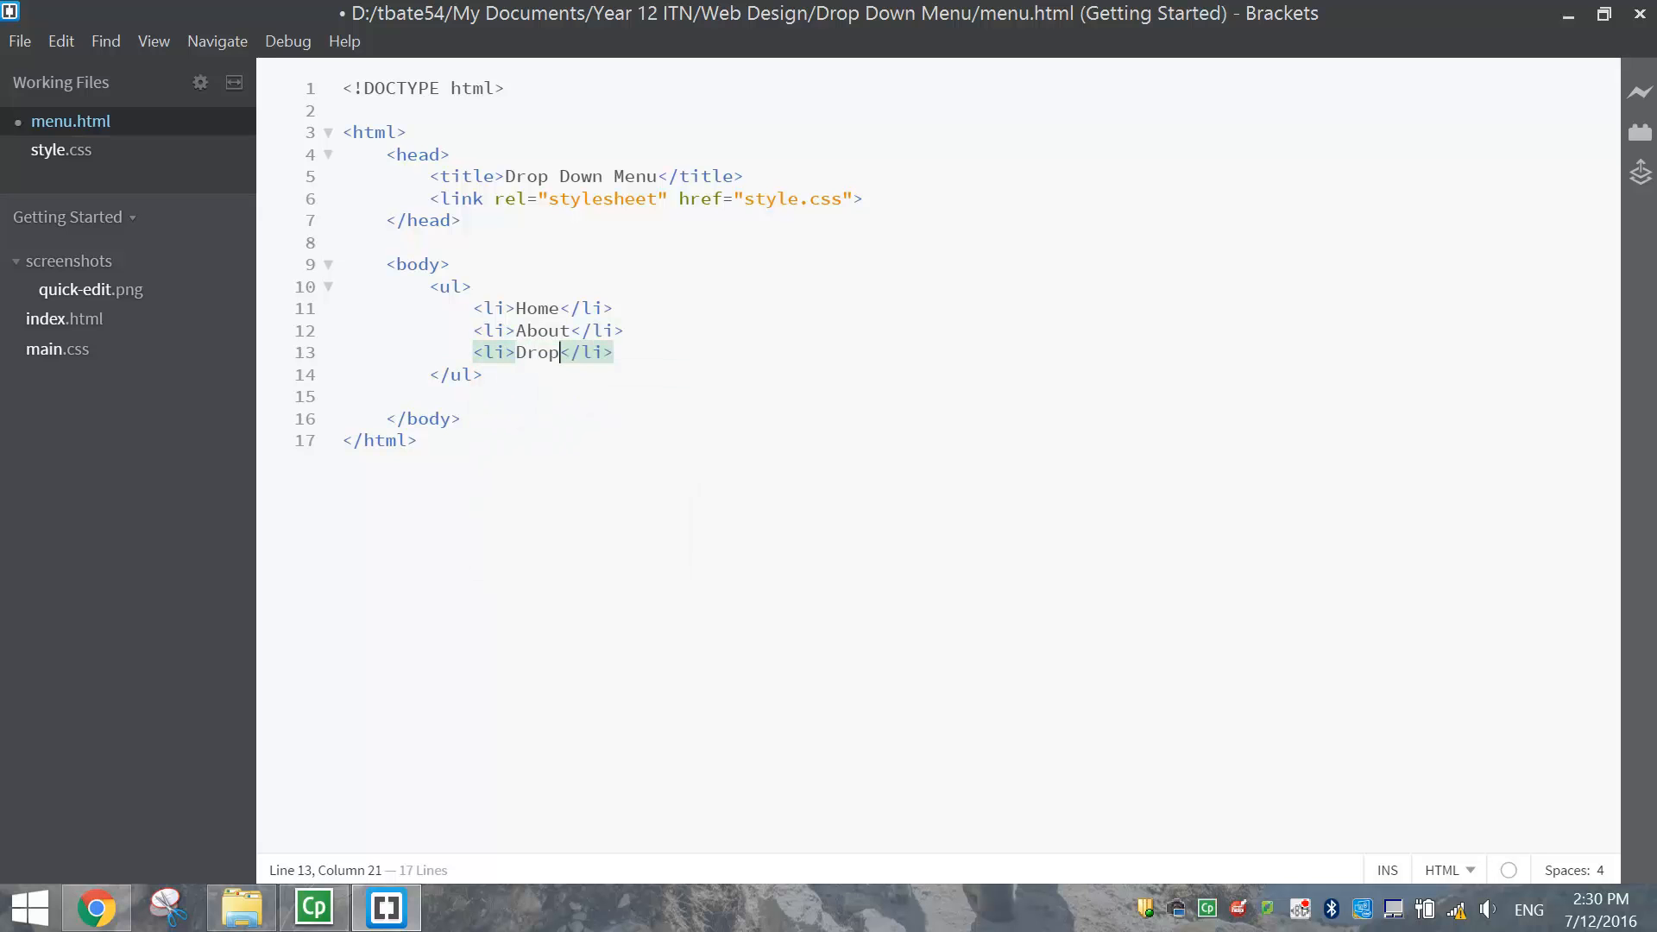
text(down)
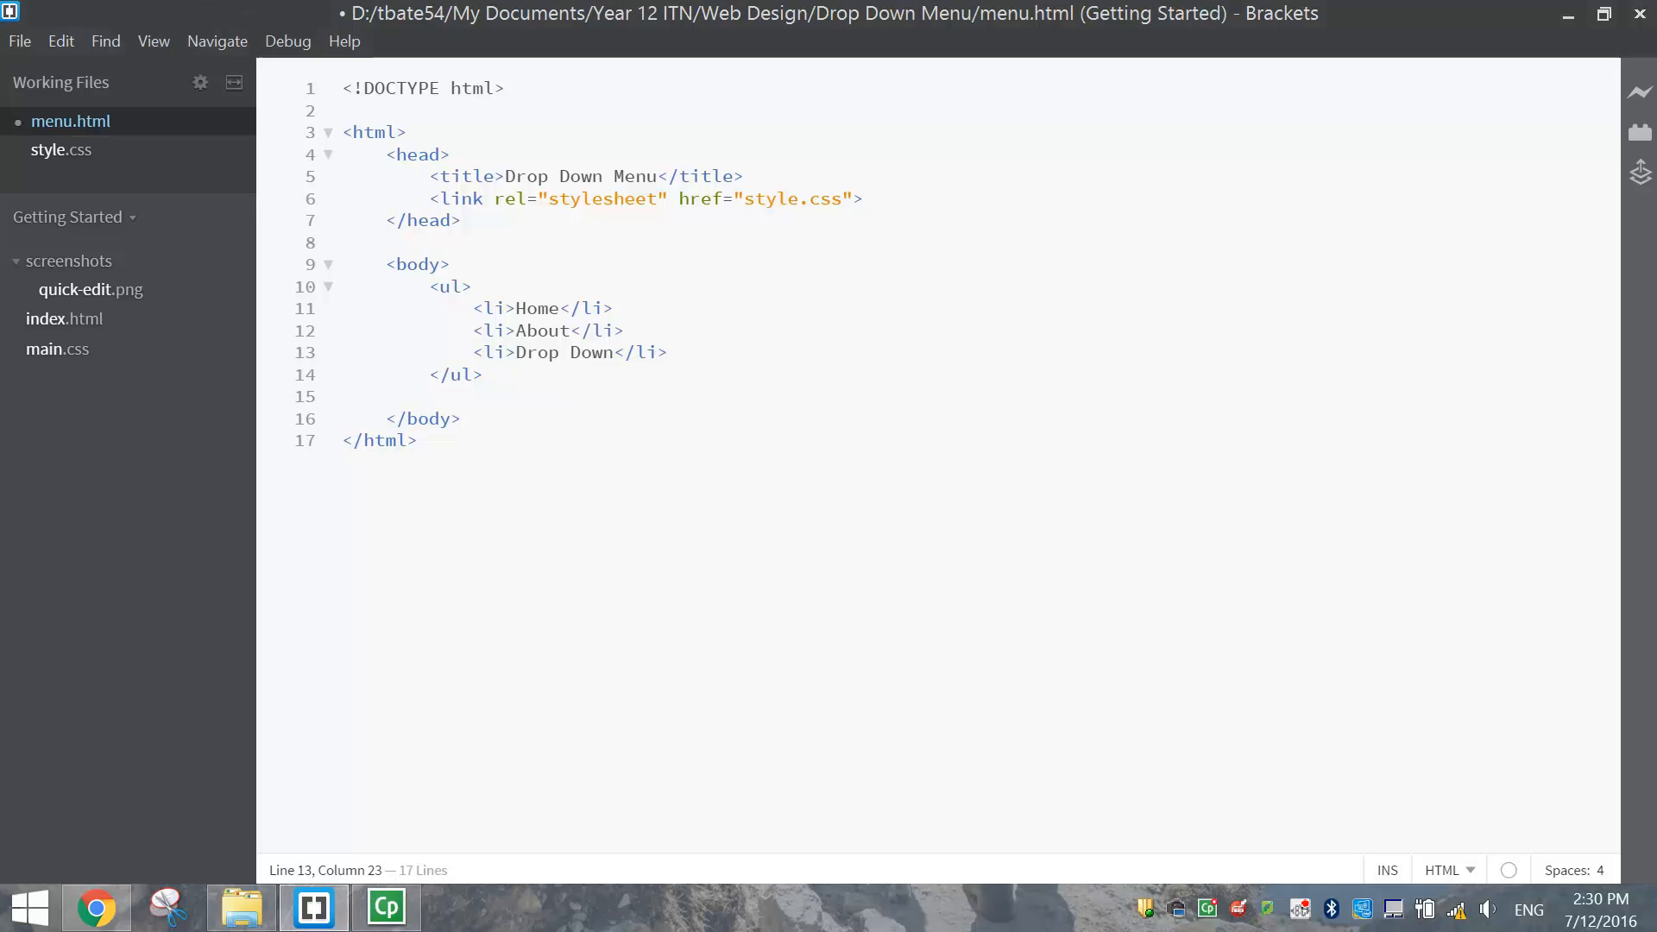
click(483, 373)
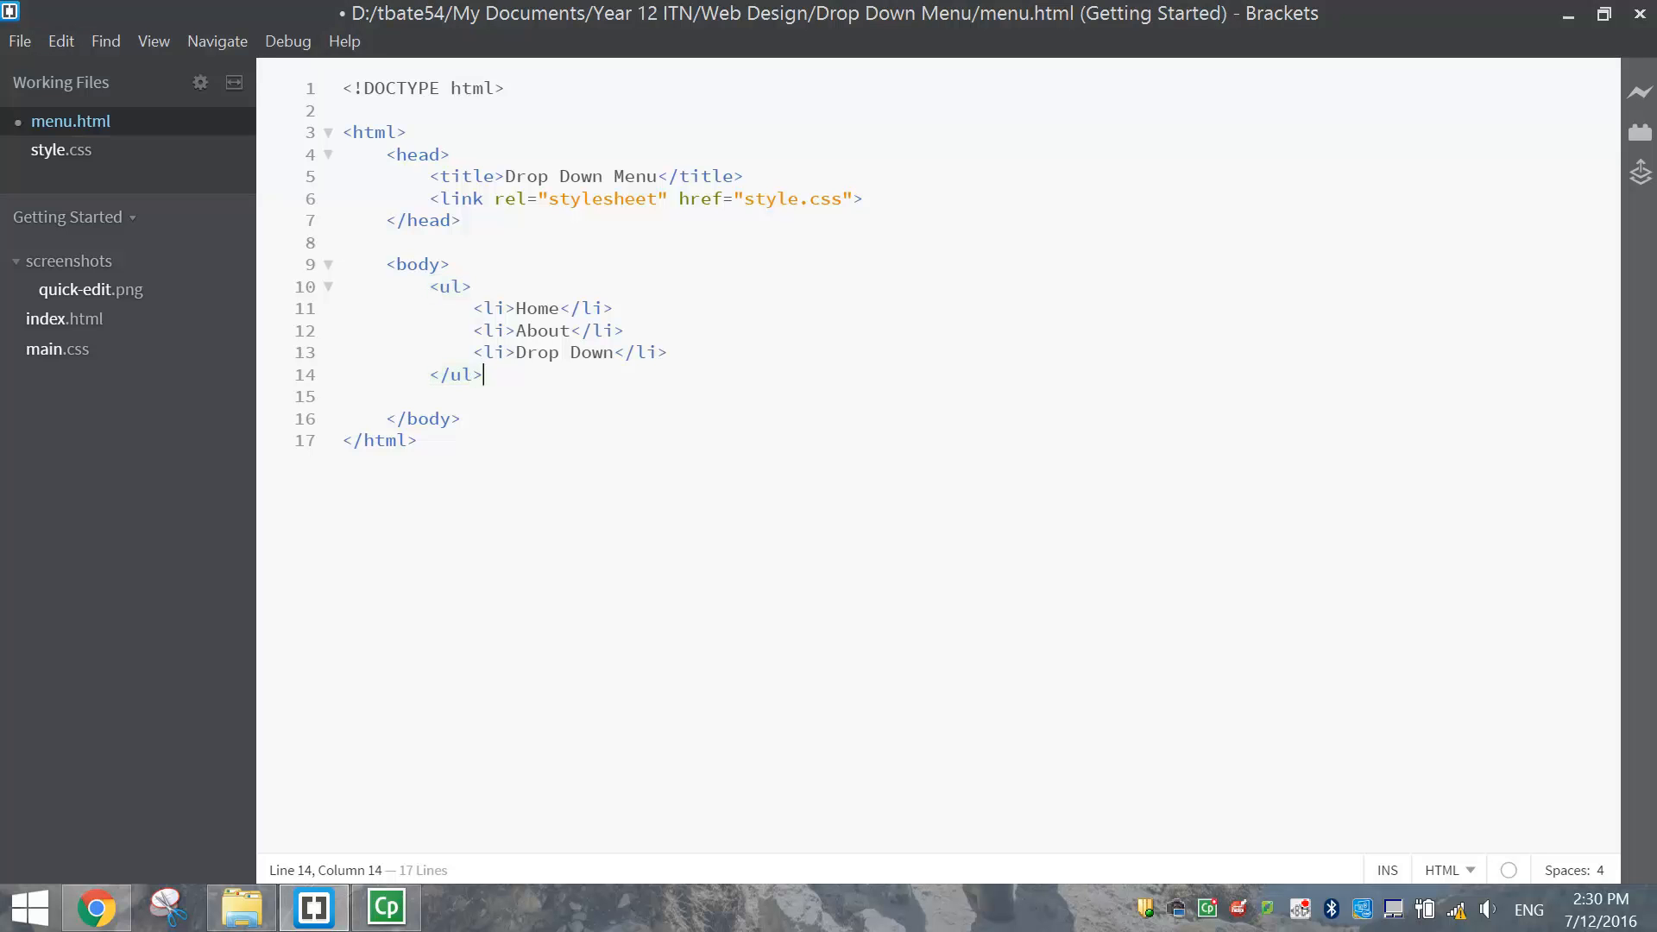
key(Enter)
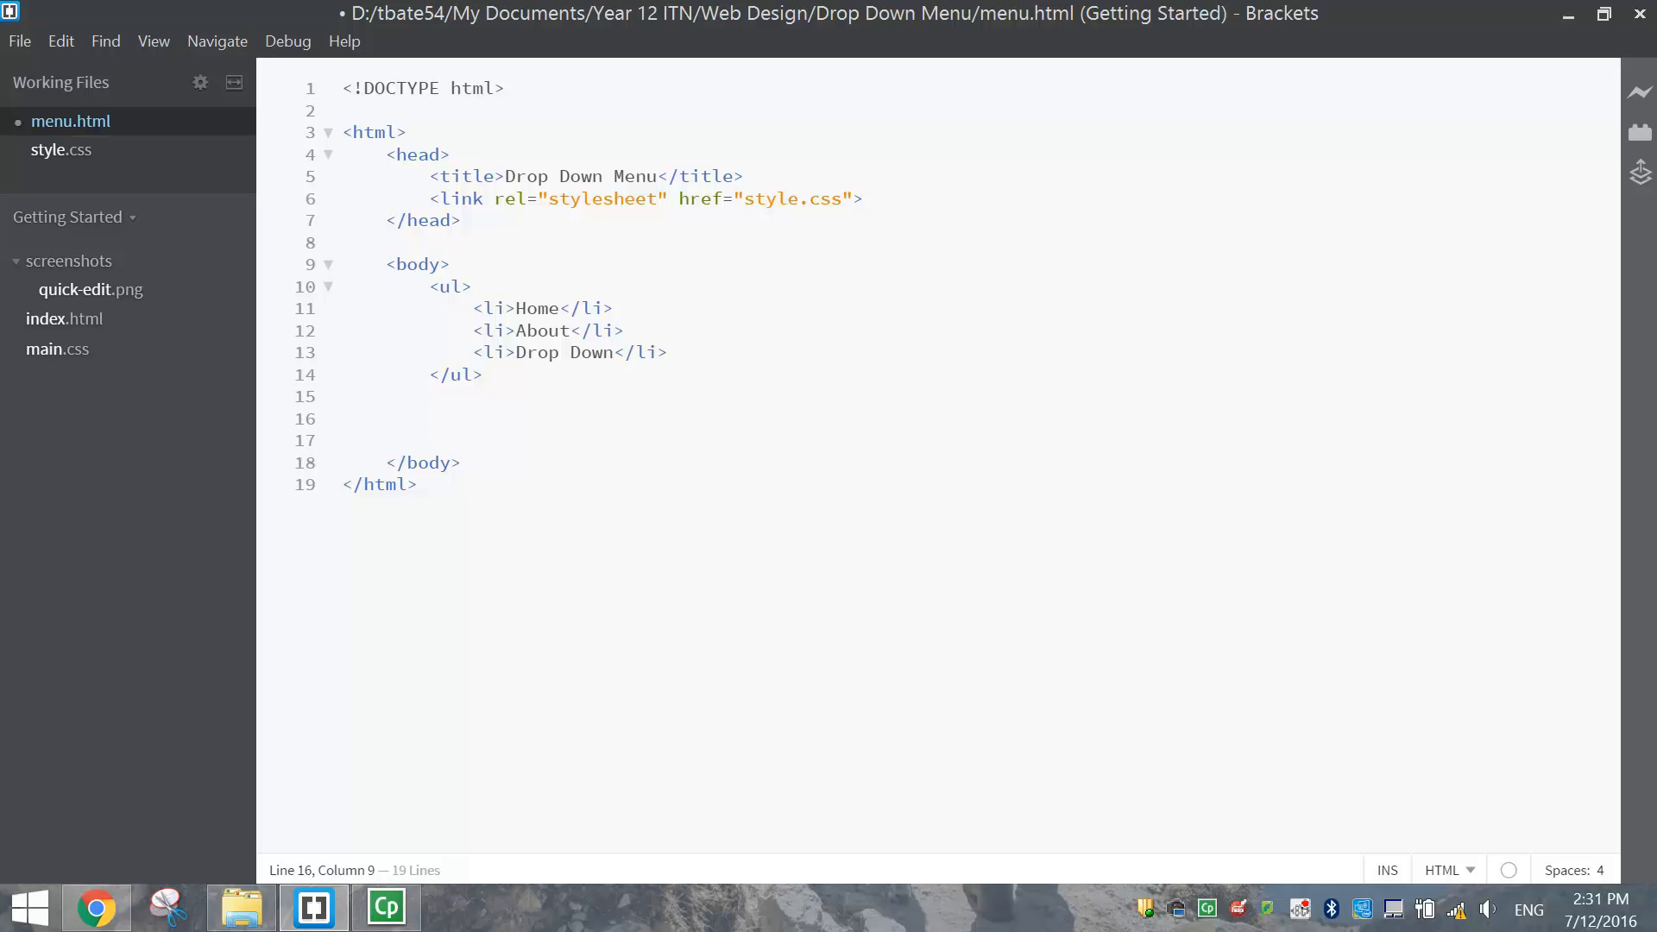
Add the h3 heading 'Drop Down Menu inside a Navigation Bar' below the list
click(428, 417)
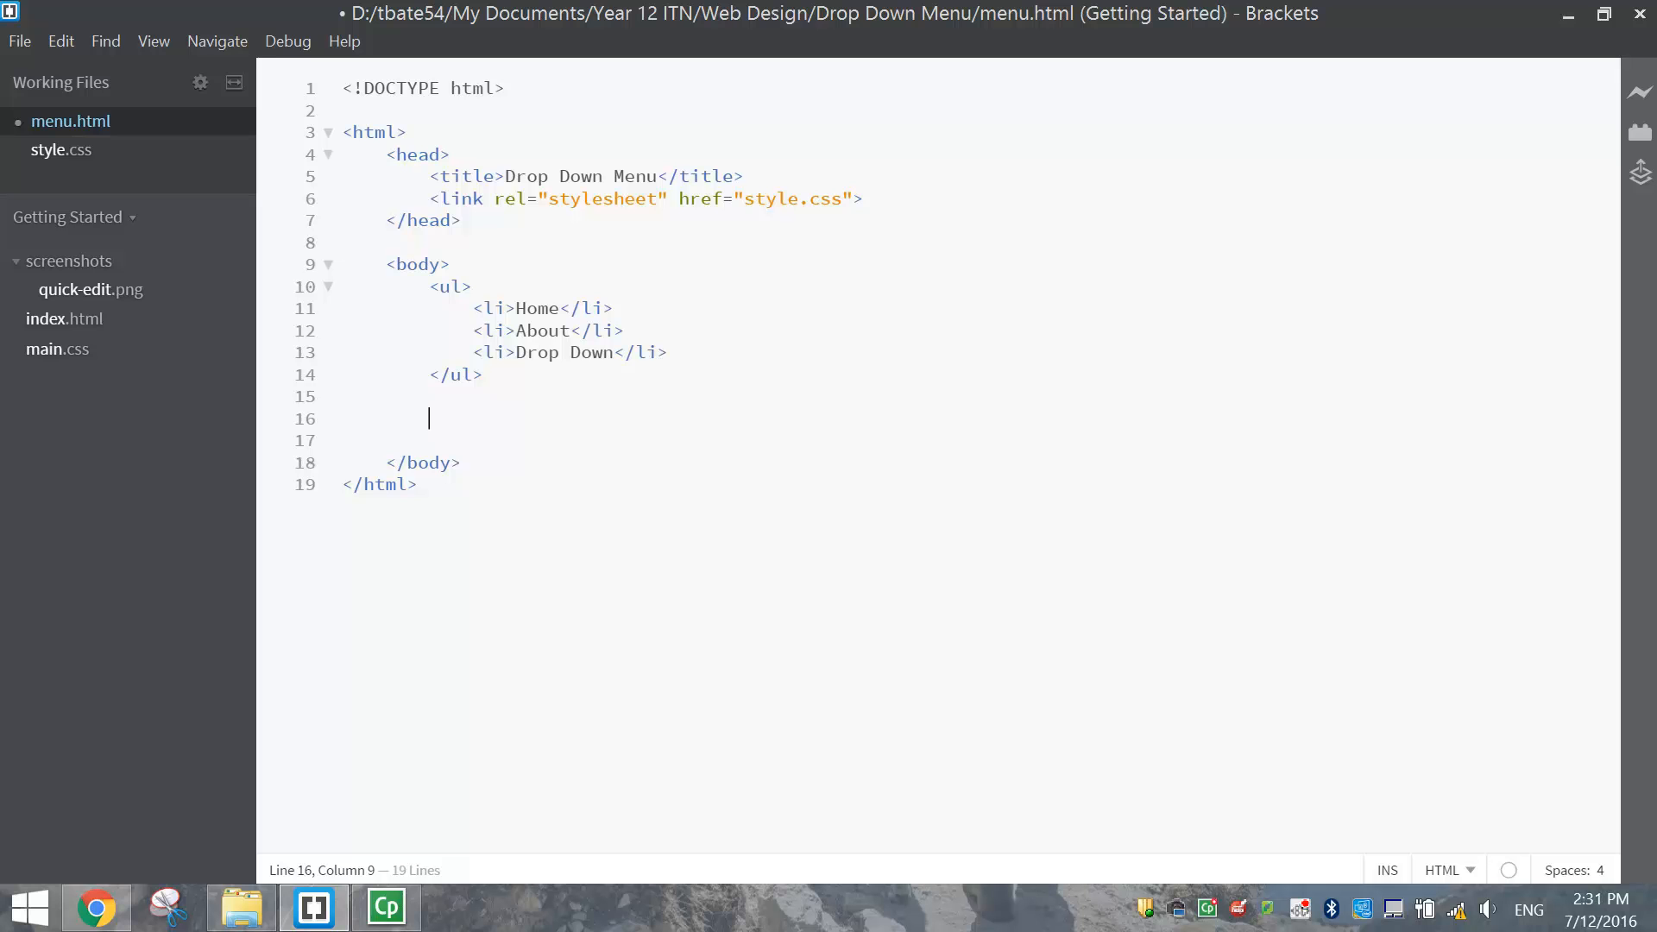
text(<h3>Dr</h3>)
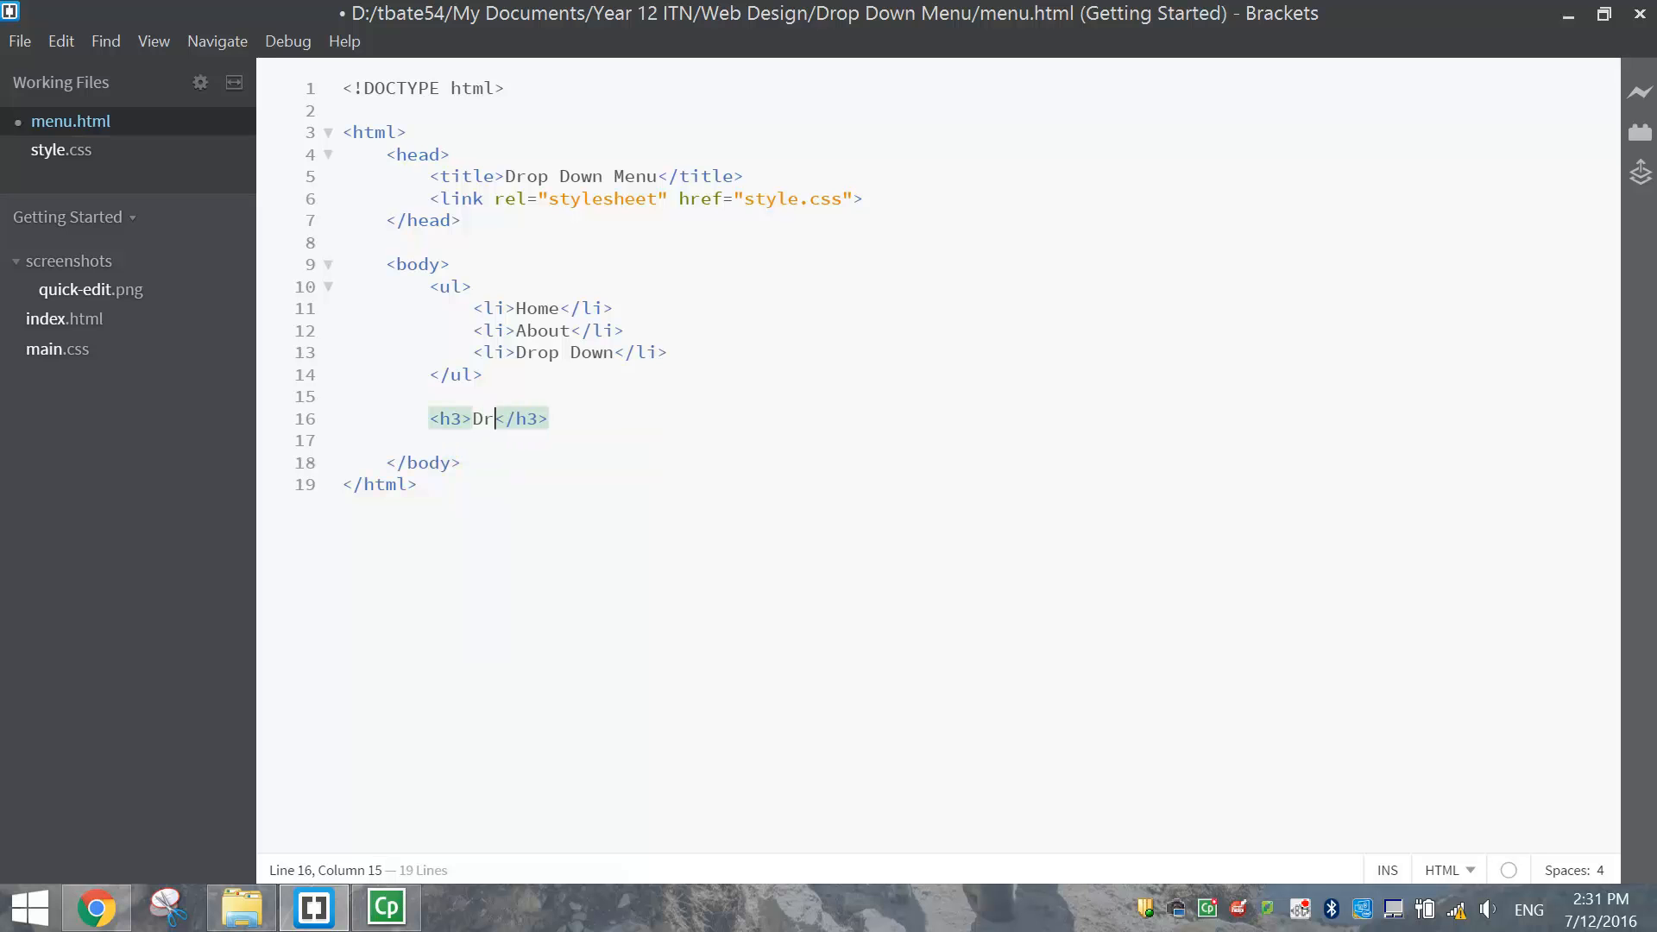
text(op Down Menu)
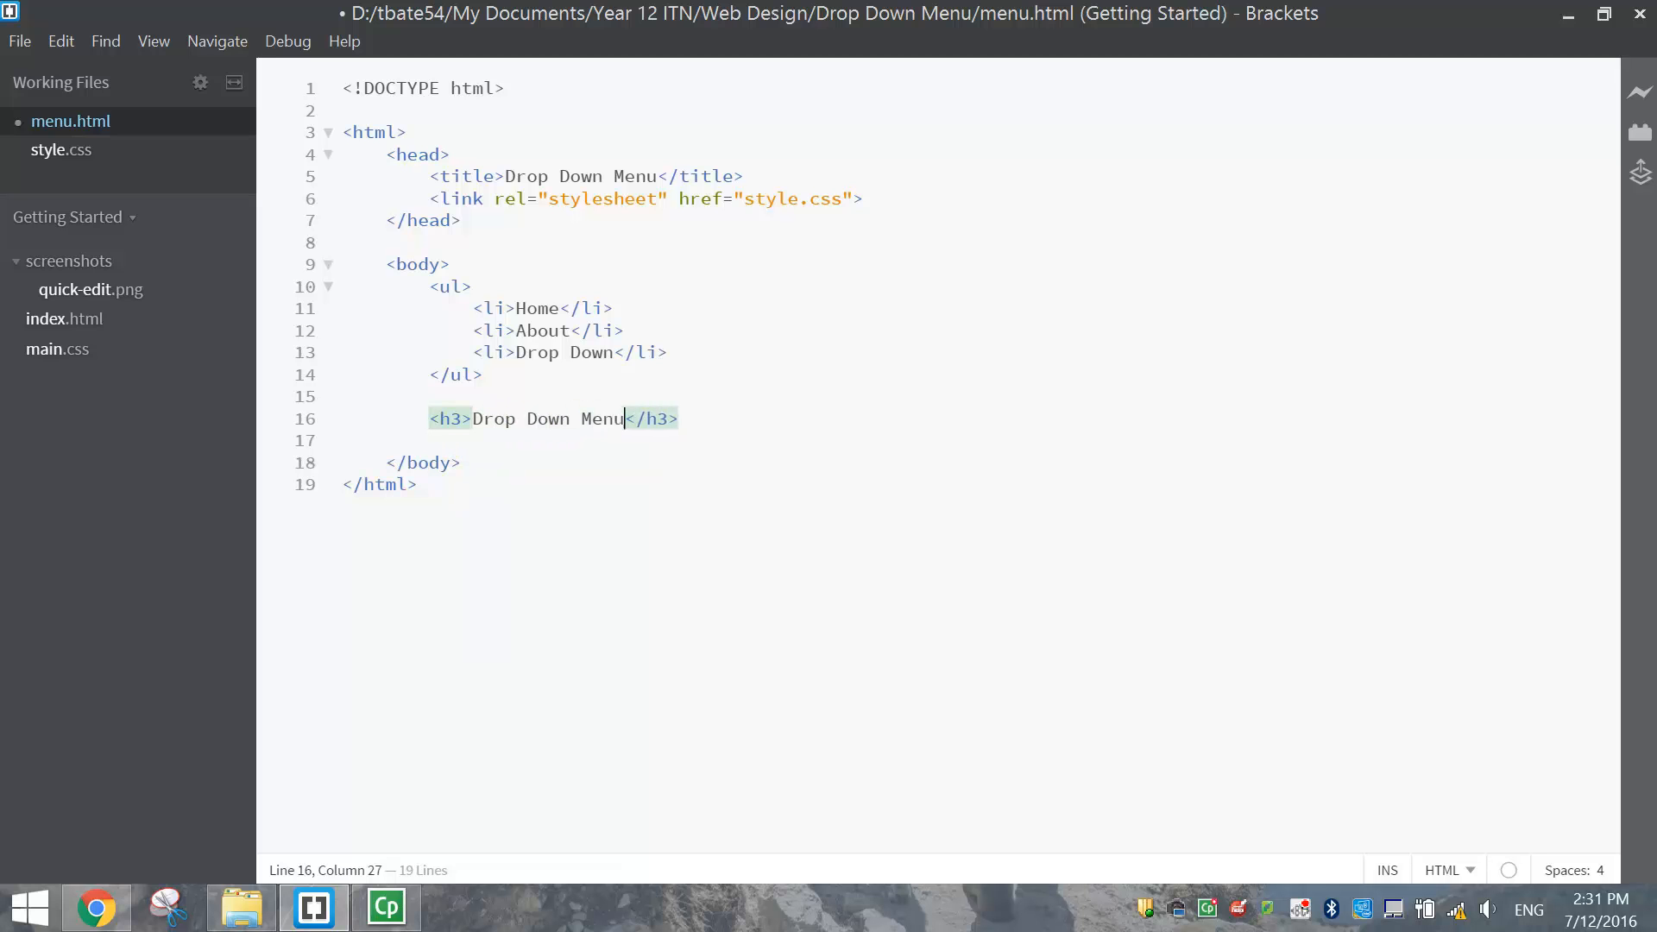
text(i)
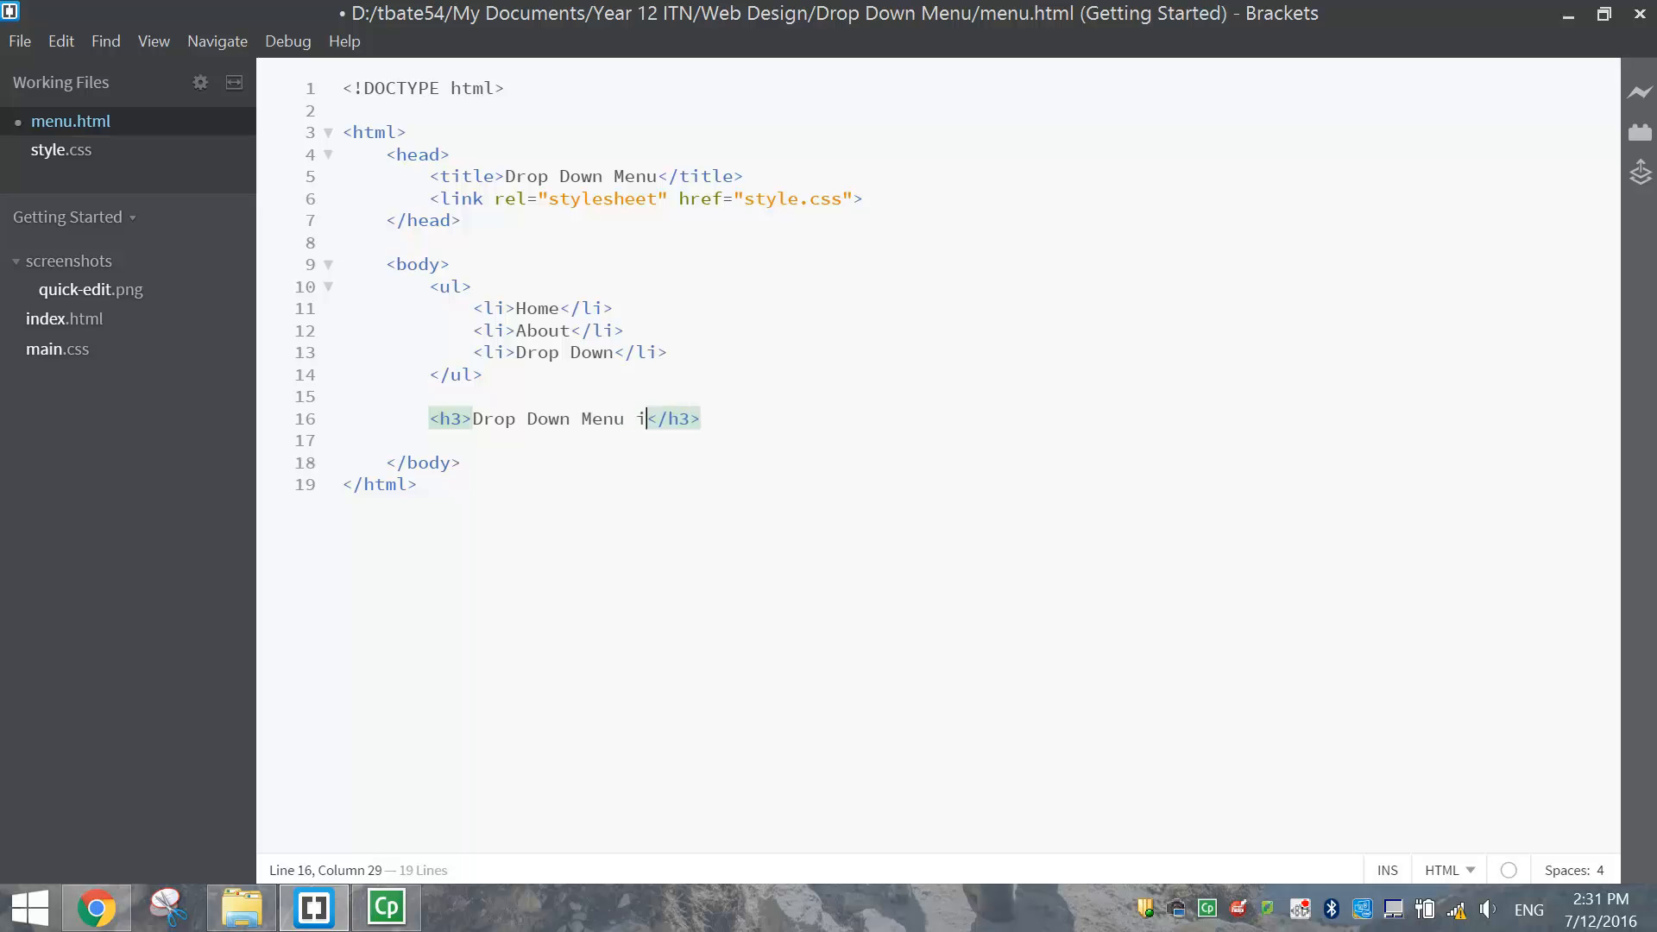
text(nside a Nav)
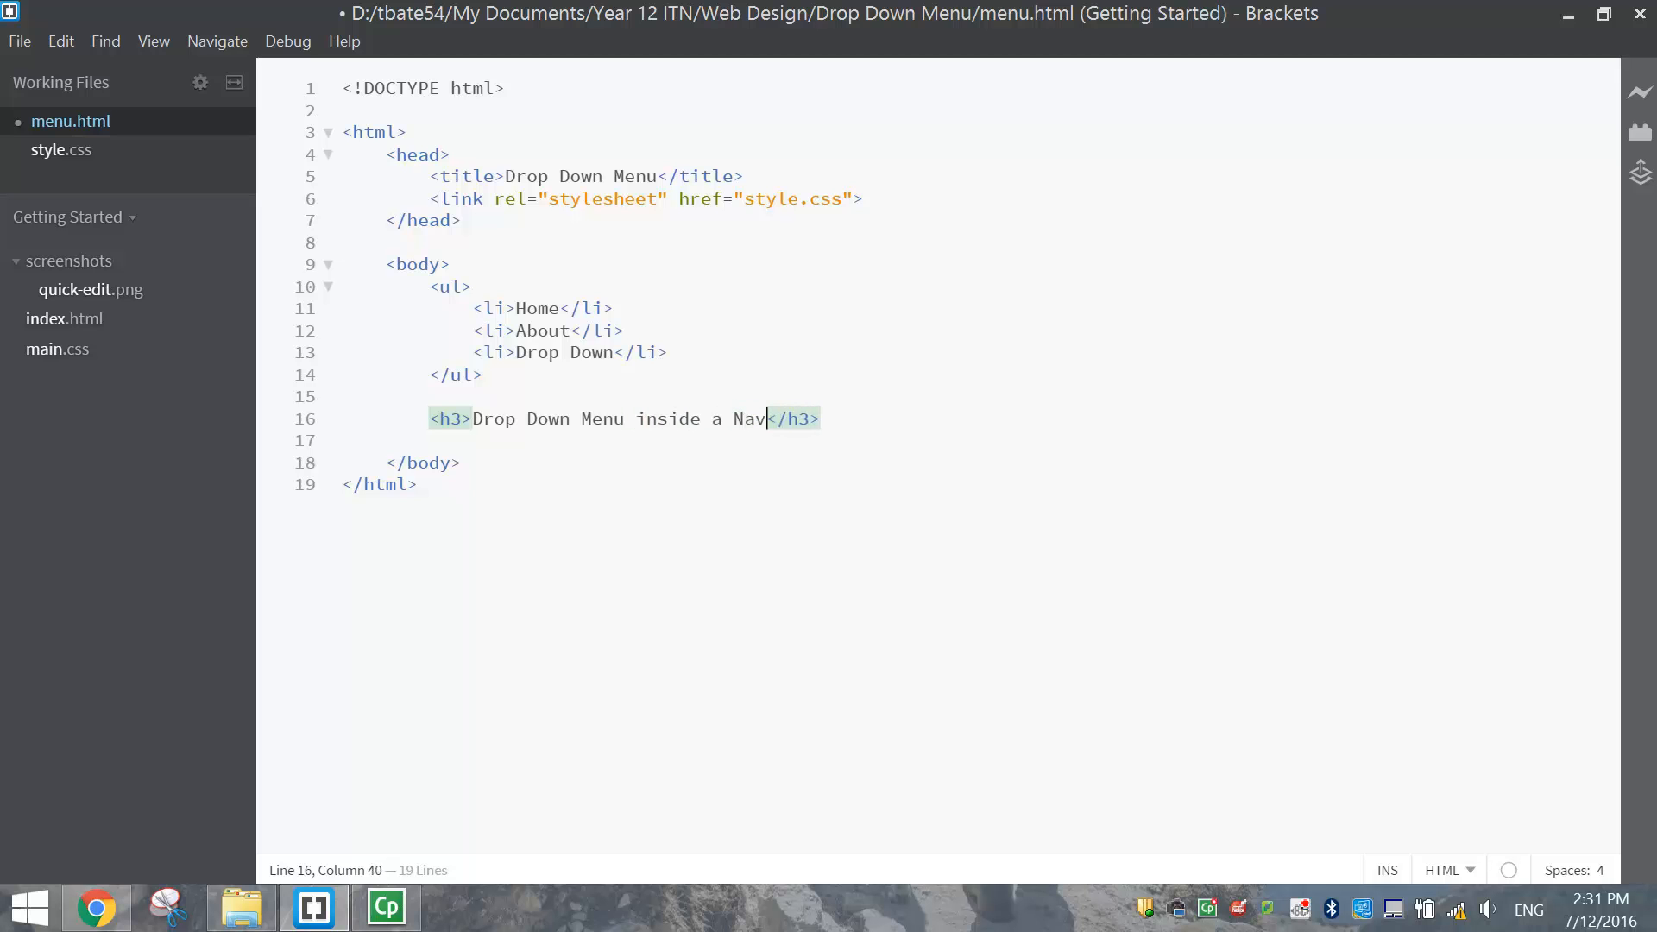
text(i)
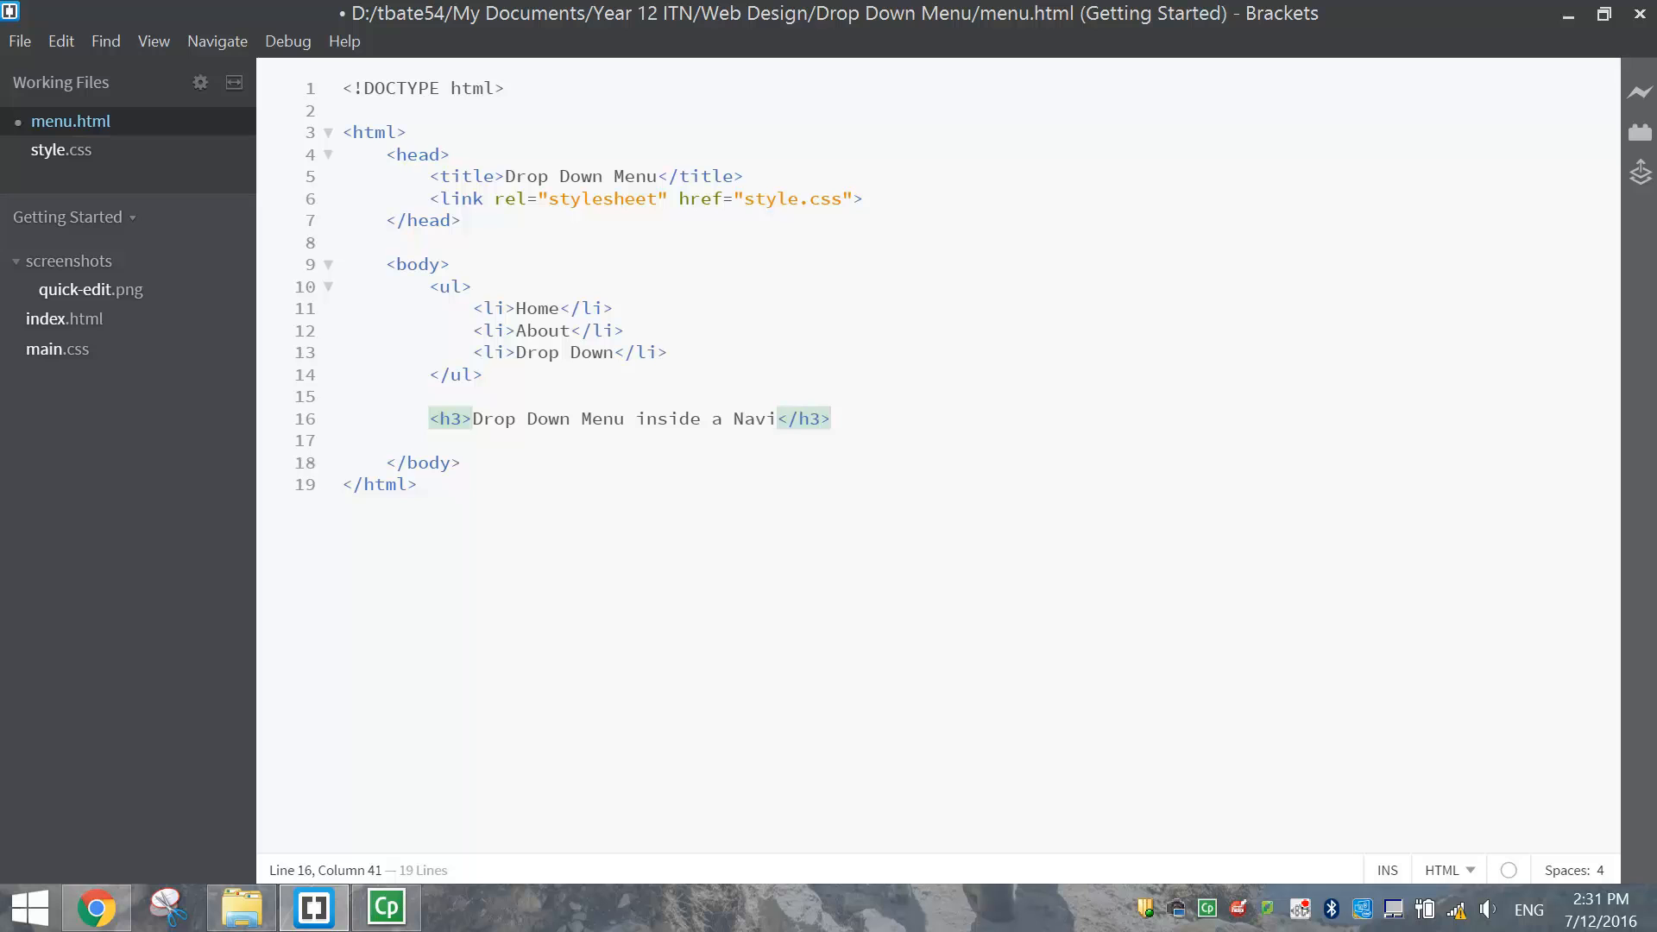
text(gation Bar)
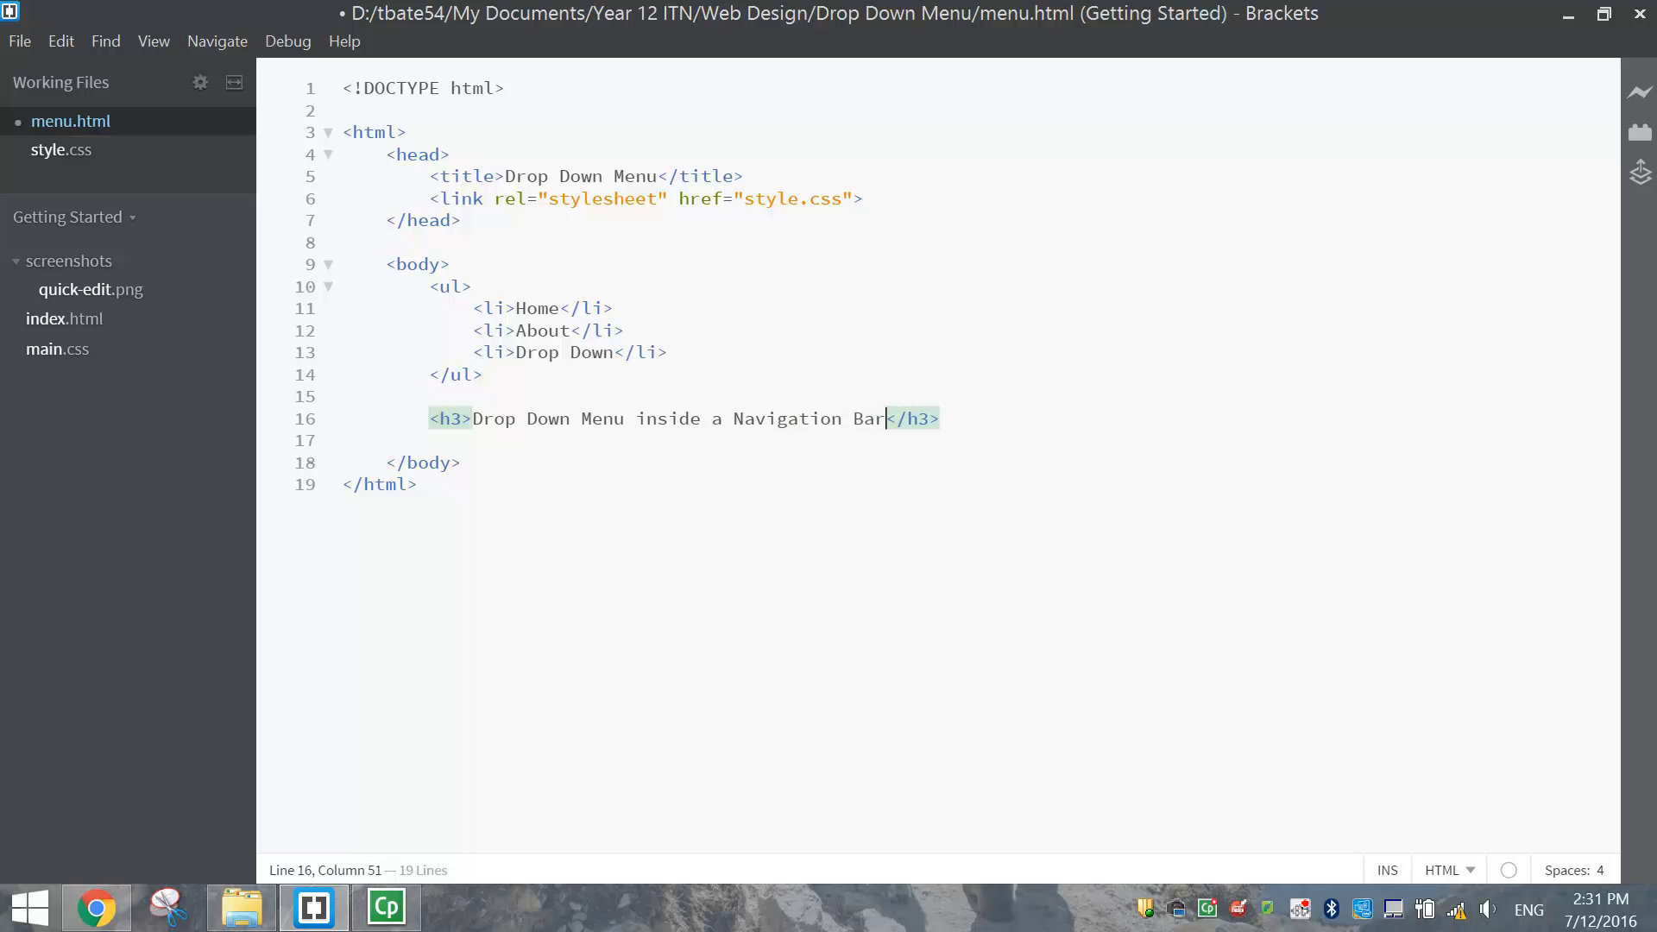
key(enter)
text(<p></p>)
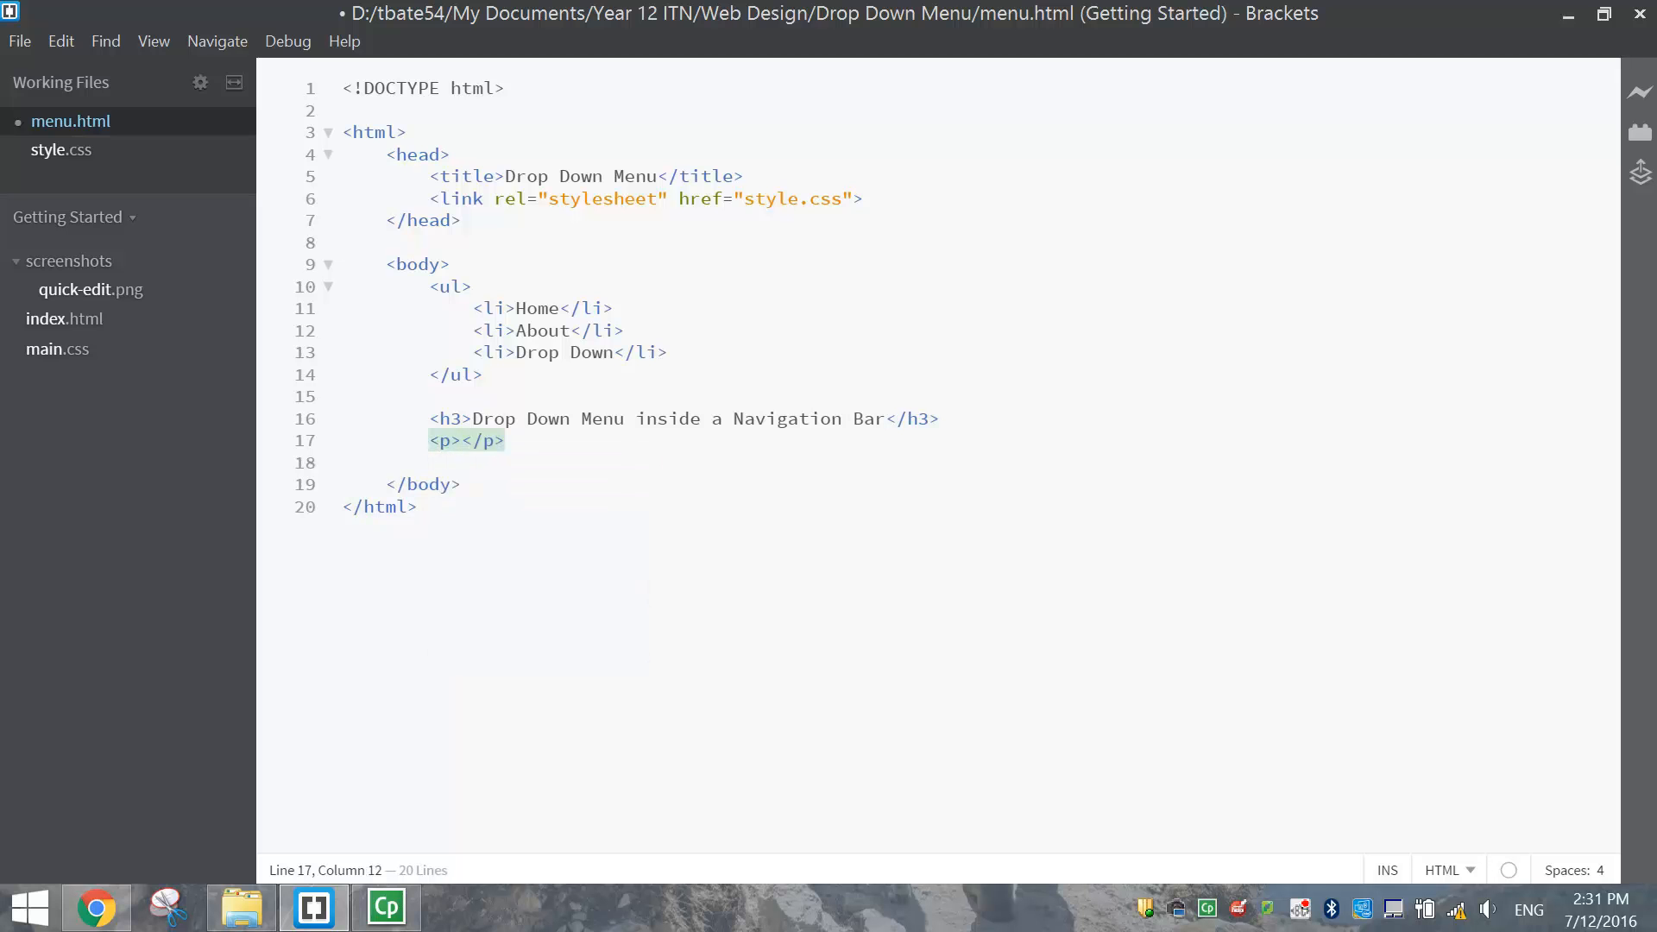
Add a paragraph telling users to hover over the drop down, then save menu.html
text(Hov)
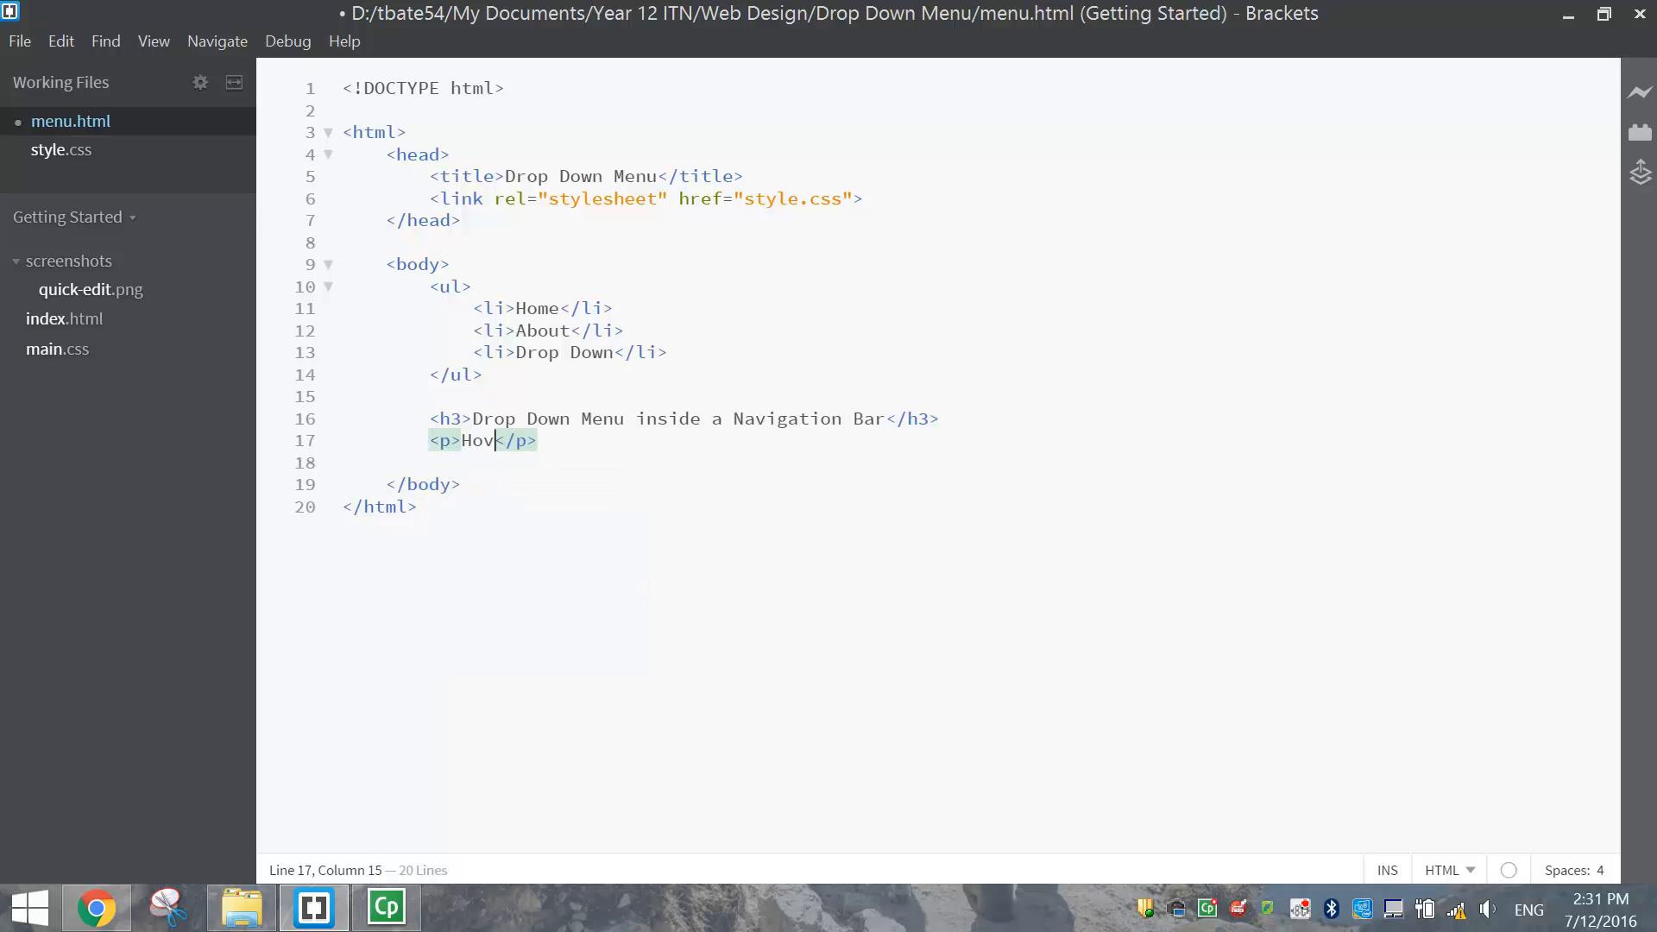
text(er over the)
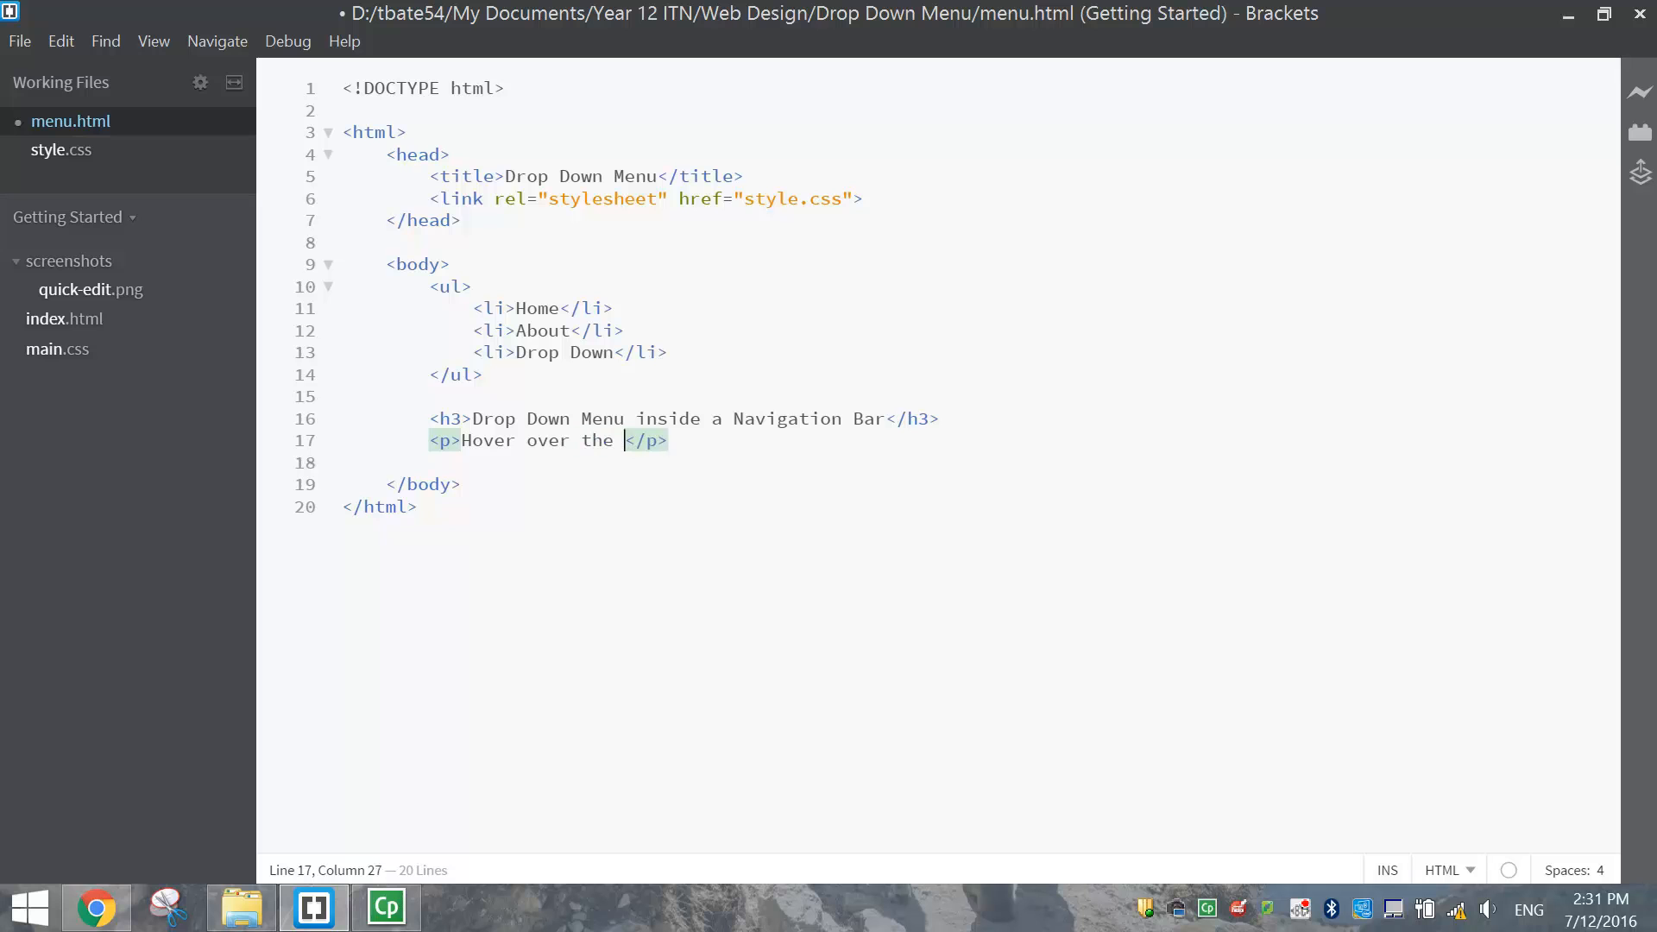
text(drop dow)
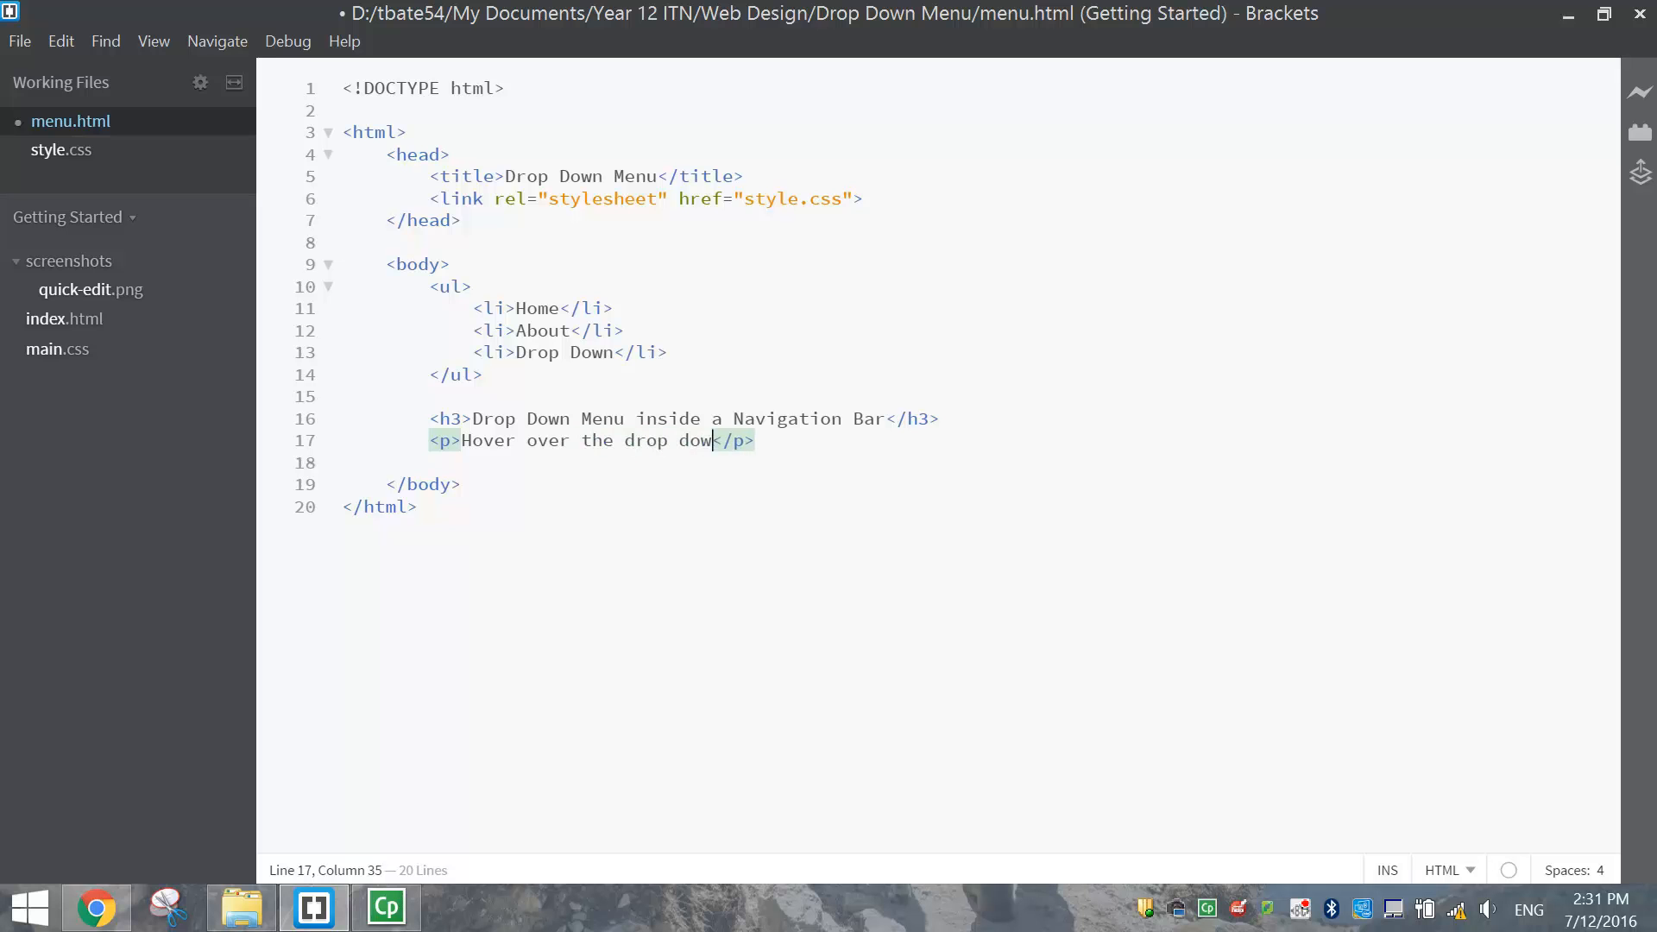
text(men)
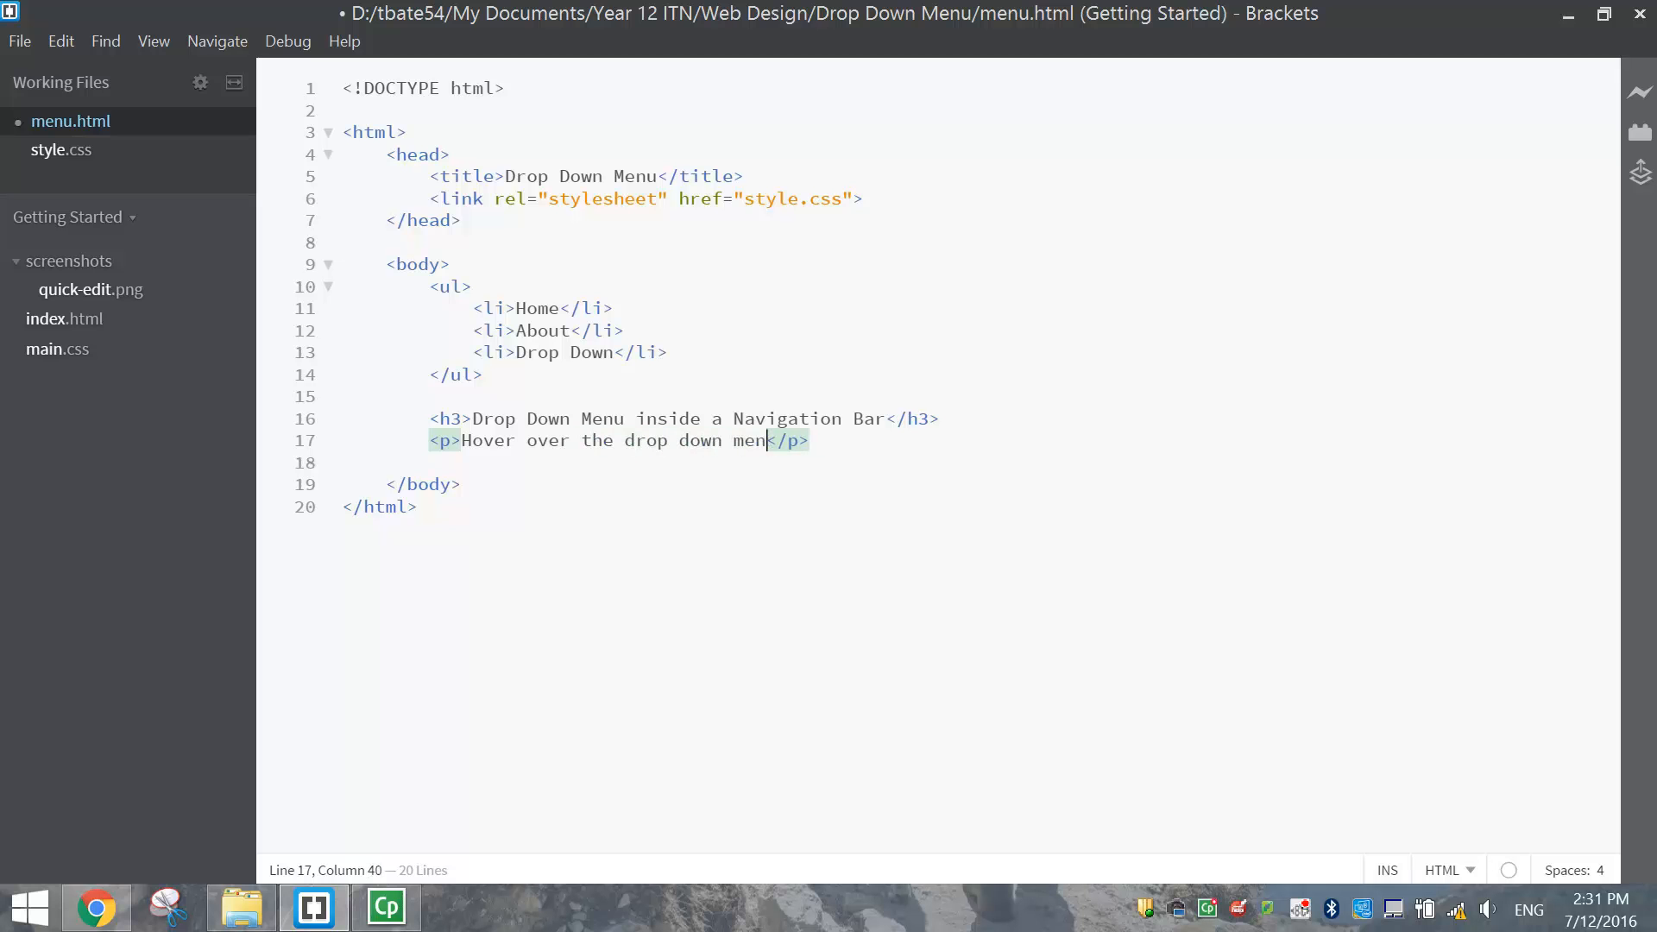
key(Backspace)
text(link )
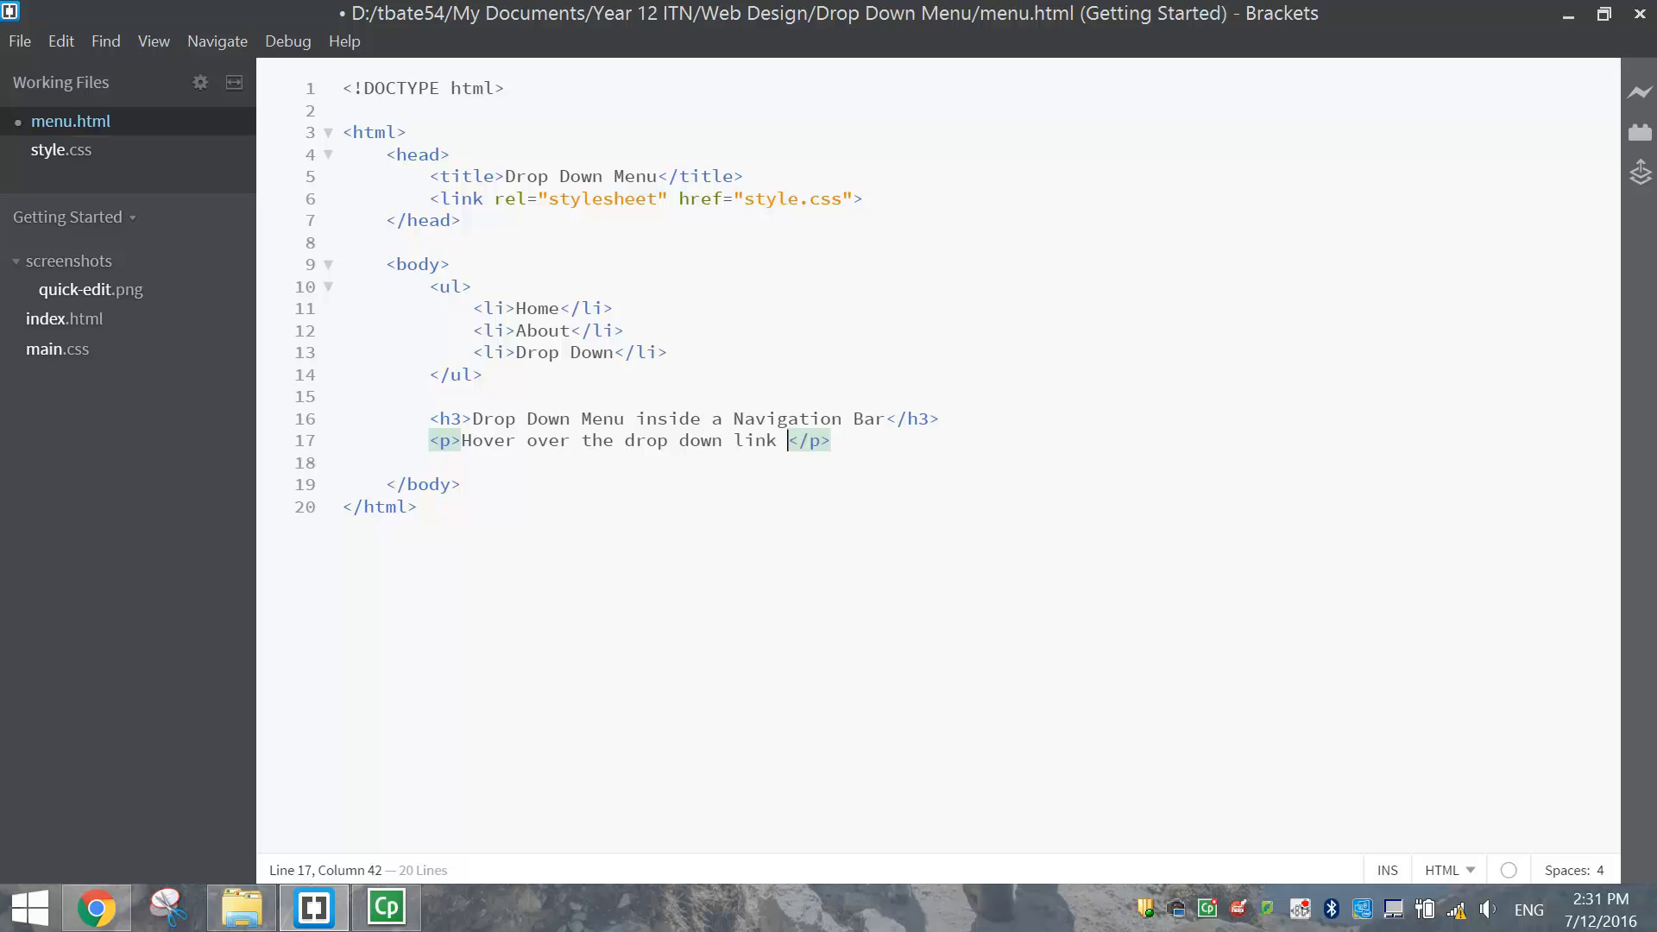
text(to see the drop down menu)
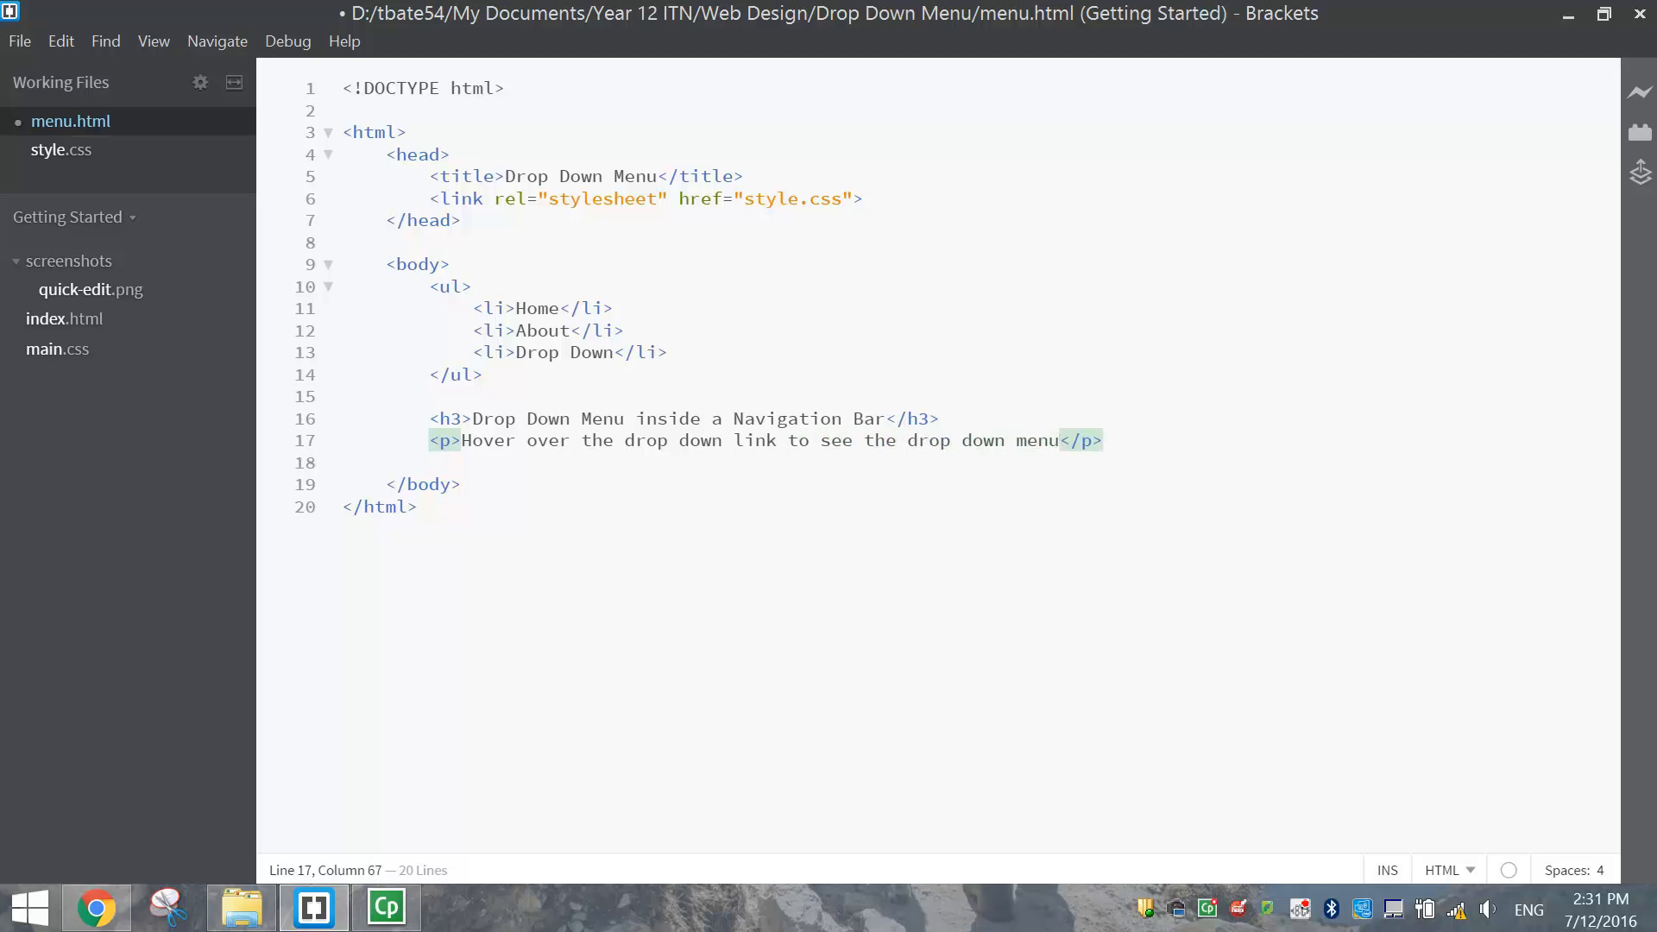
text(.)
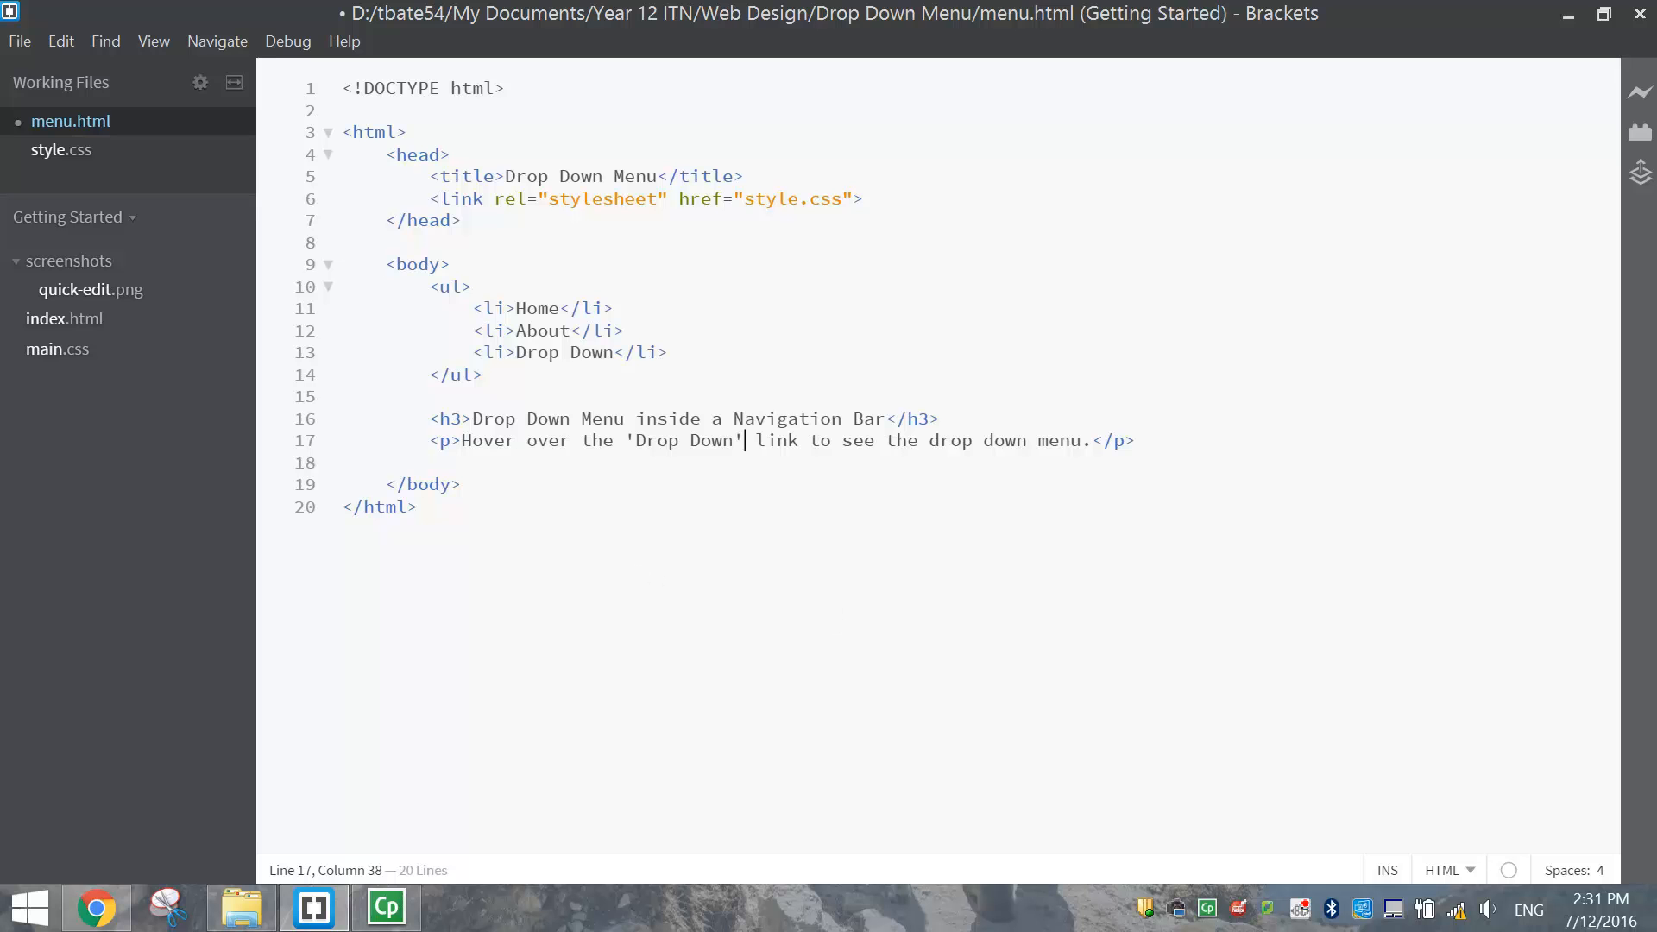
click(347, 507)
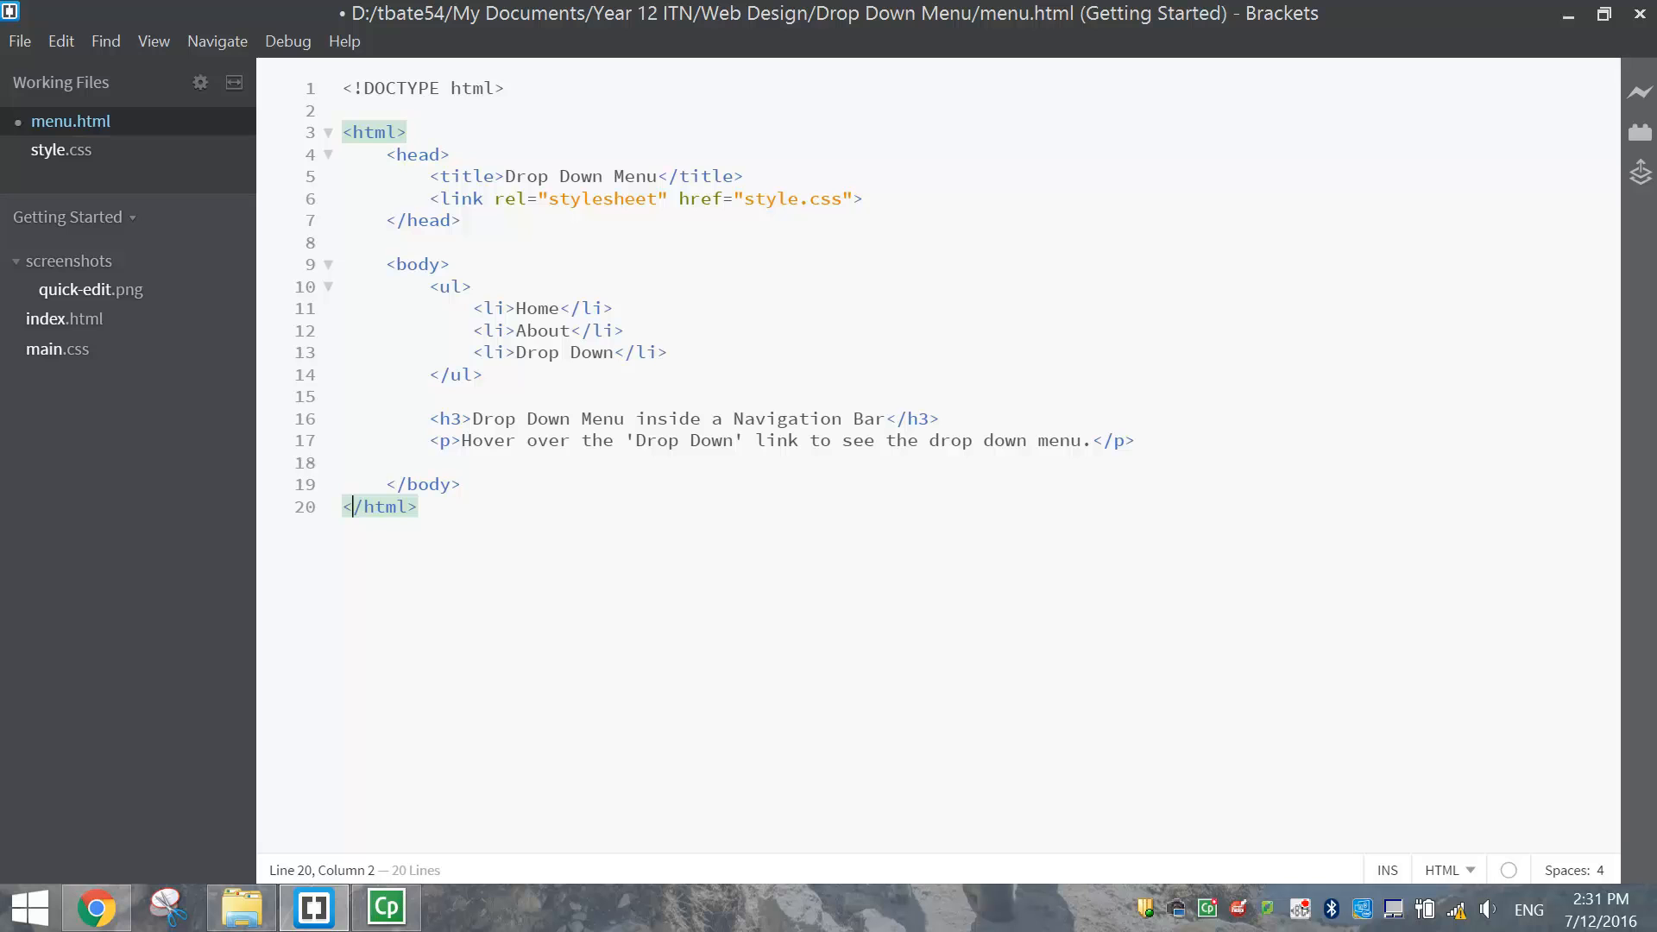
key(ctrl+s)
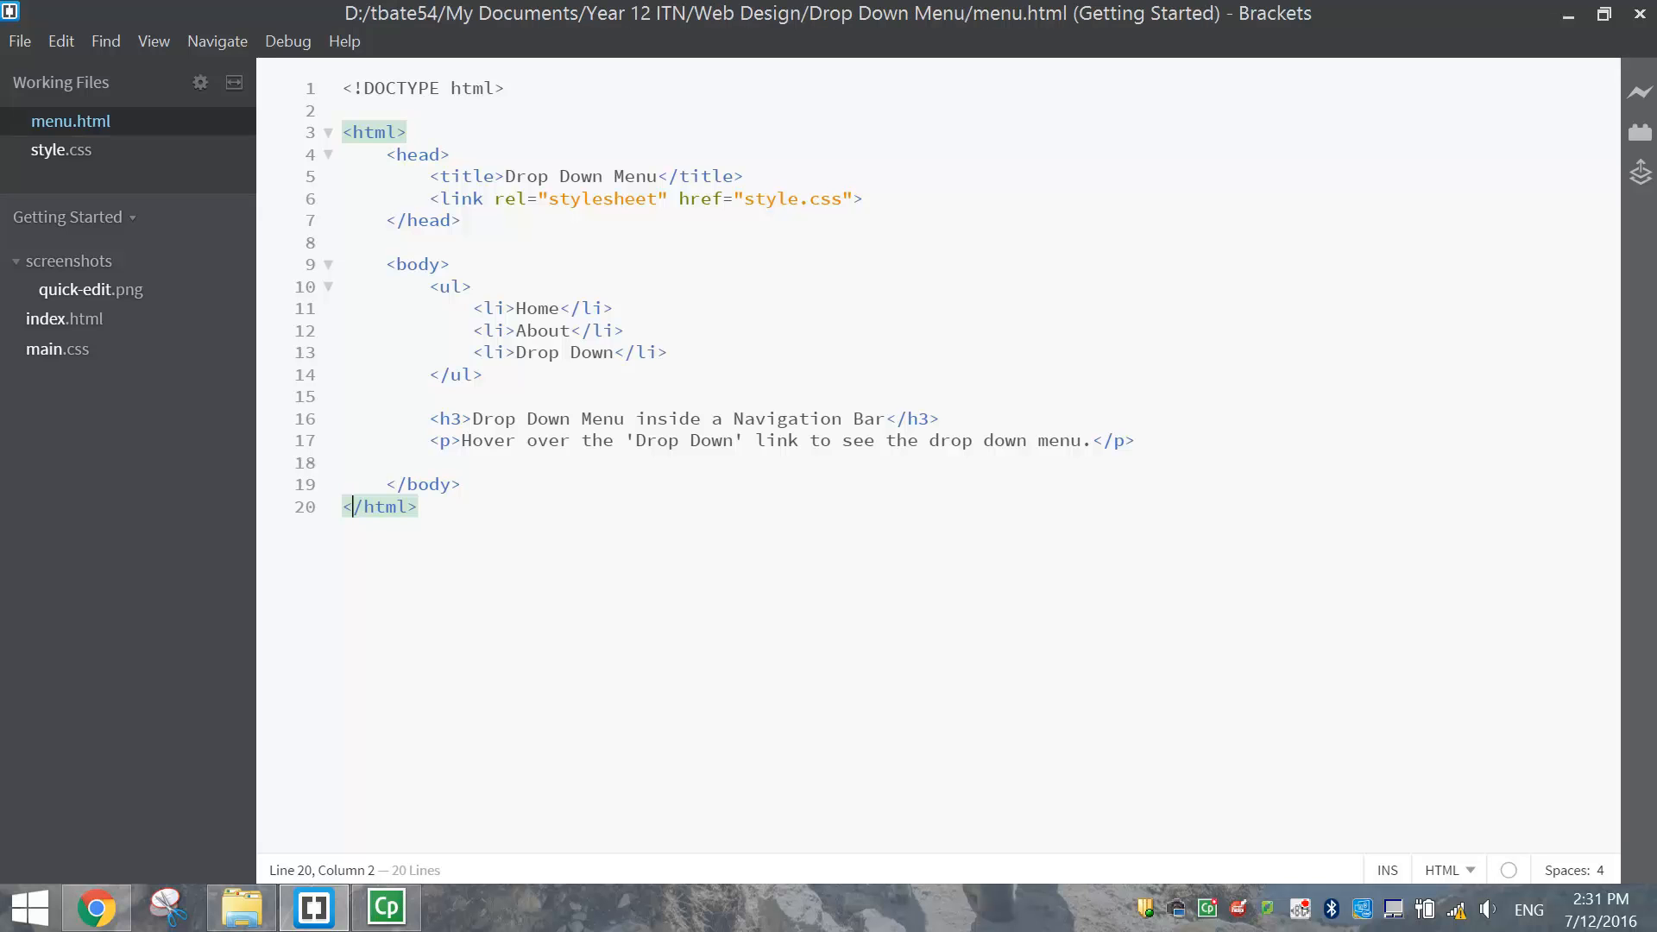
click(1639, 94)
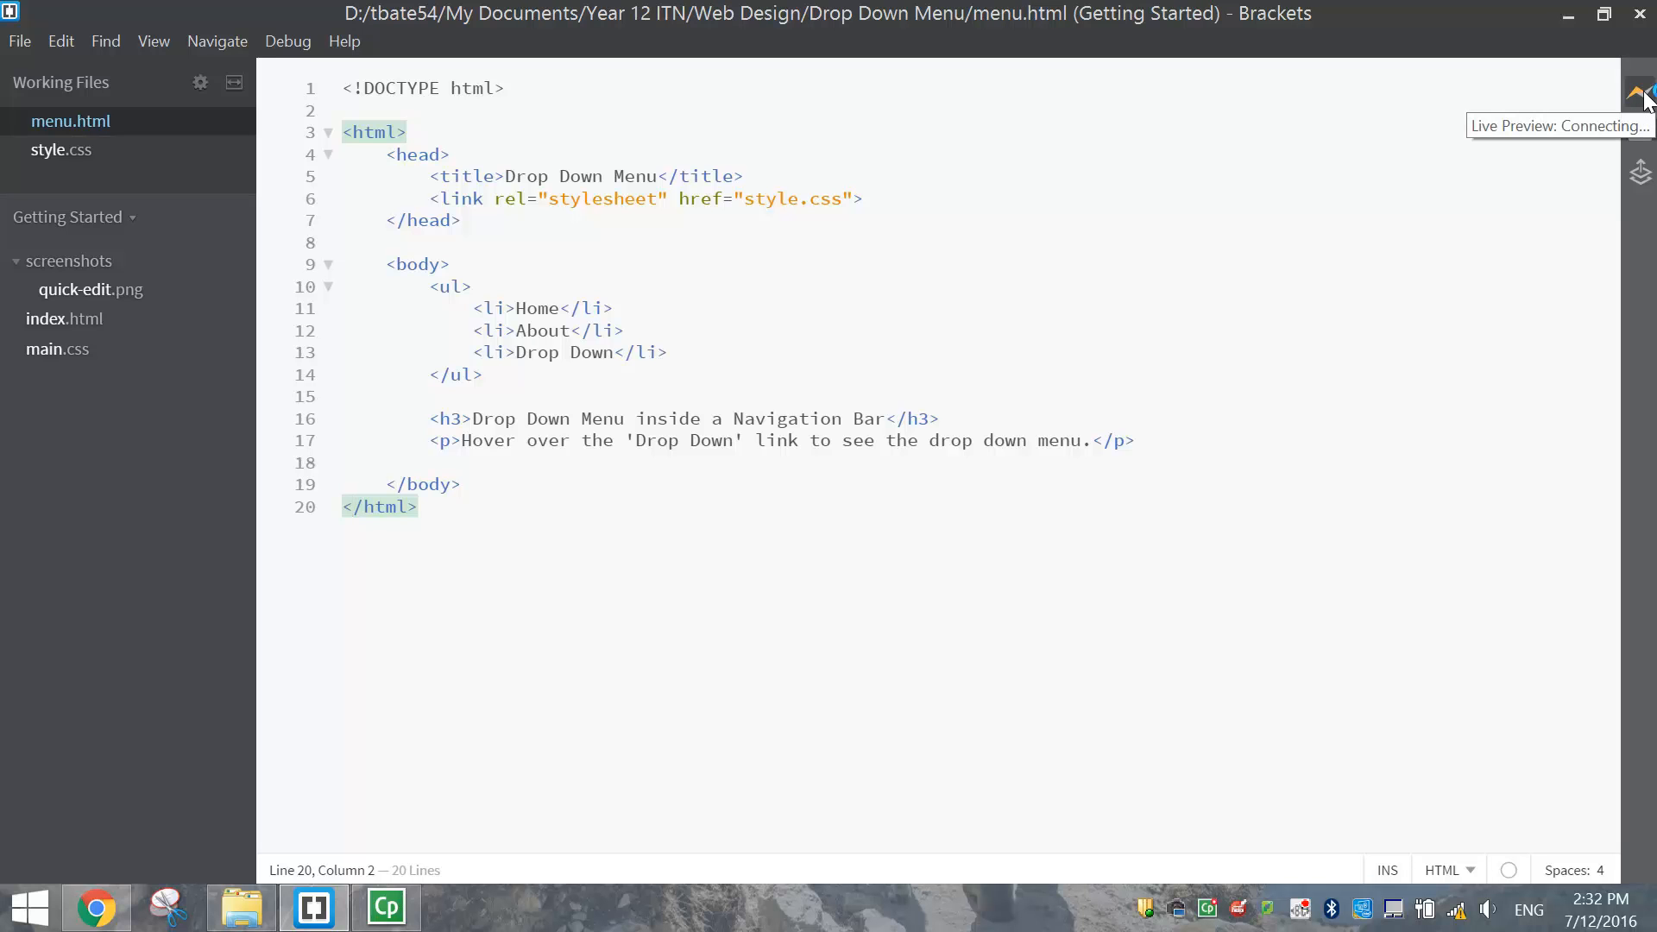
Live-preview menu.html in a maximized Chrome window, then return to Brackets
click(1636, 86)
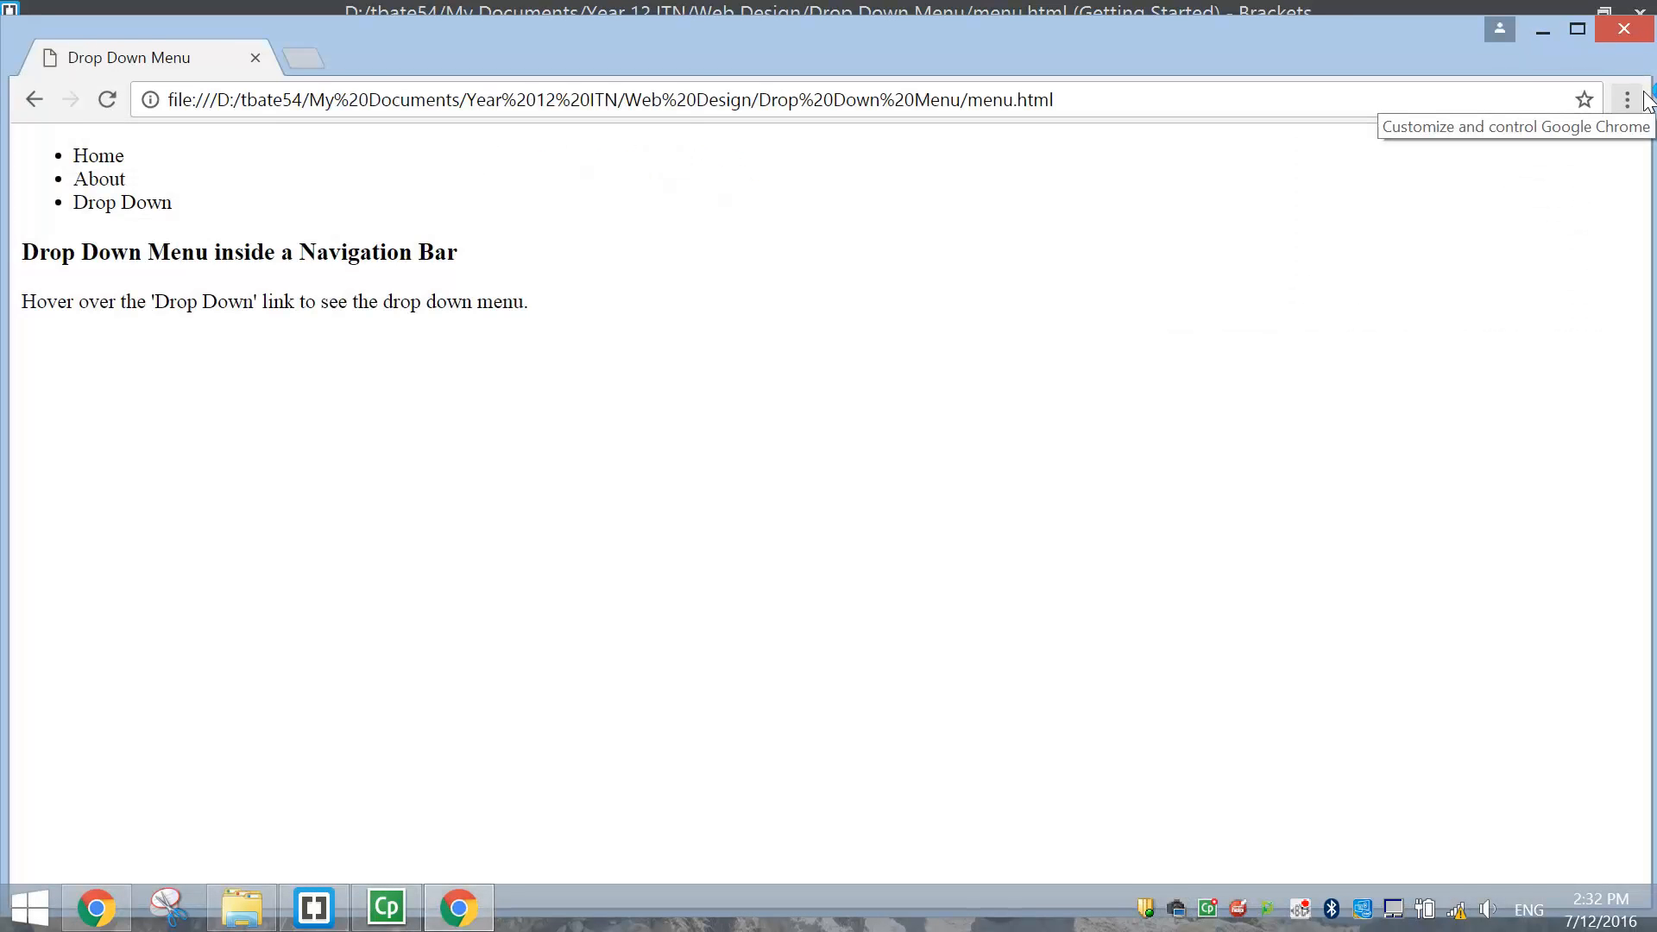
mouse_move(1575, 30)
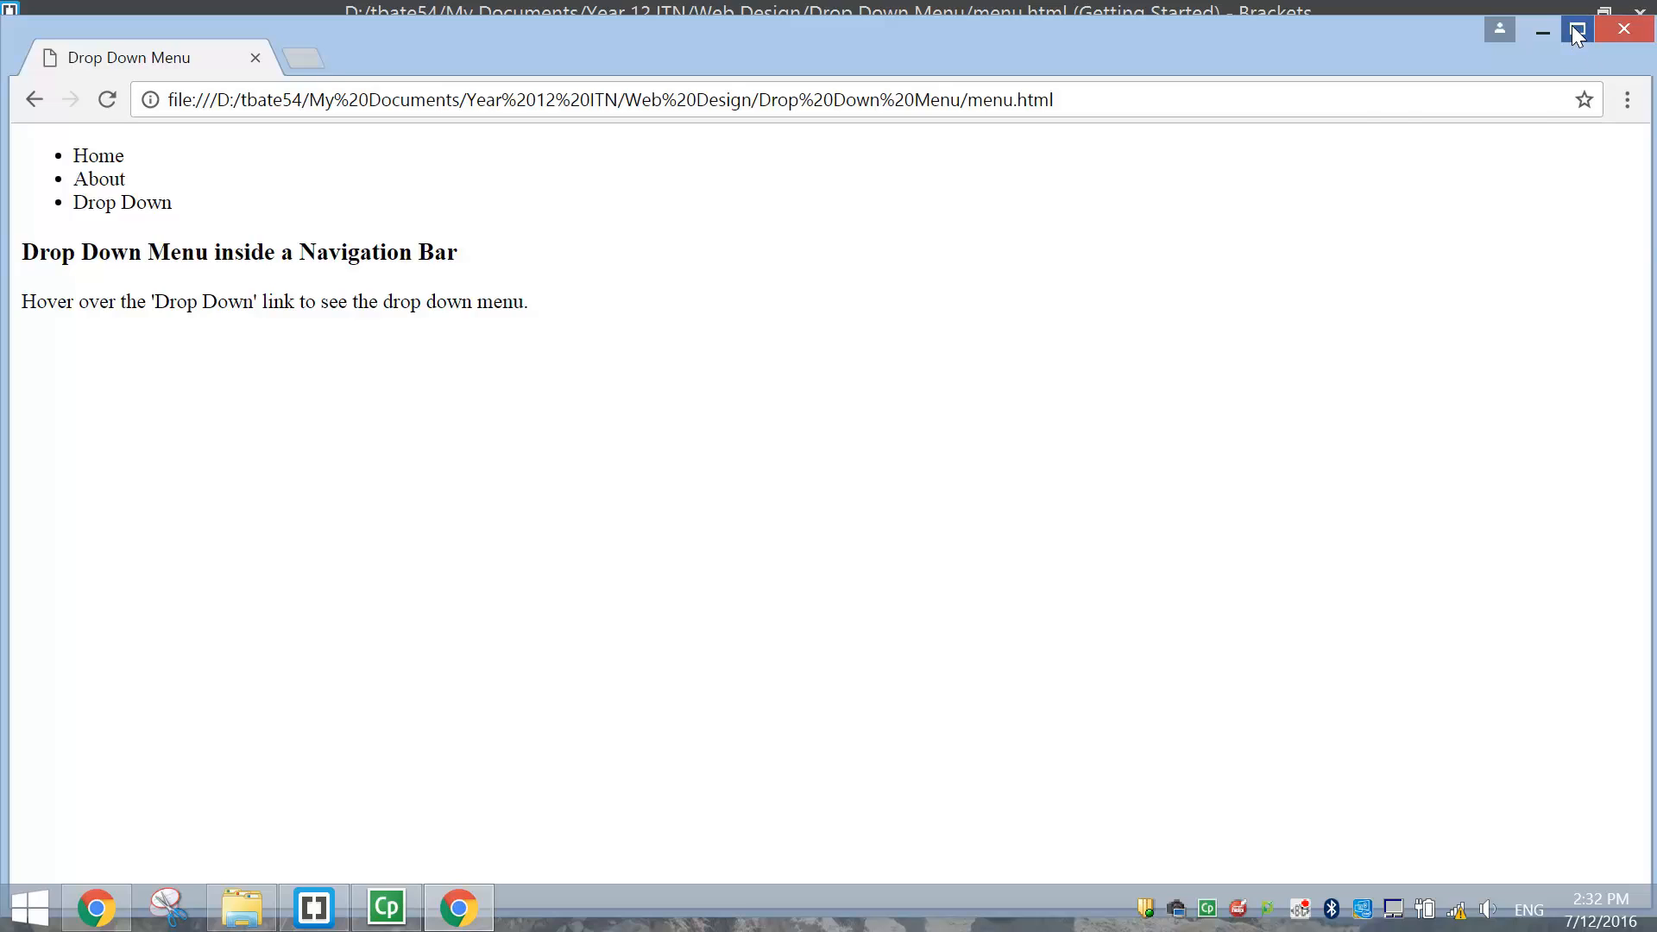
click(1576, 29)
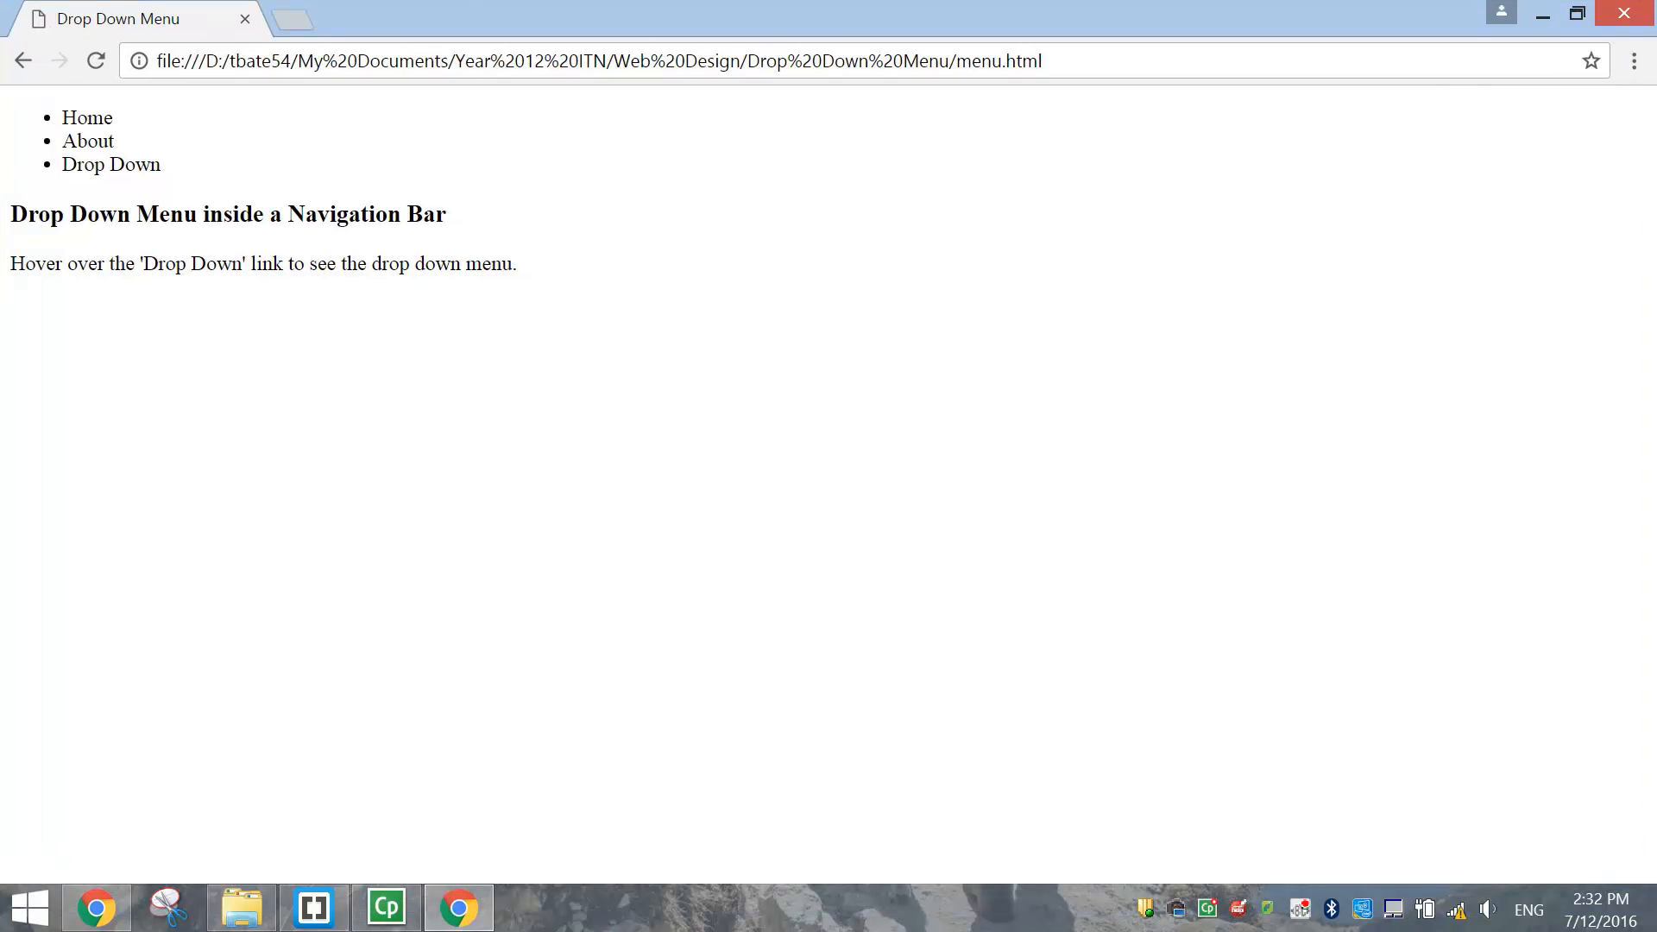
mouse_move(502, 601)
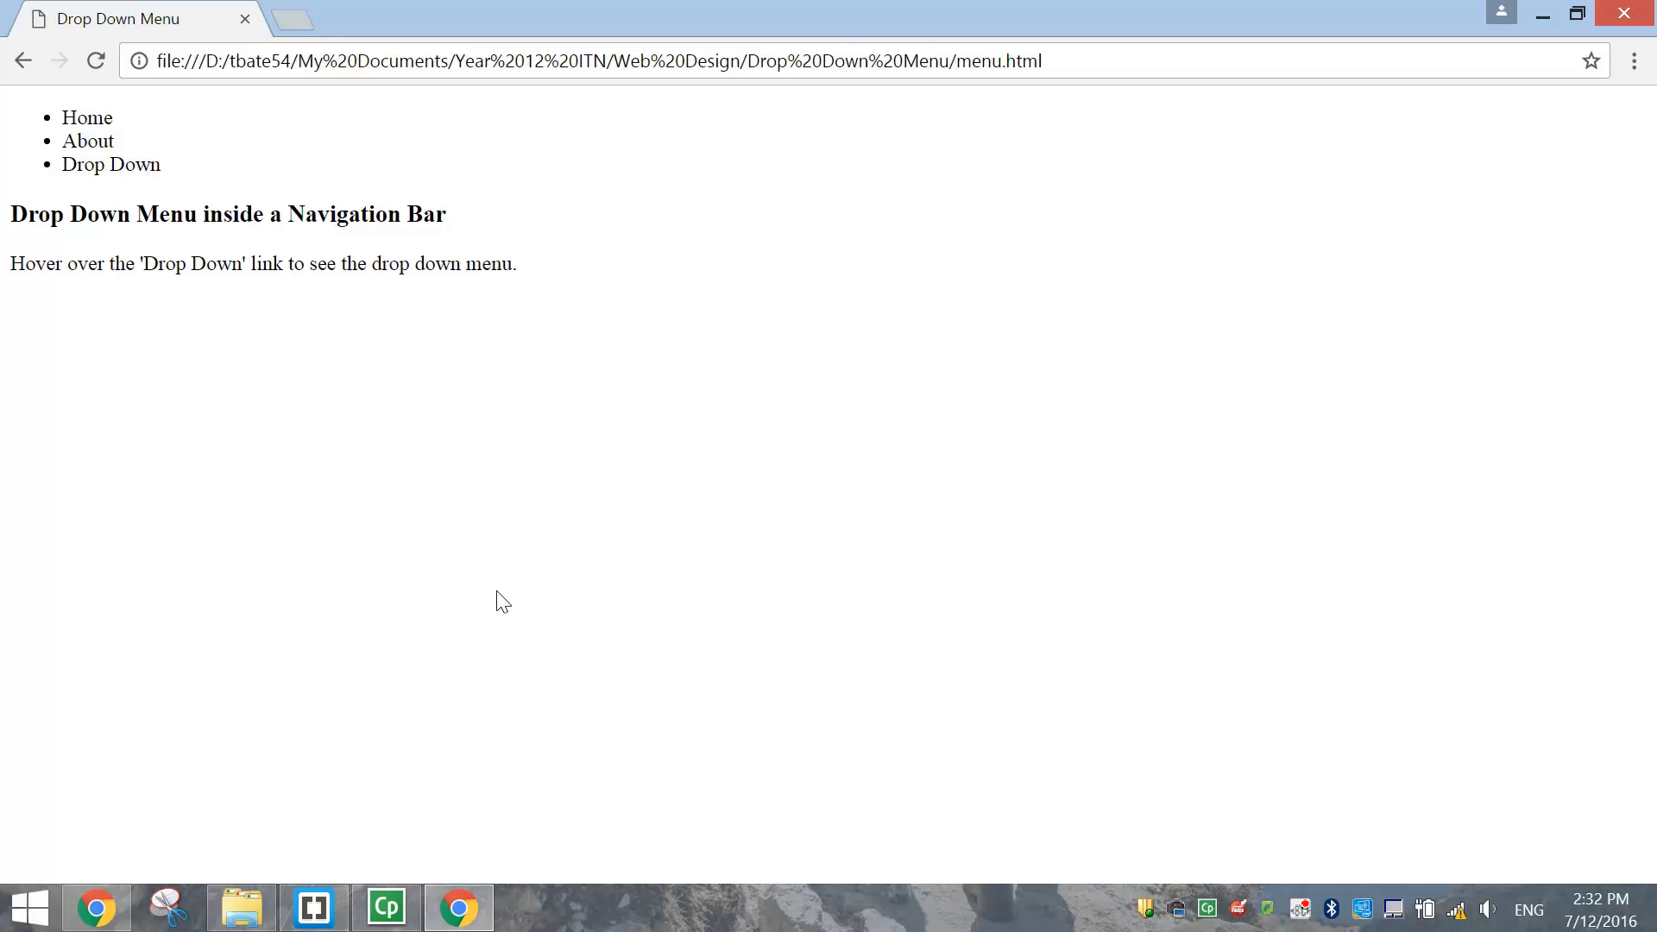
click(311, 908)
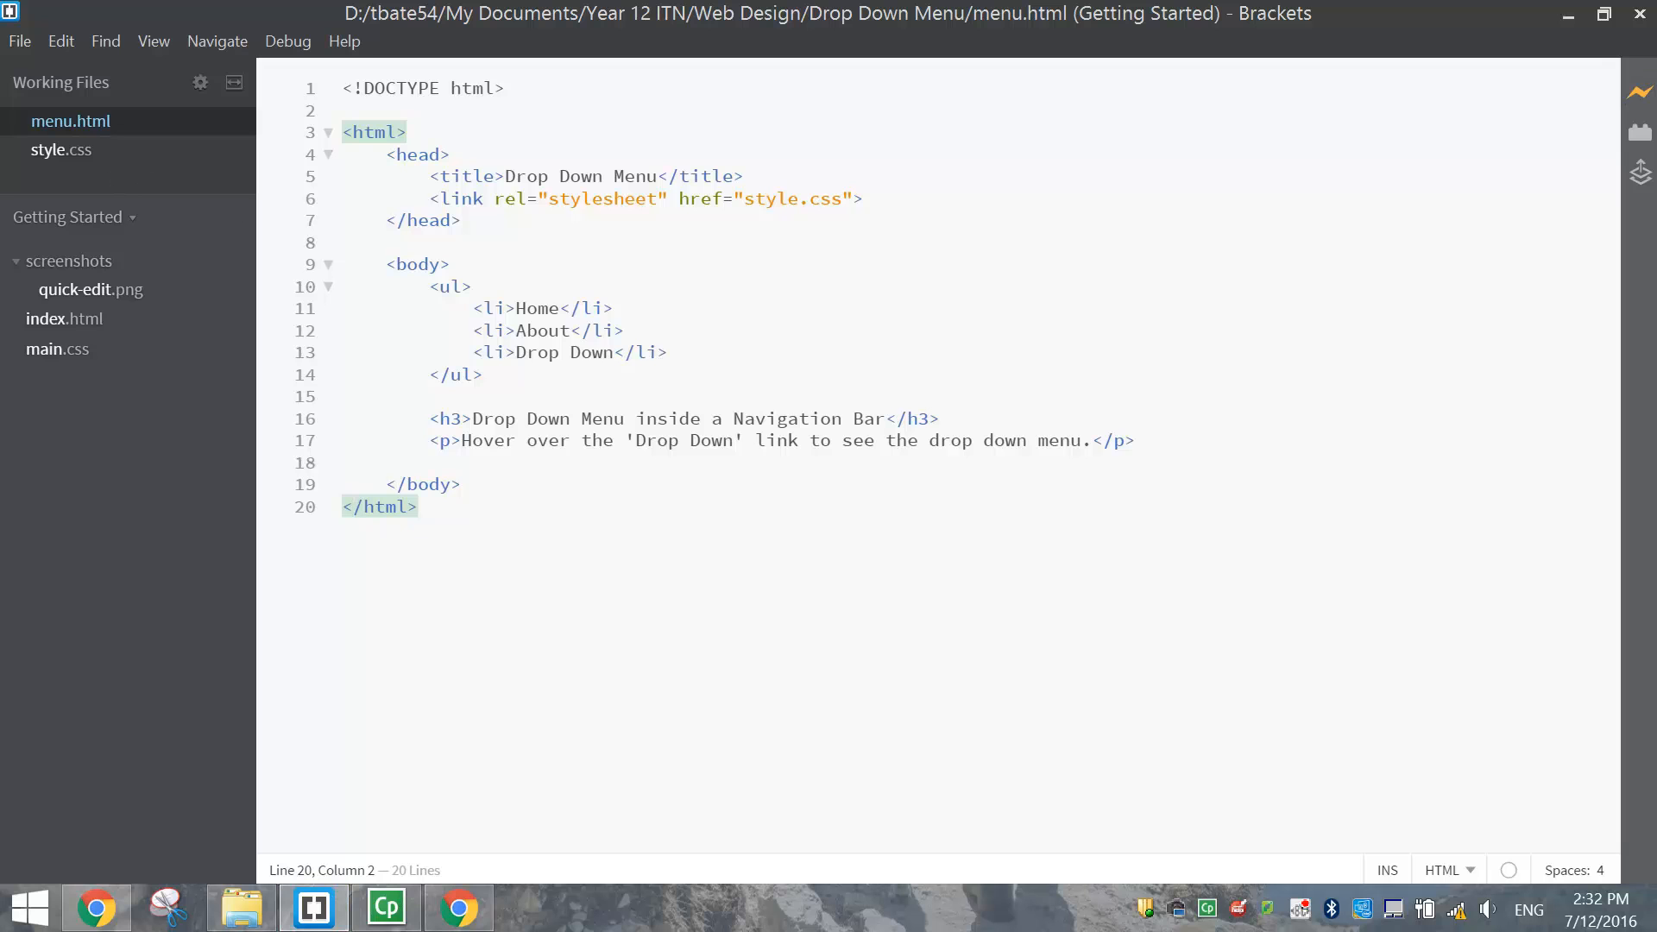
Wrap the Home item in an <a href="#"> link
drag(430, 286, 482, 374)
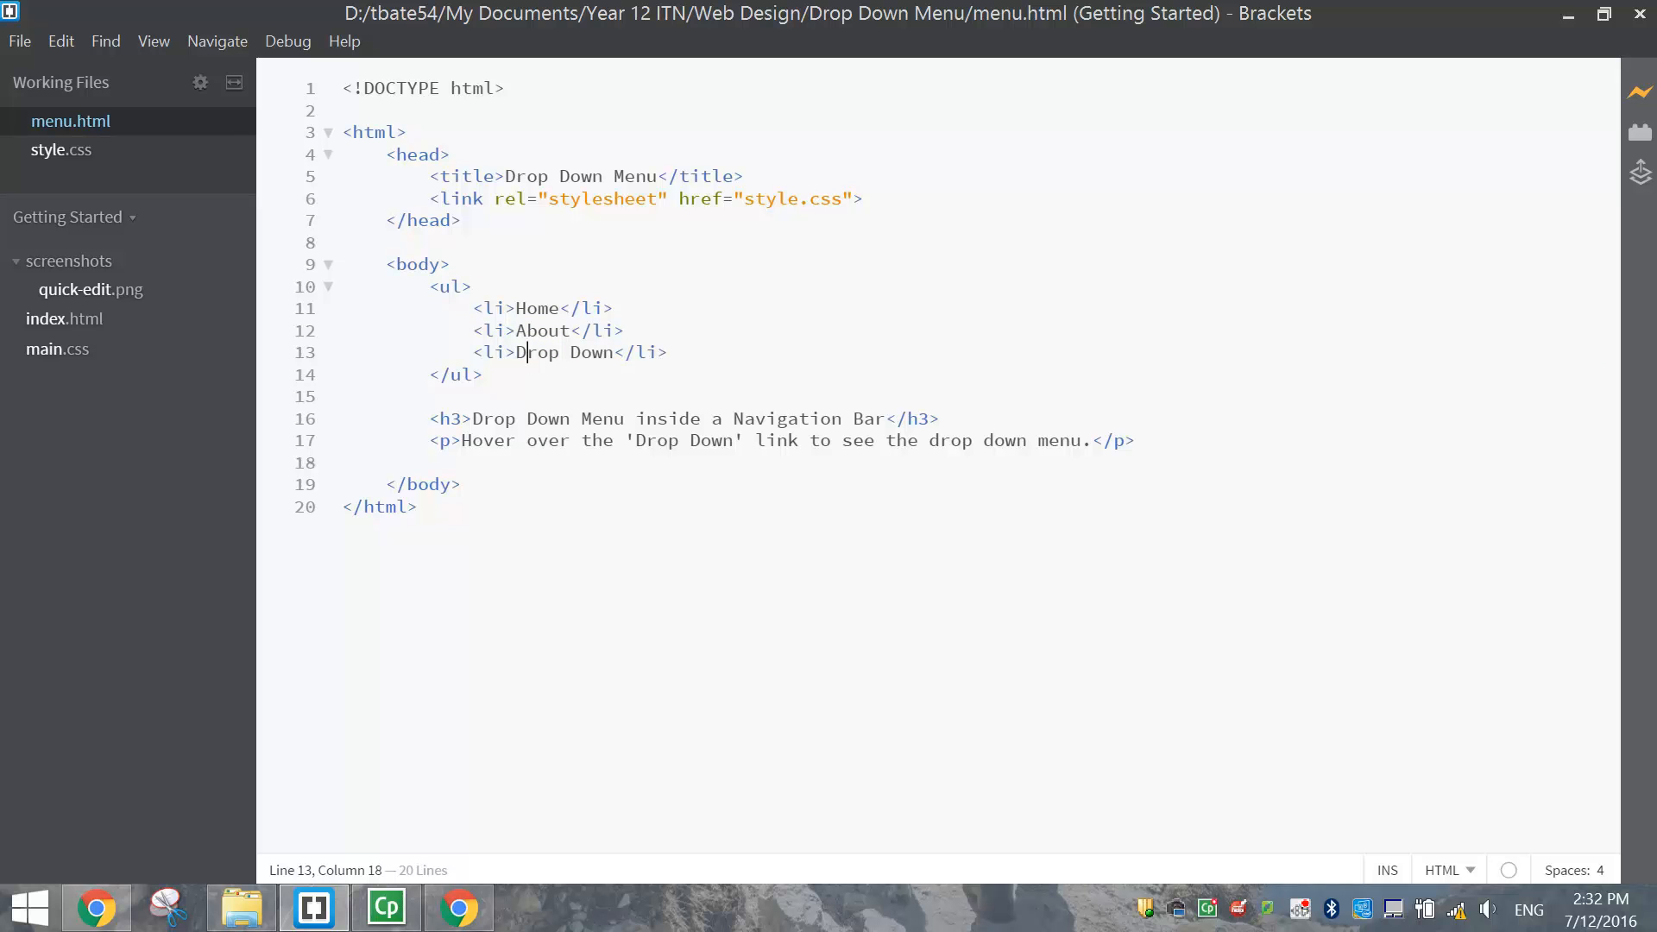
click(481, 308)
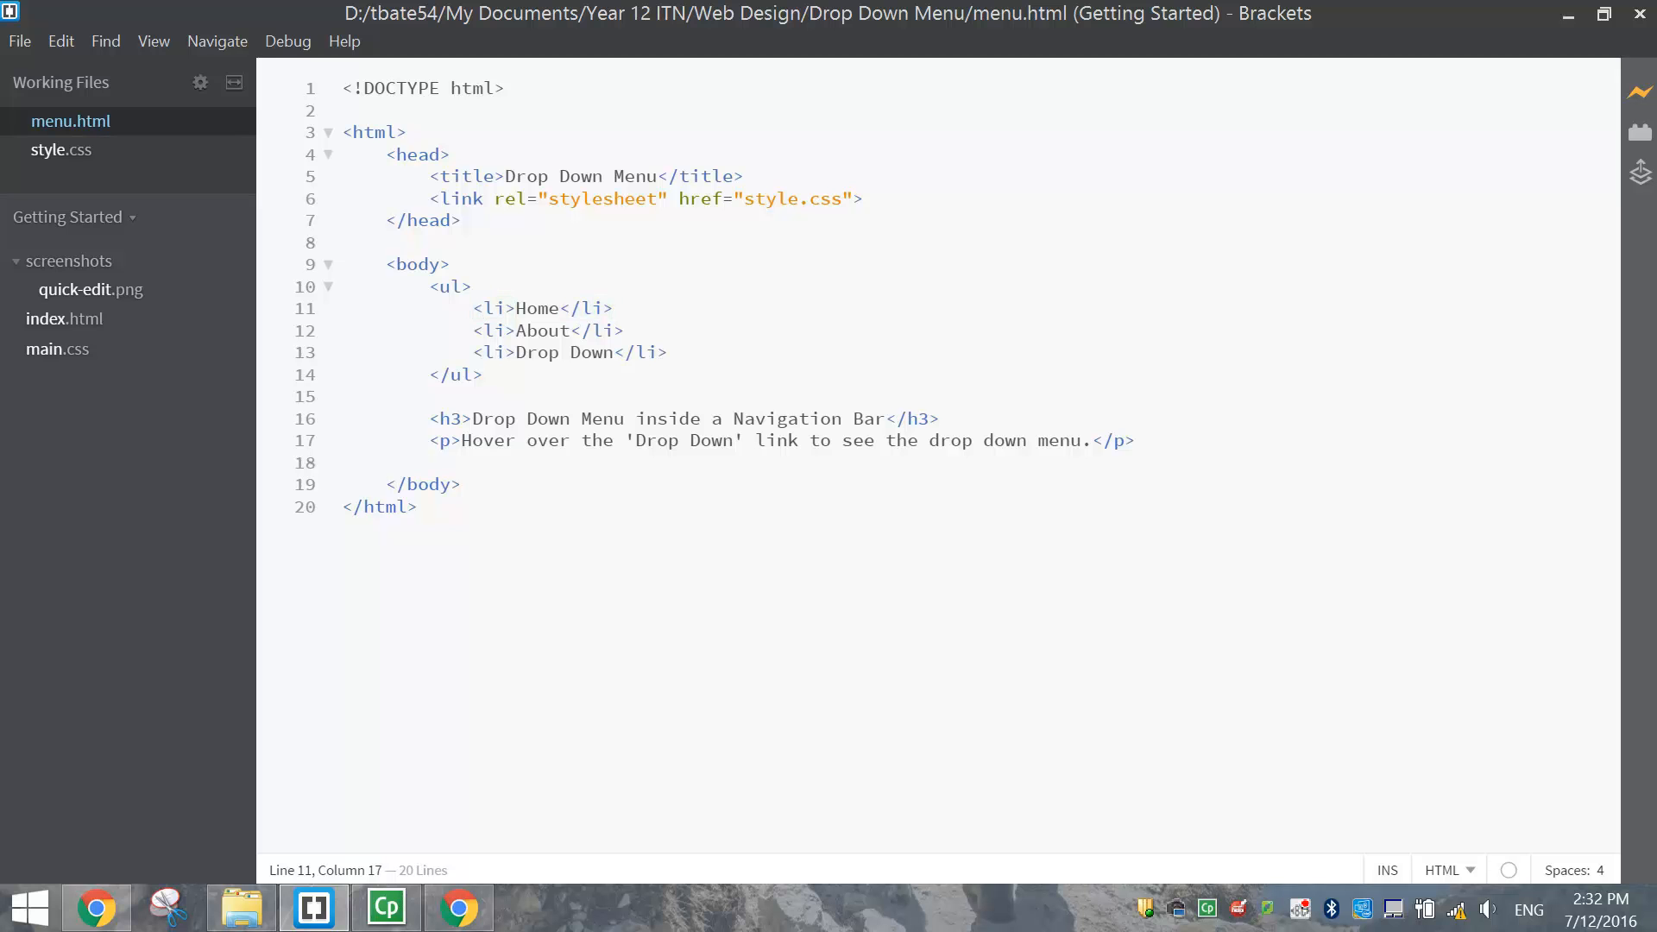
text(<a href=")
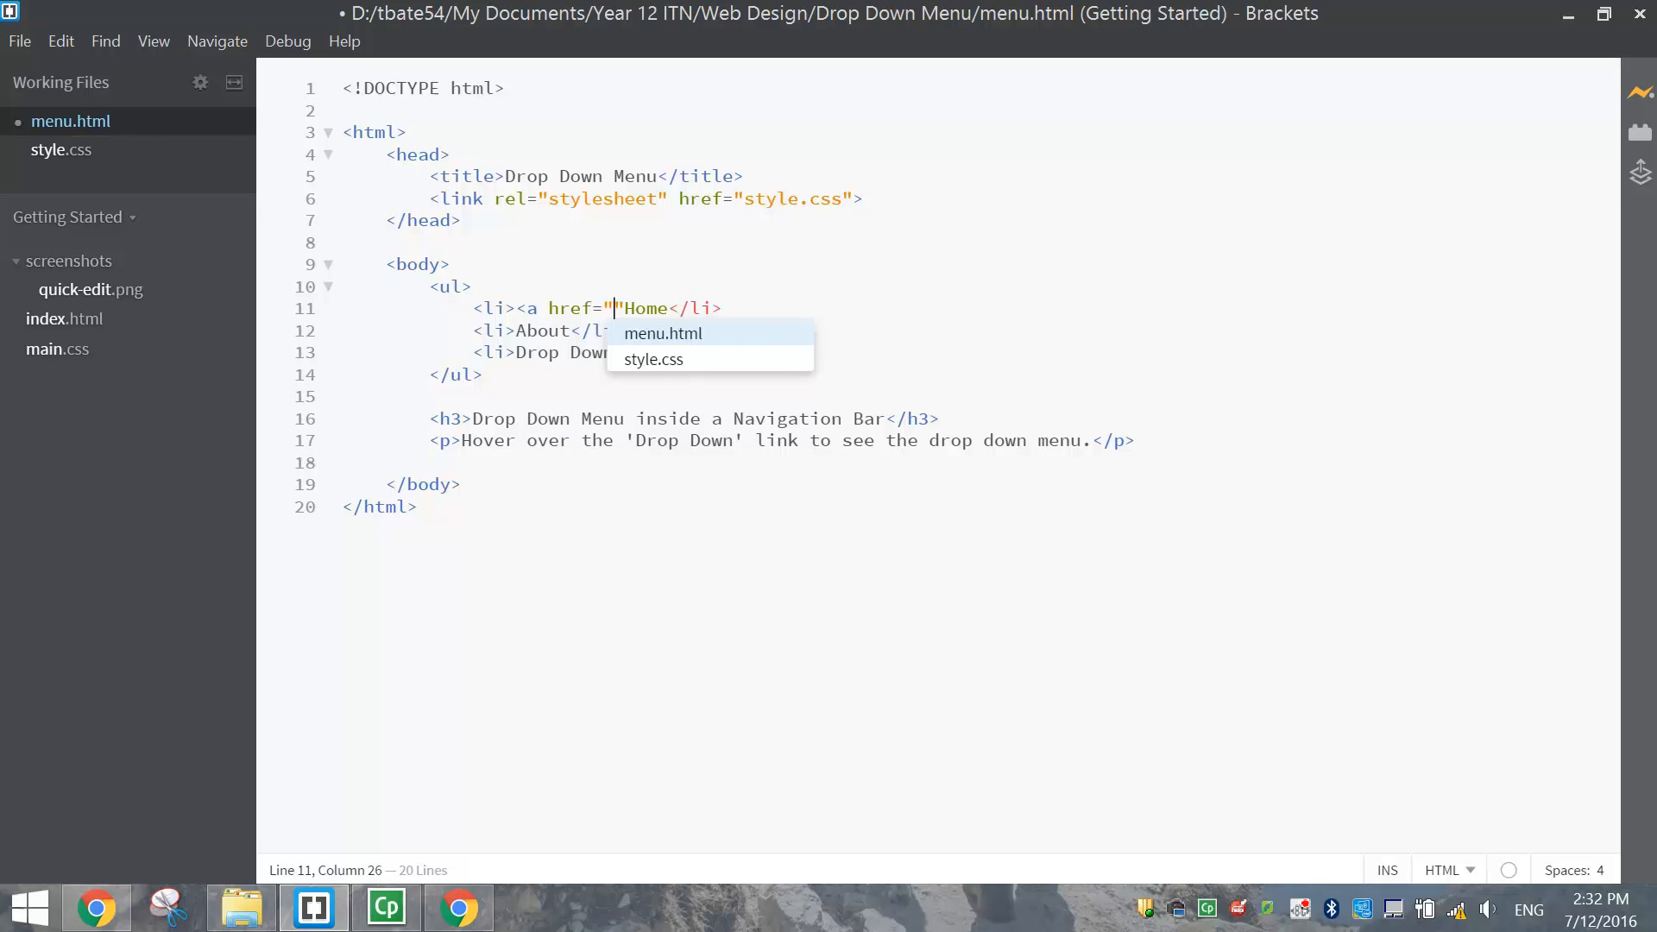
text(#)
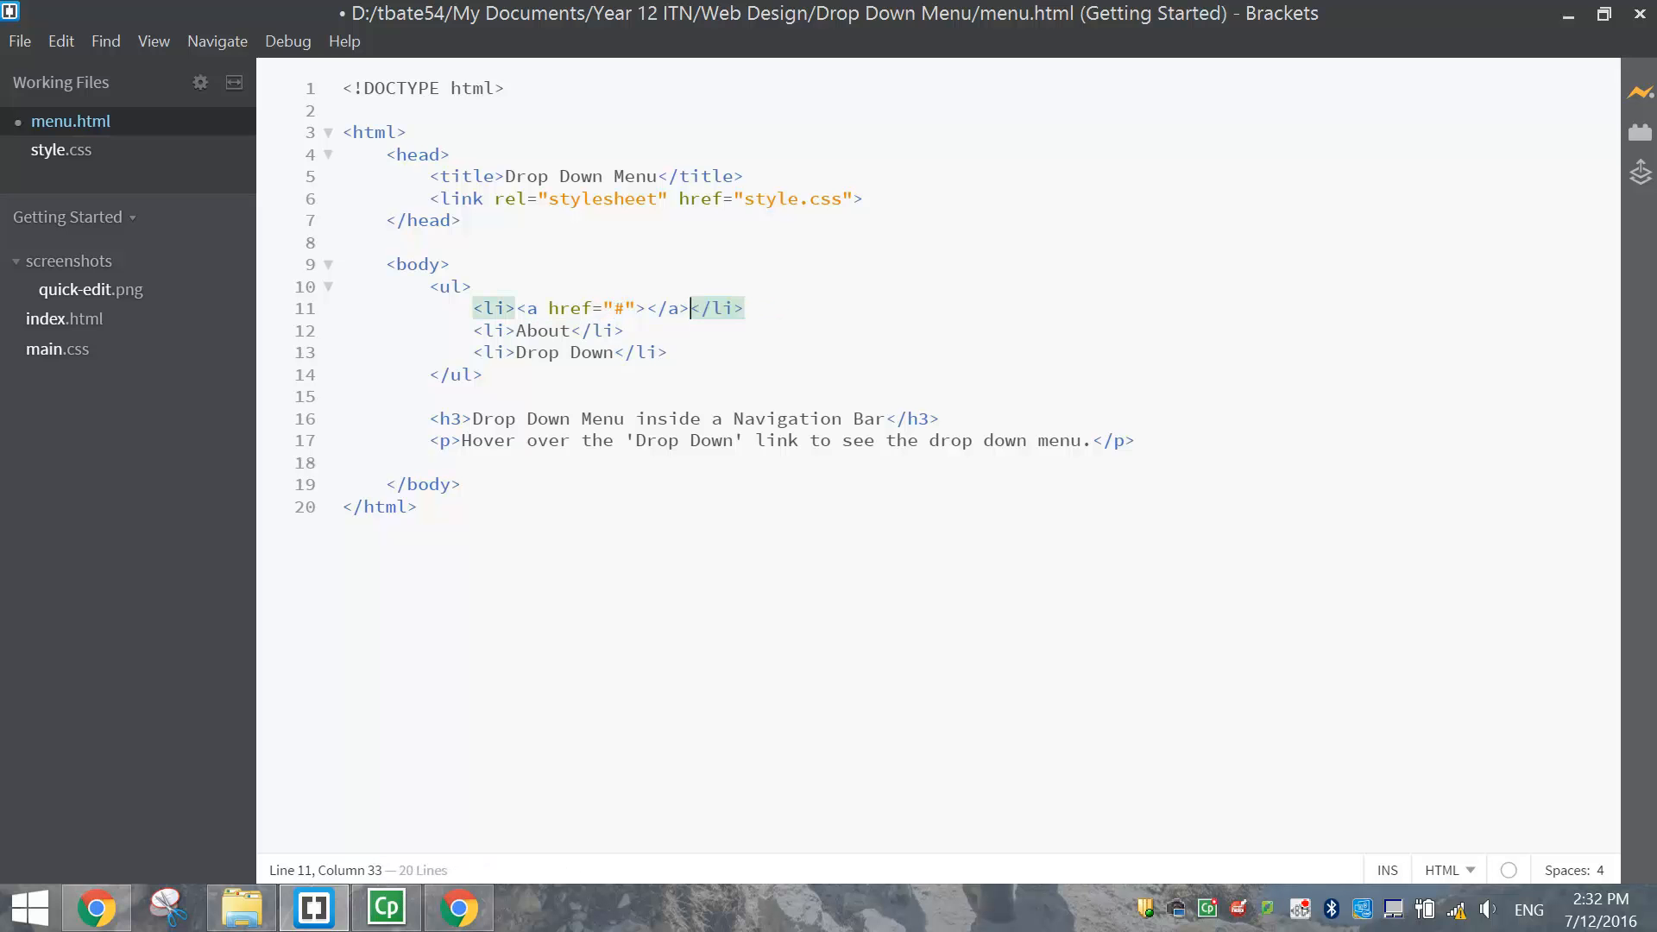
text(Home)
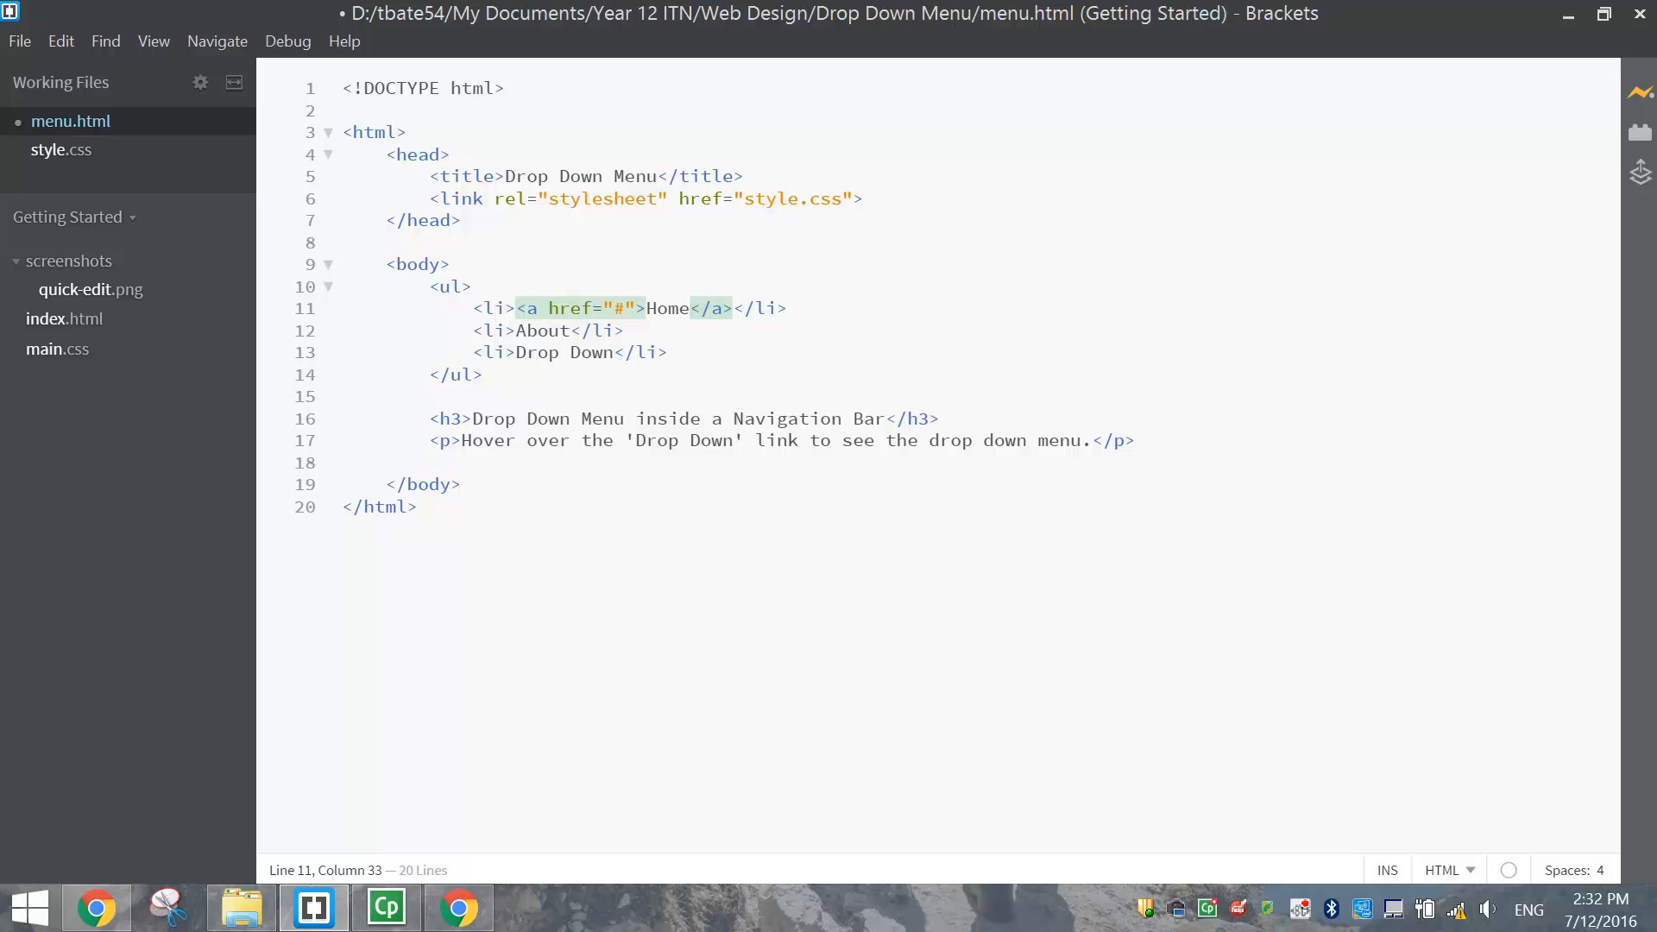
click(514, 308)
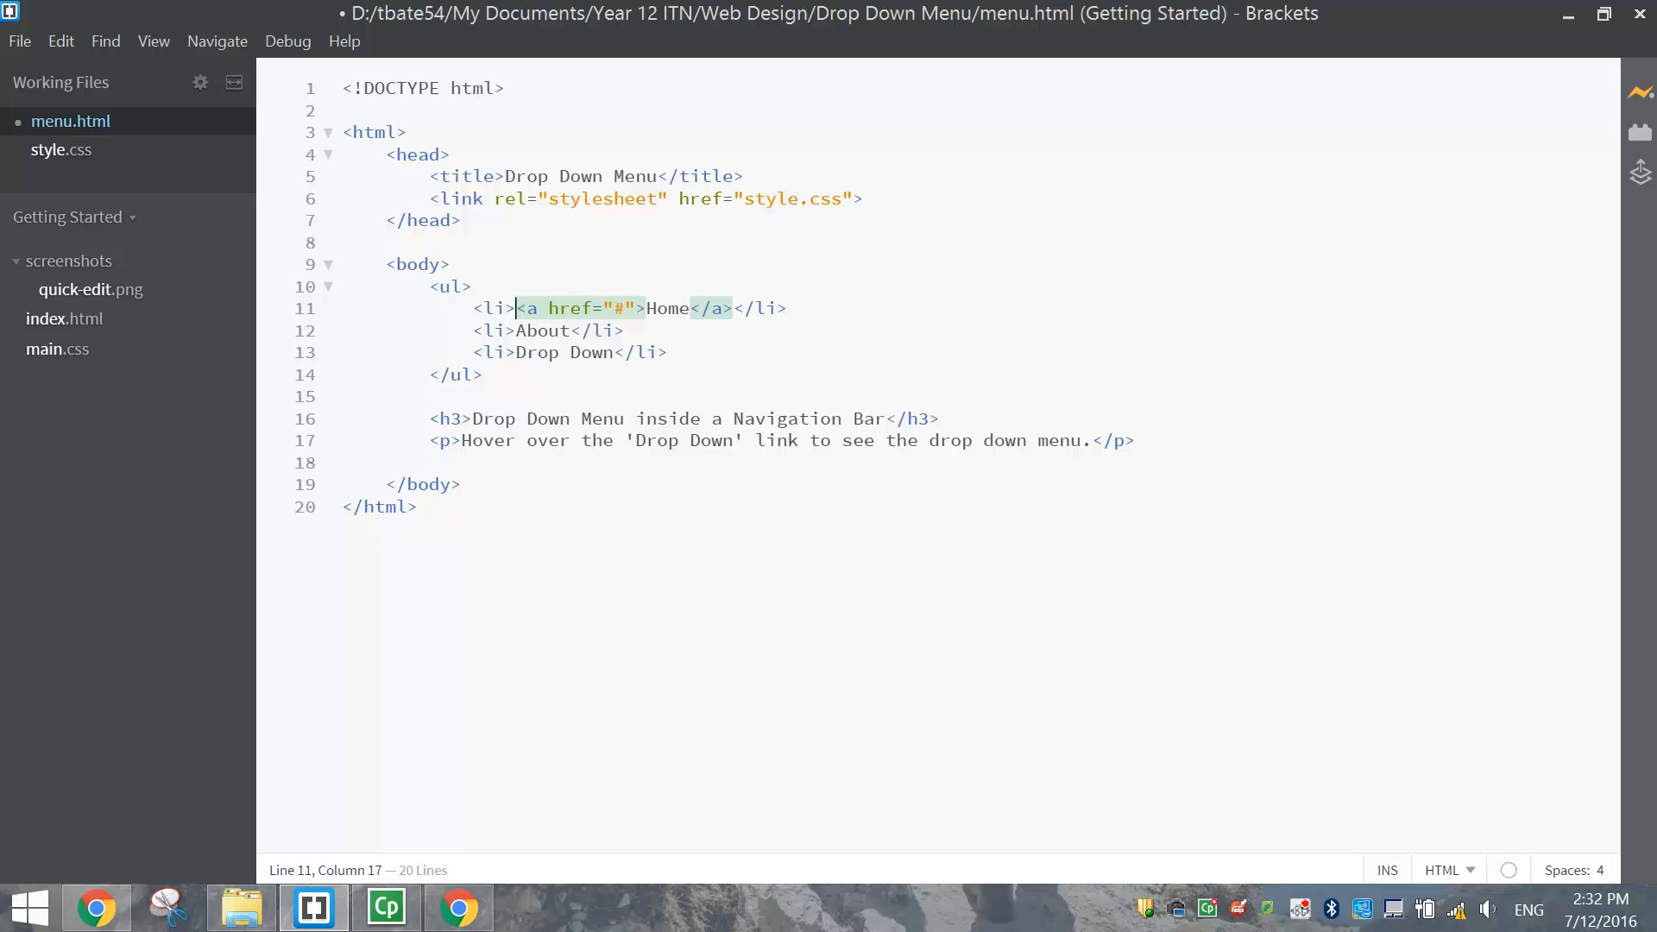
text(<a href="#">)
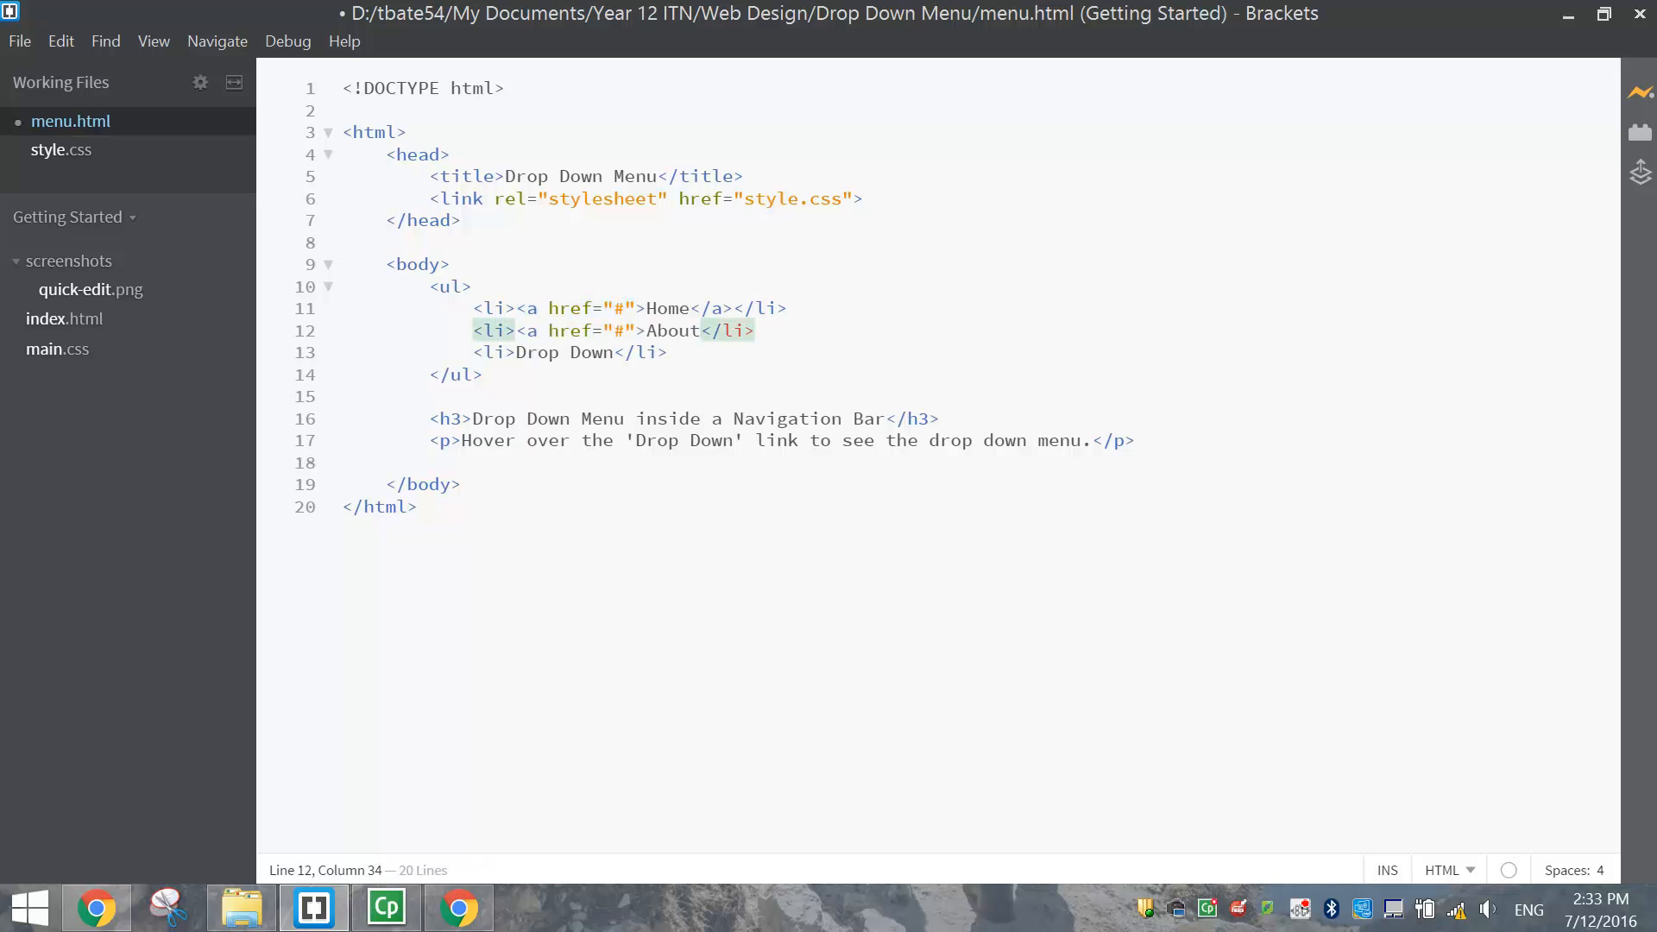
text(</a></)
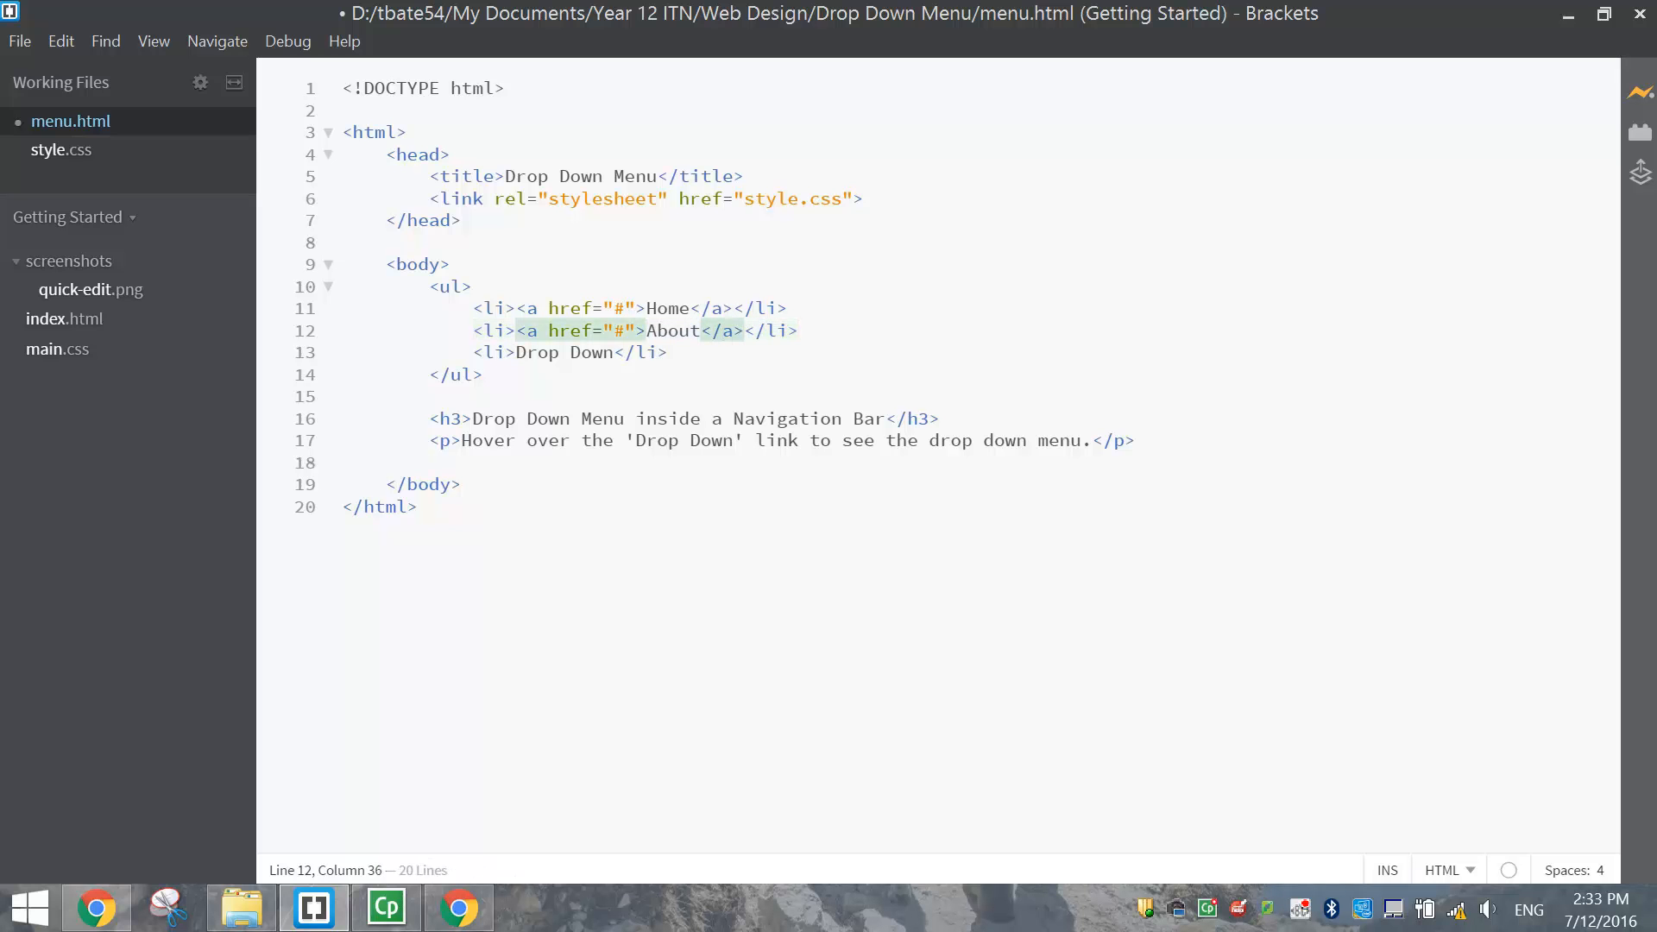
mouse_move(705, 554)
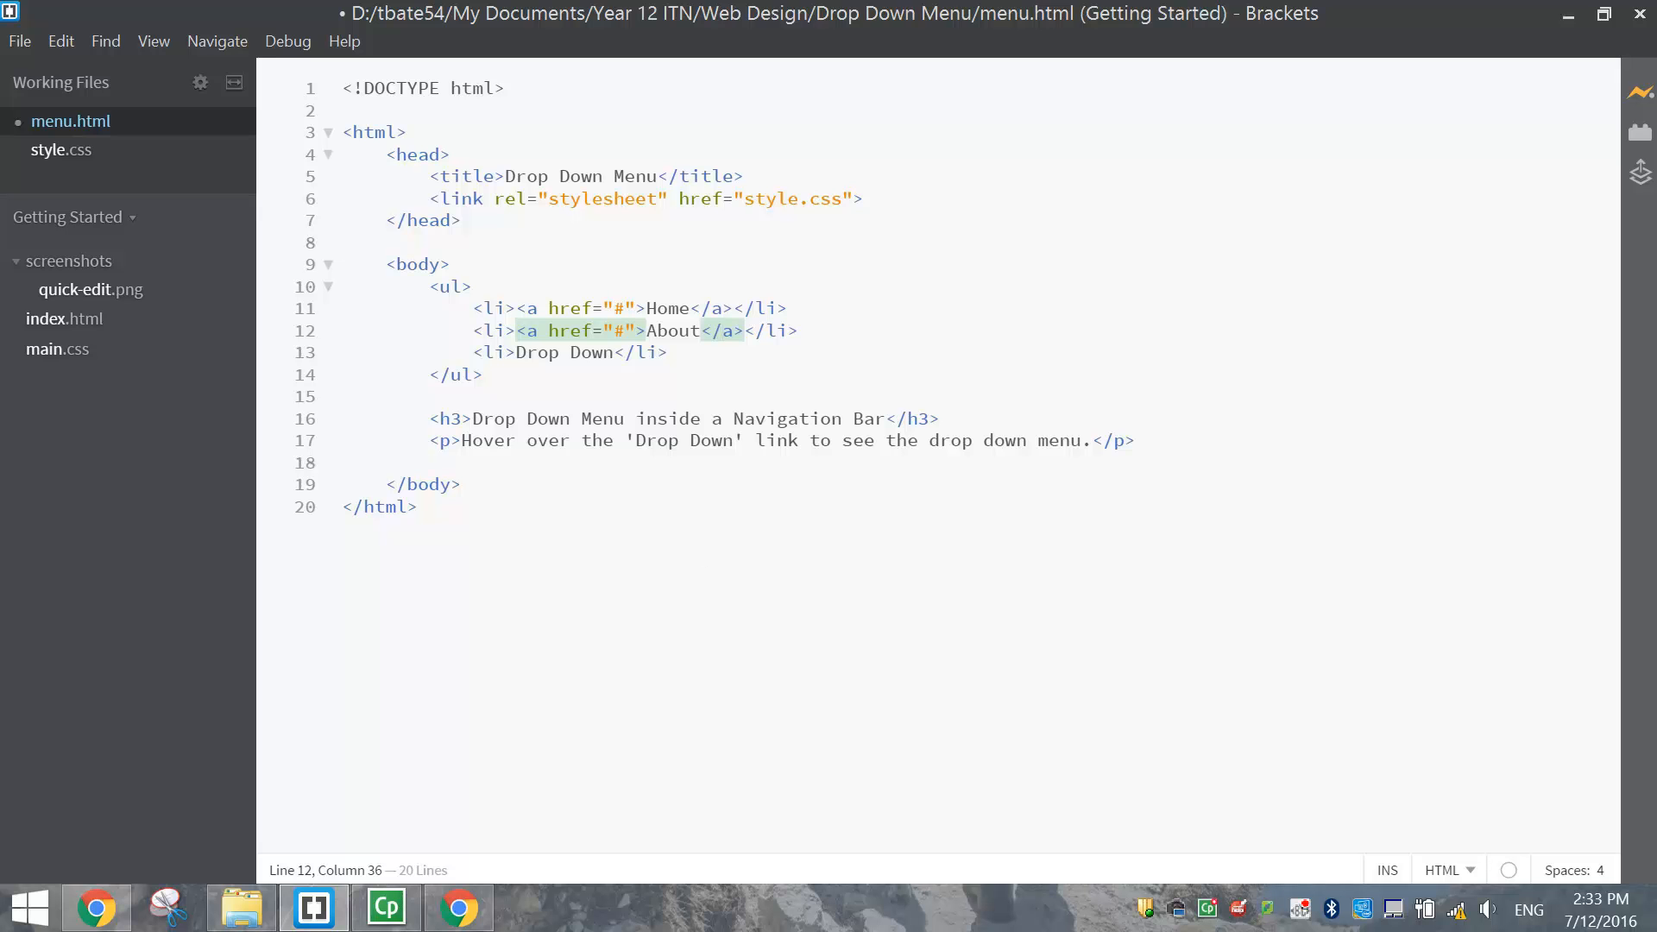
Check the About link markup and break the Drop Down item onto a new line
double_click(616, 331)
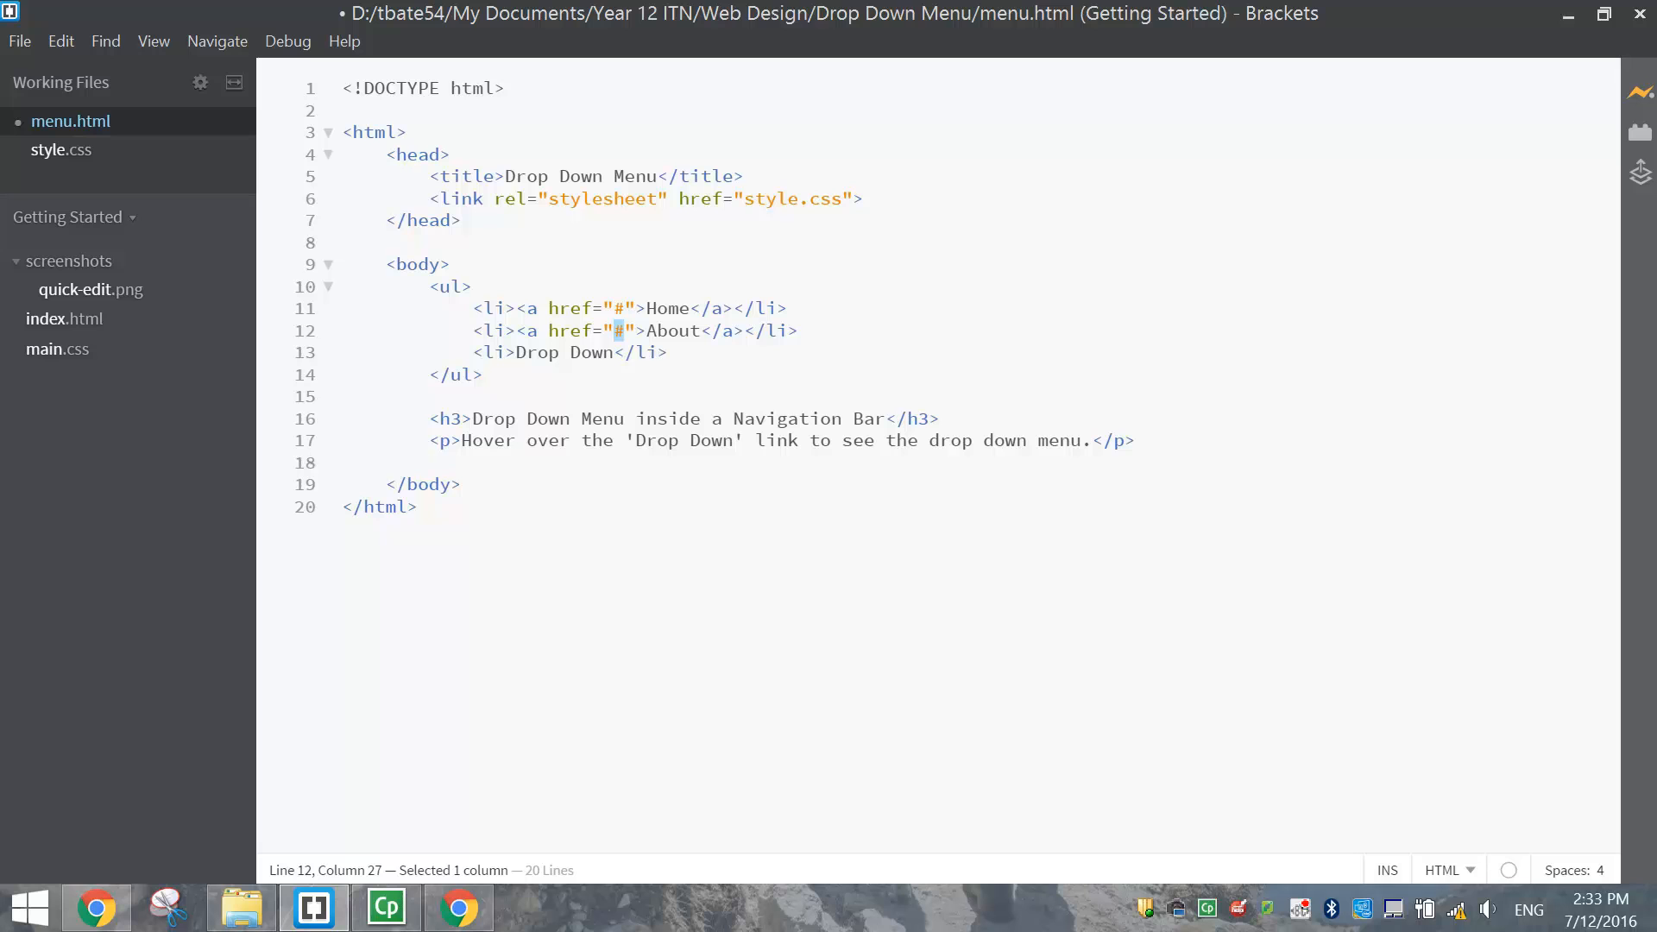
click(617, 309)
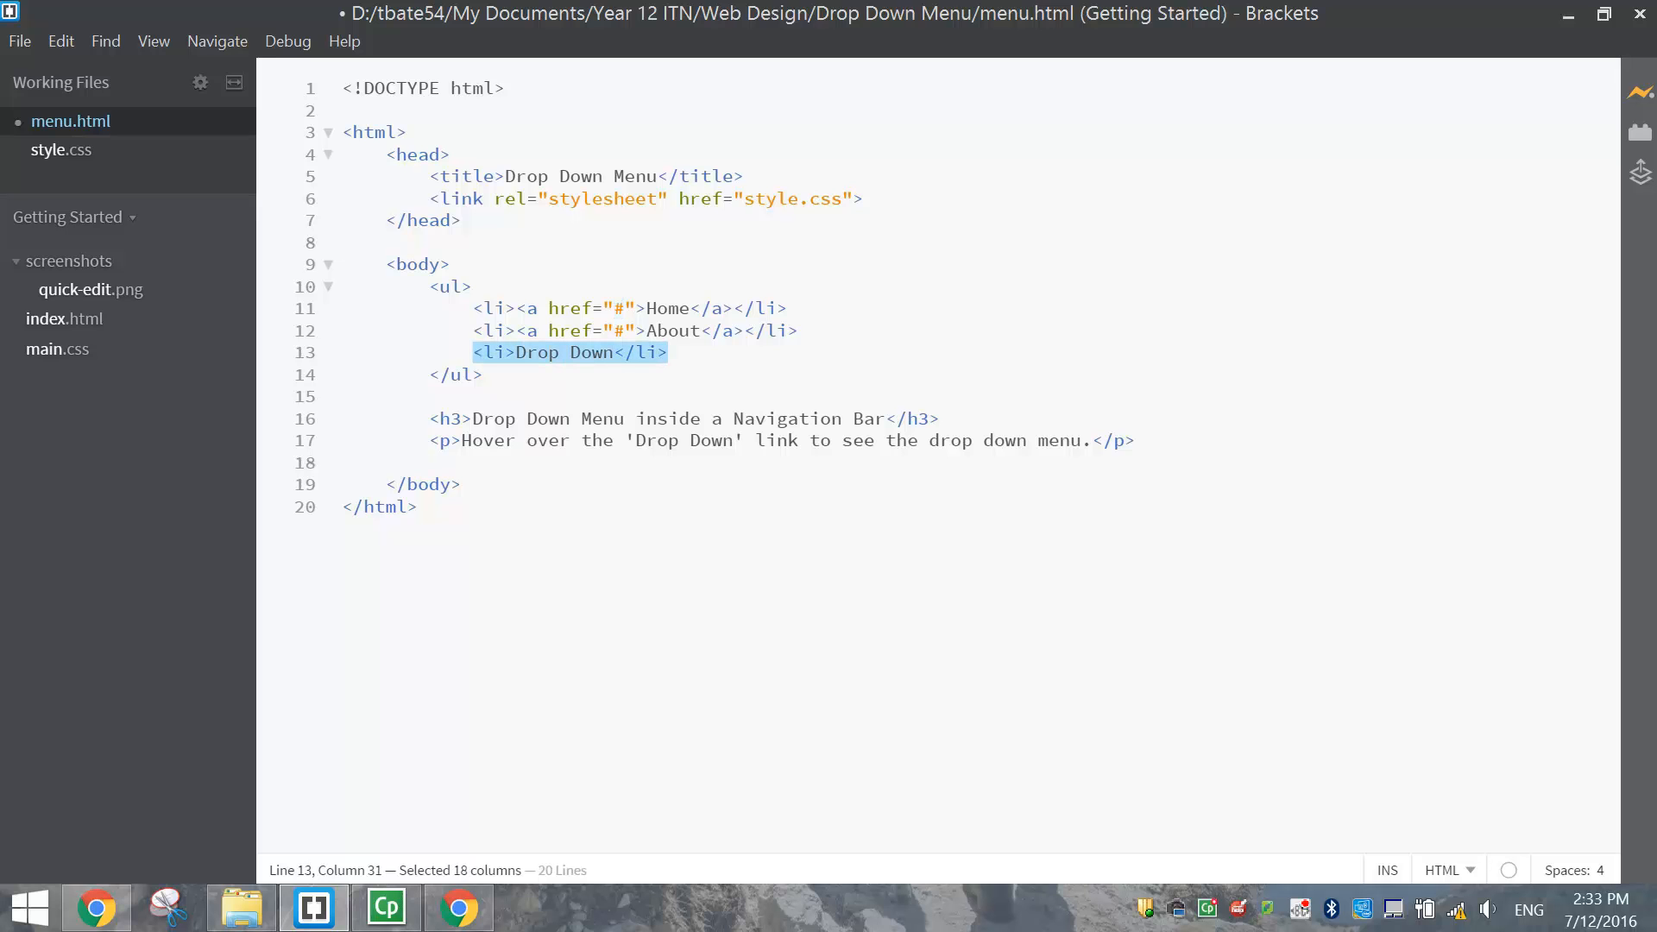
click(555, 352)
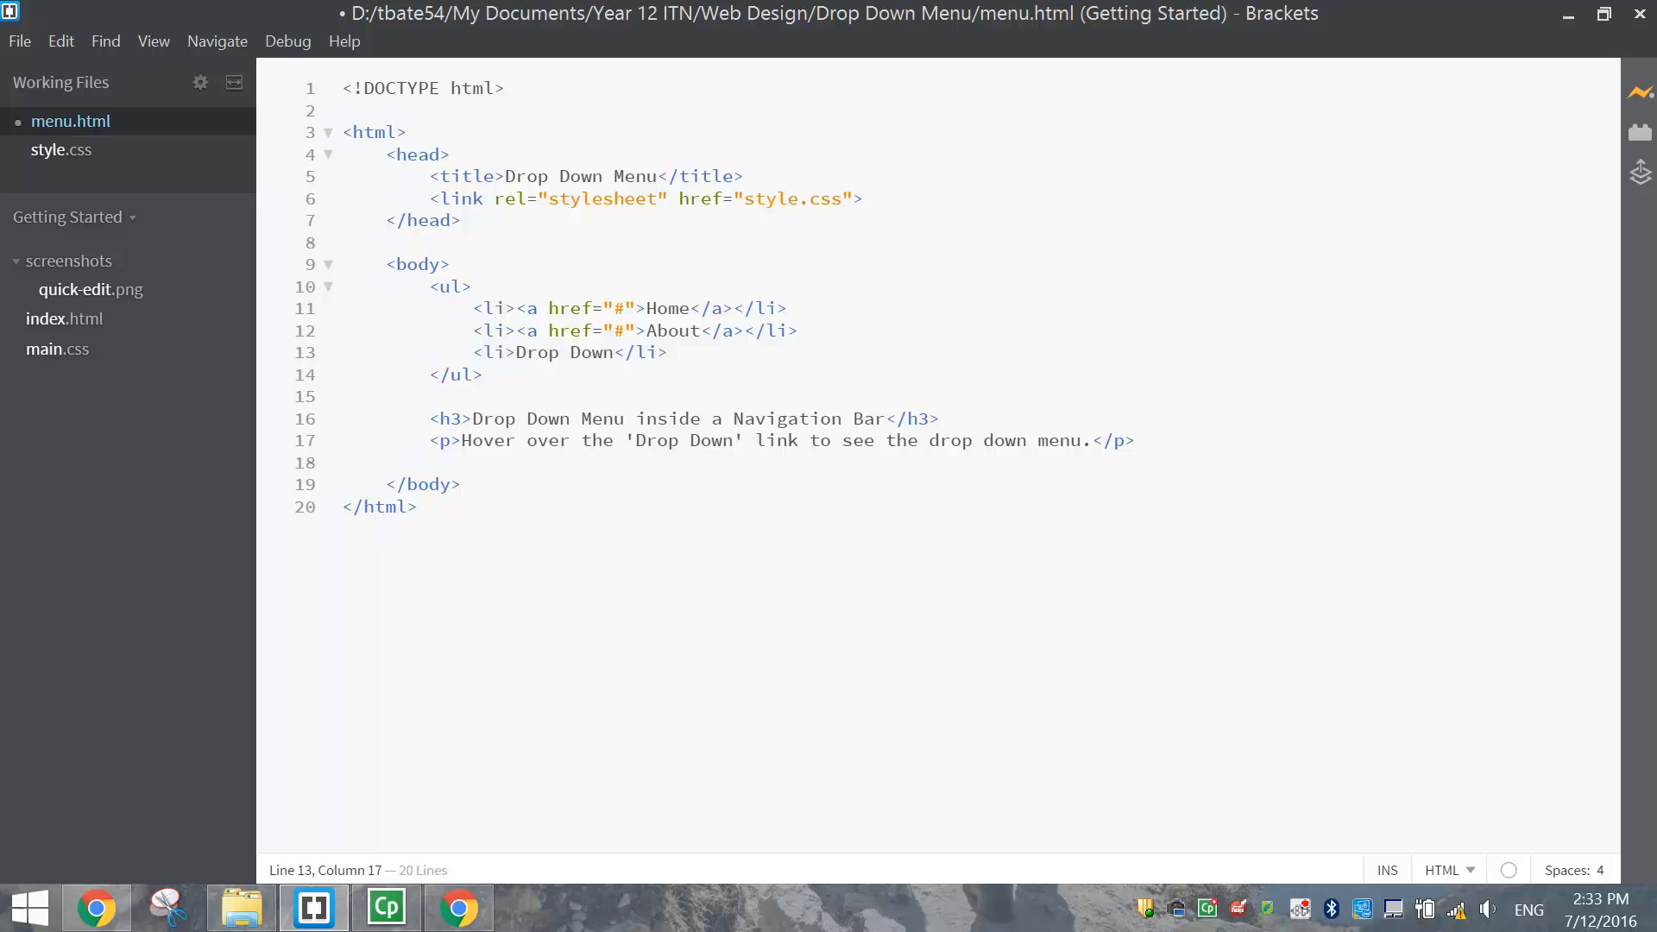
key(Enter)
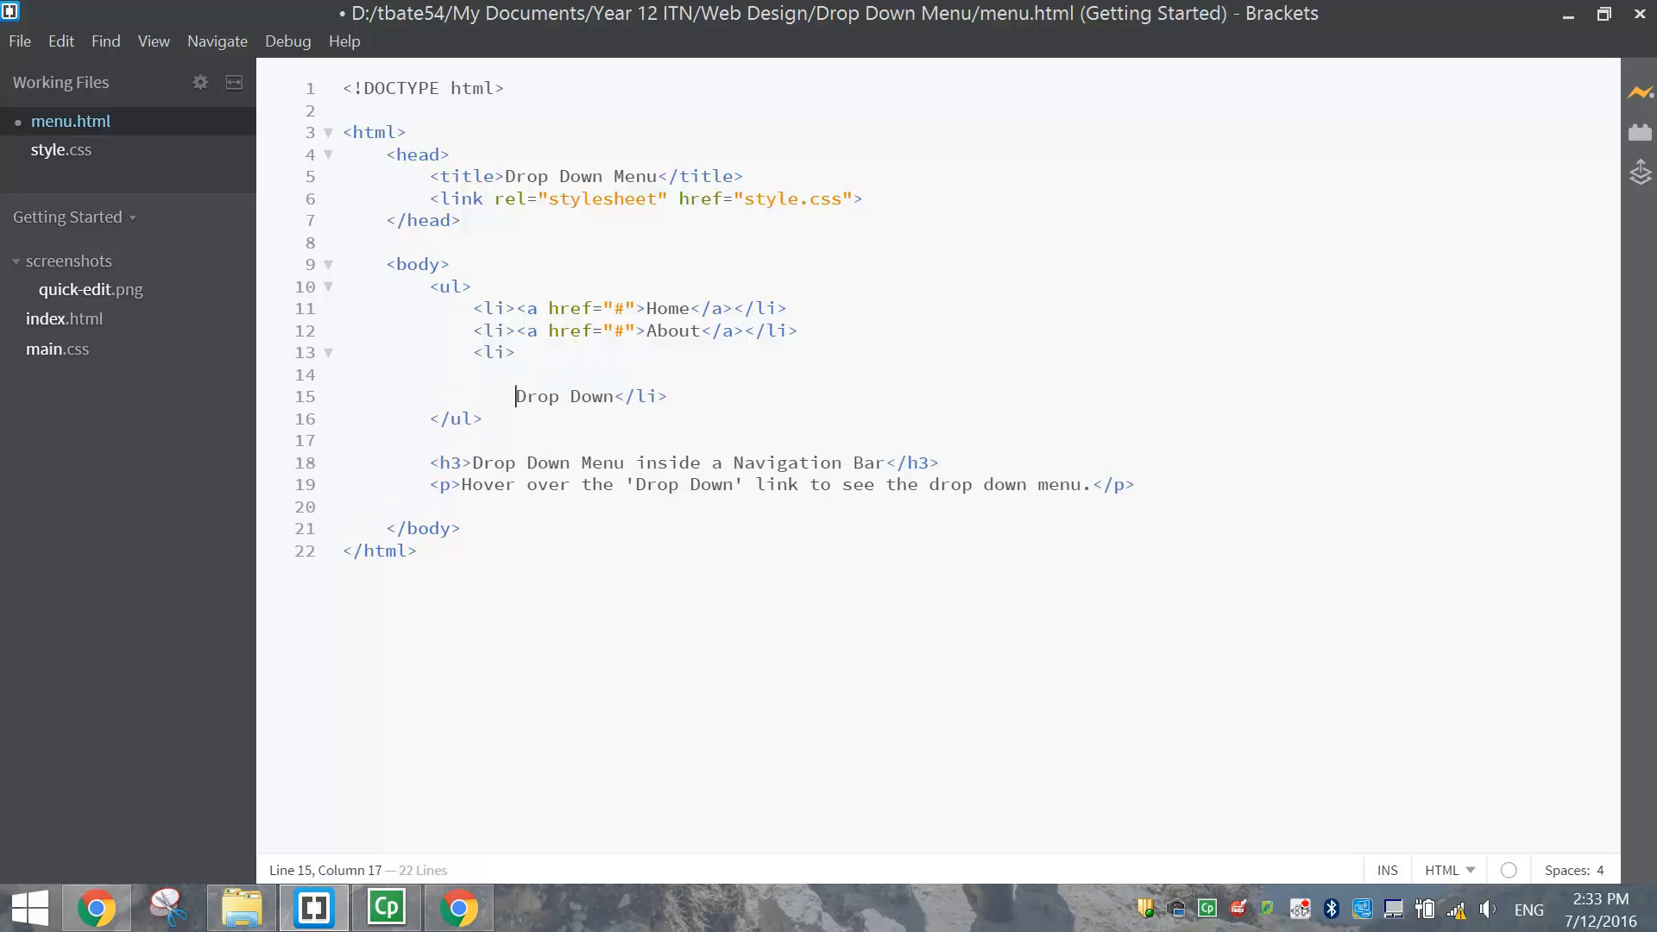
Give the Drop Down list item the class 'dropdown'
click(493, 352)
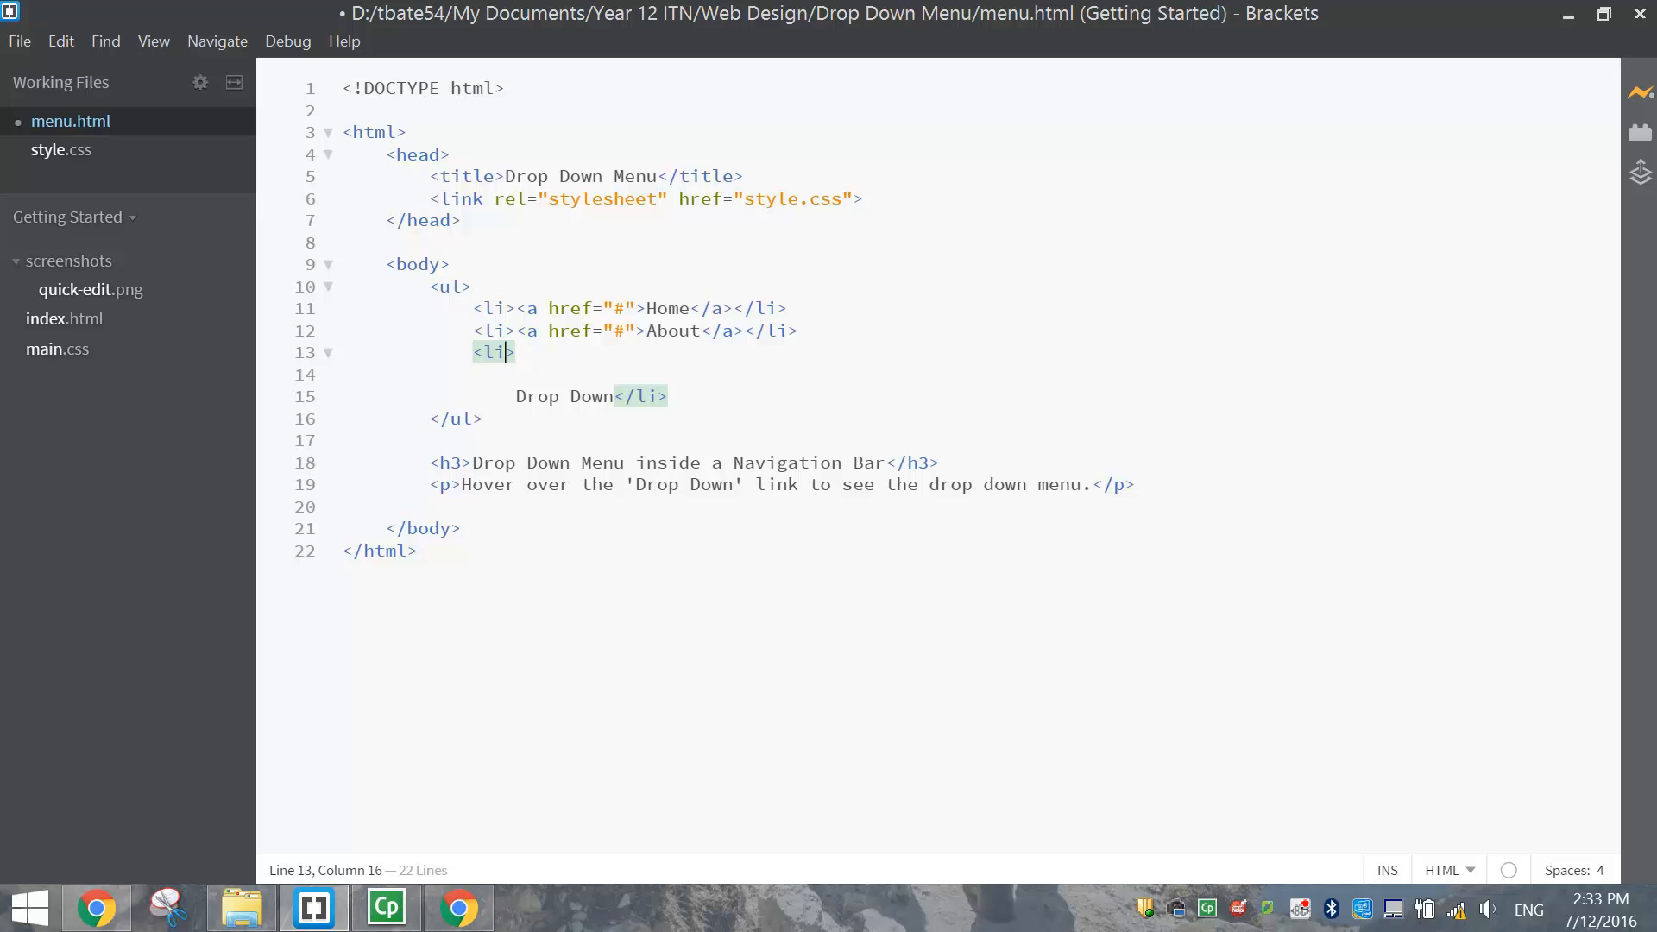
text(class=")
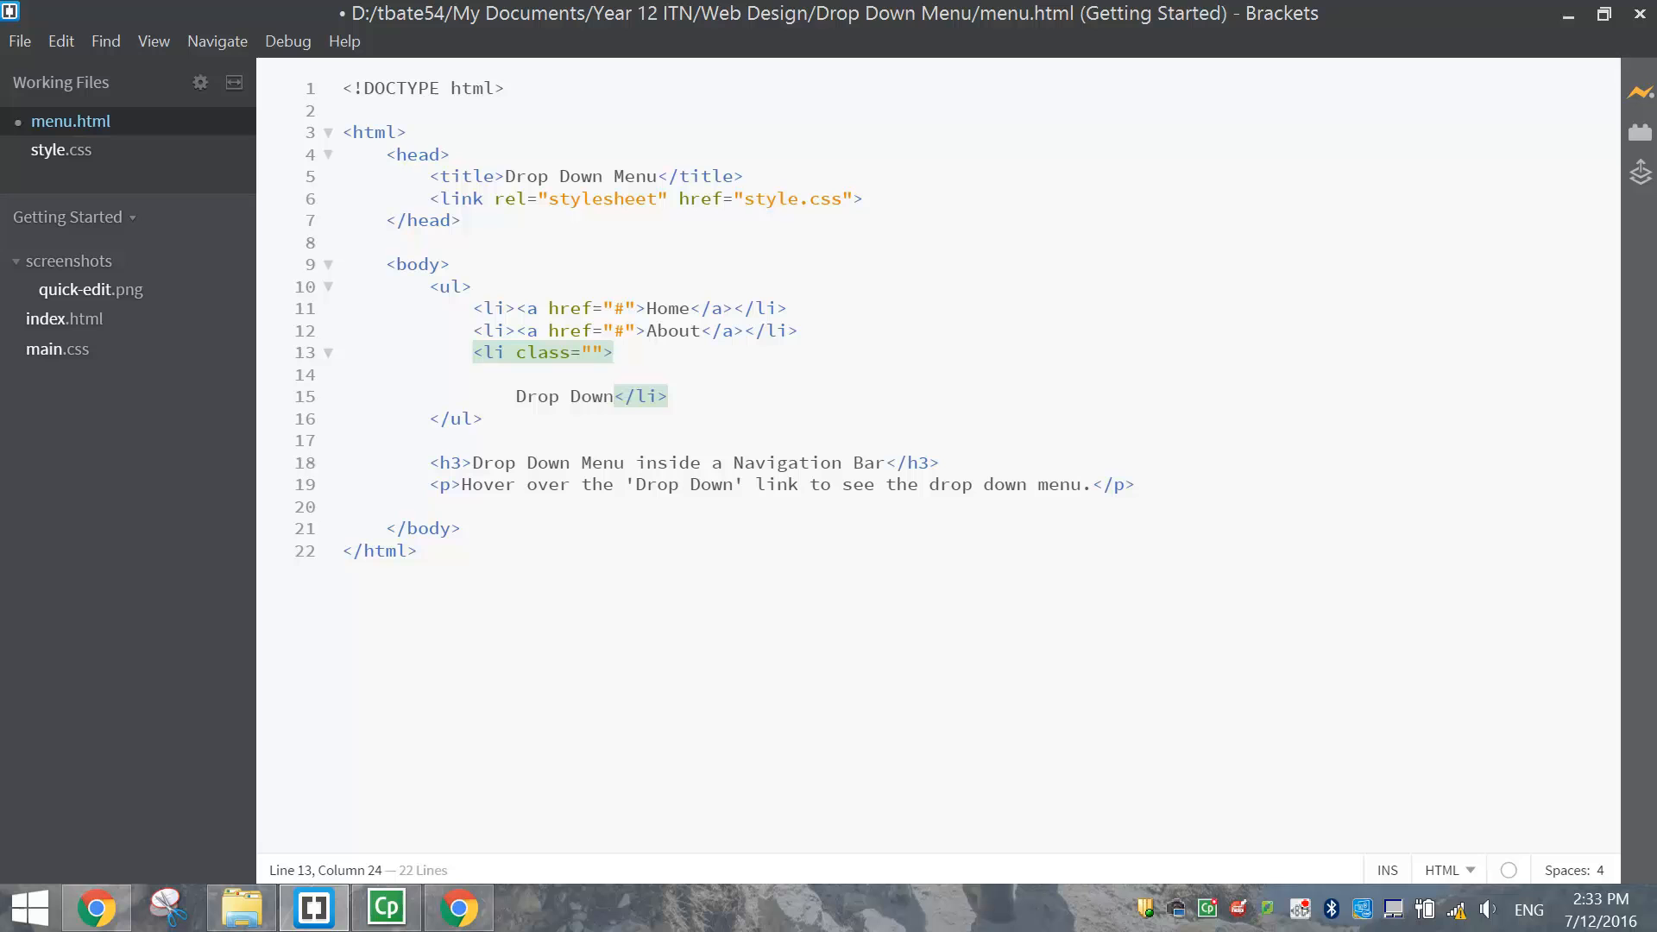
text(dropdo)
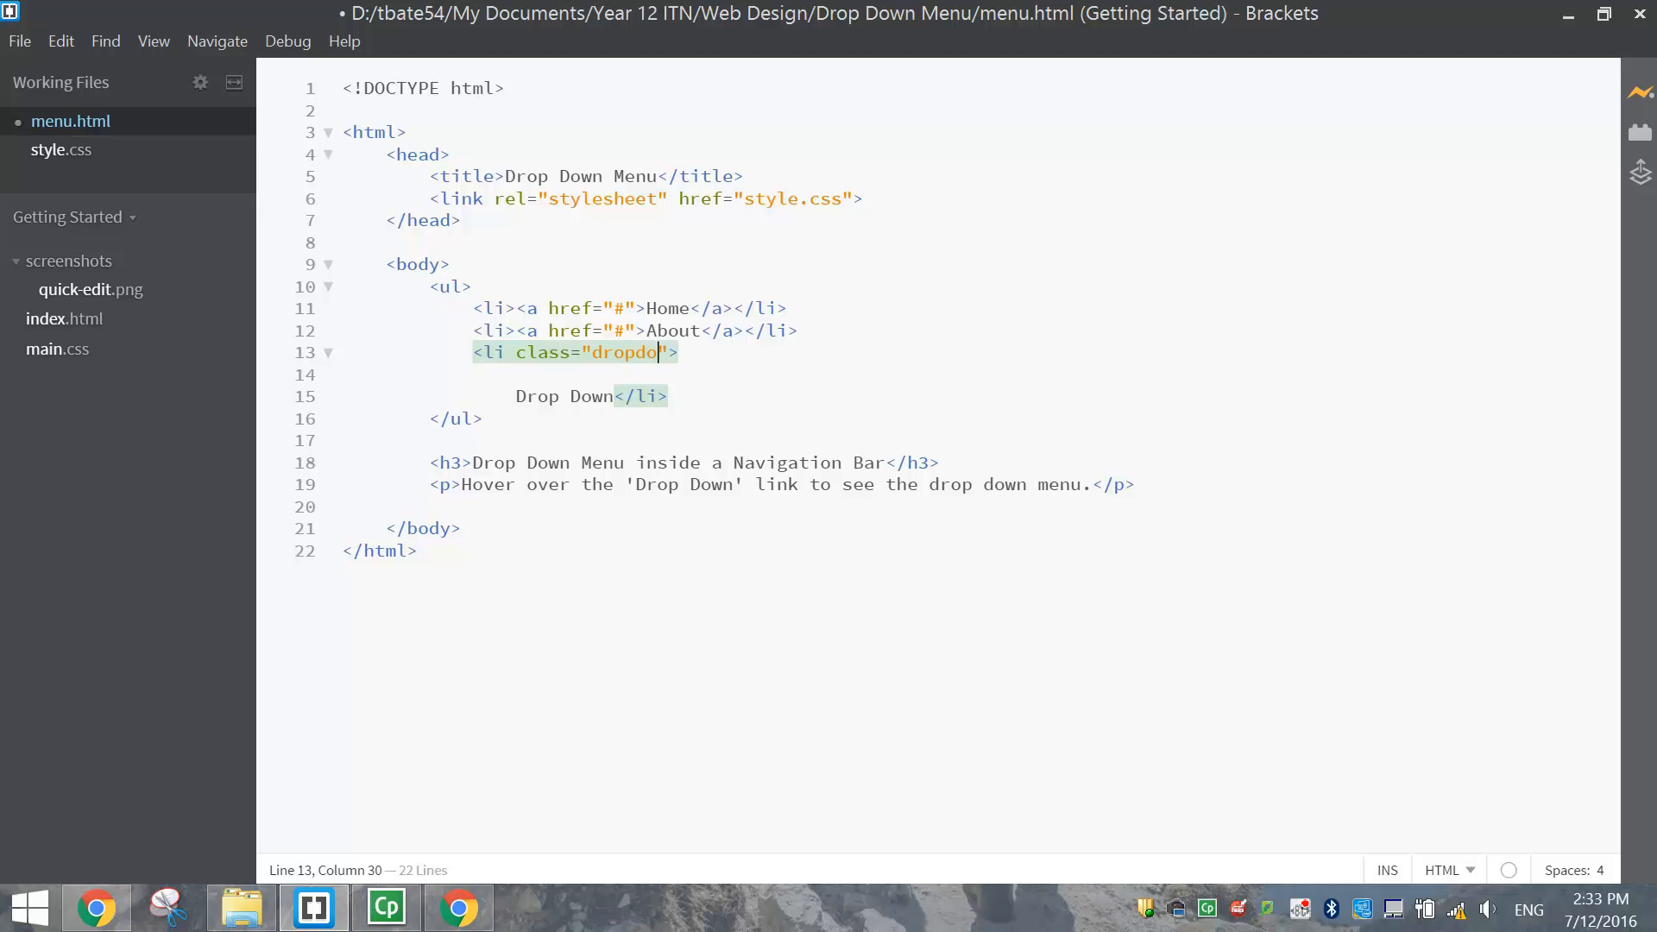
text(wn)
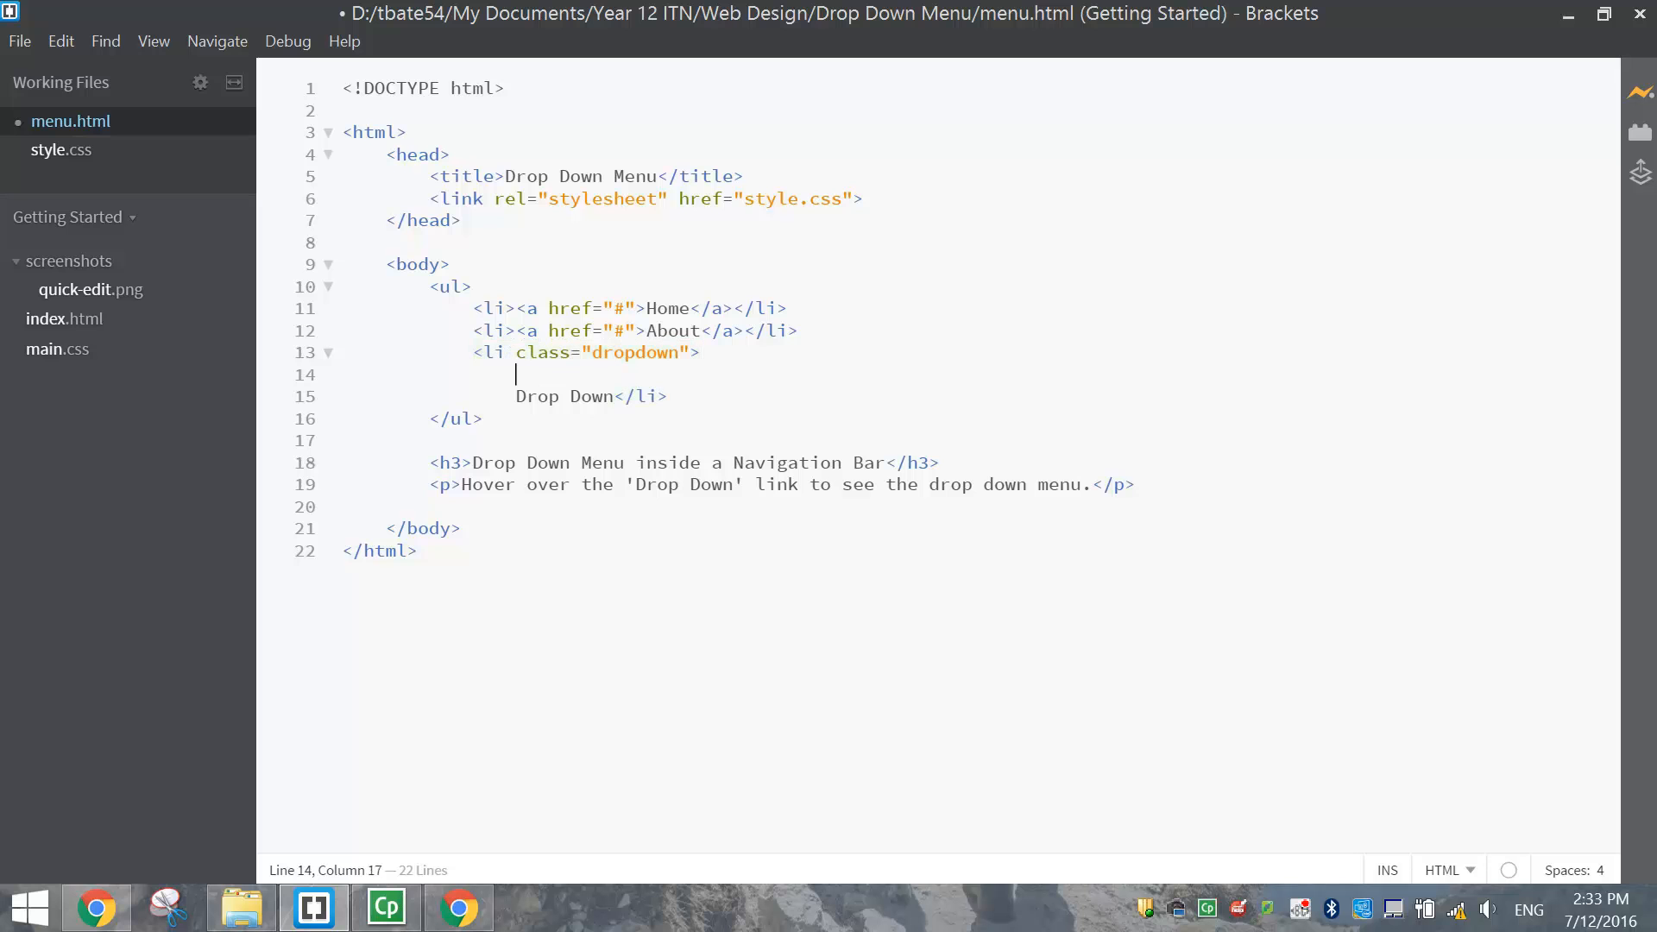
Wrap the Drop Down text in a link with class 'dropbtn'
text(<a href="#" class=")
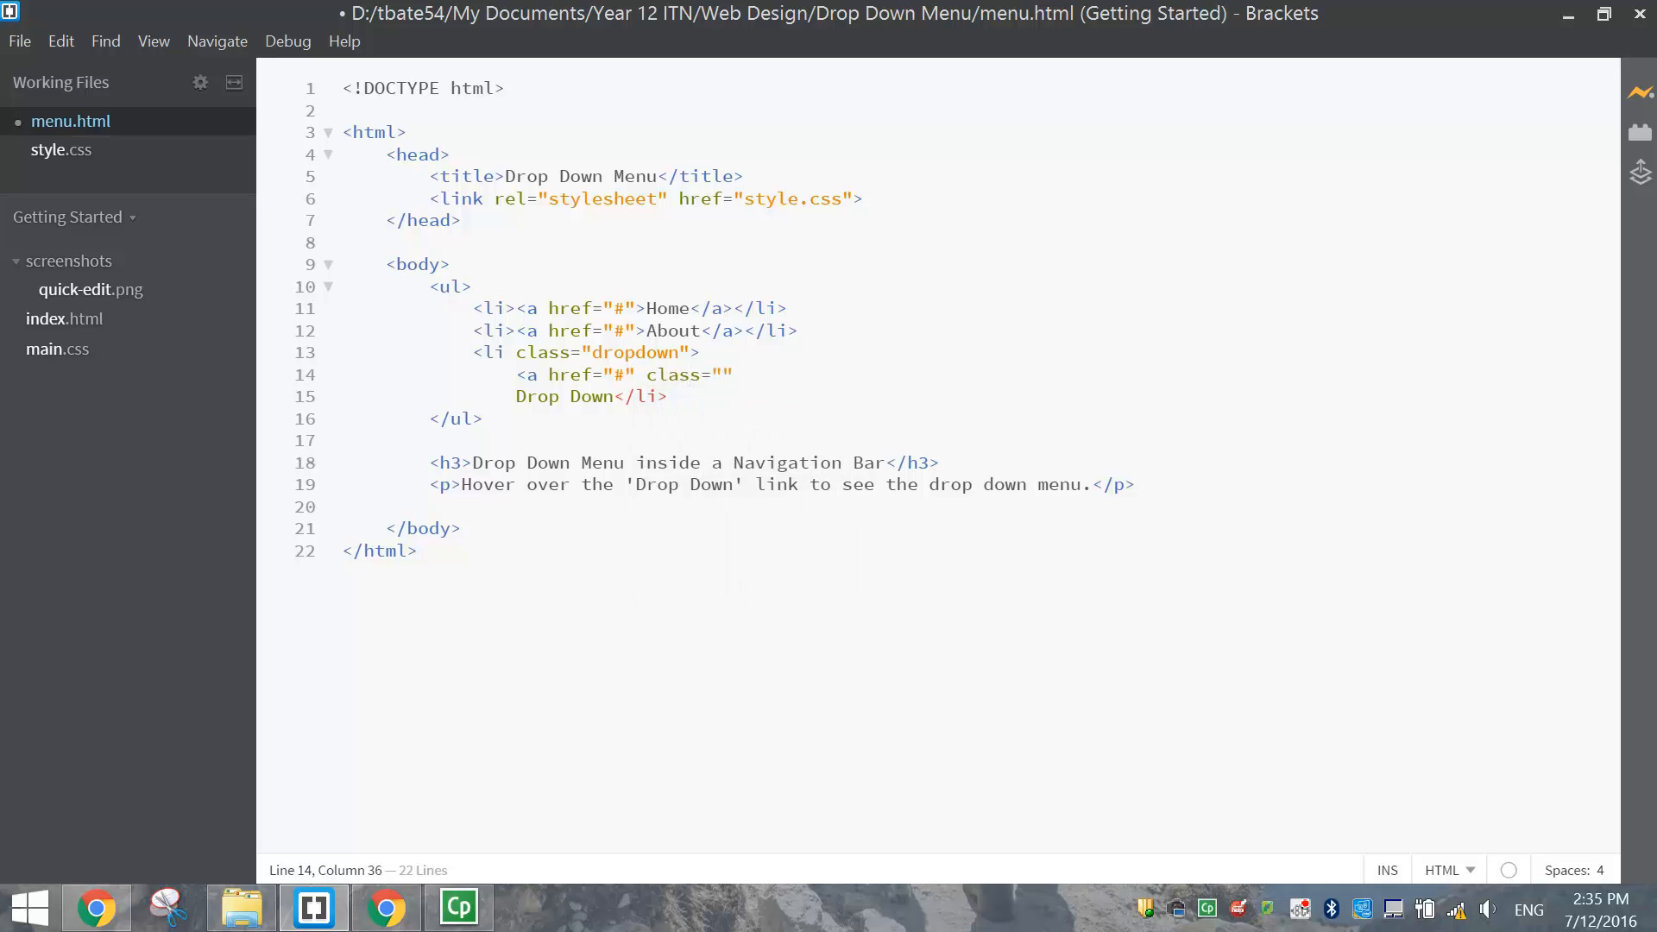
text(dropbtn)
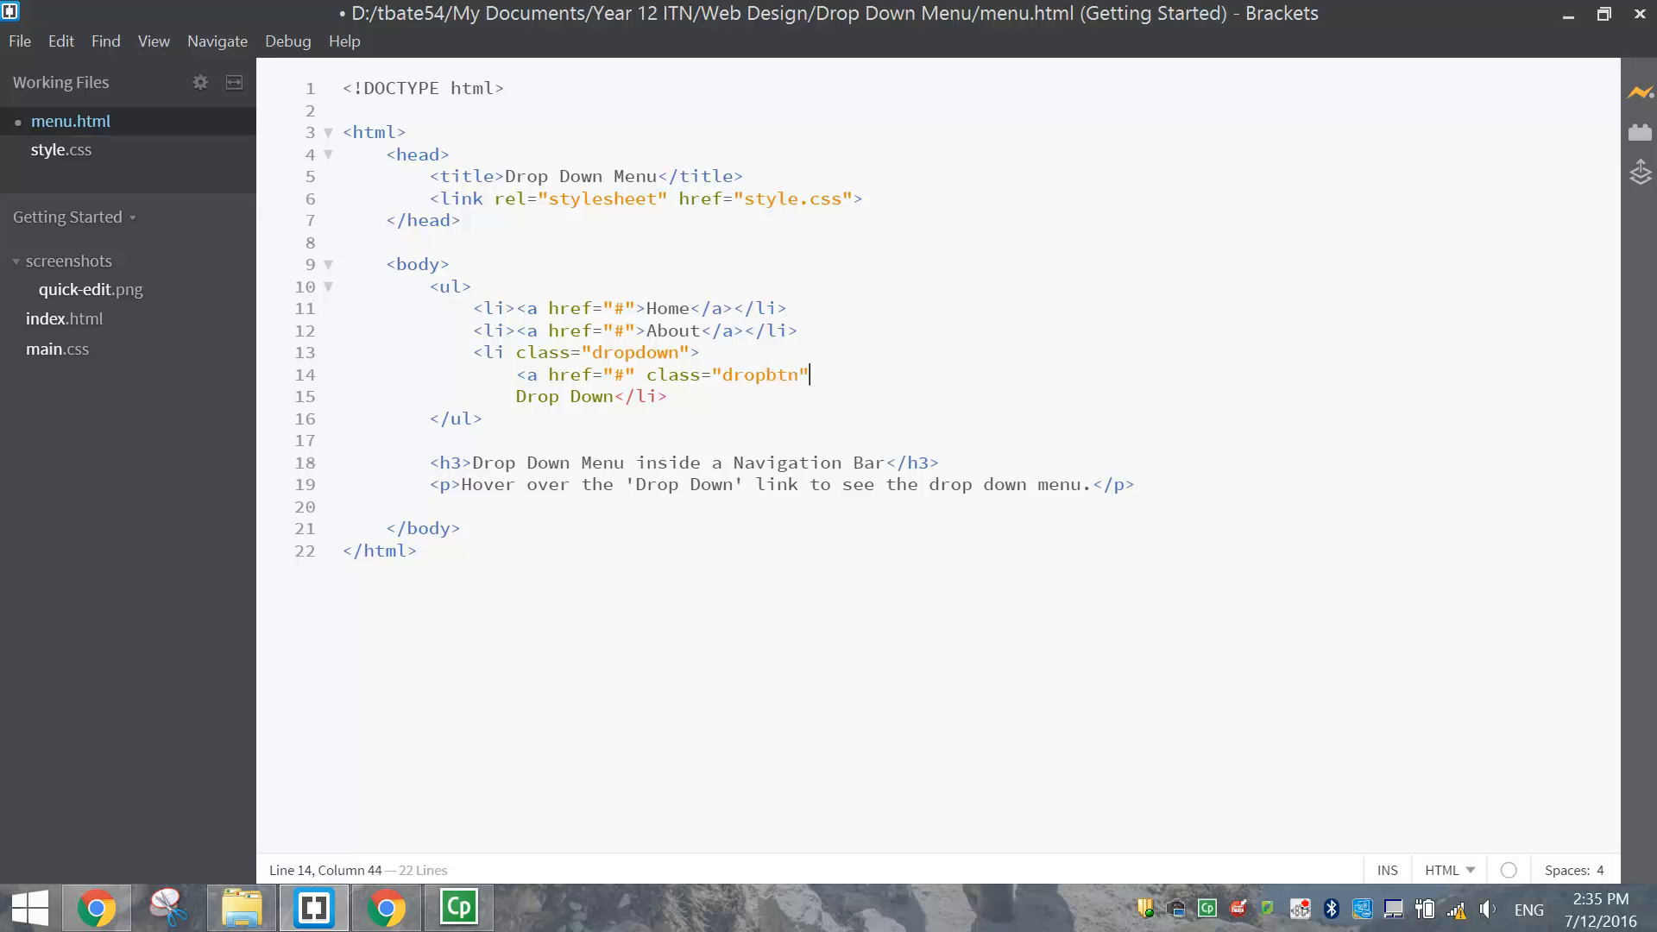
text(></a>)
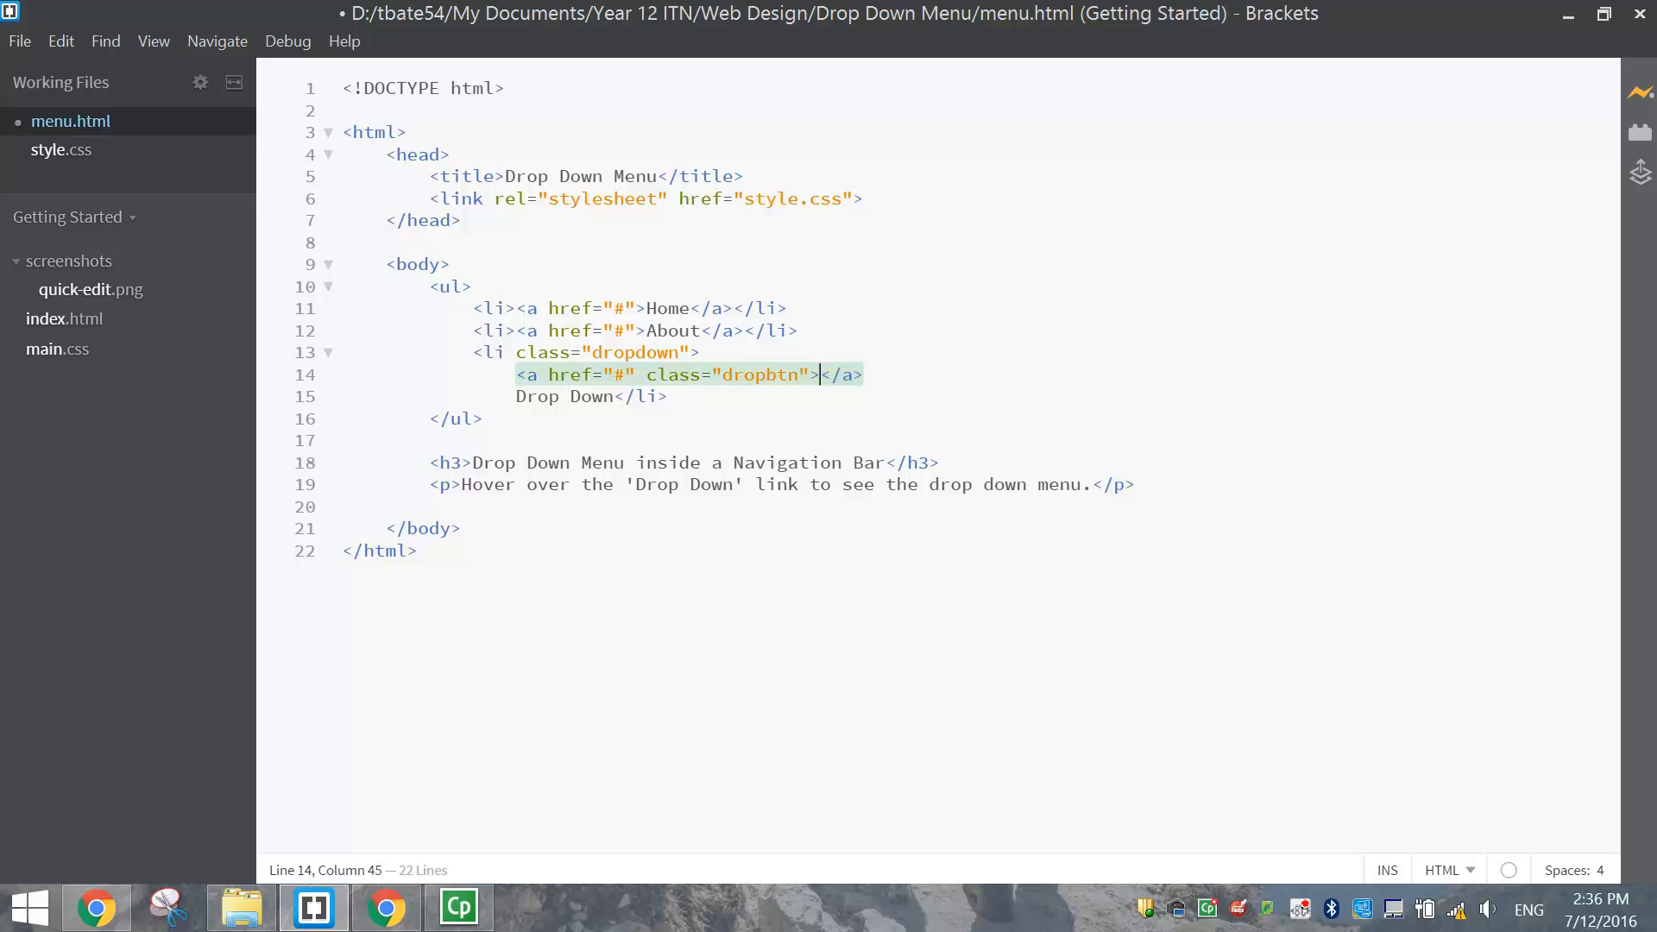
double_click(537, 395)
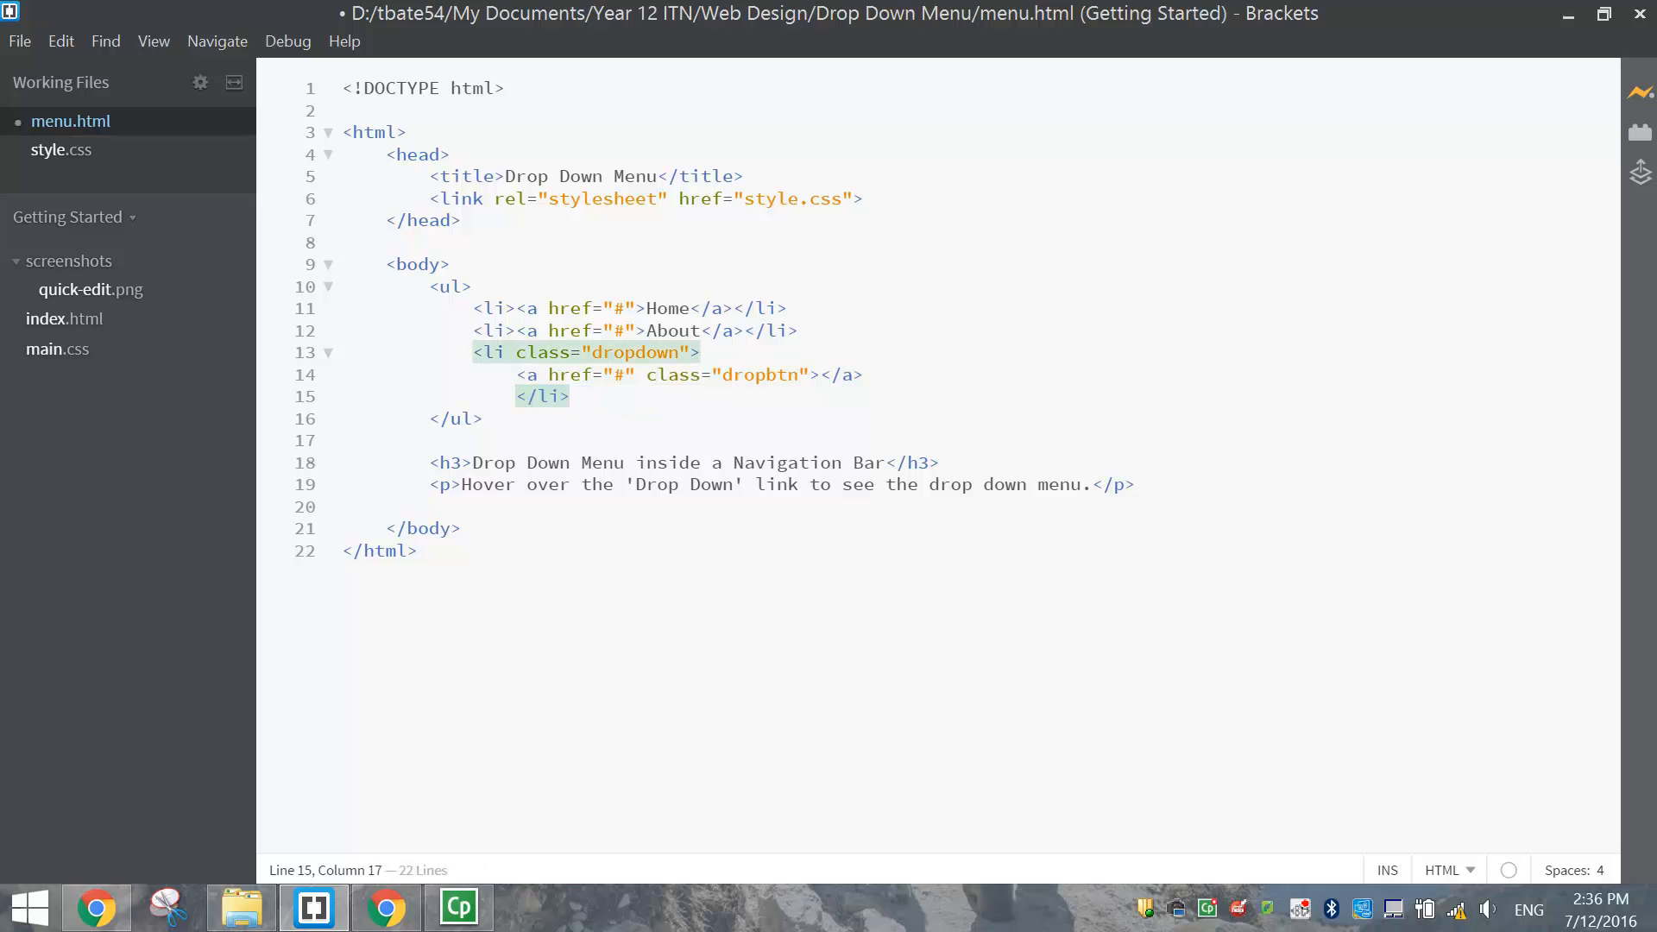
text(Drop Down)
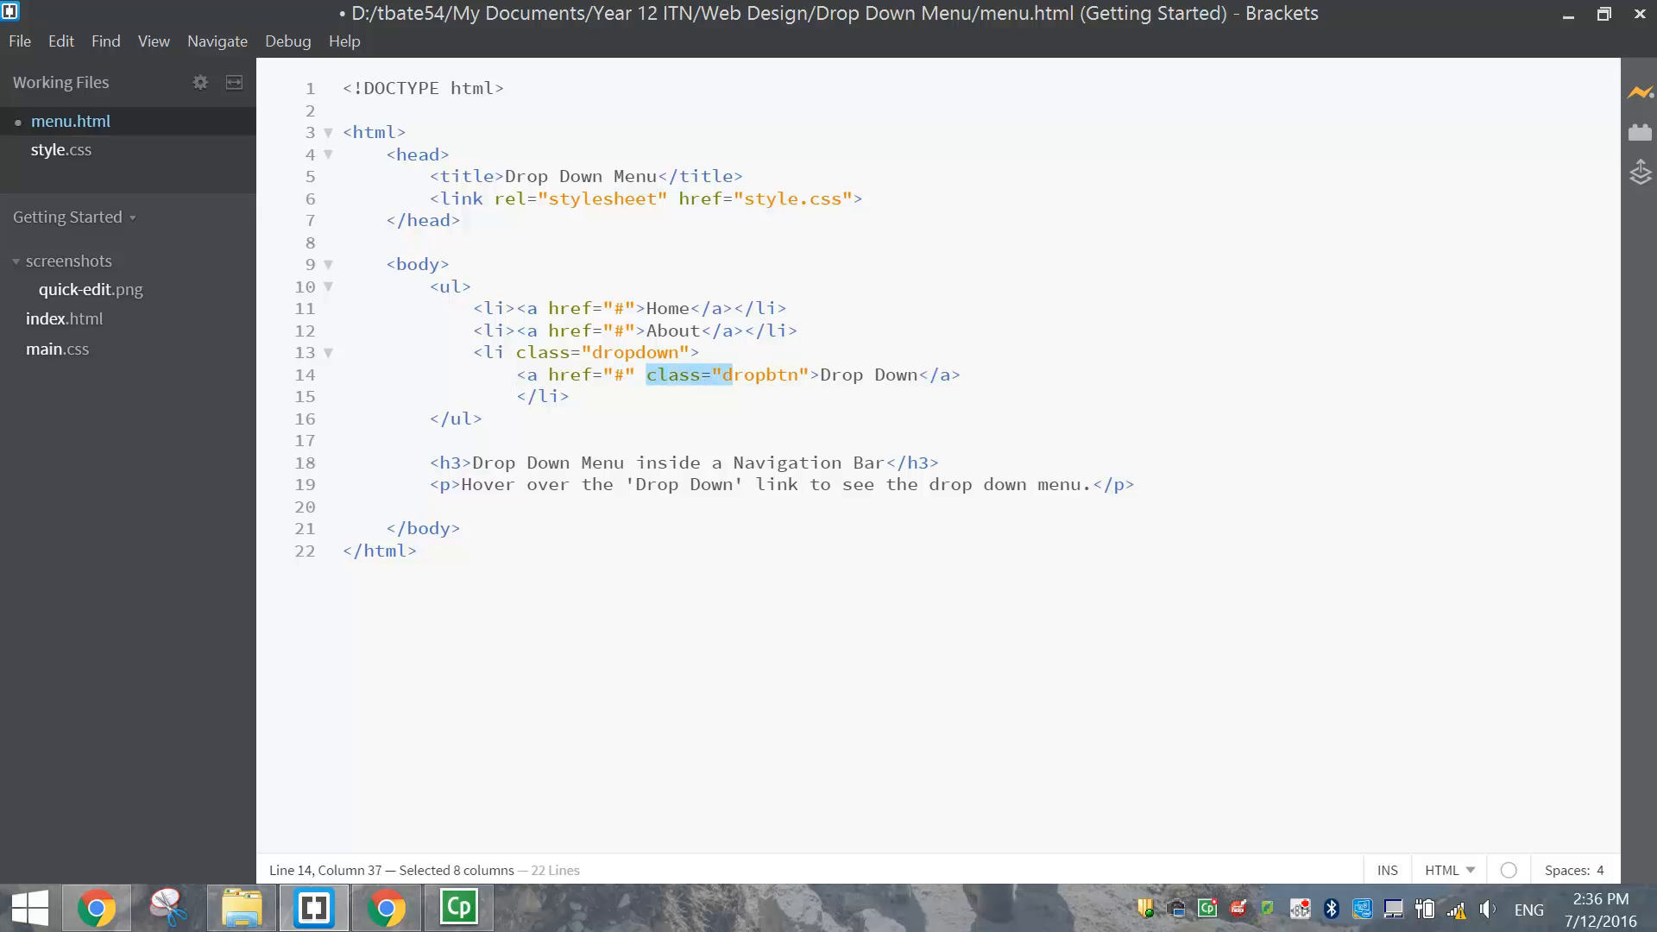
click(822, 374)
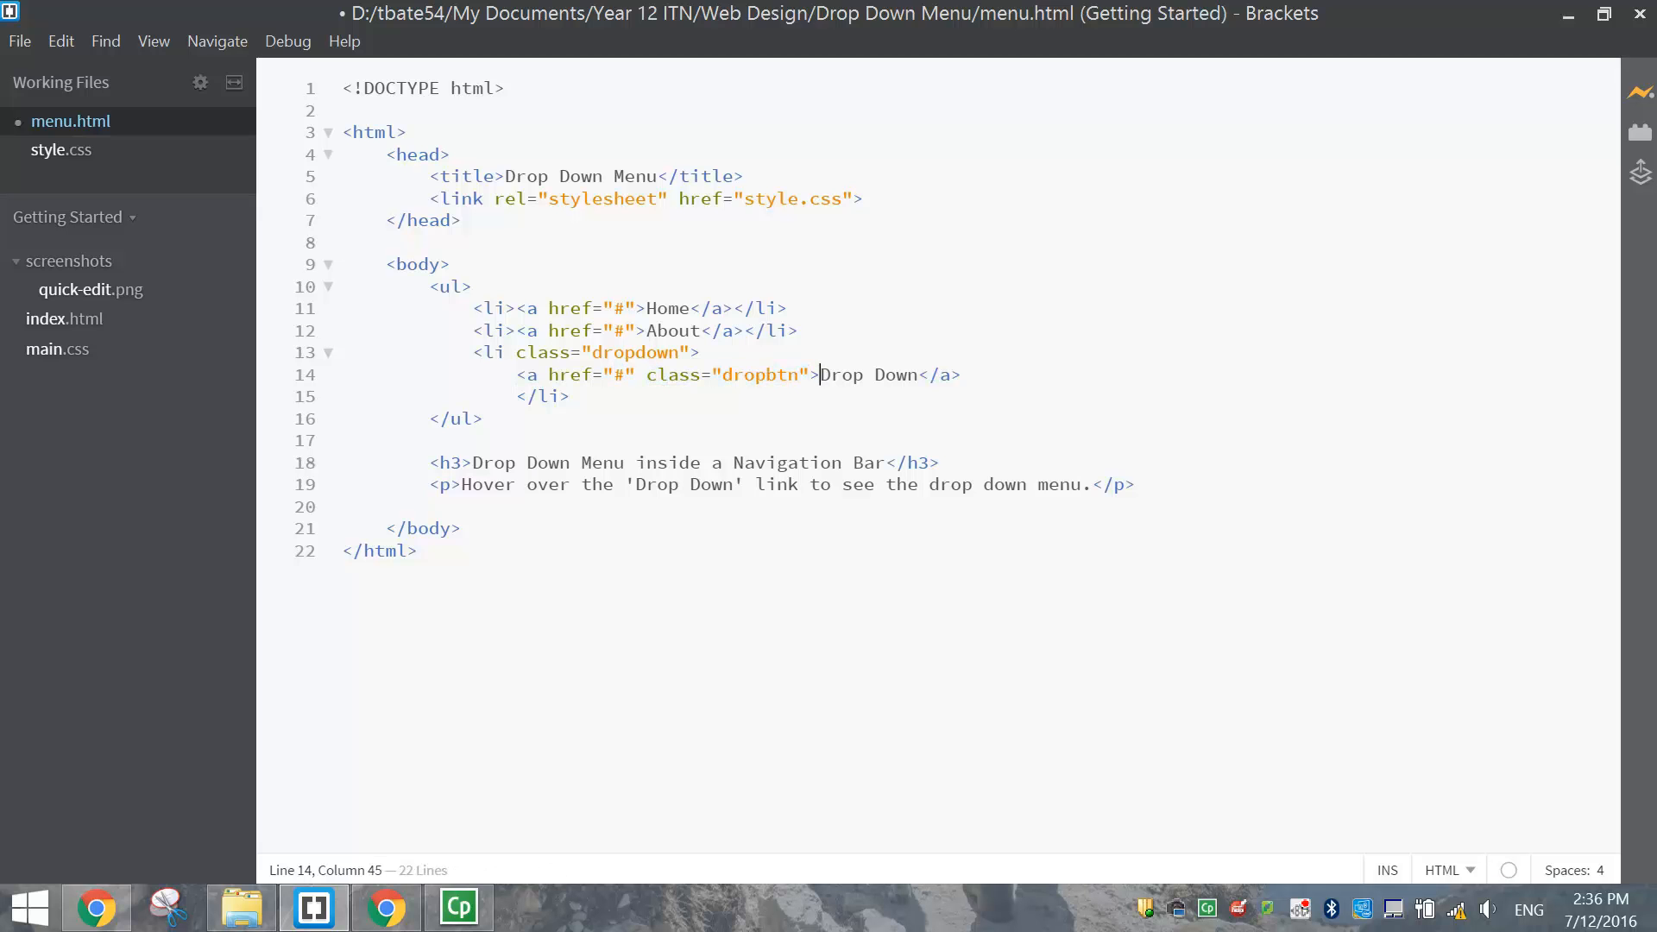
double_click(866, 376)
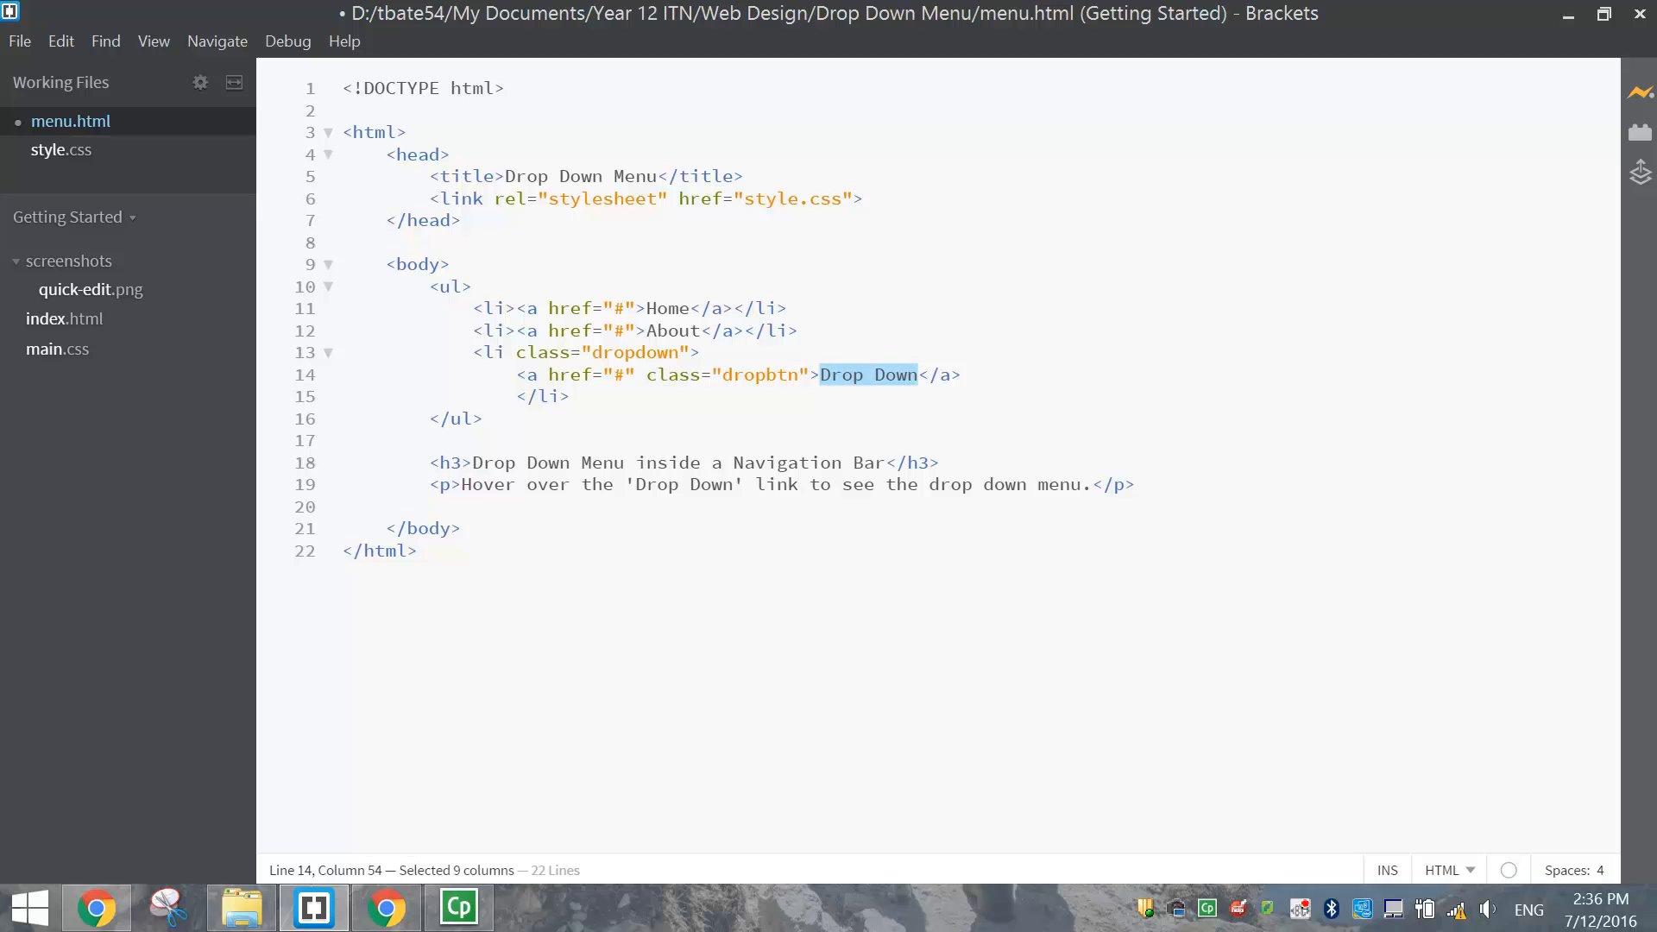
click(937, 374)
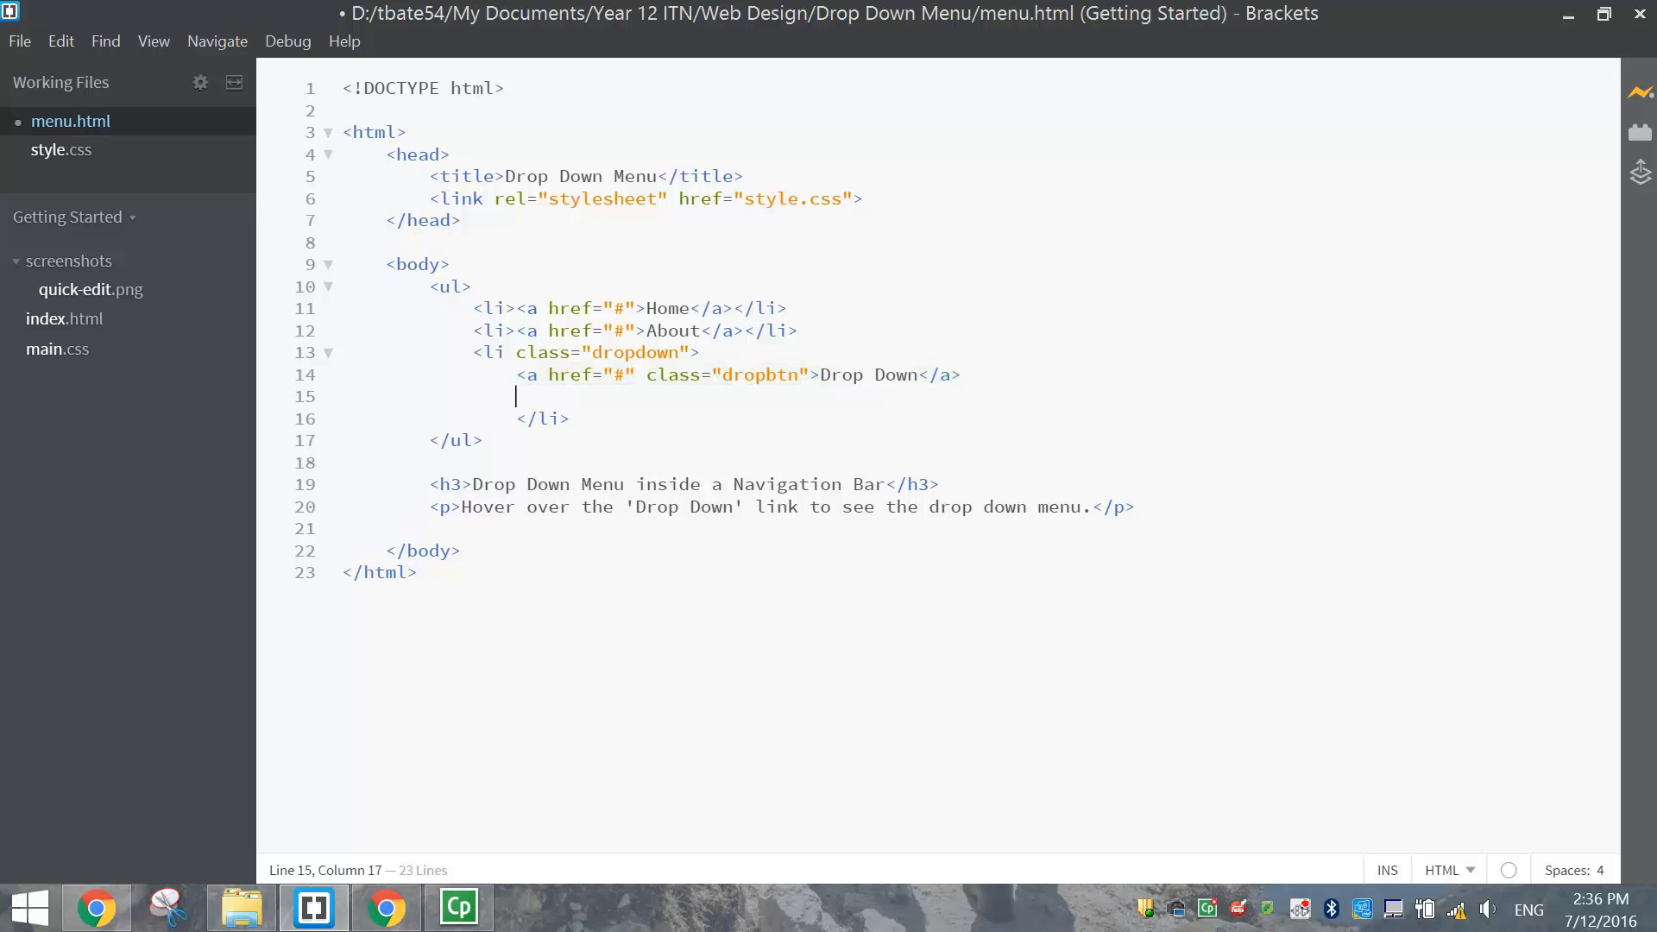
Add a div with class 'dropdown-content' inside the Drop Down item
text(<)
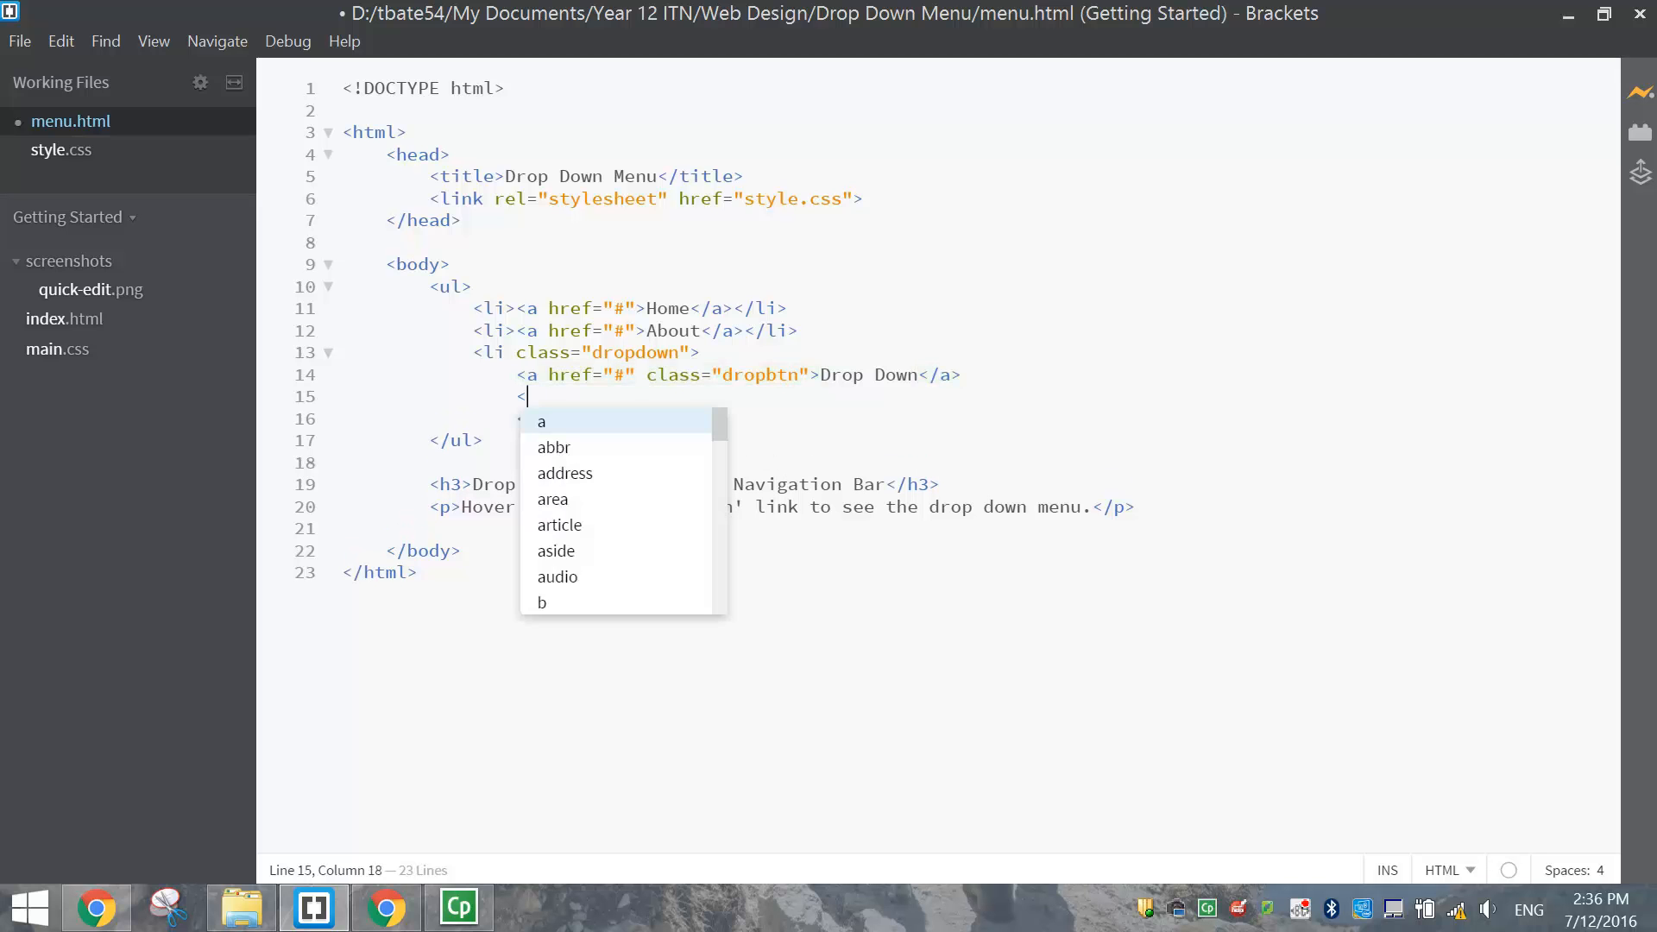
text(div class=")
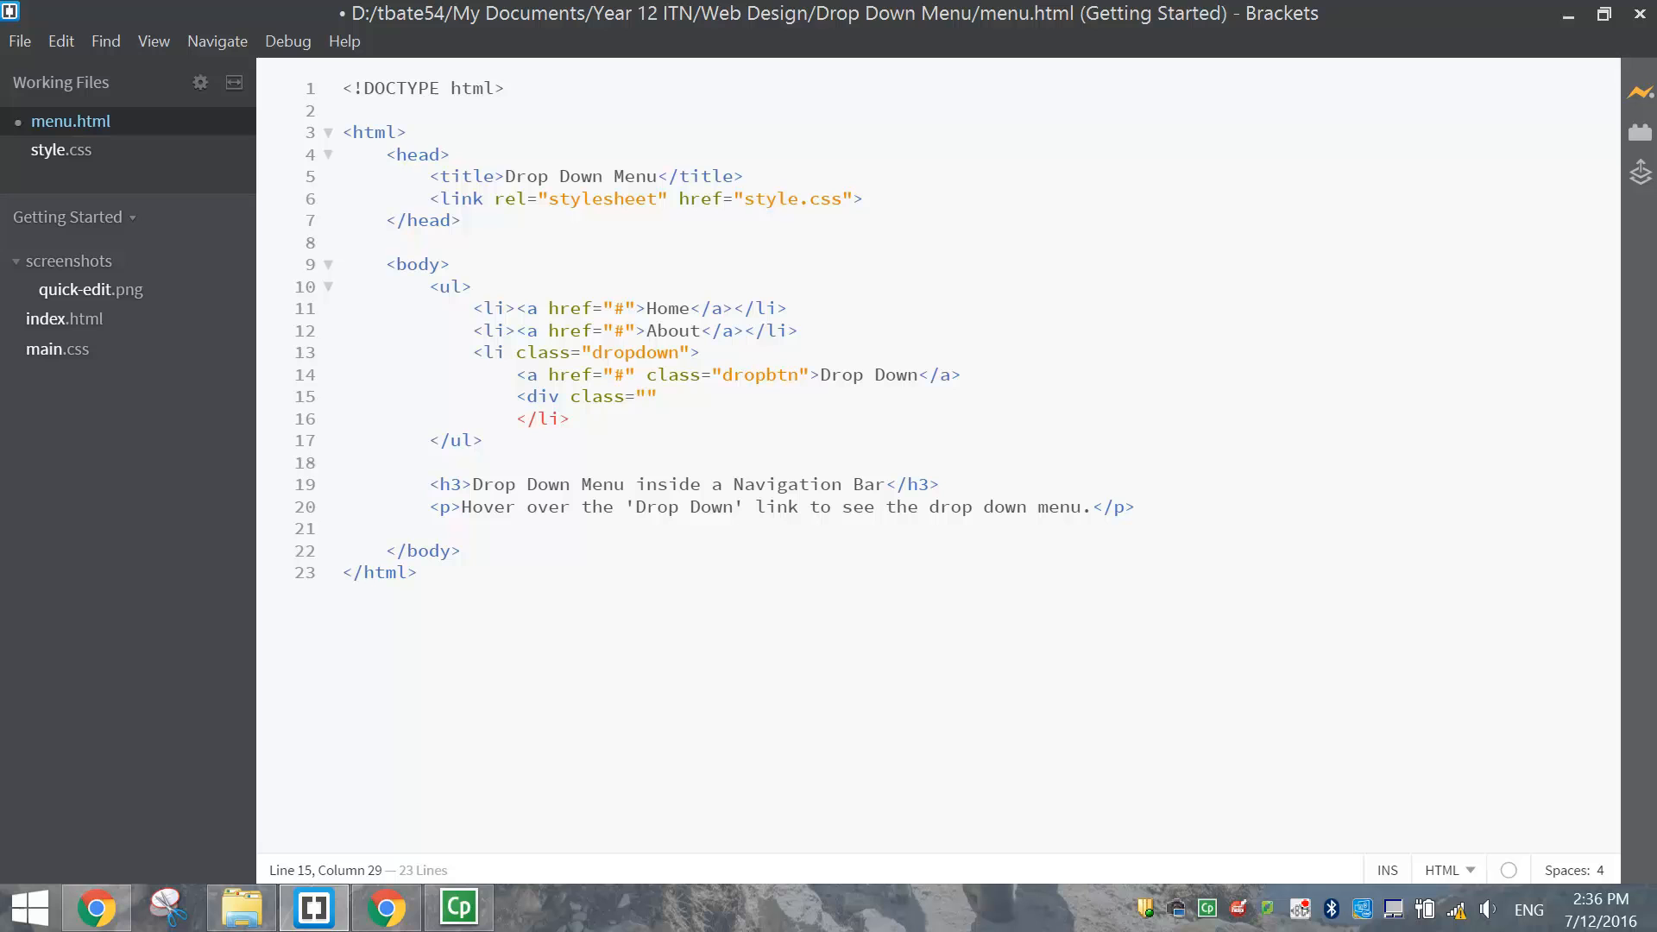
text(dropdown)
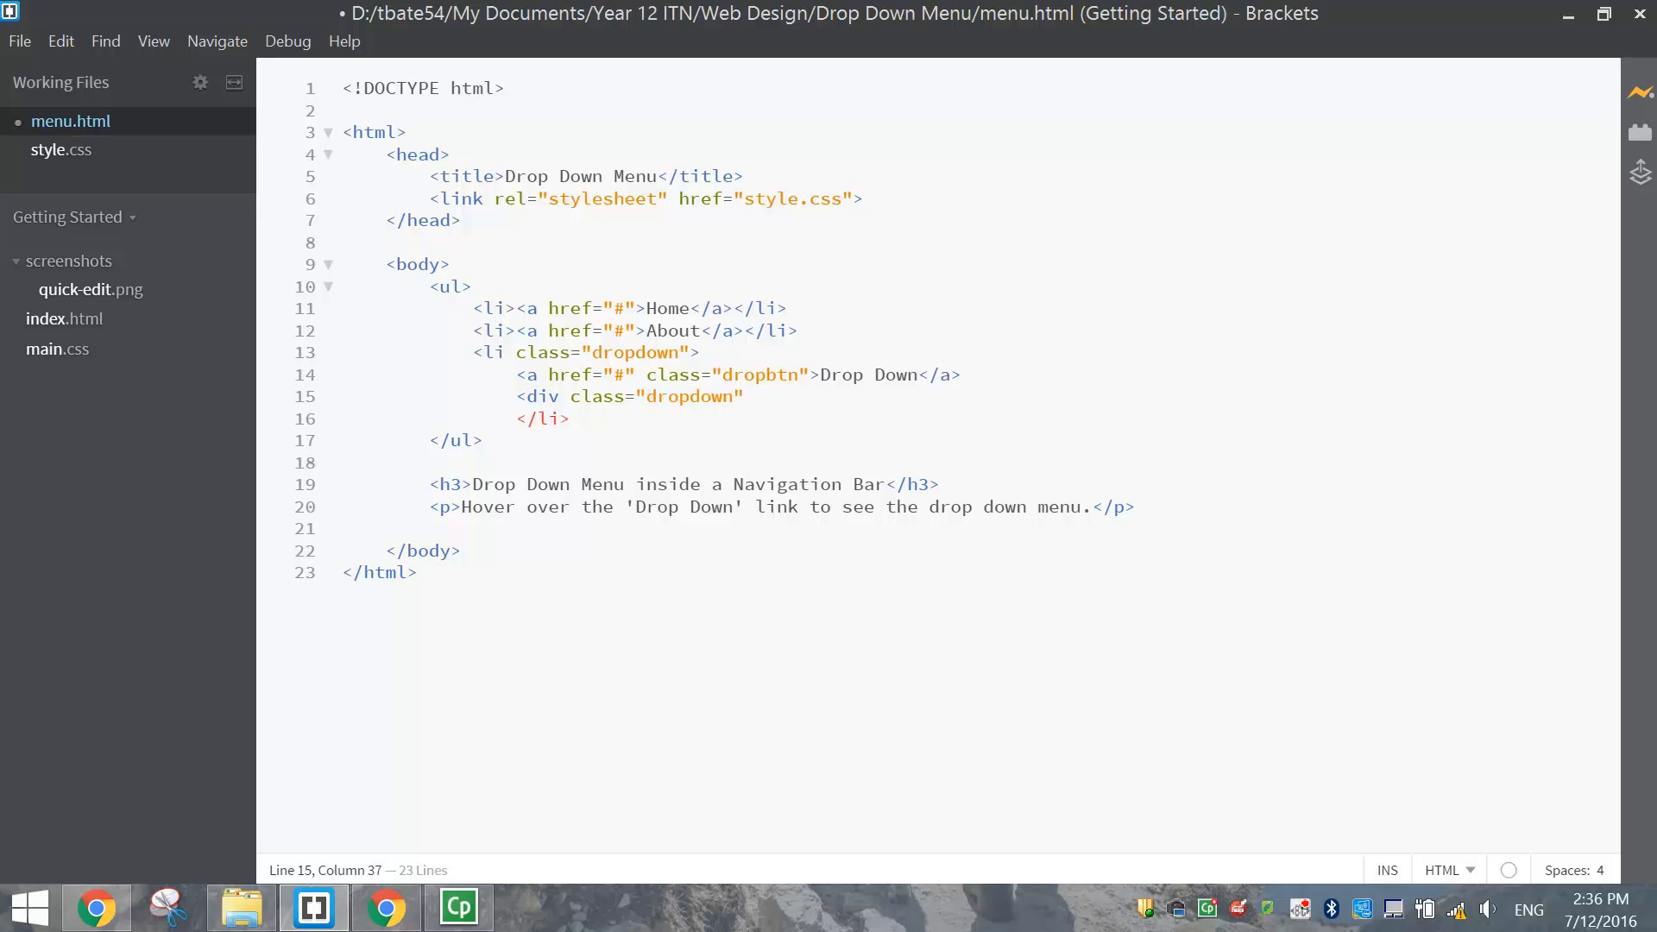
text(-content)
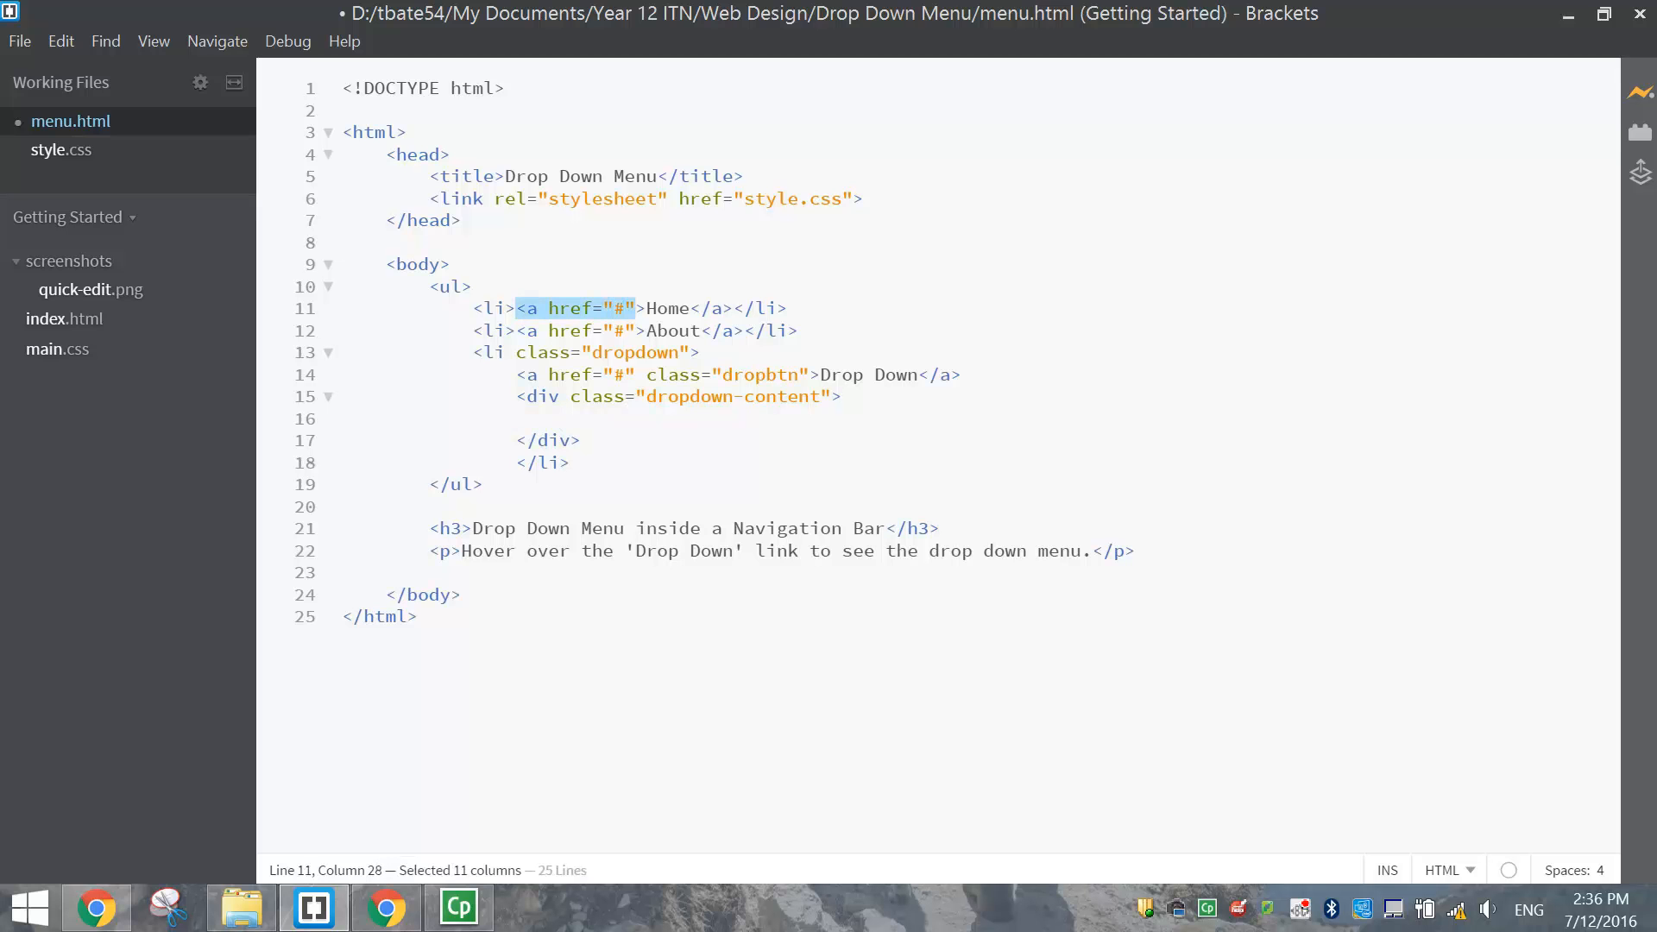
key(shift+Right)
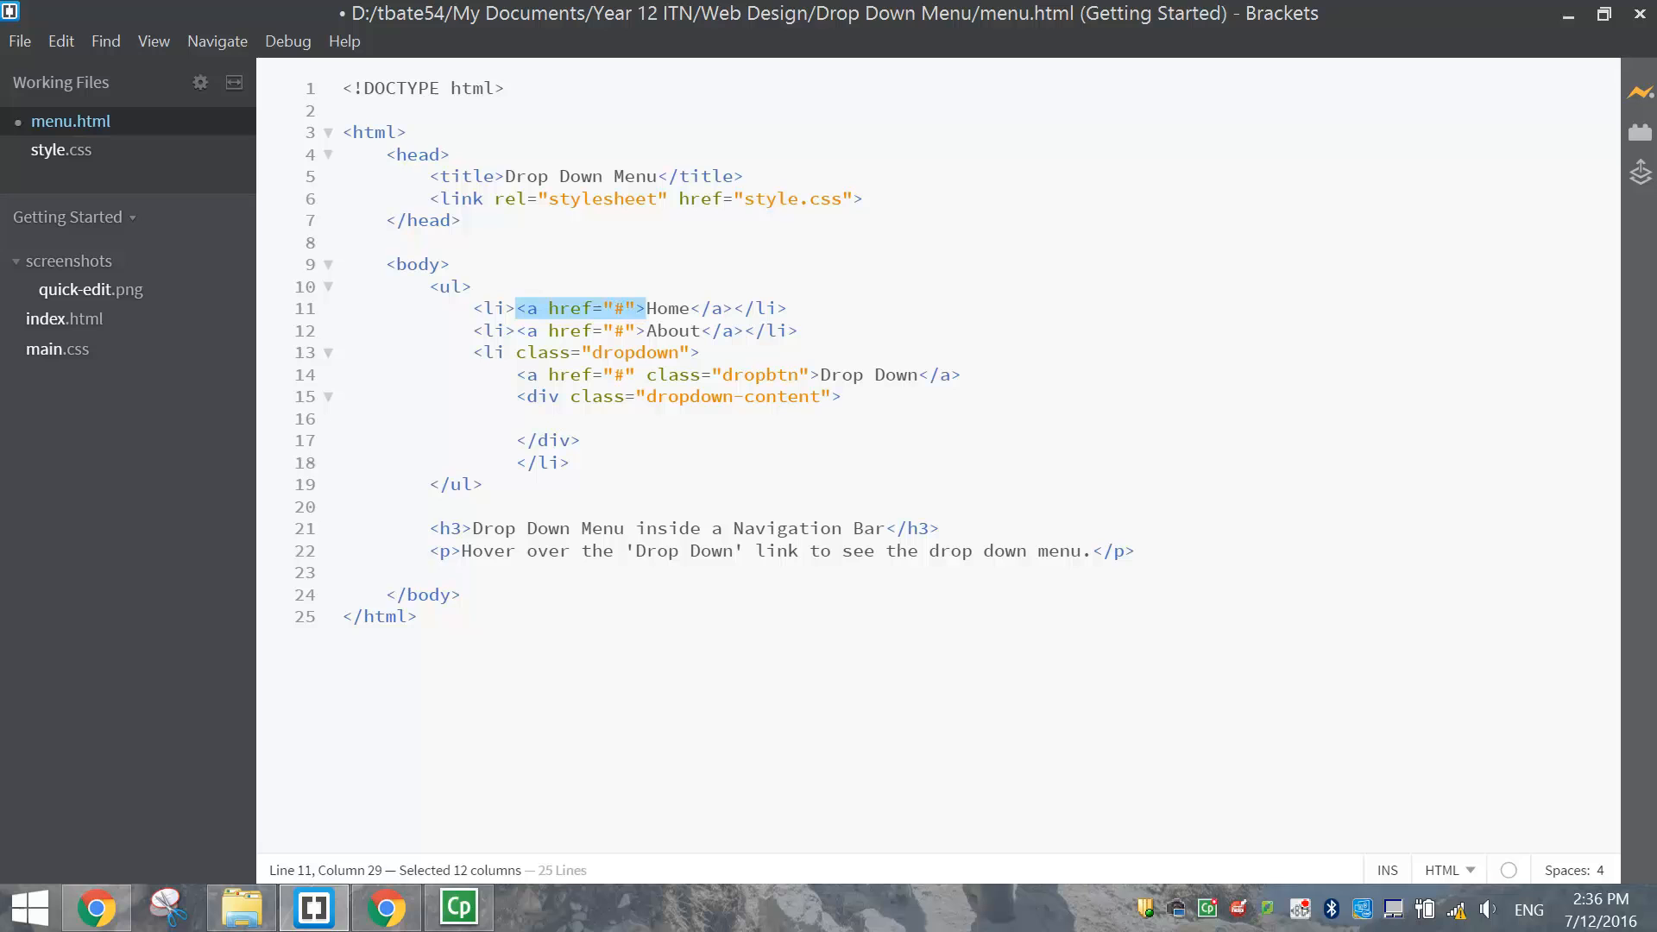
click(560, 418)
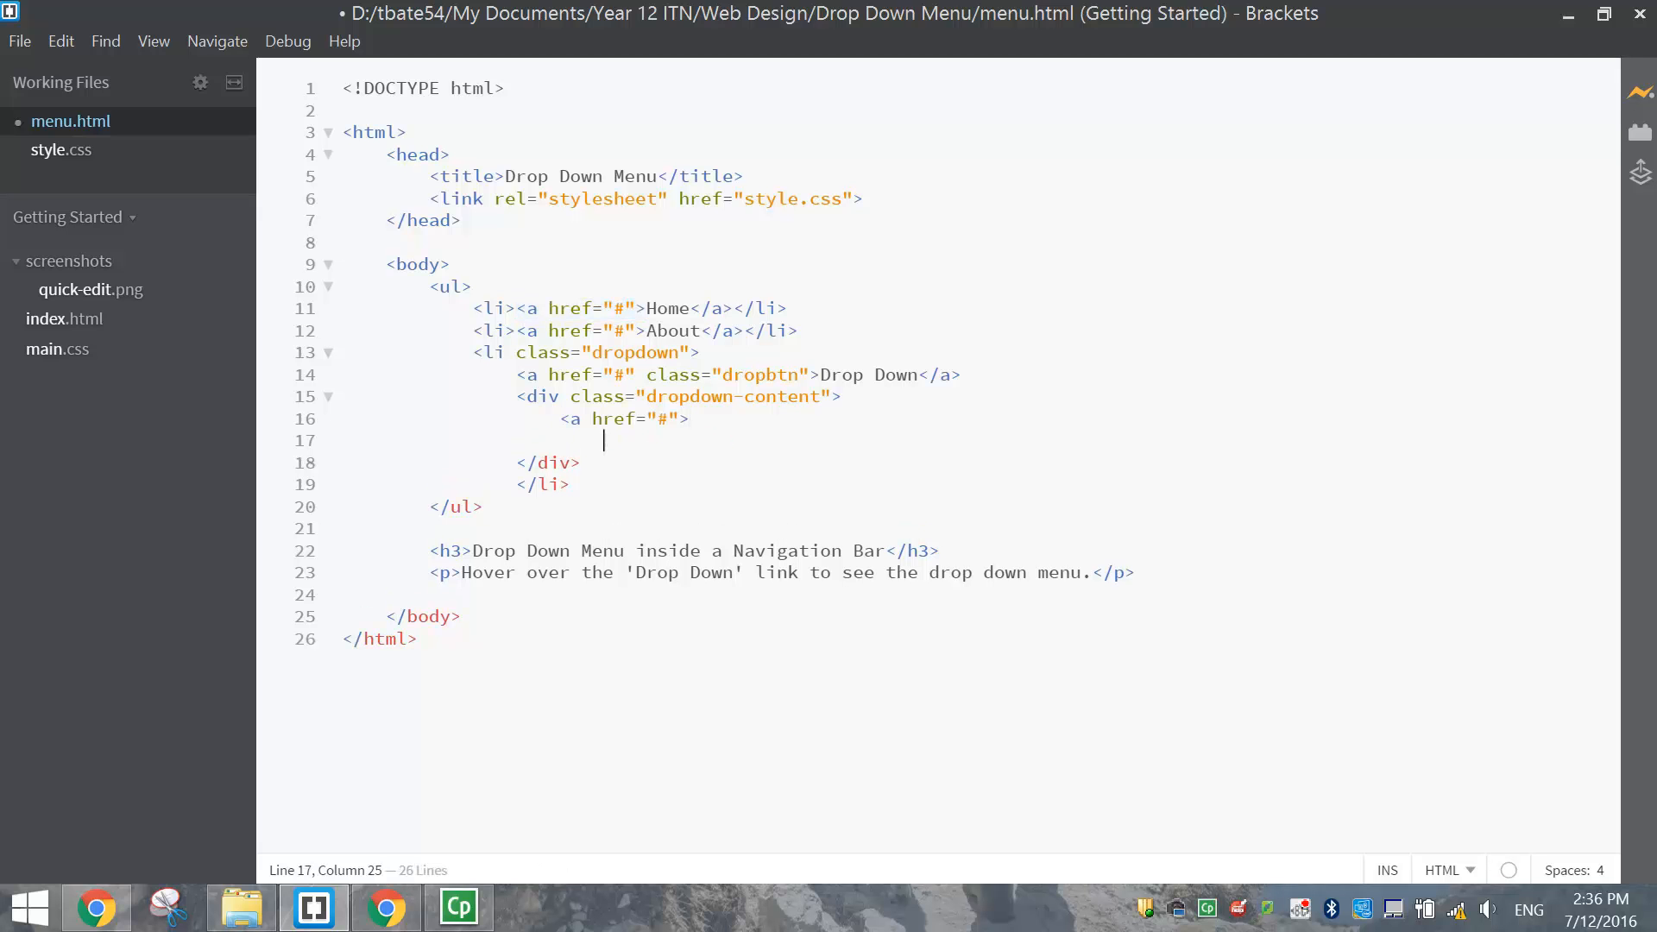
Add Link 1, Link 2 and Link 3 anchors inside the dropdown-content div
text(<a href="#">)
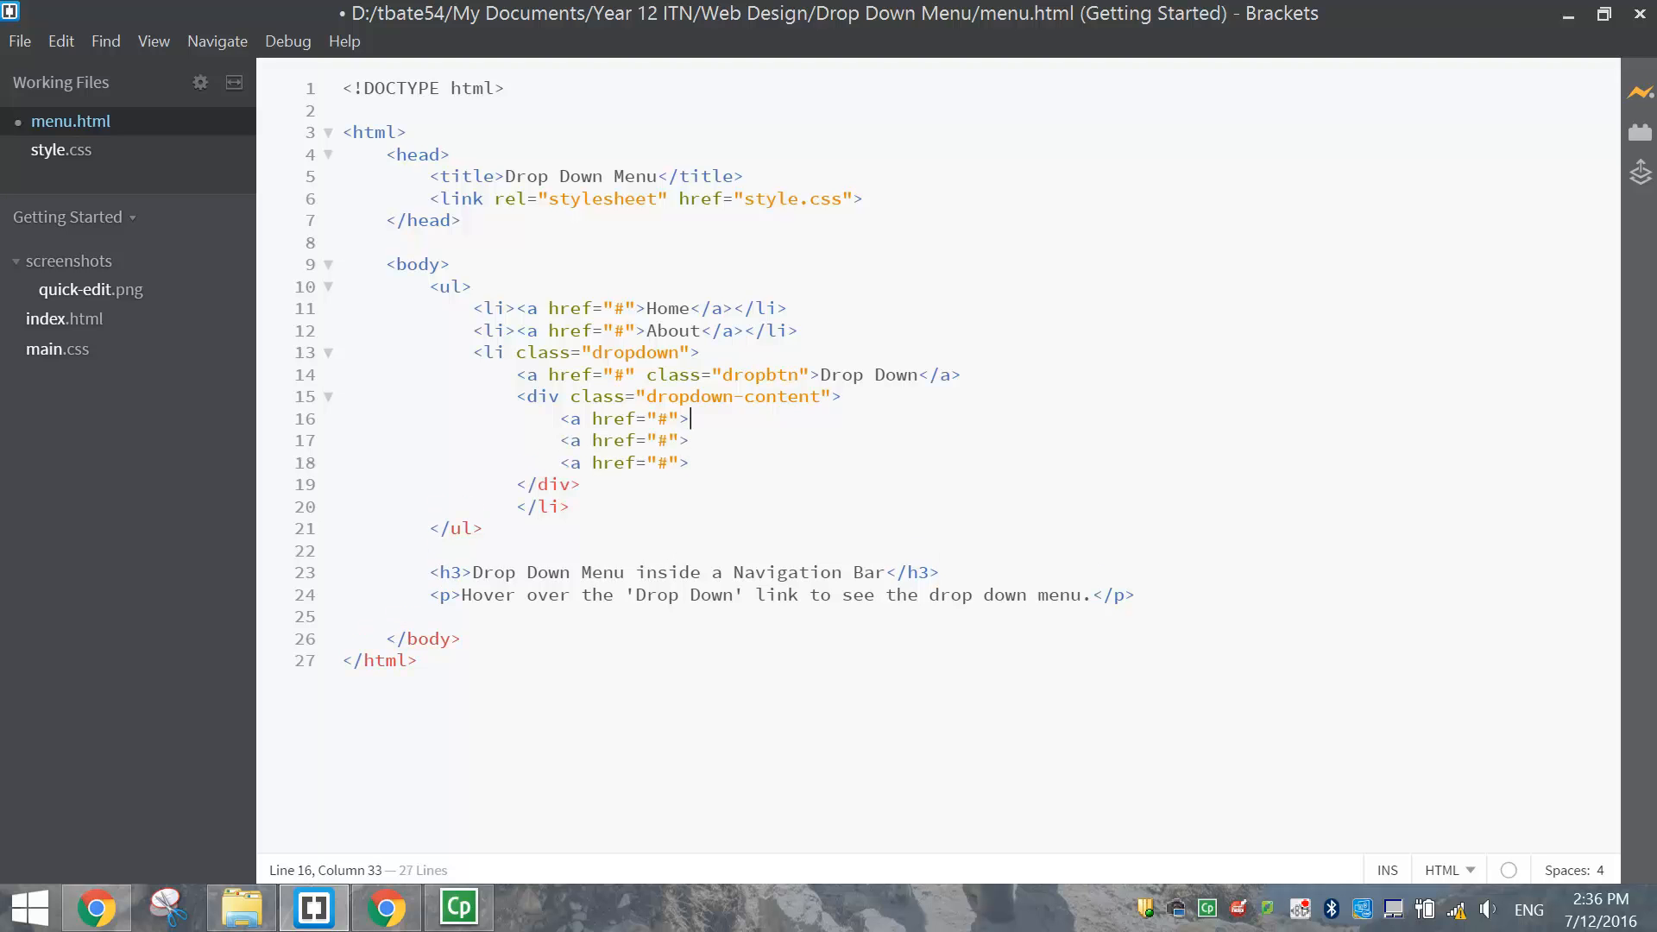
text(Li)
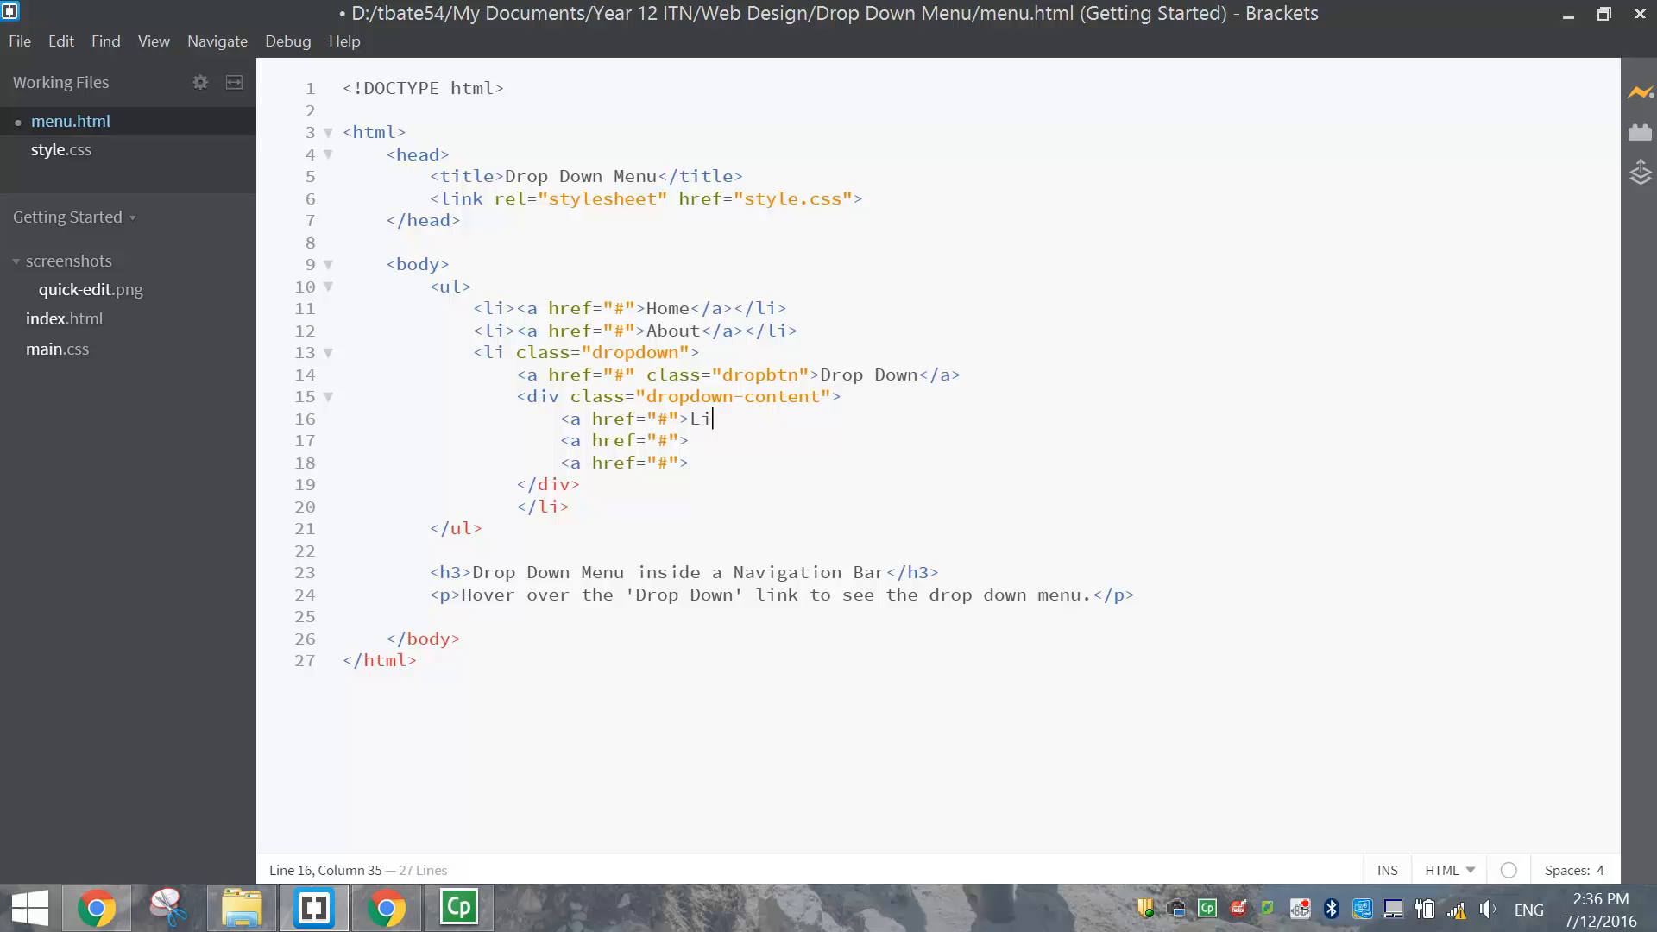
text(nk 1)
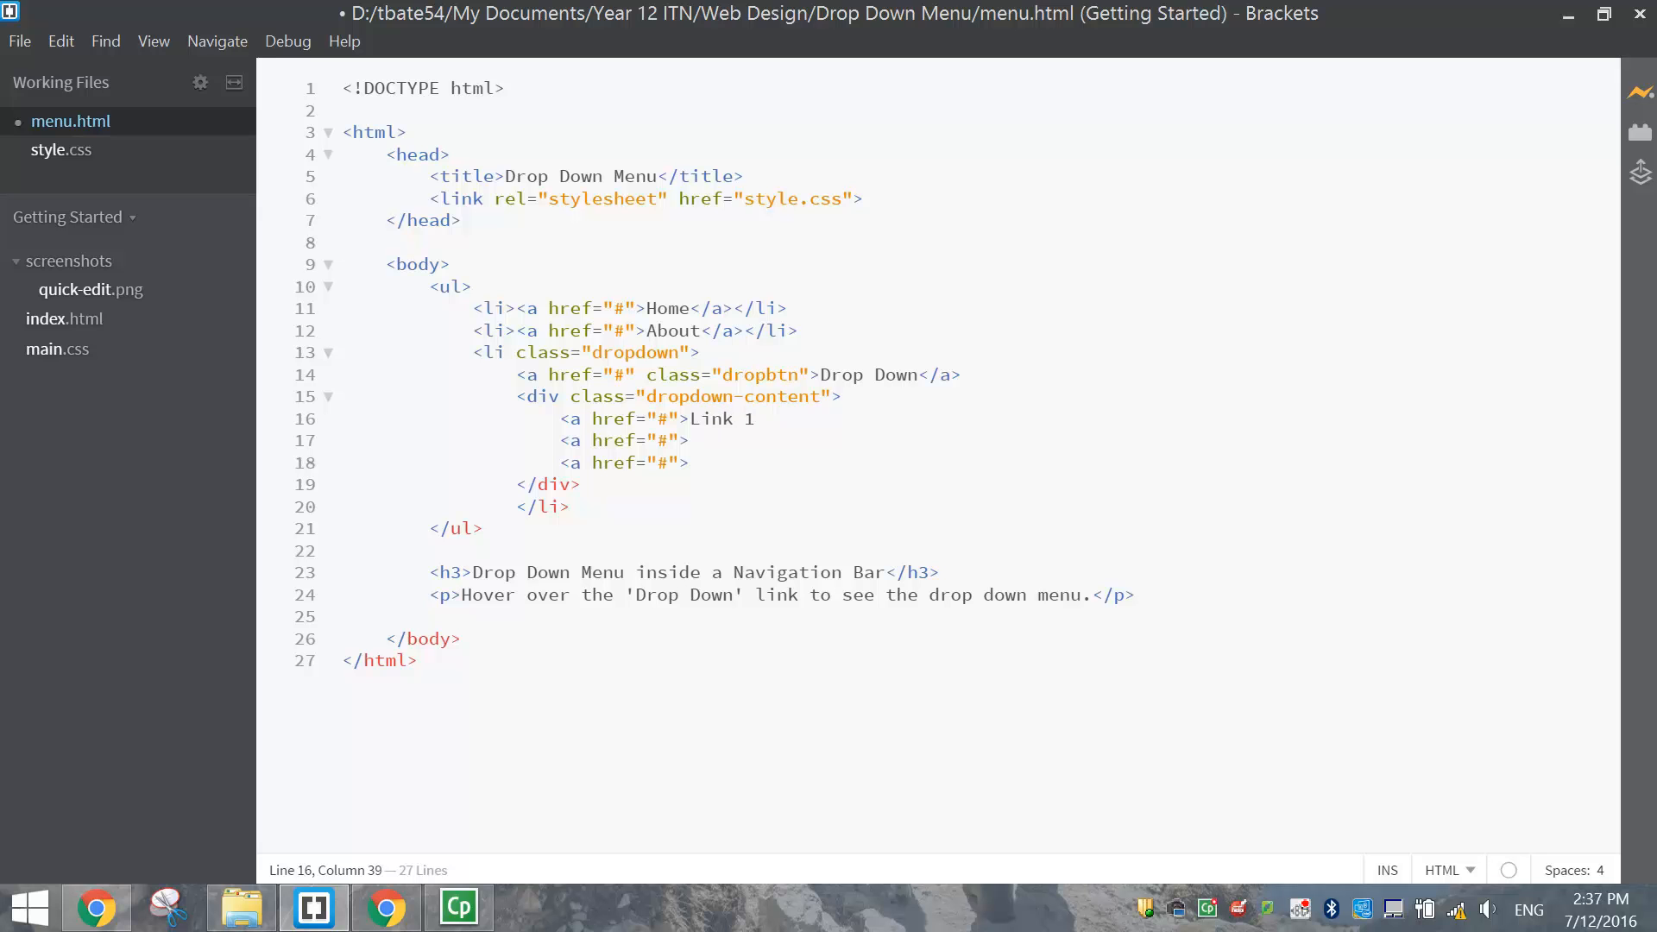
text(Link 2)
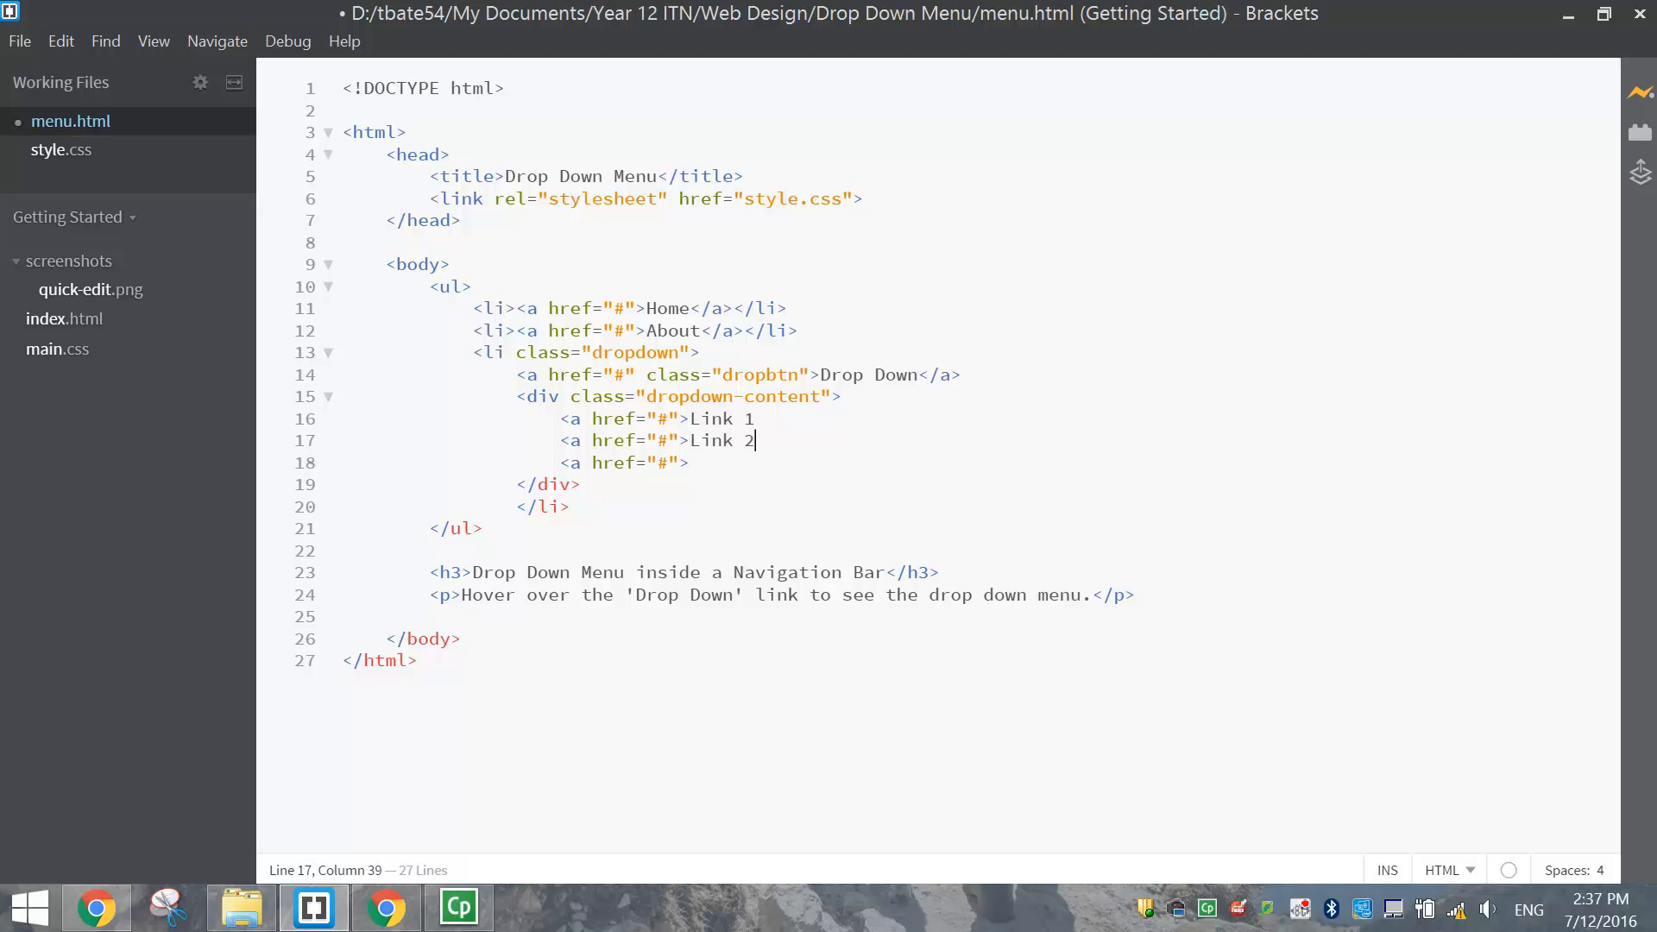
text(Link 3)
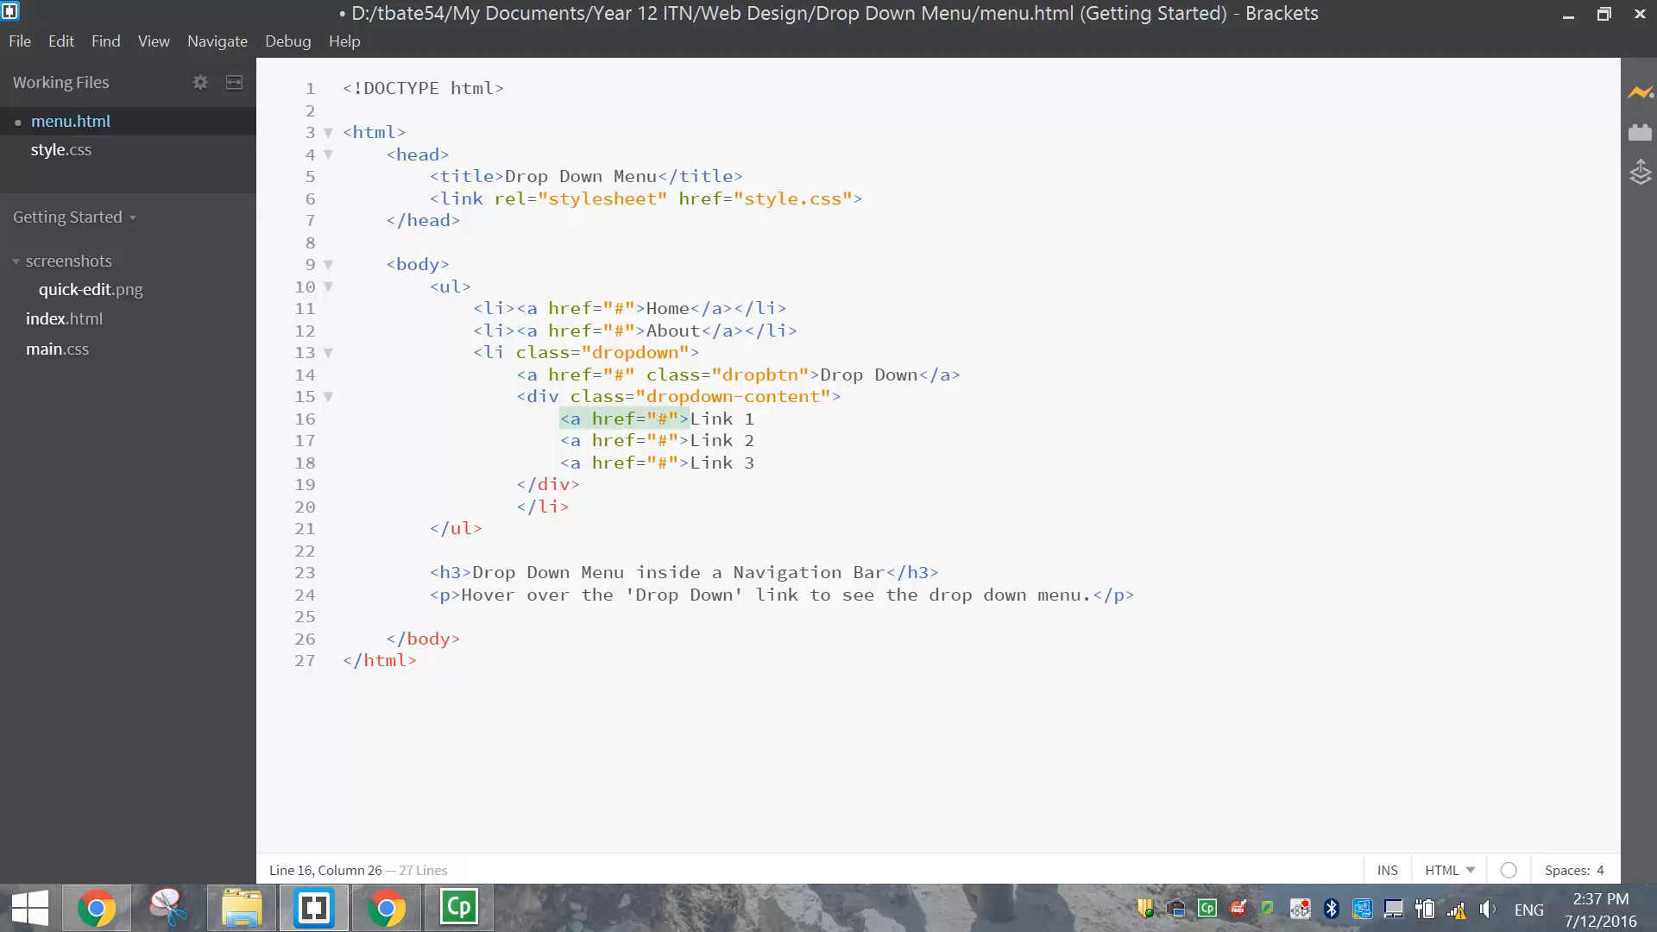
text(</a>)
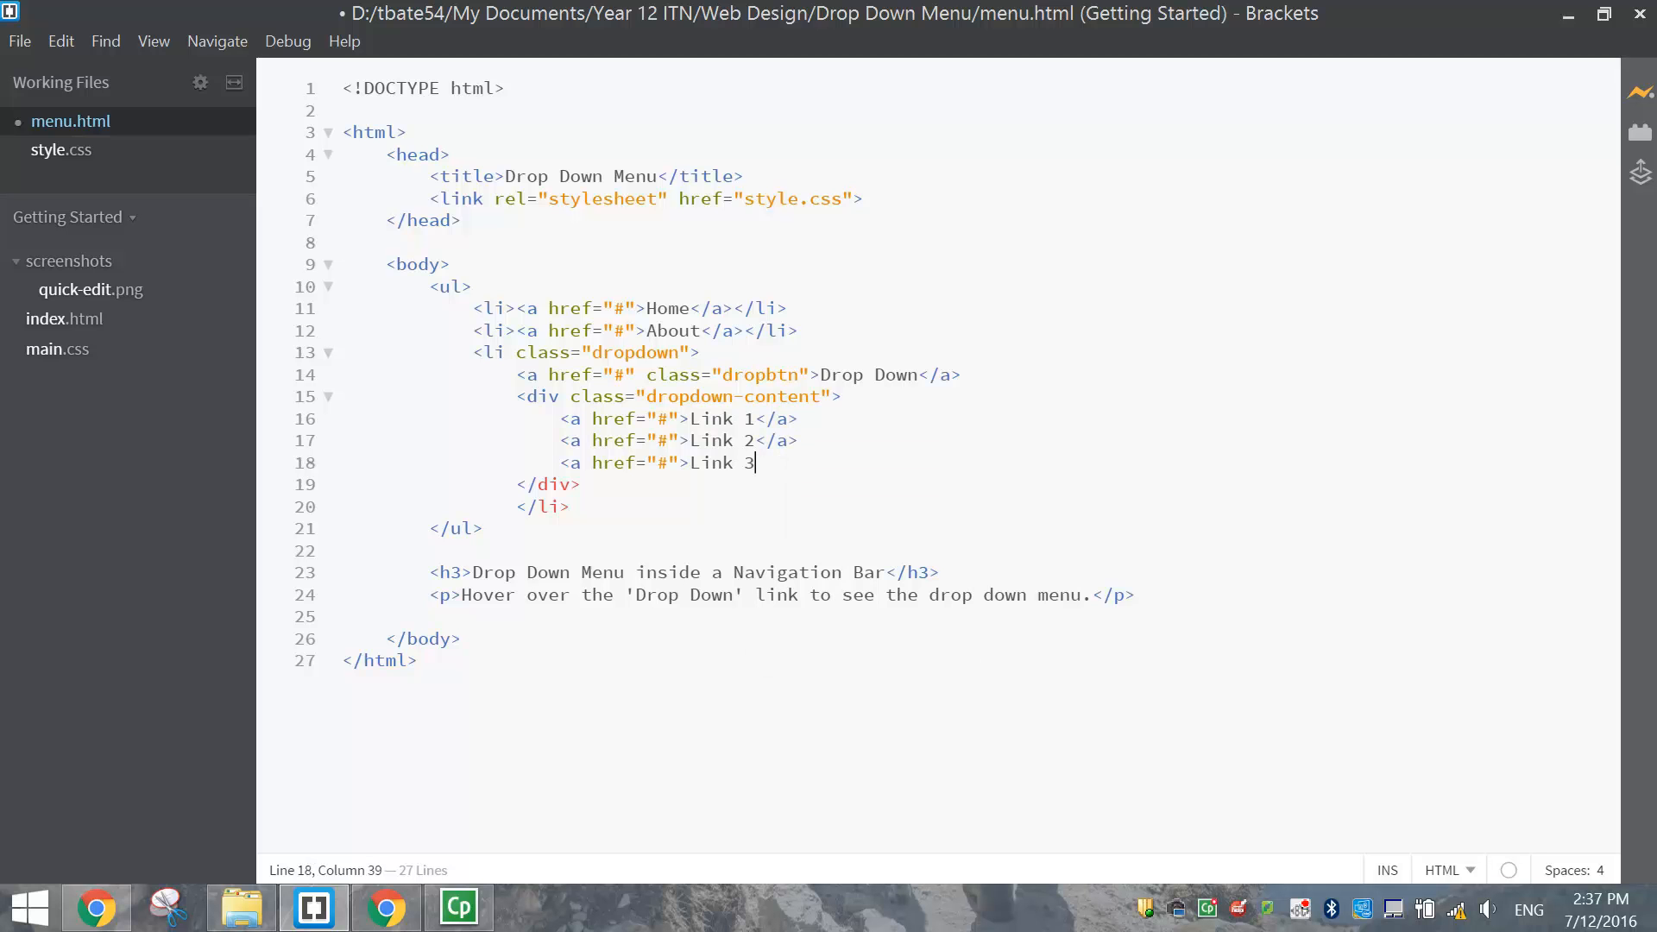
text(</a>)
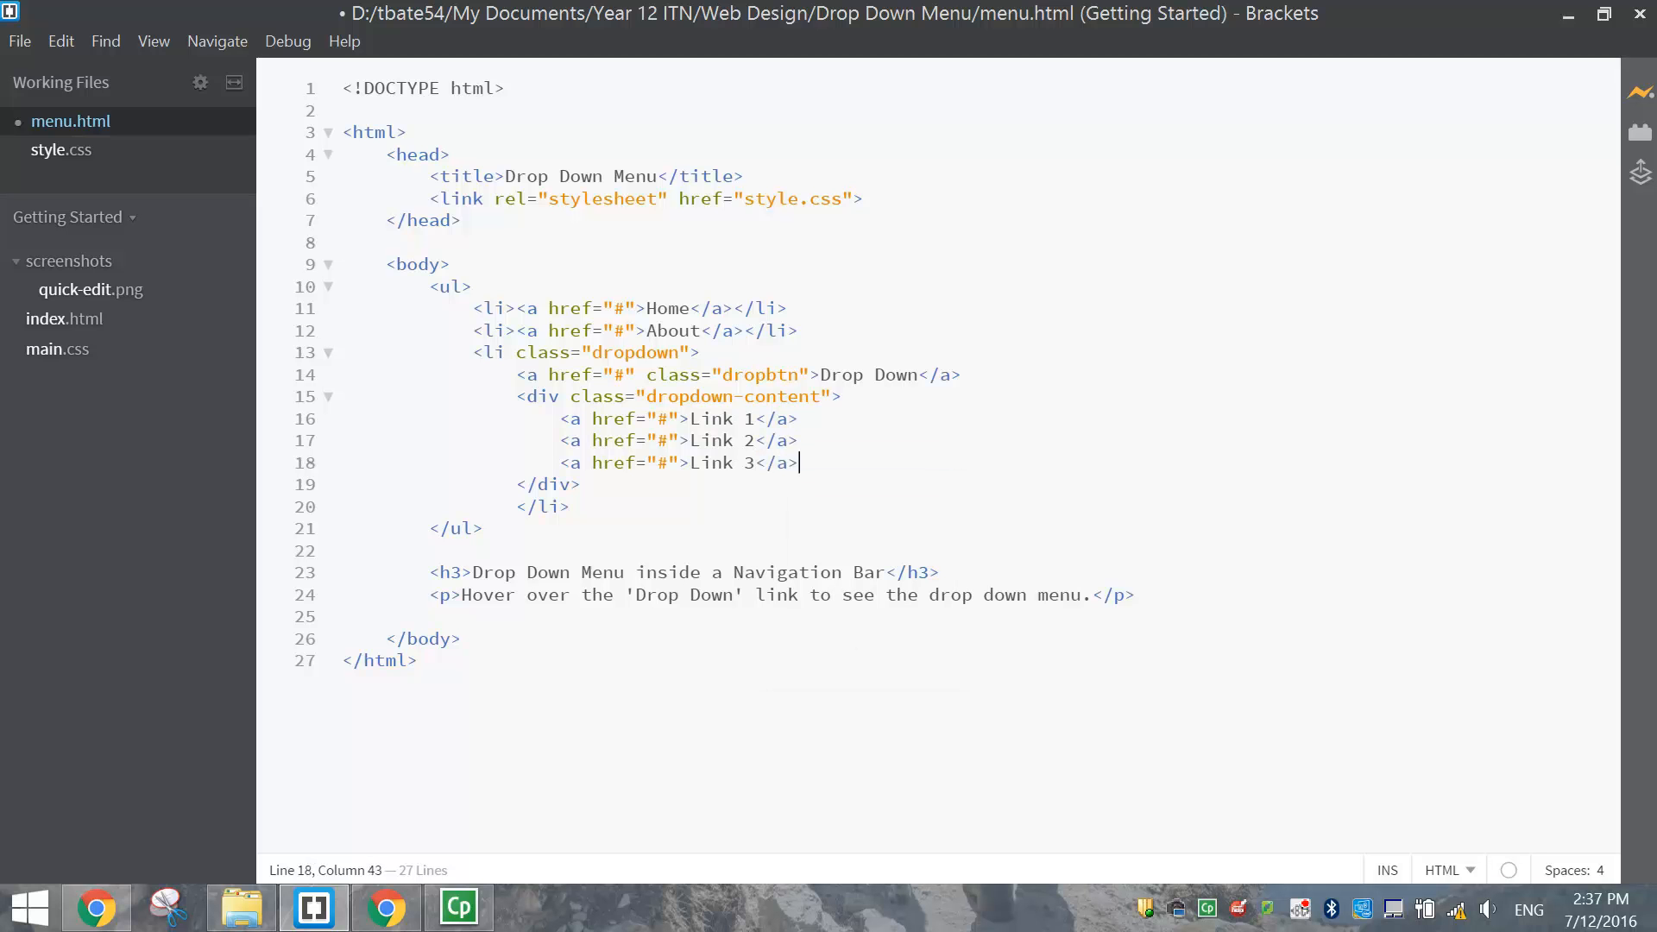
Highlight the dropdown-content class name and the Link 2 text for review
click(550, 484)
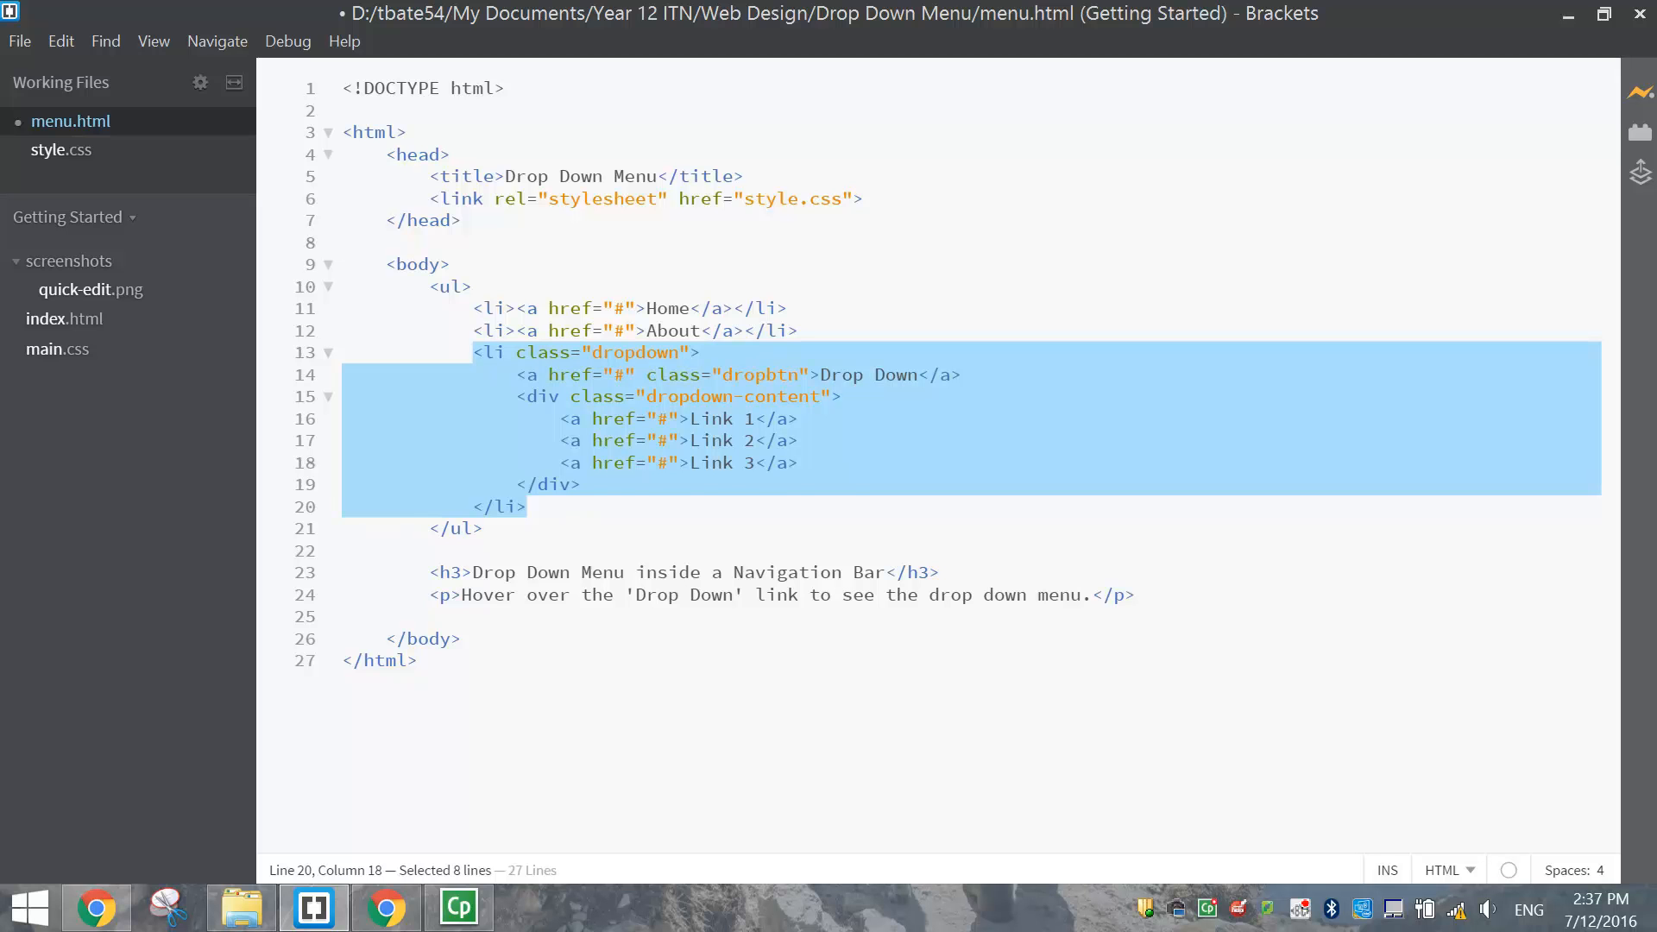
click(525, 507)
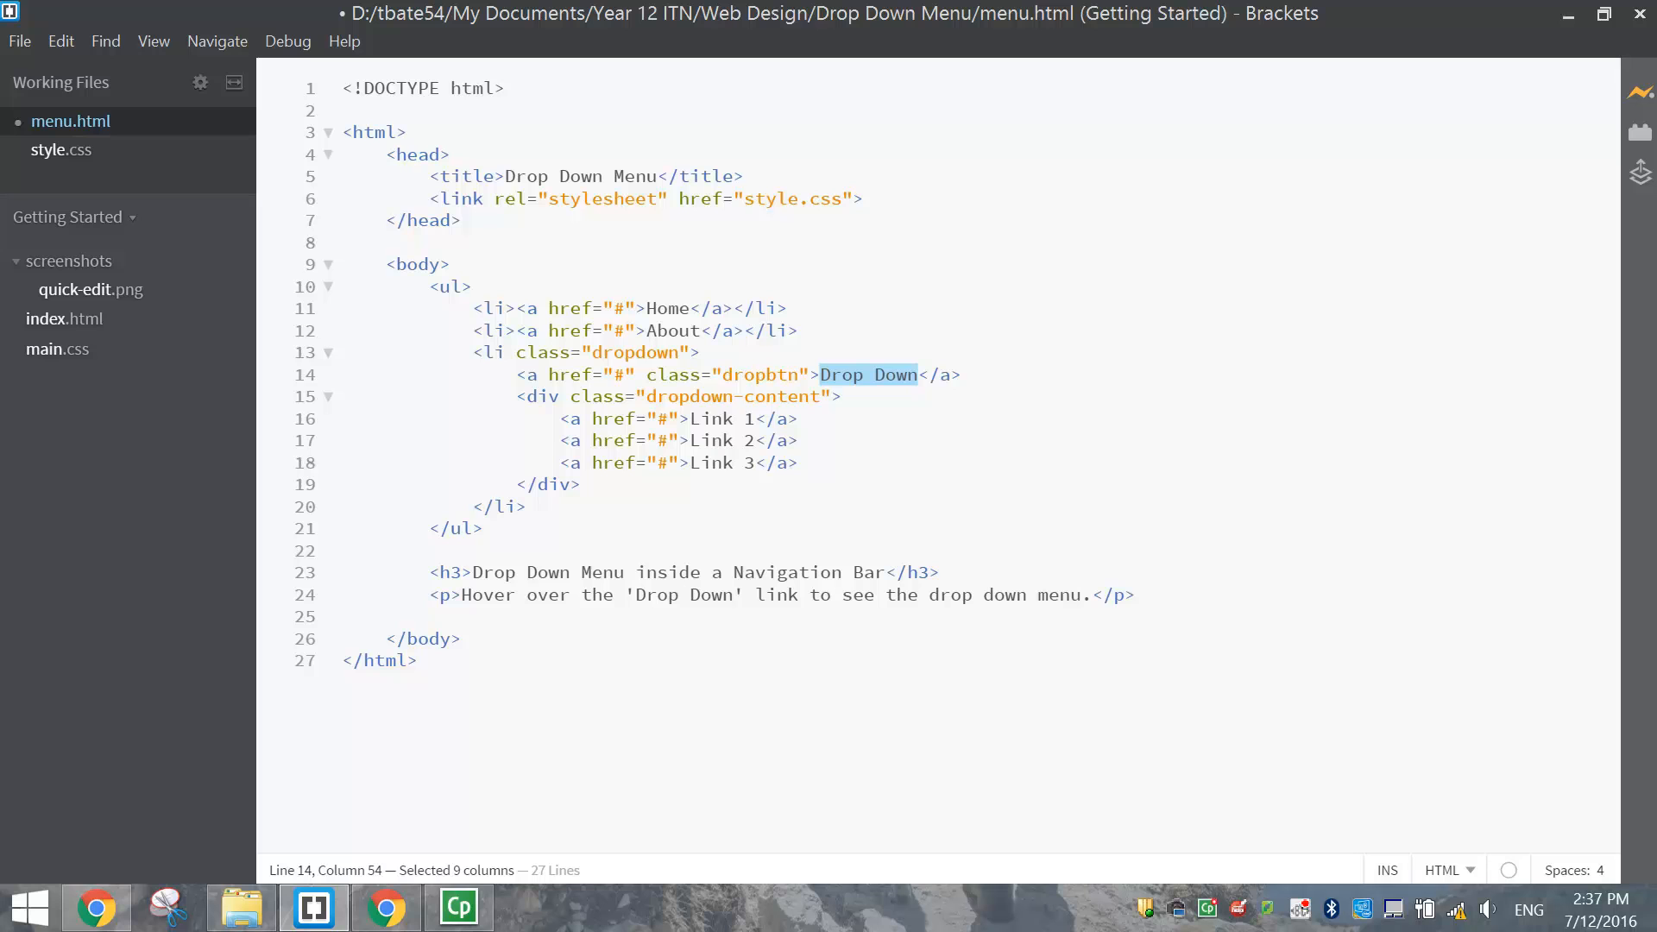
double_click(733, 396)
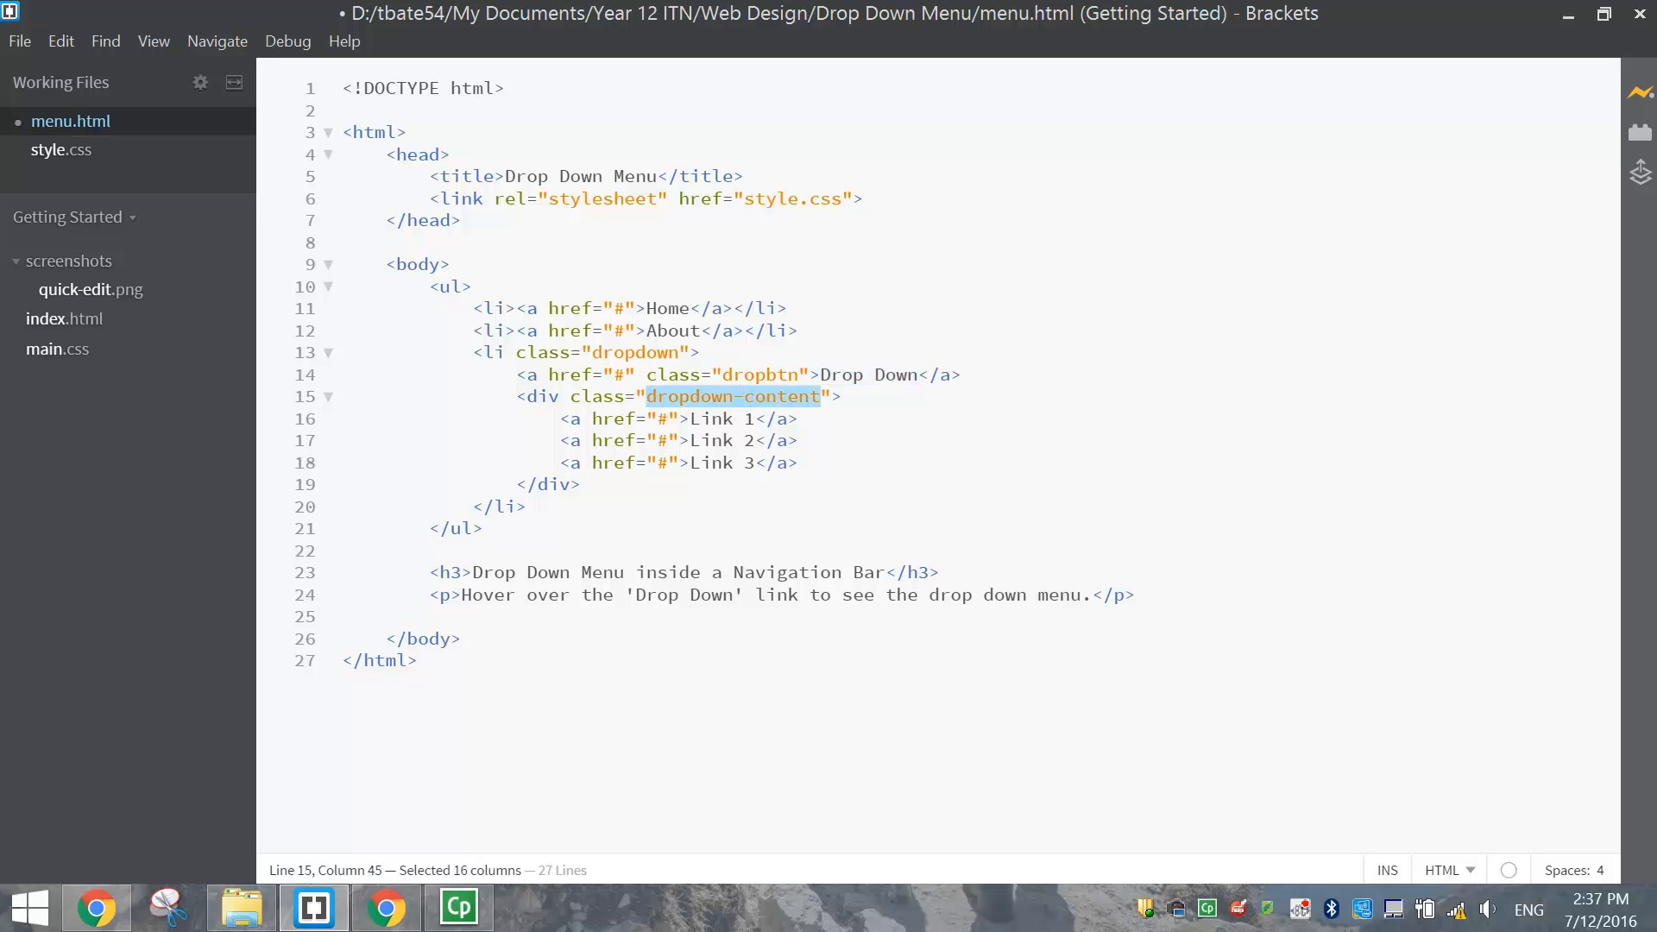
double_click(716, 441)
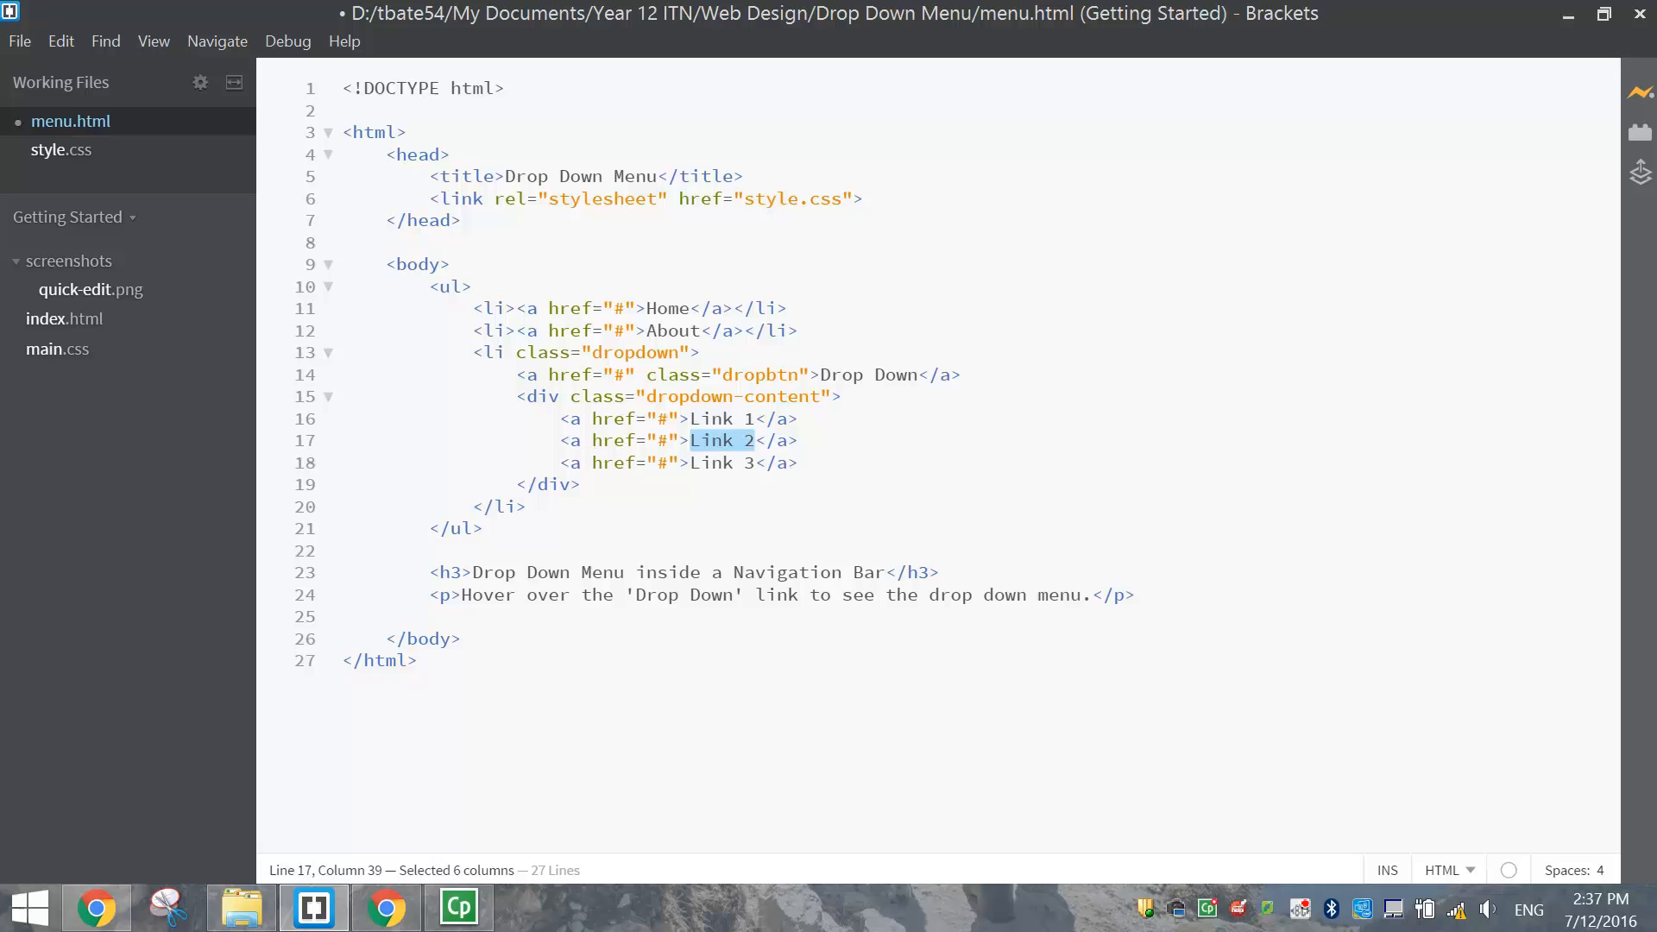
click(804, 441)
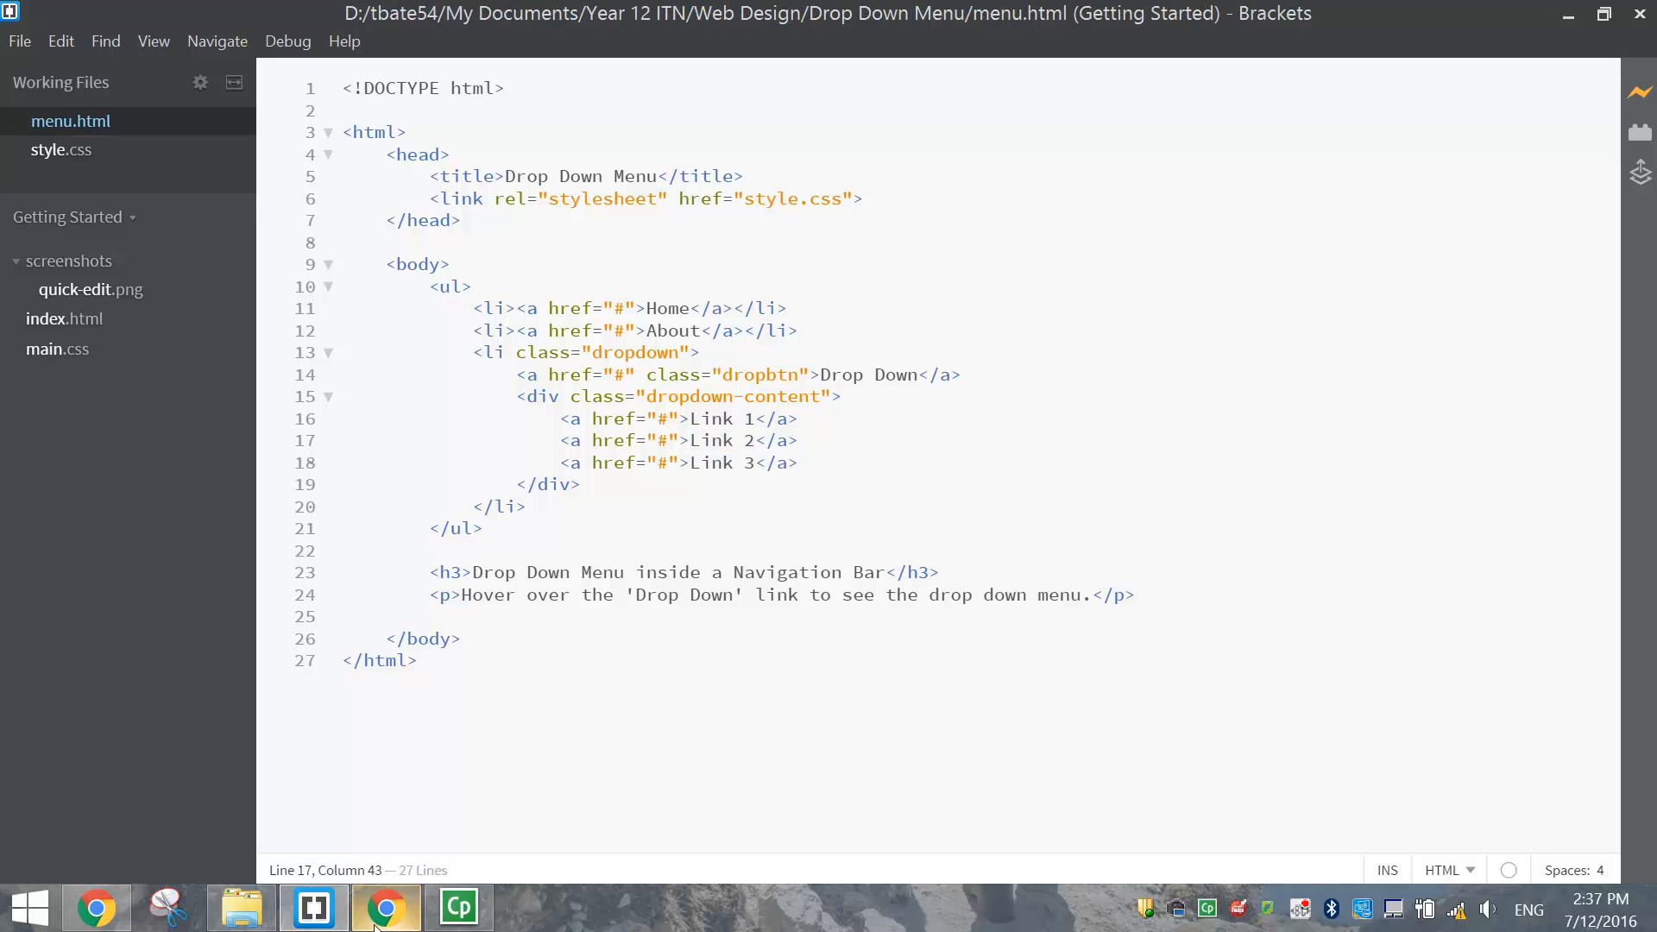
click(385, 907)
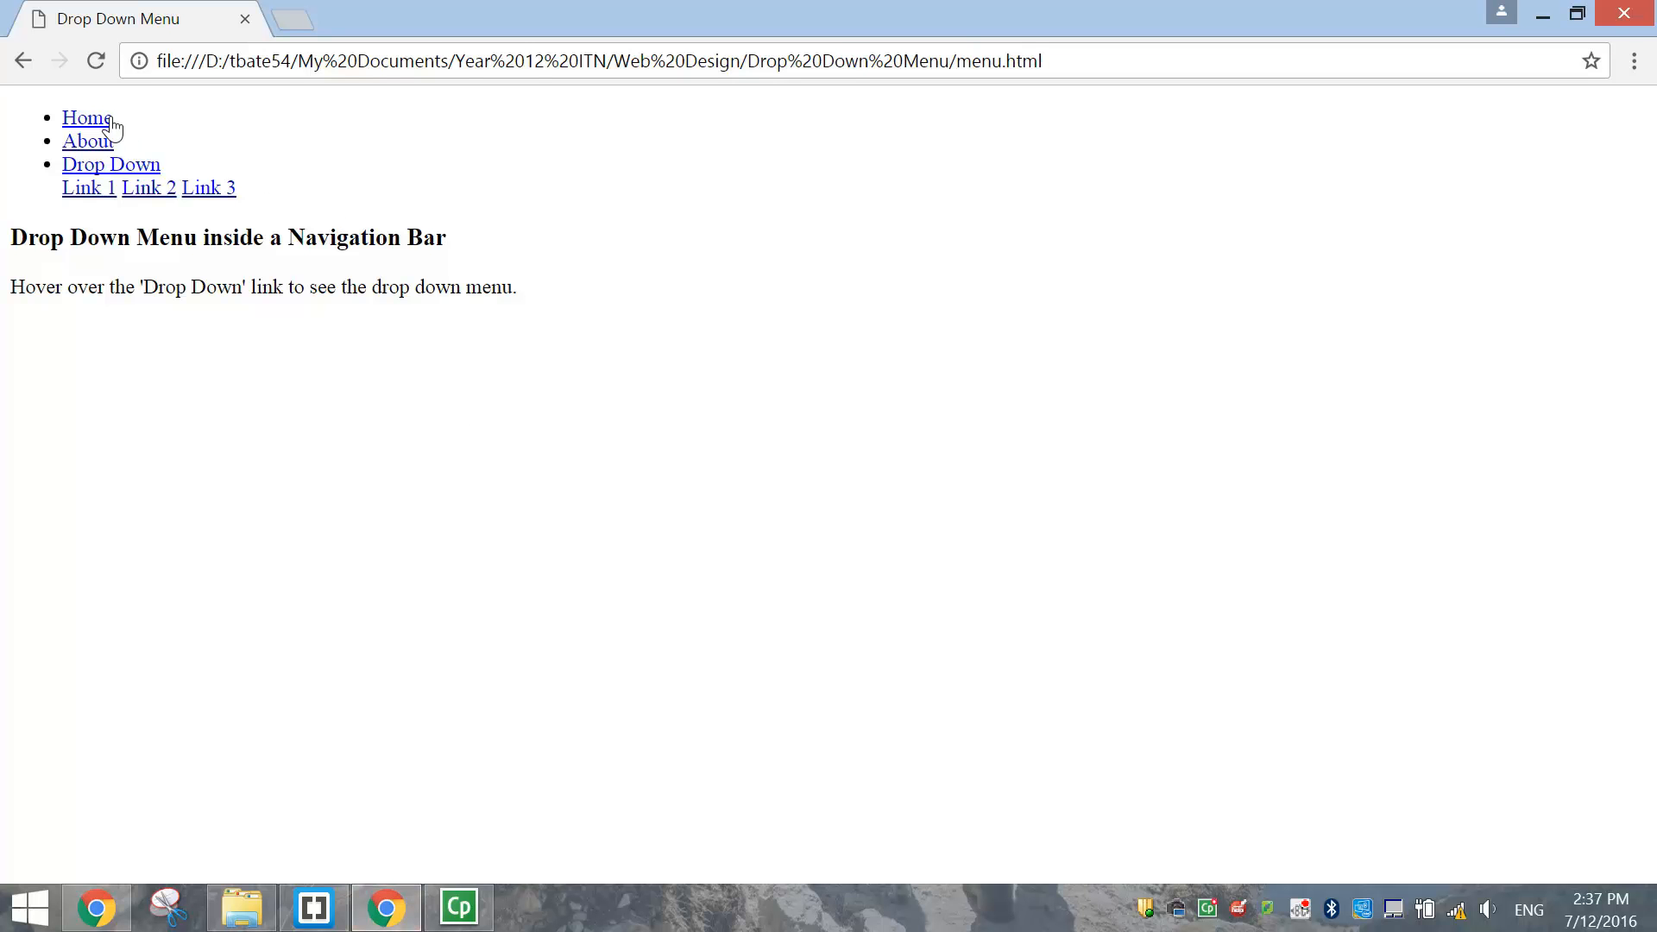
mouse_move(88, 188)
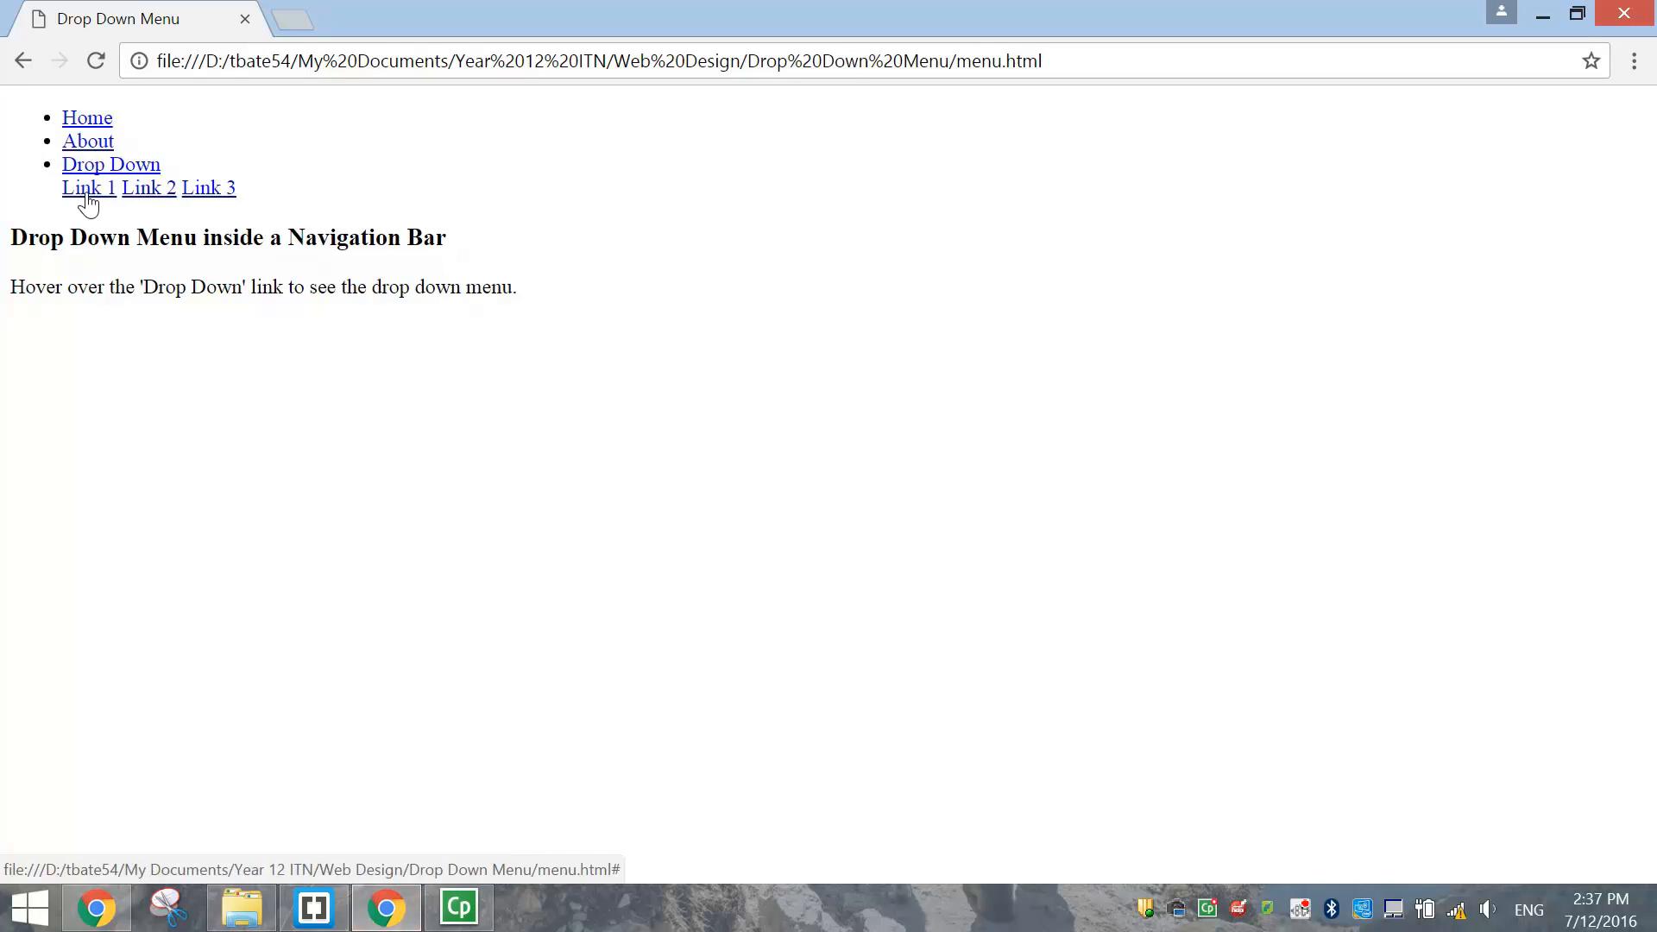
mouse_move(188, 196)
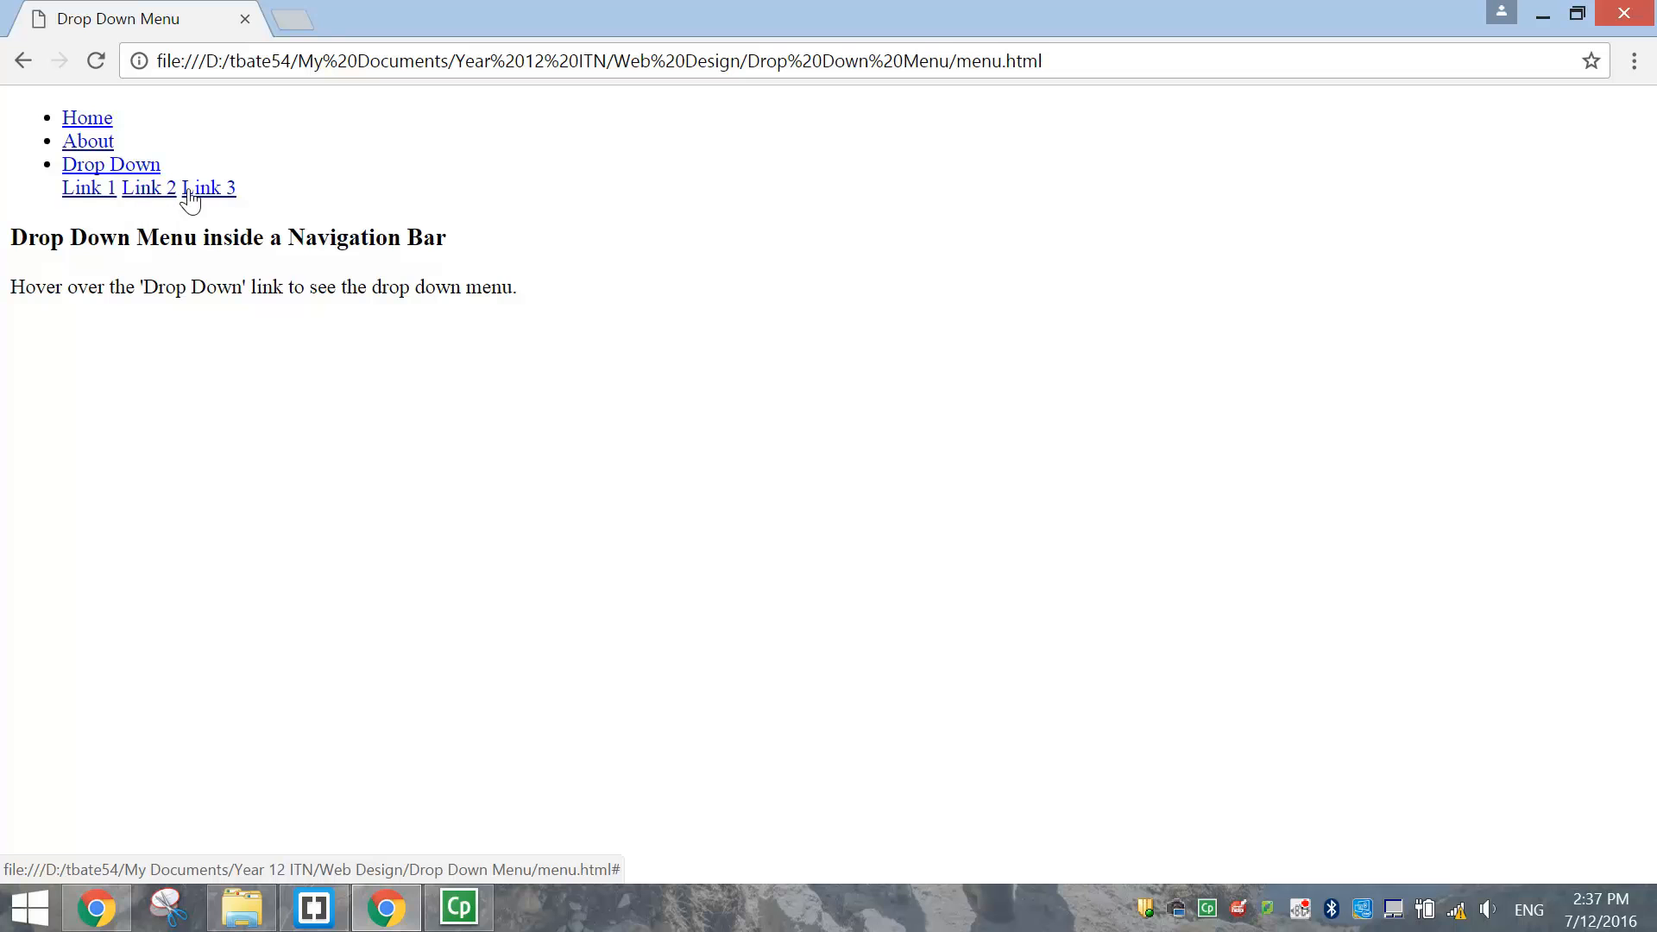
mouse_move(249, 697)
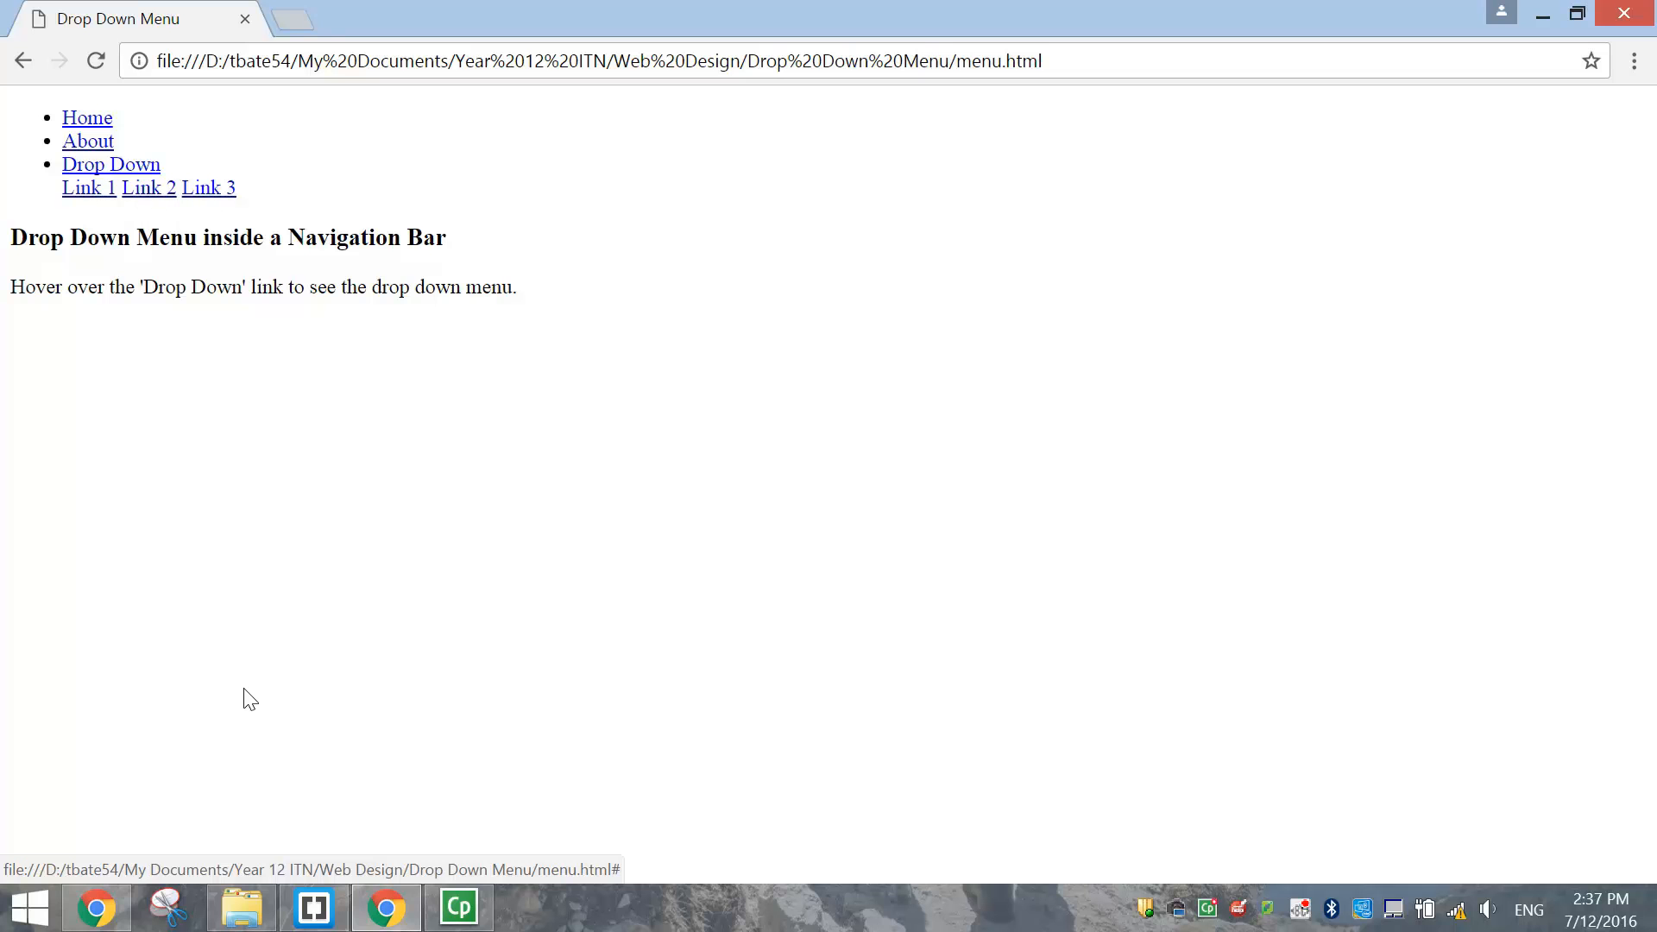
click(310, 907)
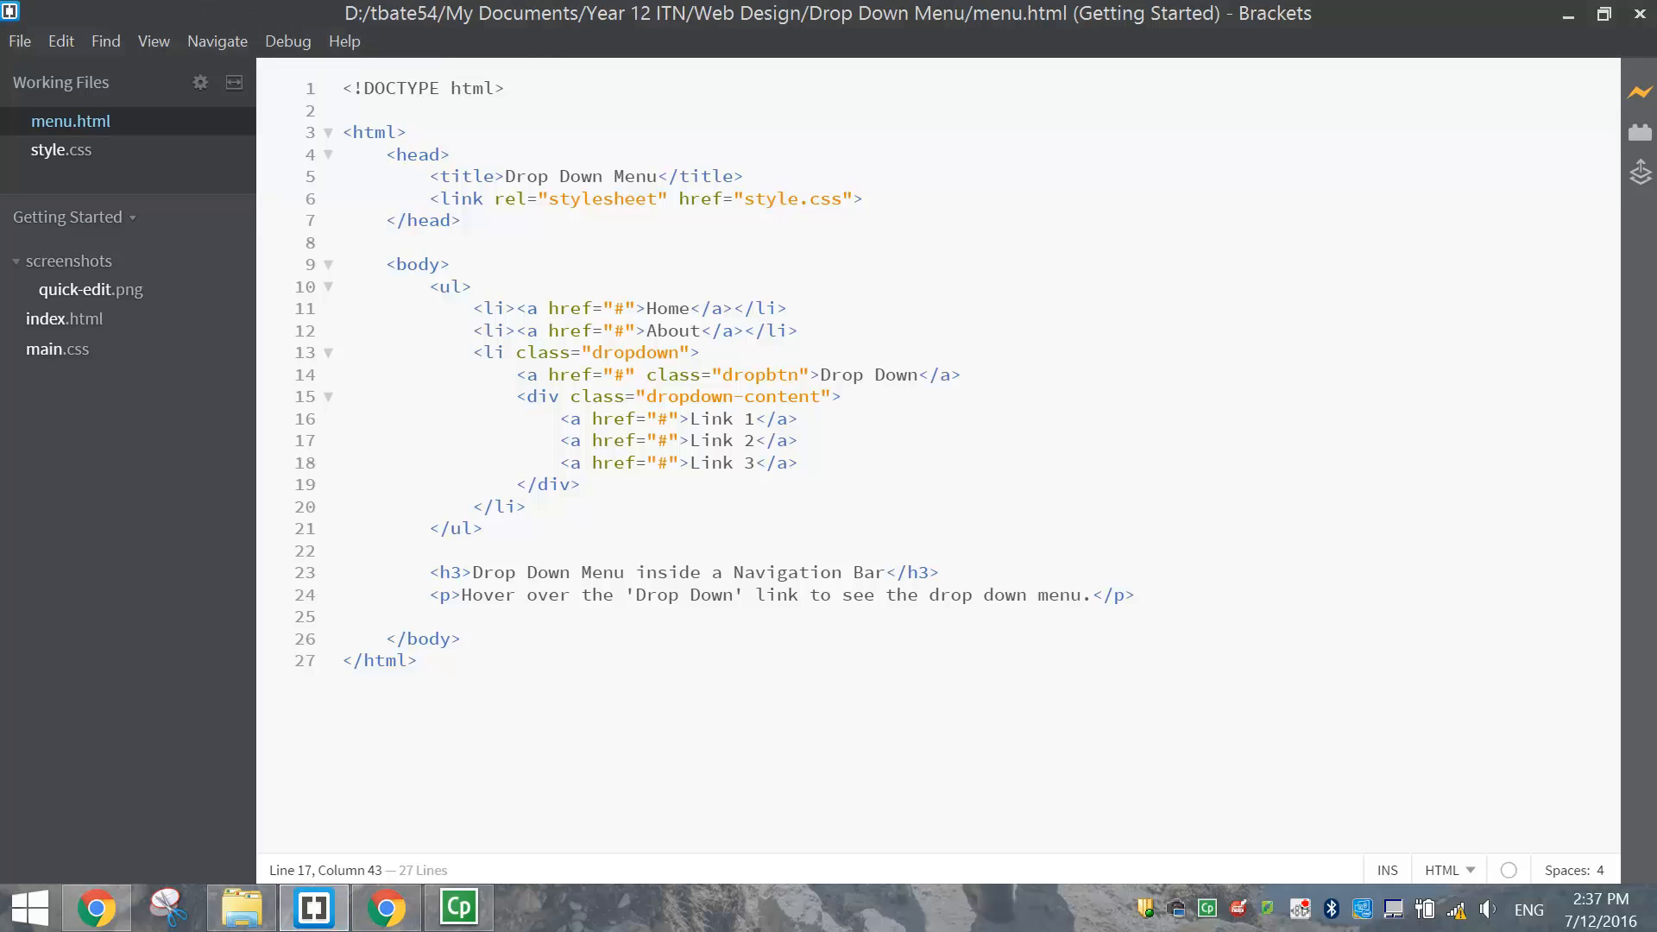
mouse_move(251, 241)
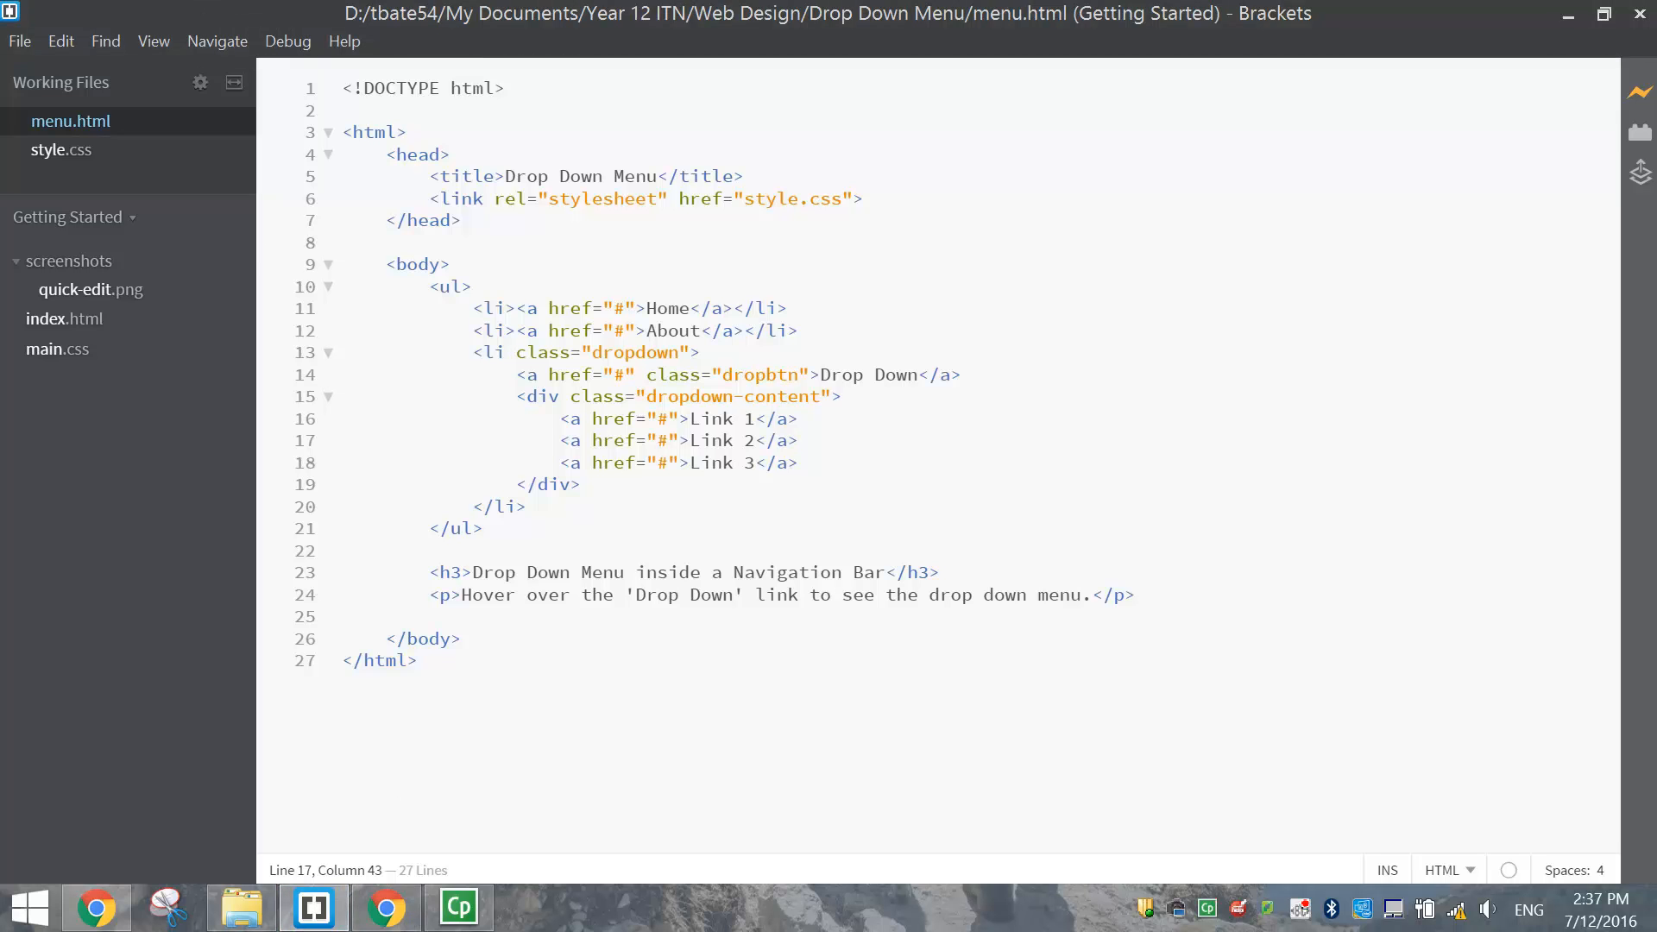
Write a body rule in style.css with font-family set to sans-serif
click(61, 150)
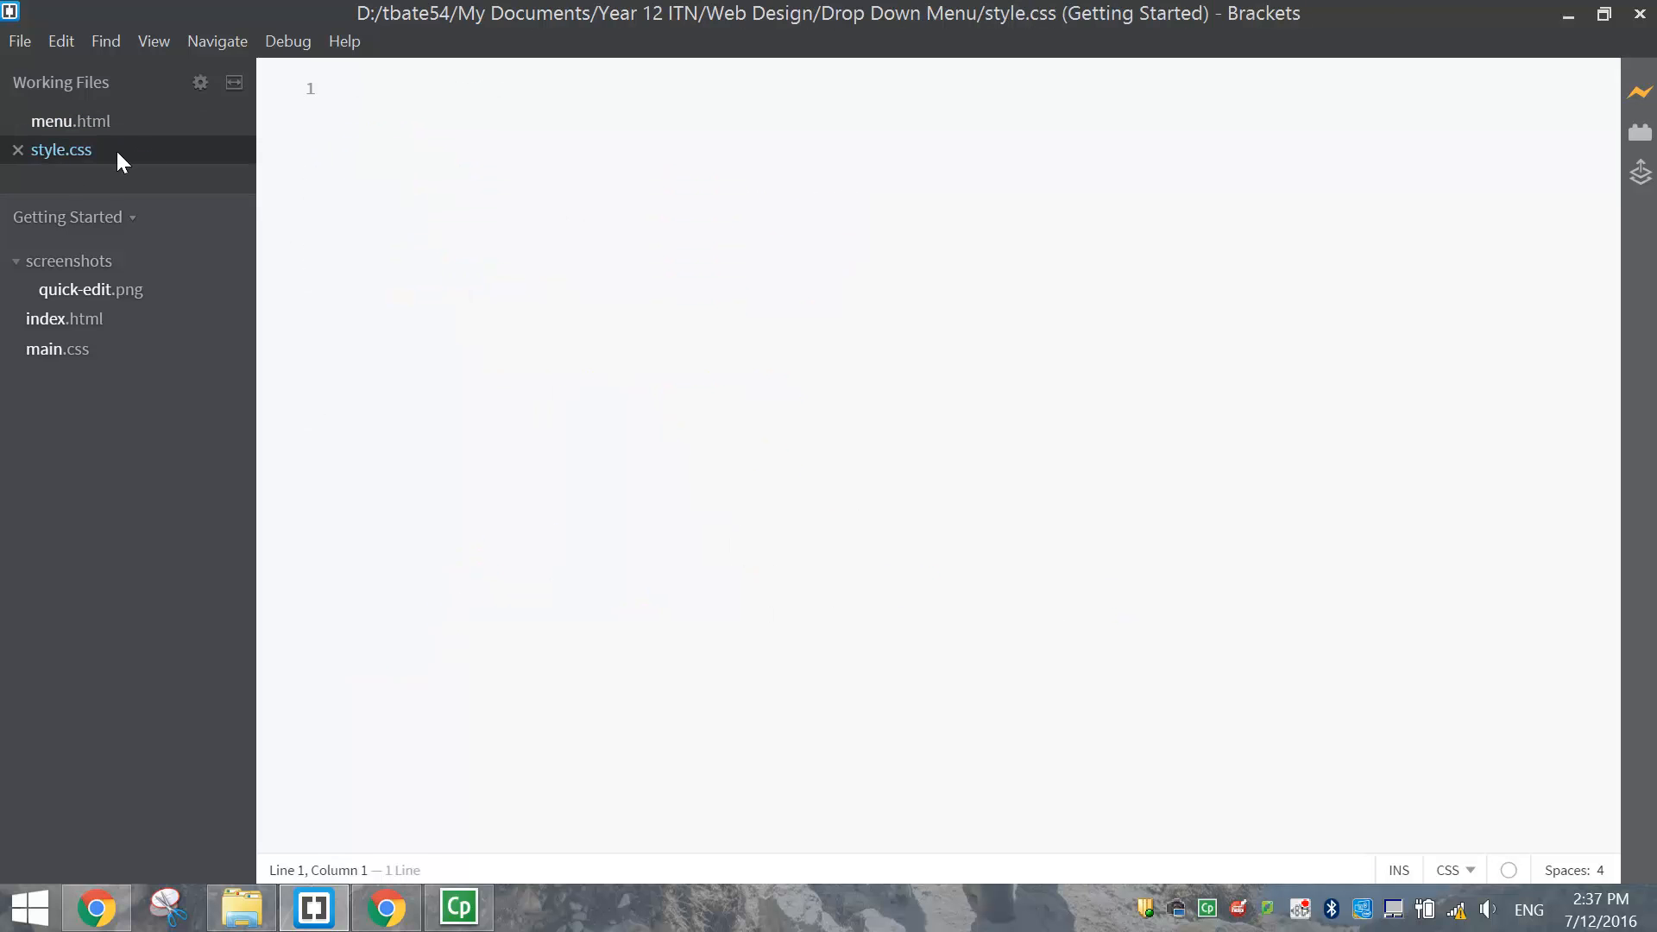
mouse_move(95, 169)
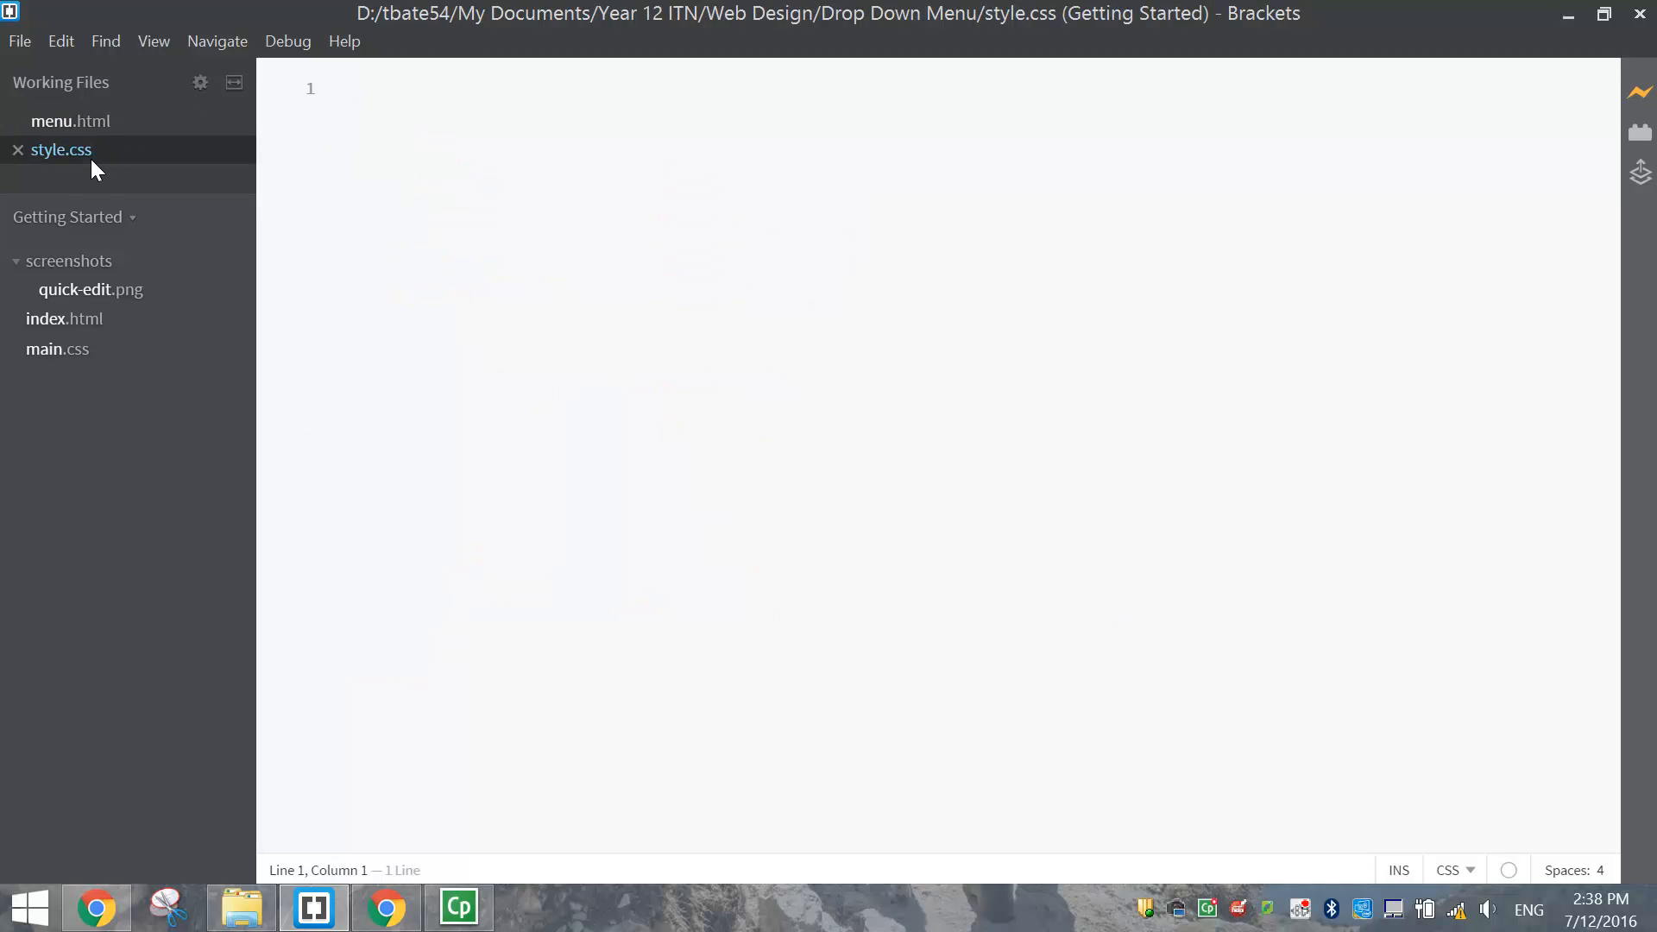
text(body)
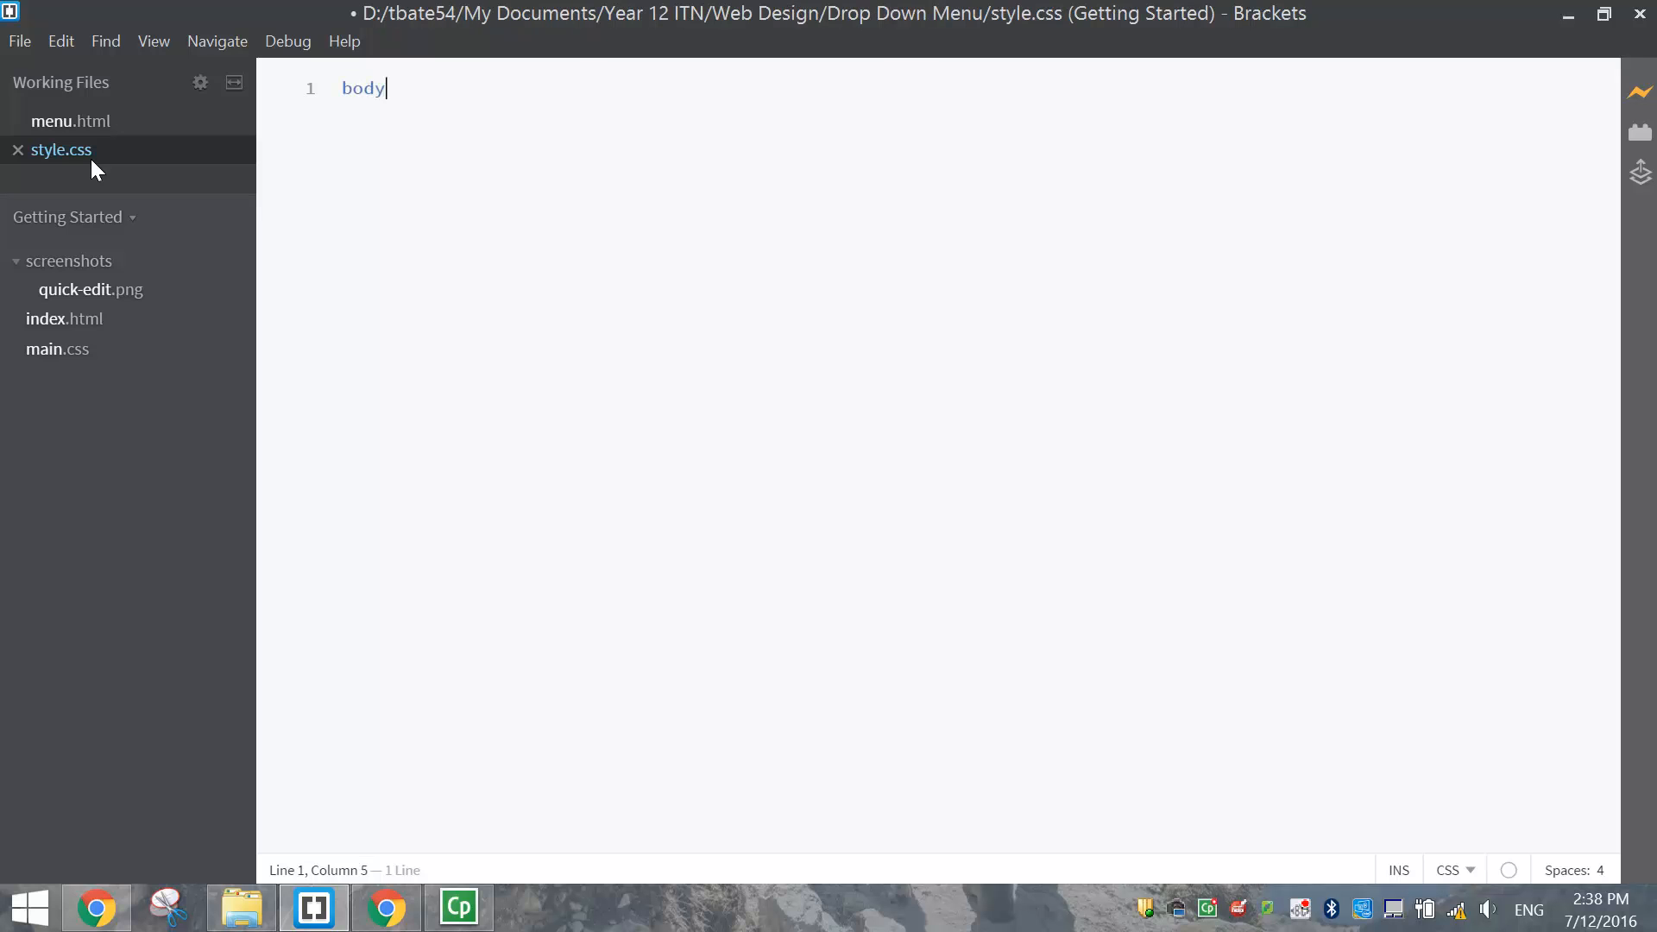
text({)
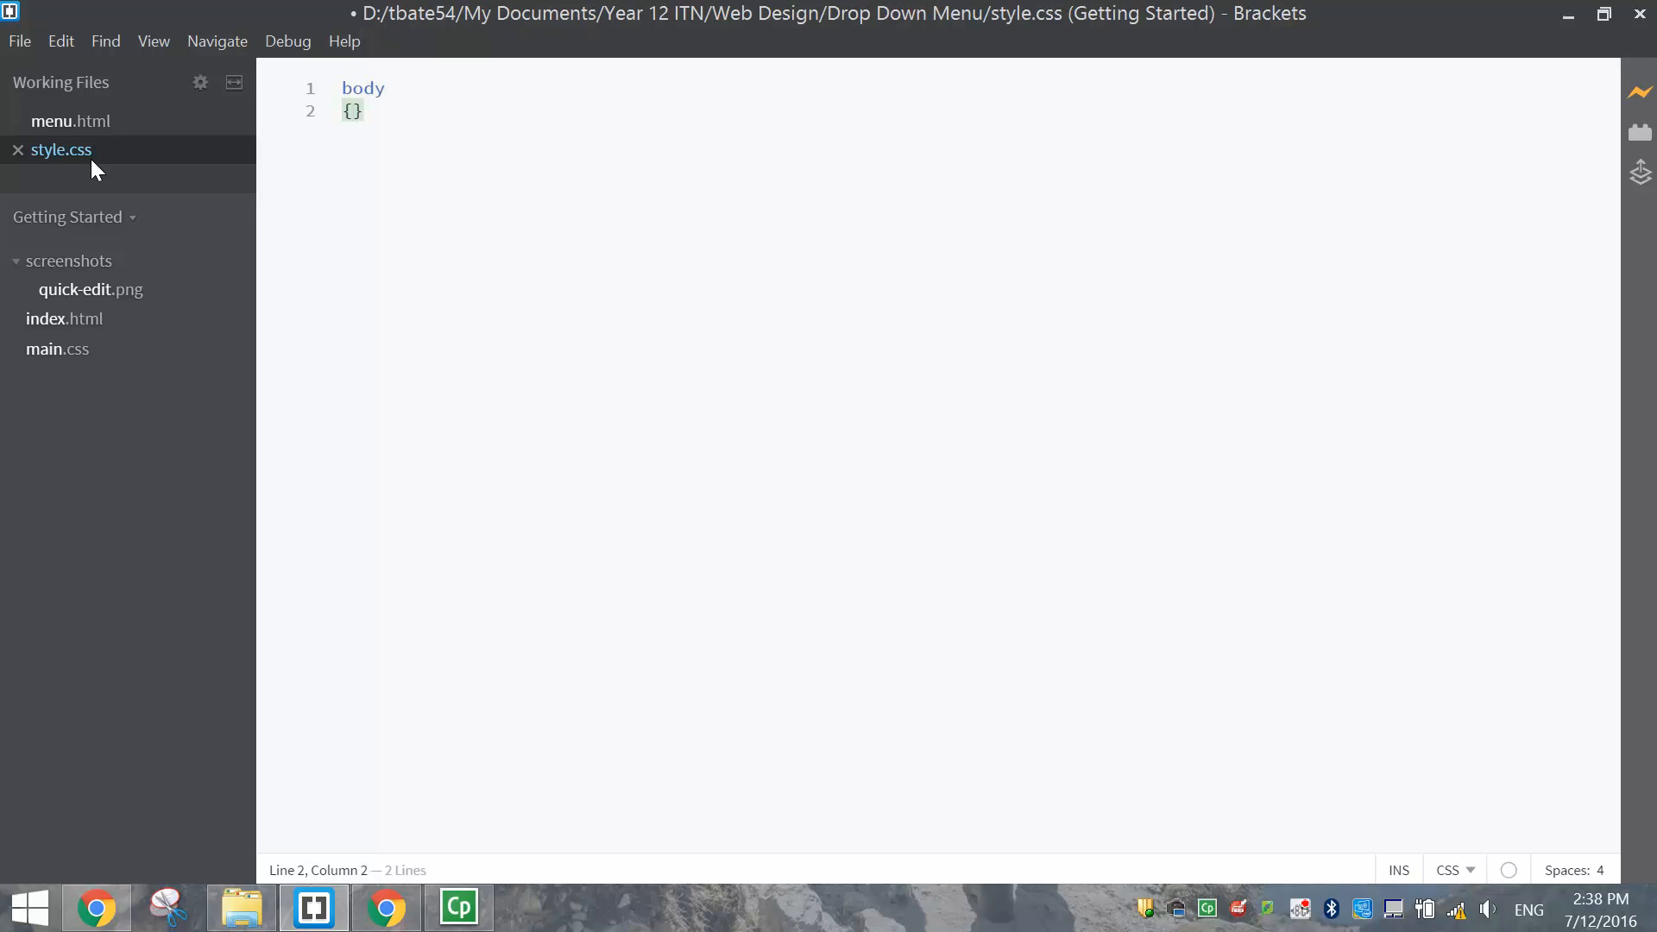
key(enter)
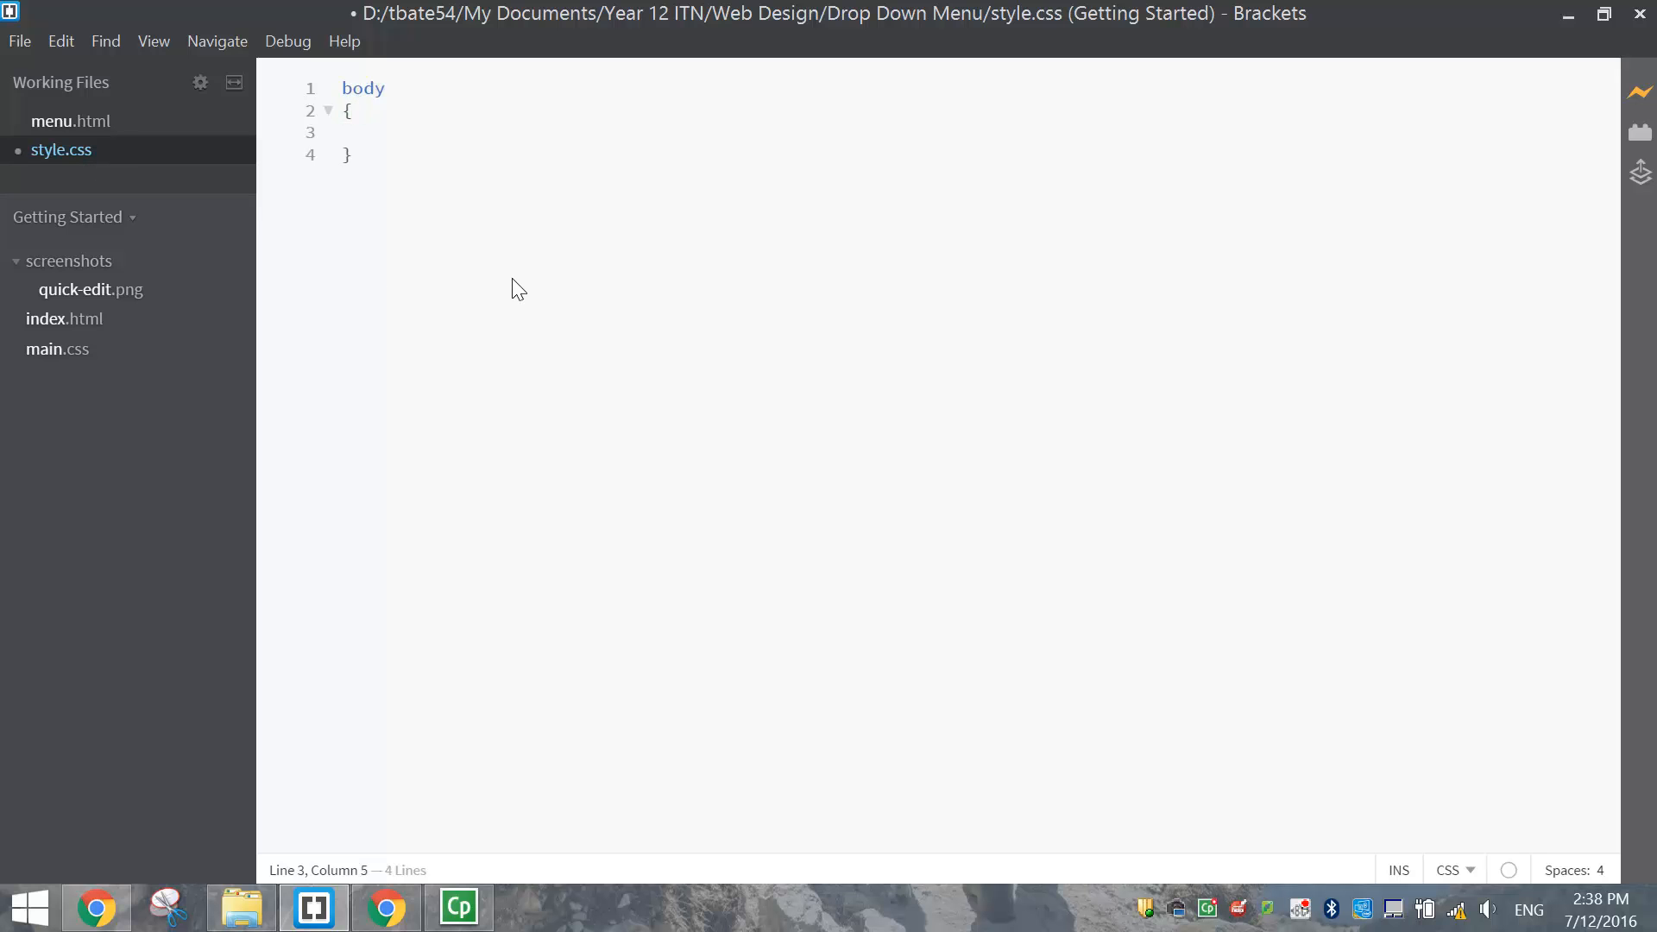
text(font)
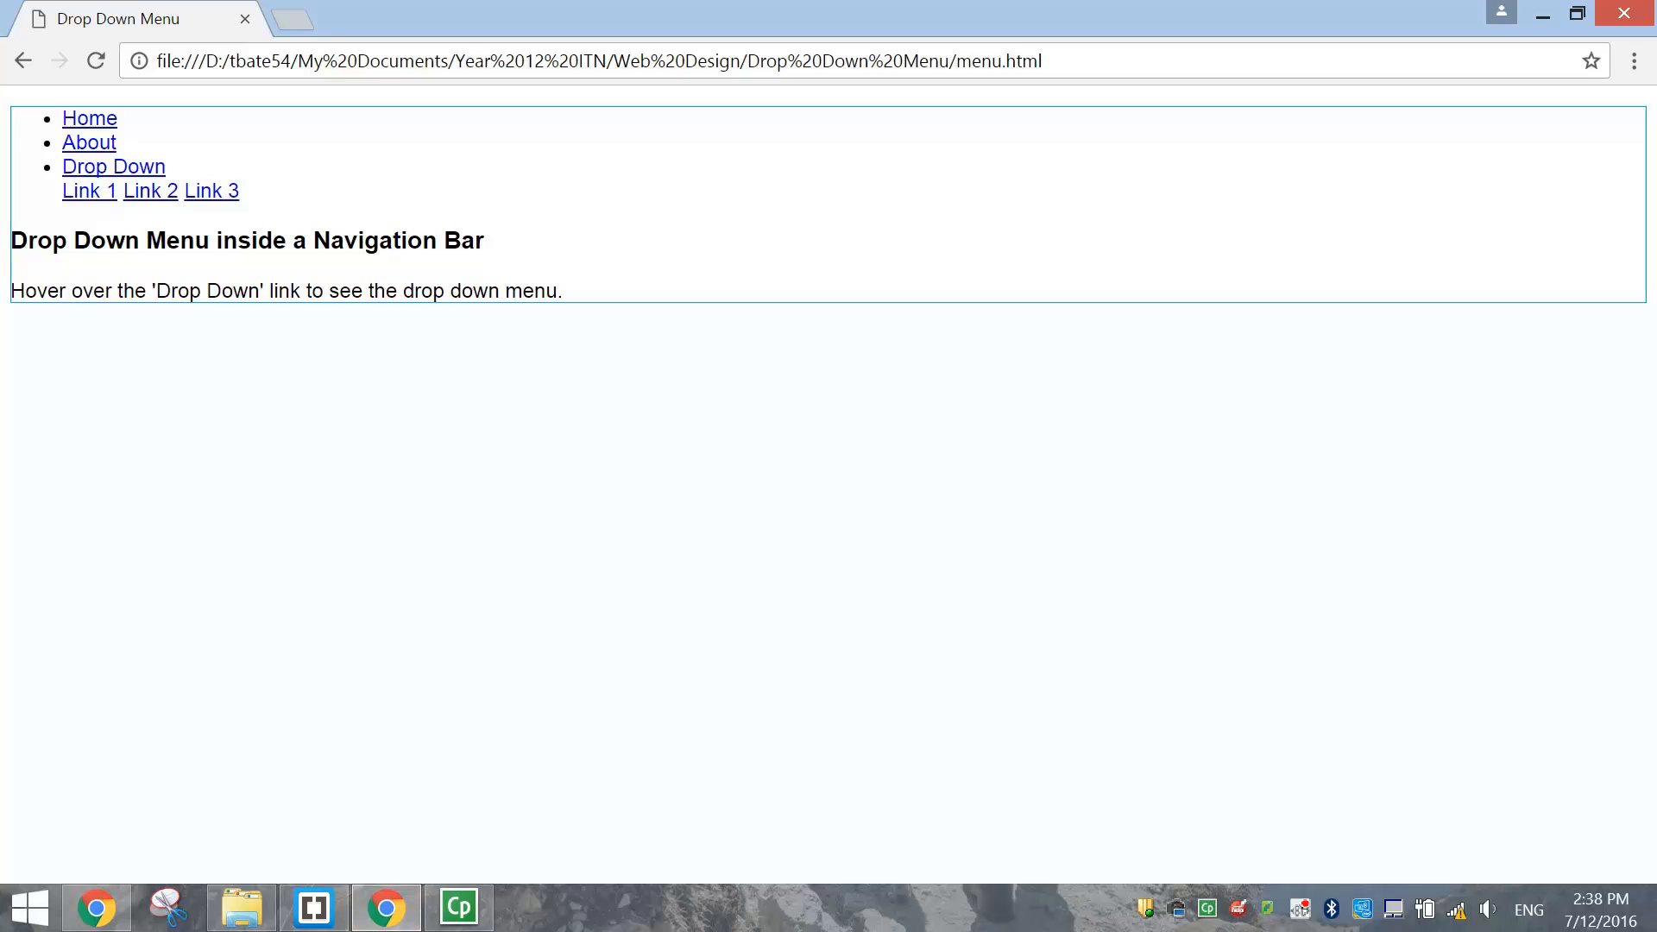
mouse_move(415, 494)
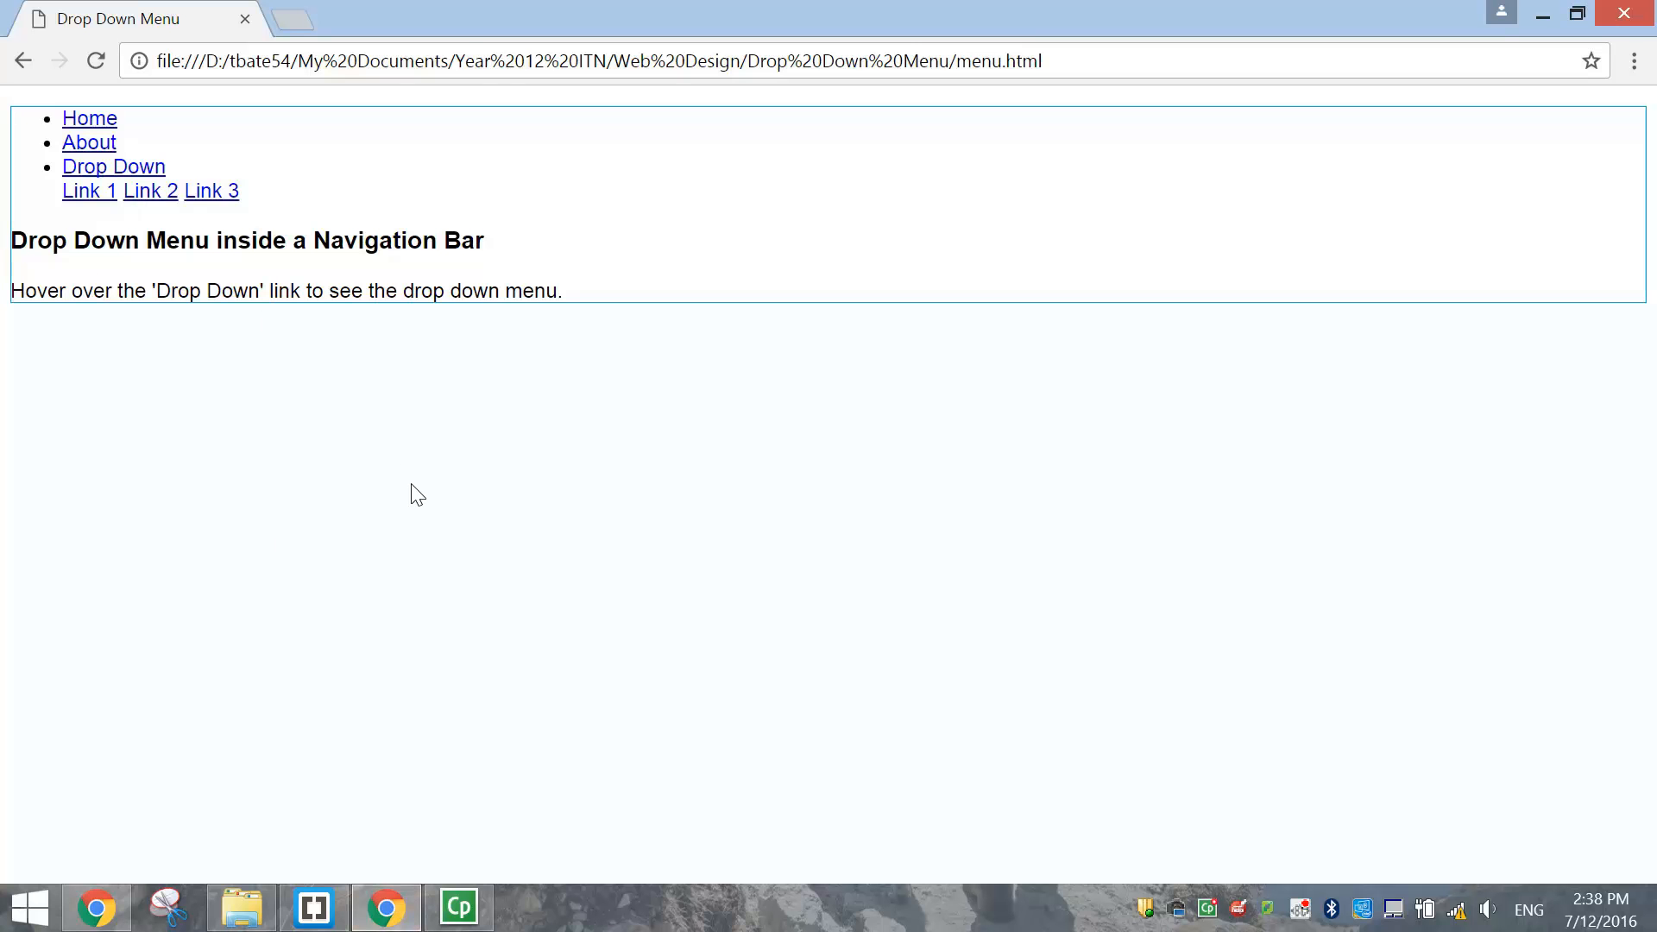
mouse_move(313, 907)
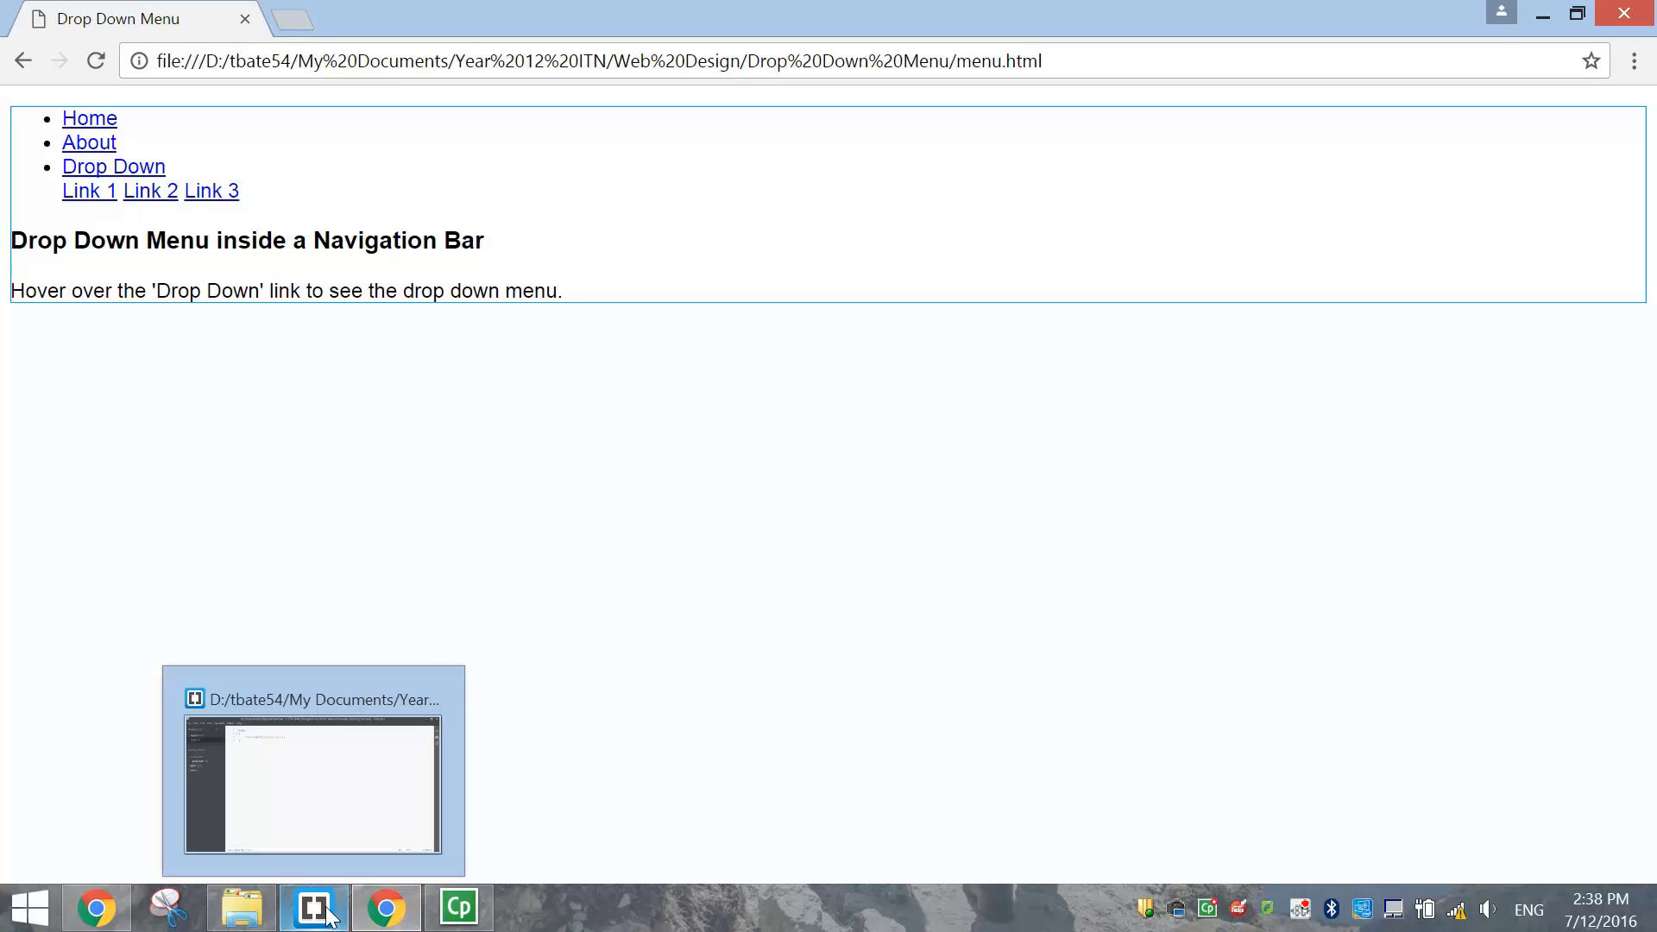
click(312, 787)
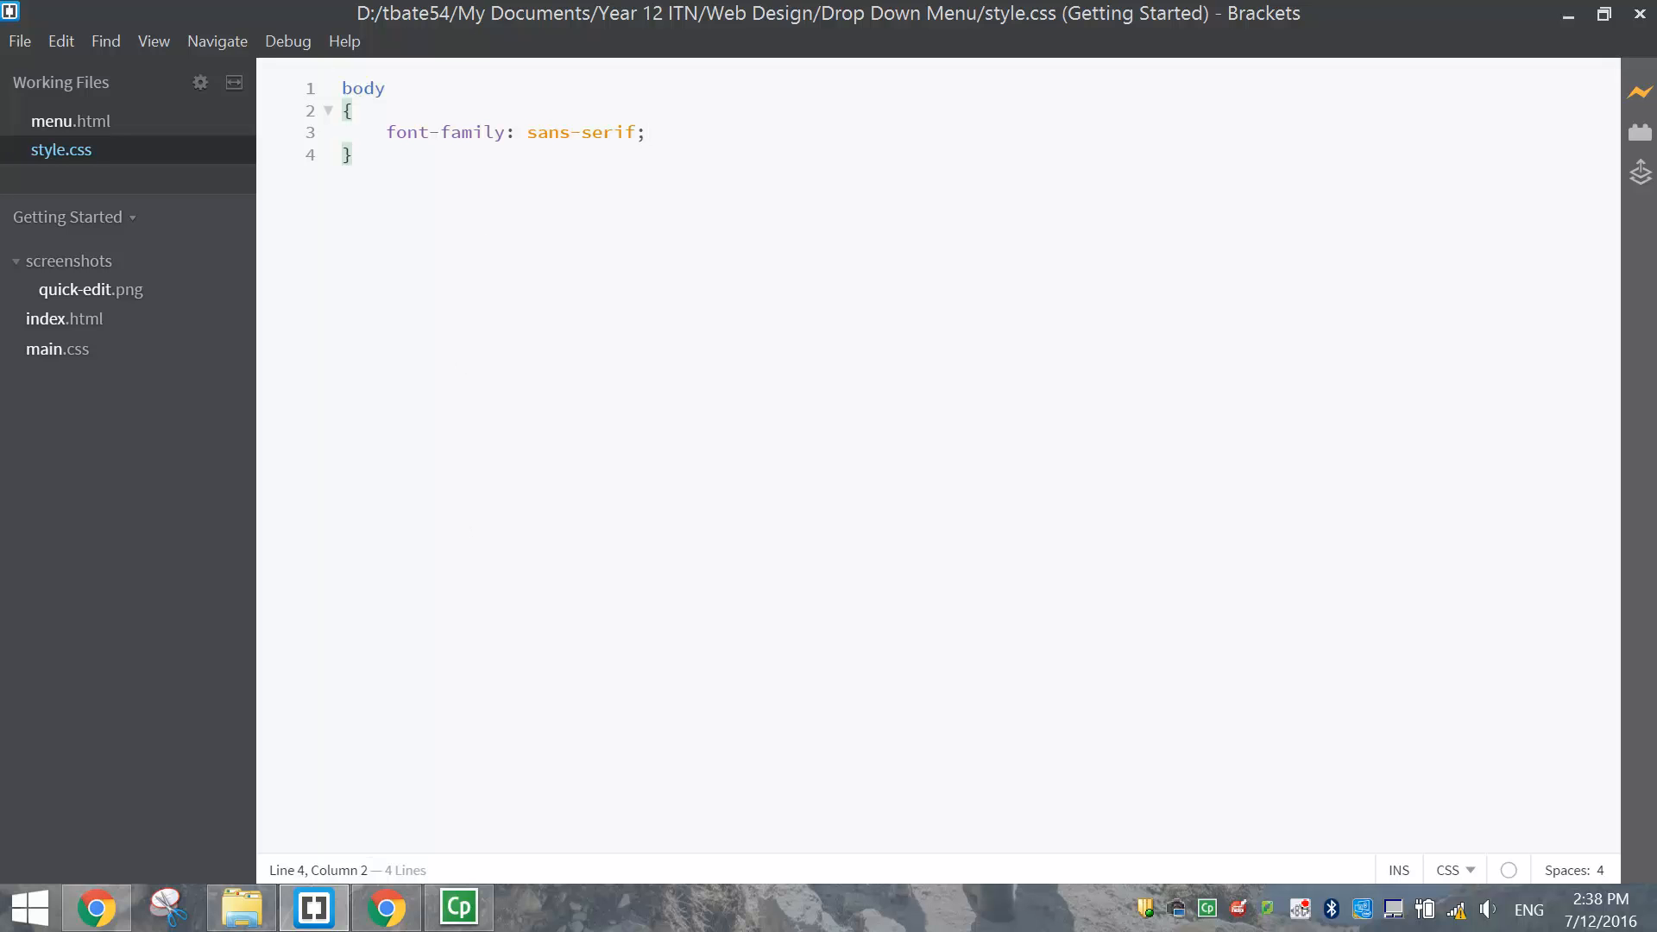
Add a ul rule with list-style-type: none to remove the list bullets
text(u)
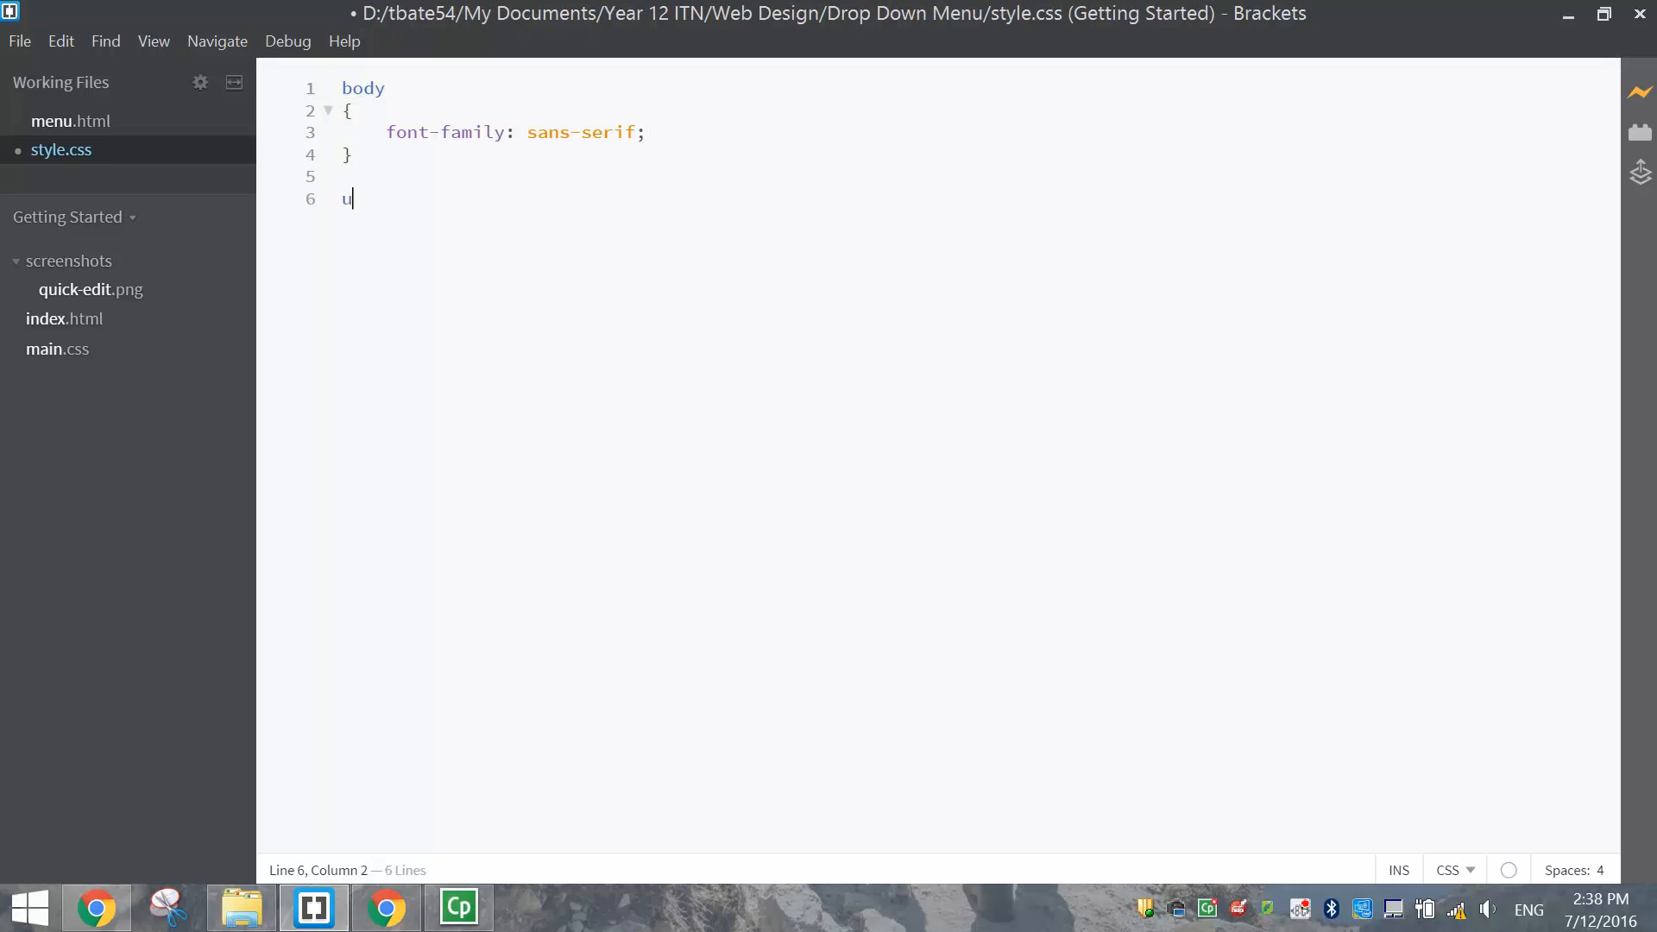
text(l{)
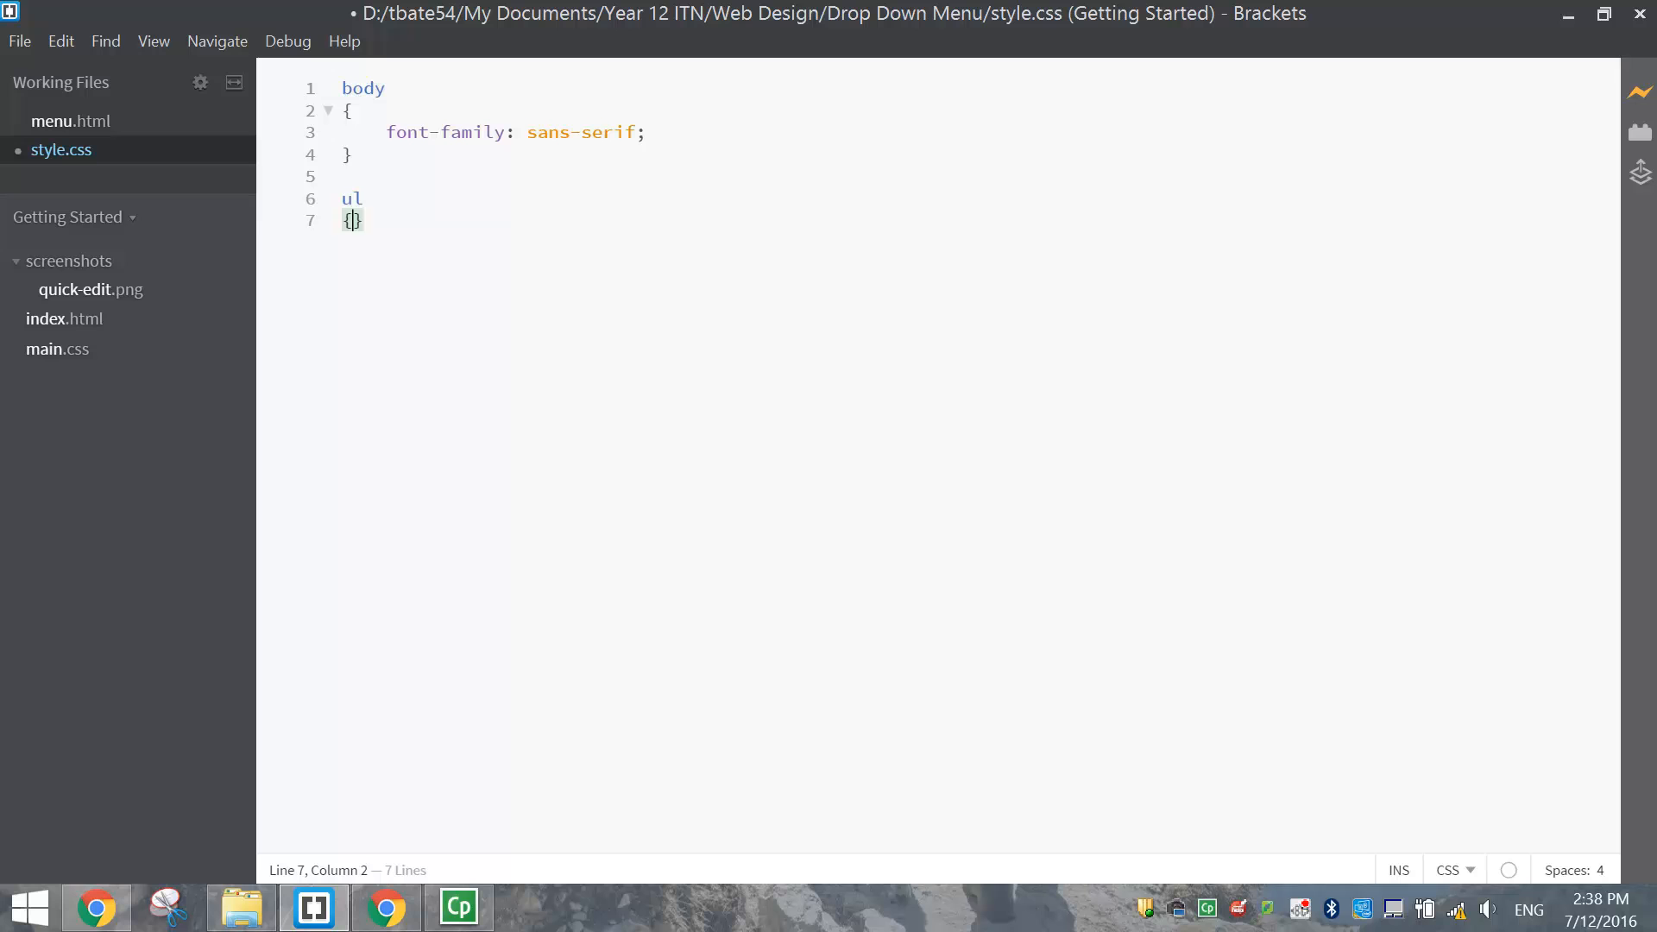
key(enter)
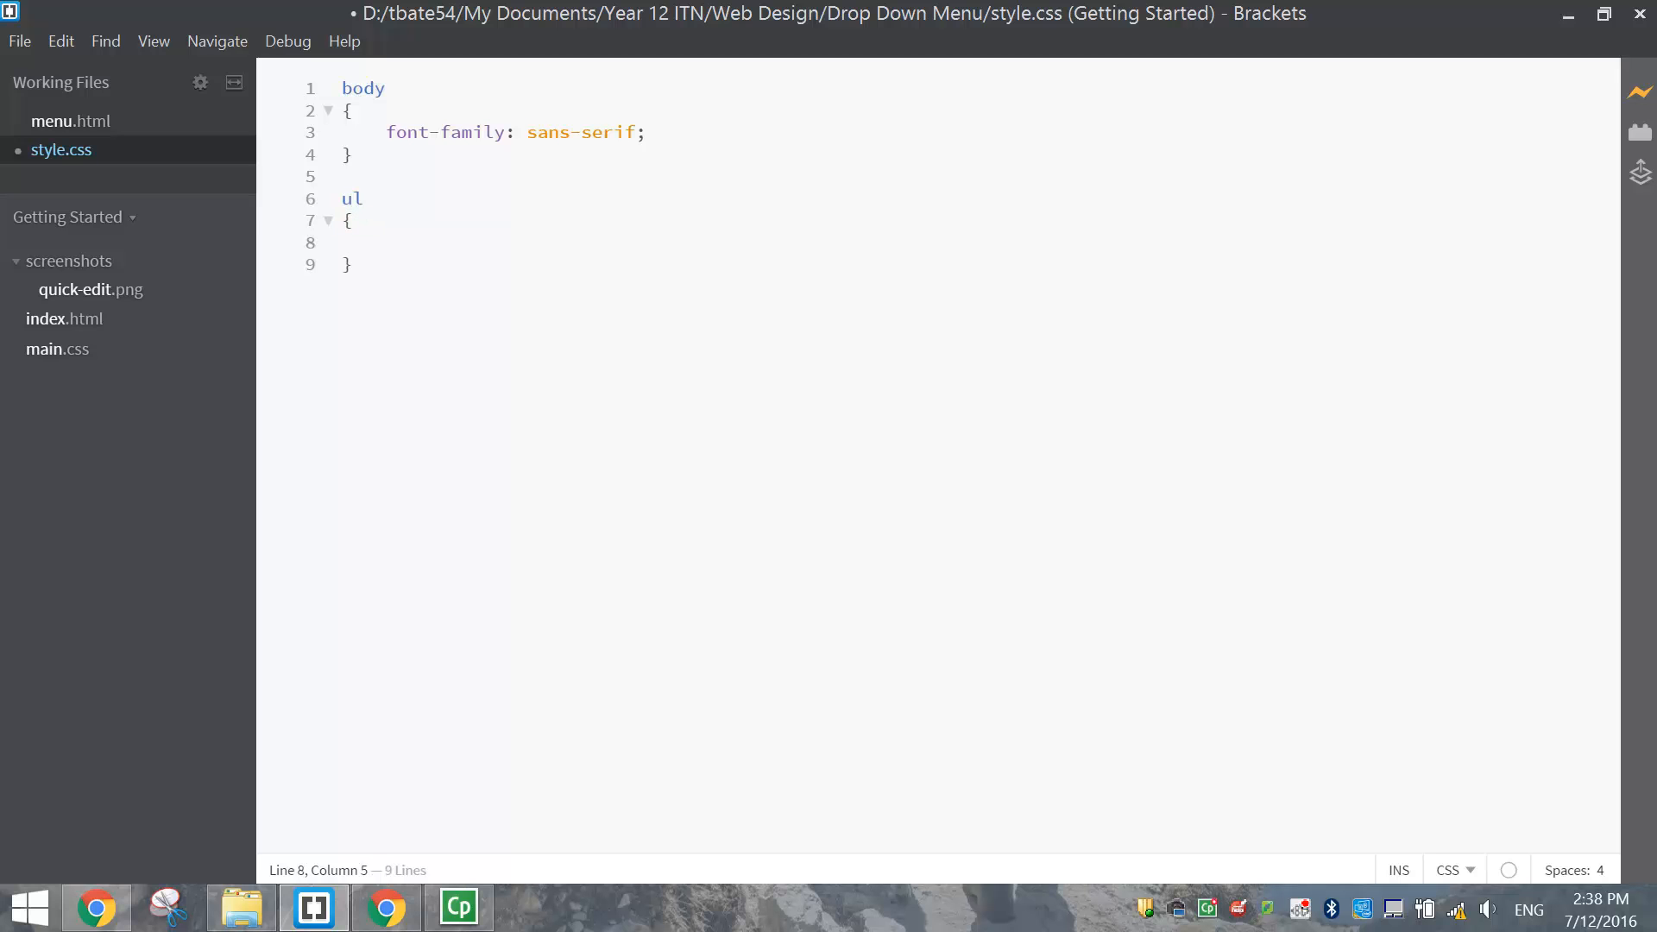
text(list-)
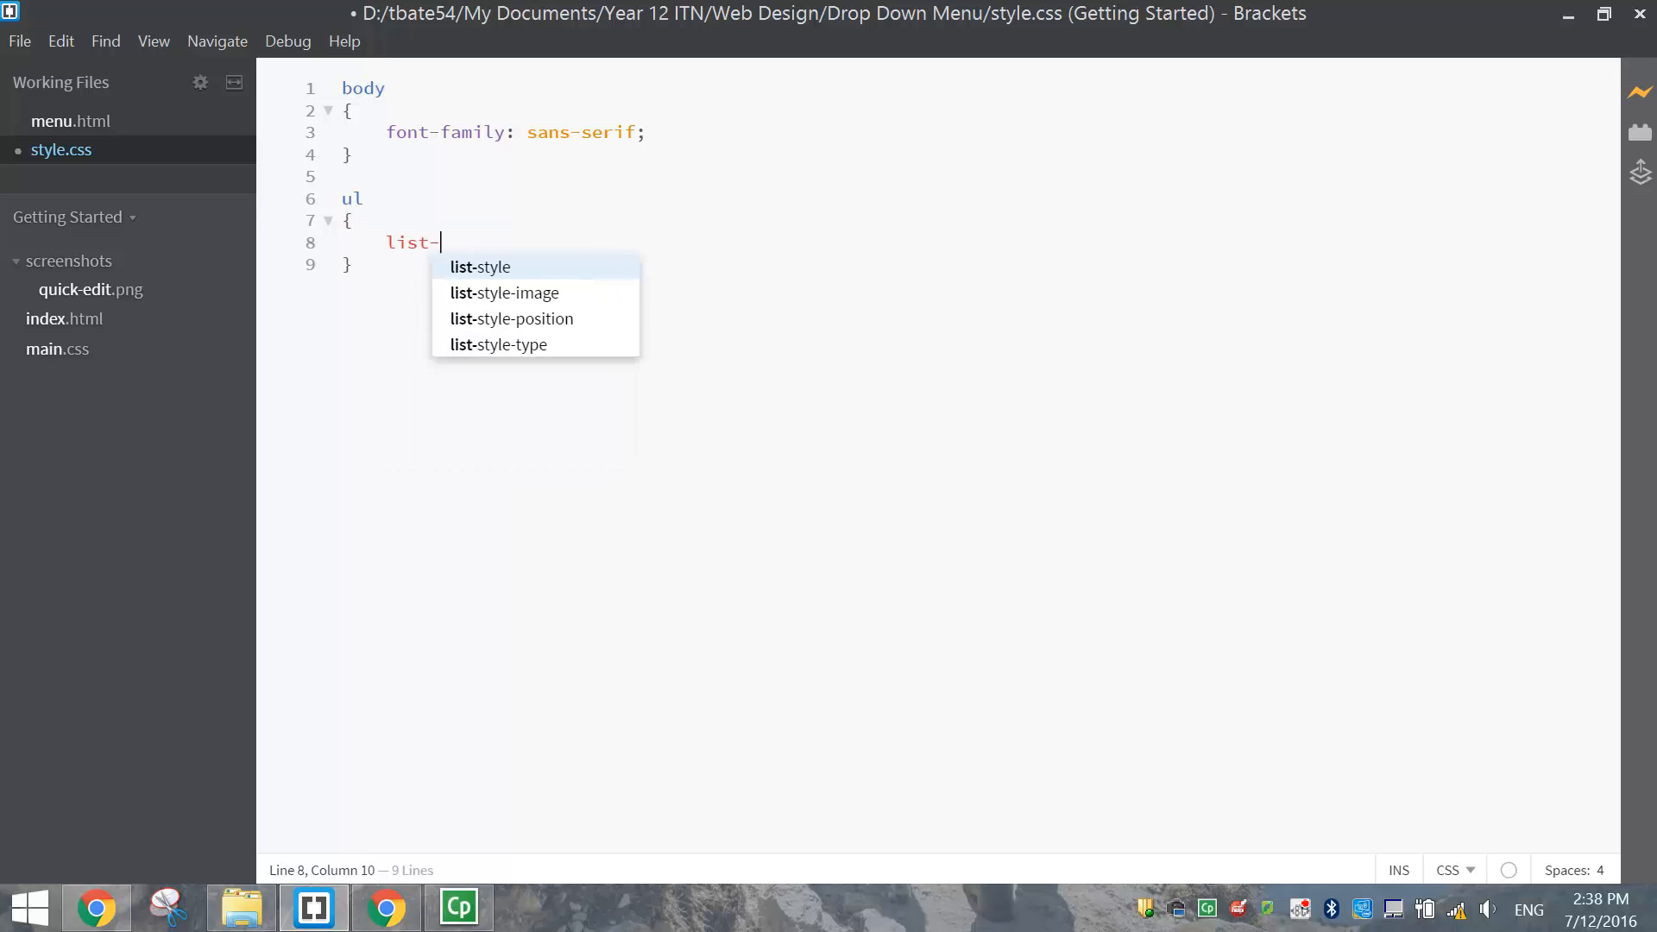
text(style)
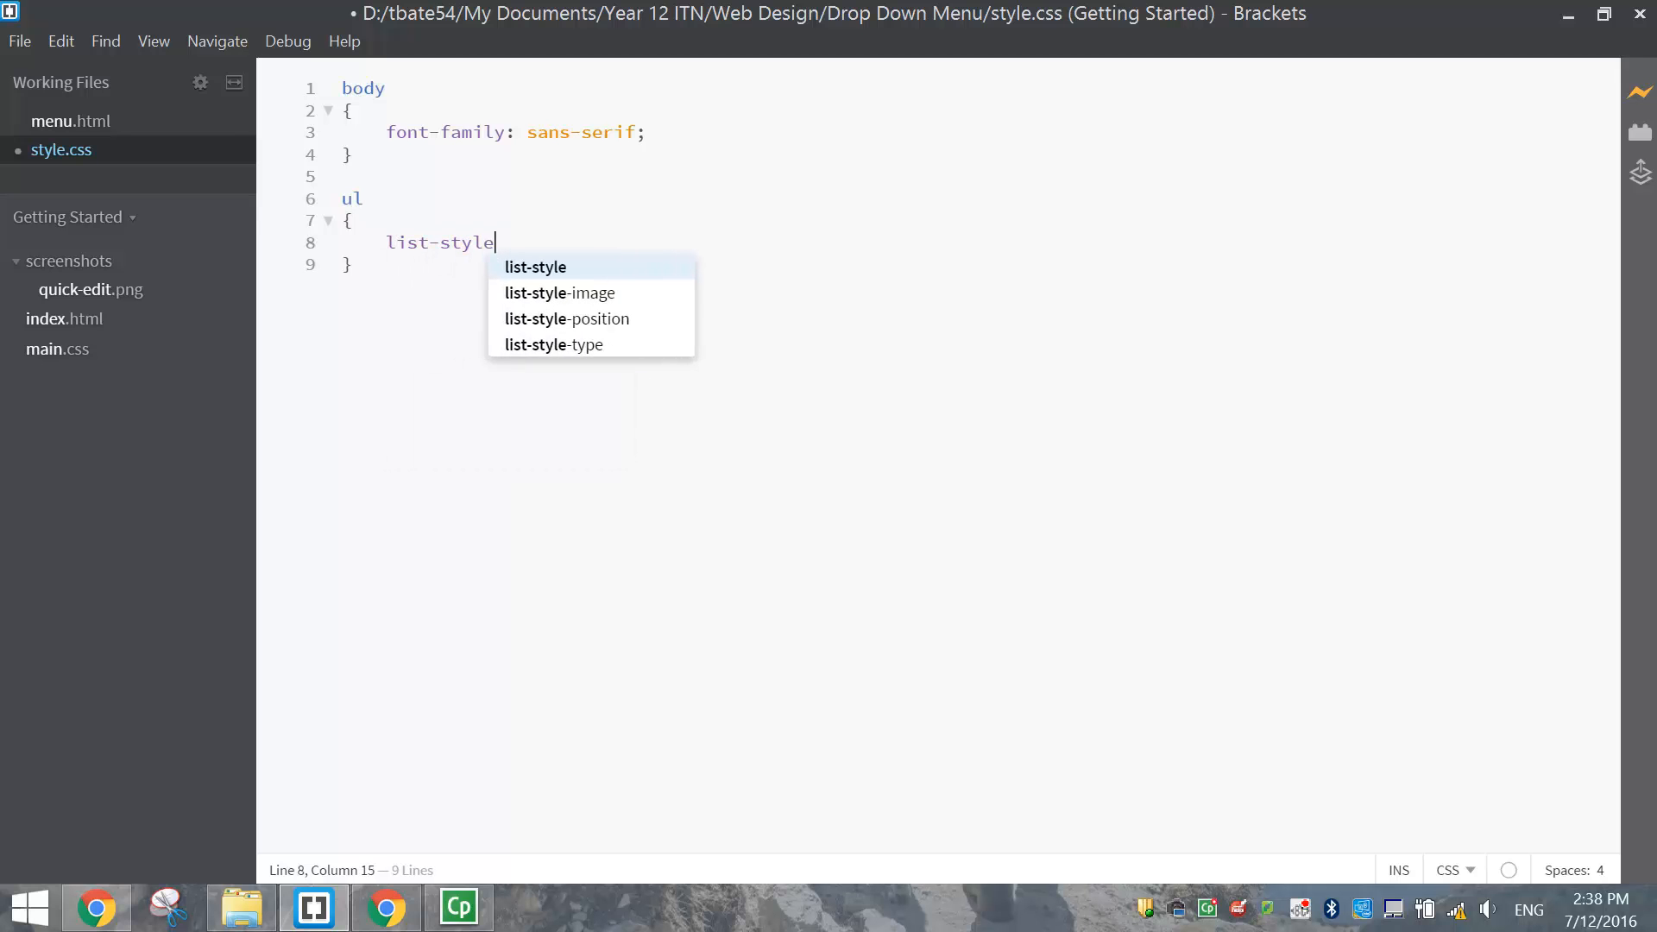
text(-type: none;)
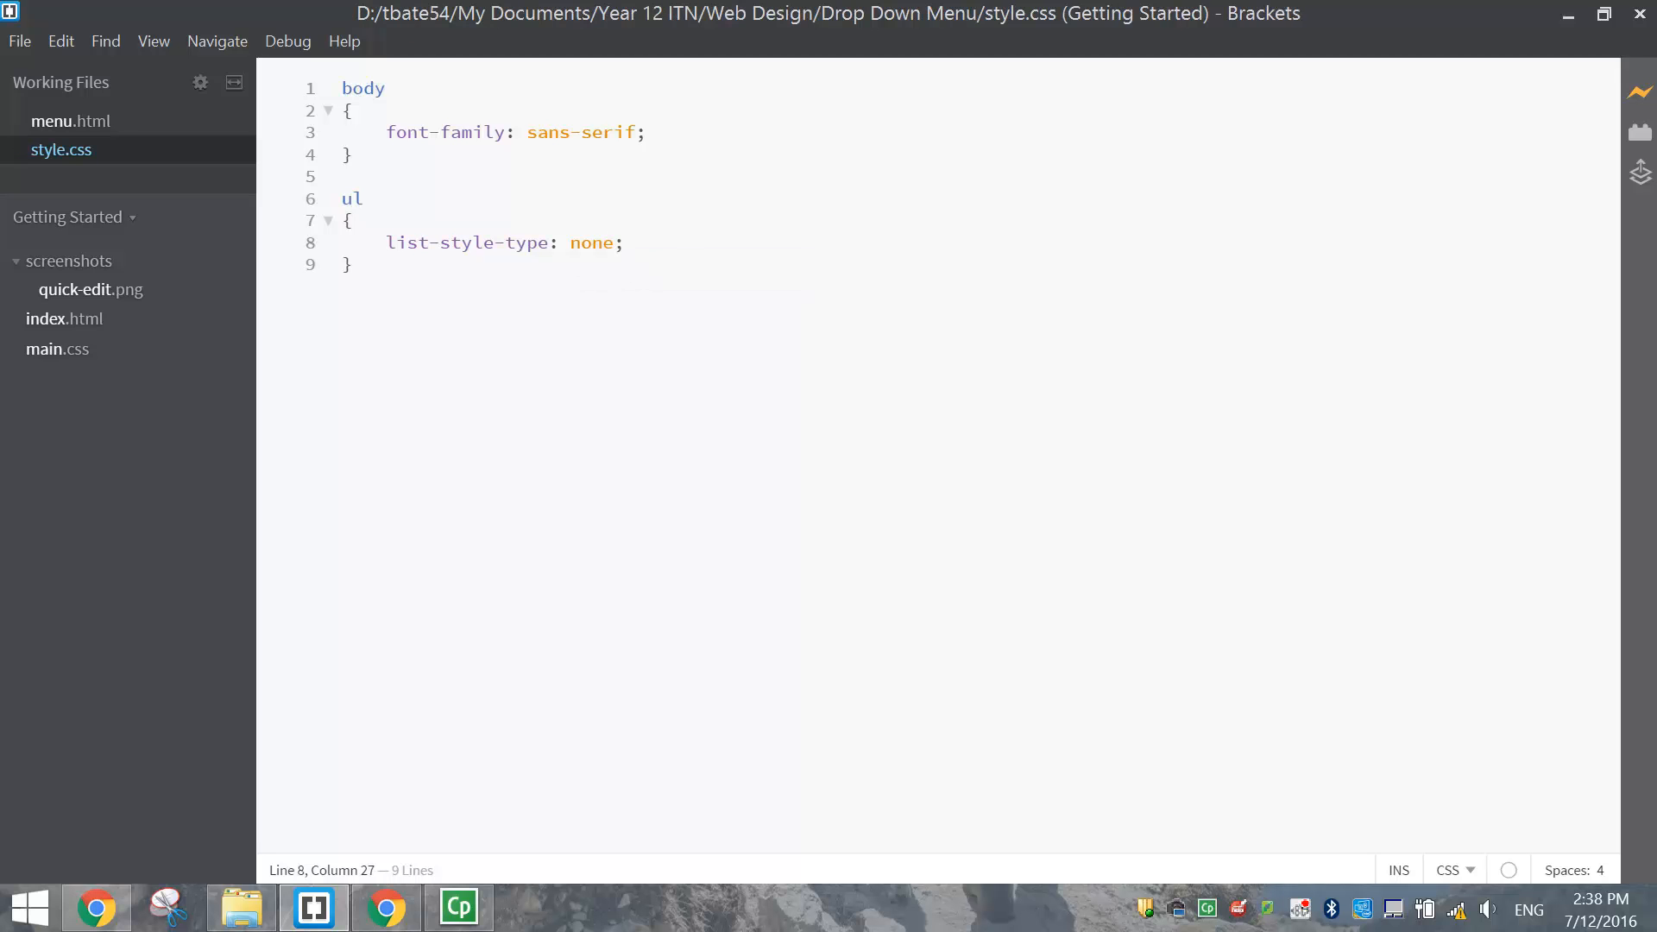
Confirm in Chrome that the bullets are gone, then add a new declaration line
click(385, 906)
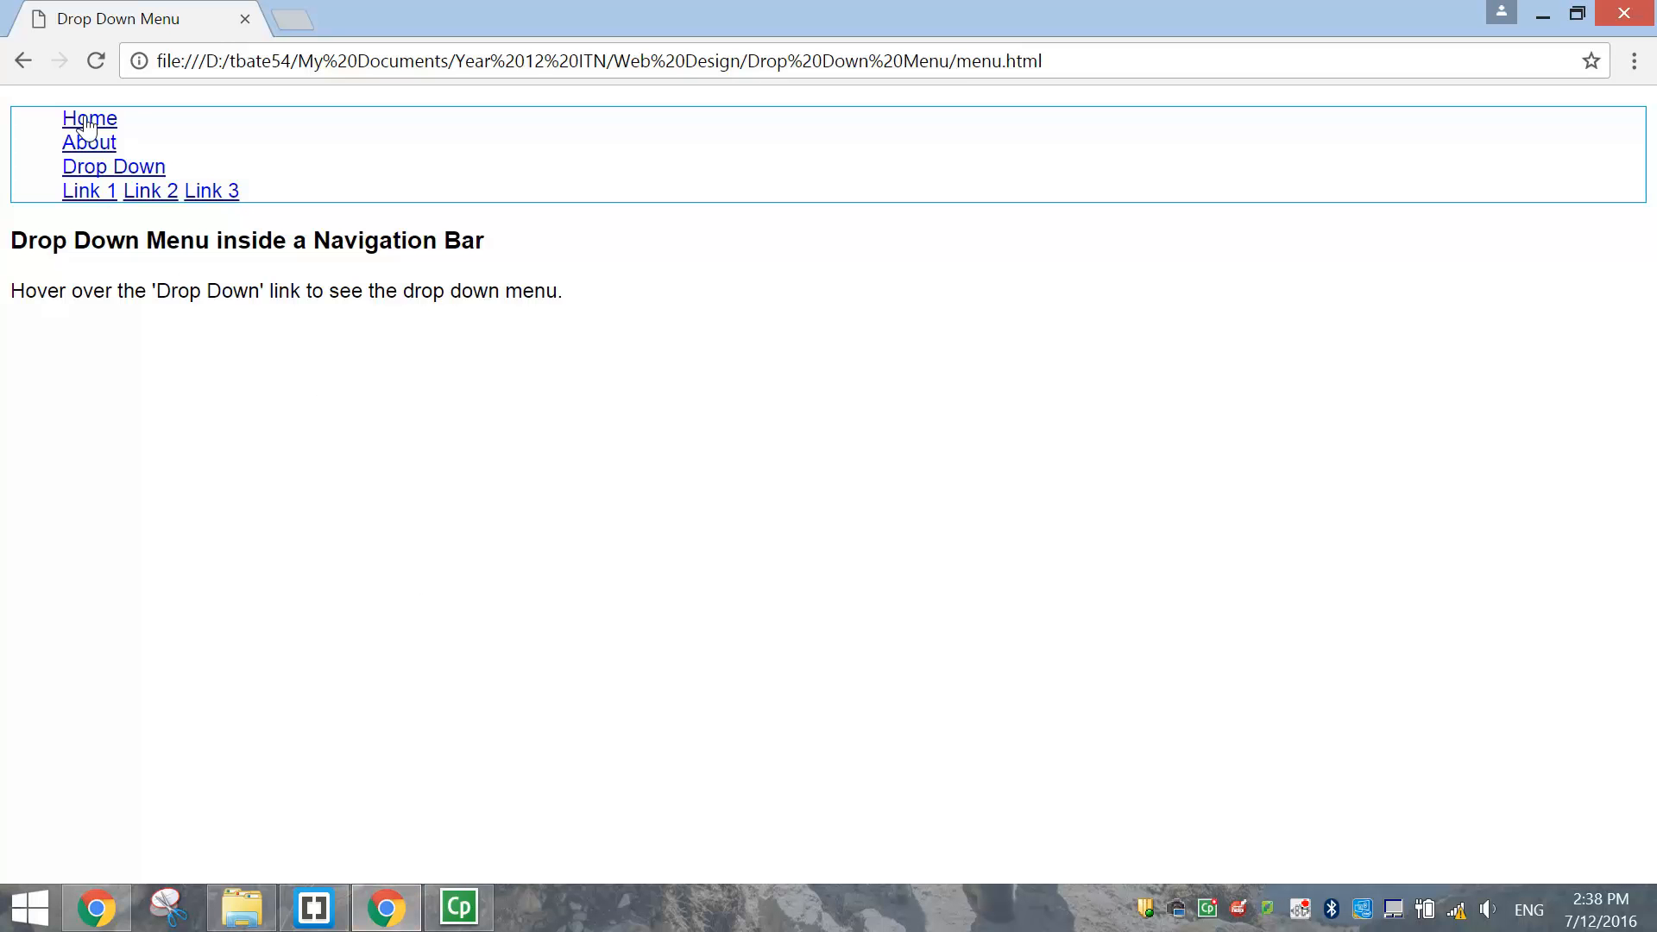
click(312, 907)
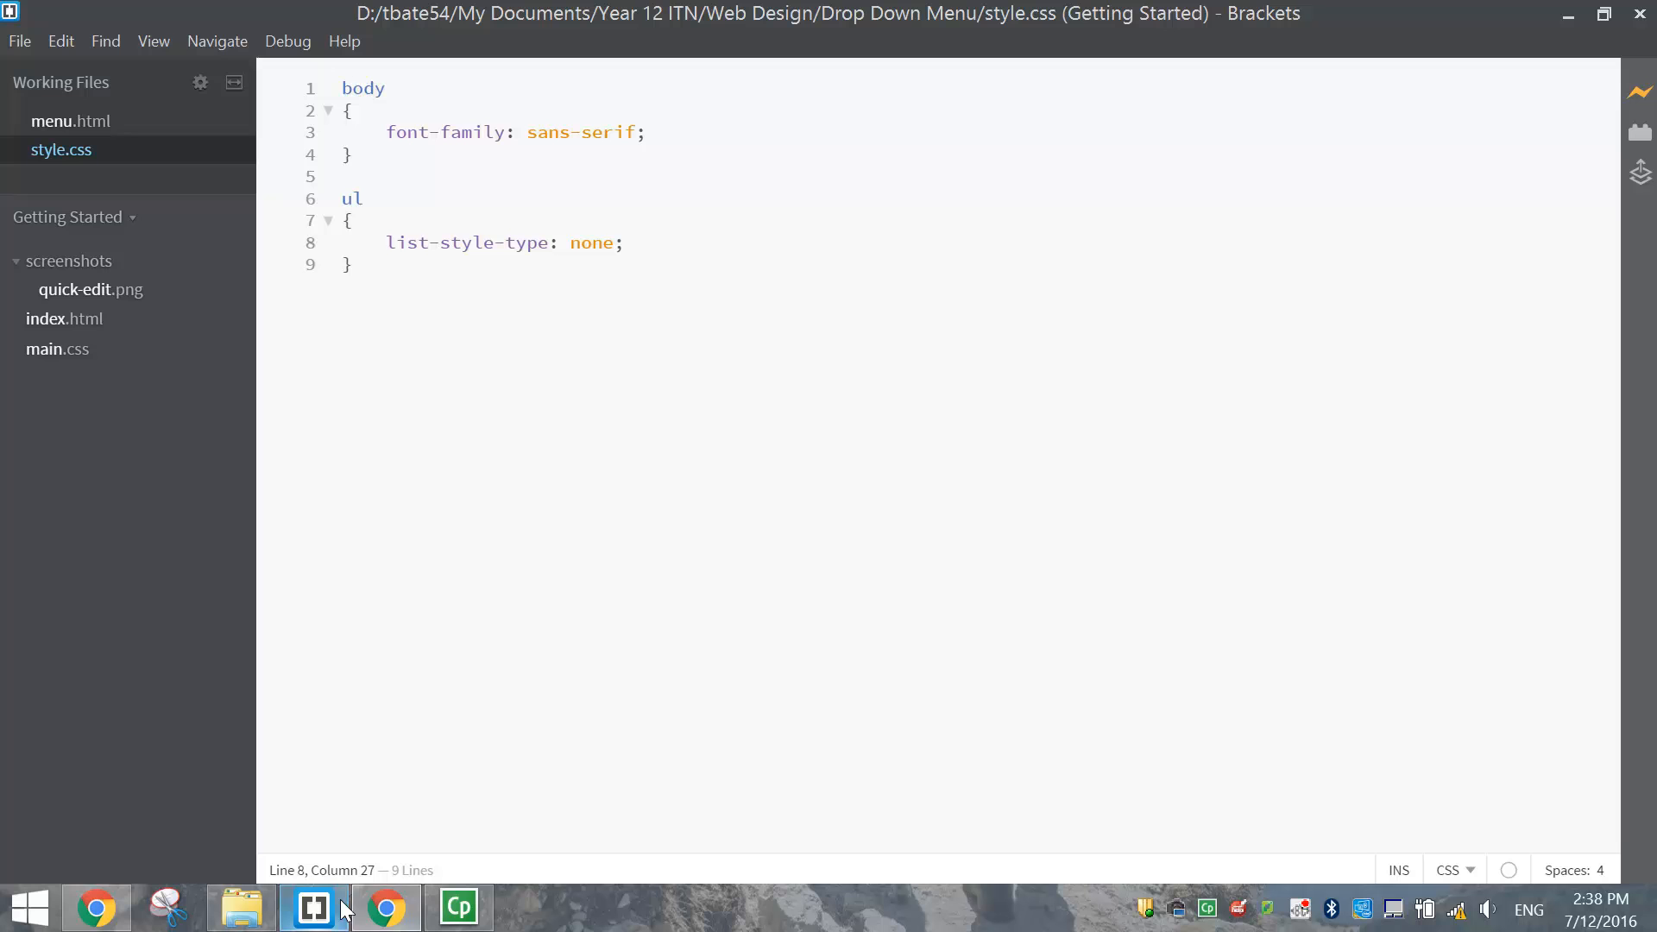
key(Return)
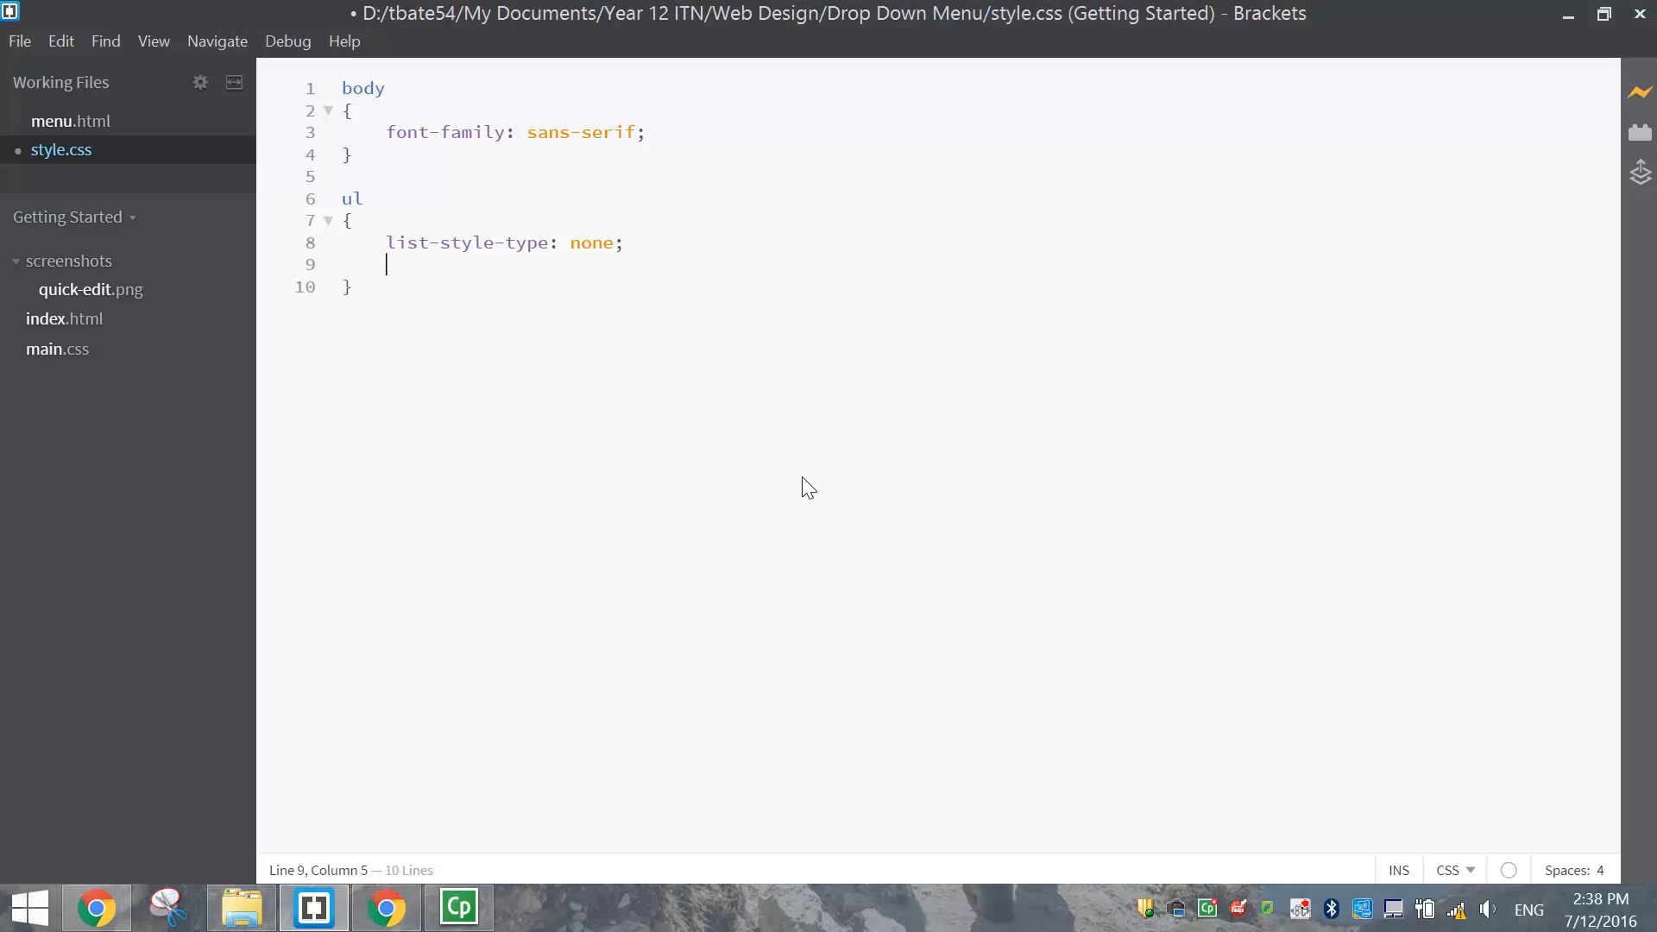
Give the ul rule margin 0, padding 0, overflow hidden and background #333, then preview it
text(margin: 0)
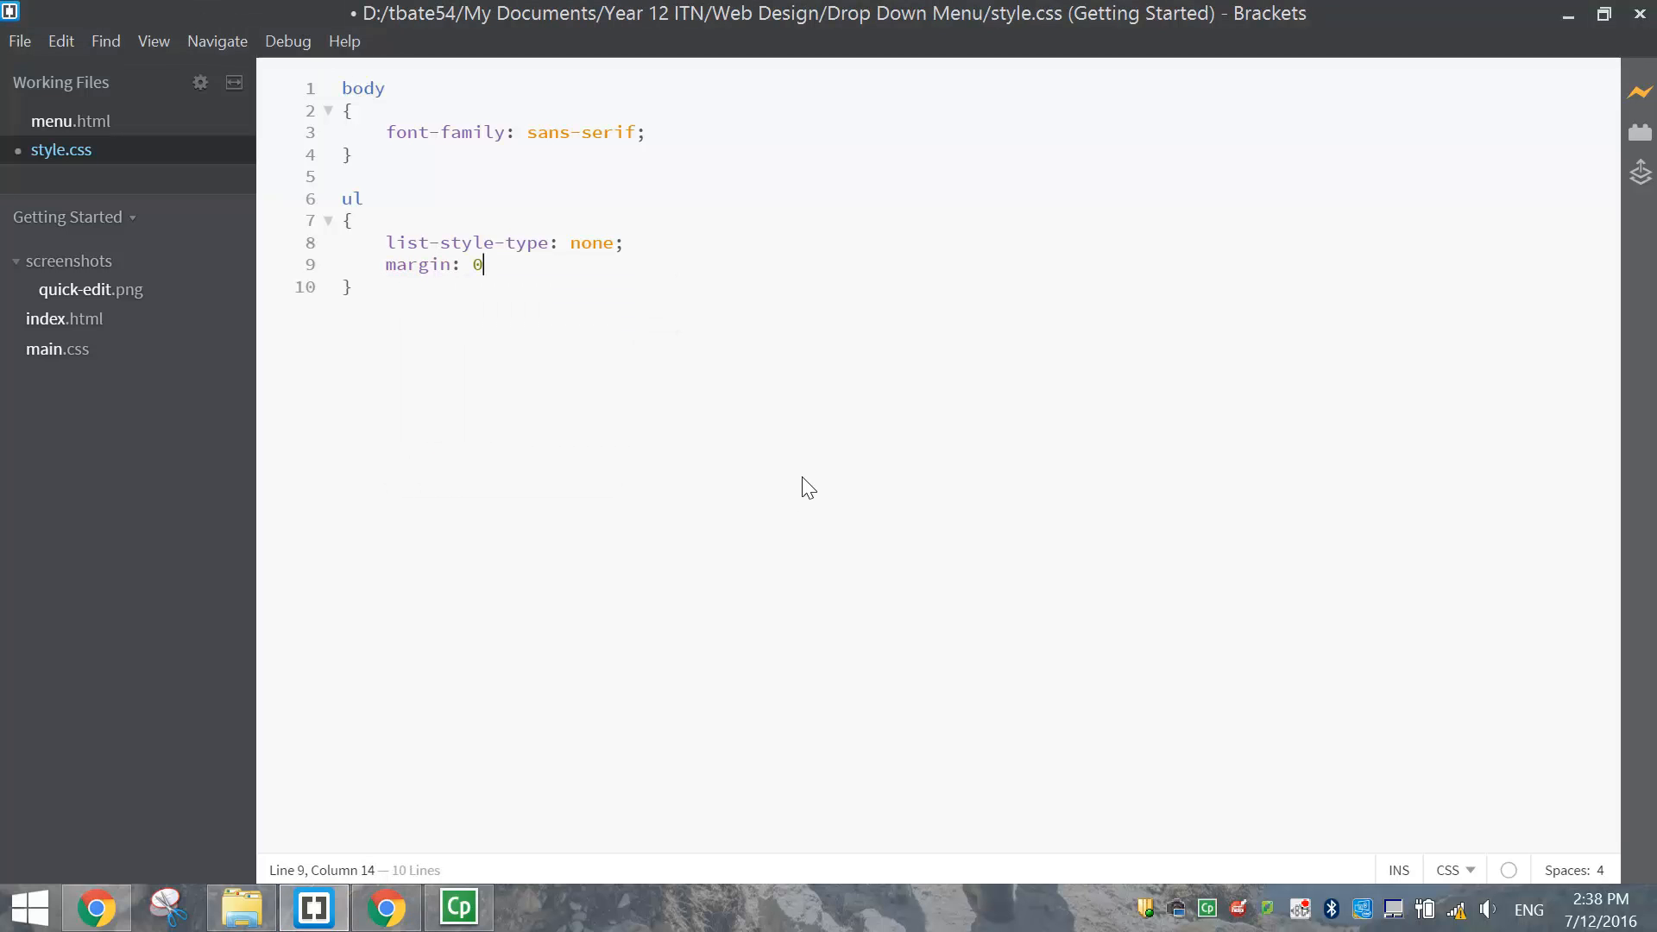
text(;)
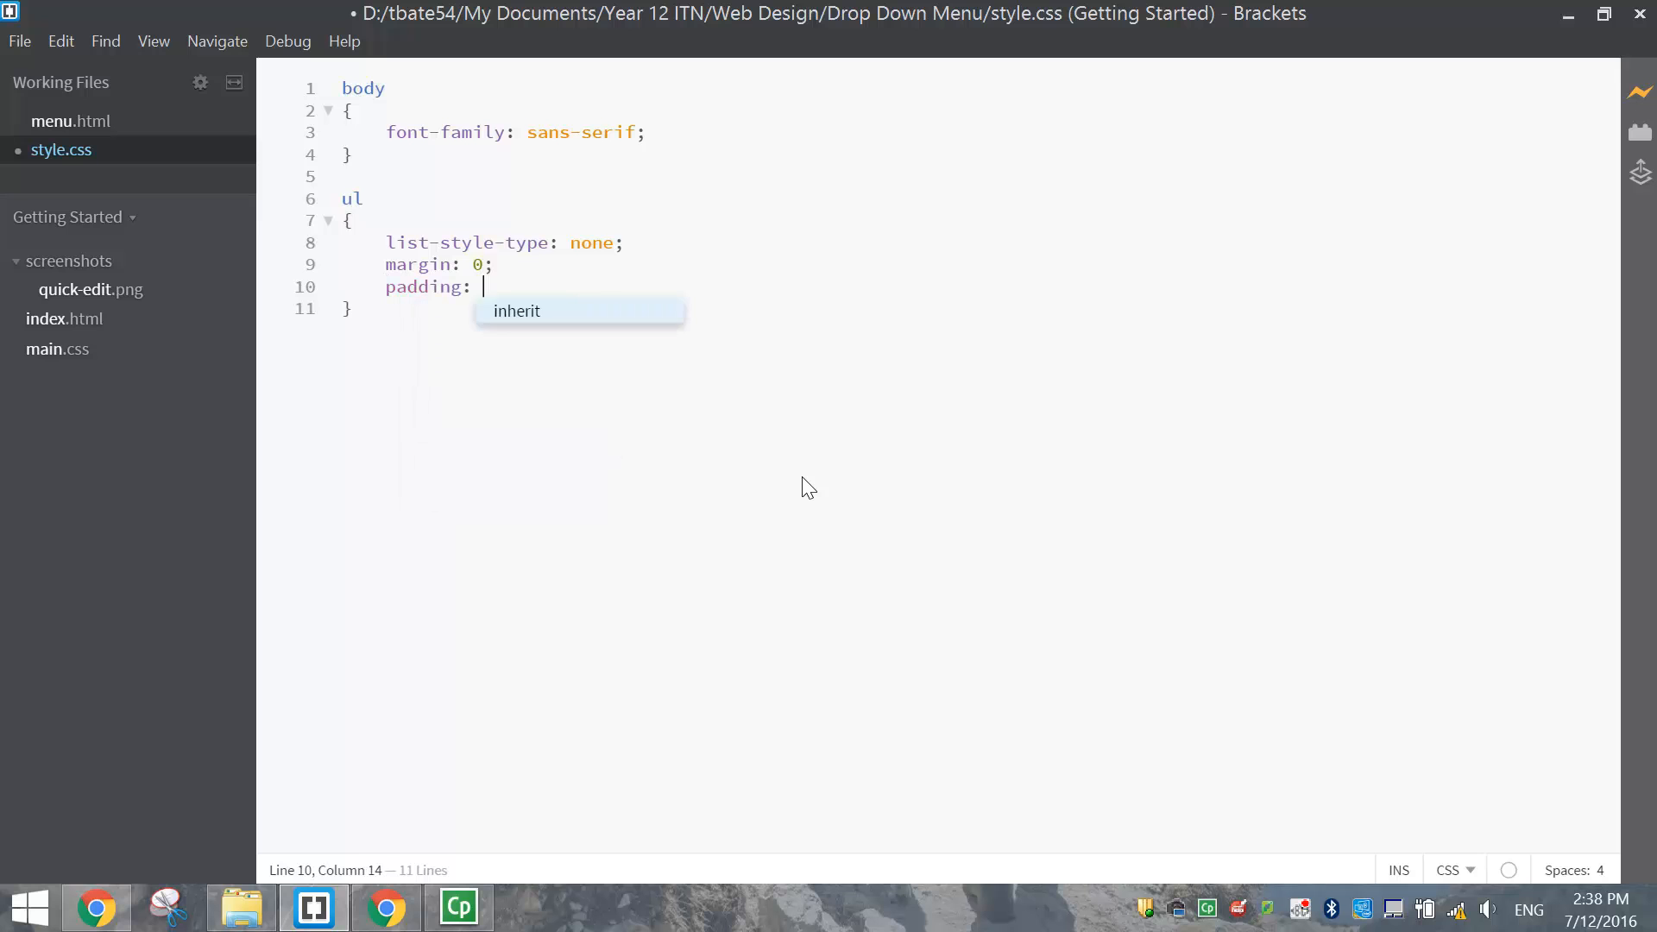
text(0;)
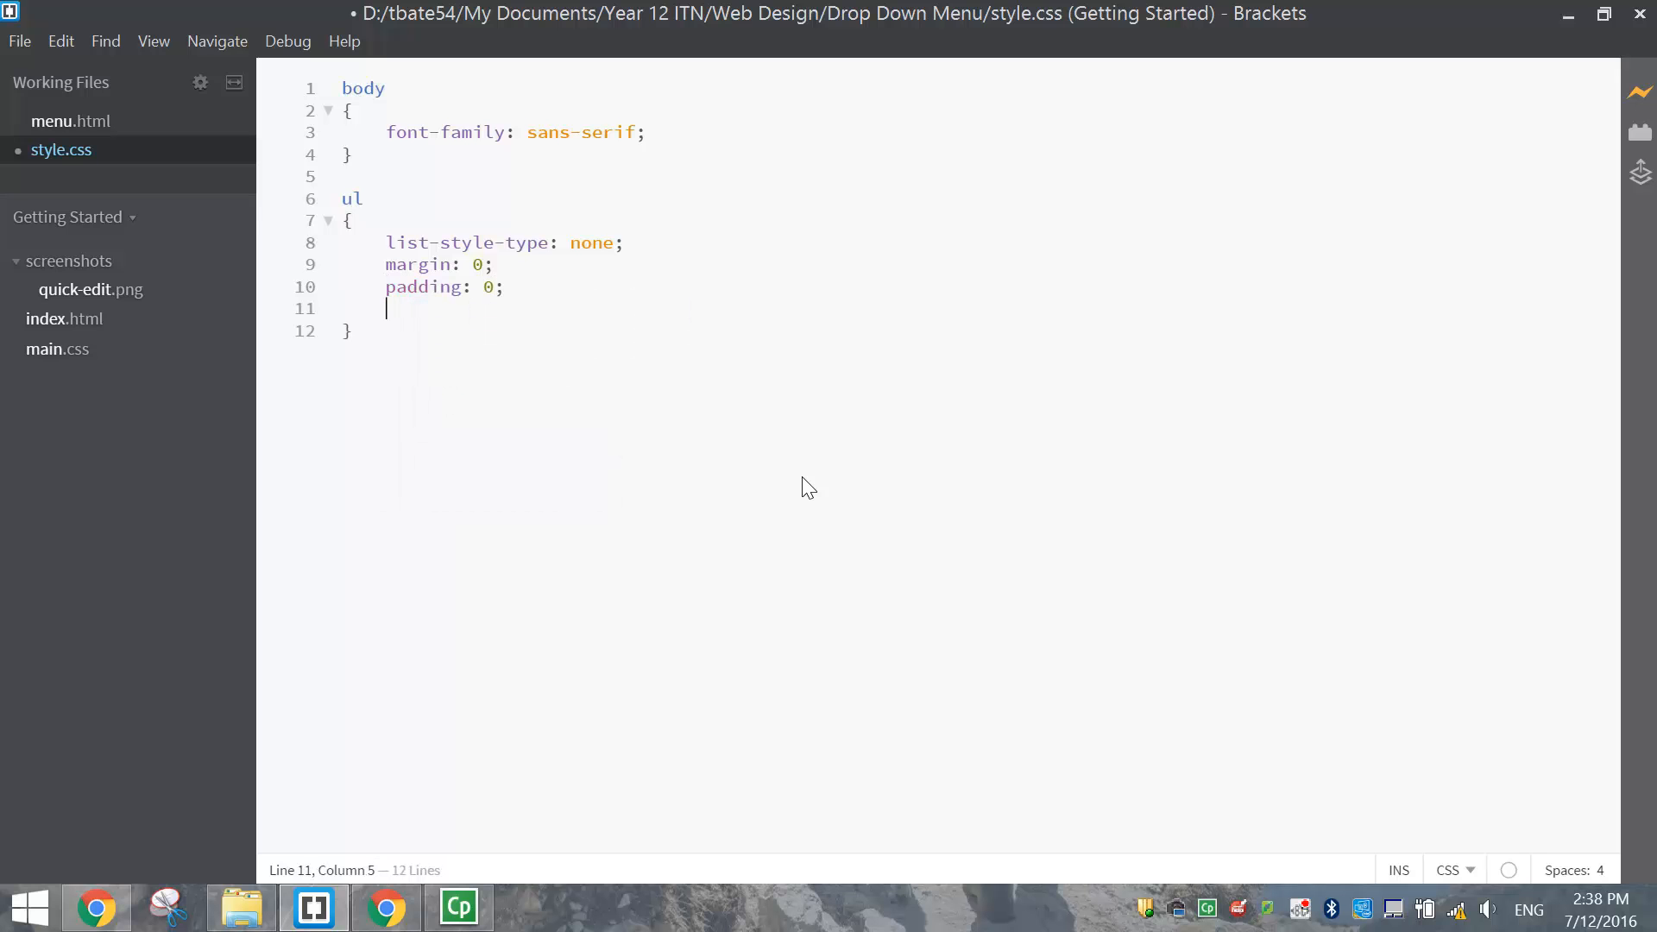
text(overflow:)
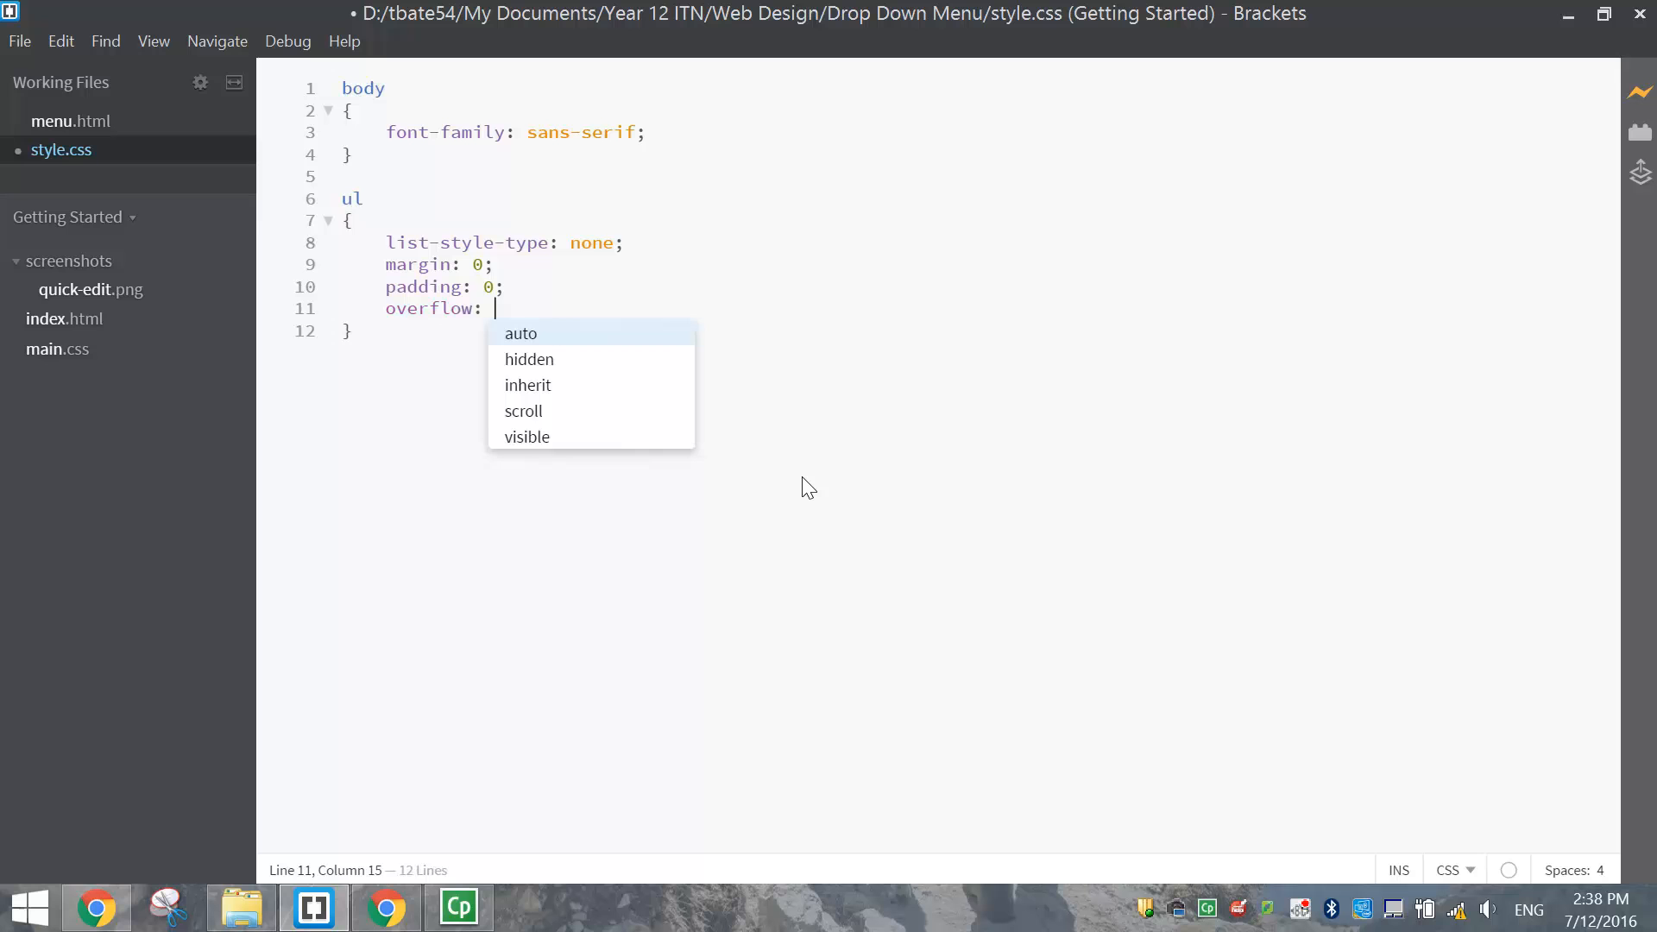
click(528, 359)
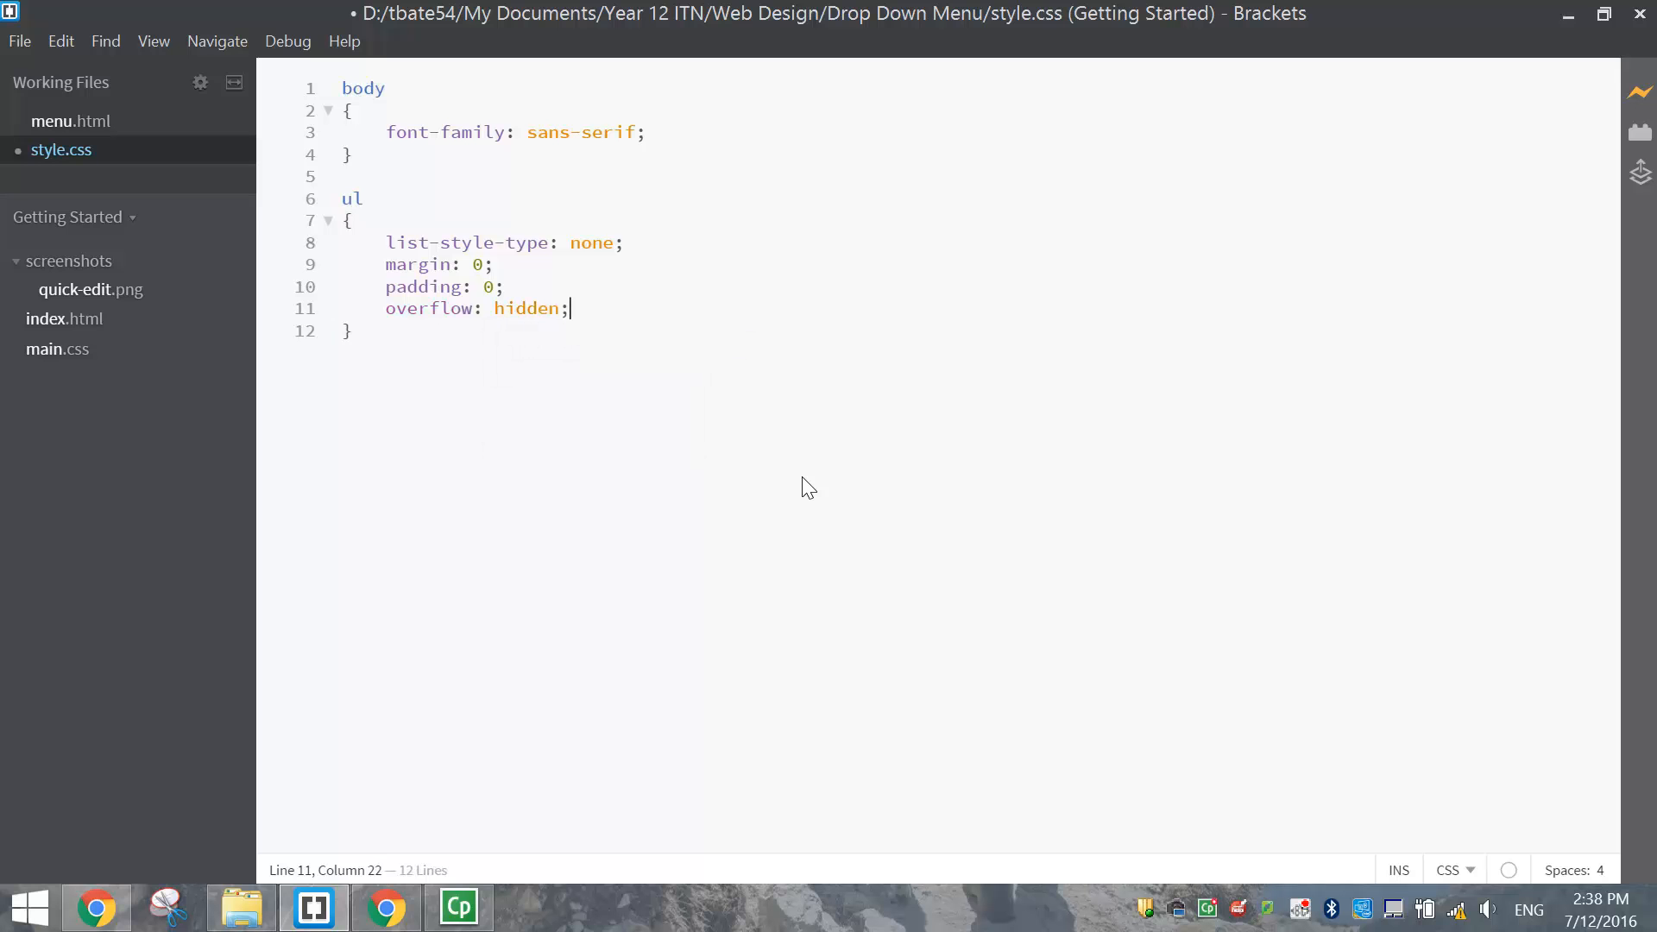
text(ba)
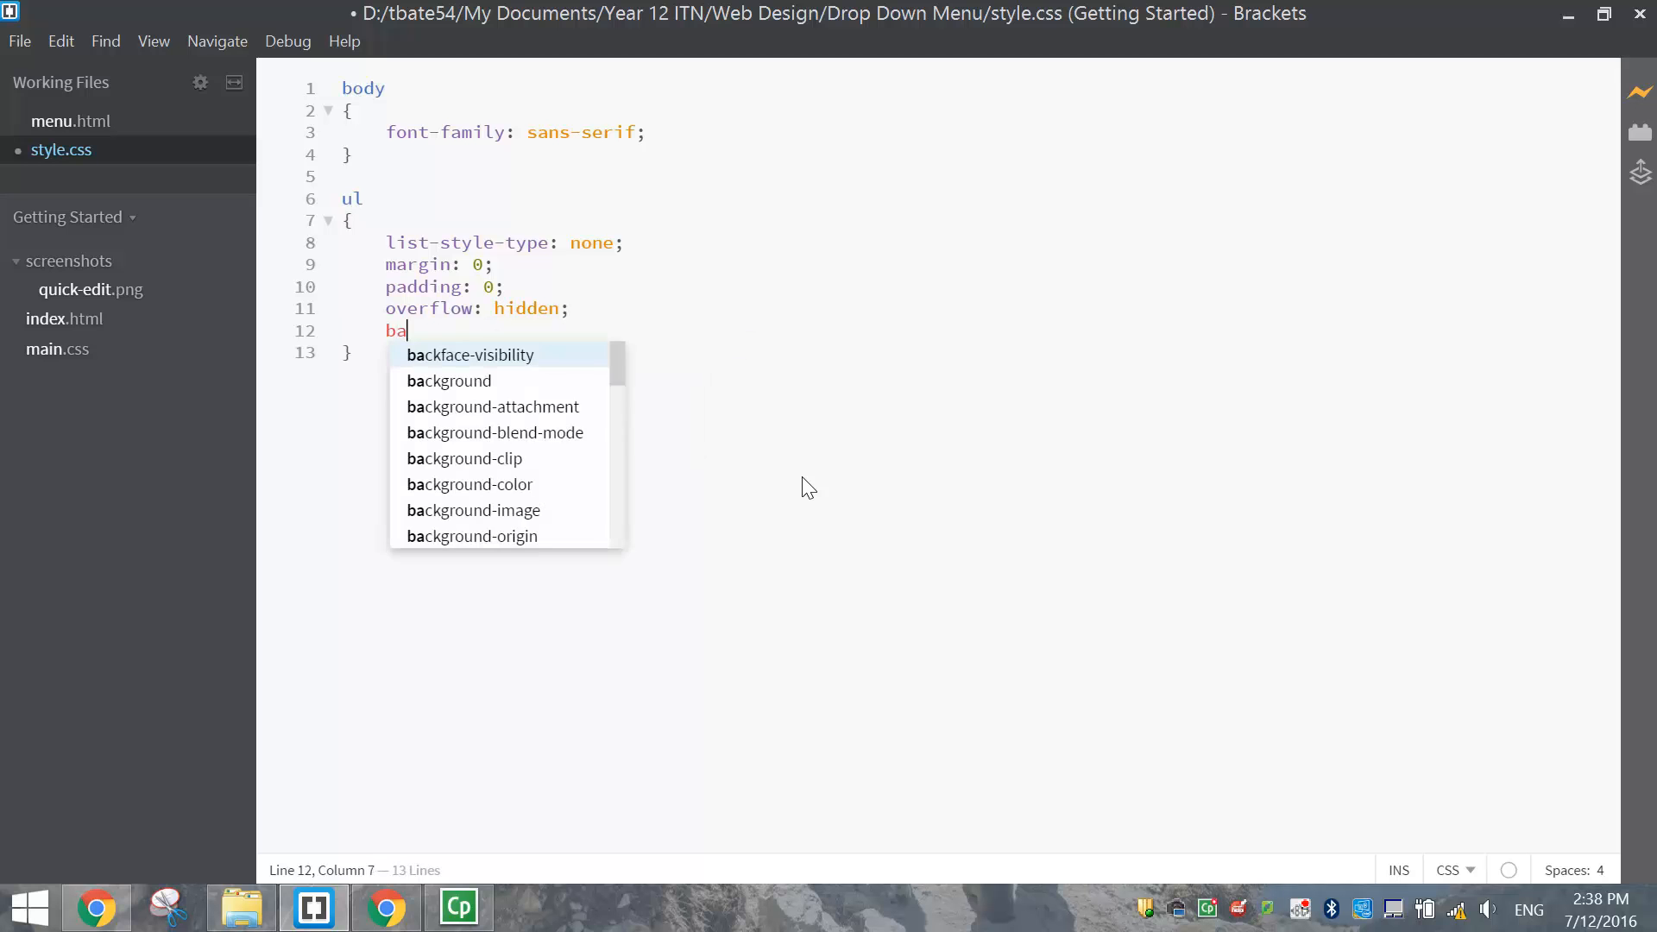
text(ckground:)
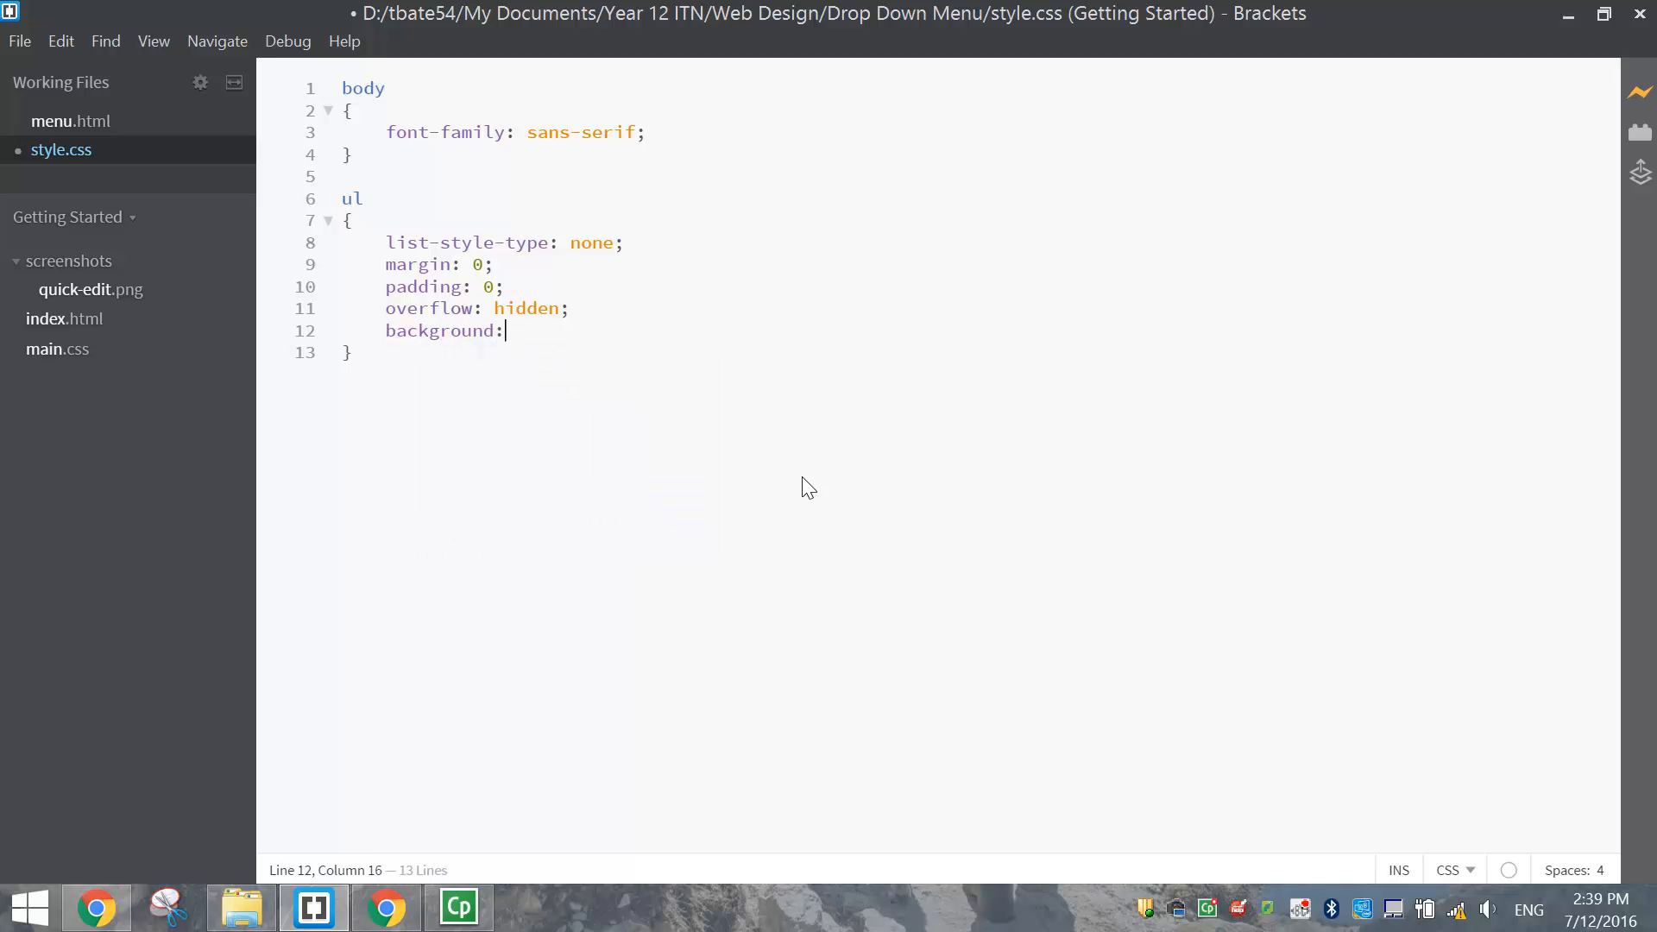
text(#3)
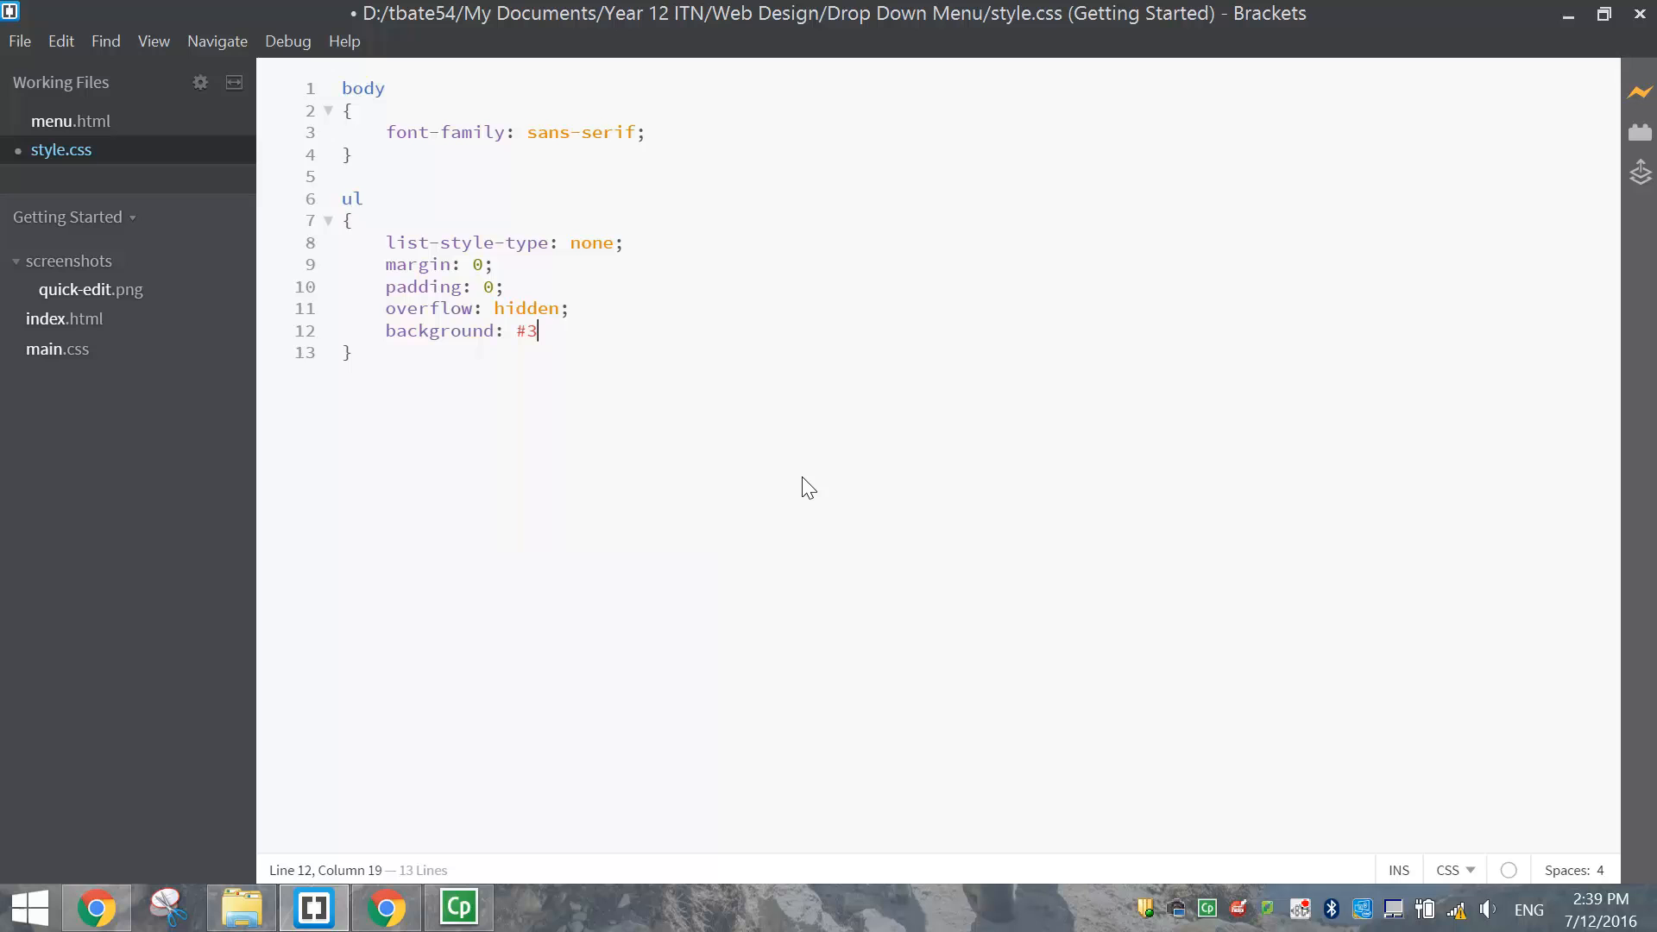
text(33;)
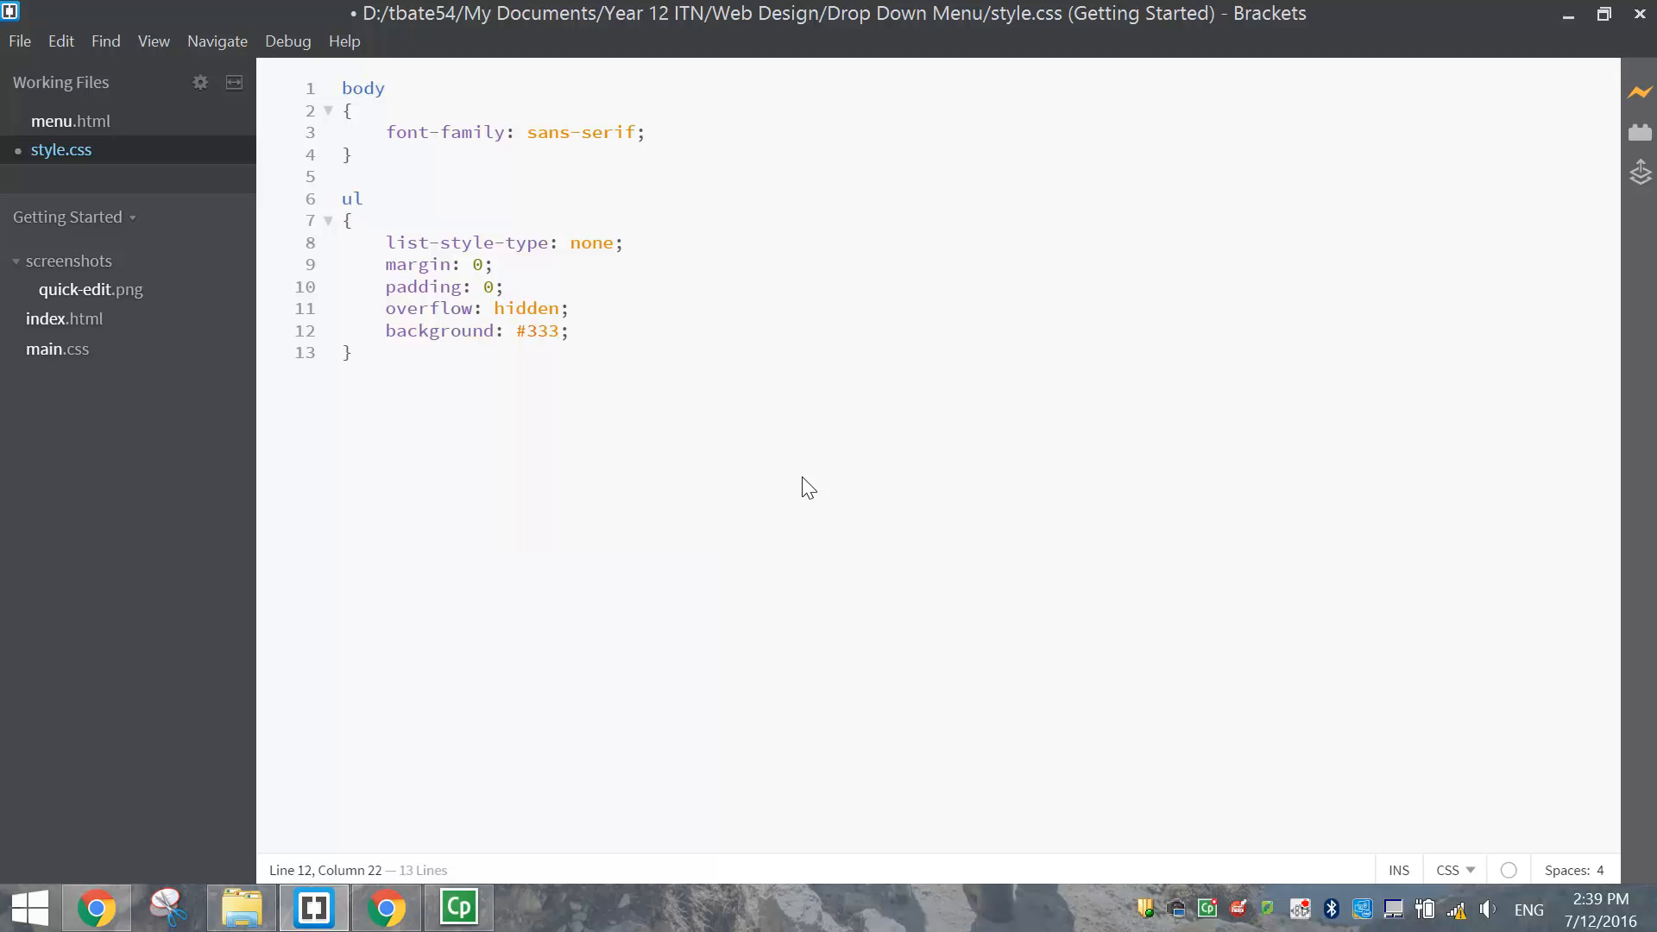
click(349, 352)
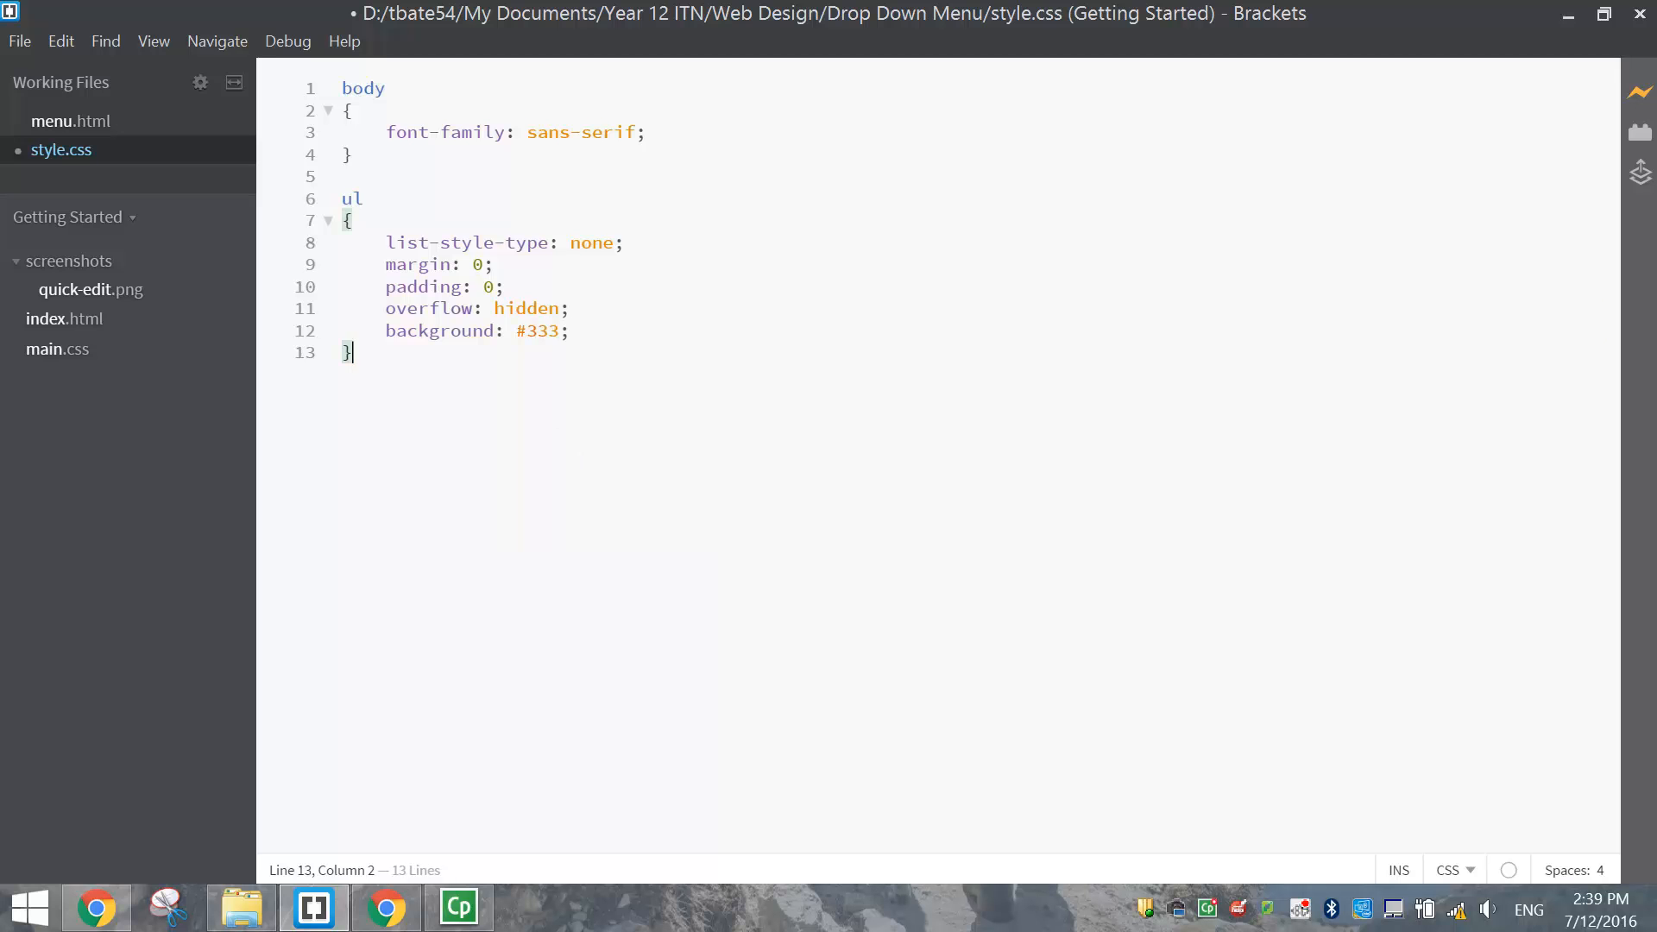
mouse_move(443, 491)
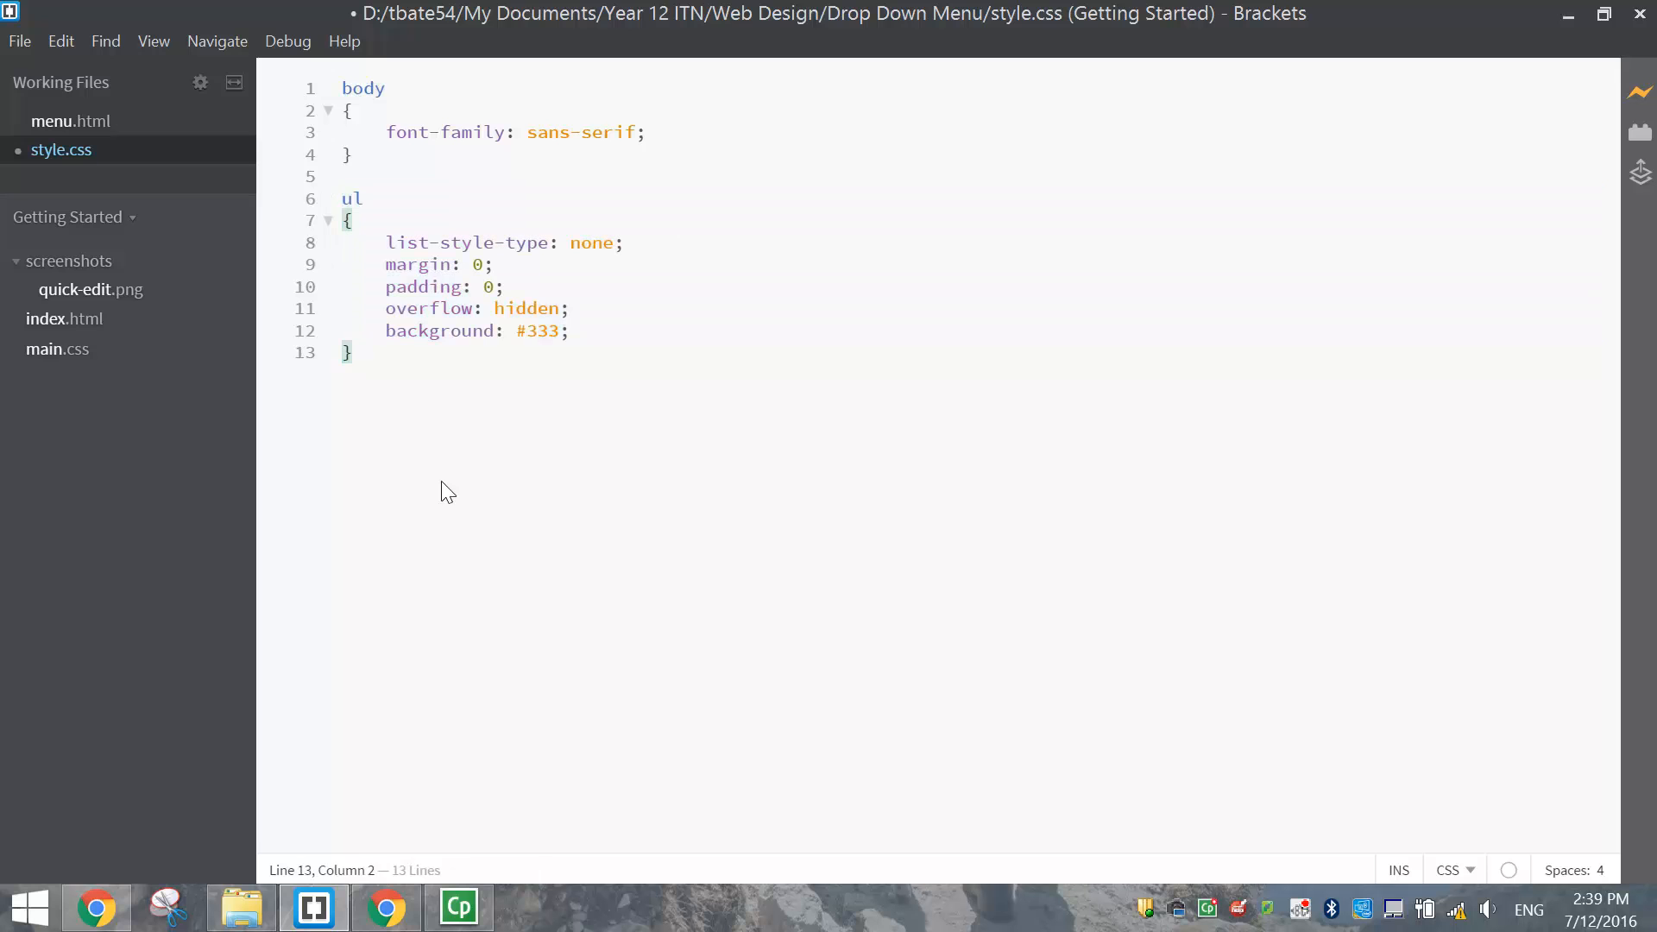
click(385, 907)
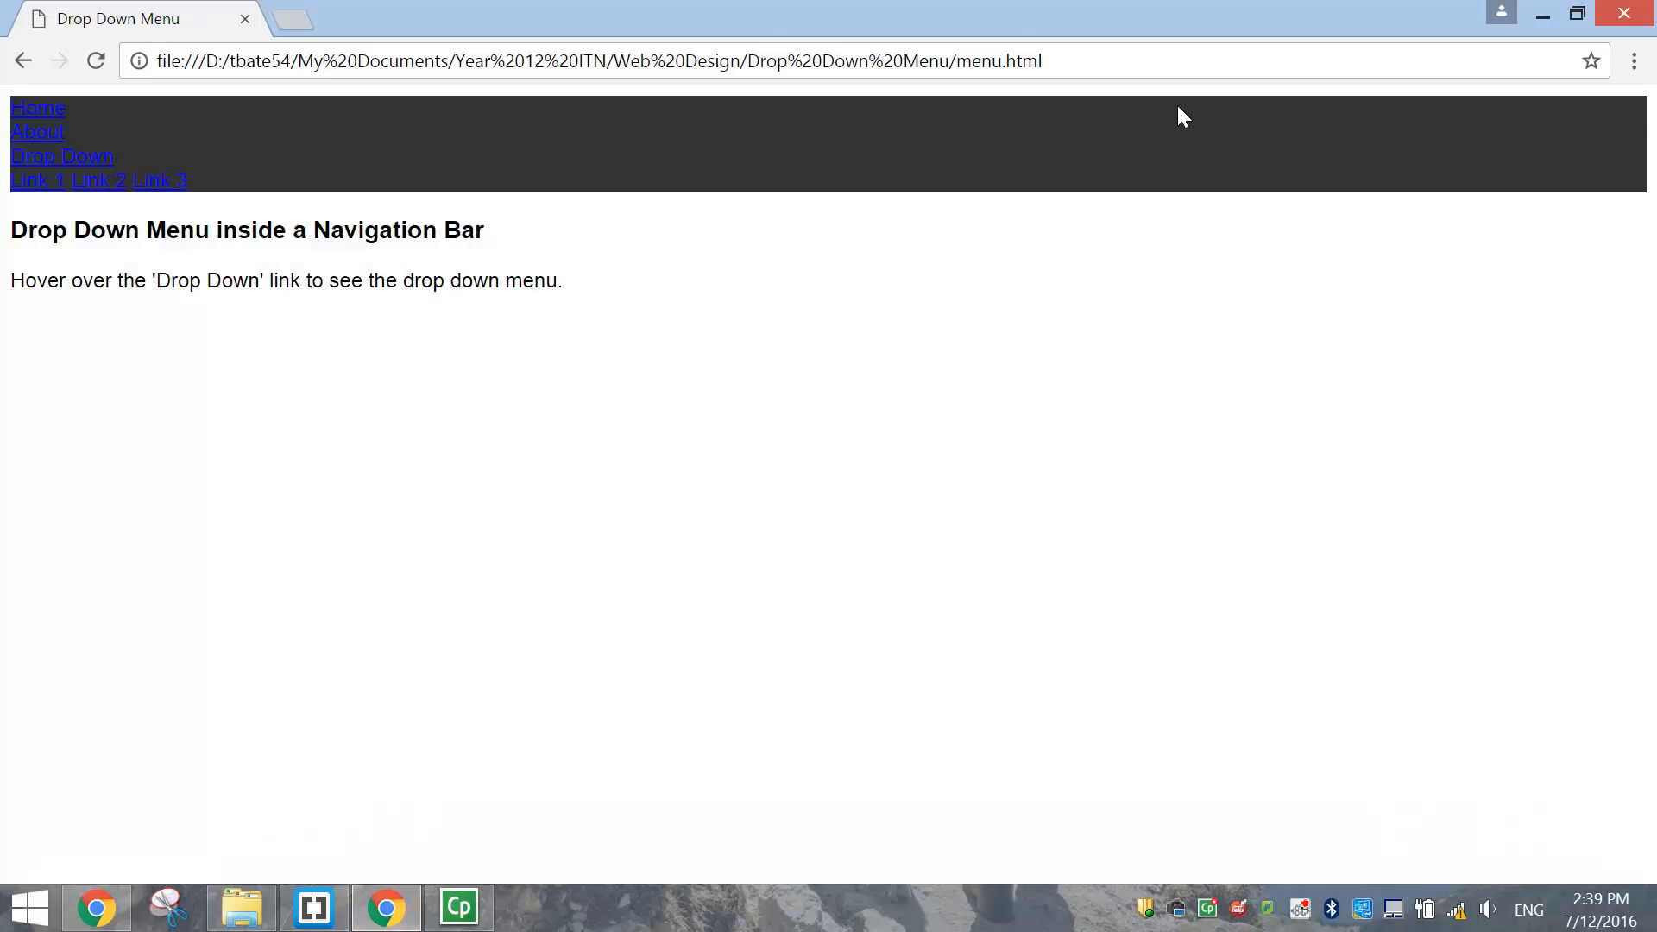
mouse_move(370, 131)
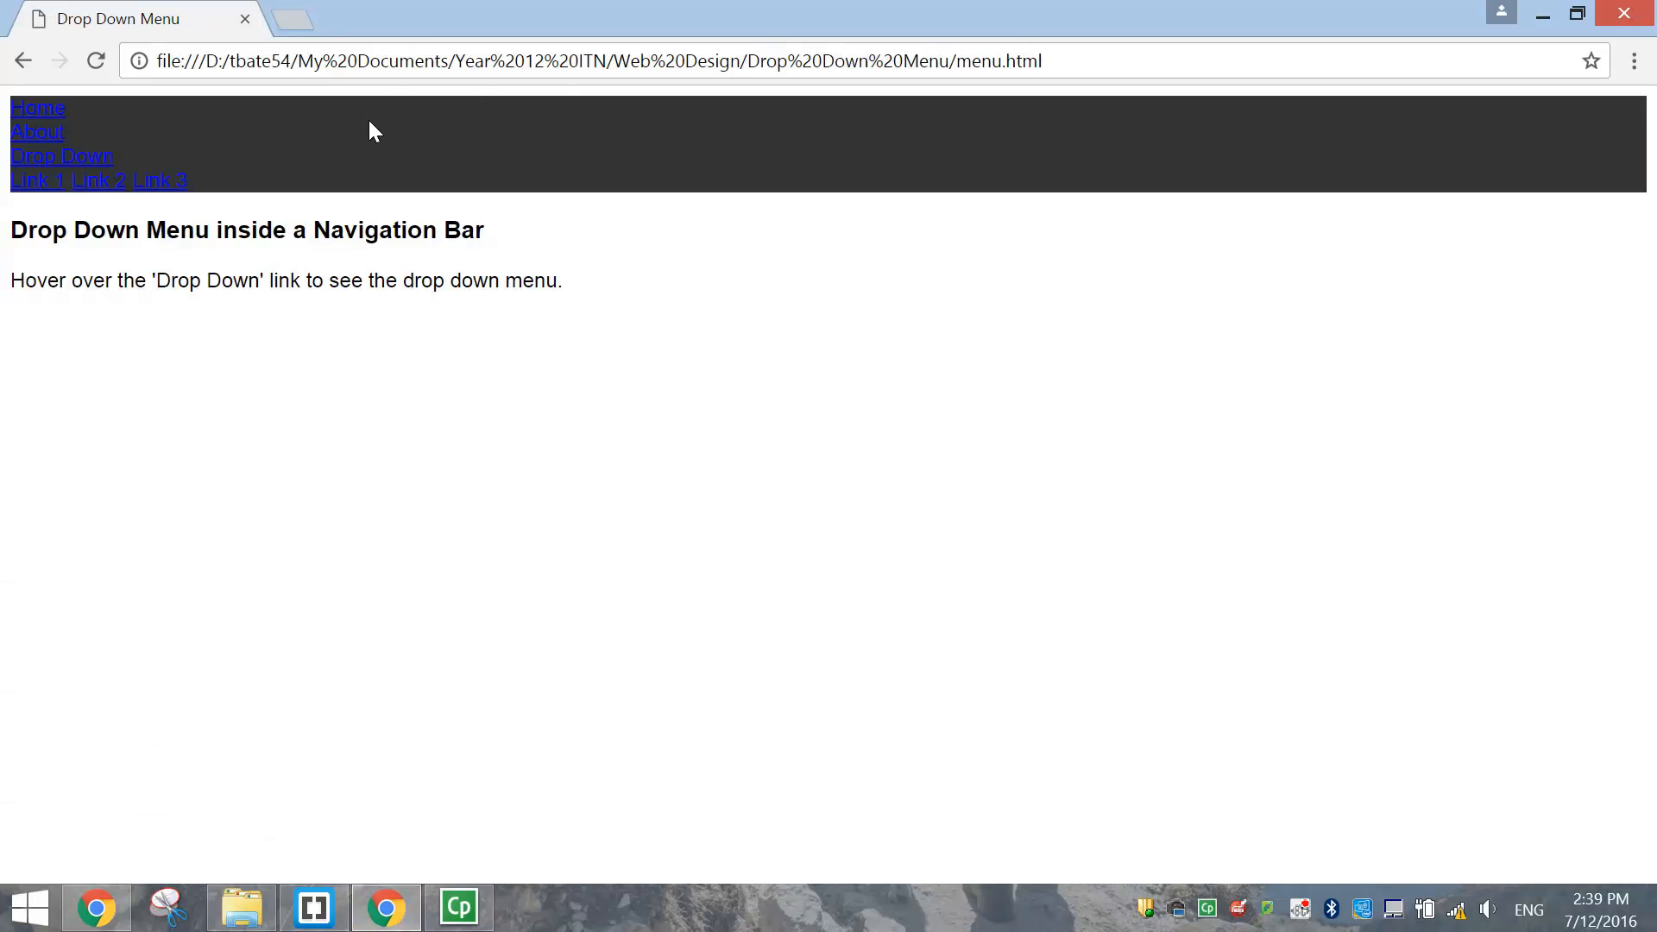
mouse_move(93, 152)
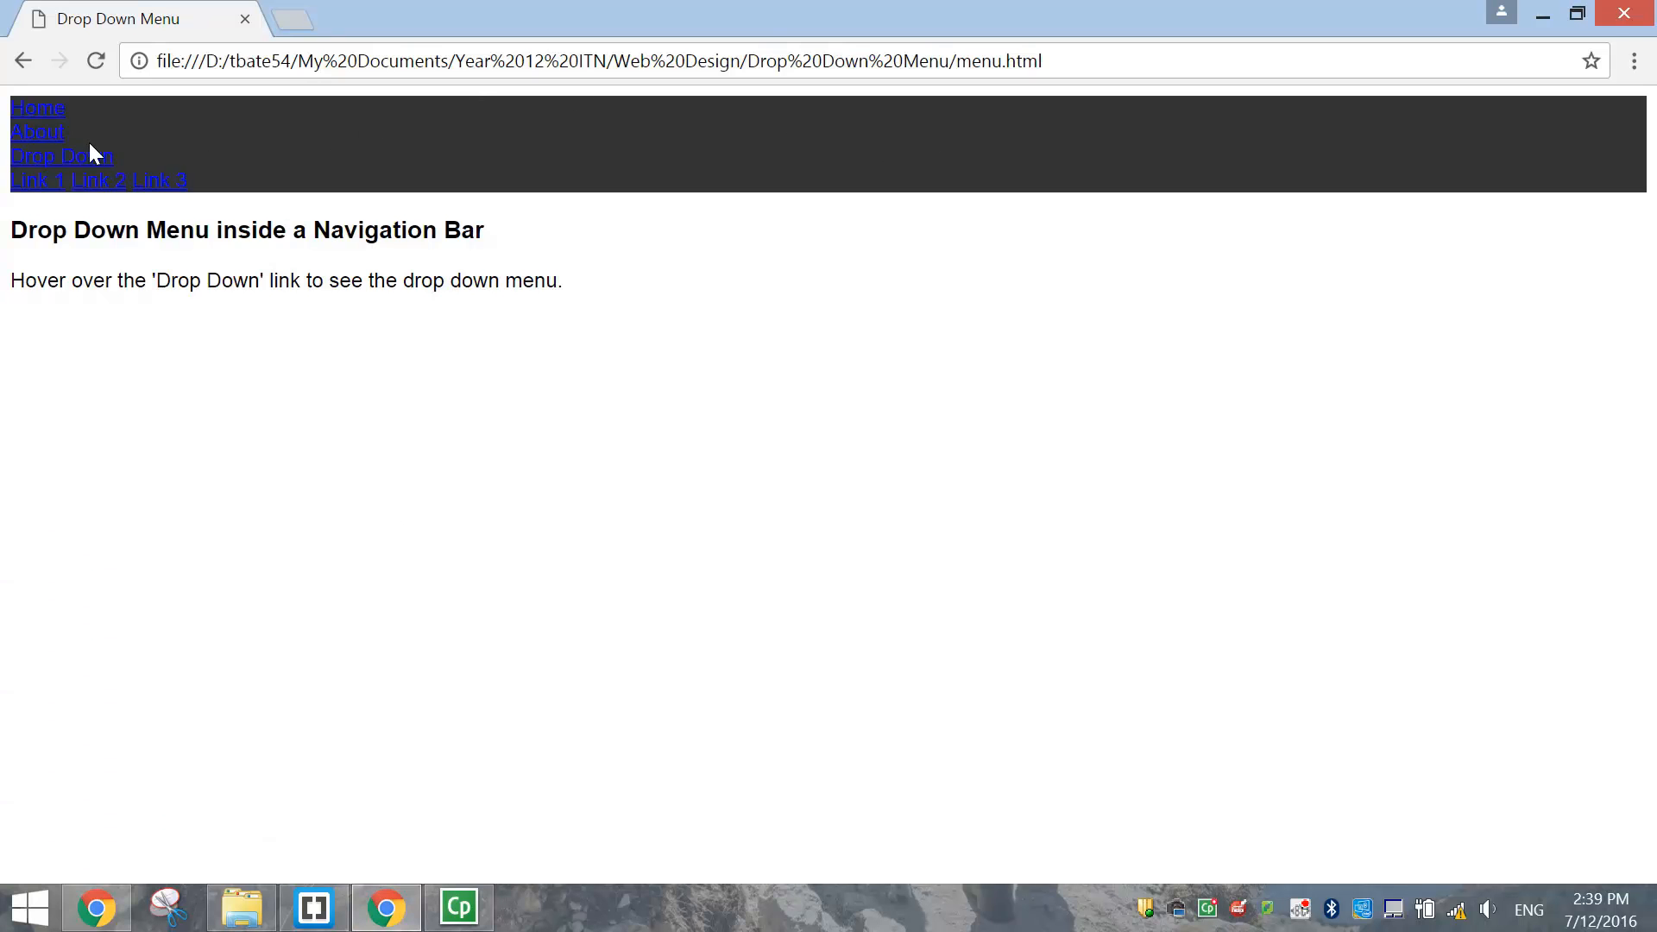
mouse_move(35, 180)
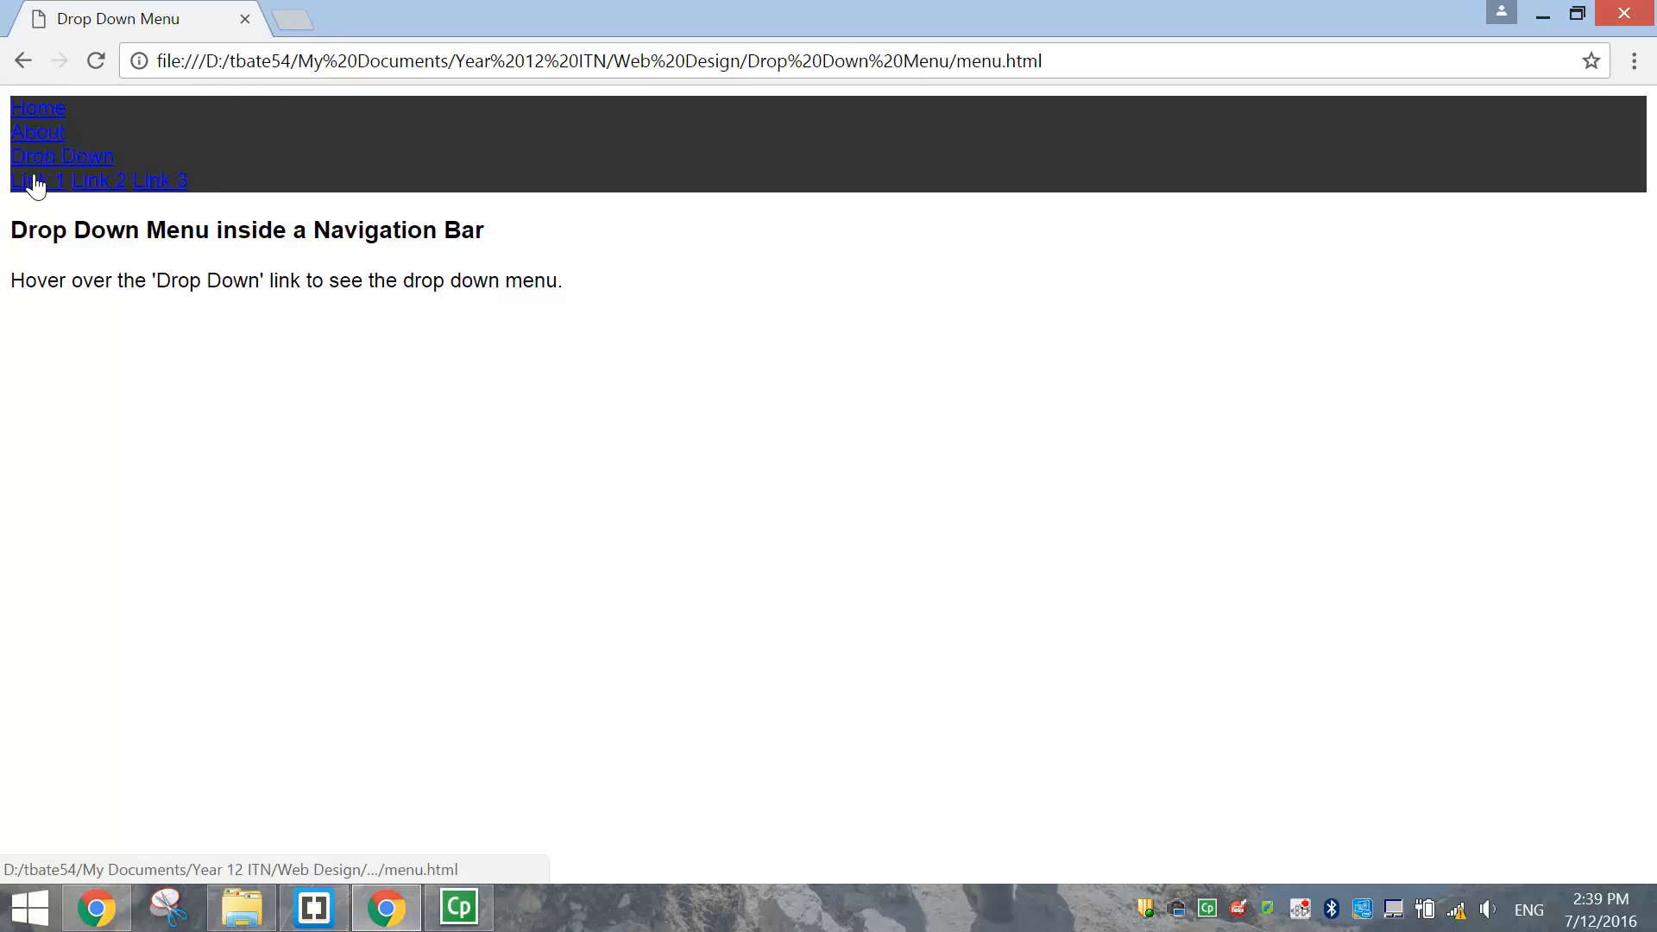
mouse_move(43, 148)
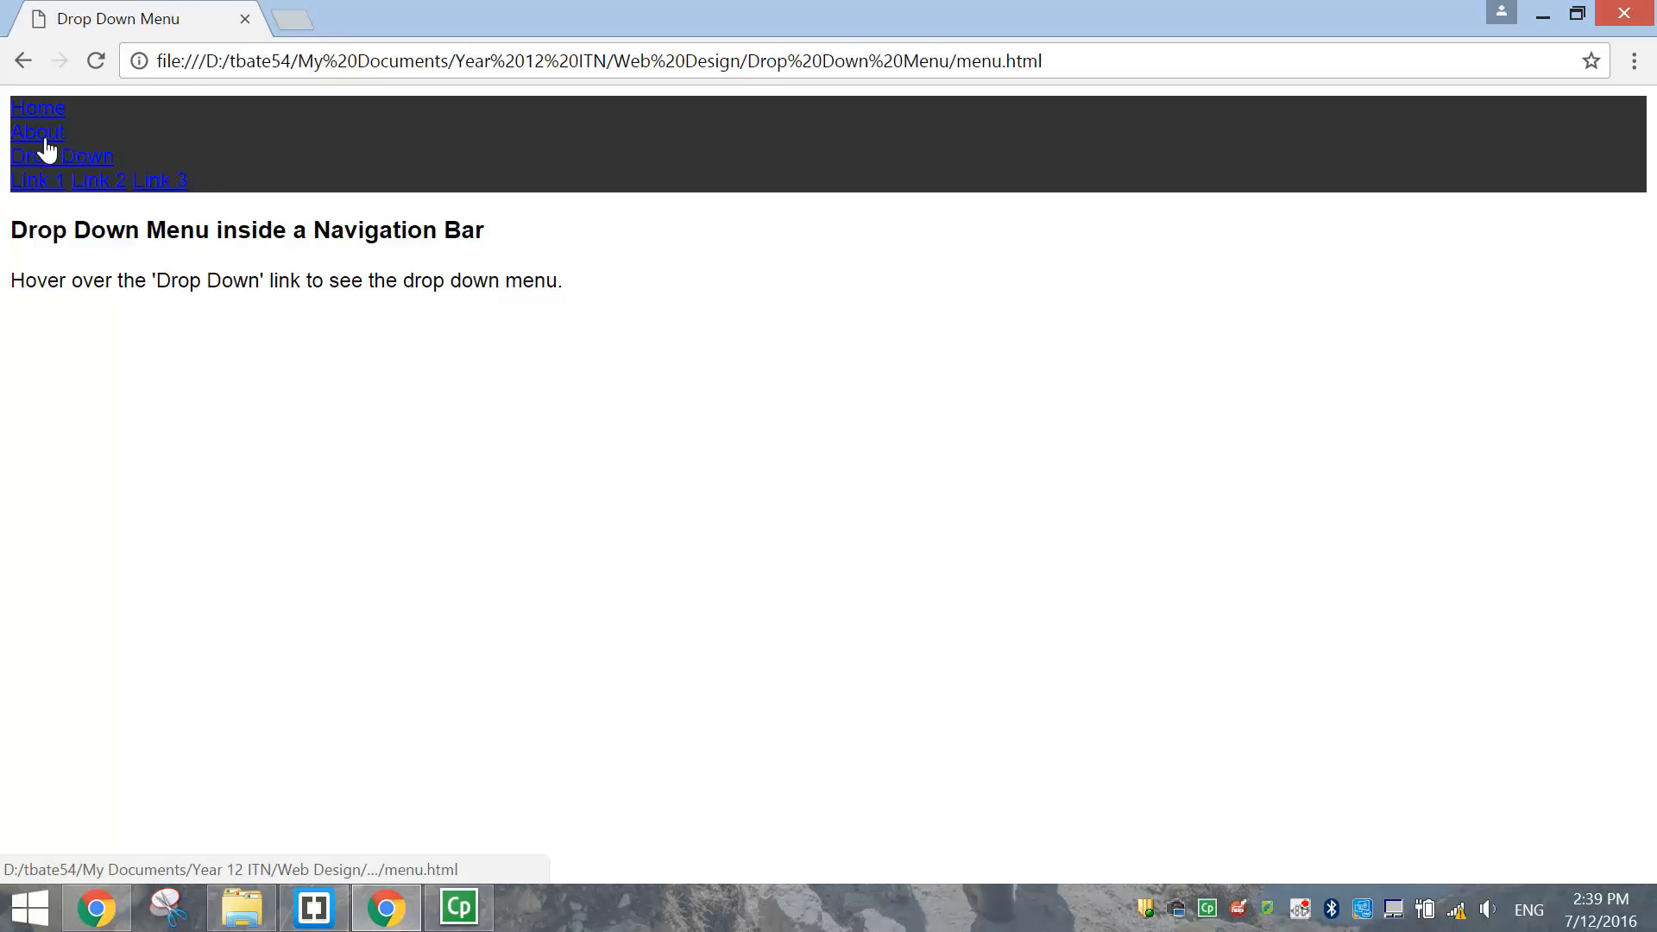
mouse_move(37, 132)
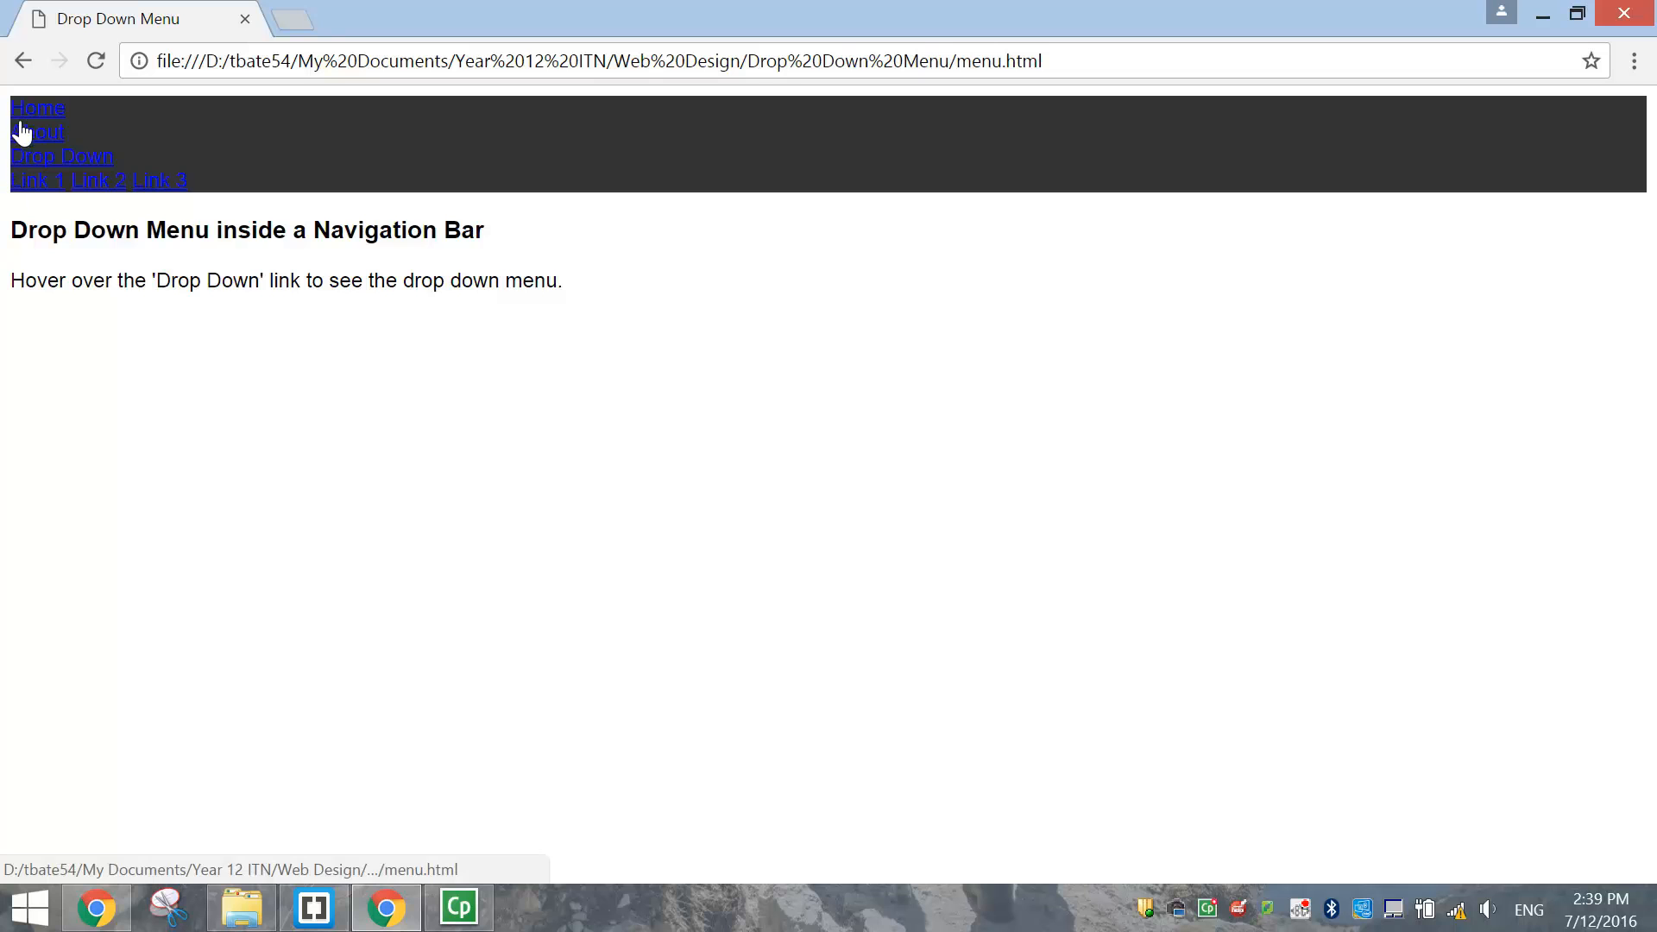
mouse_move(325, 900)
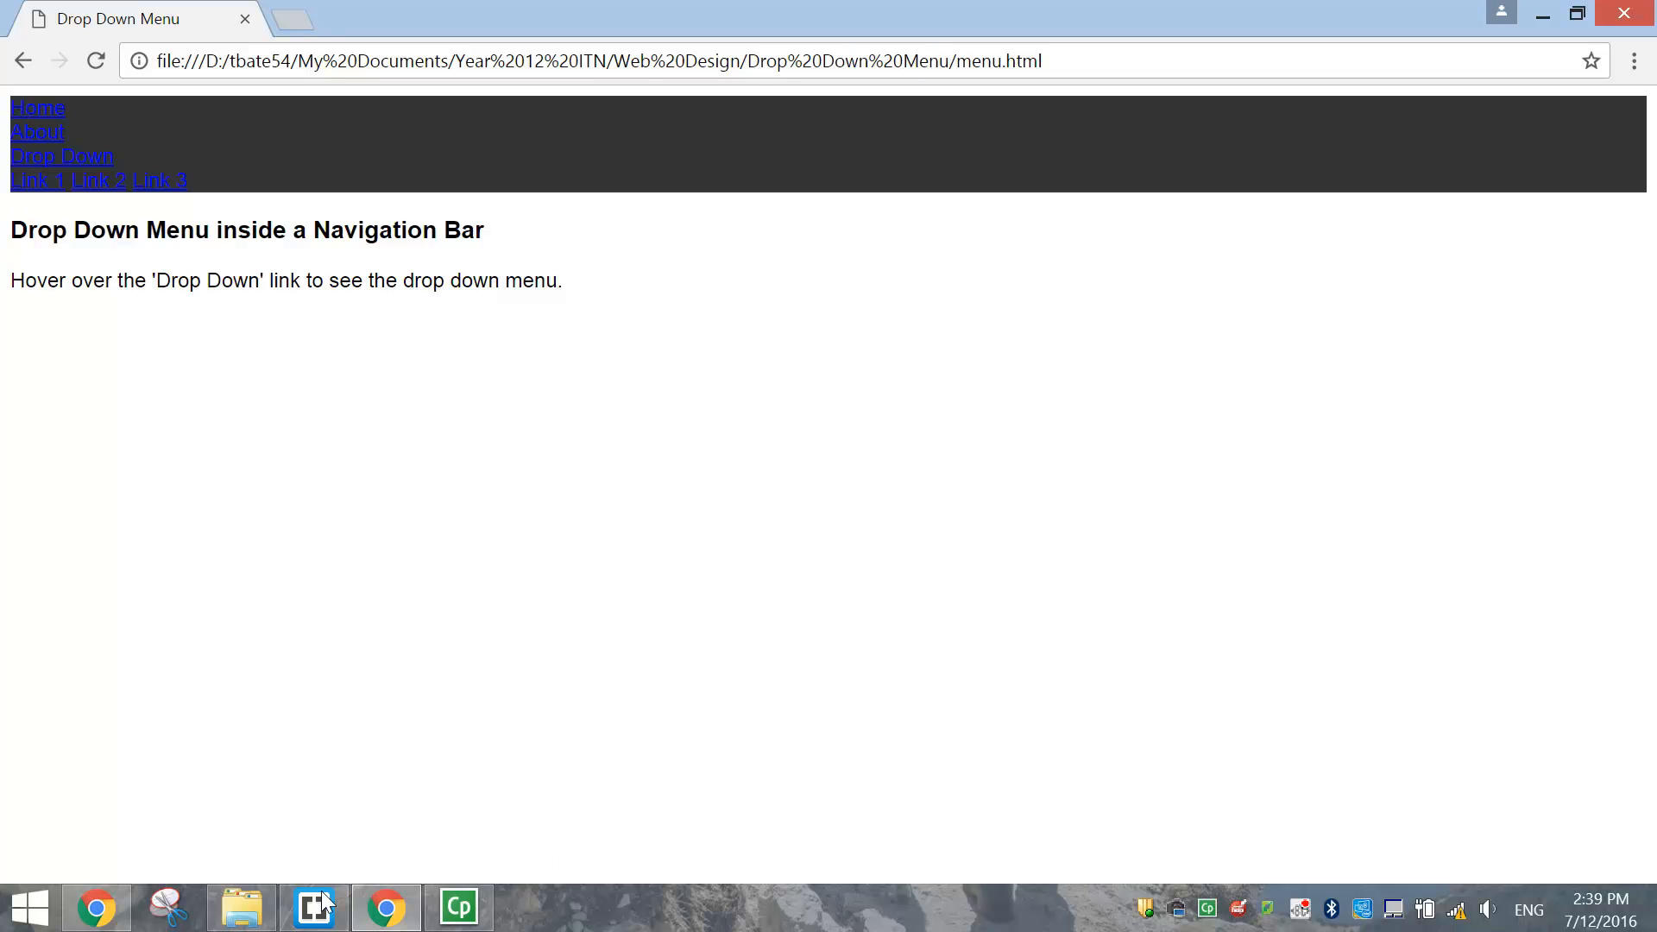
Return from the Chrome preview to style.css in Brackets
click(312, 907)
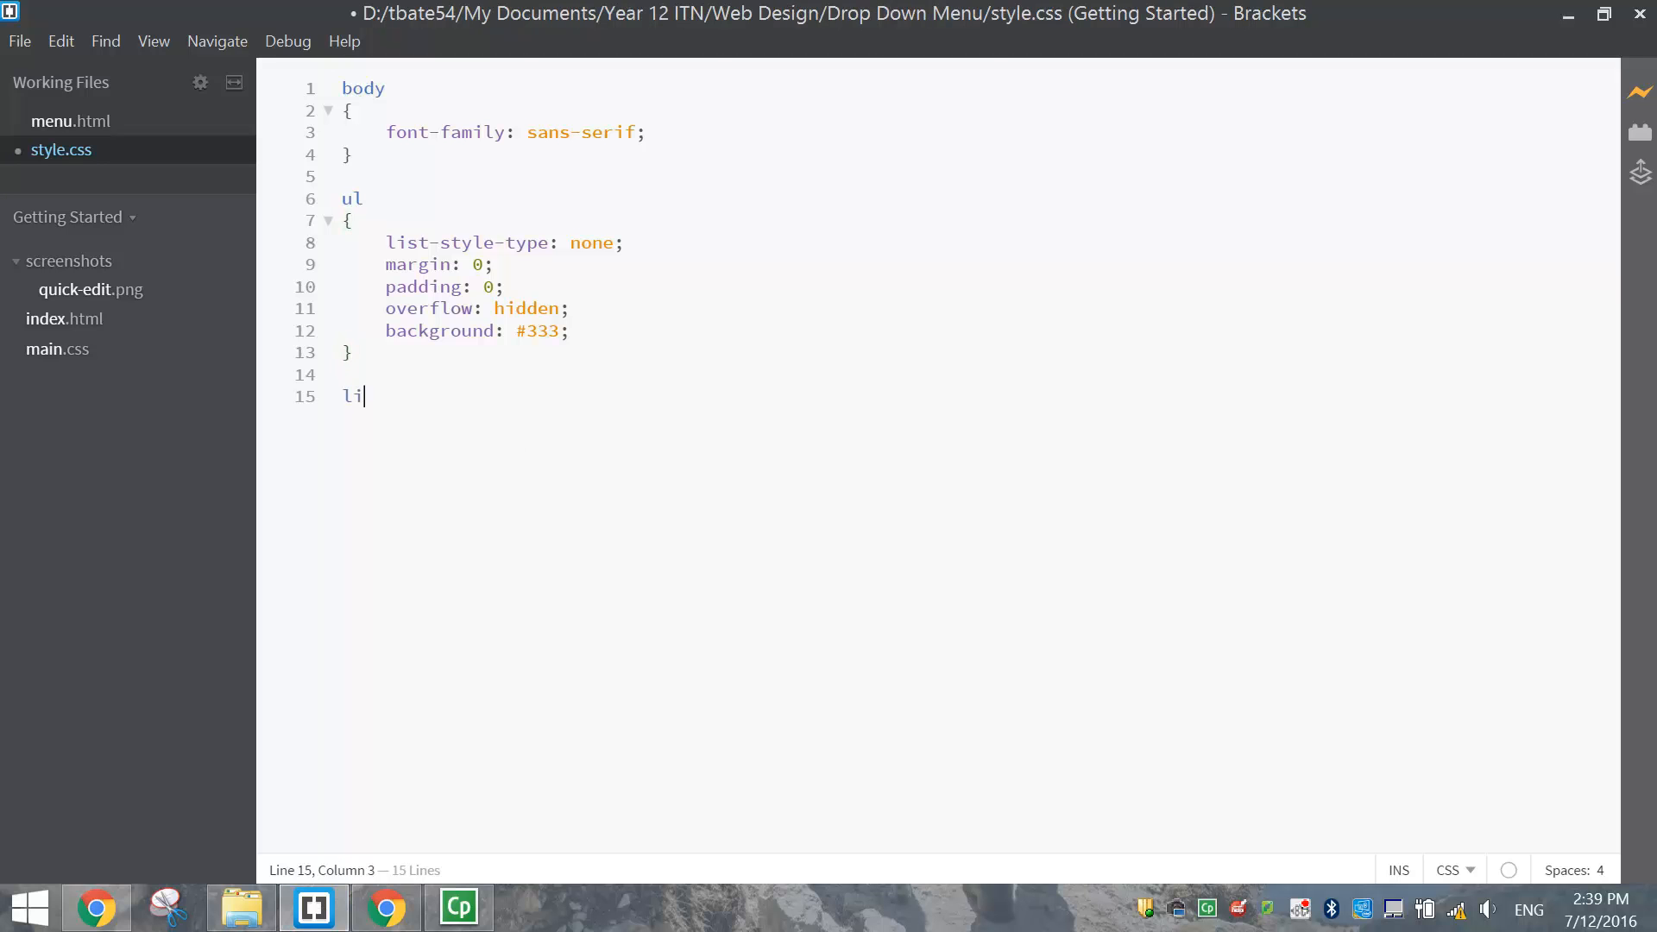
Create an li rule with float: left and check the result in Chrome
text({)
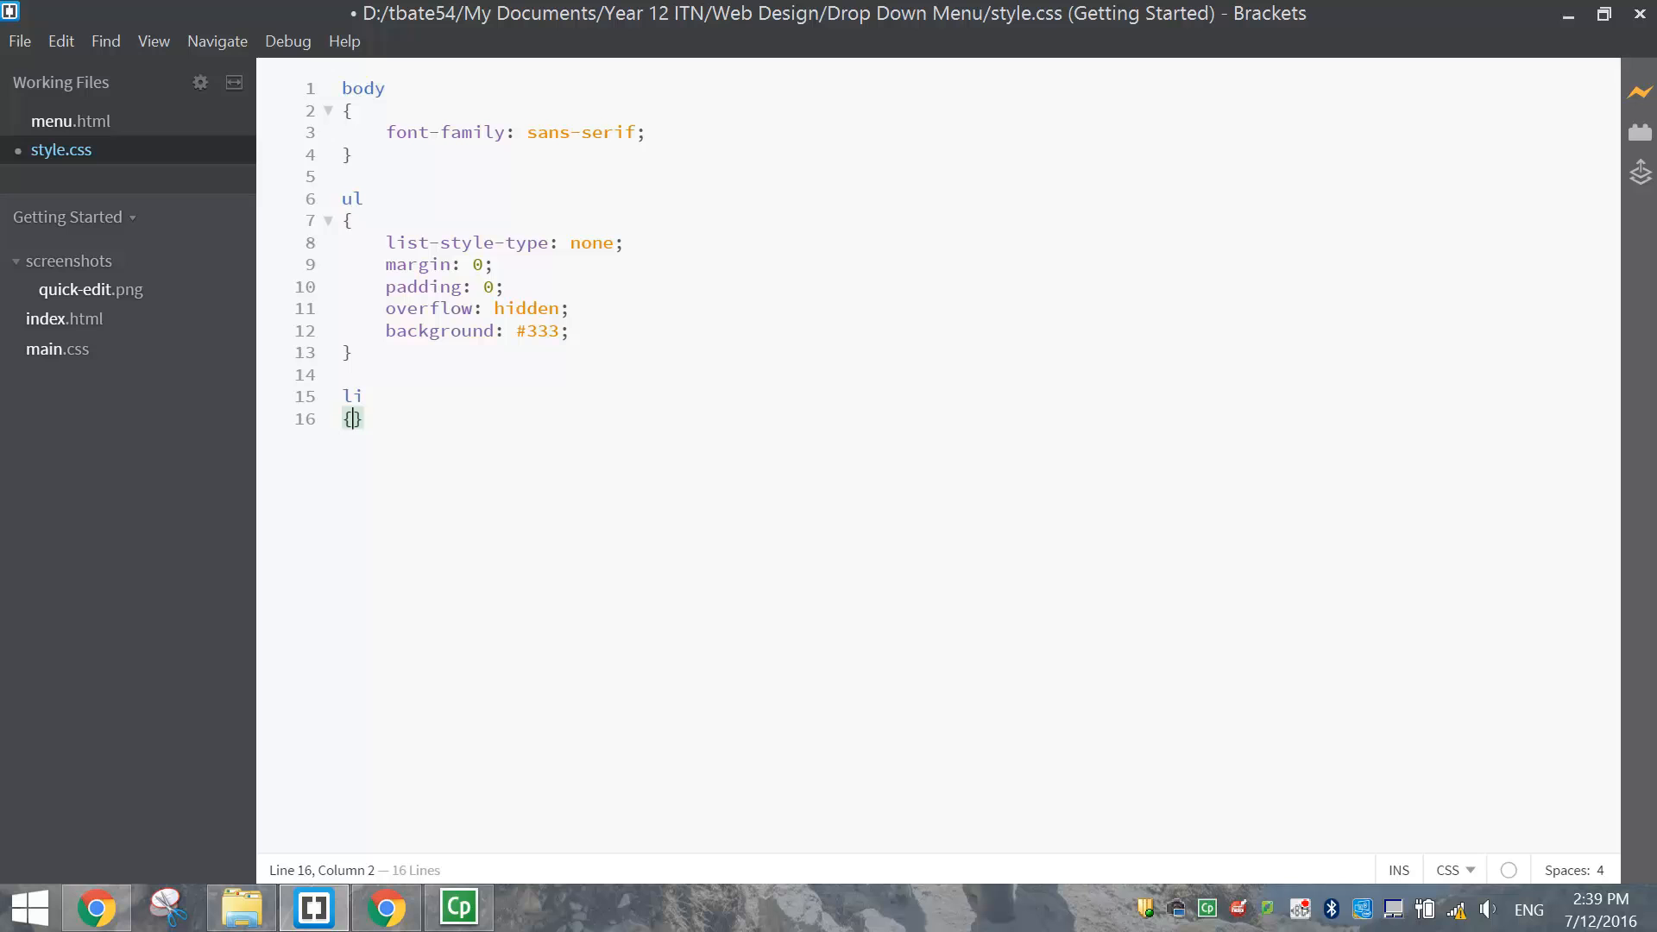
key(enter)
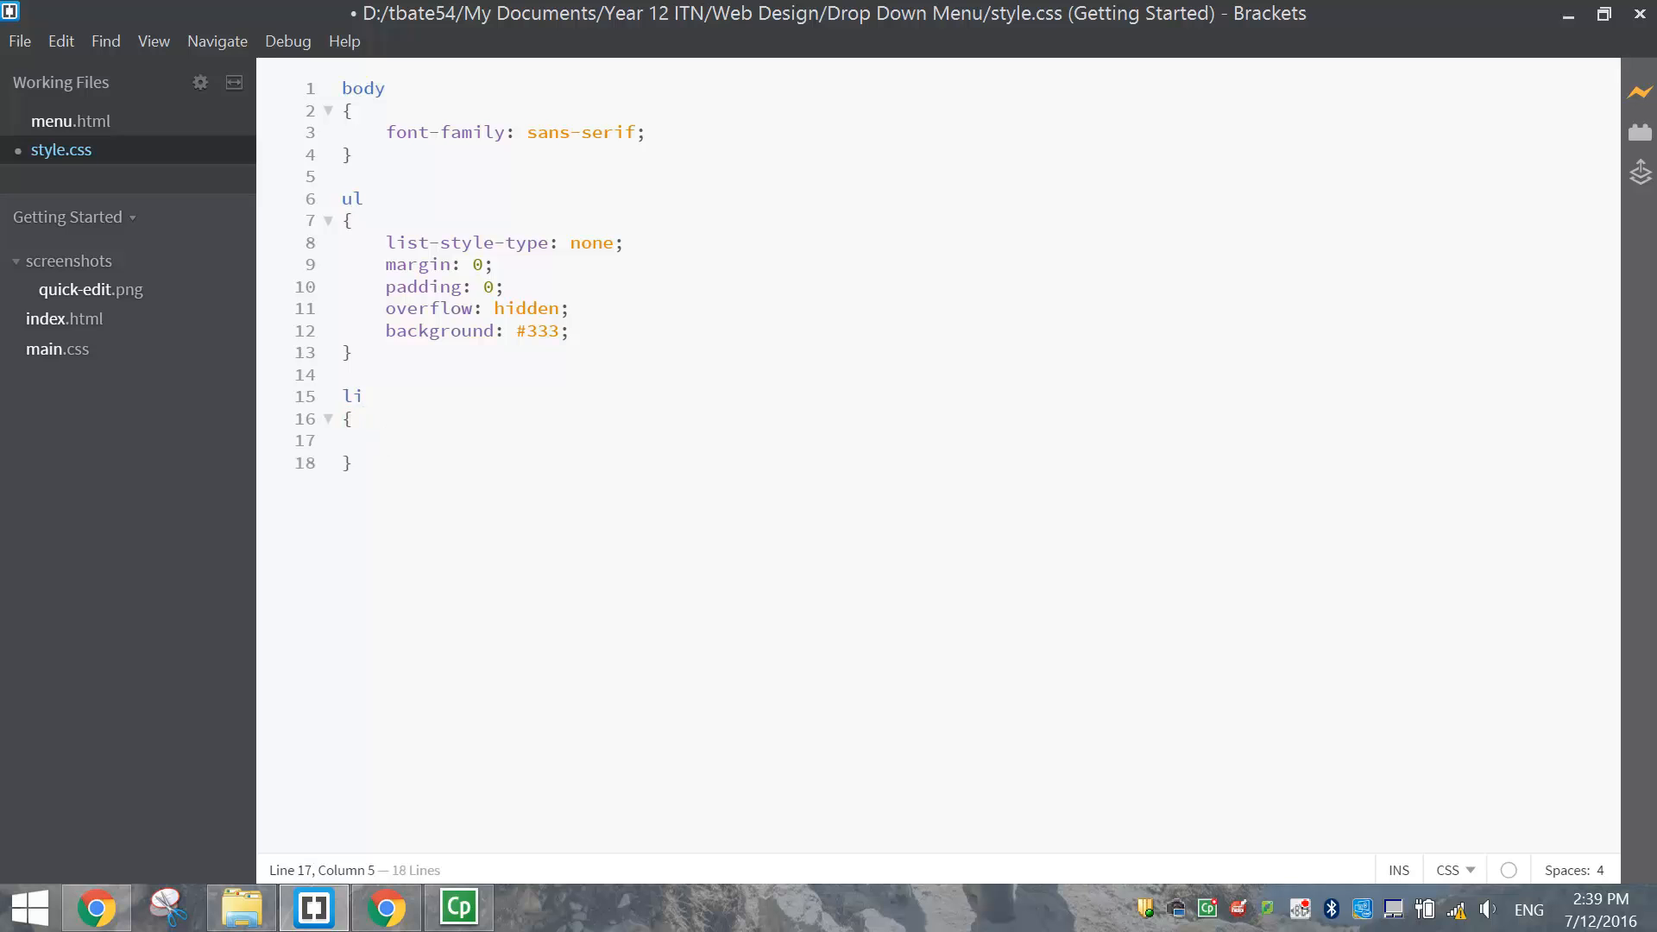
text(float:)
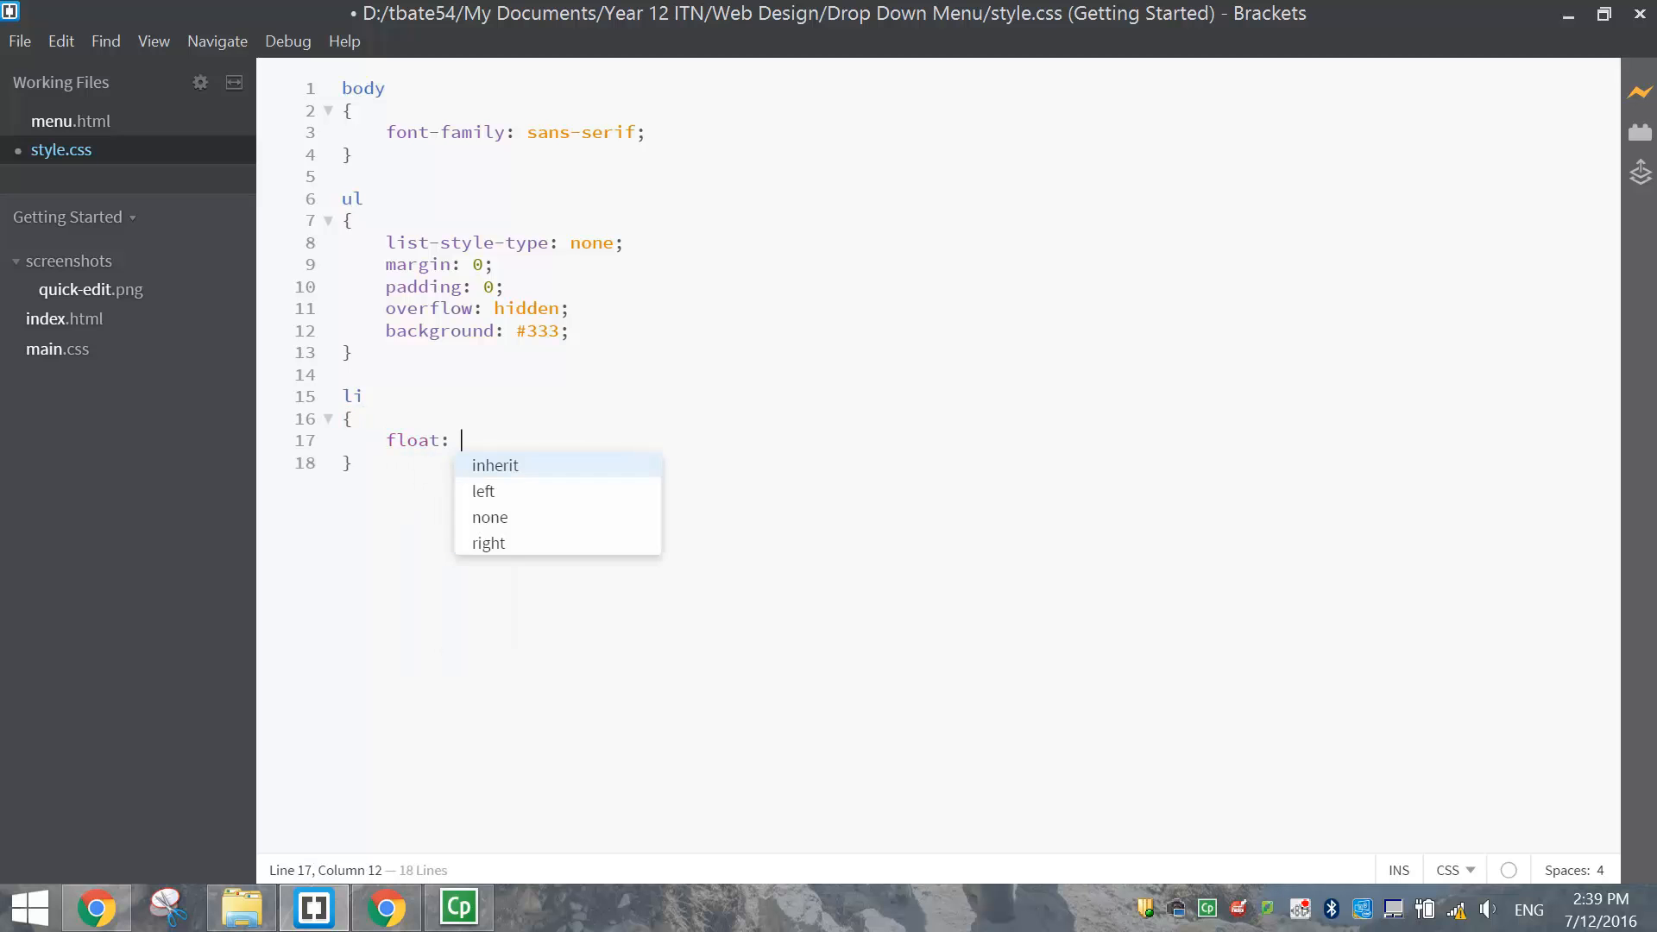
click(483, 490)
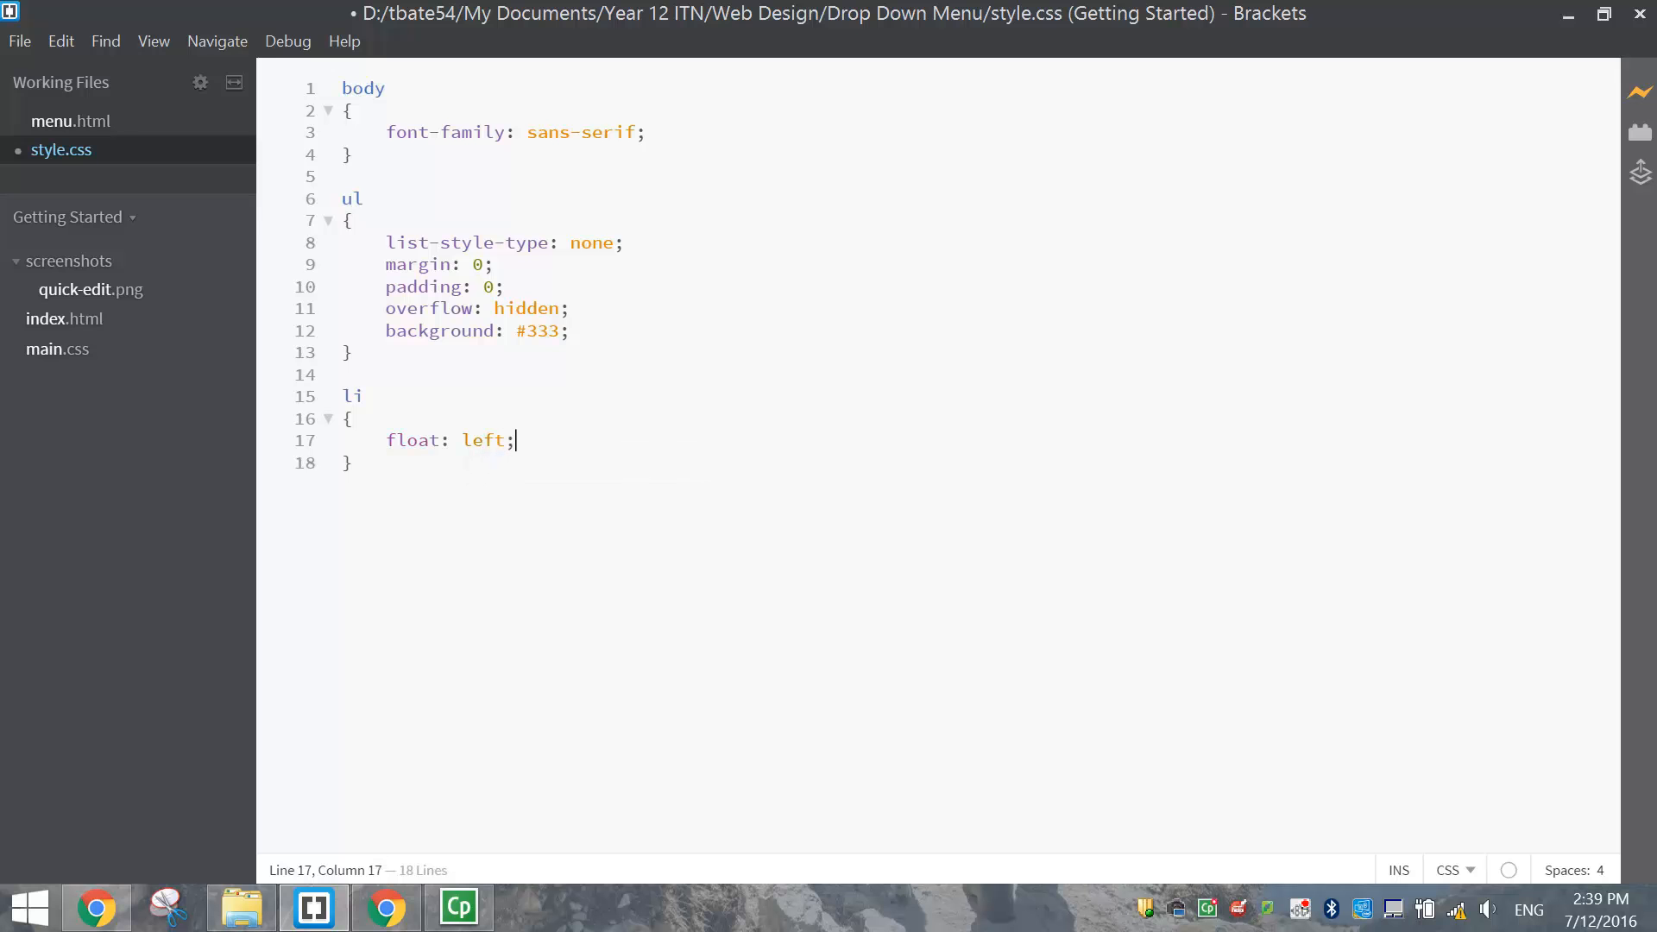
click(384, 907)
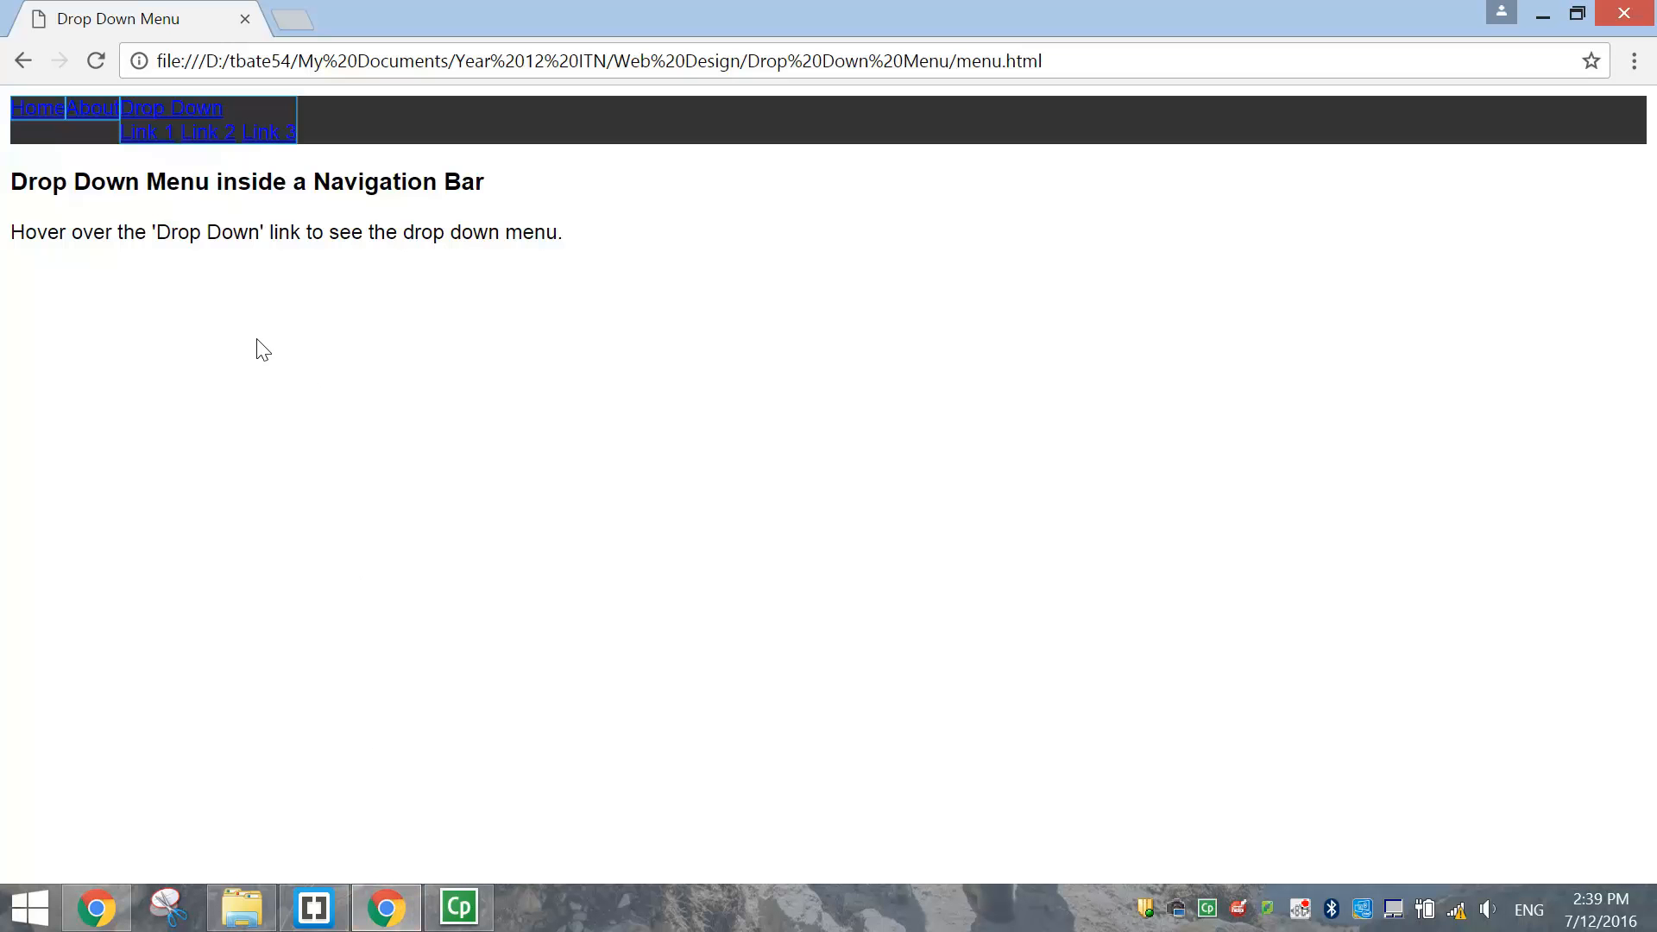
mouse_move(32, 133)
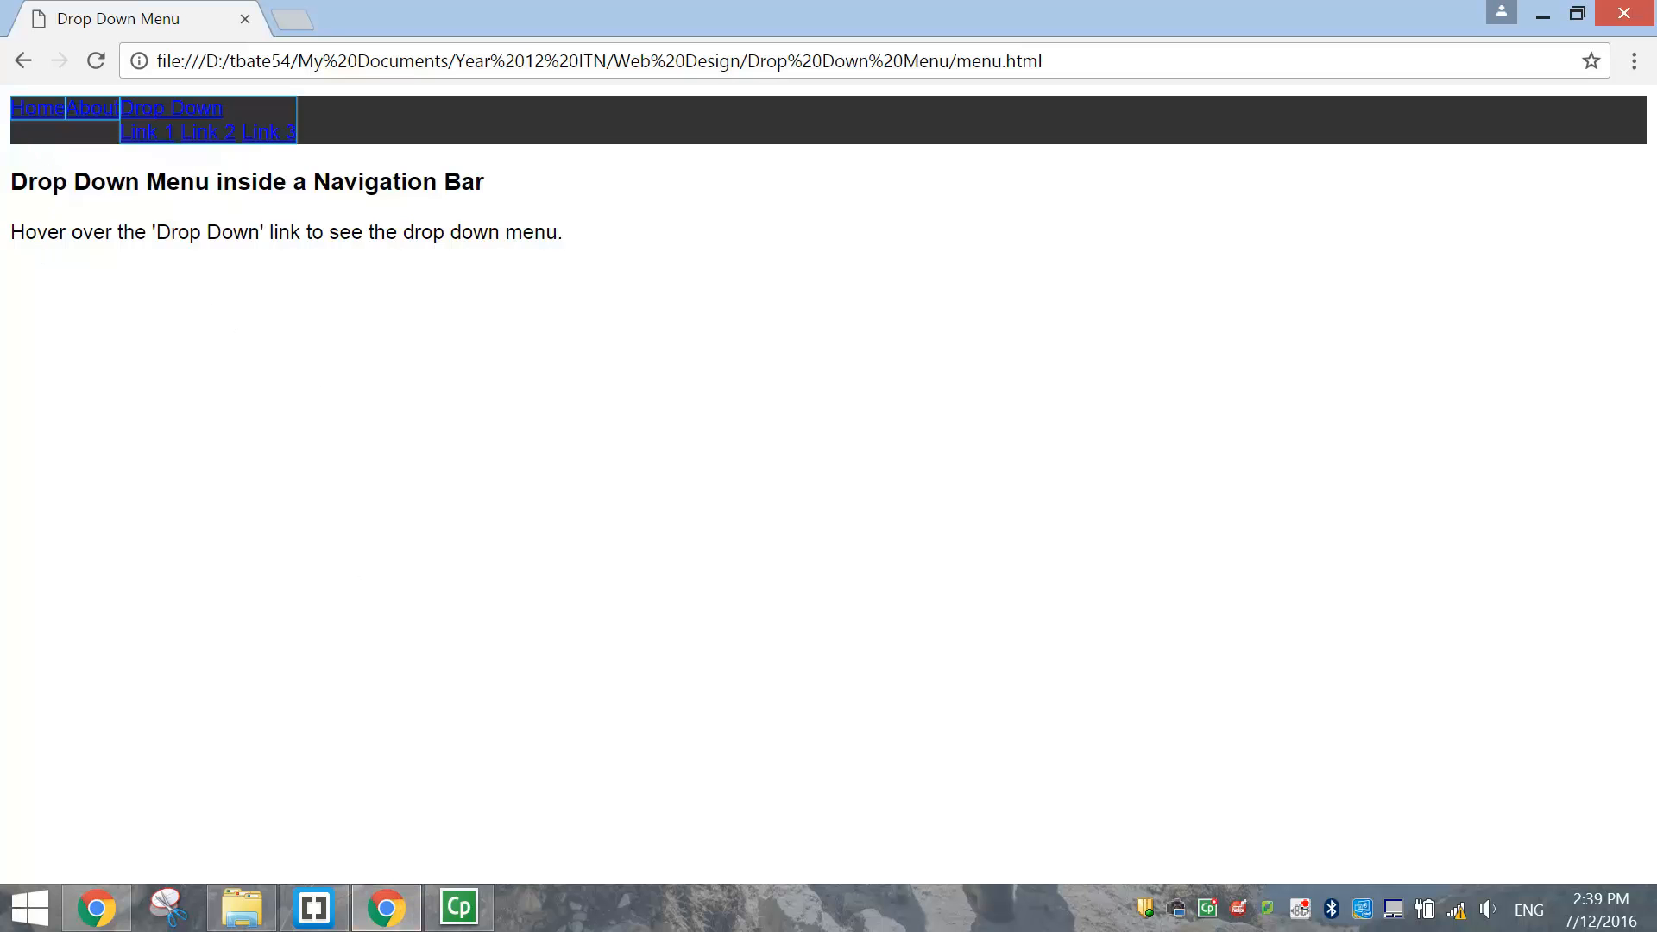
mouse_move(35, 108)
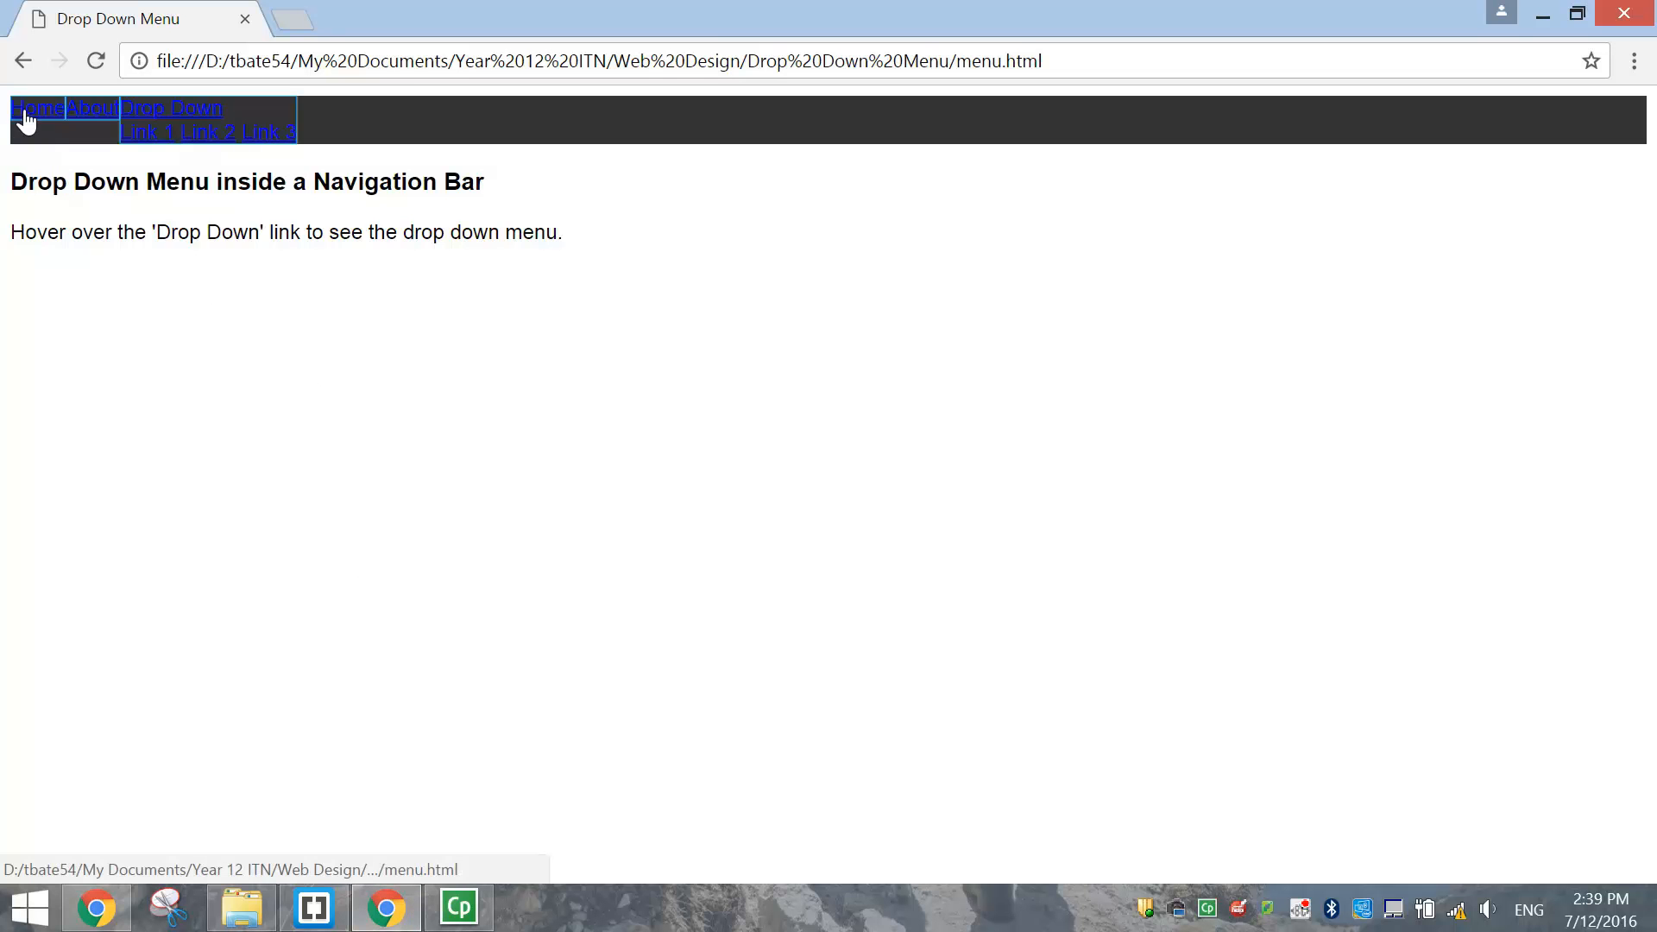
mouse_move(56, 116)
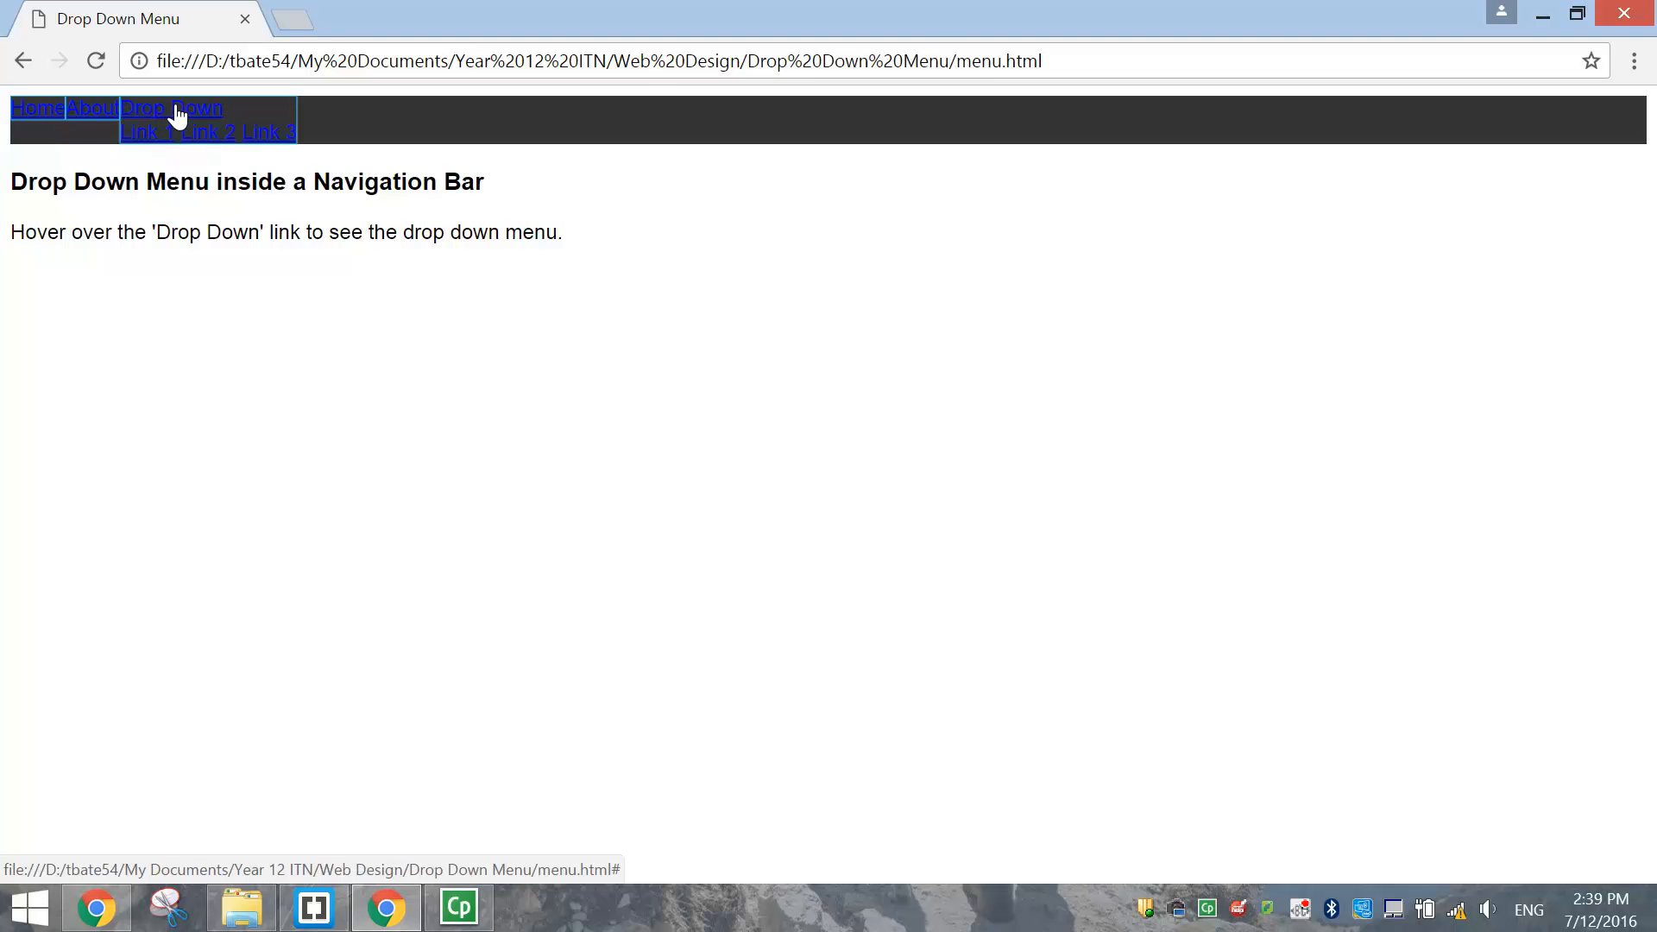
mouse_move(277, 146)
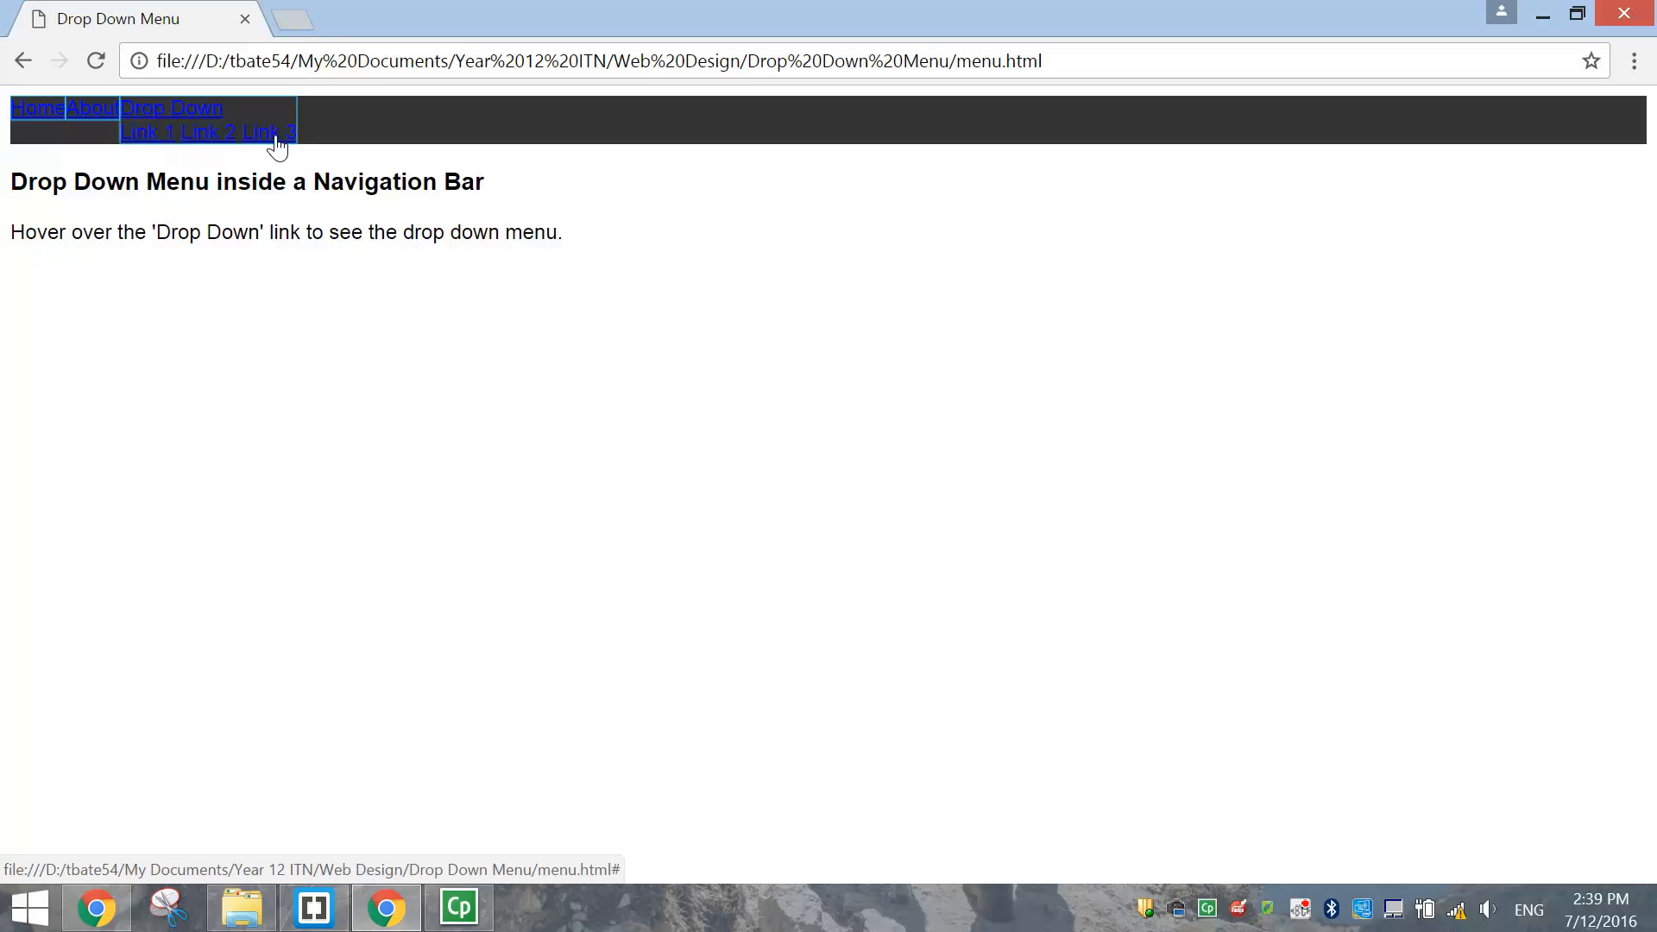
mouse_move(164, 142)
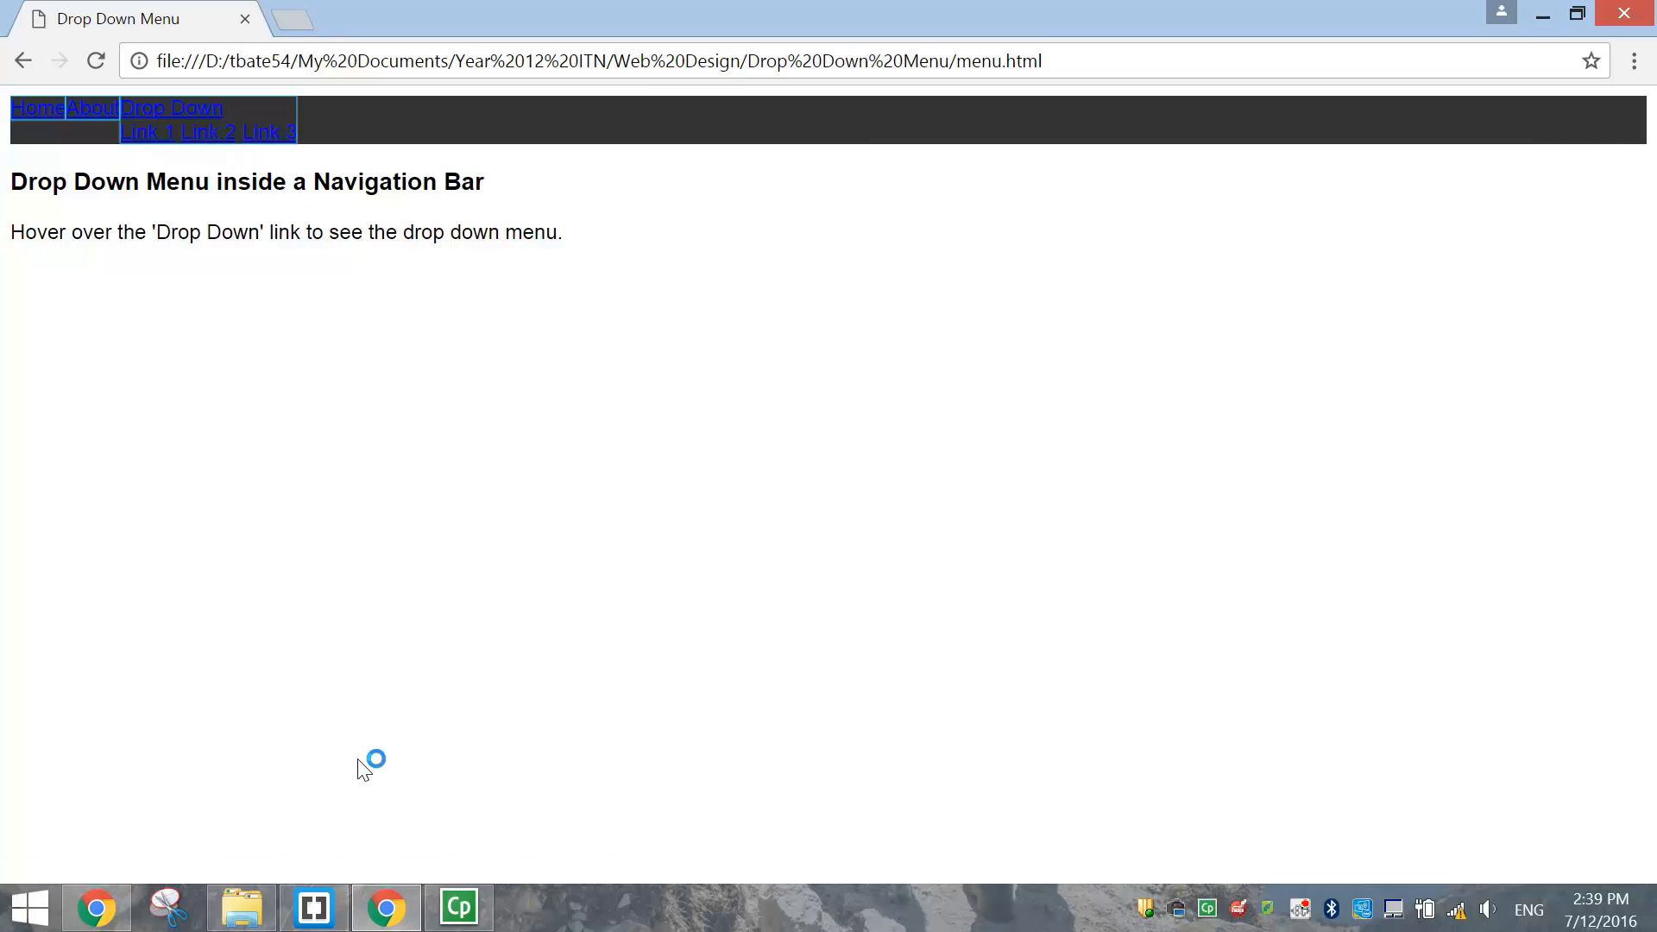
Return to Brackets after checking the side-by-side Home, About and Drop Down links
click(312, 907)
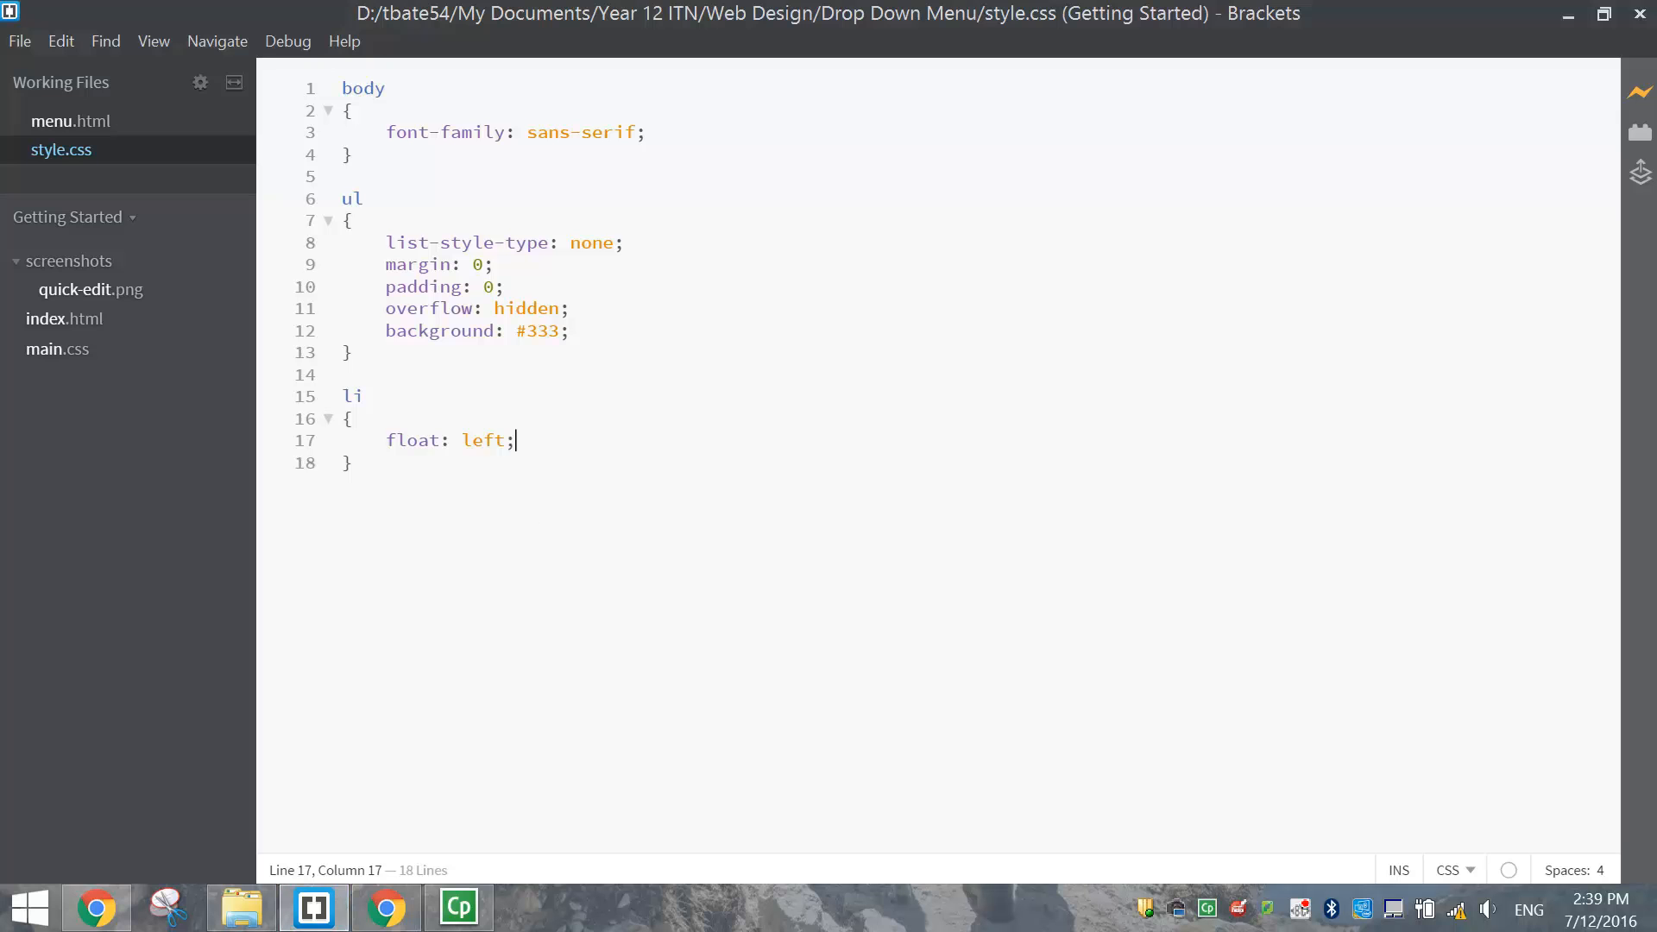
Start a new li a, .dropbtn rule below the li rule
key(Enter)
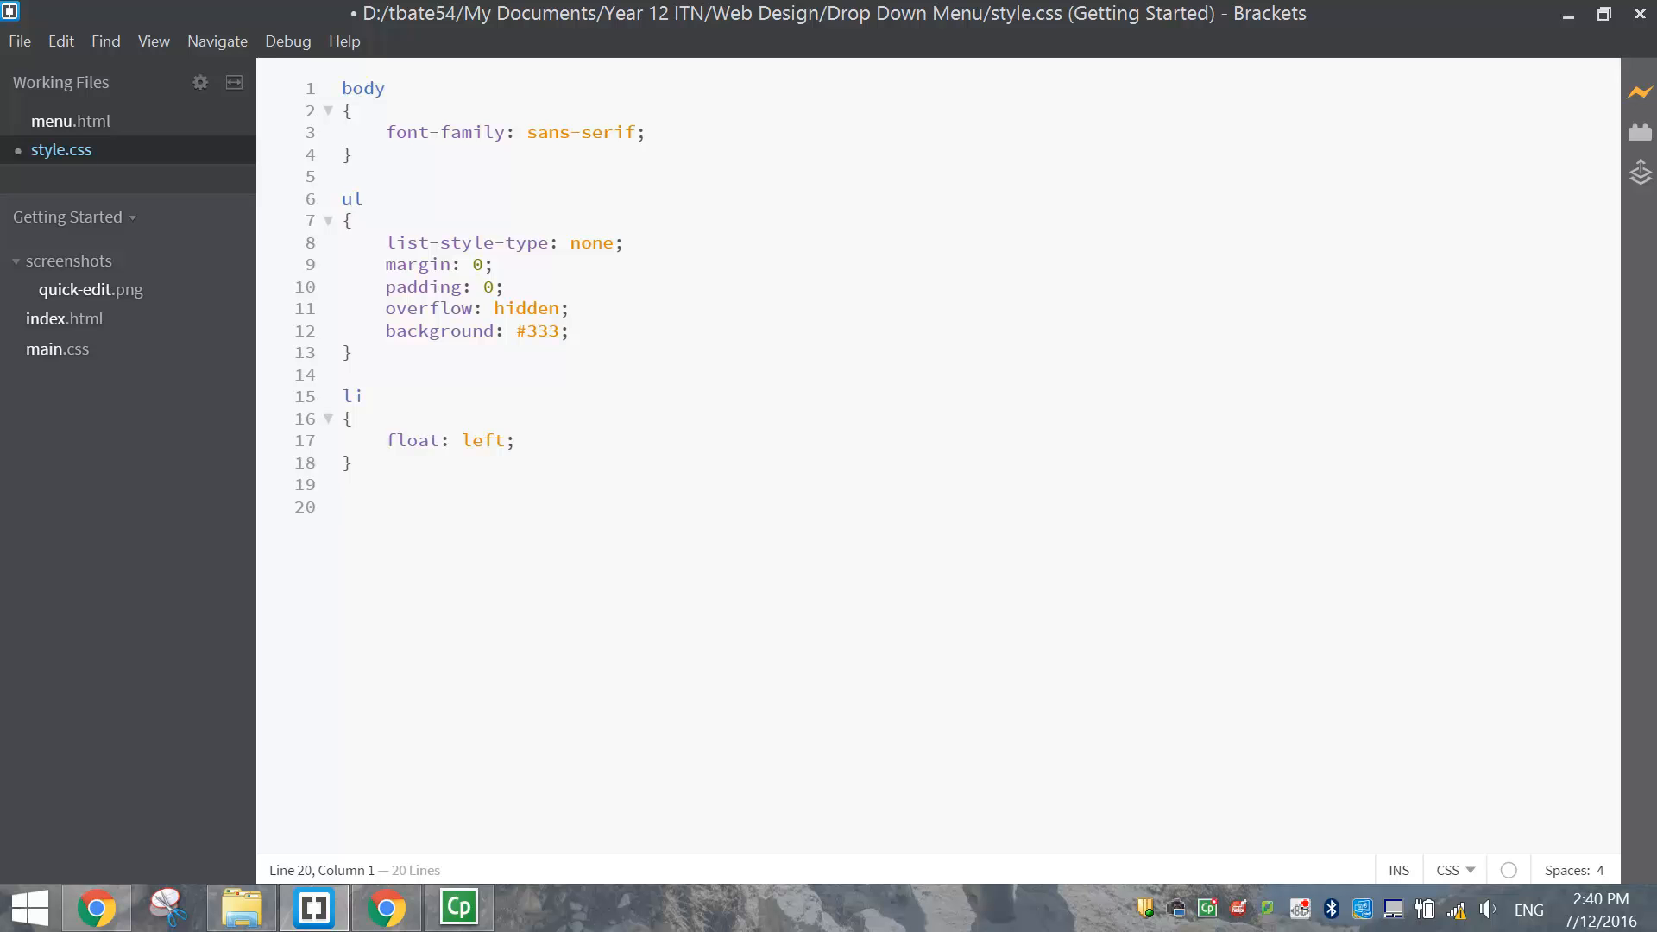
text(li a)
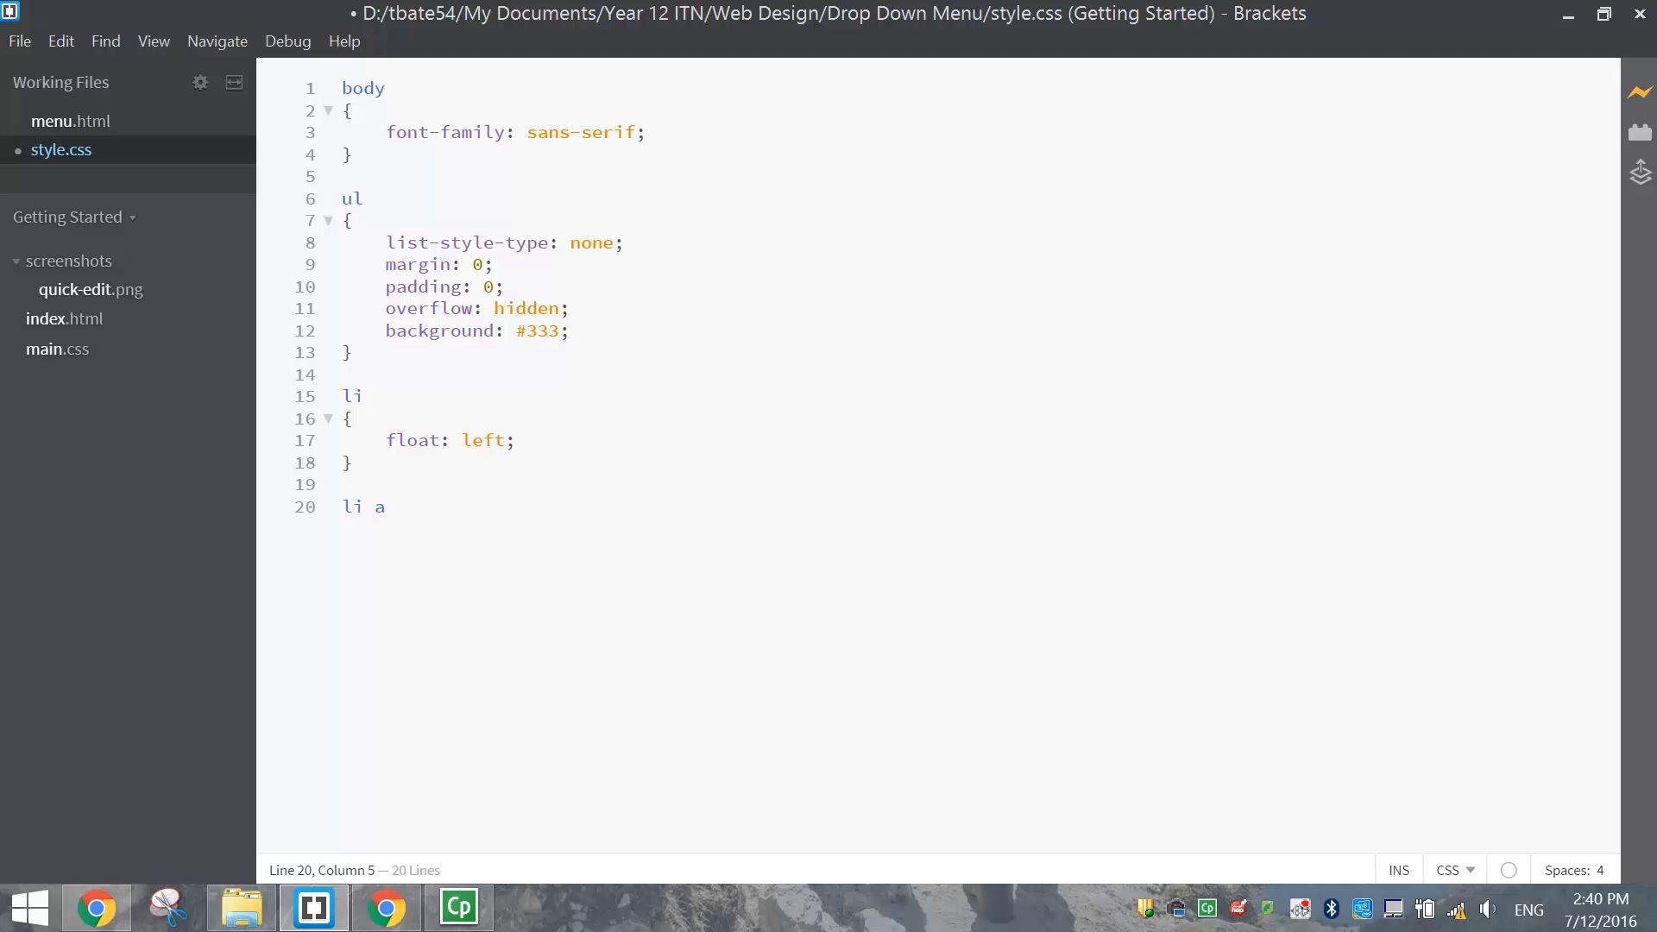
text(,)
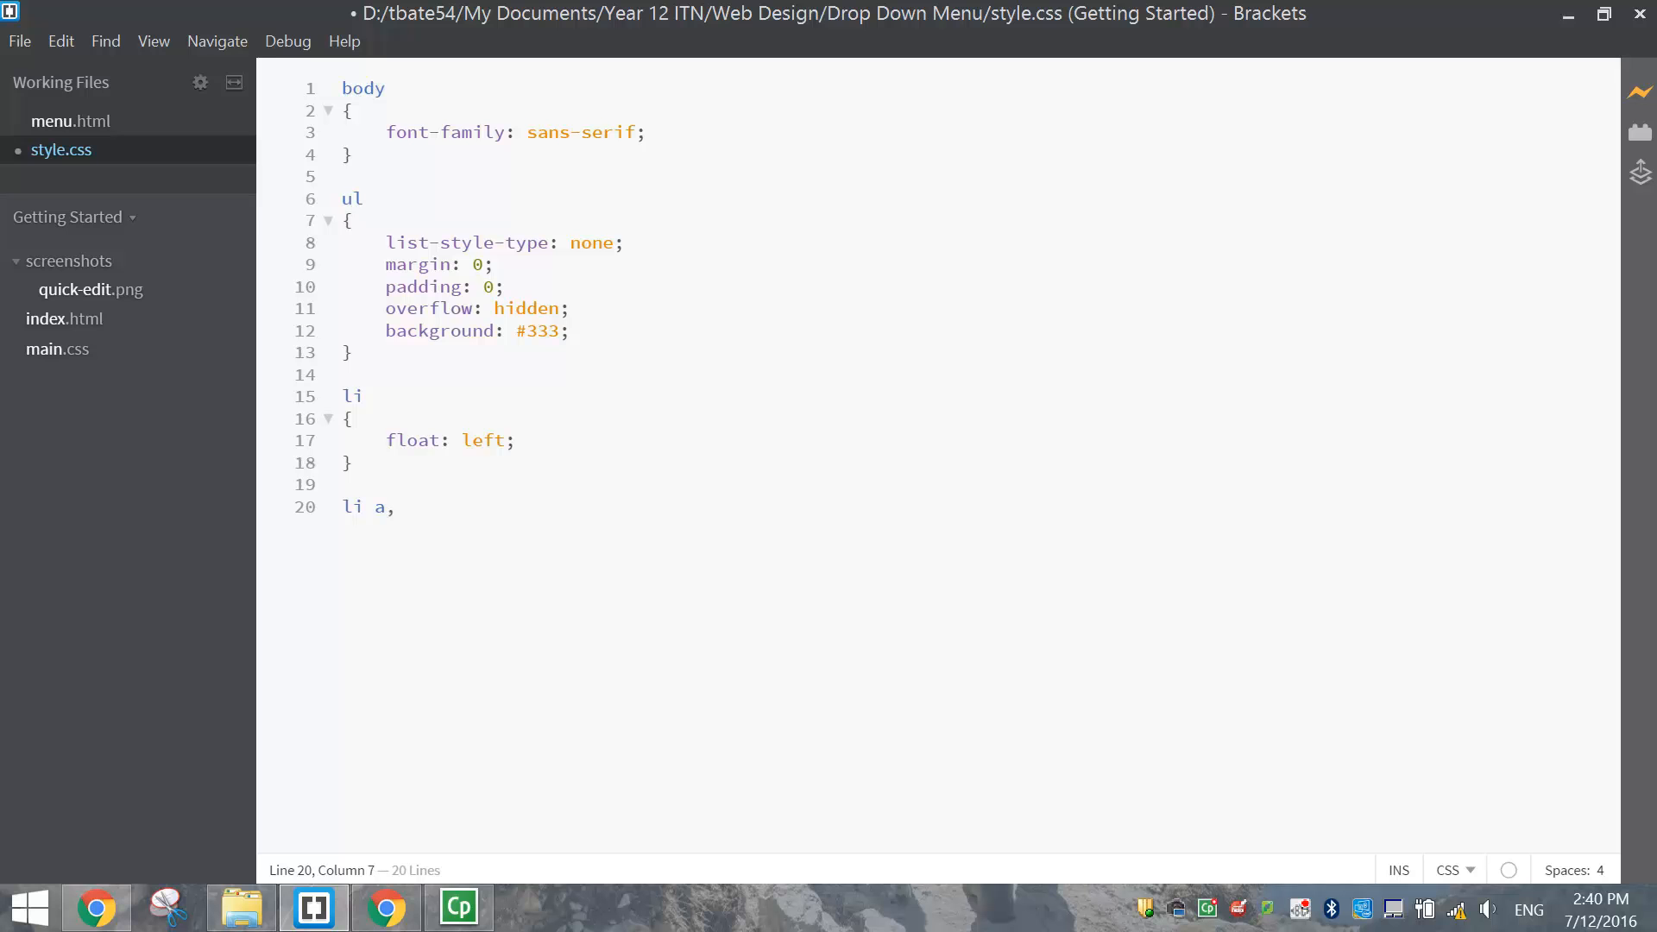
text(.dropbtn)
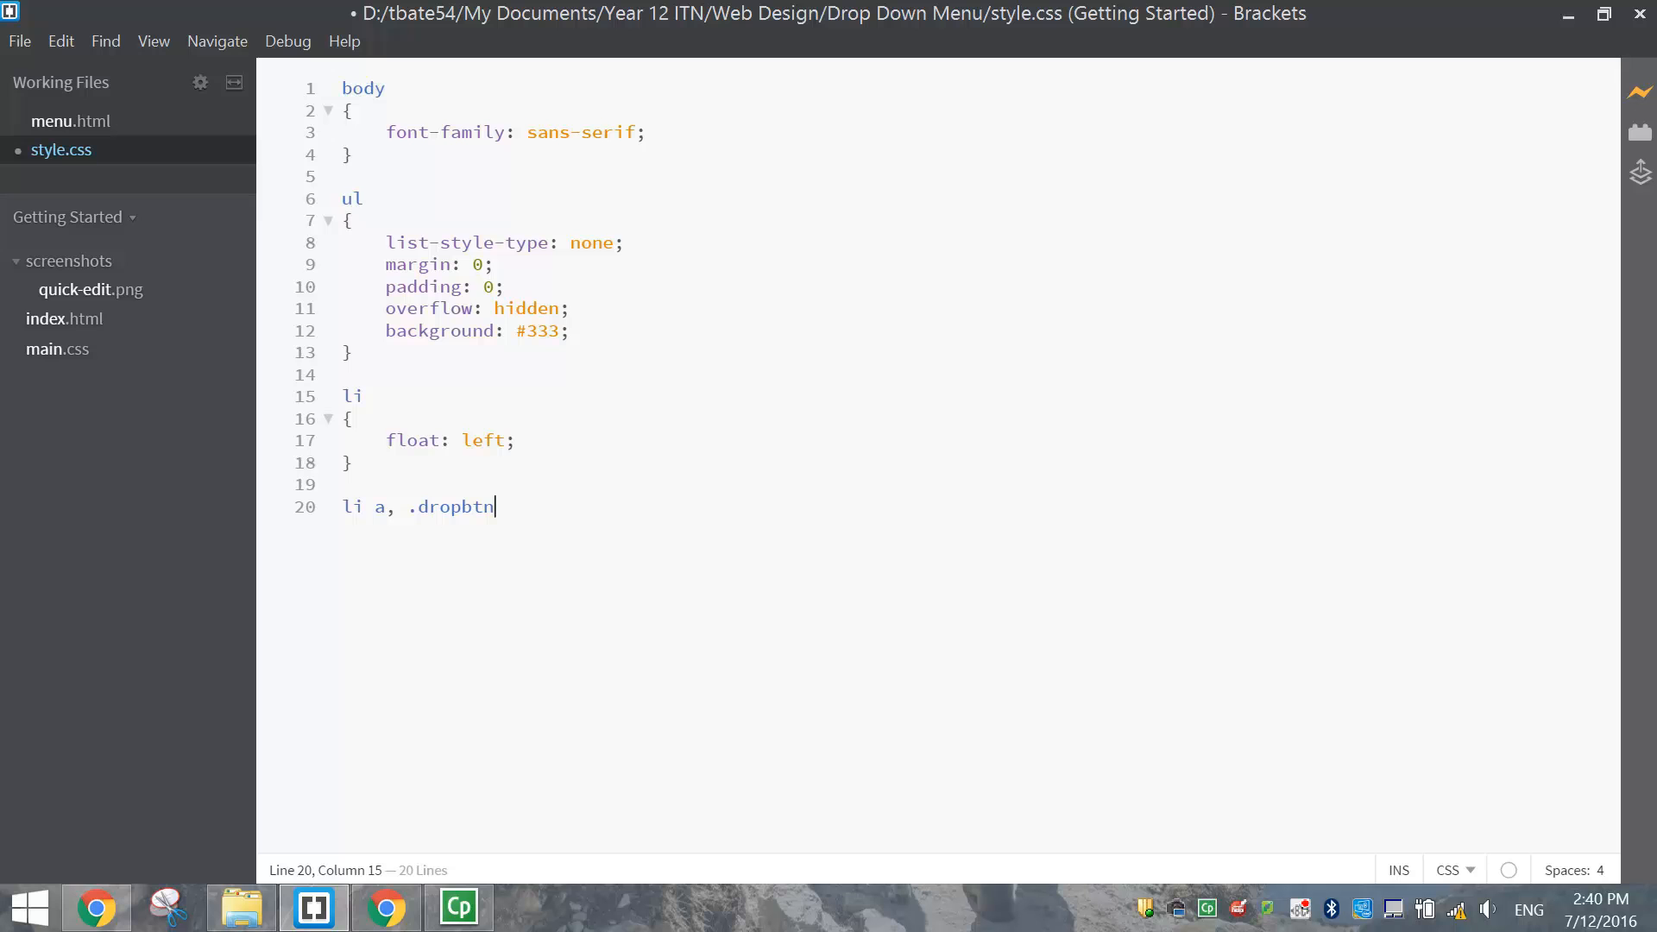
text({)
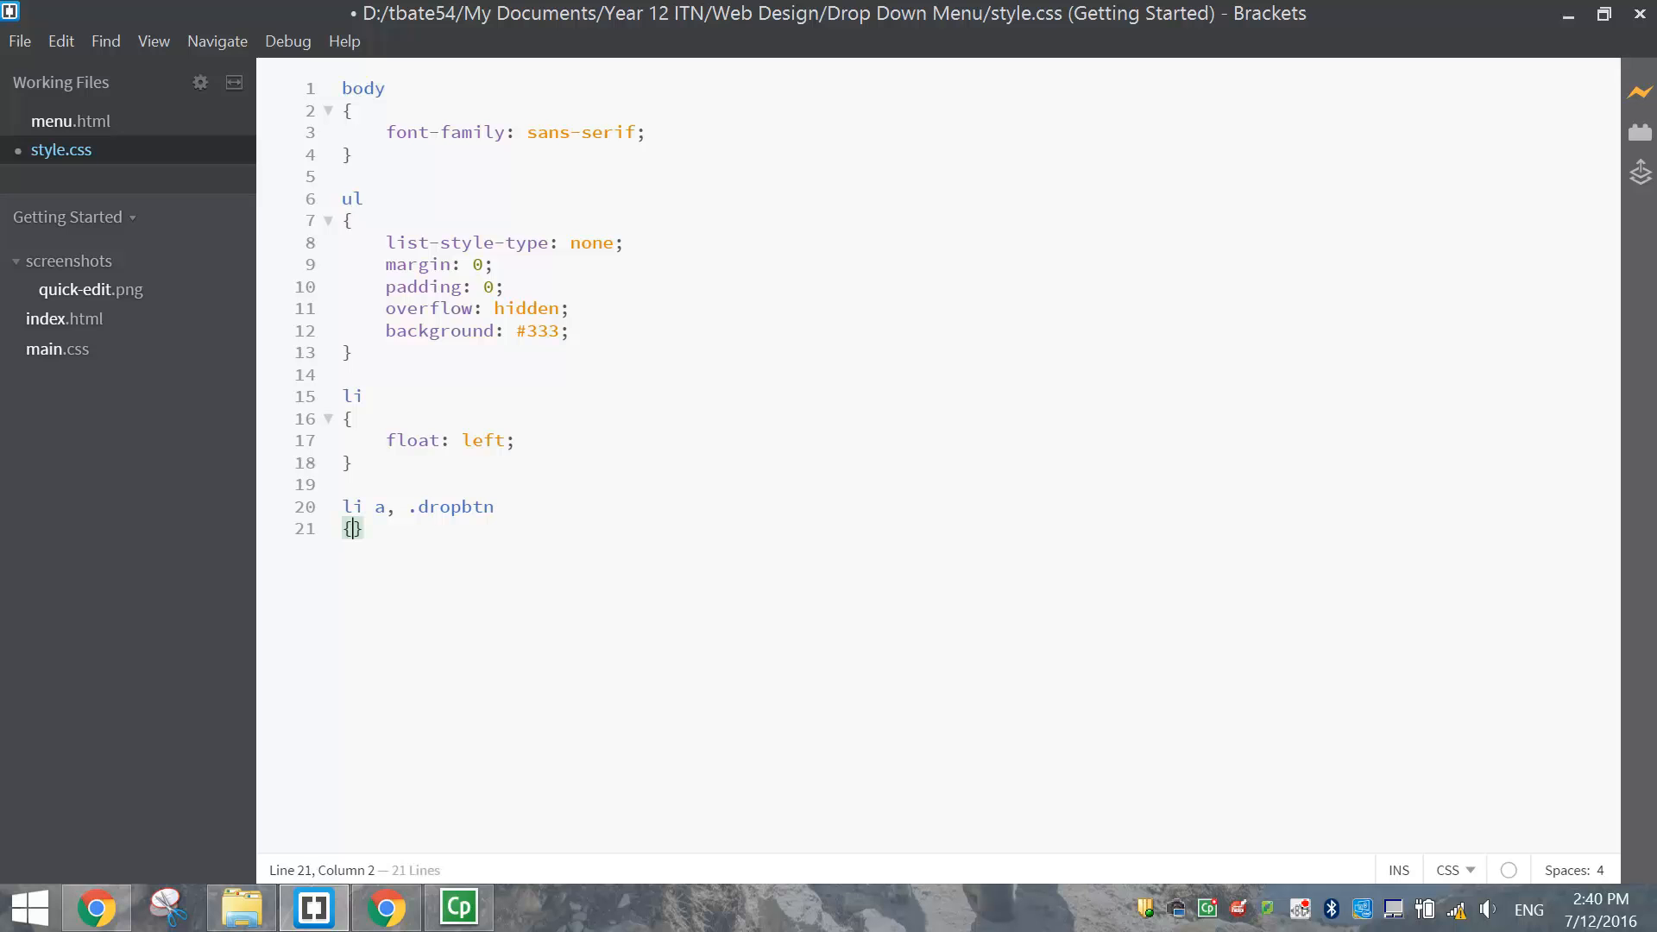
key(enter)
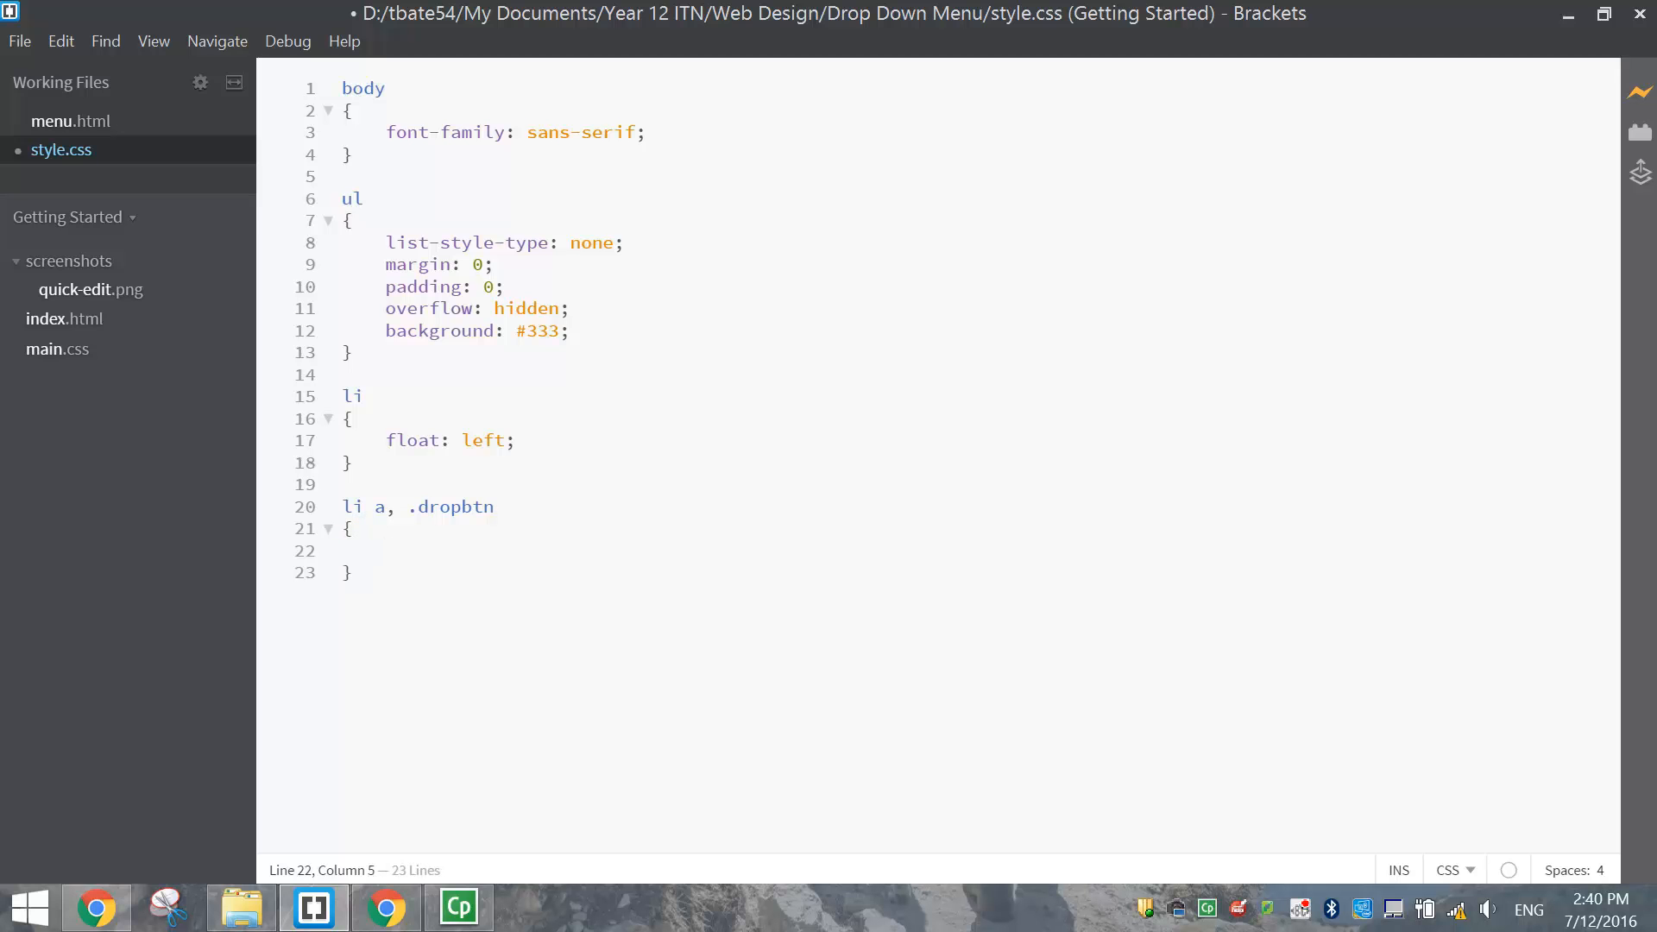
Set display: inline-block and color: white in the li a, .dropbtn rule, then check Chrome
text(disp)
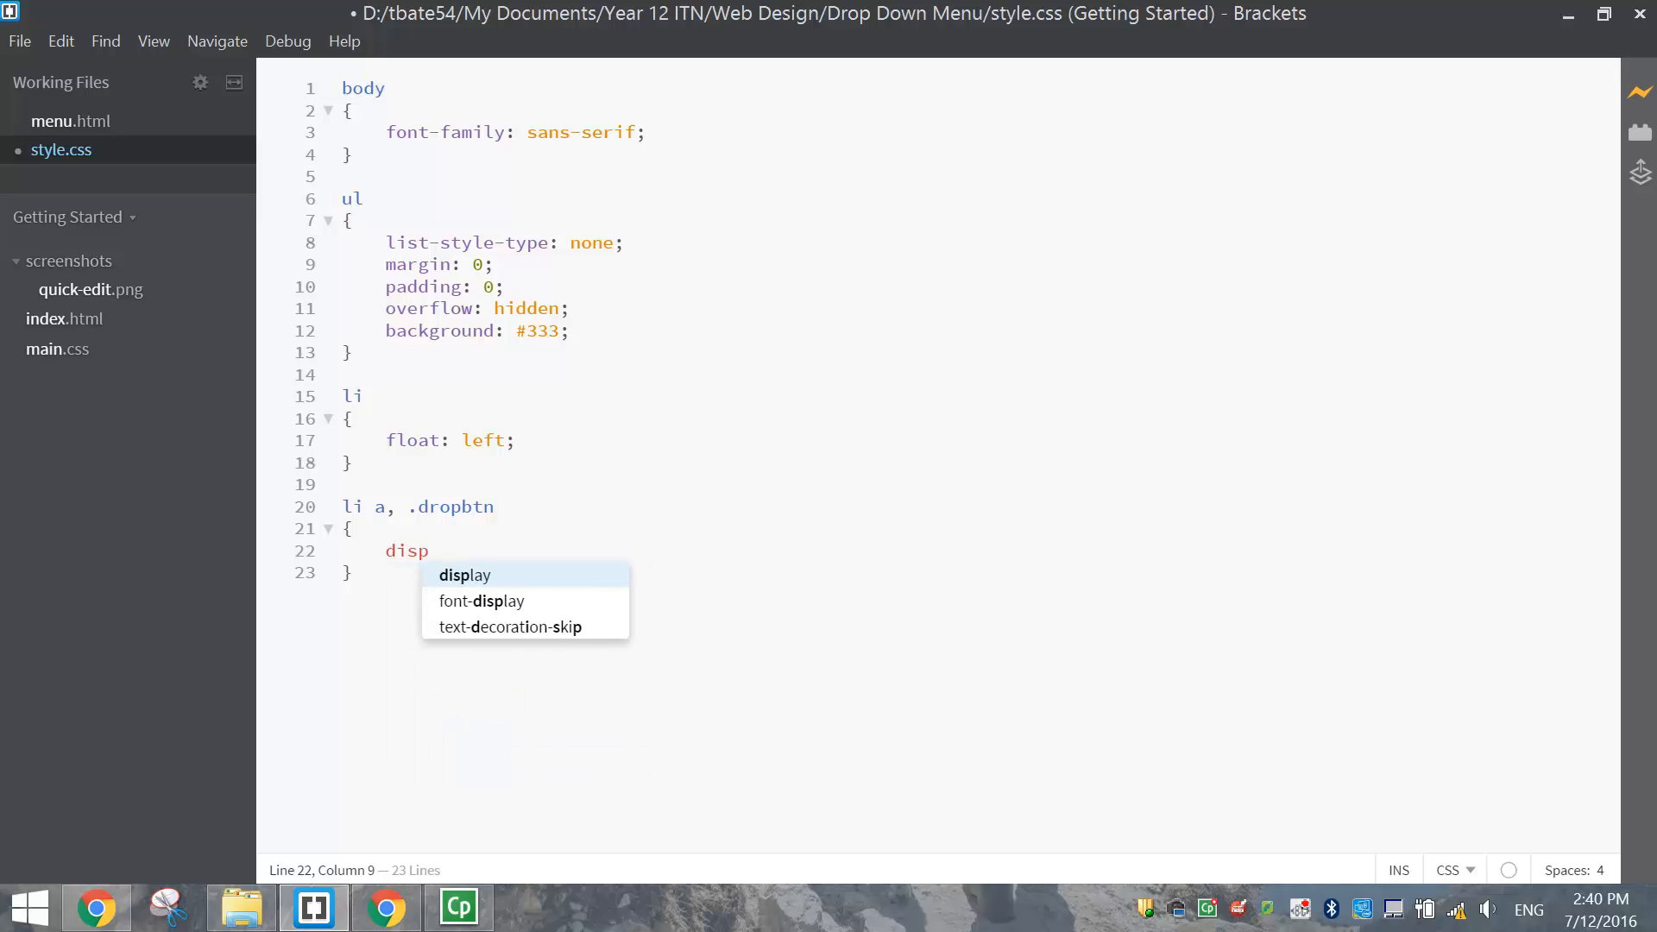
text(lay: inli)
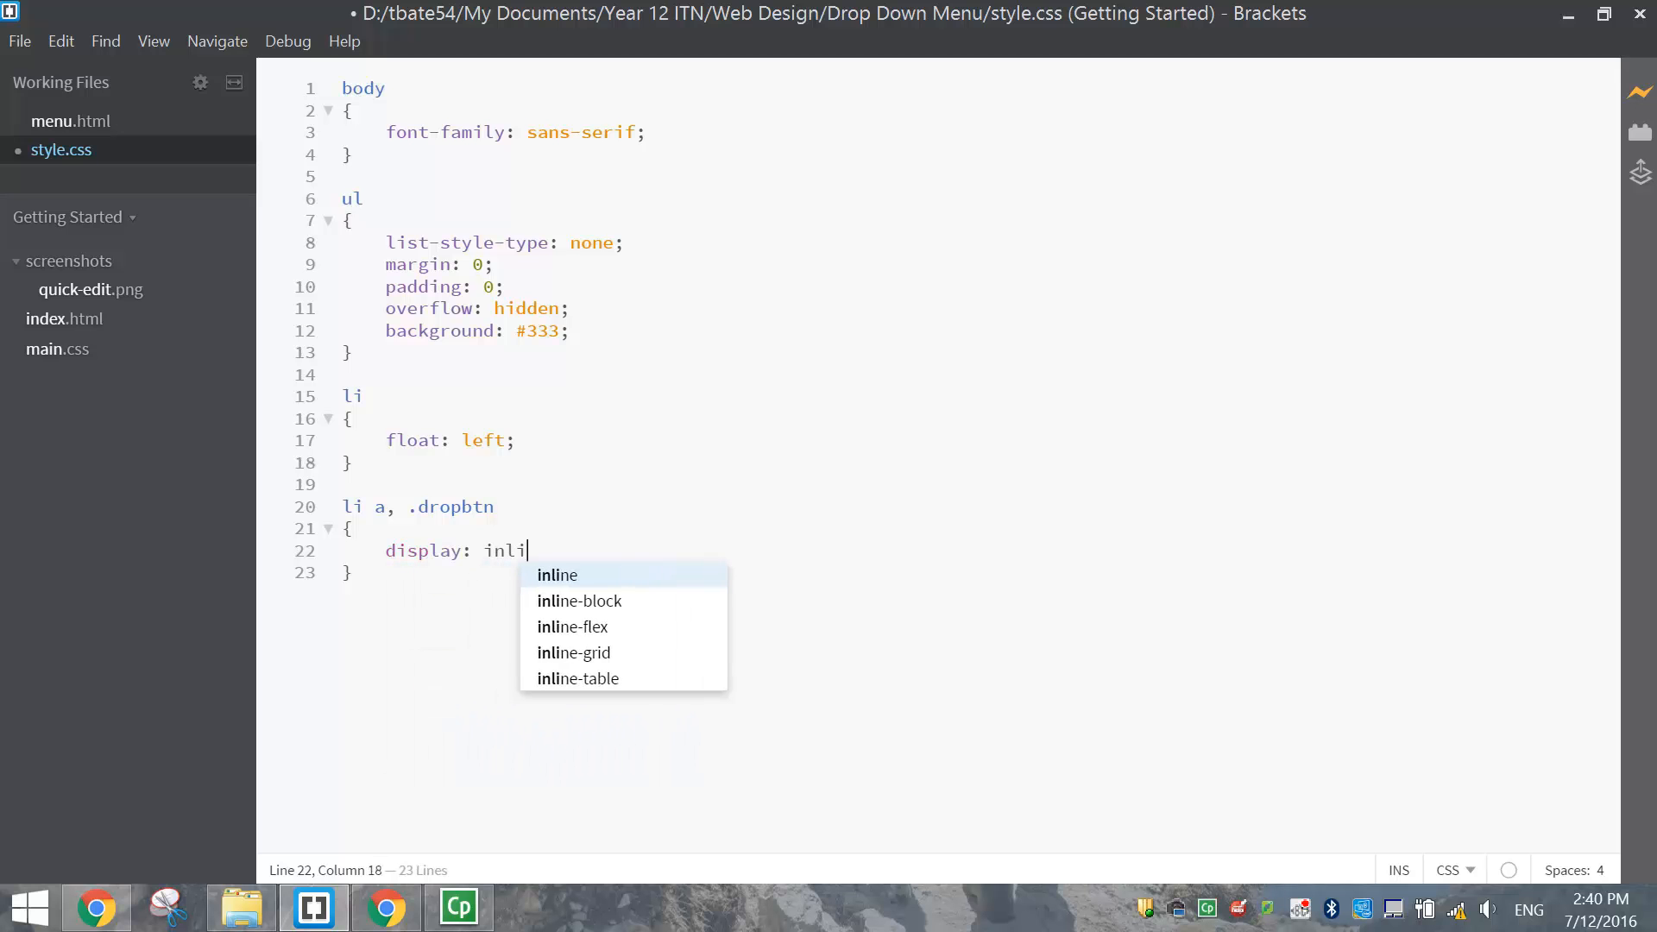
click(579, 601)
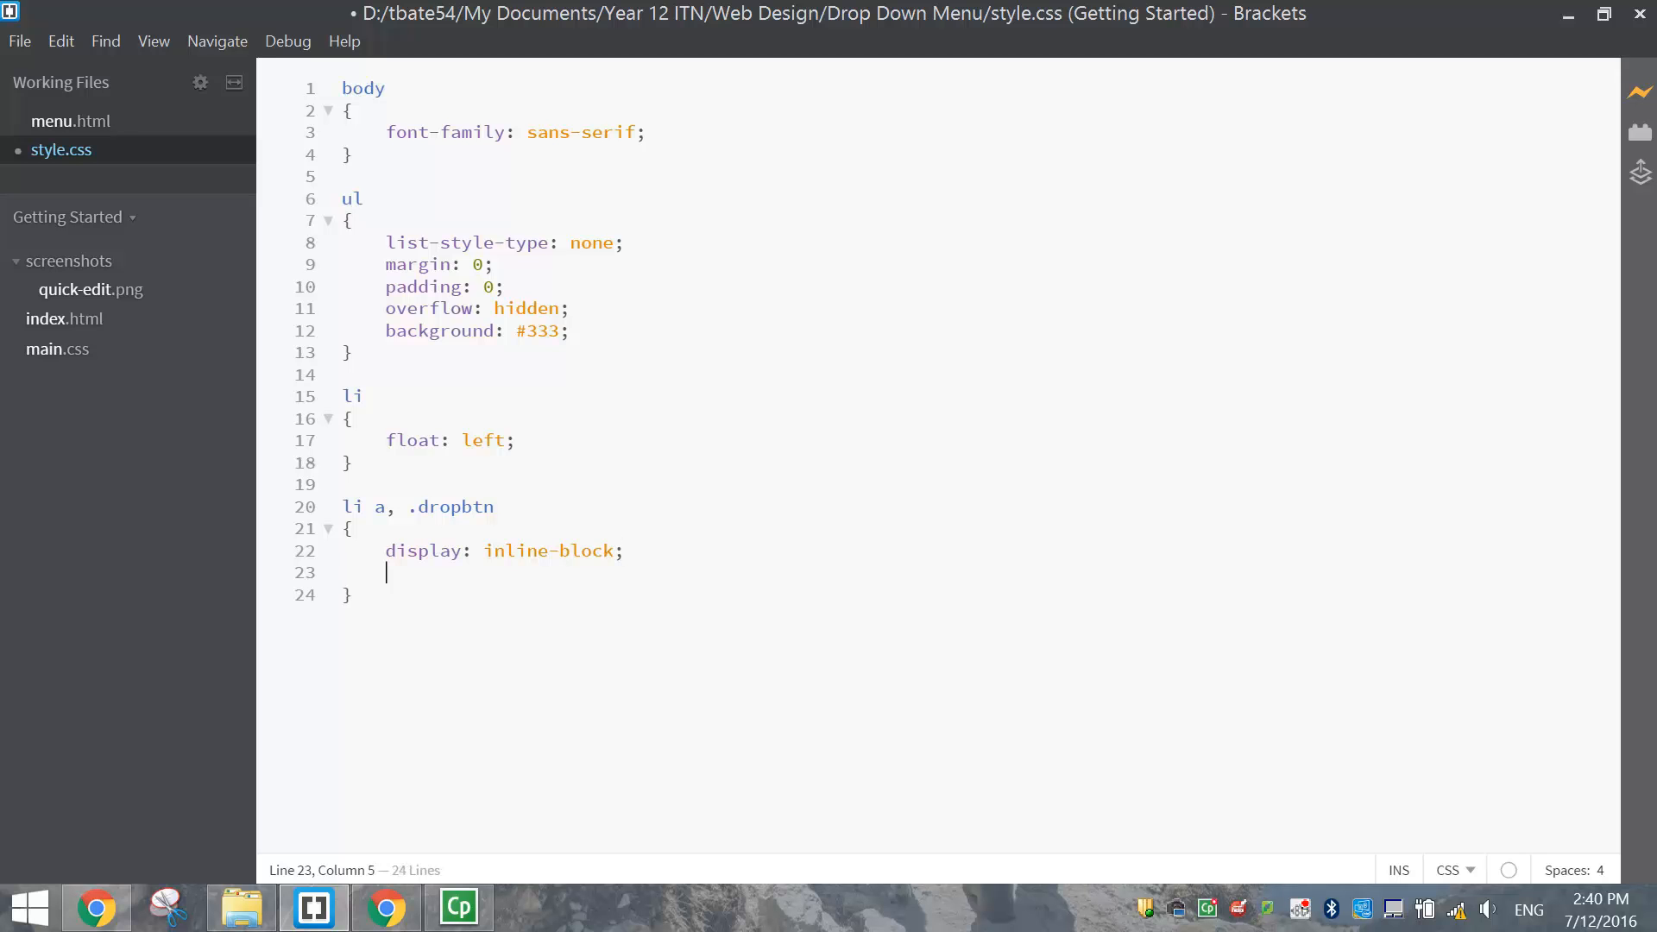
text(color: white;)
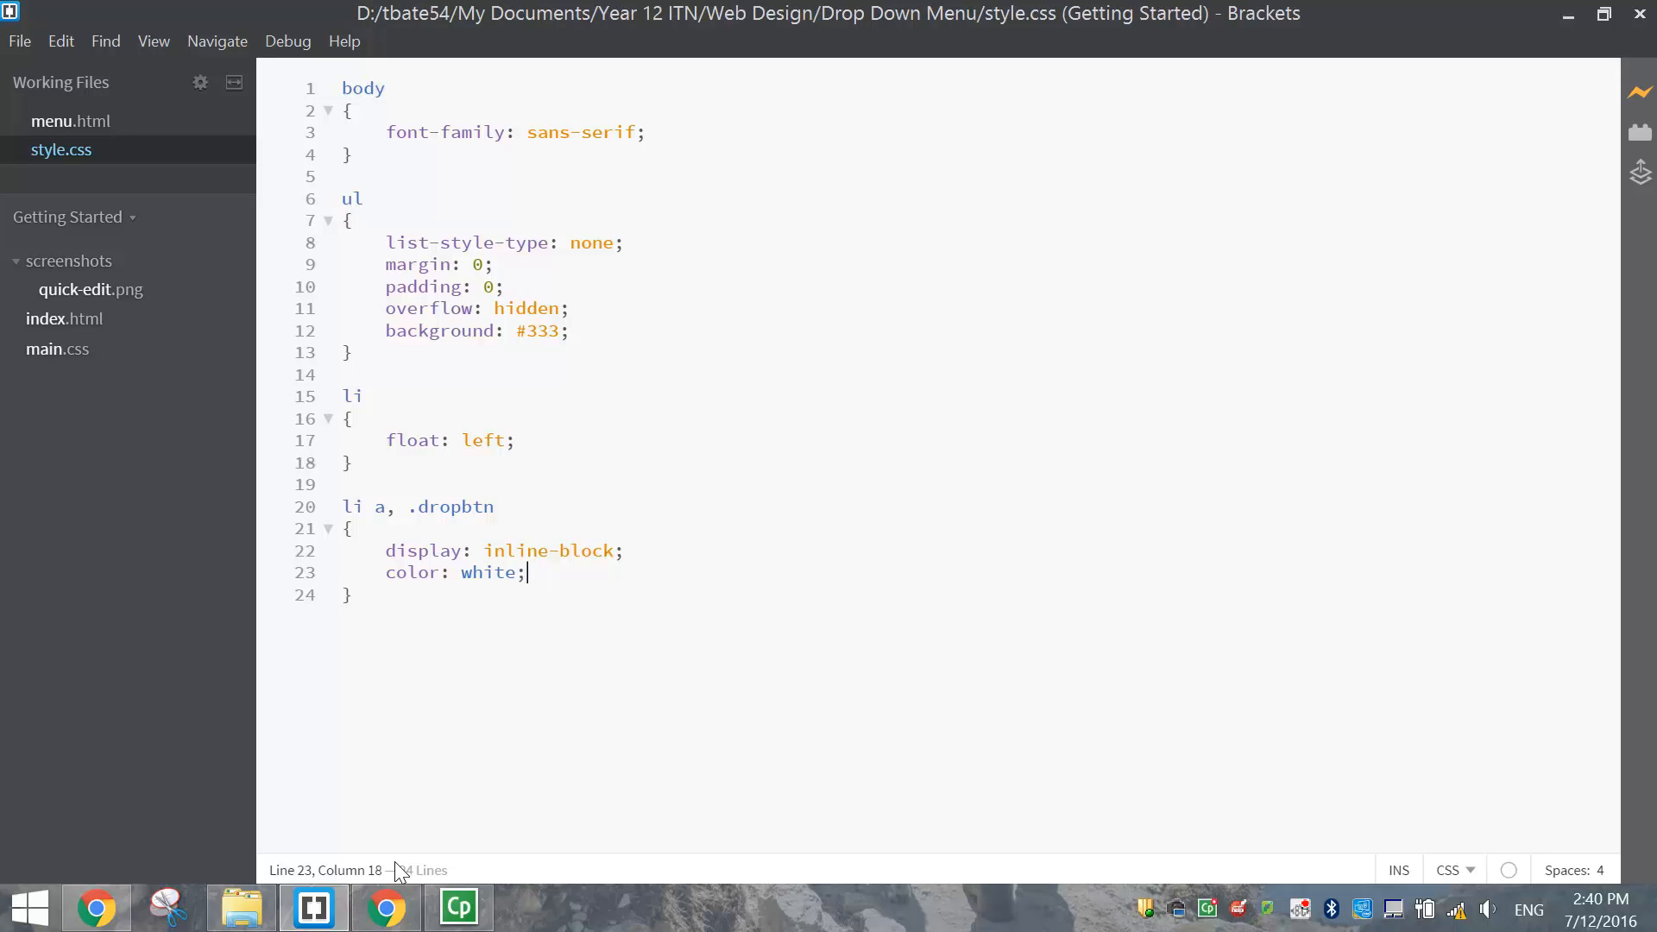
click(383, 907)
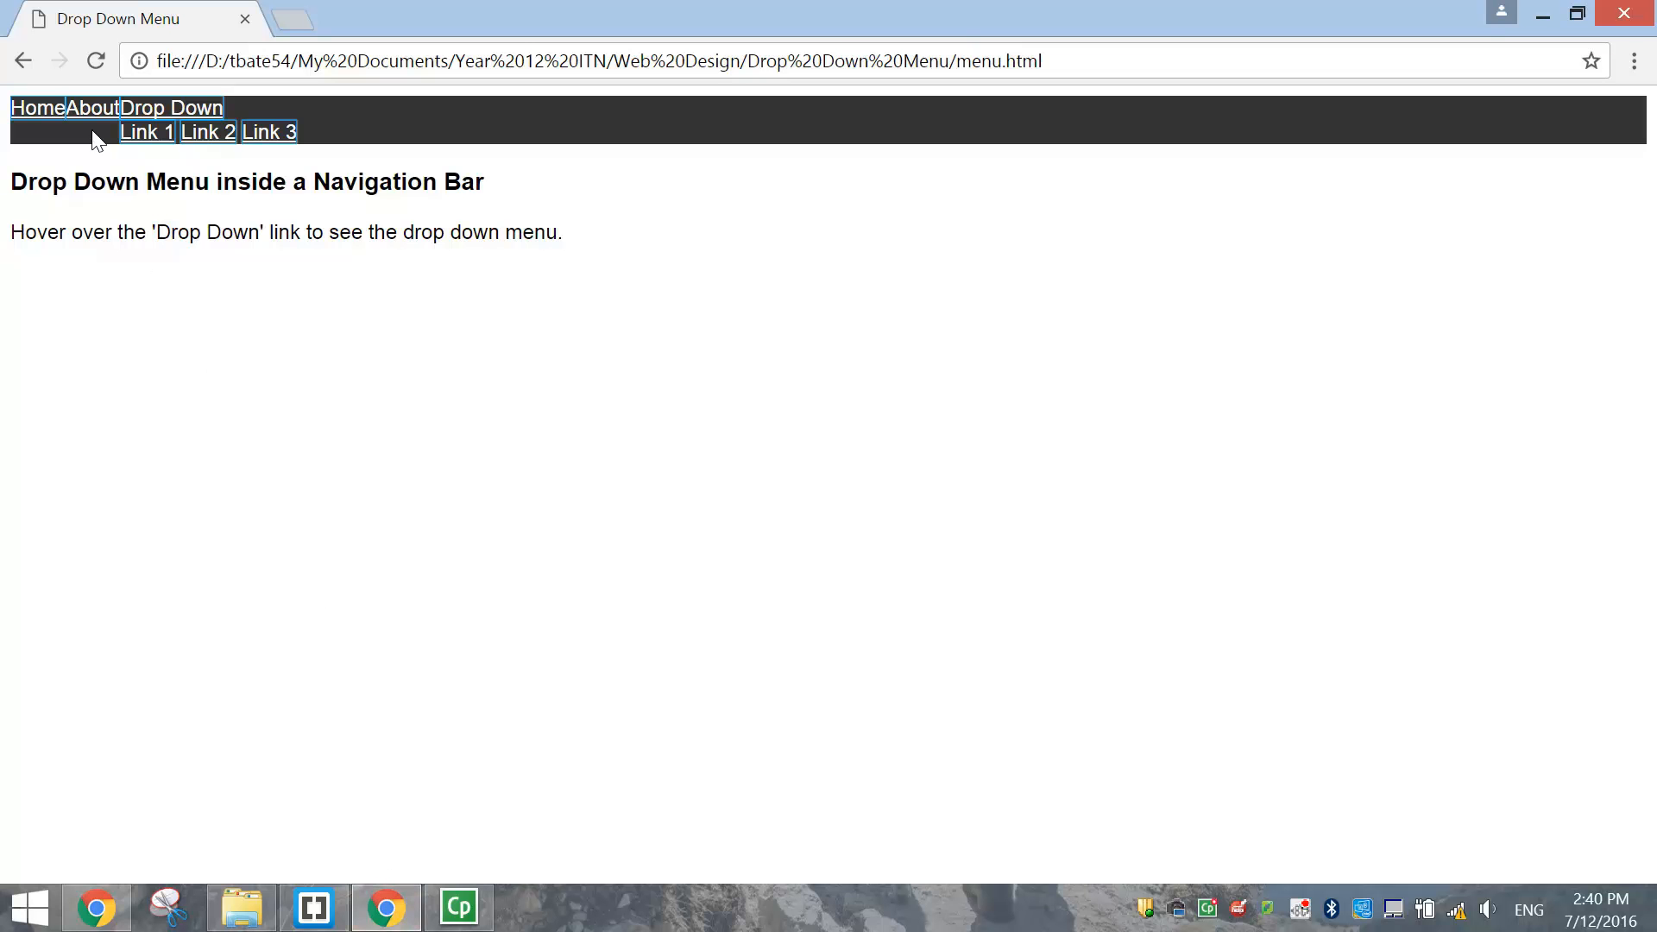
mouse_move(127, 116)
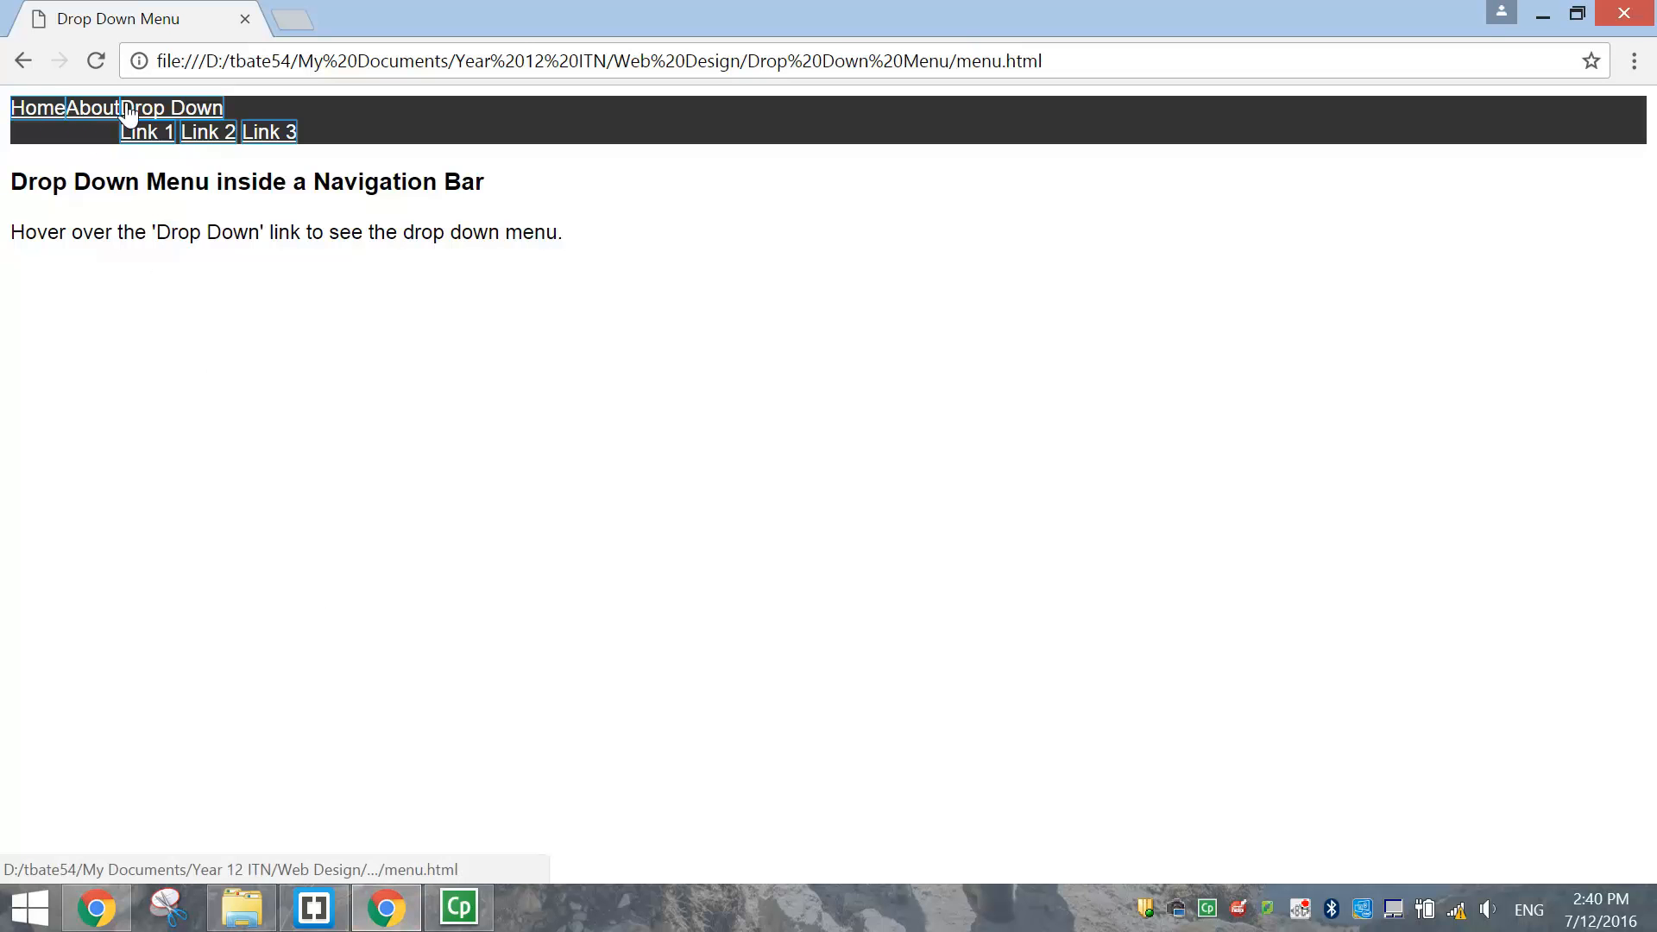
mouse_move(306, 800)
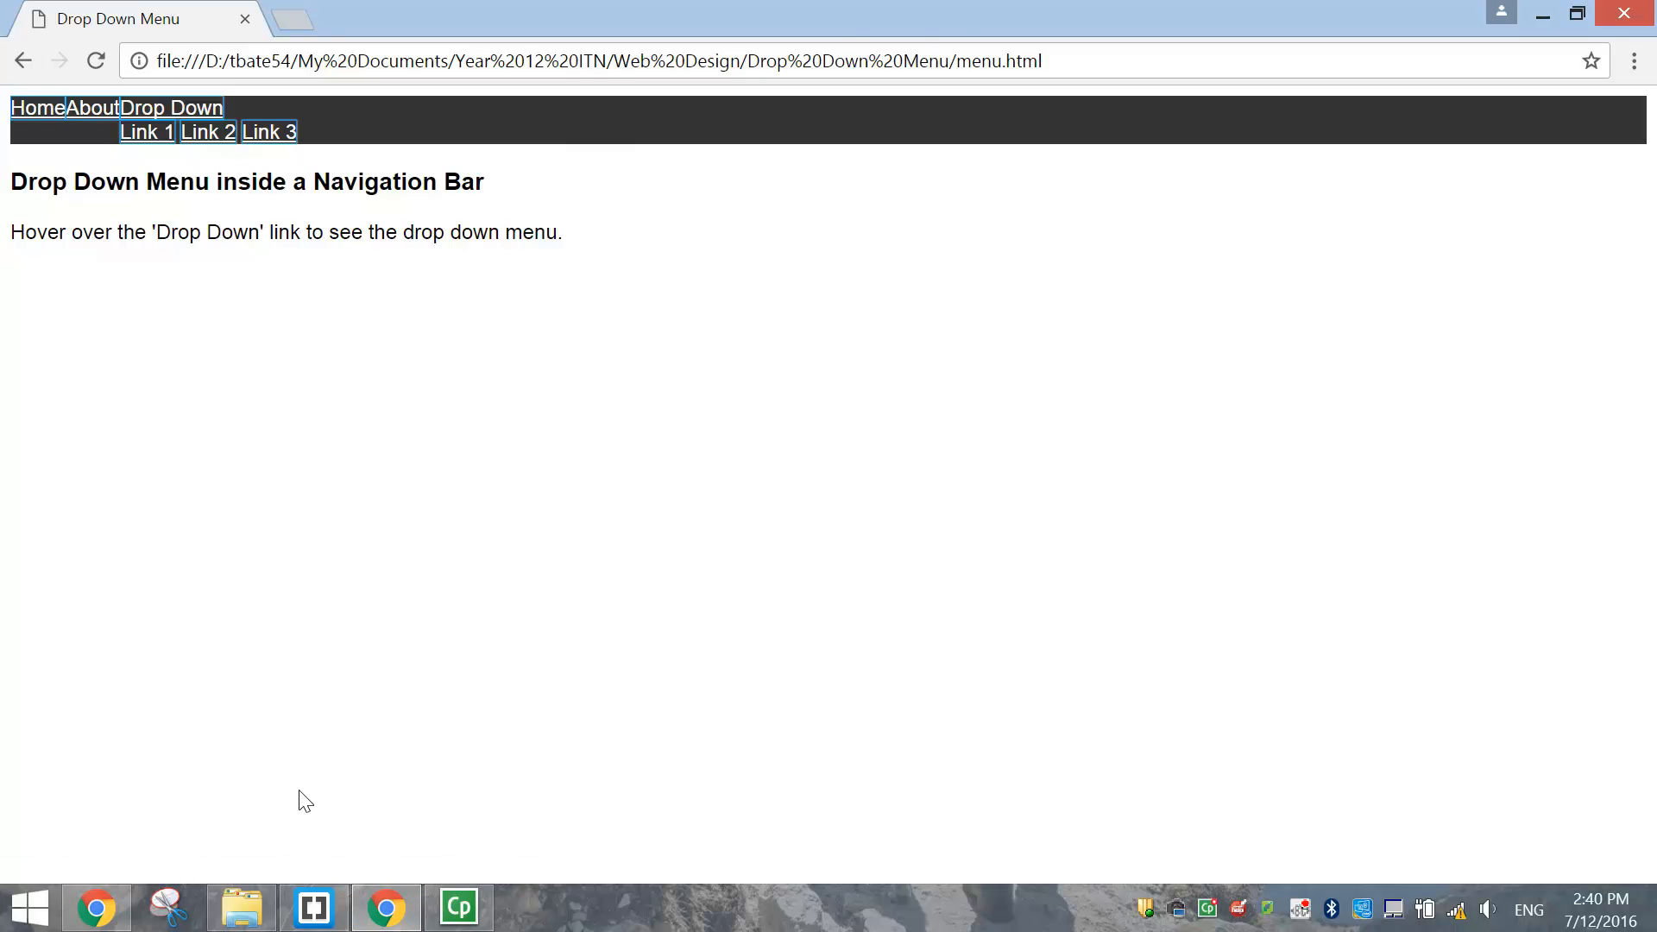
Add text-align: center and padding: 14px 16px to the li a, .dropbtn rule
click(311, 907)
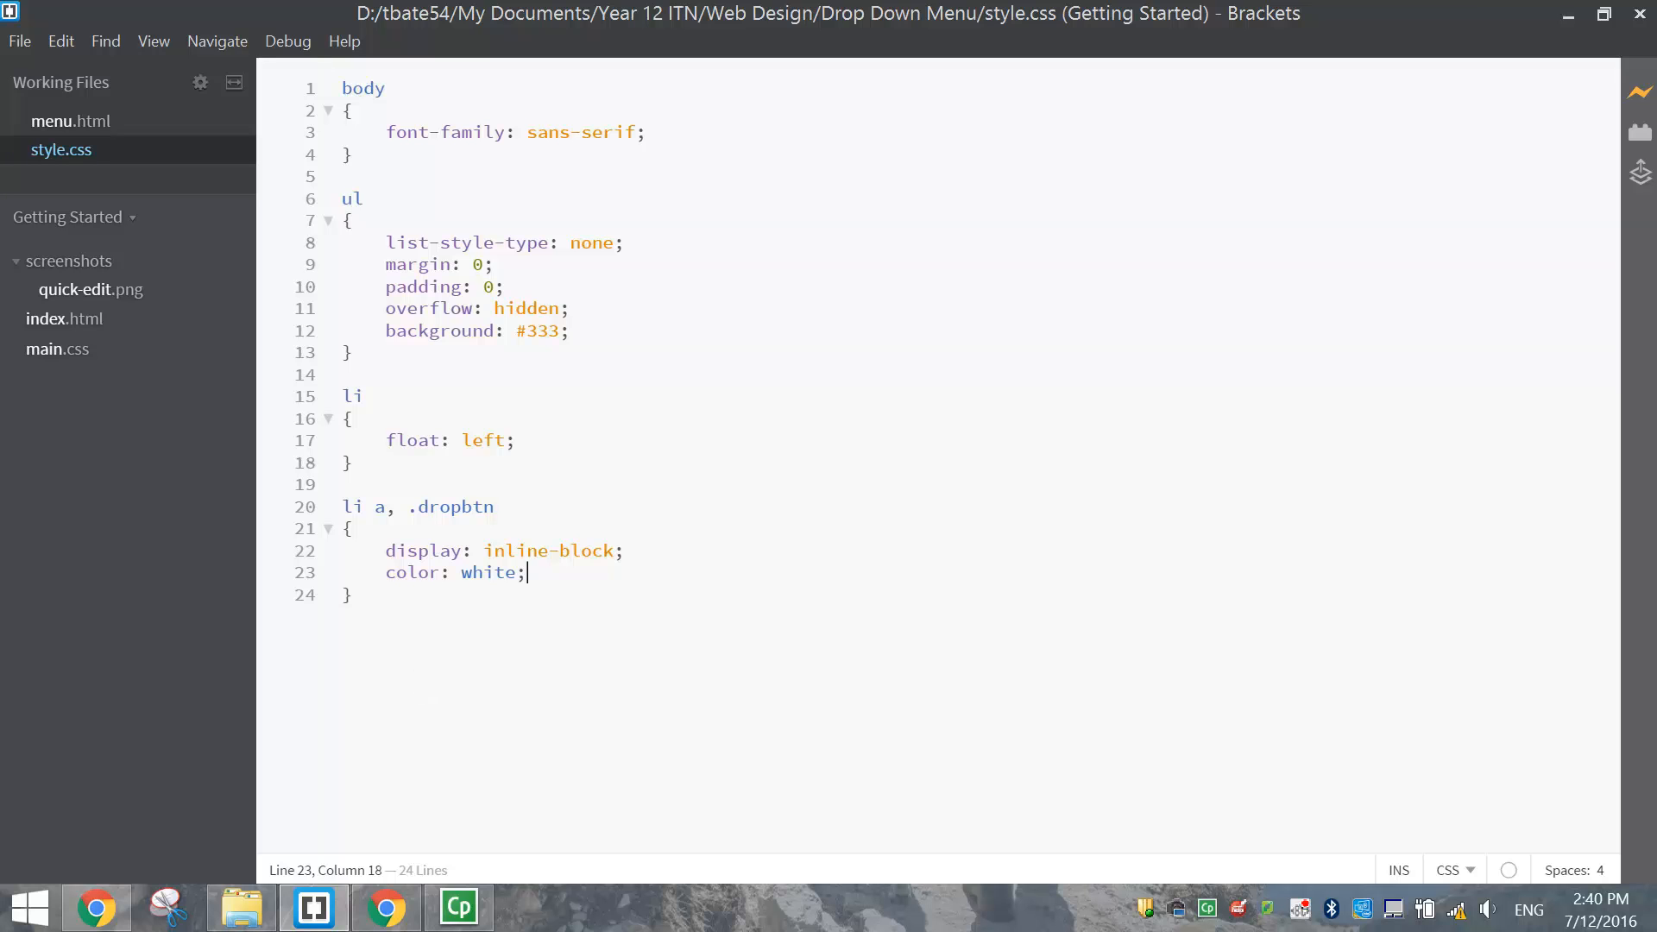
key(Return)
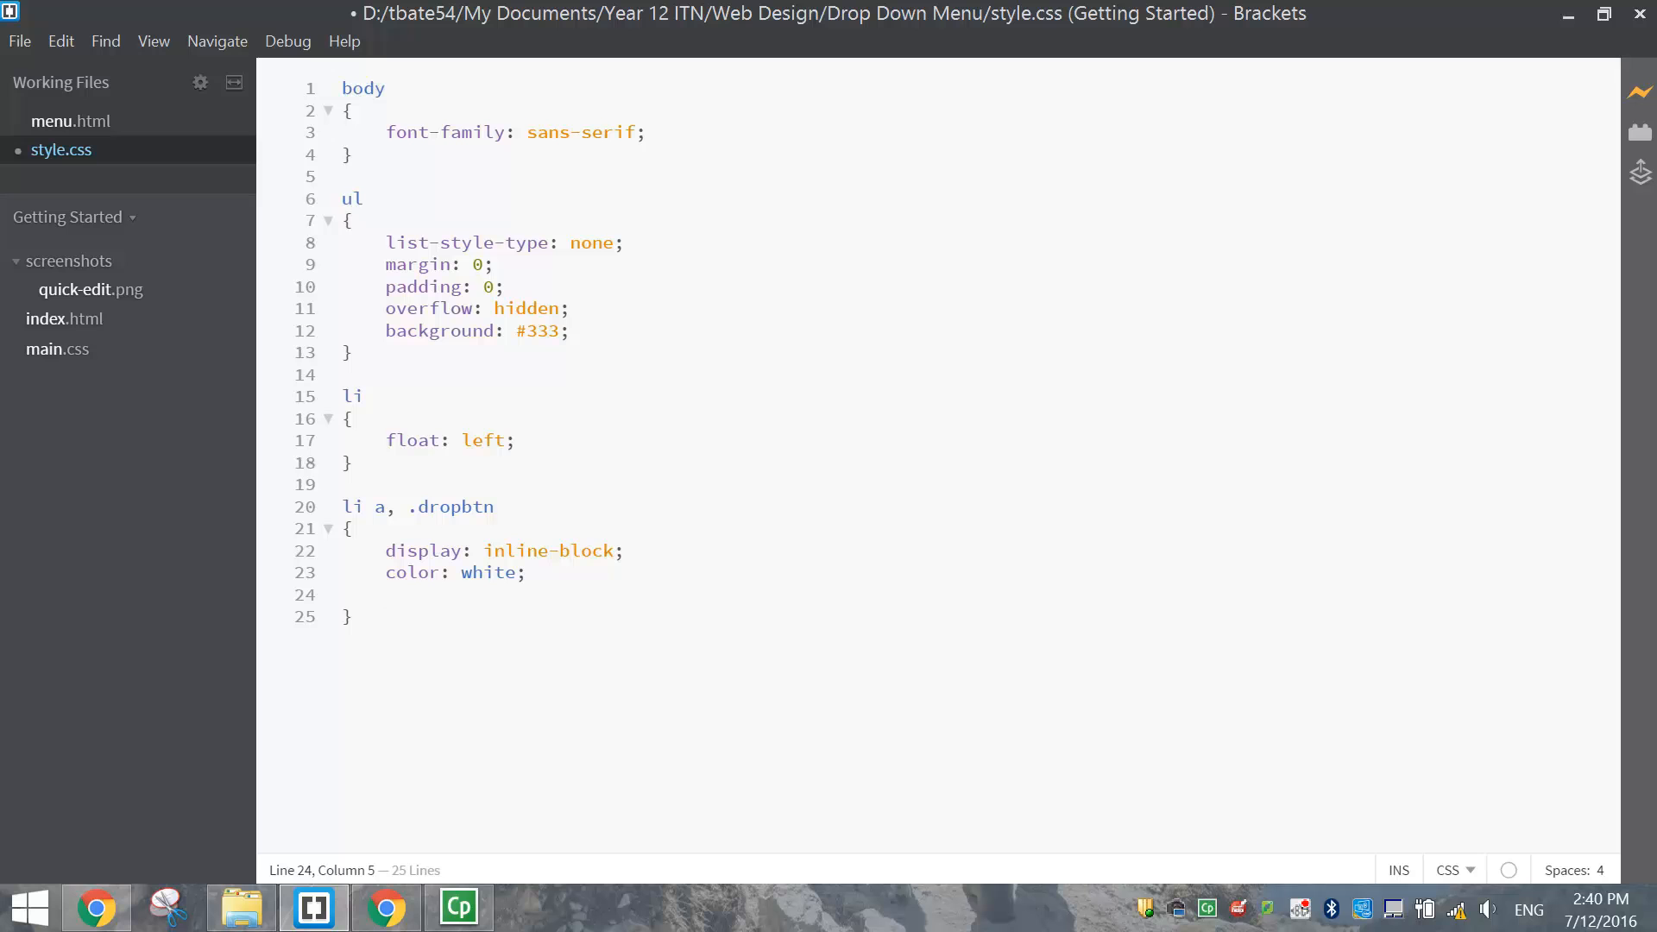
text(text-align: center;)
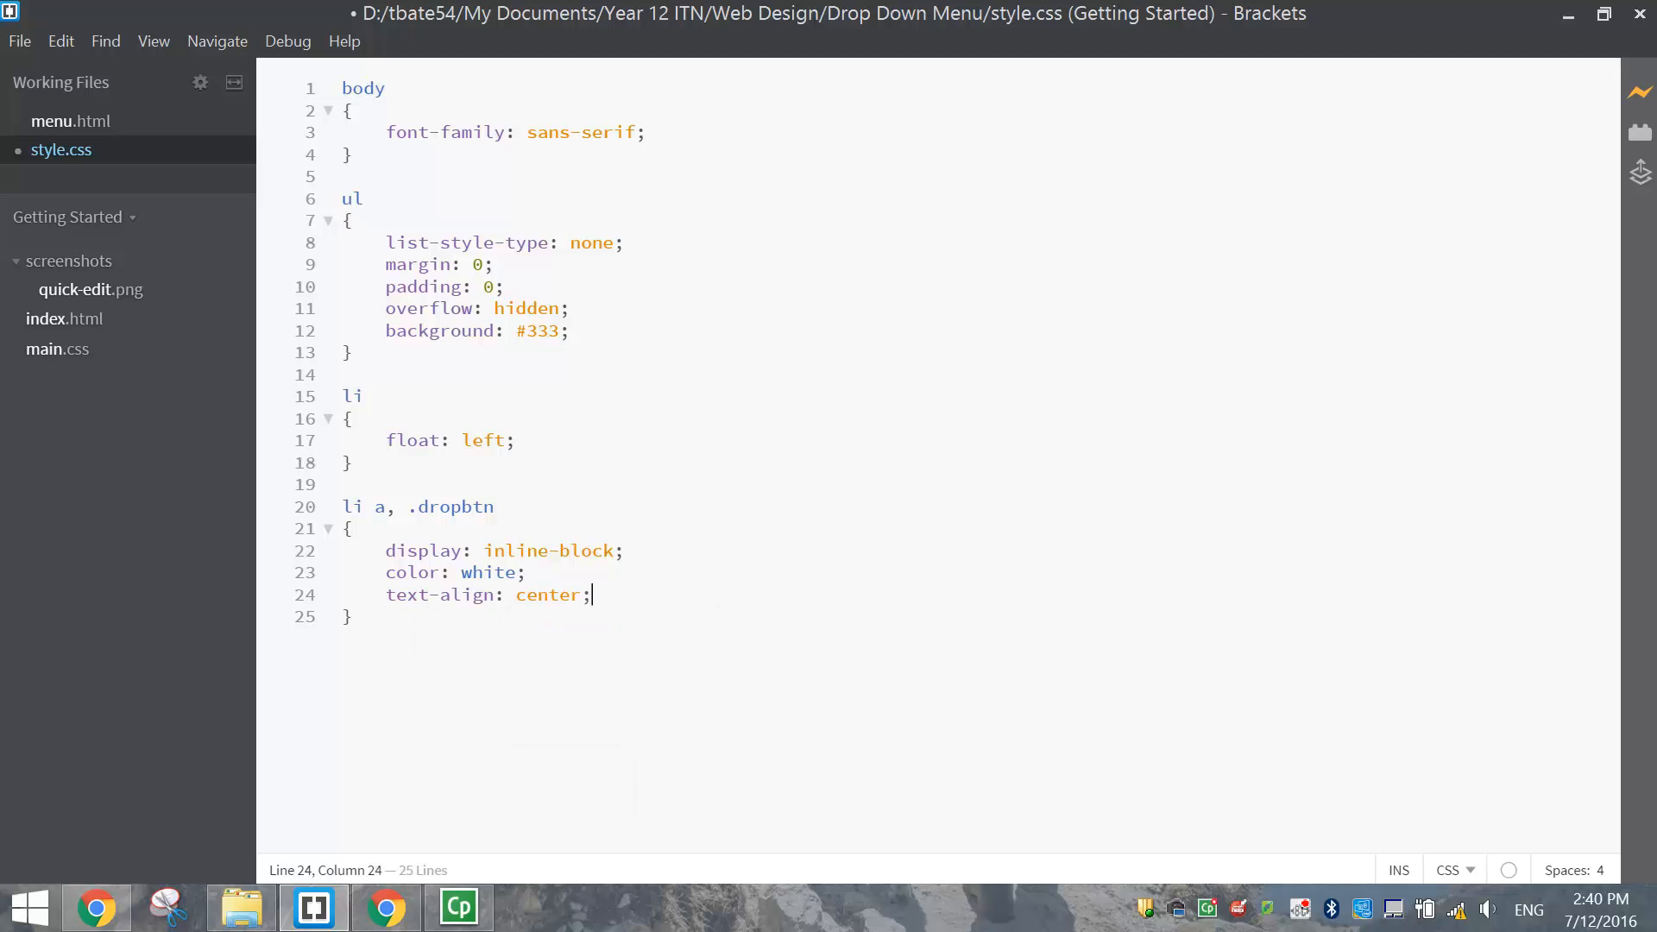
key(Return)
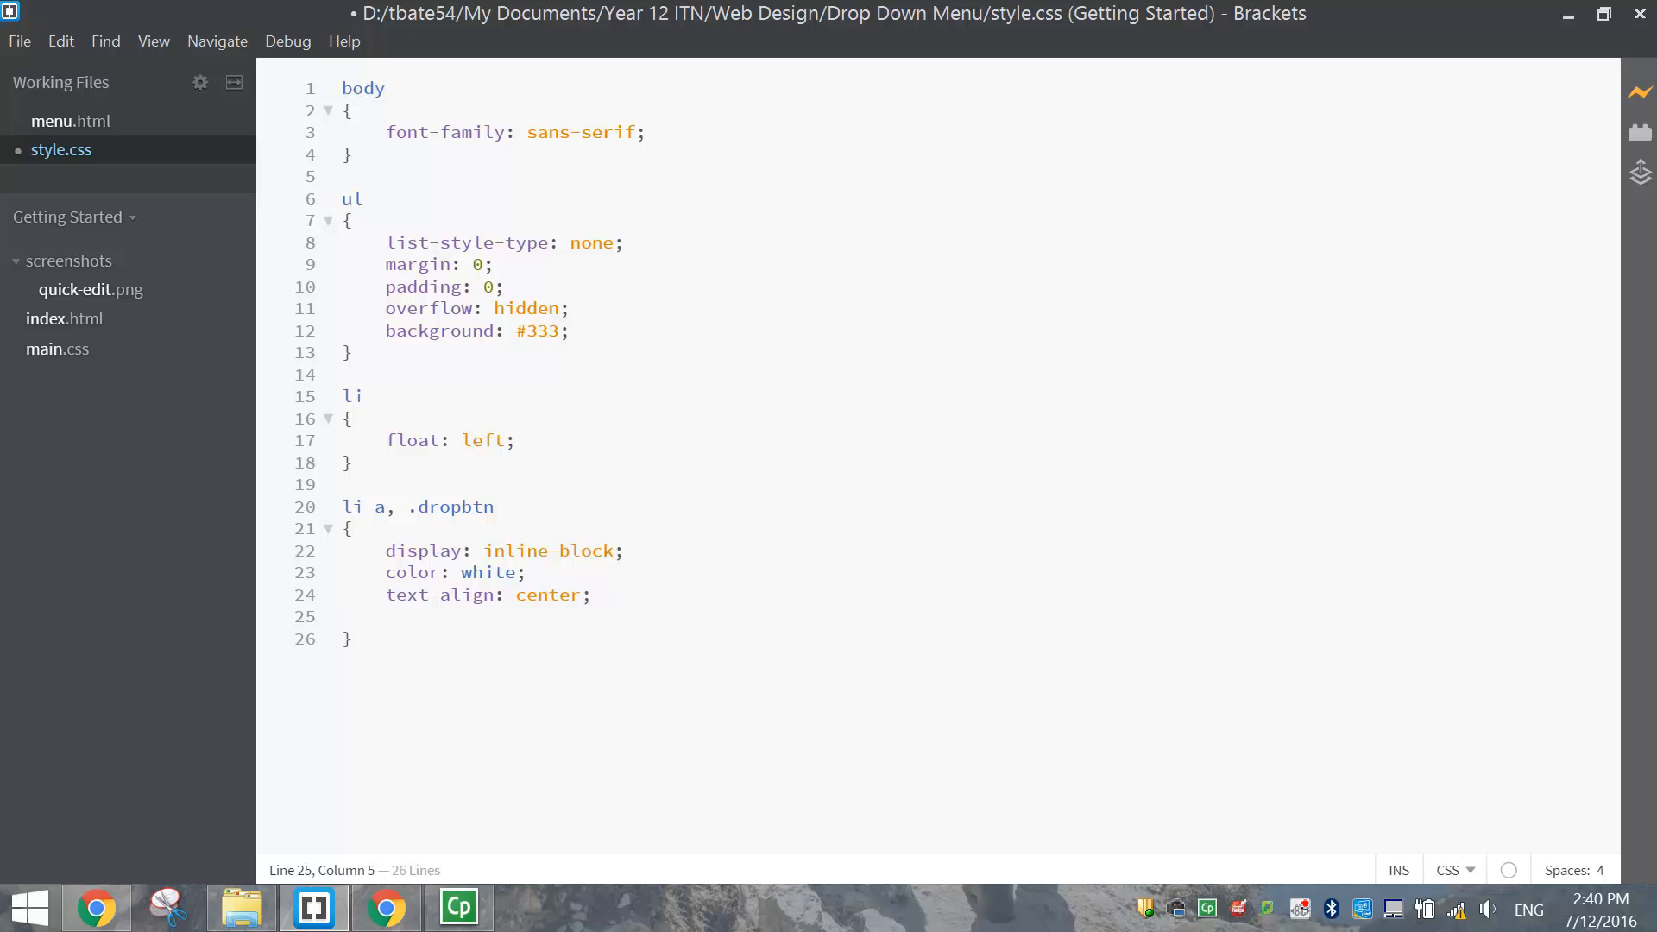
click(423, 616)
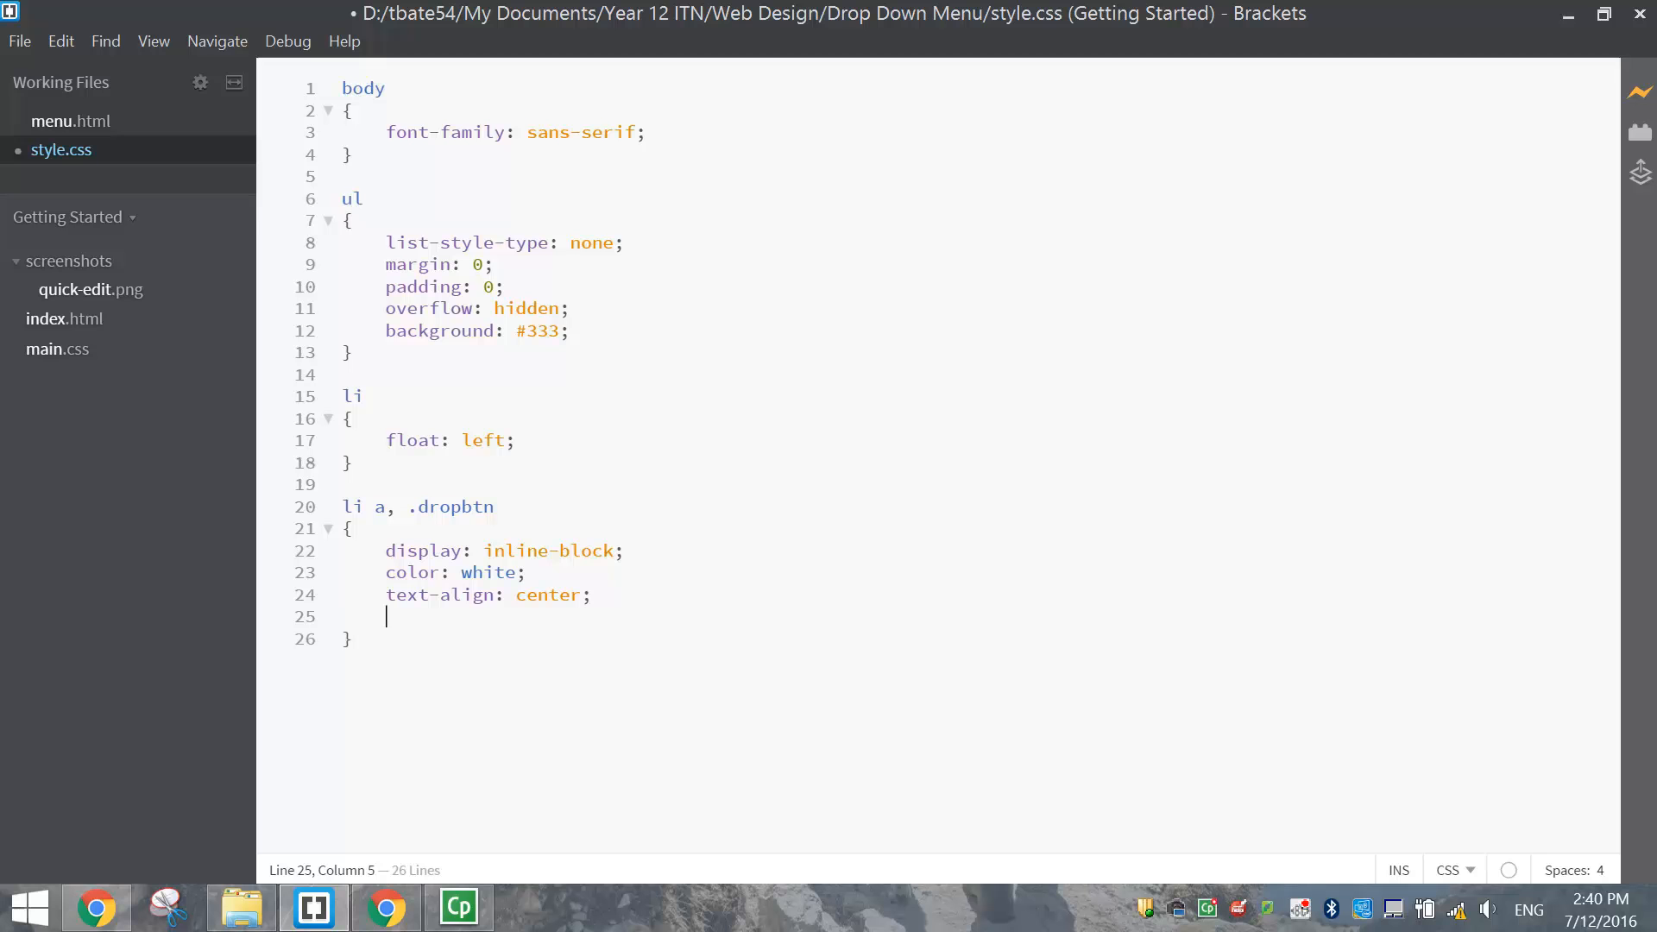
text(padding: 1)
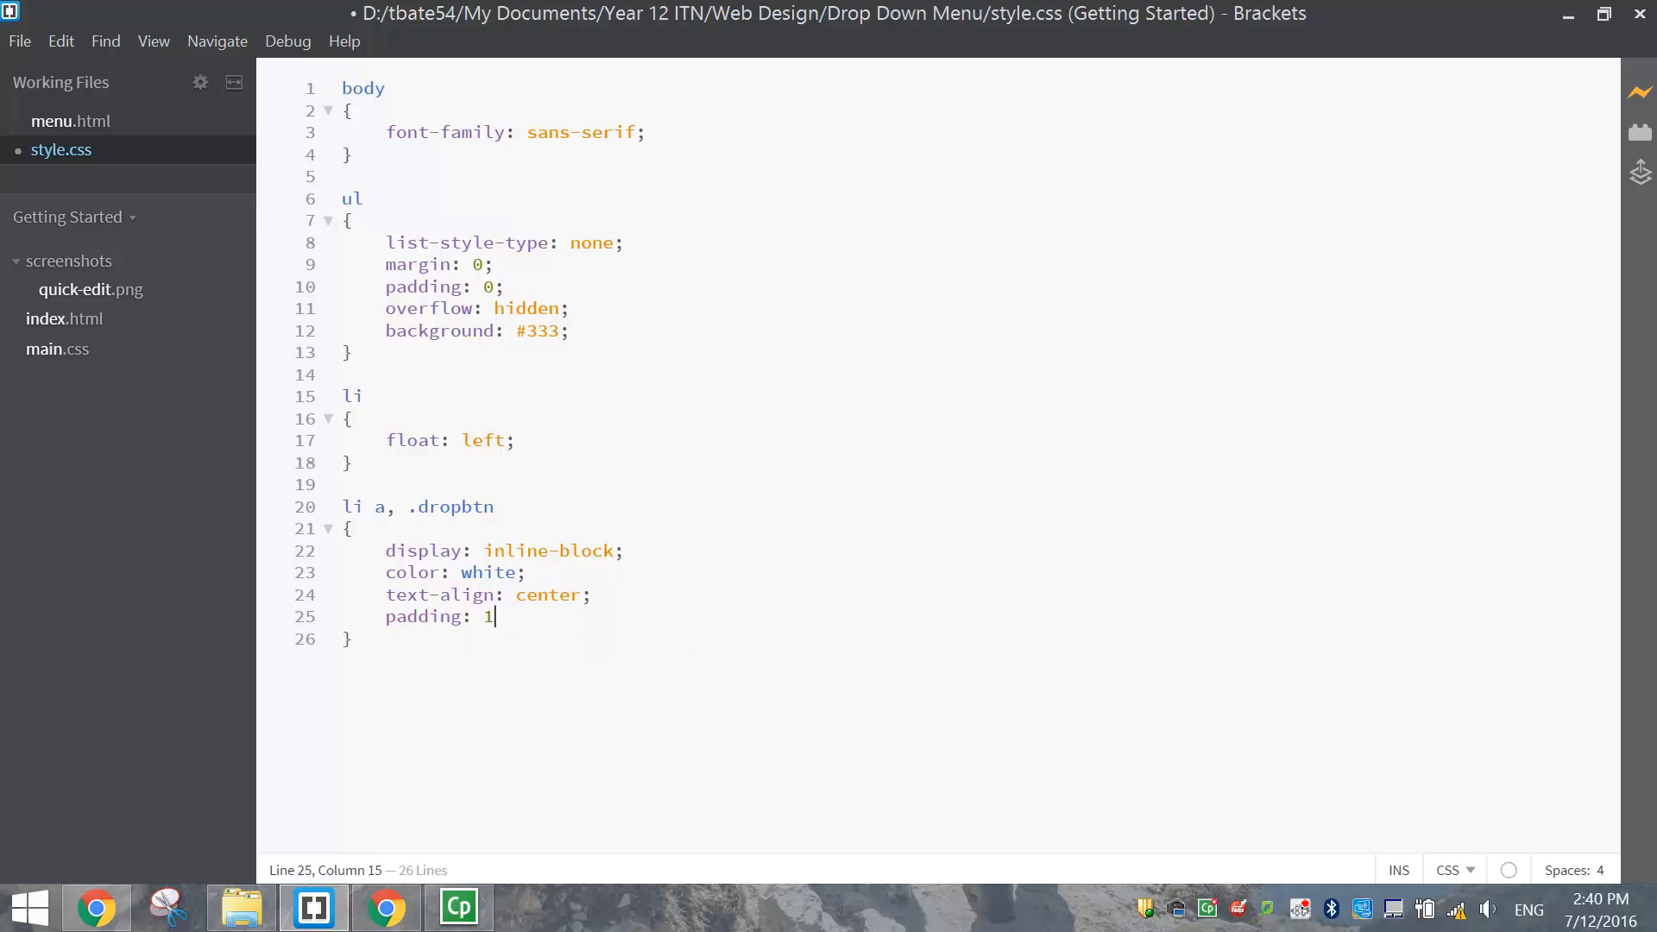
text(4px 16)
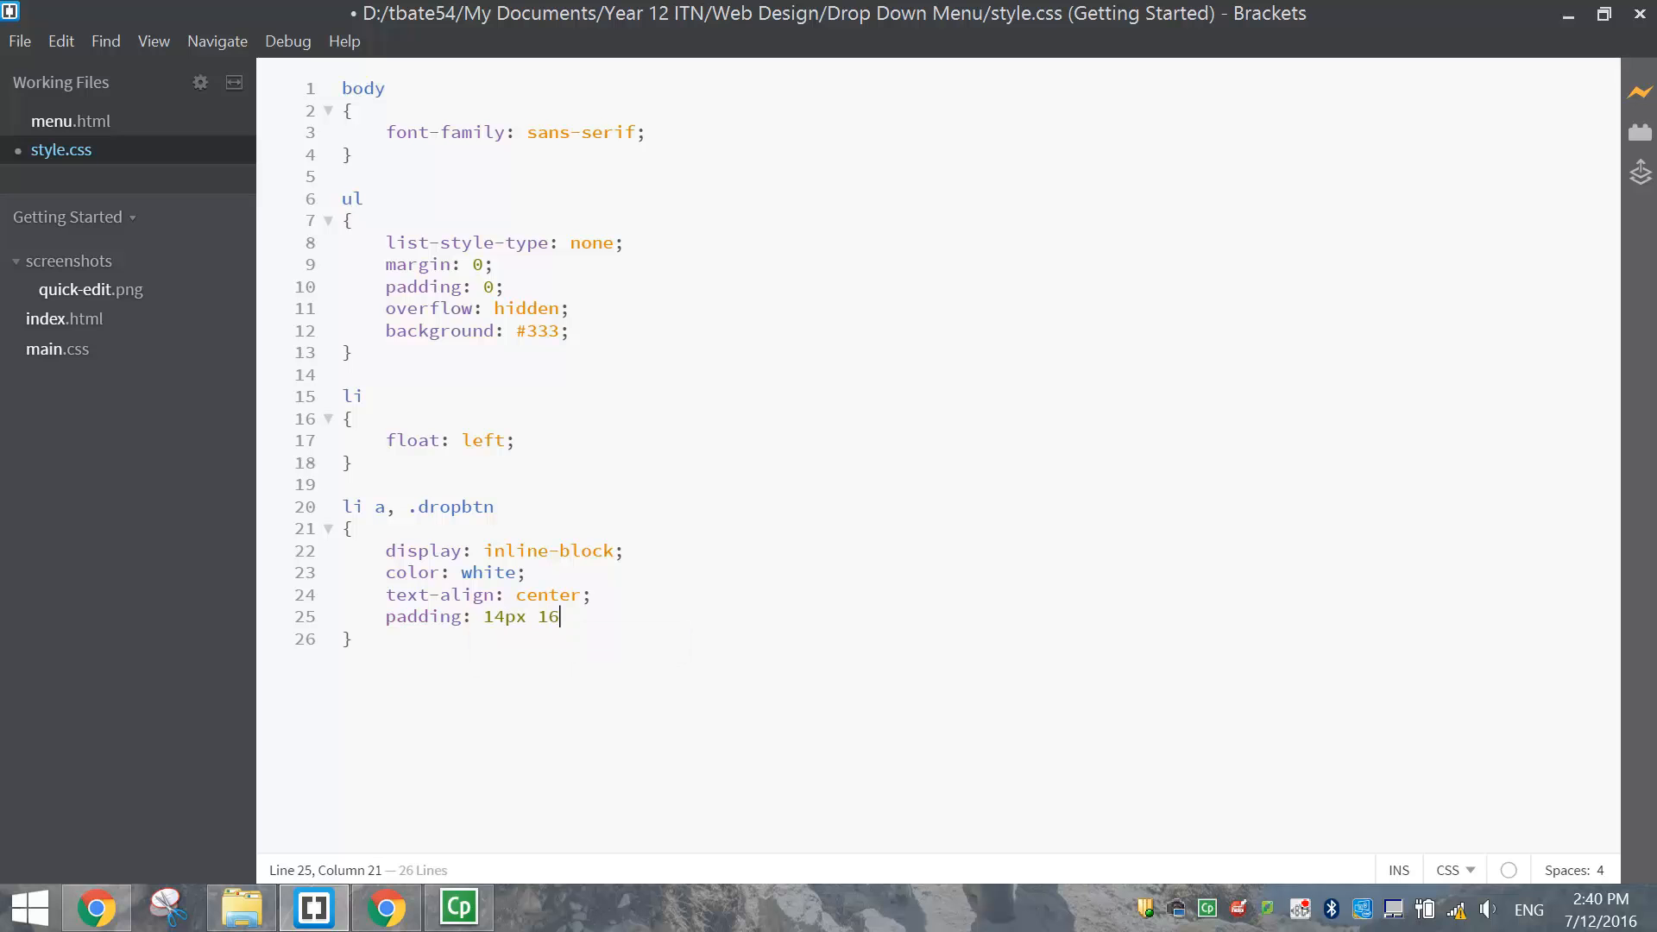
text(px)
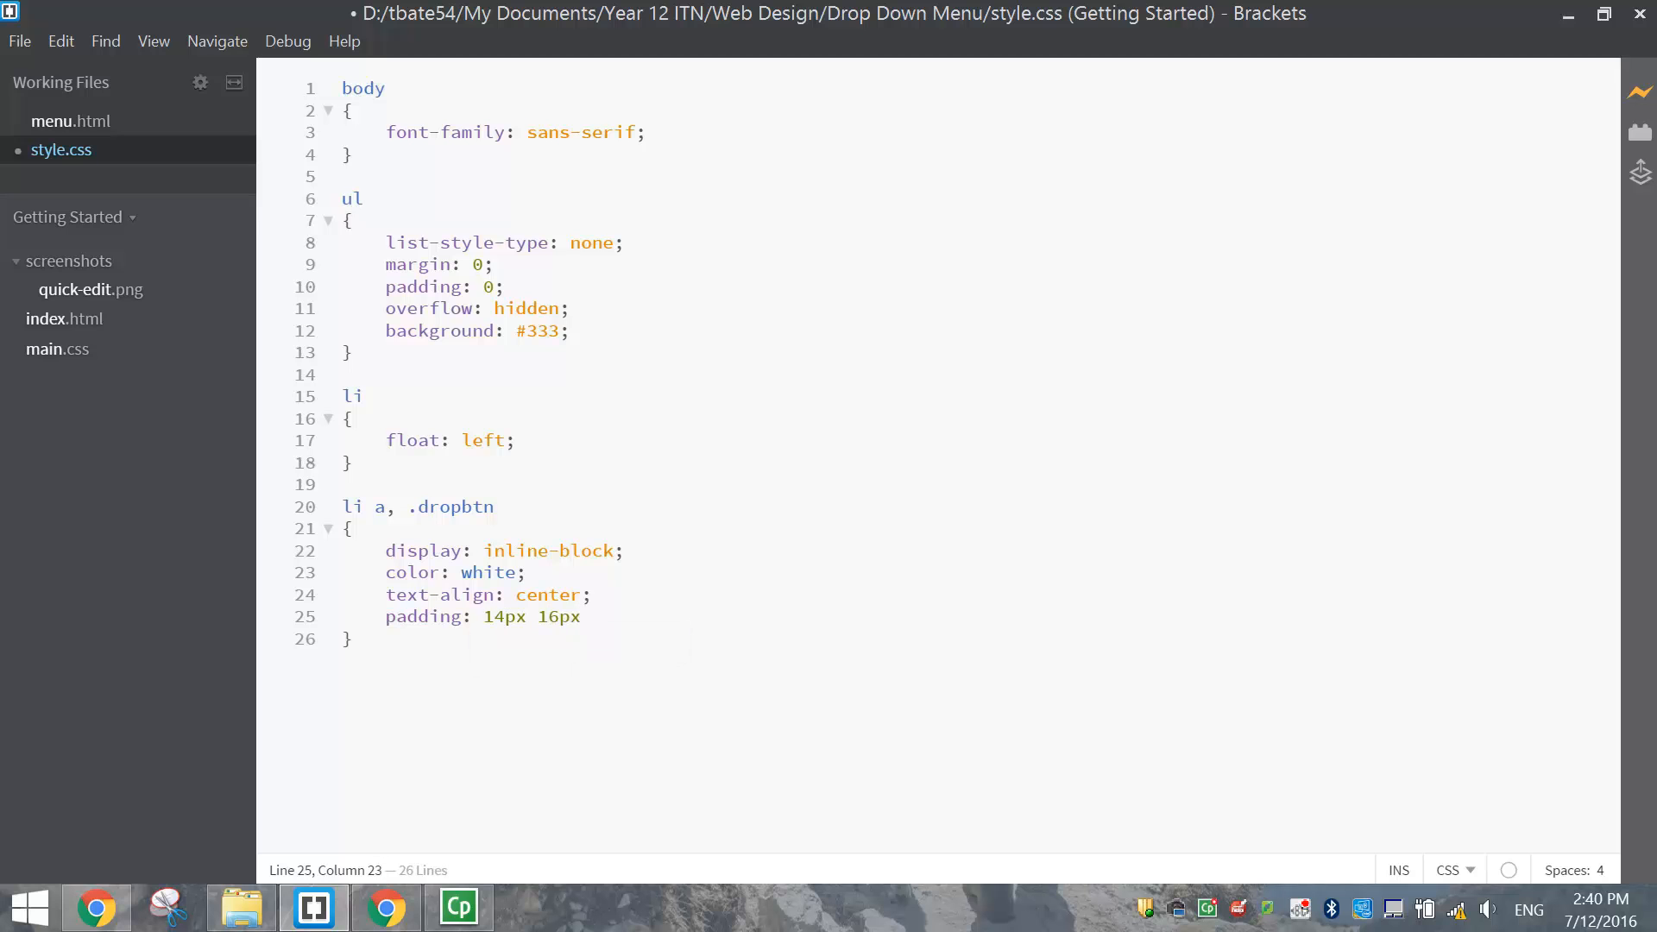
Switch to Chrome to view the padded, centred nav links
click(385, 907)
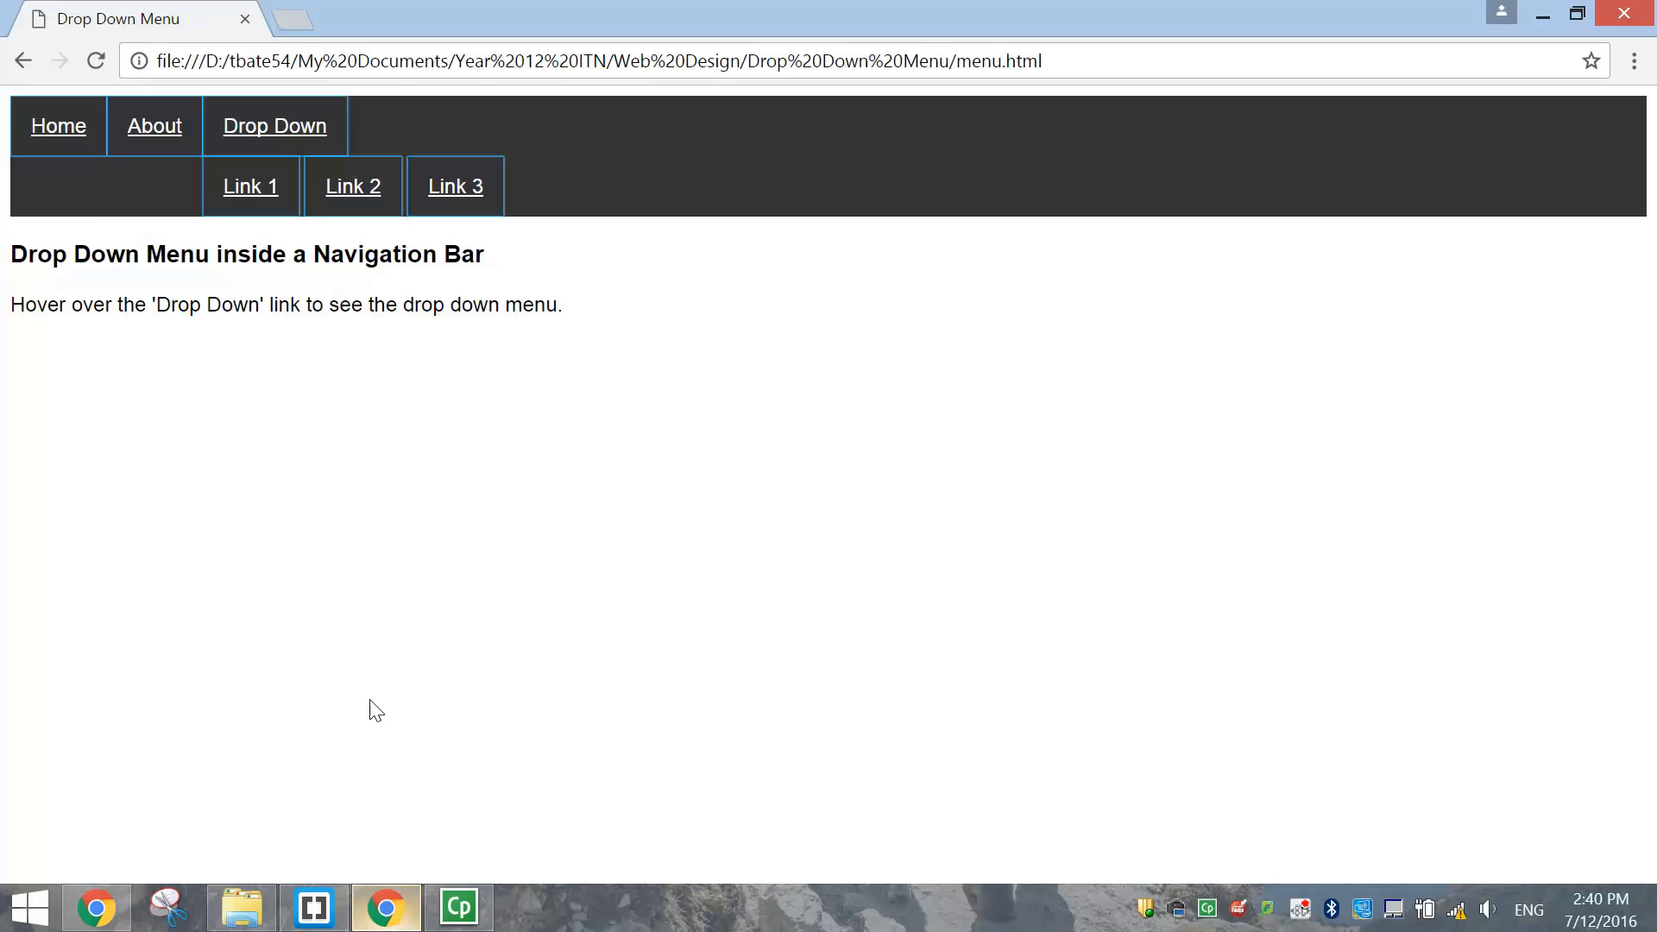
mouse_move(58, 126)
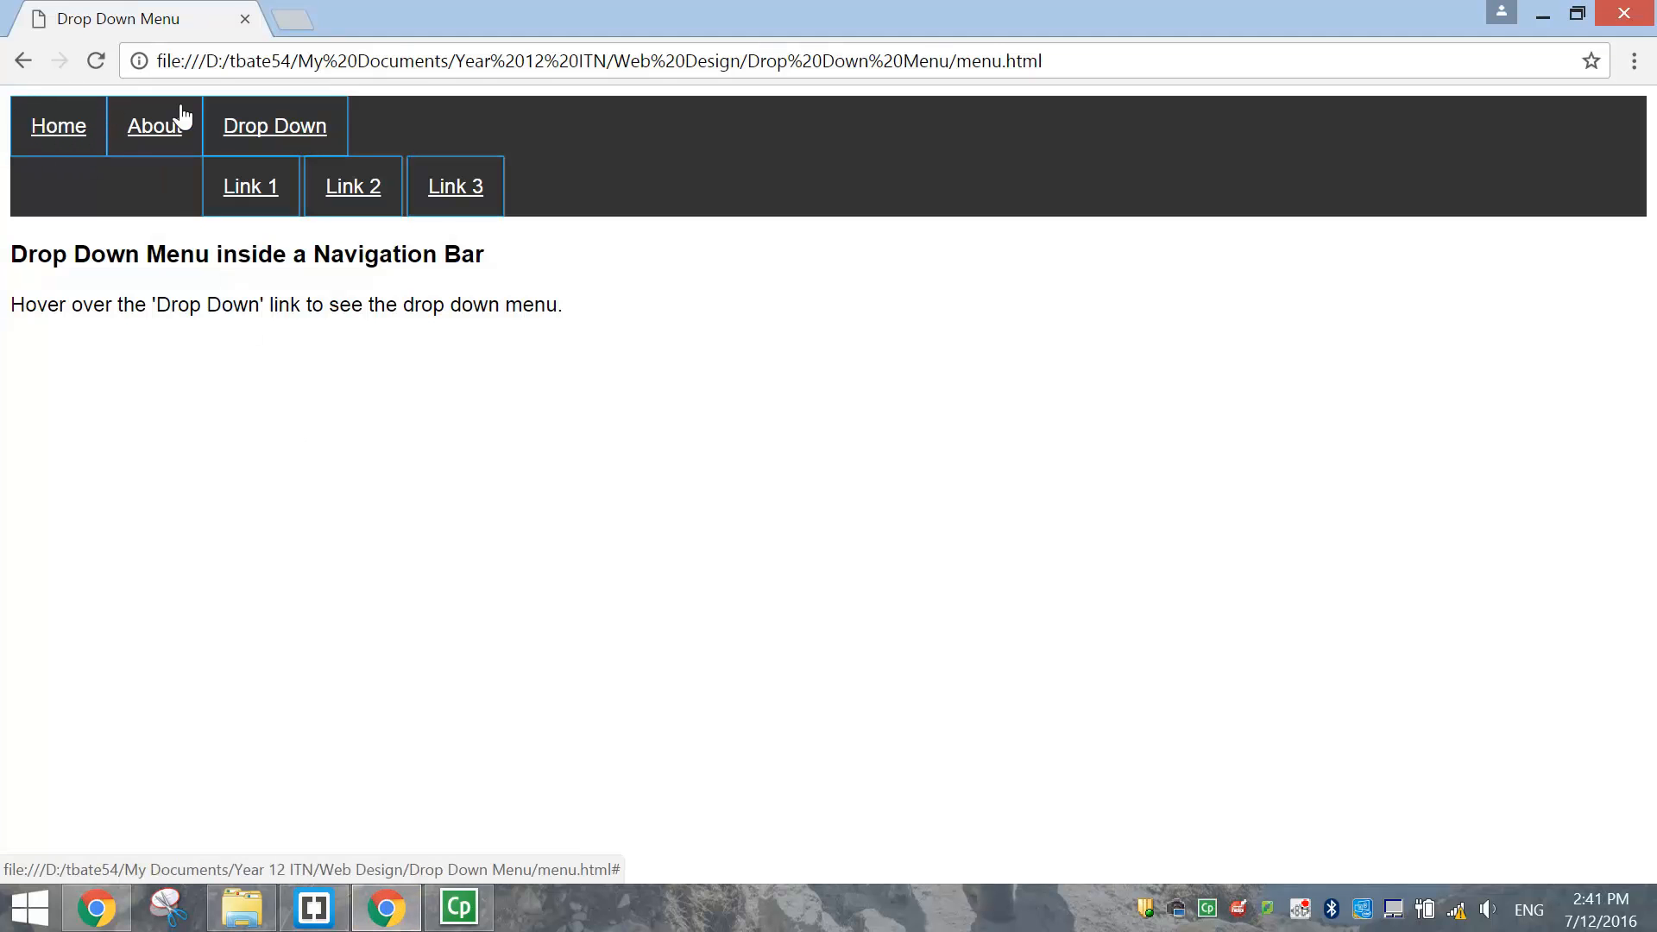
mouse_move(195, 156)
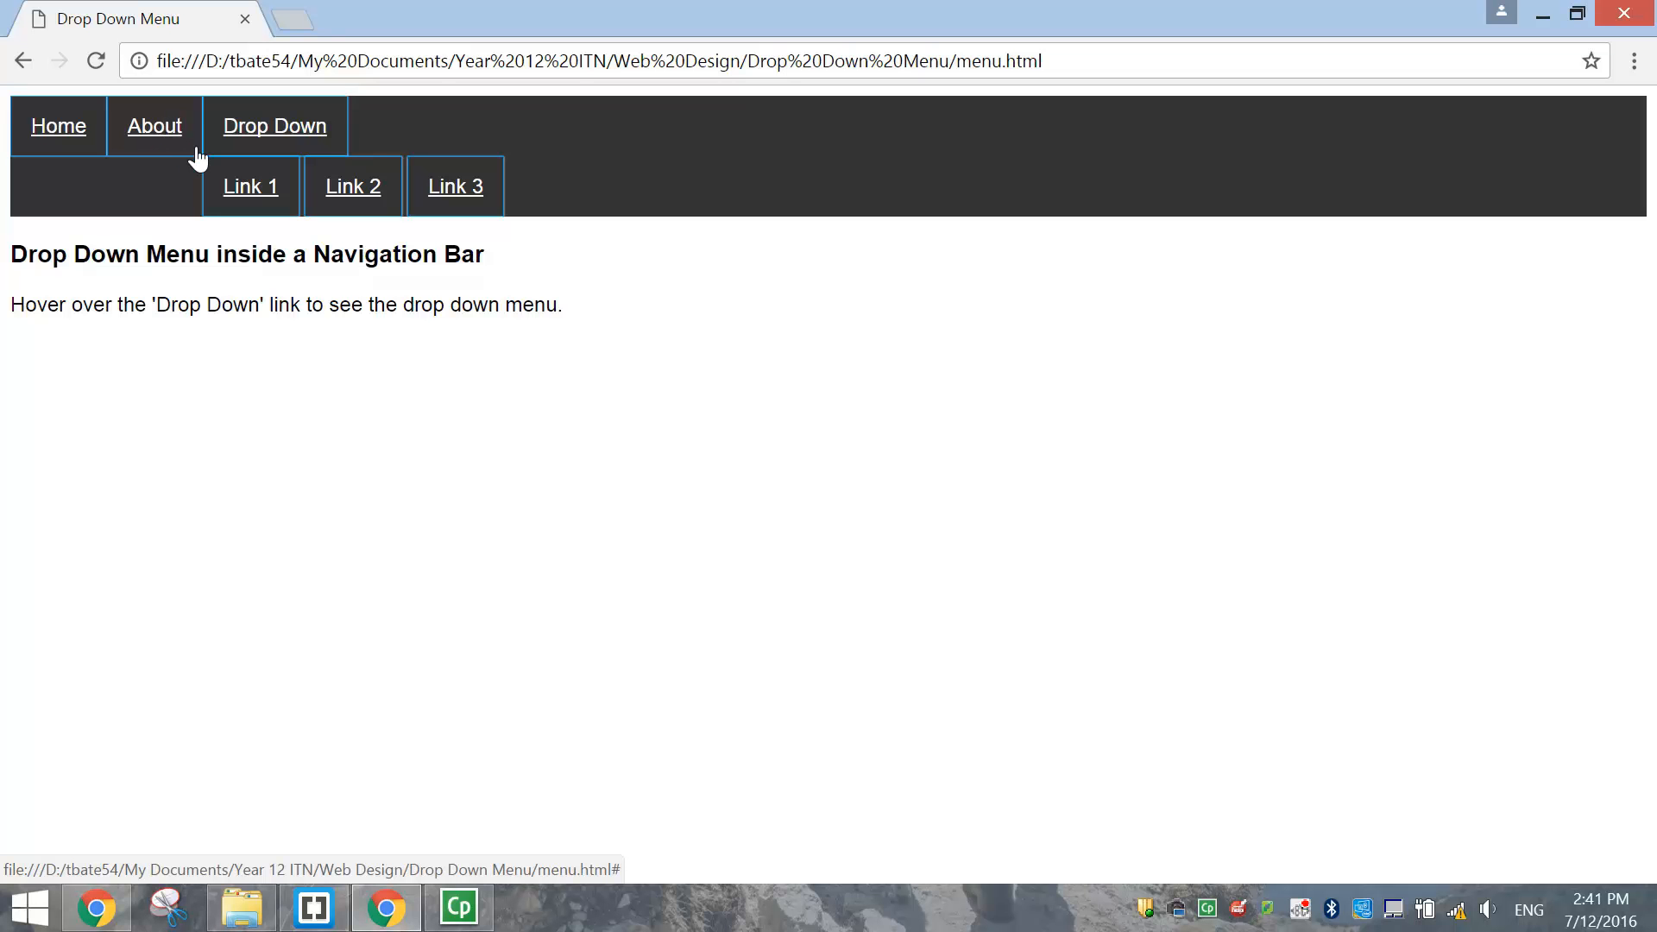
mouse_move(219, 804)
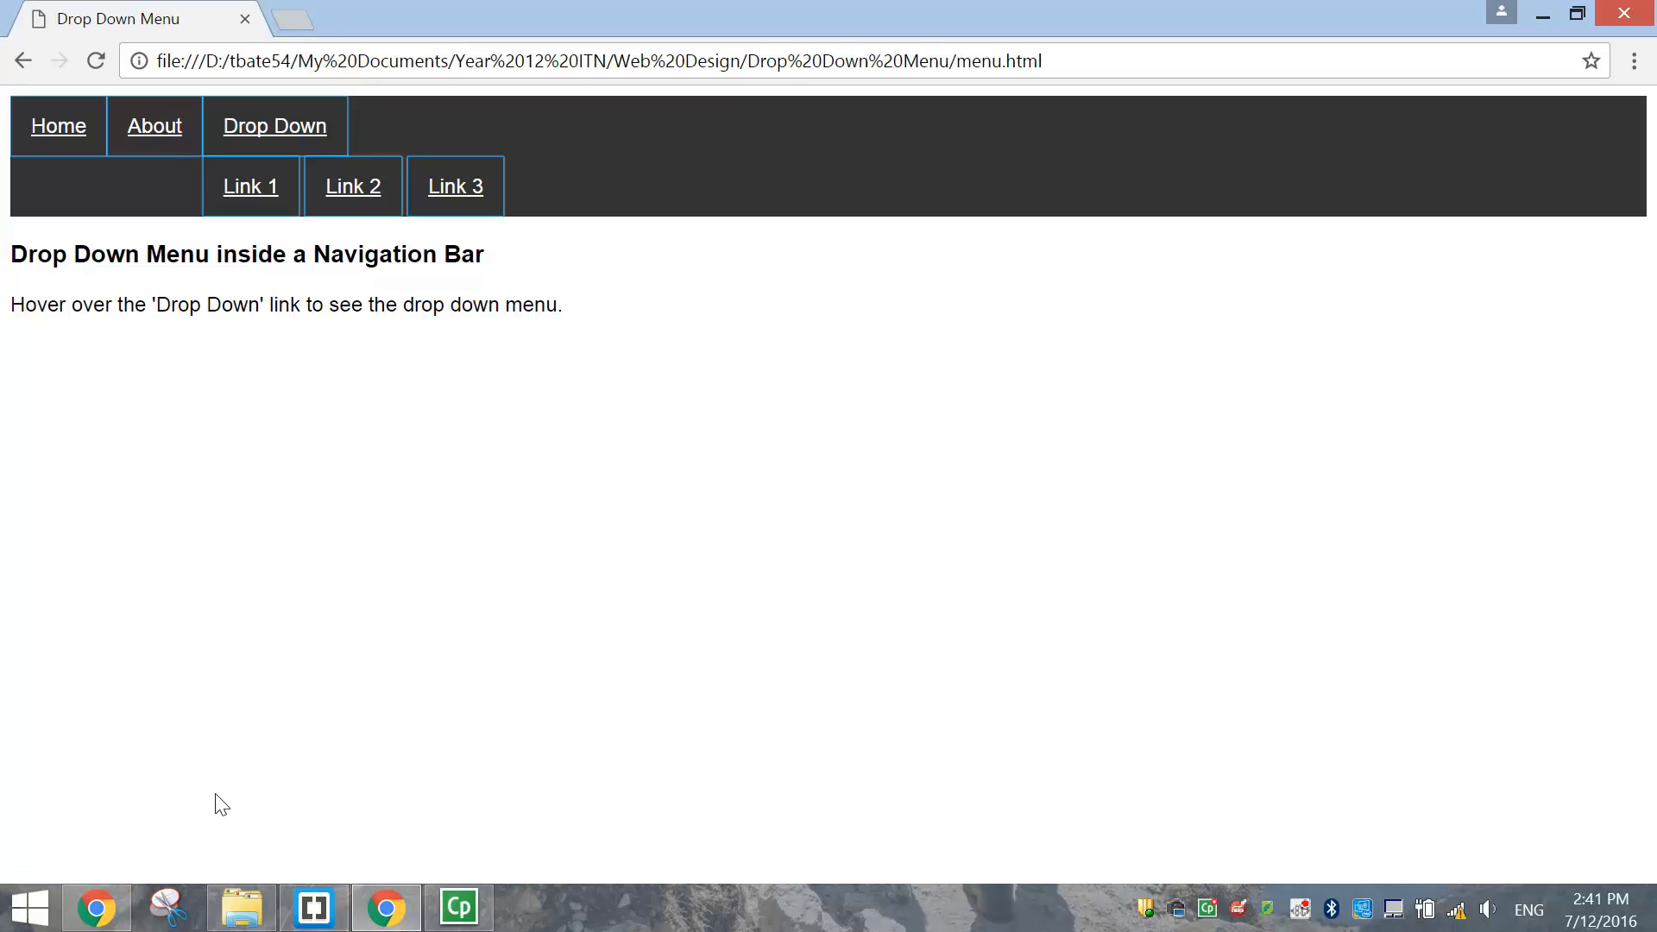
Add text-decoration: none to the li a, .dropbtn rule and verify the underlines are gone
click(312, 907)
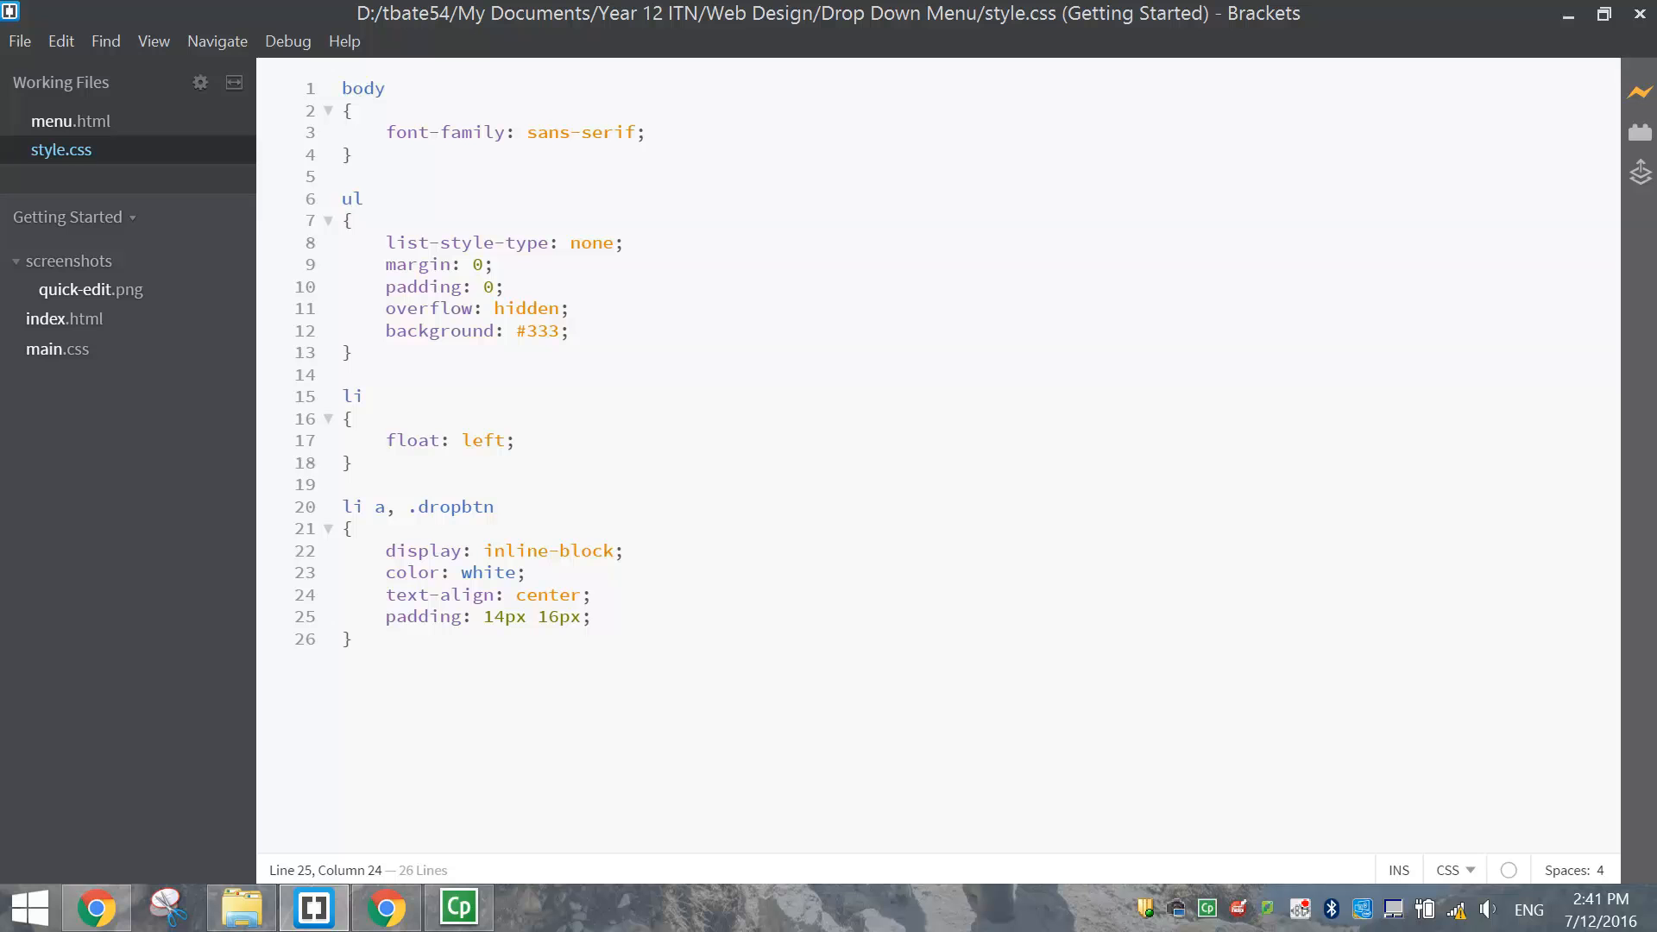
key(Return)
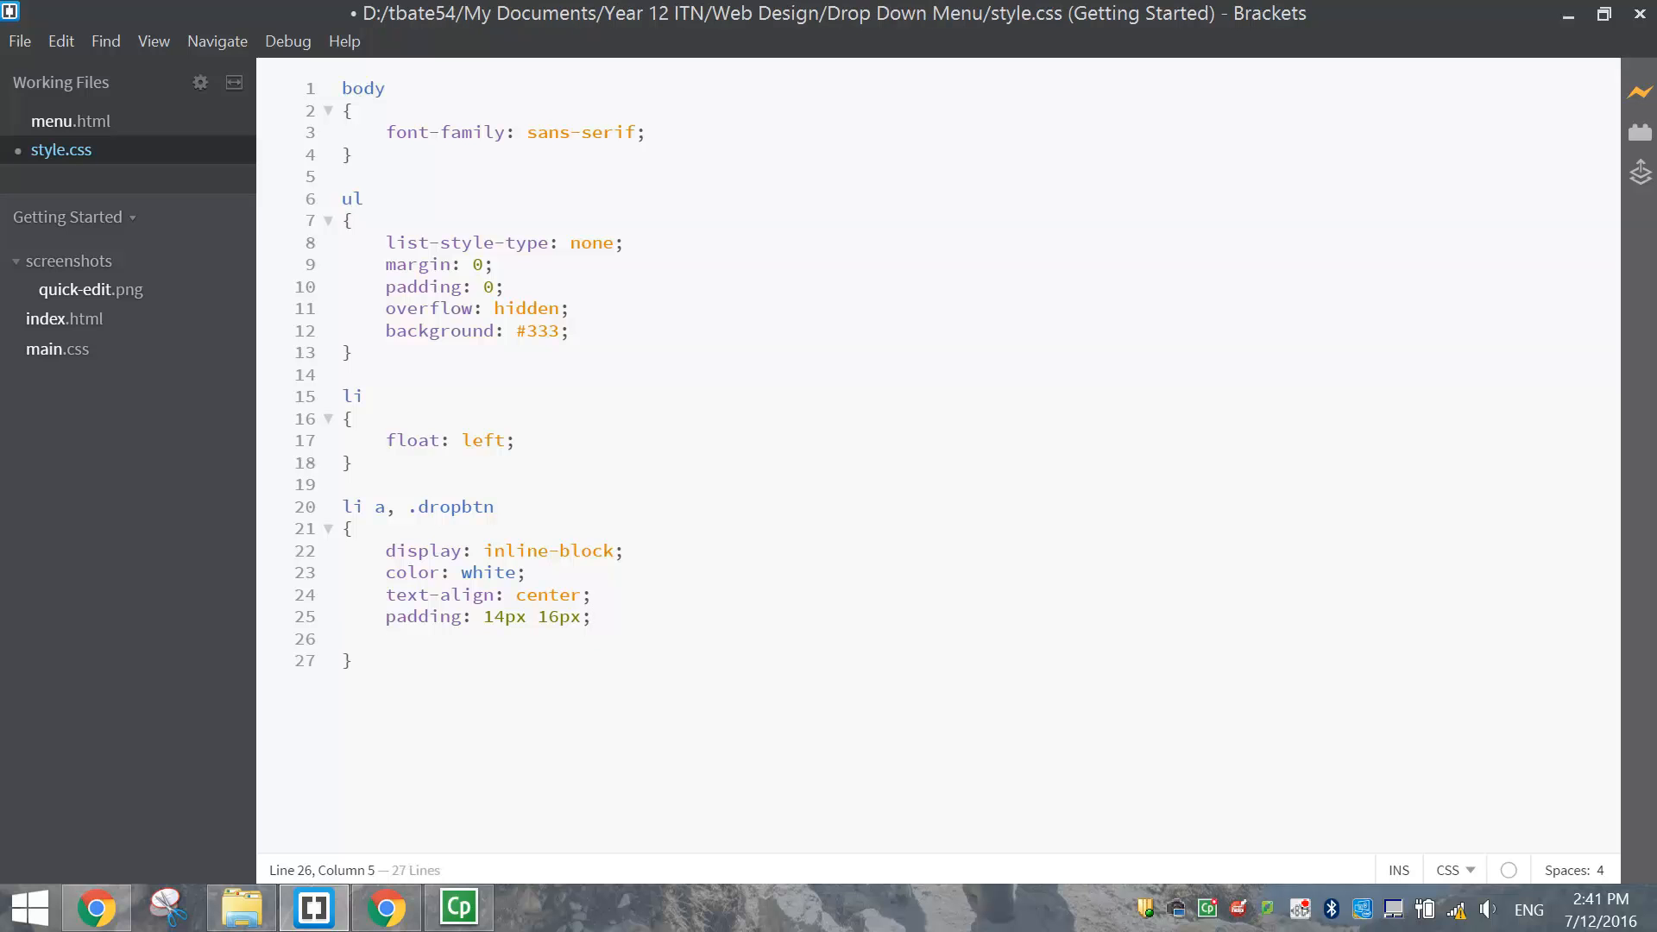
text(text-decoration: none;)
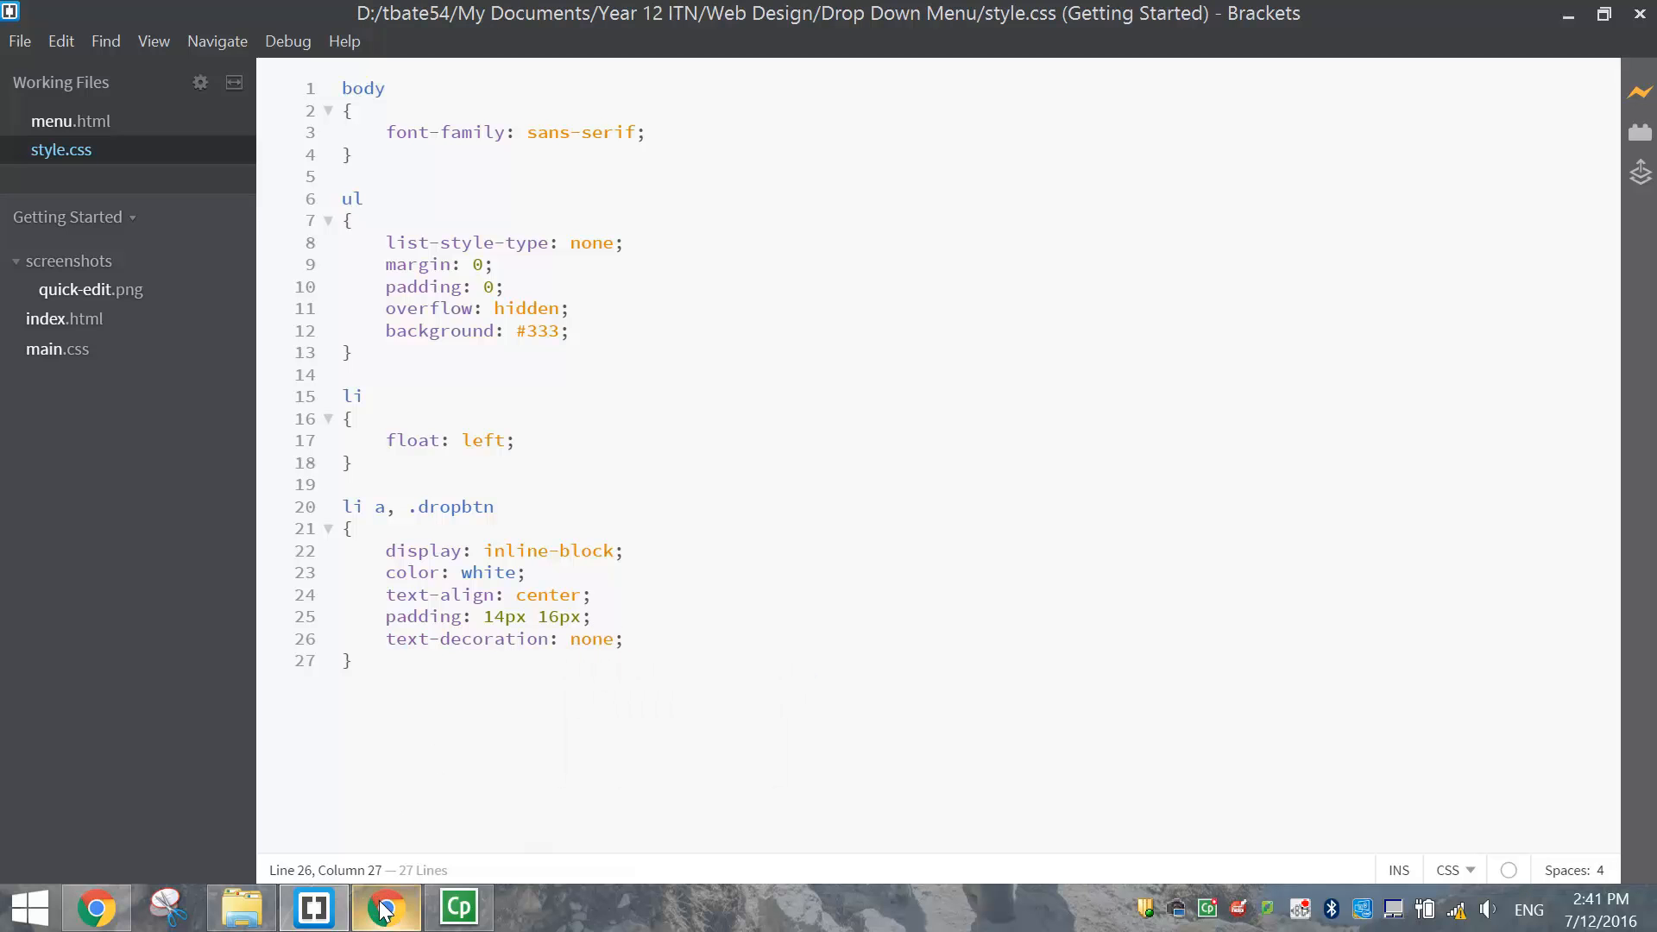
click(385, 907)
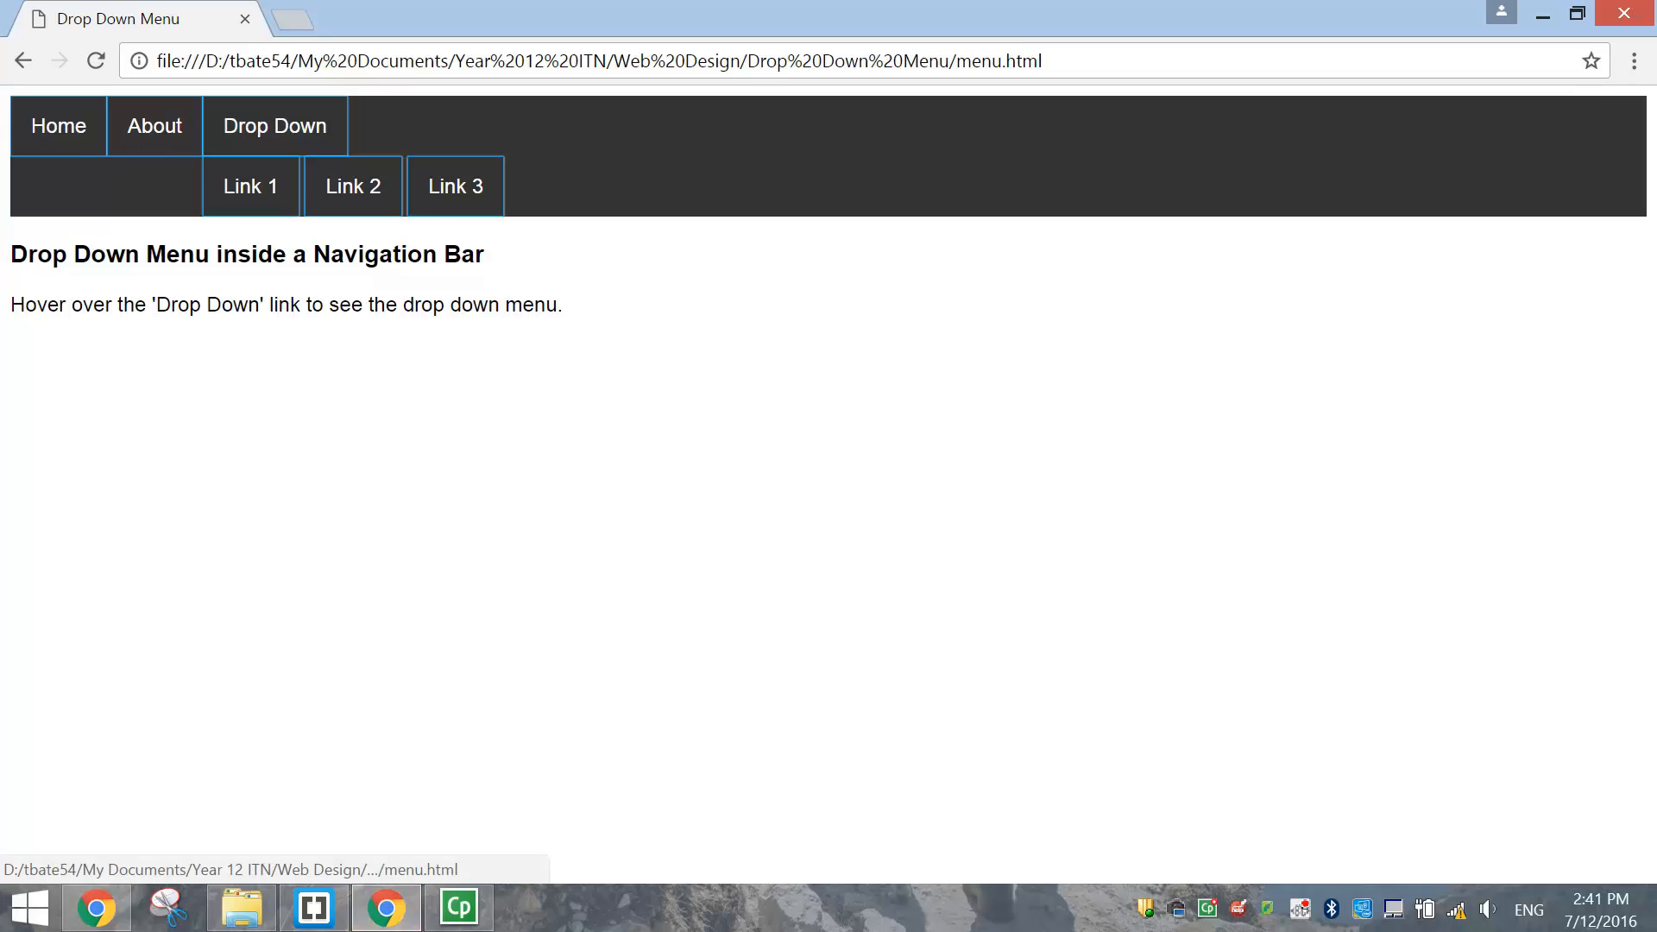
click(311, 907)
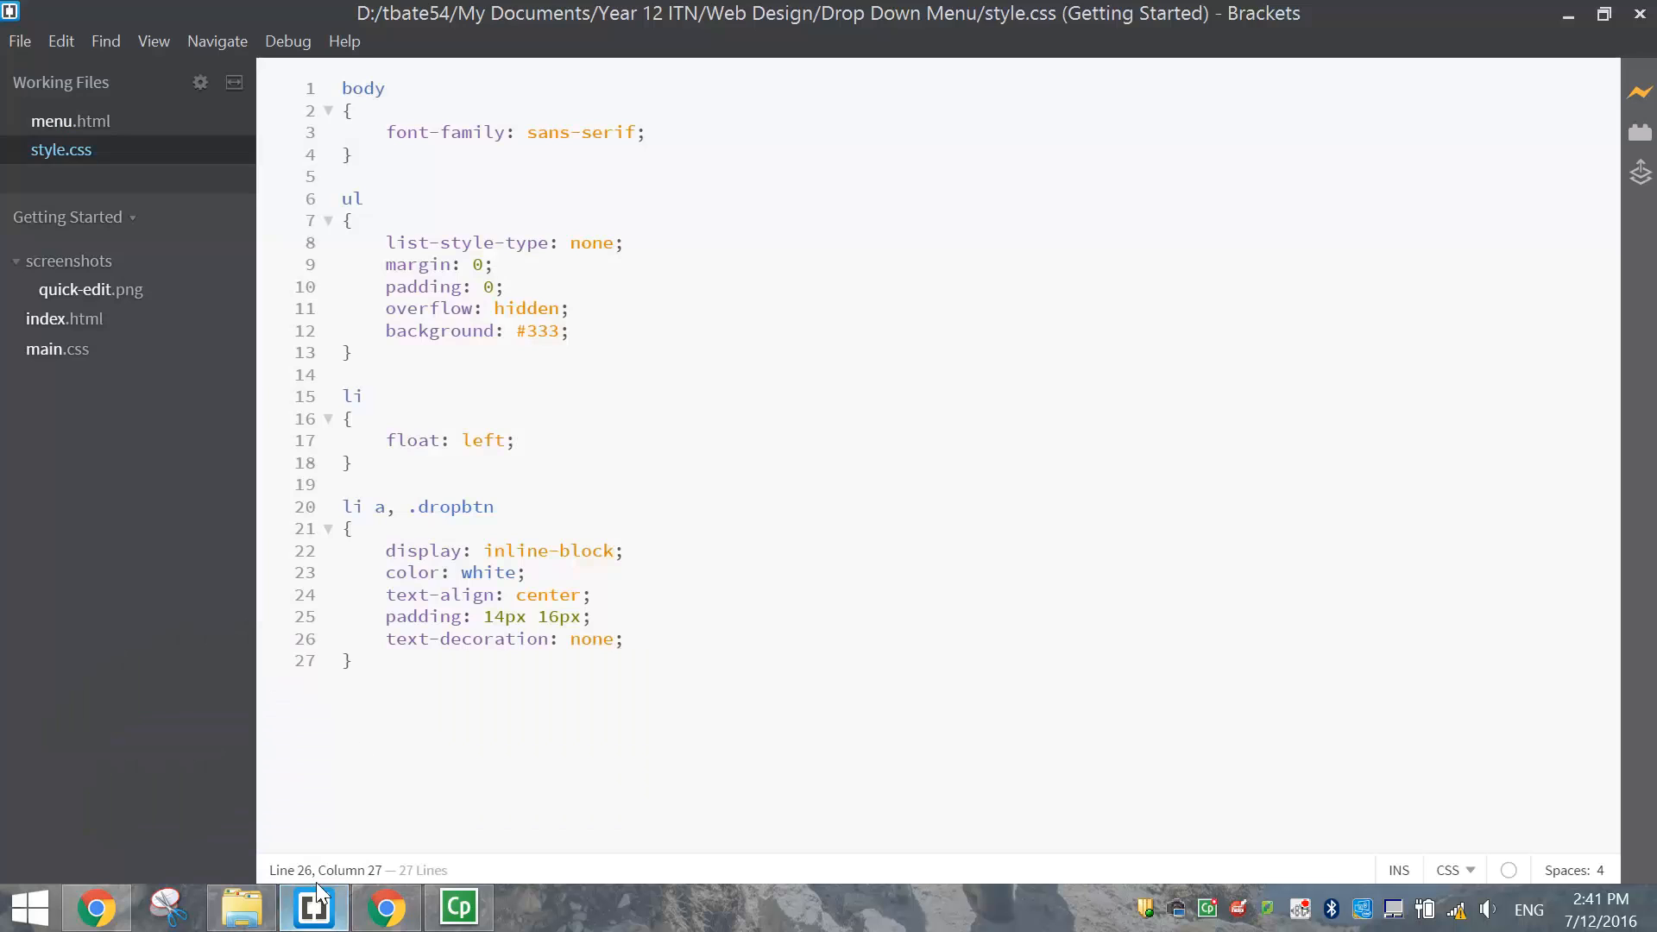
Reload menu.html in Chrome and hover the nav items to test the bar
click(353, 154)
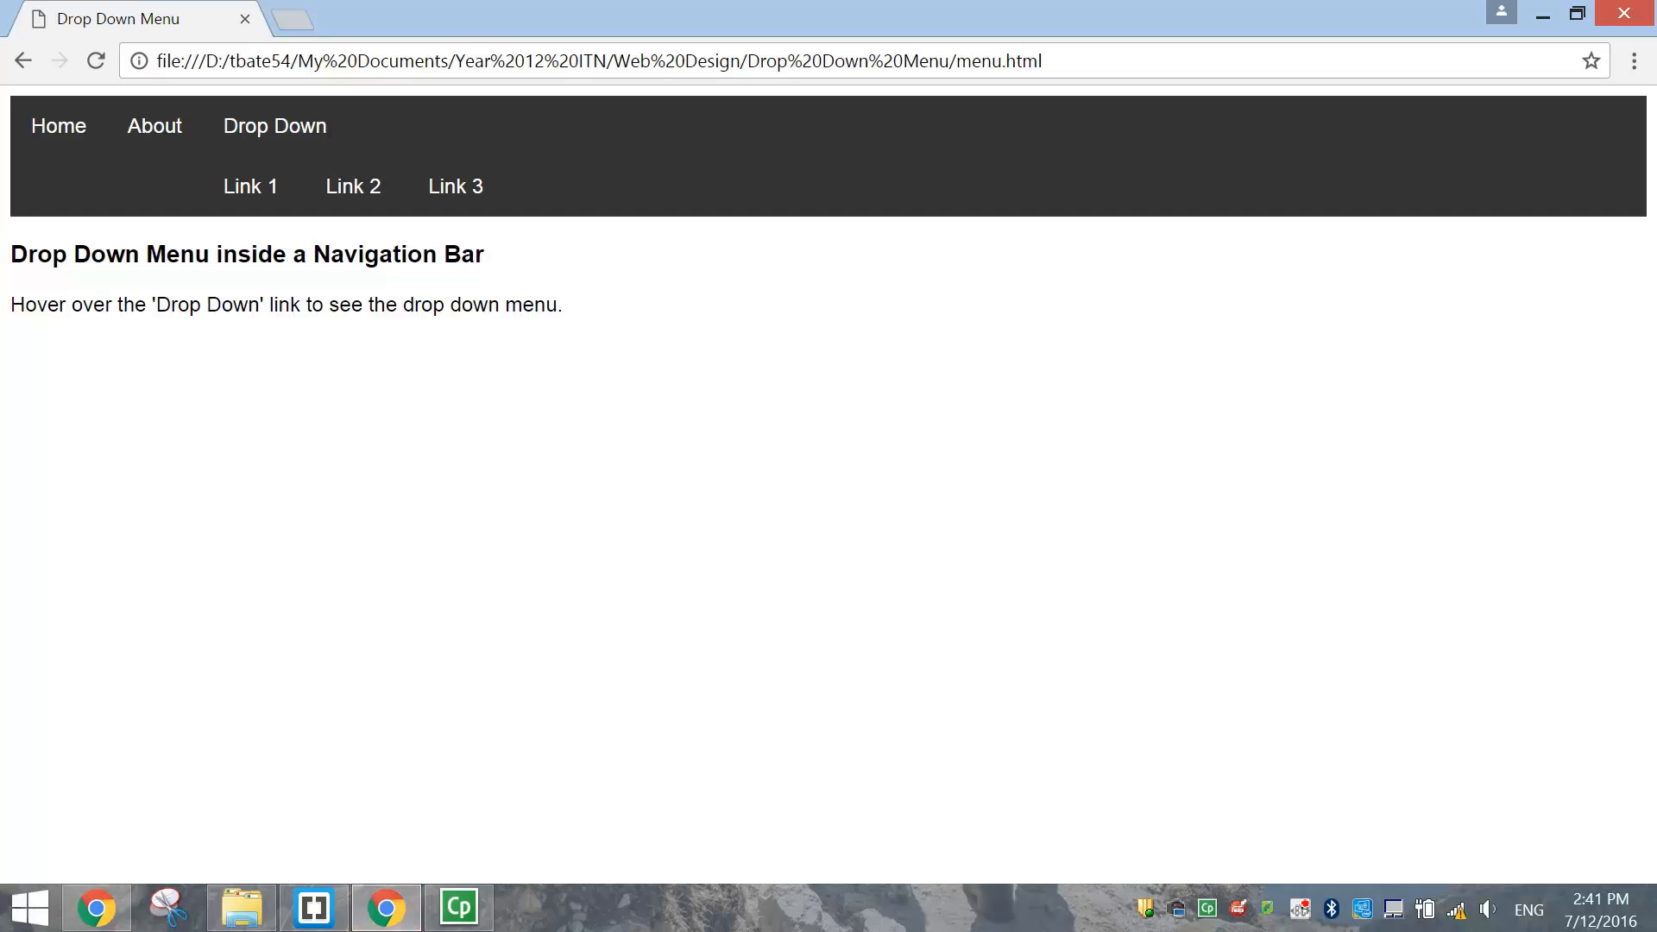
mouse_move(74, 230)
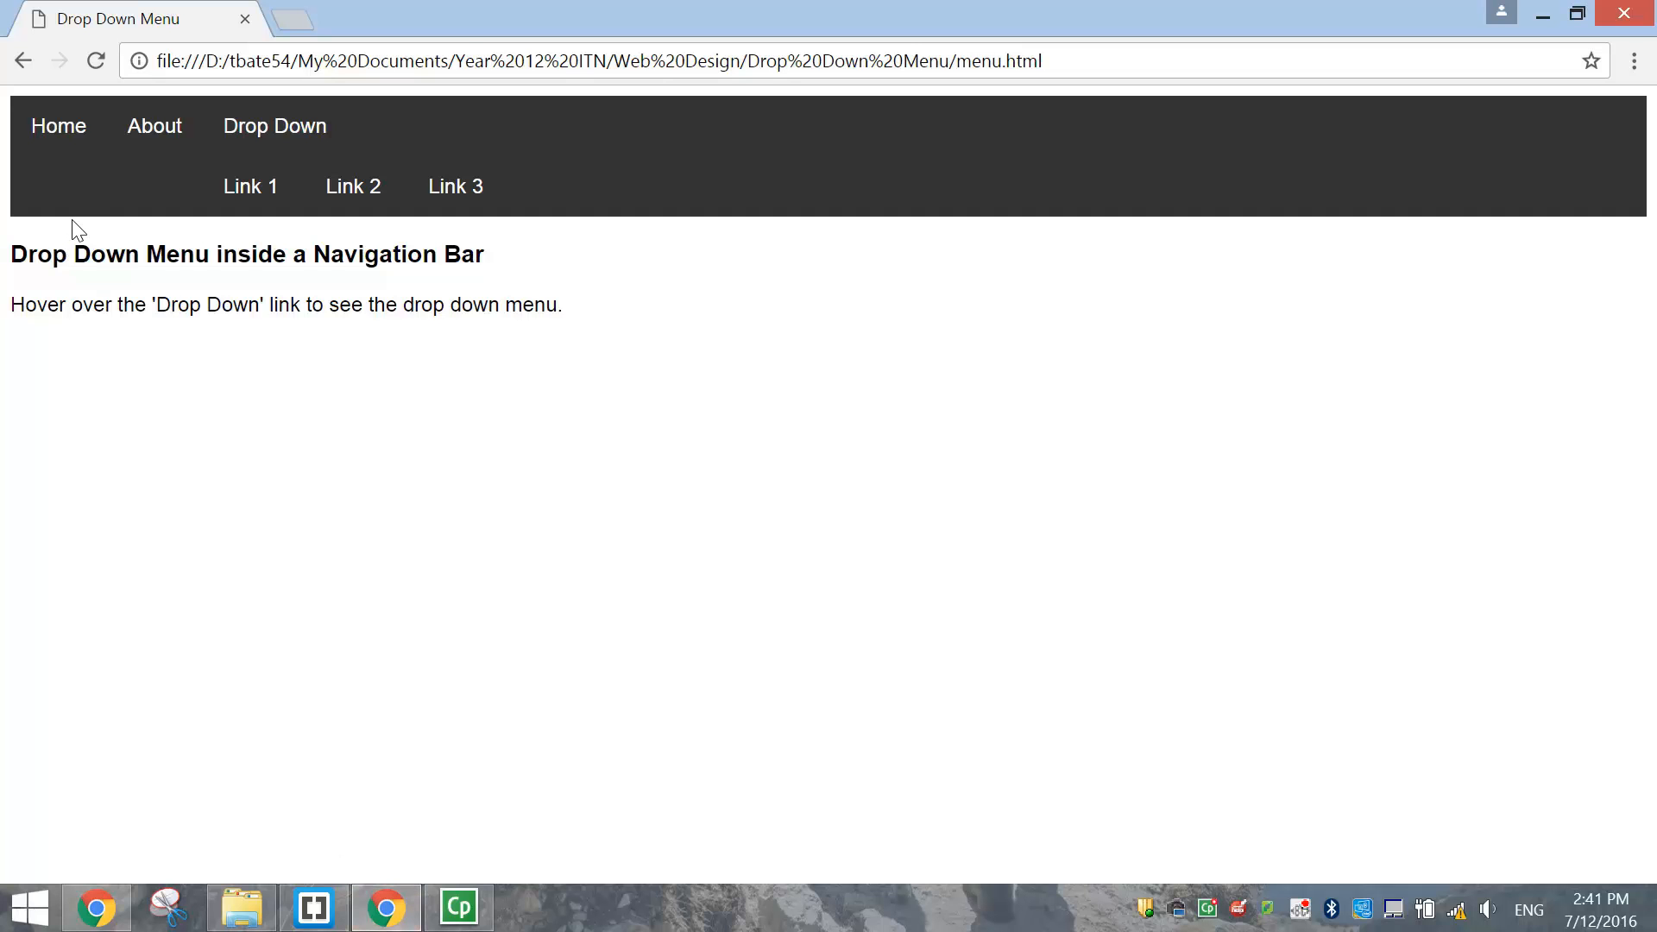
mouse_move(126, 193)
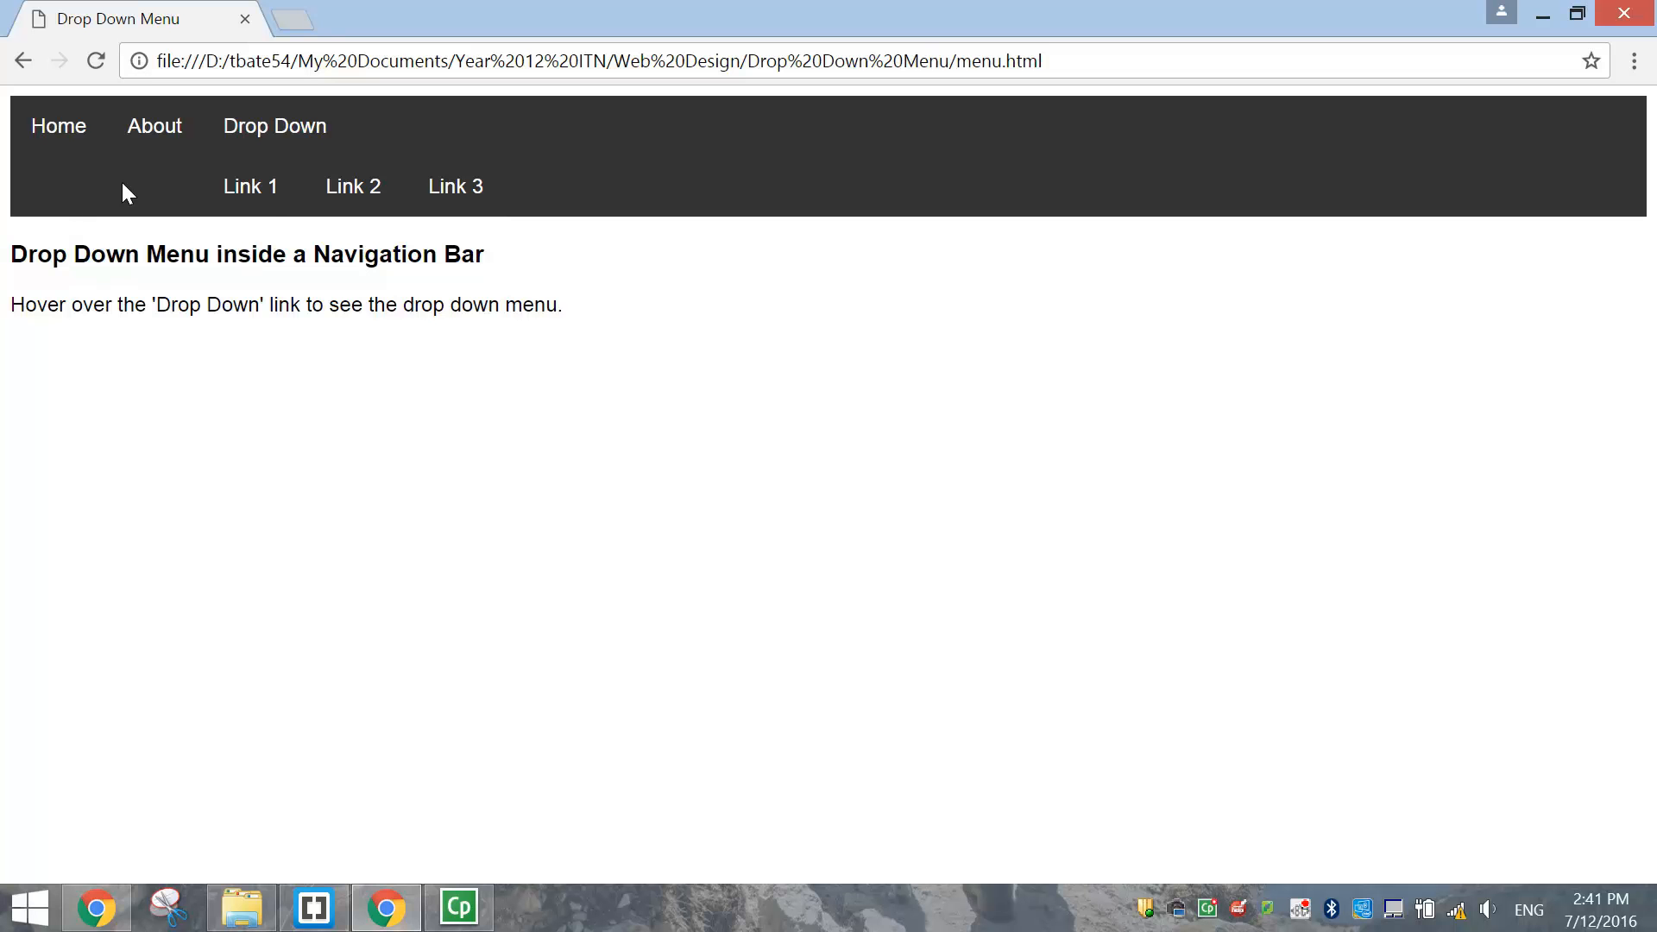
mouse_move(250, 186)
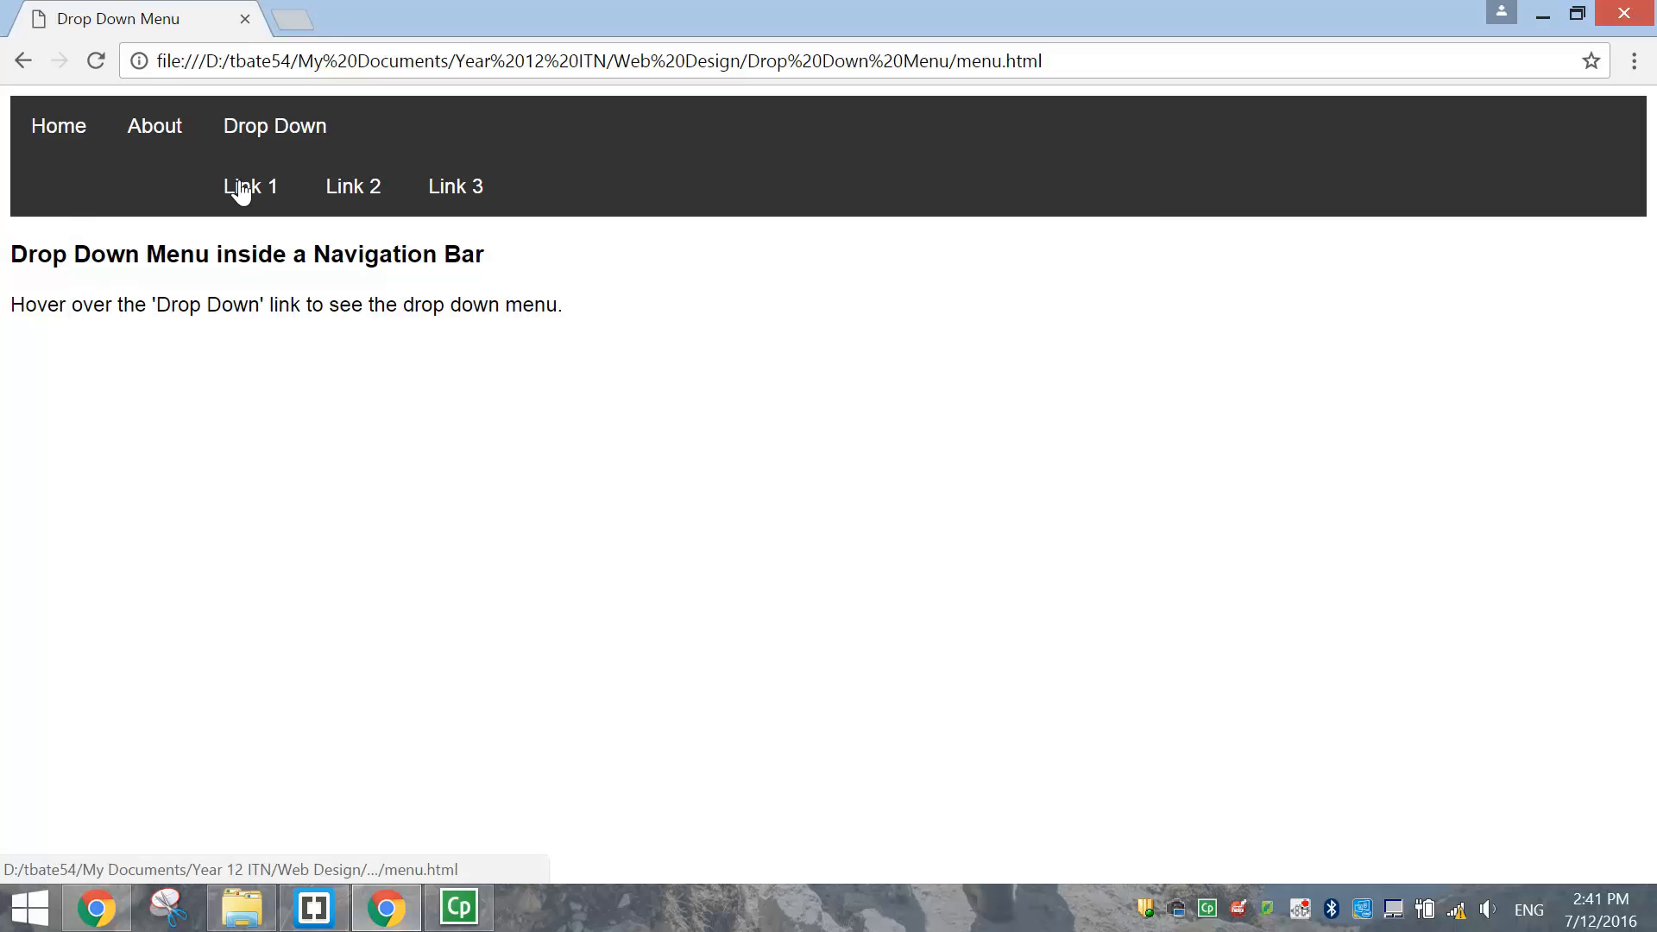
mouse_move(273, 126)
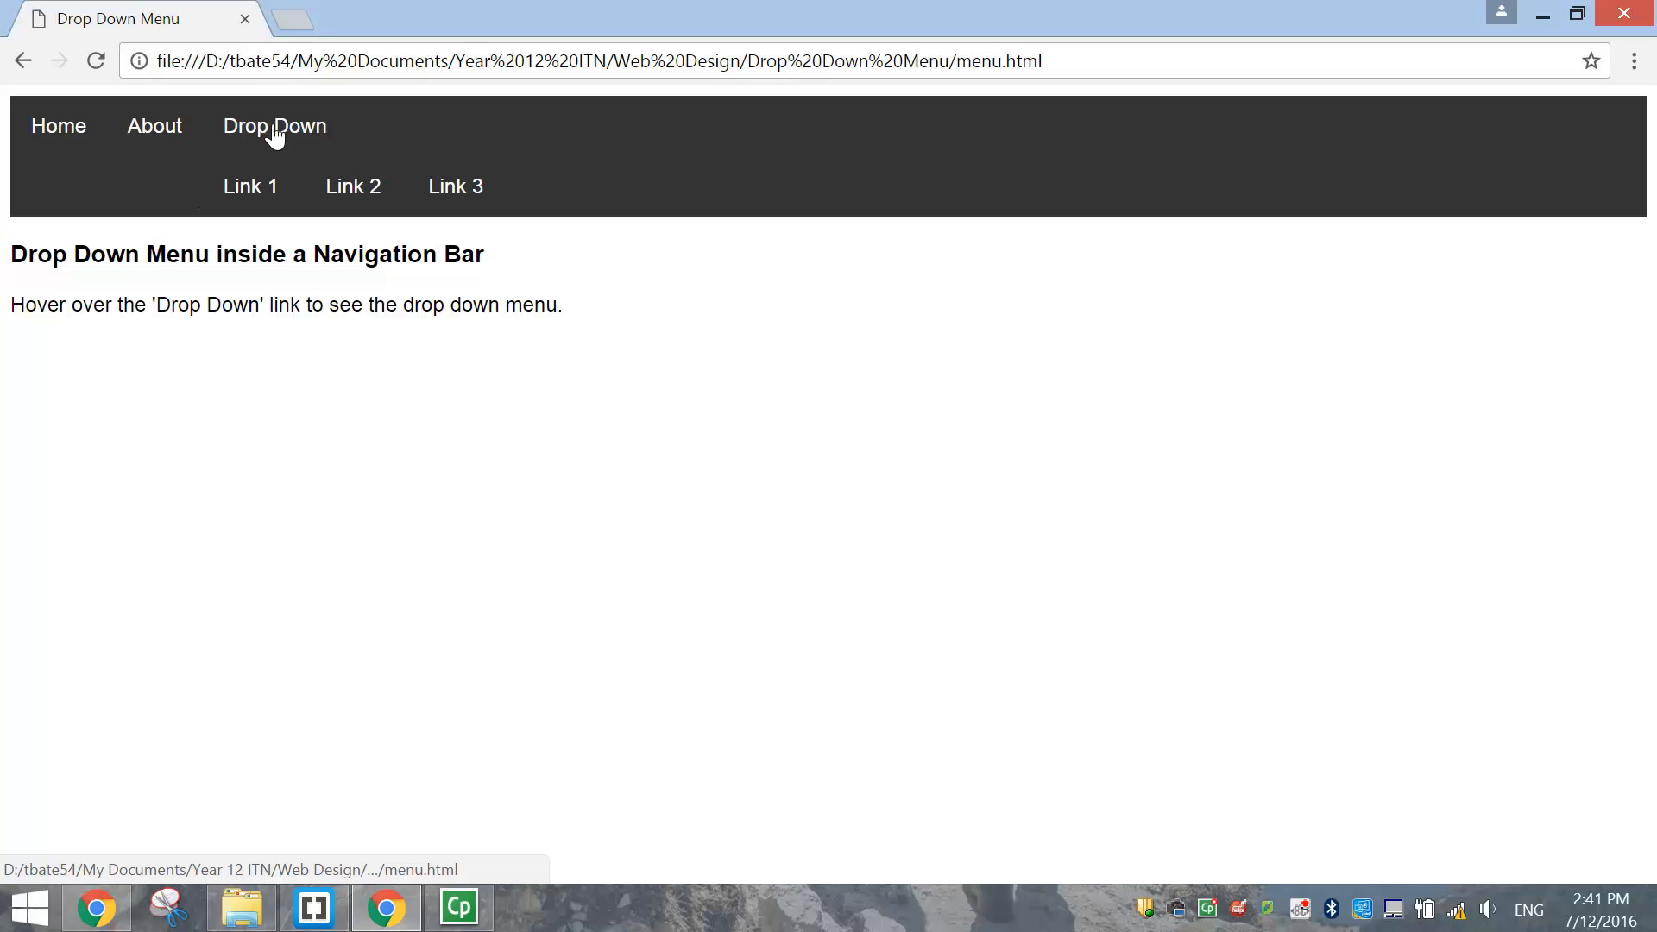
Below the last rule, write the selector li a:hover, .dropdown:hover .dropbtn
click(312, 906)
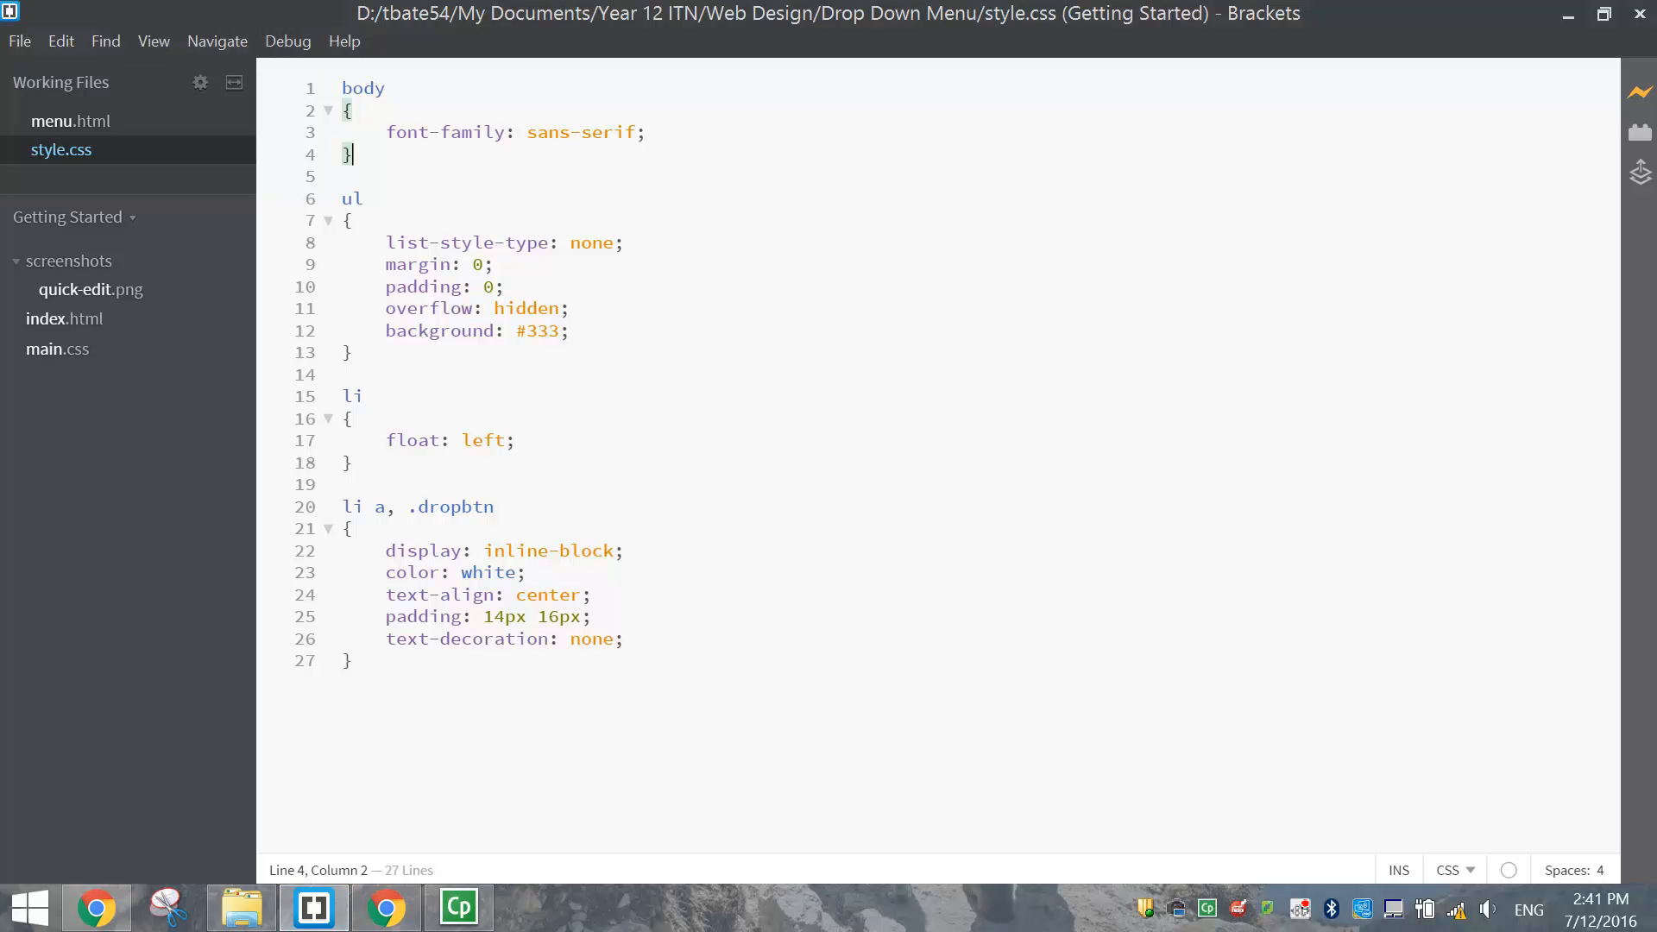
click(349, 661)
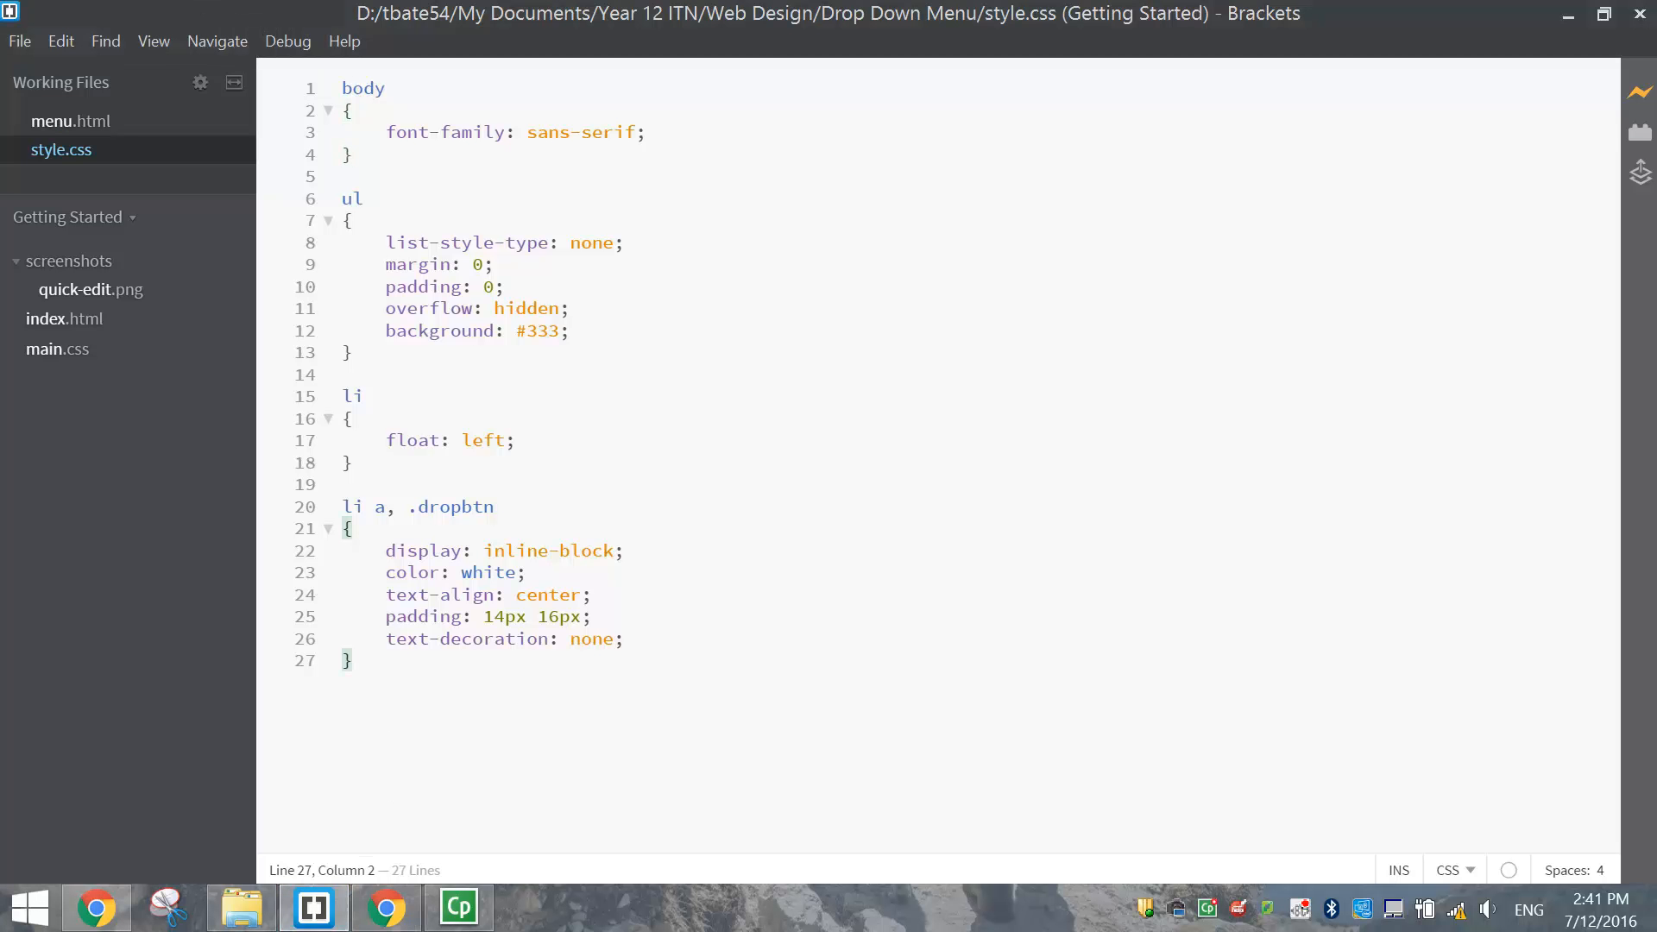
key(Enter)
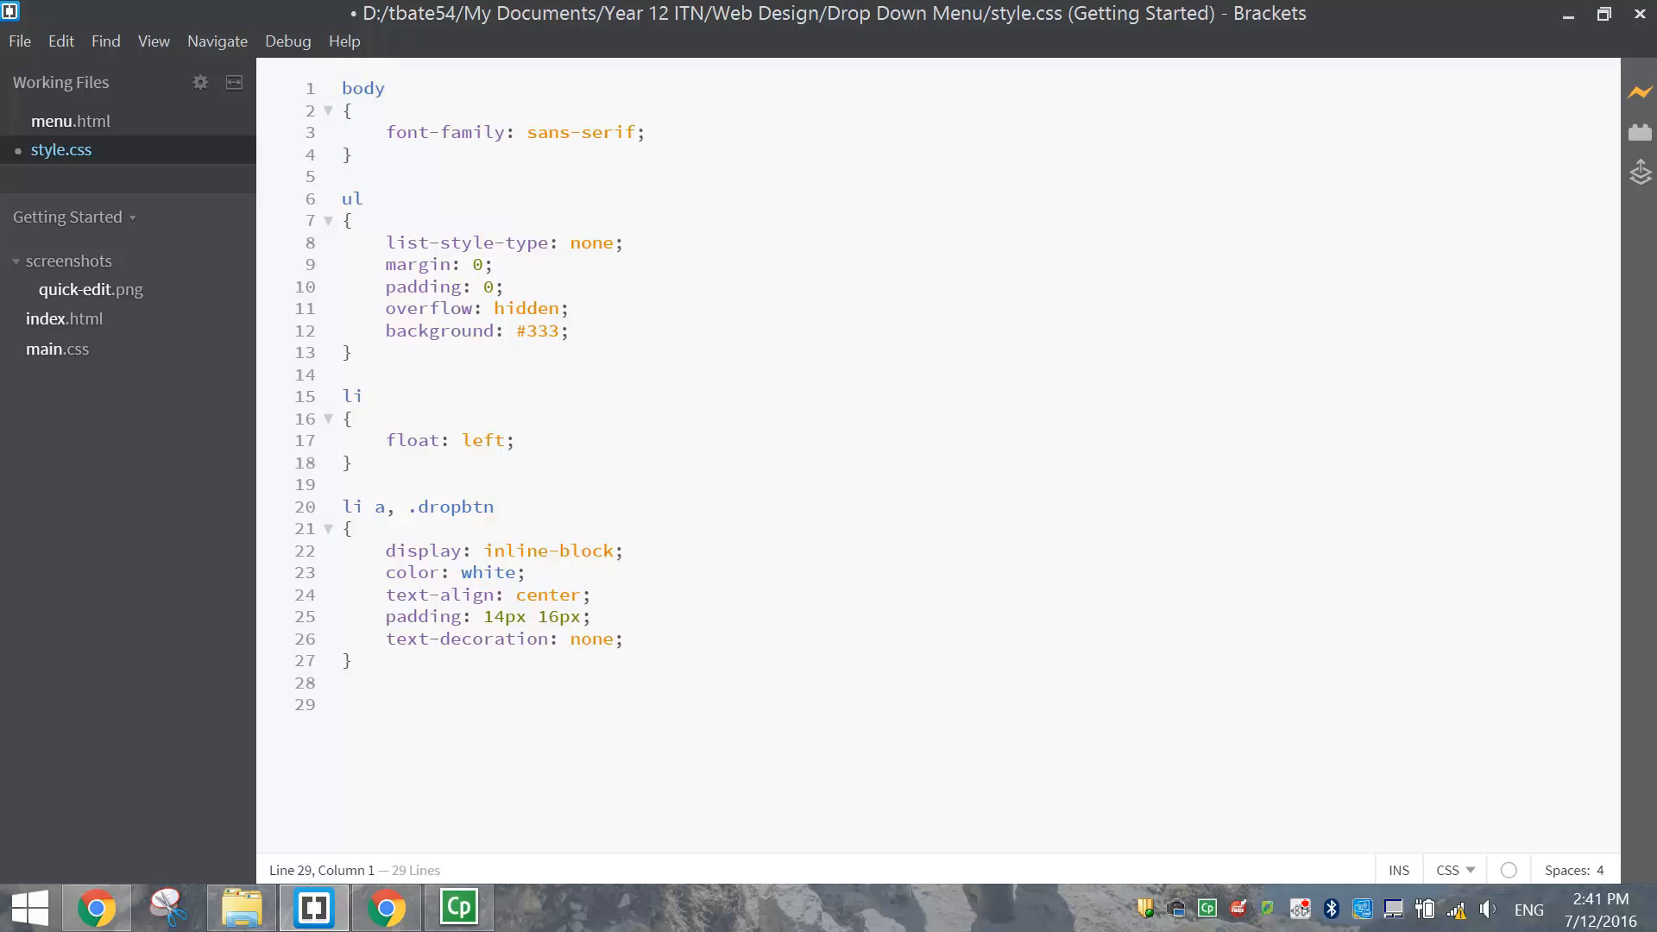
text(li)
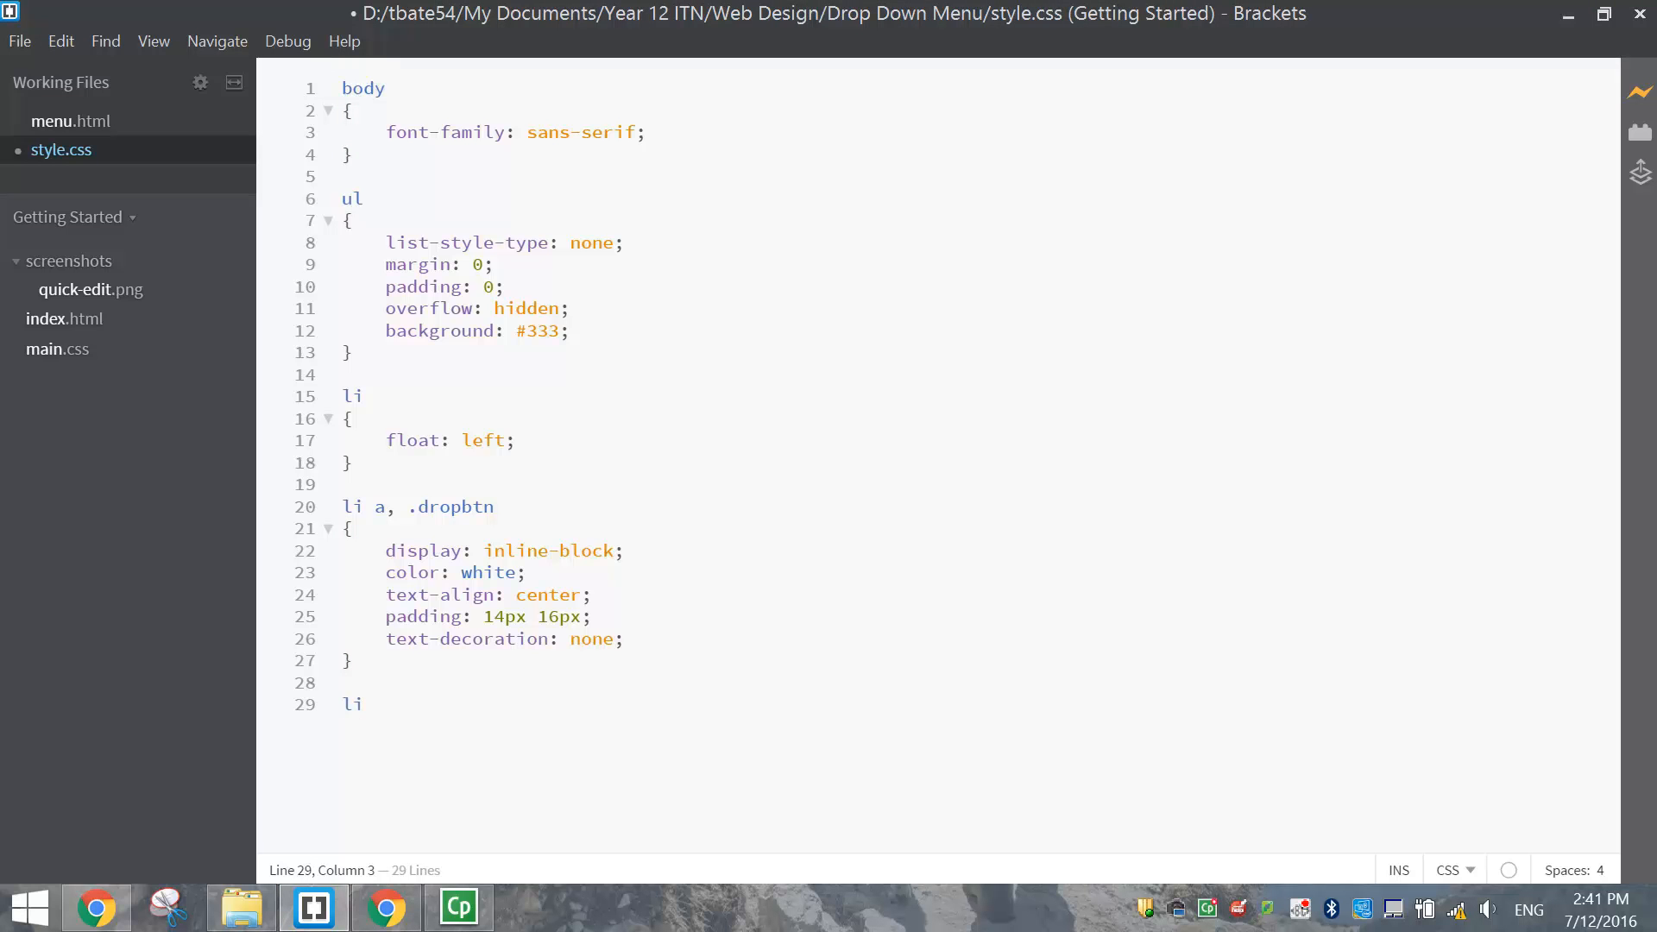
text(a:)
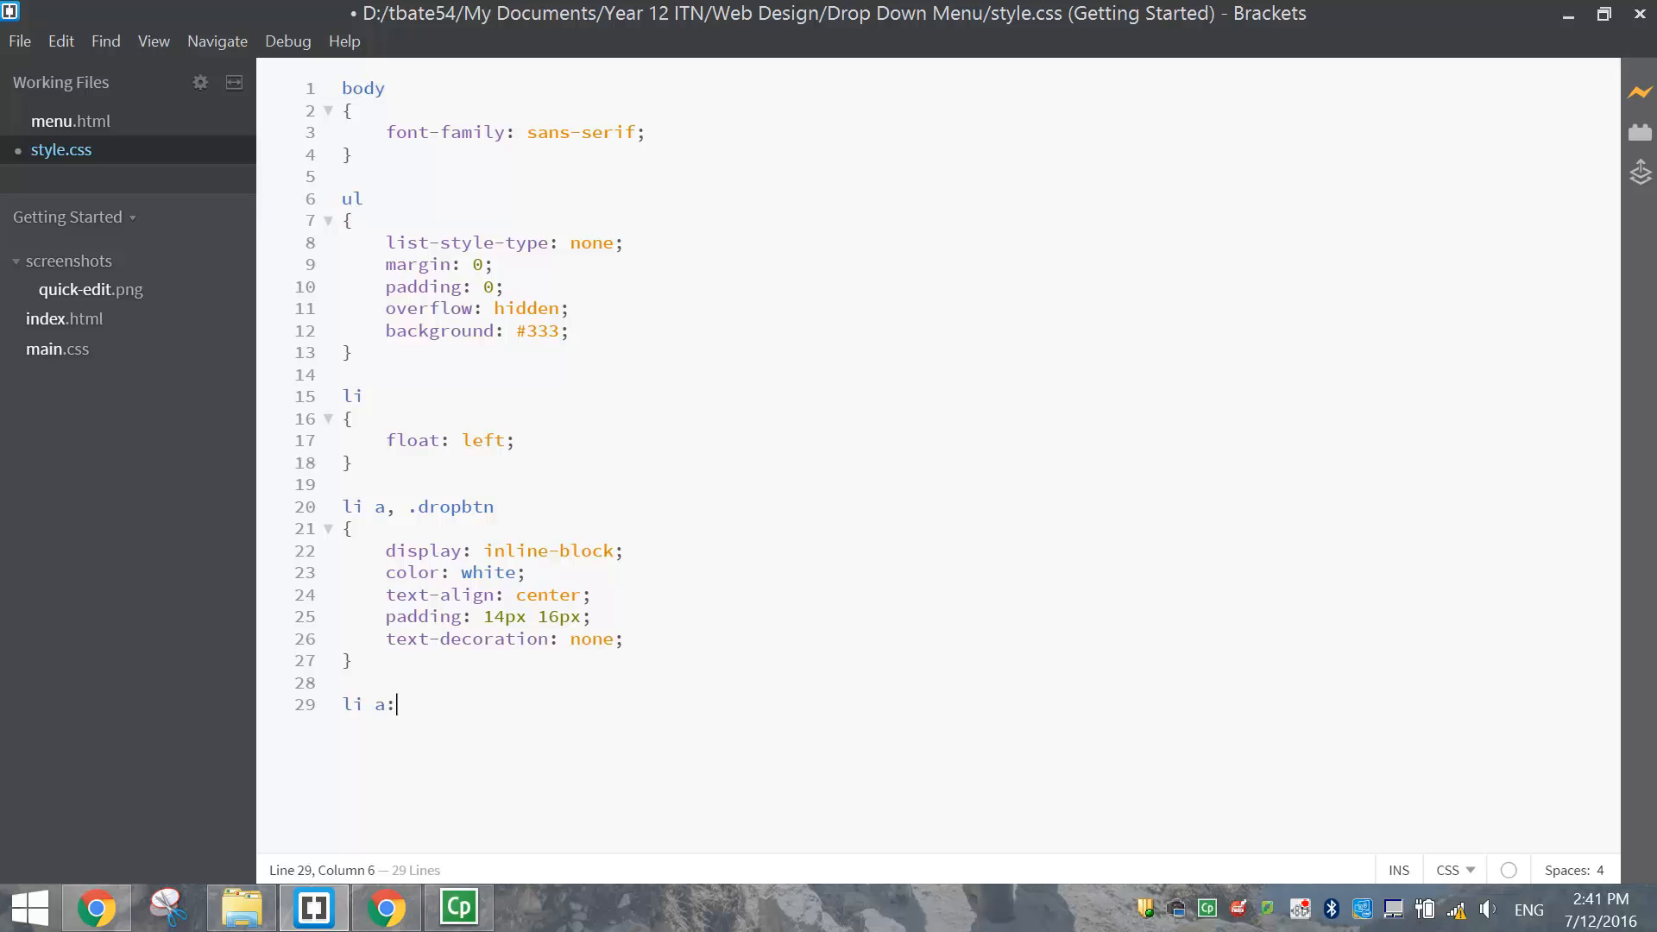
text(hover)
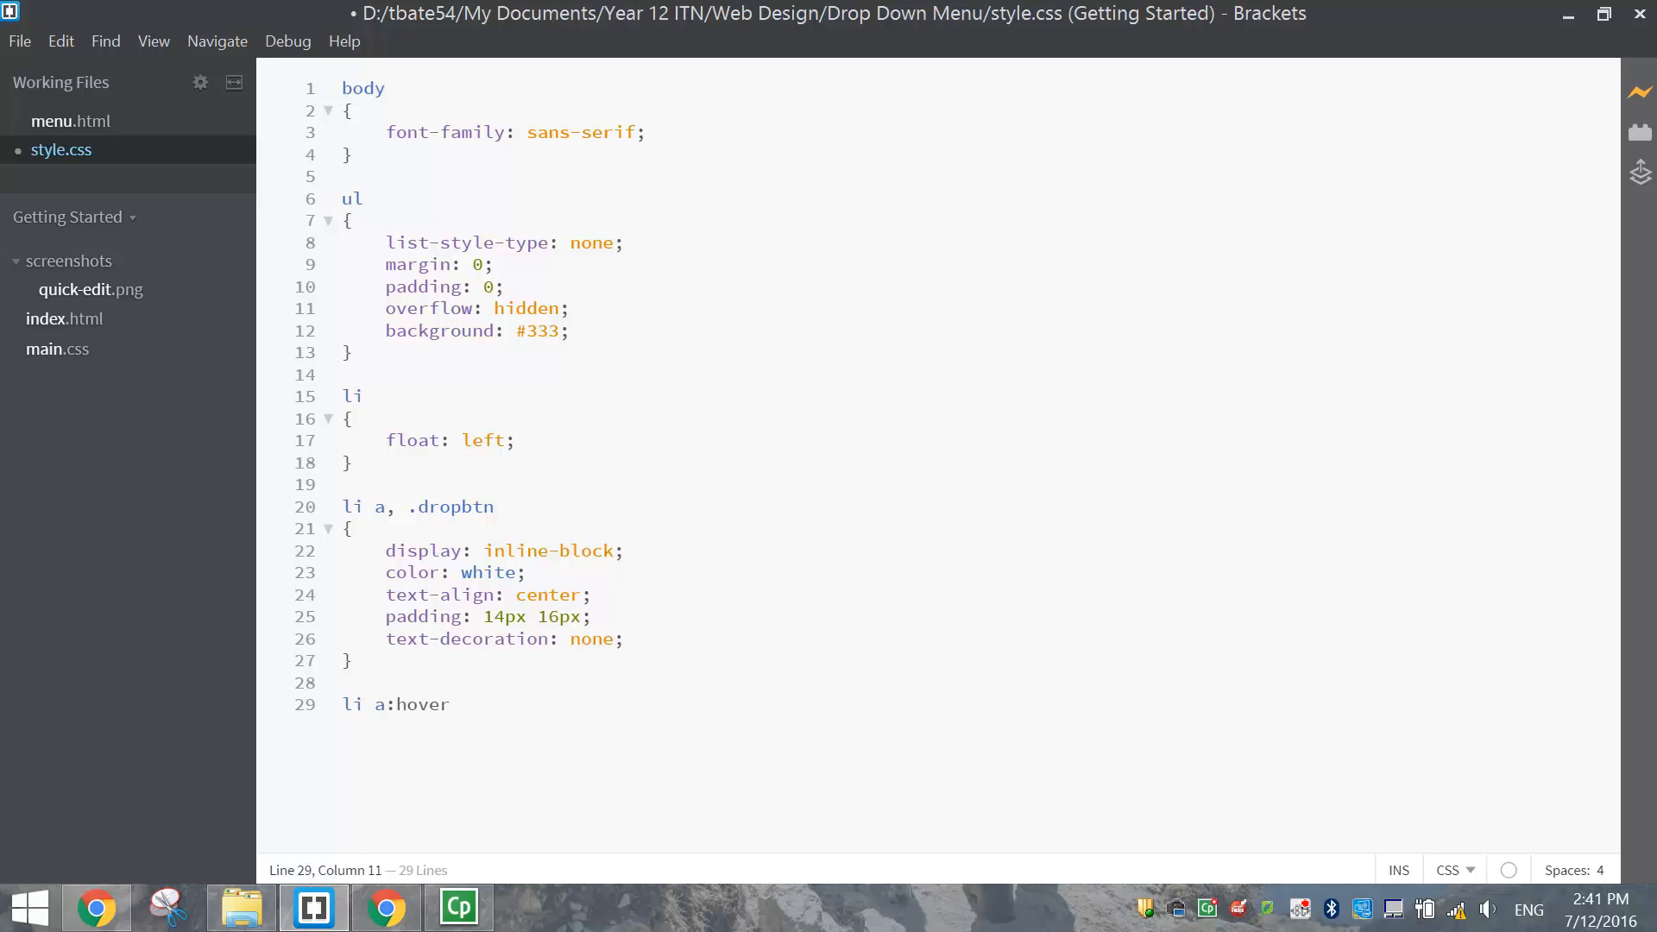
text(,)
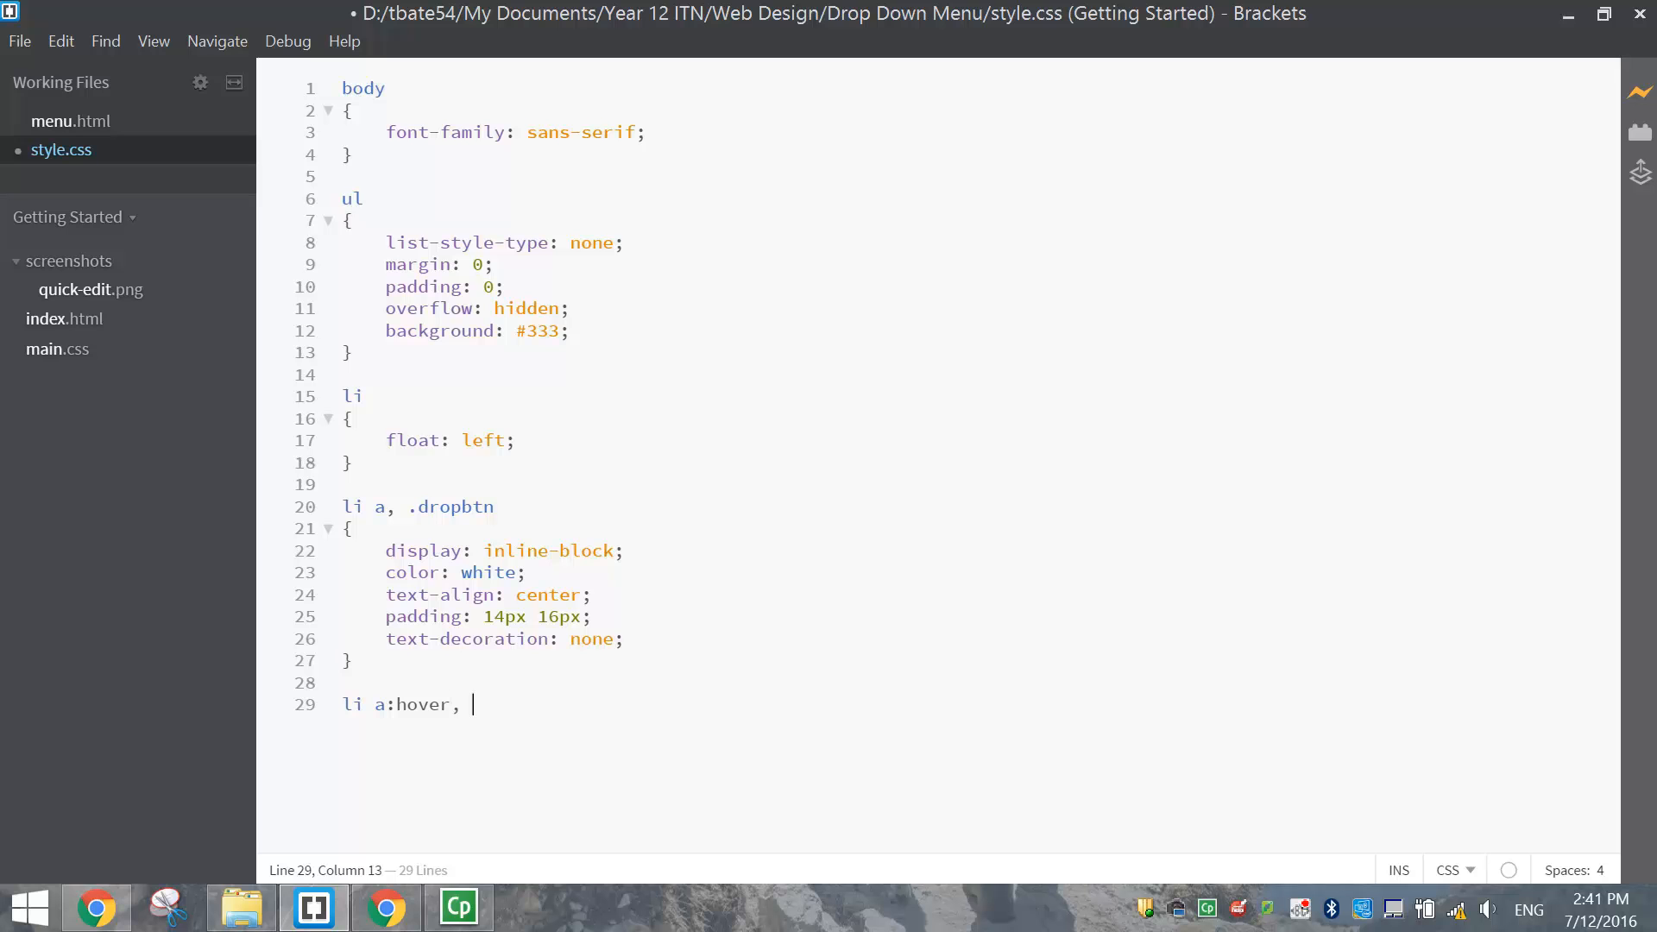
text(.dr)
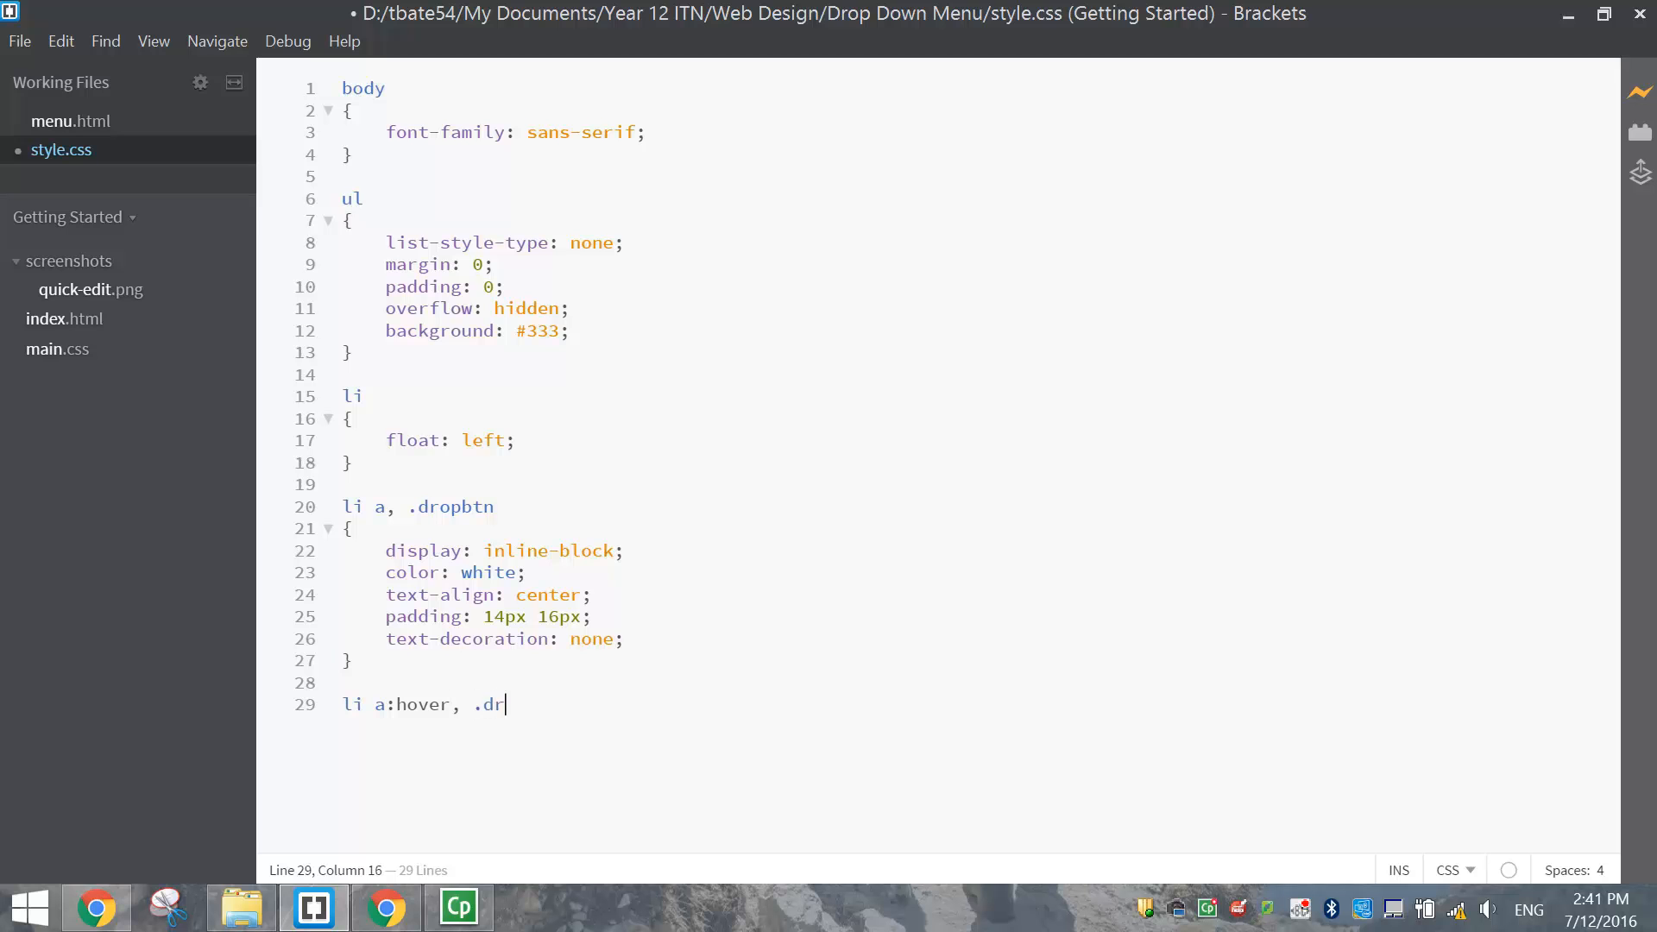
text(opdown)
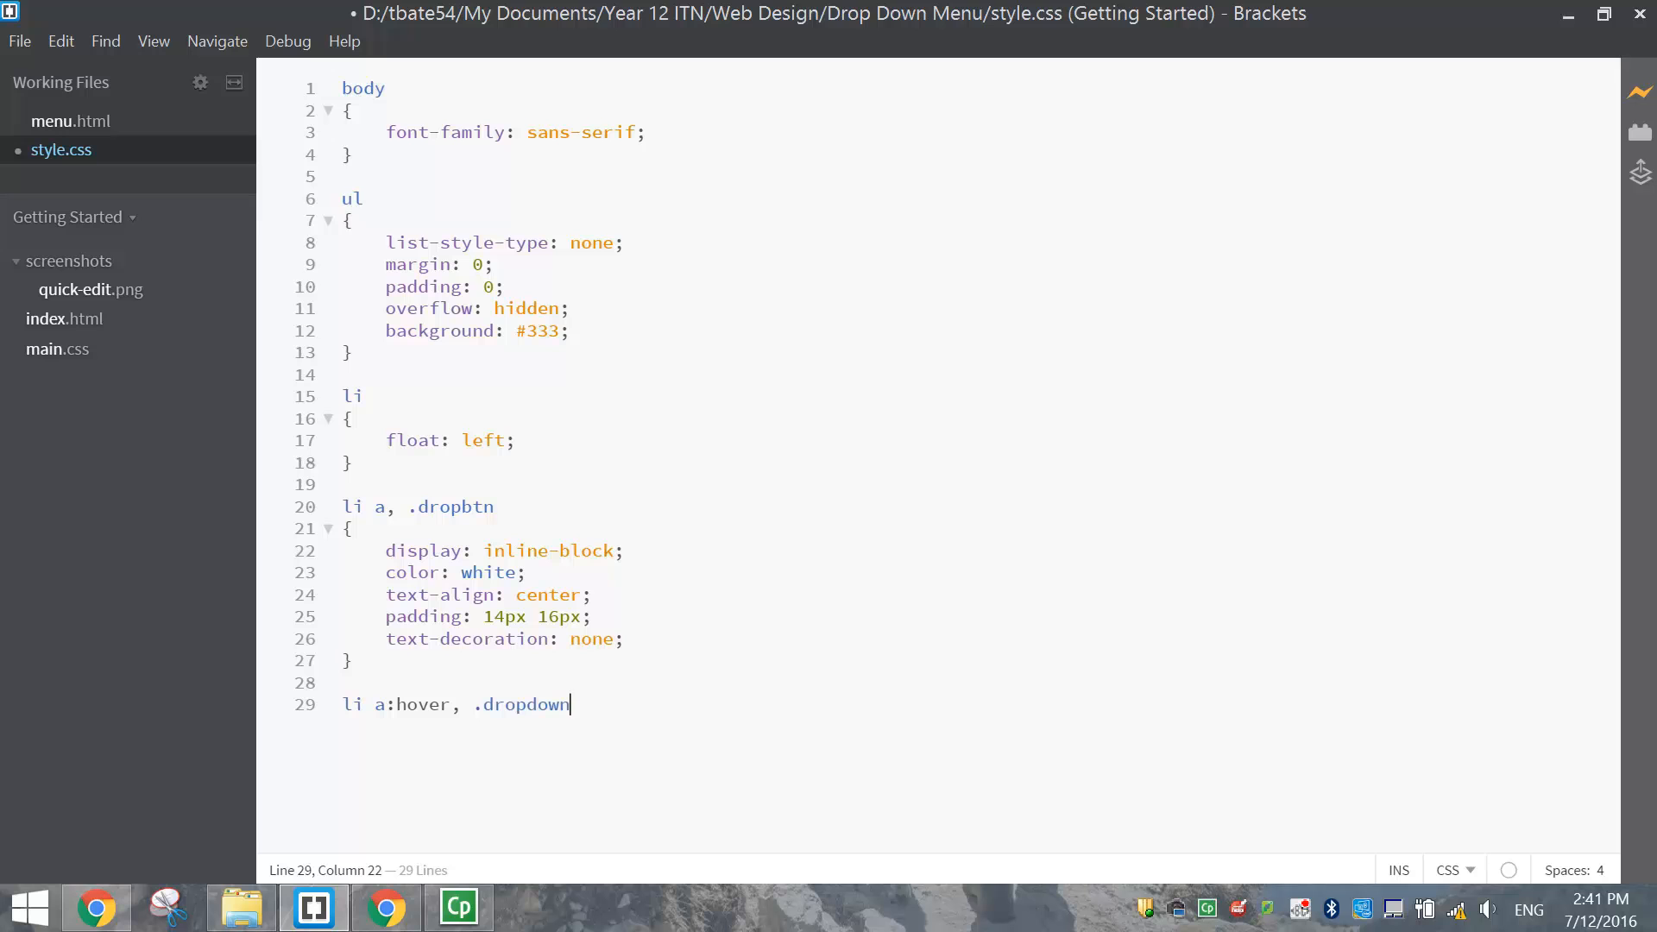
text(:hover)
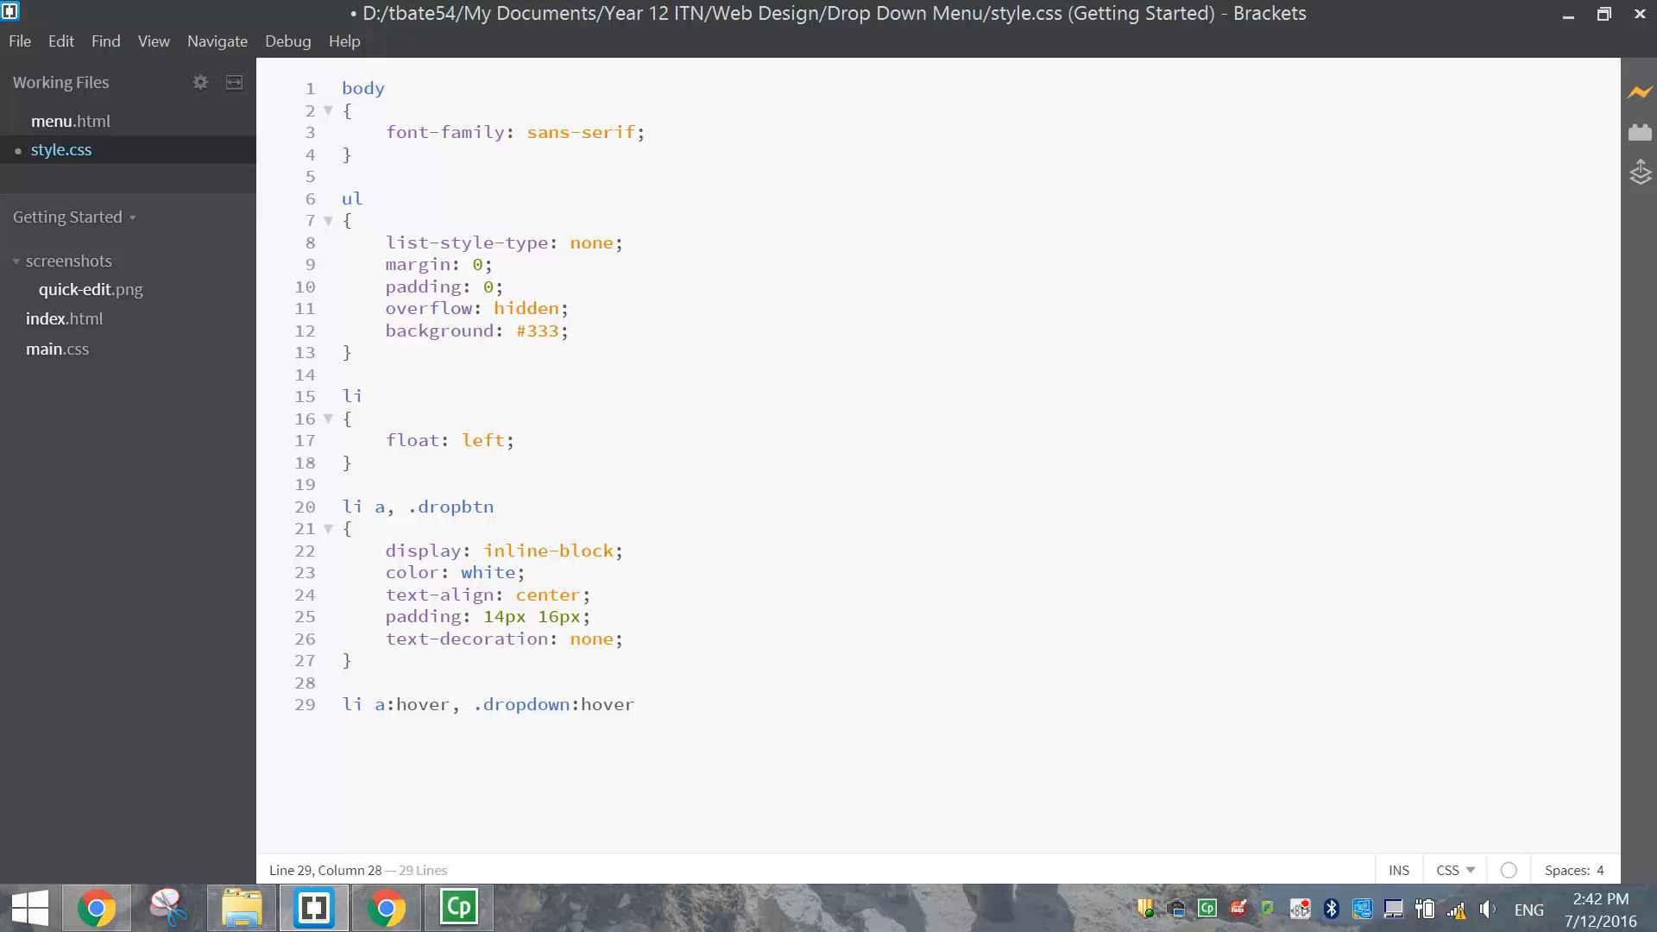
text(.drop)
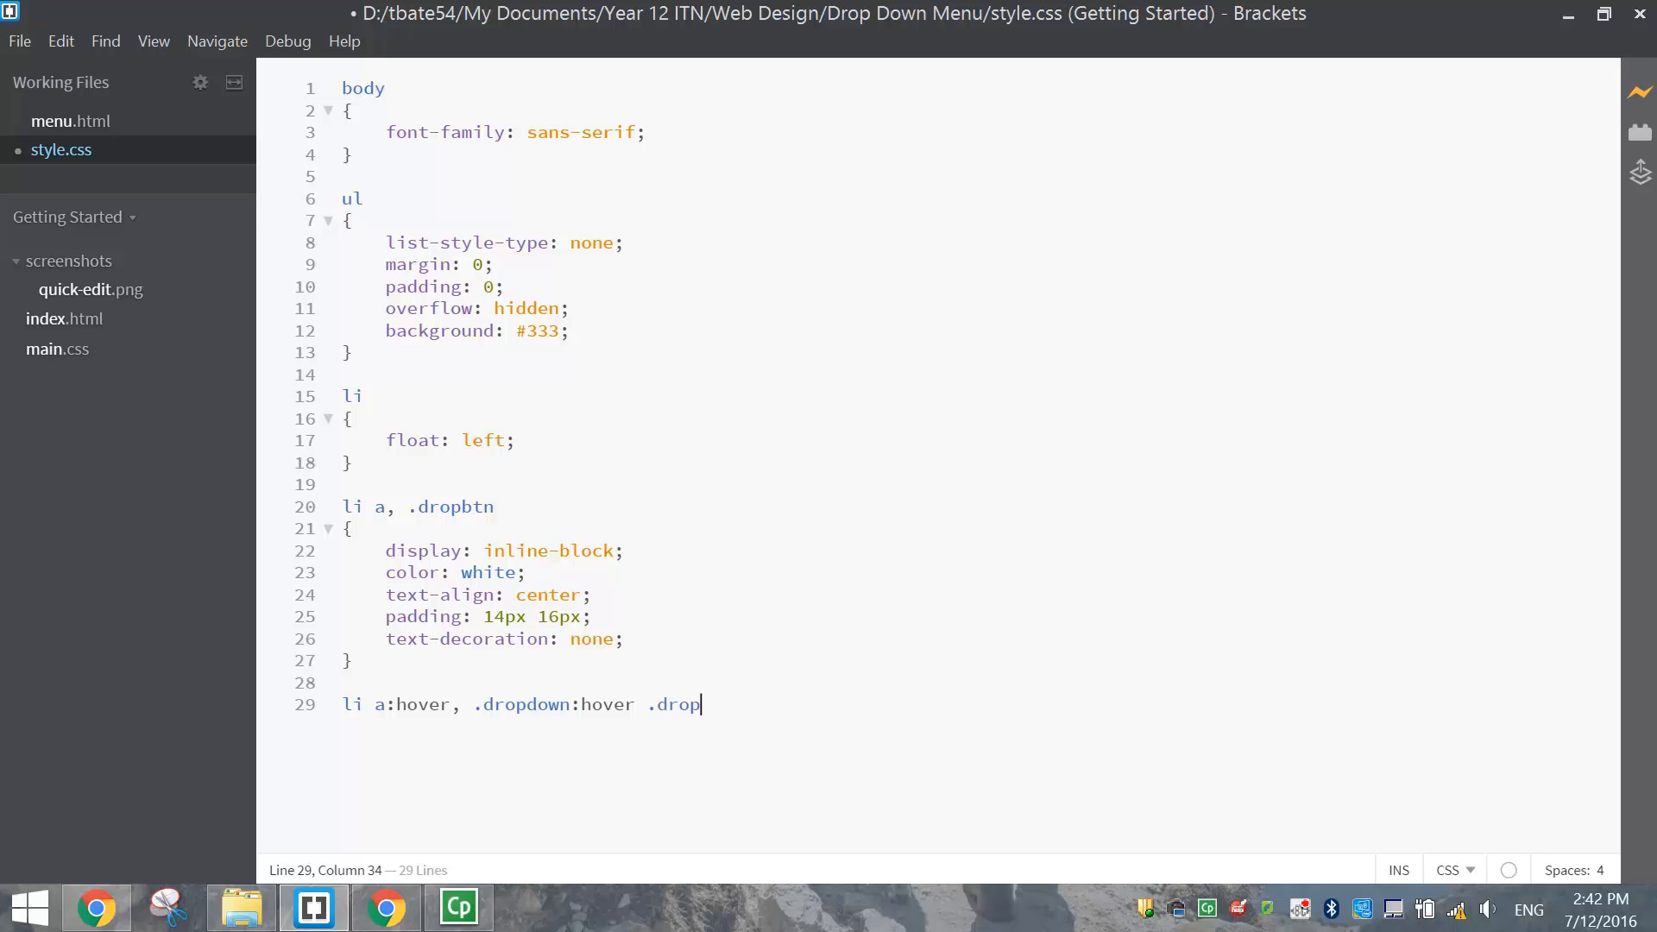
text(btn)
text({)
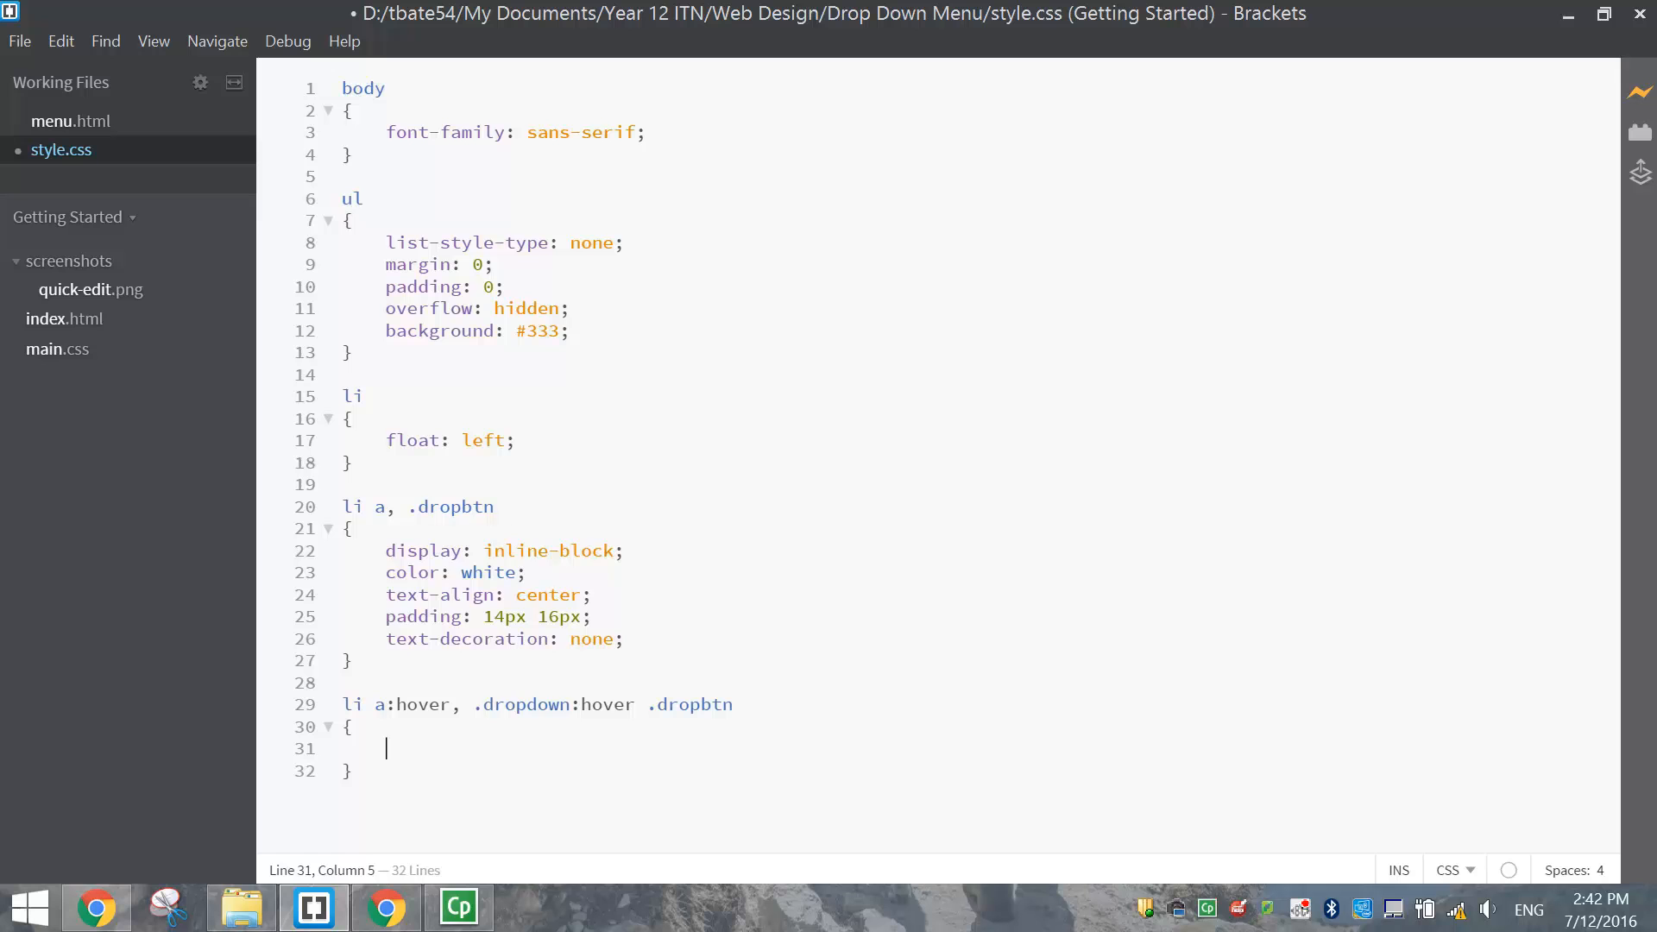
Give the hover rule a #786bde background and save style.css
text(background:)
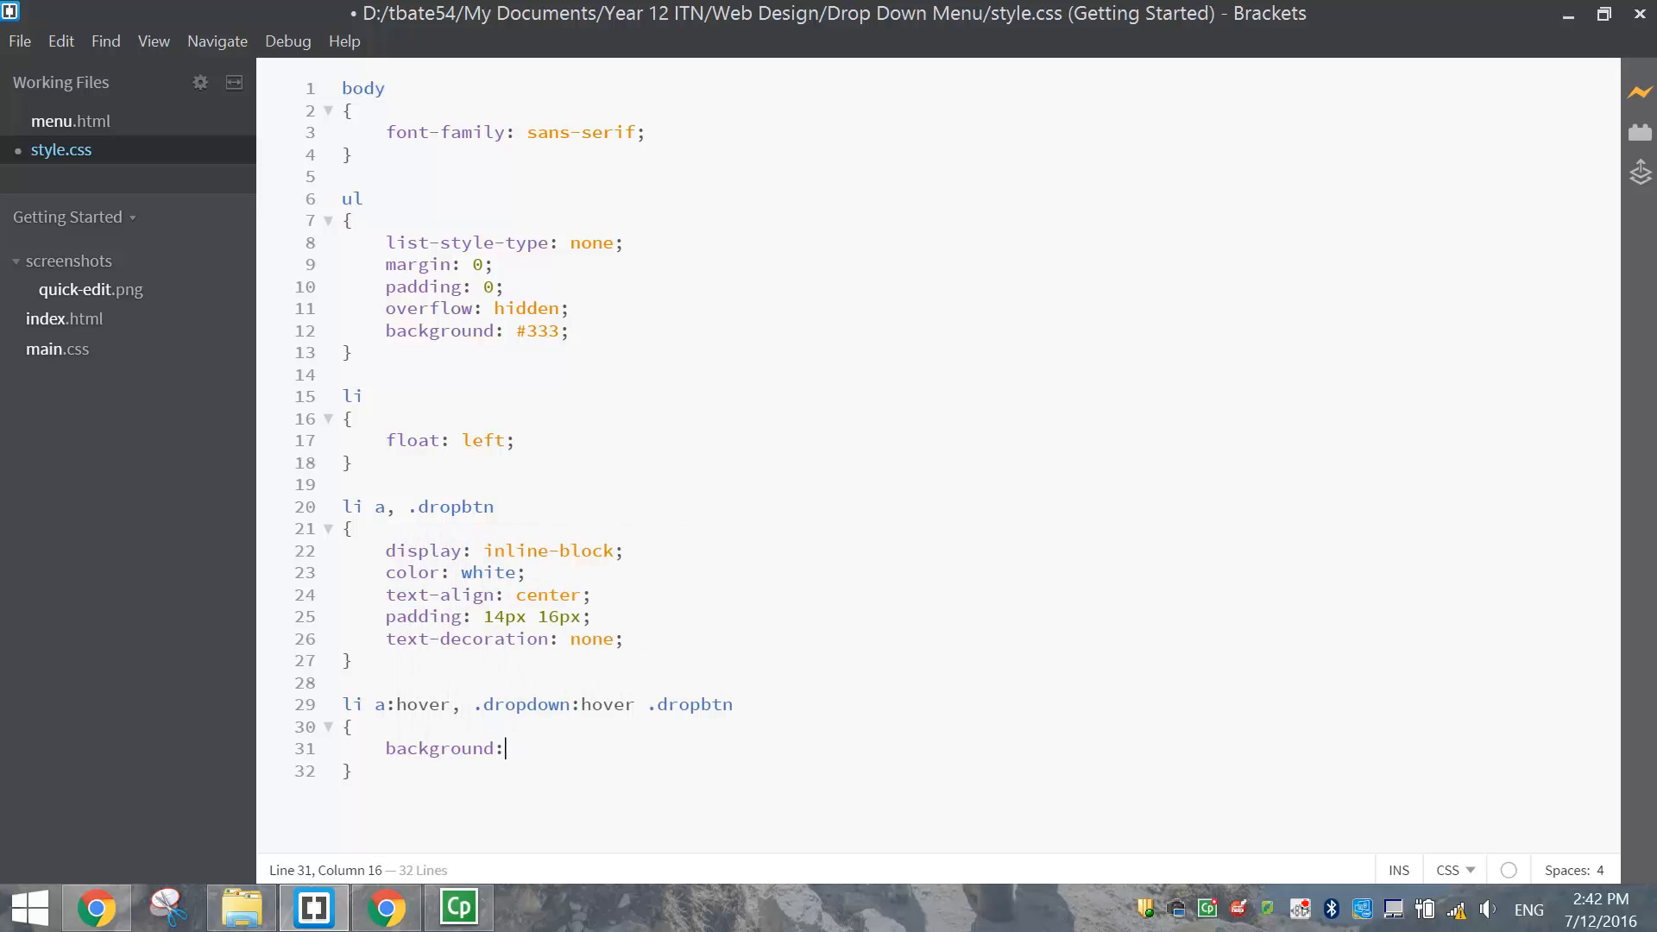
text(#)
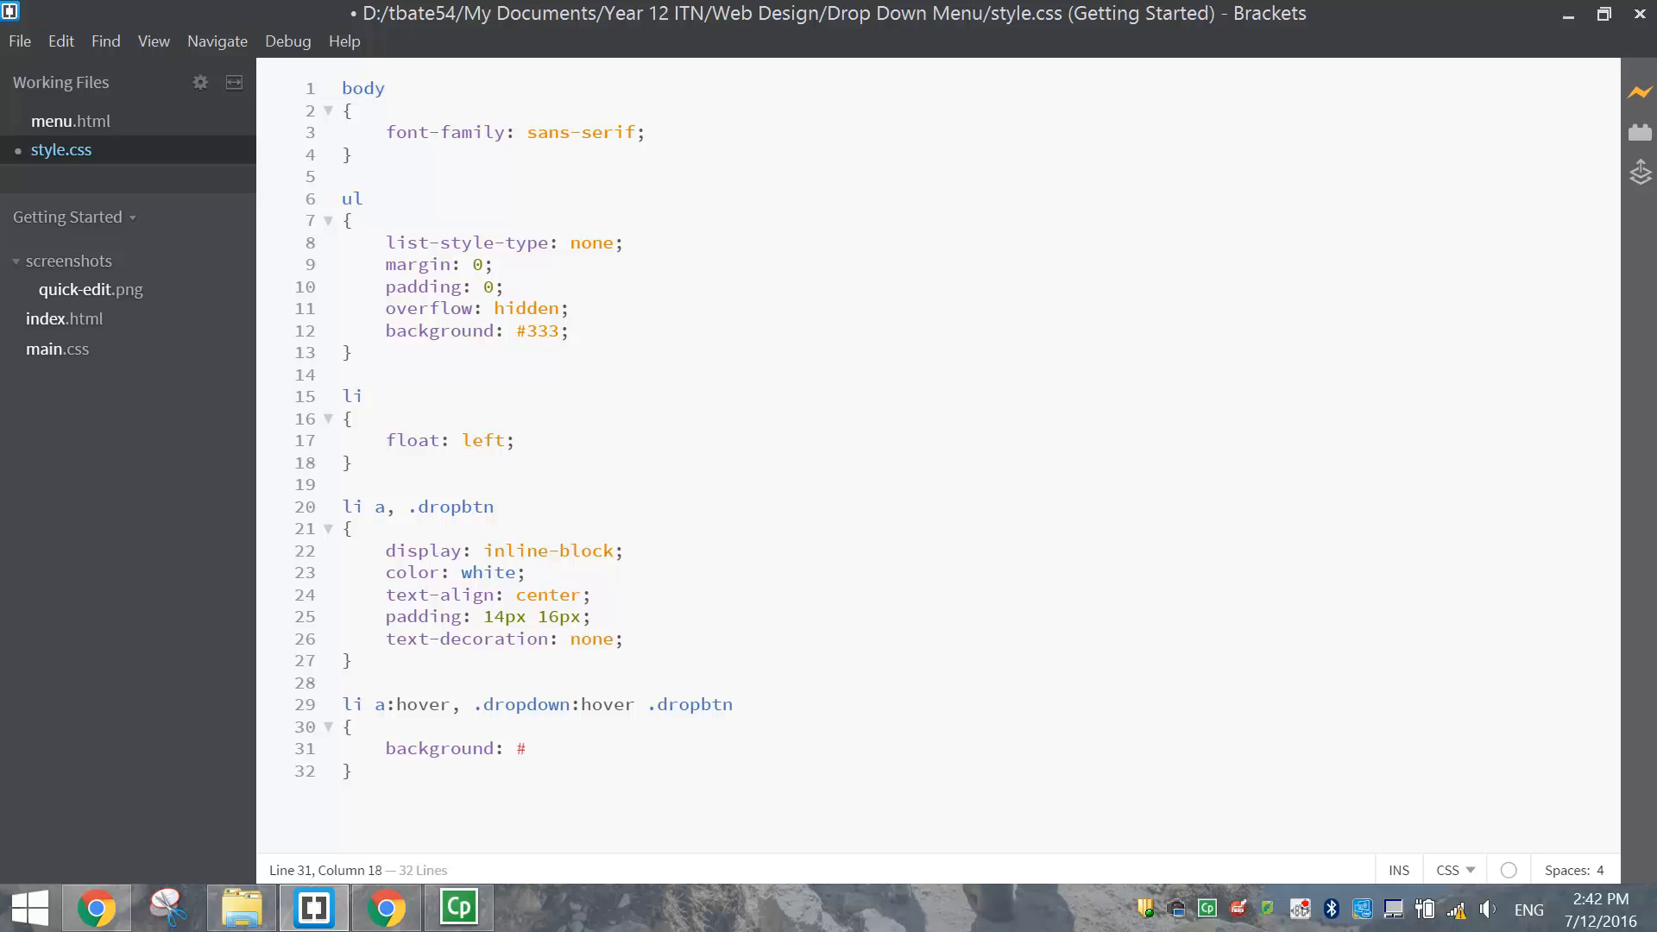
text(786)
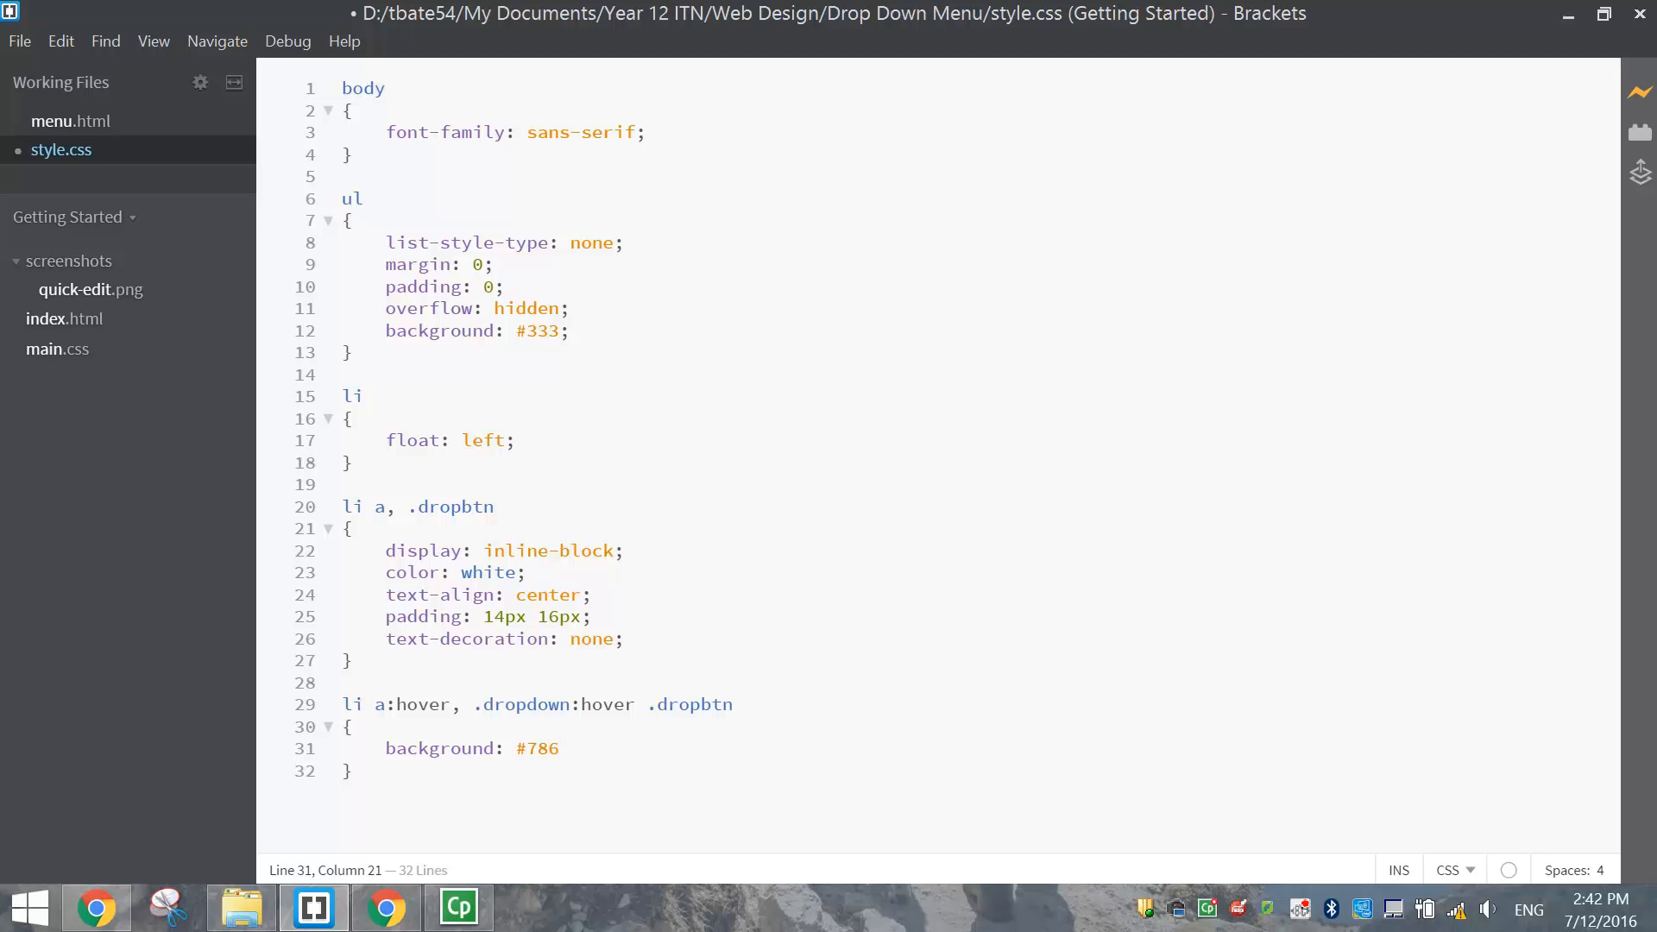
text(bde;)
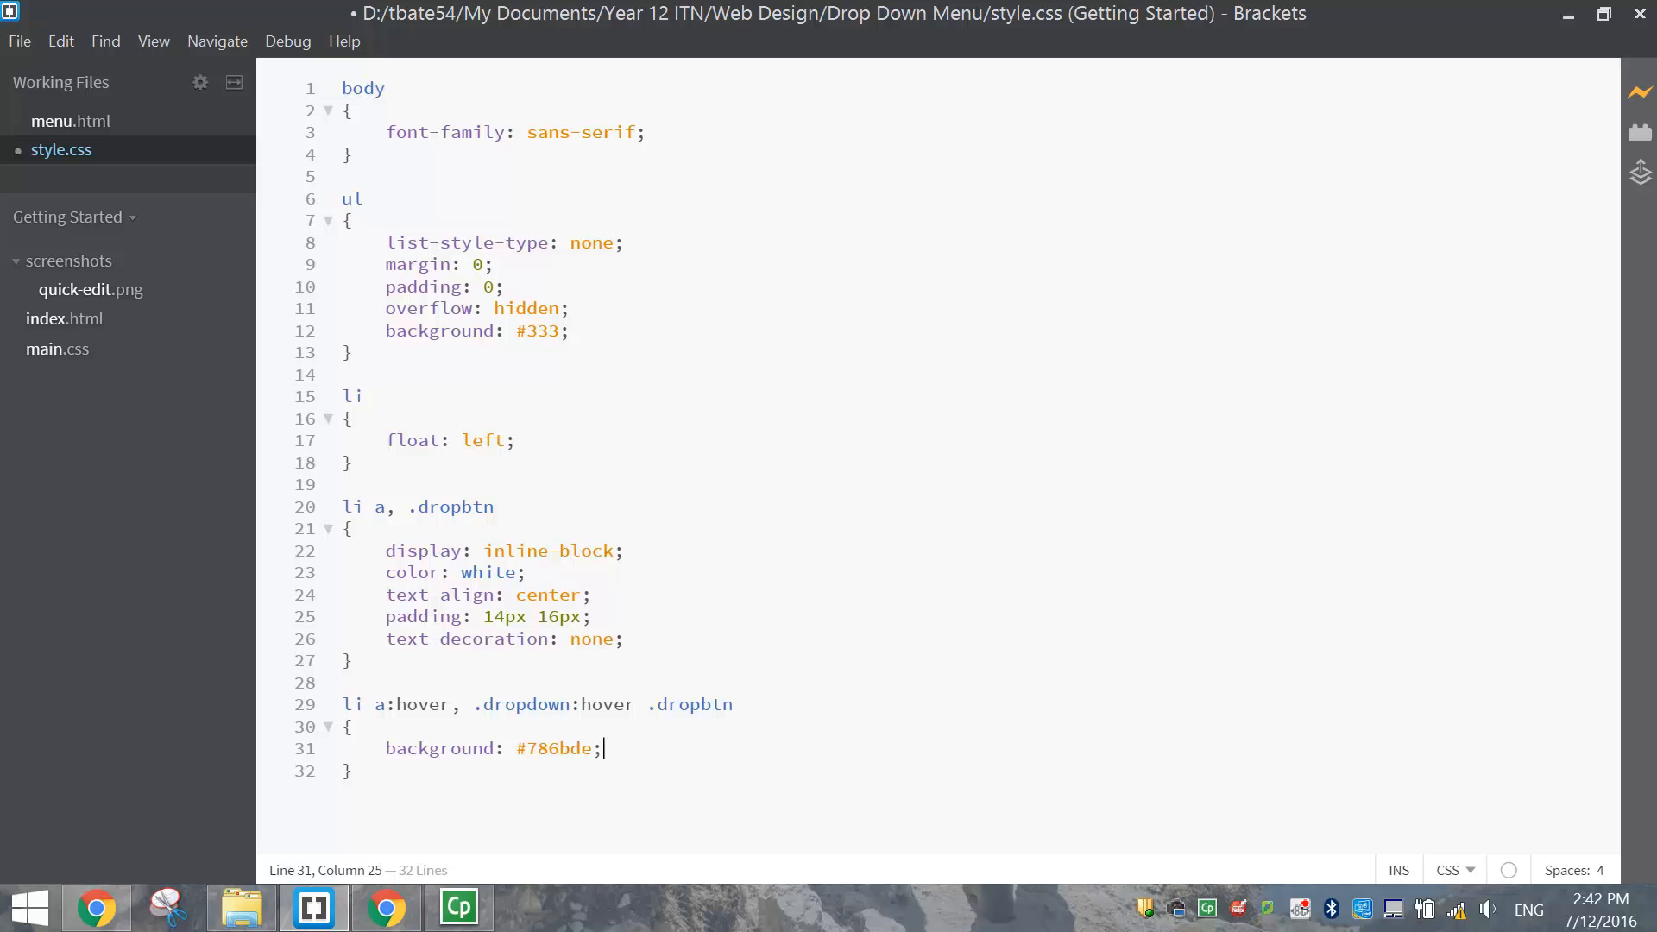
key(ctrl+s)
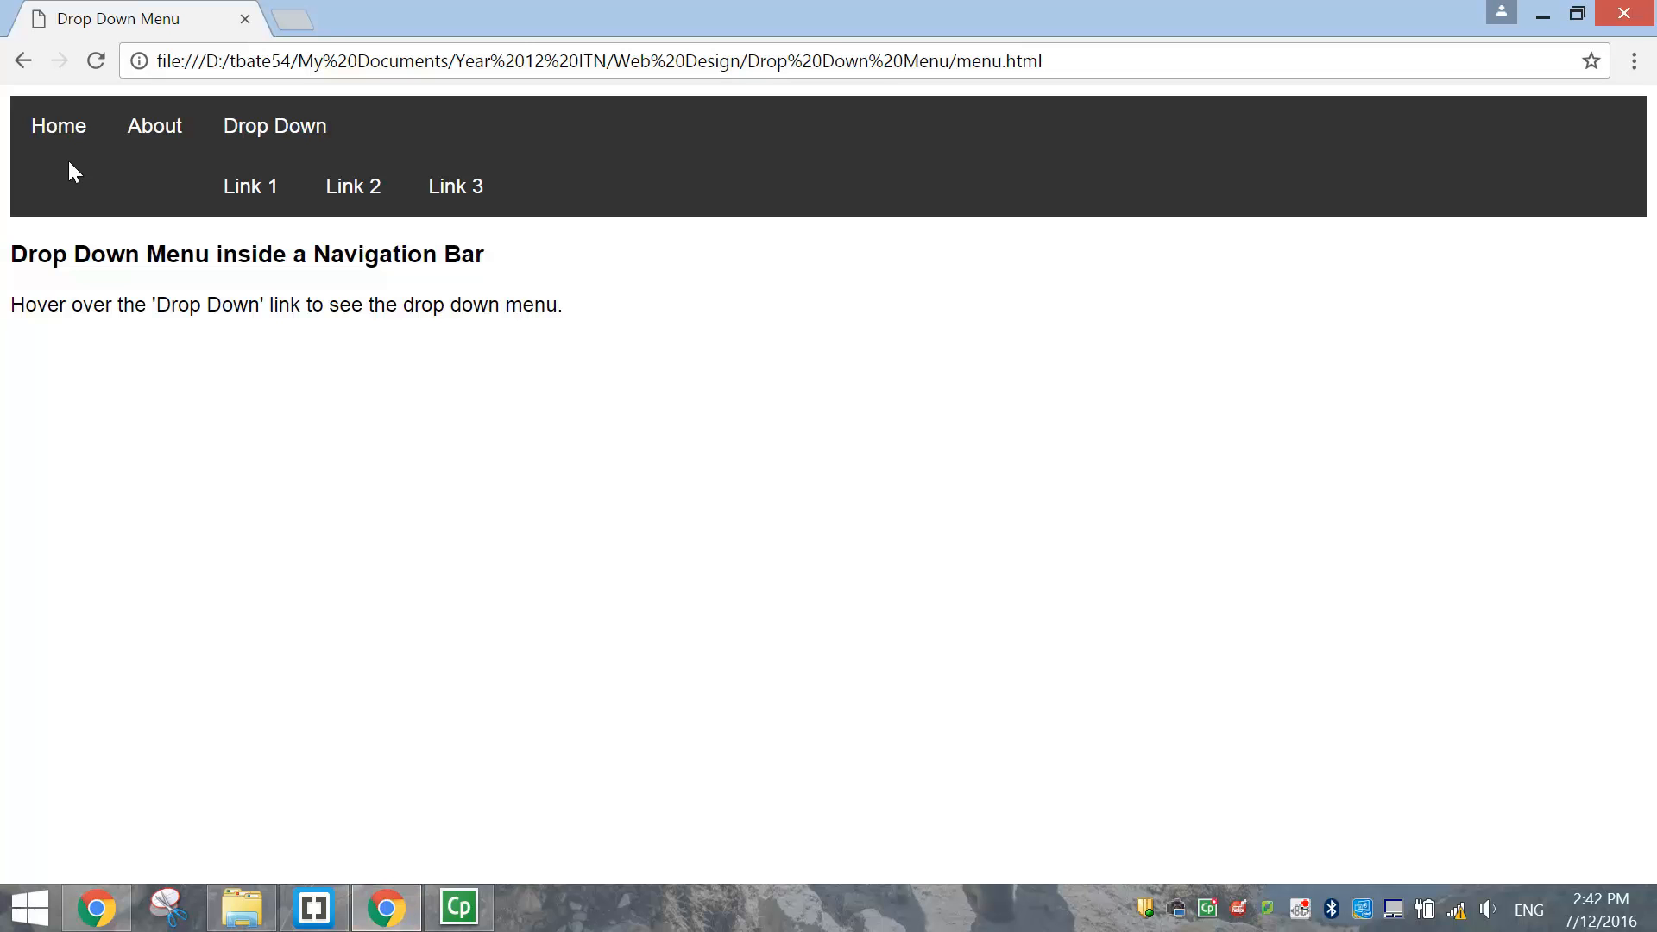
mouse_move(58, 126)
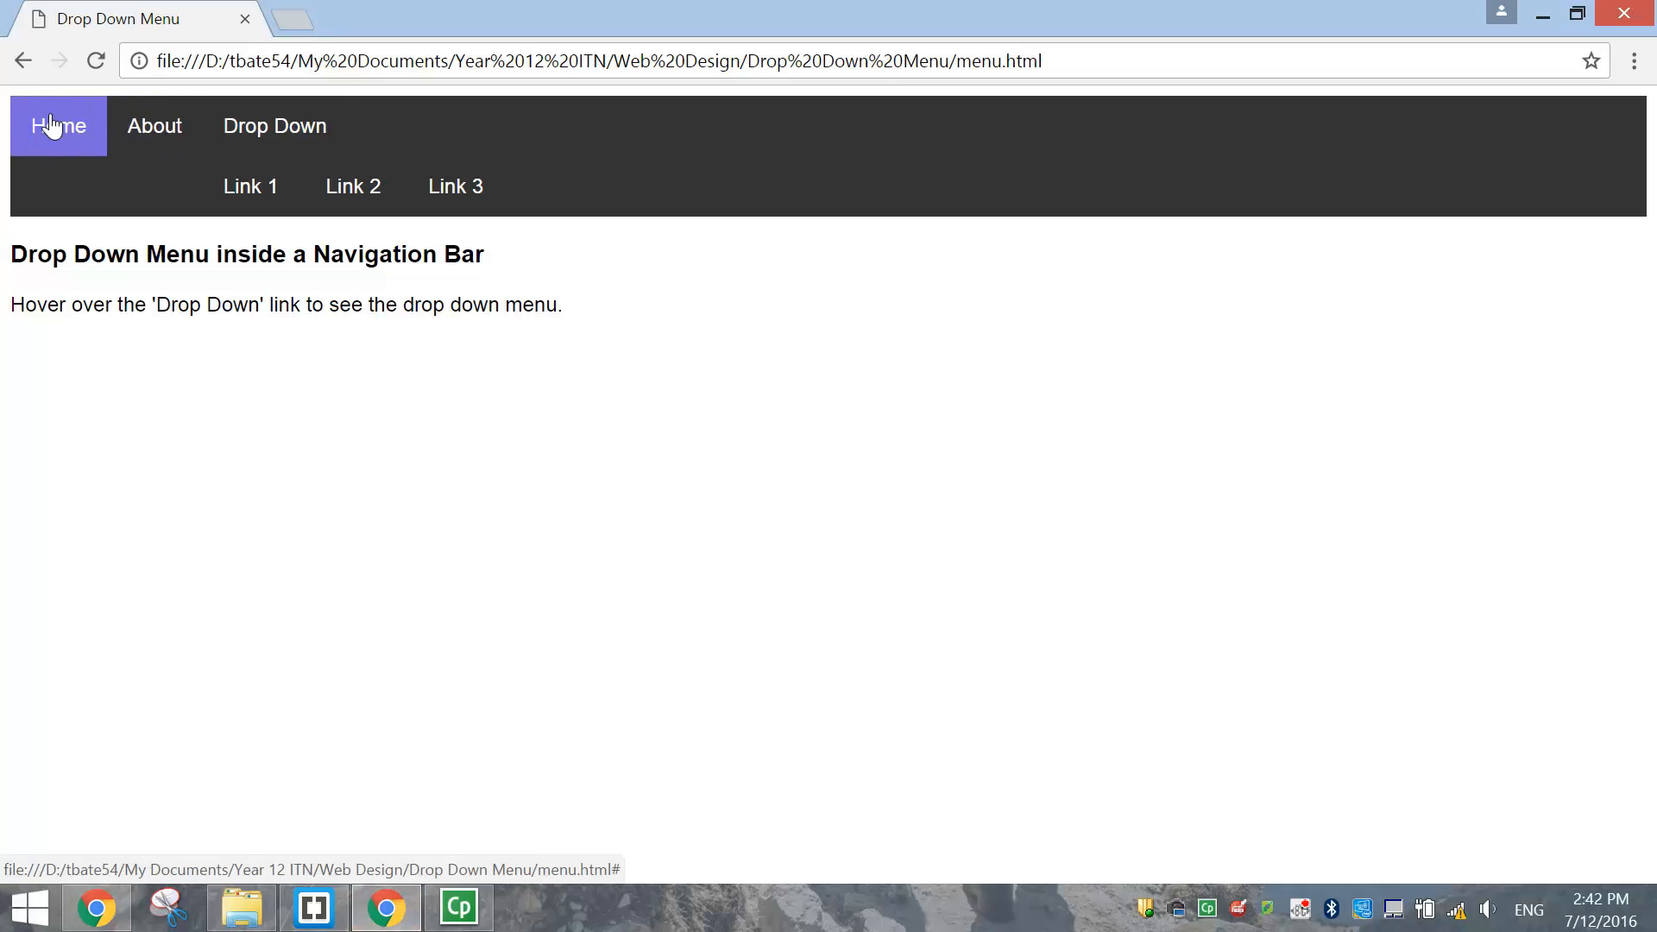
mouse_move(274, 126)
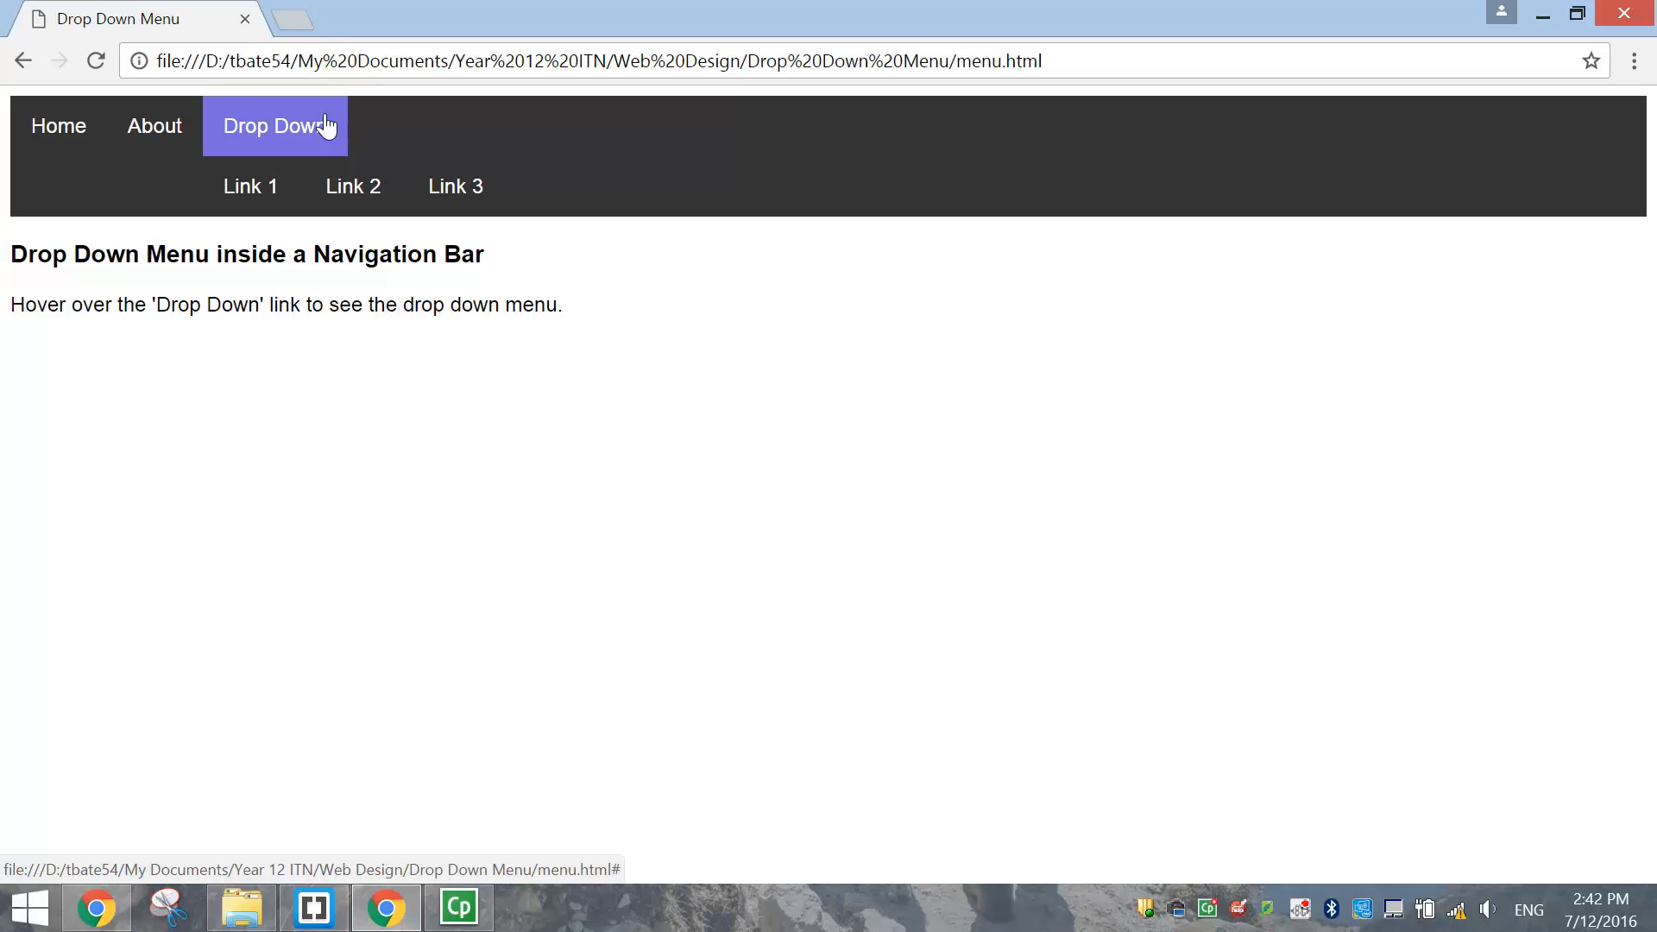
mouse_move(455, 187)
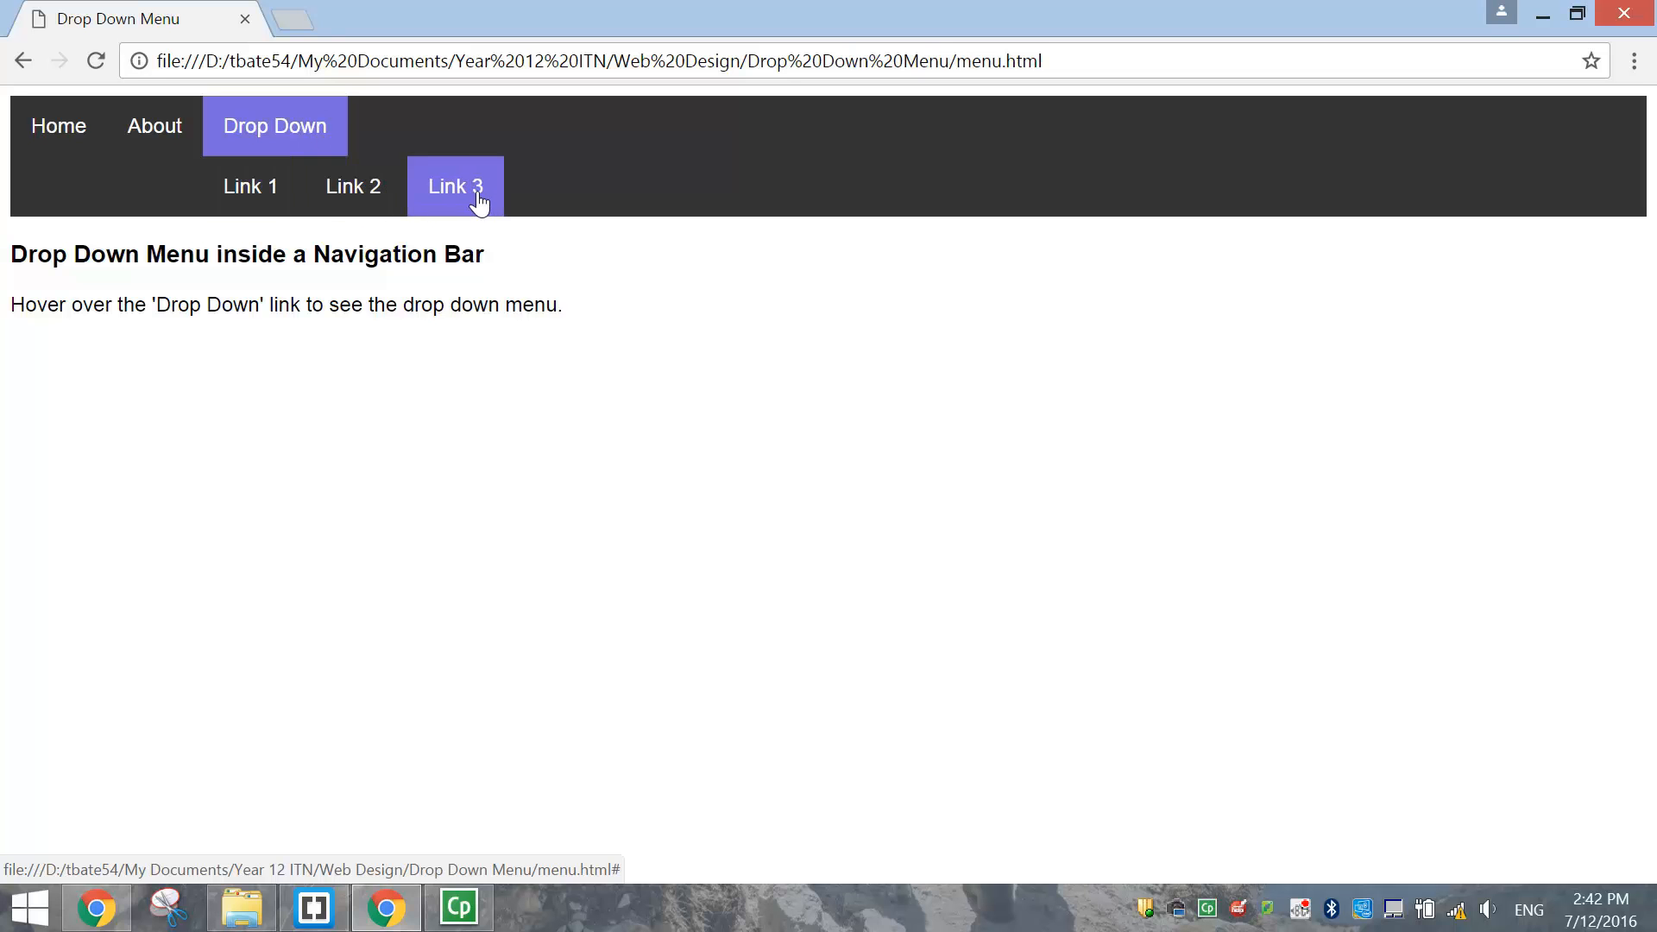
mouse_move(353, 187)
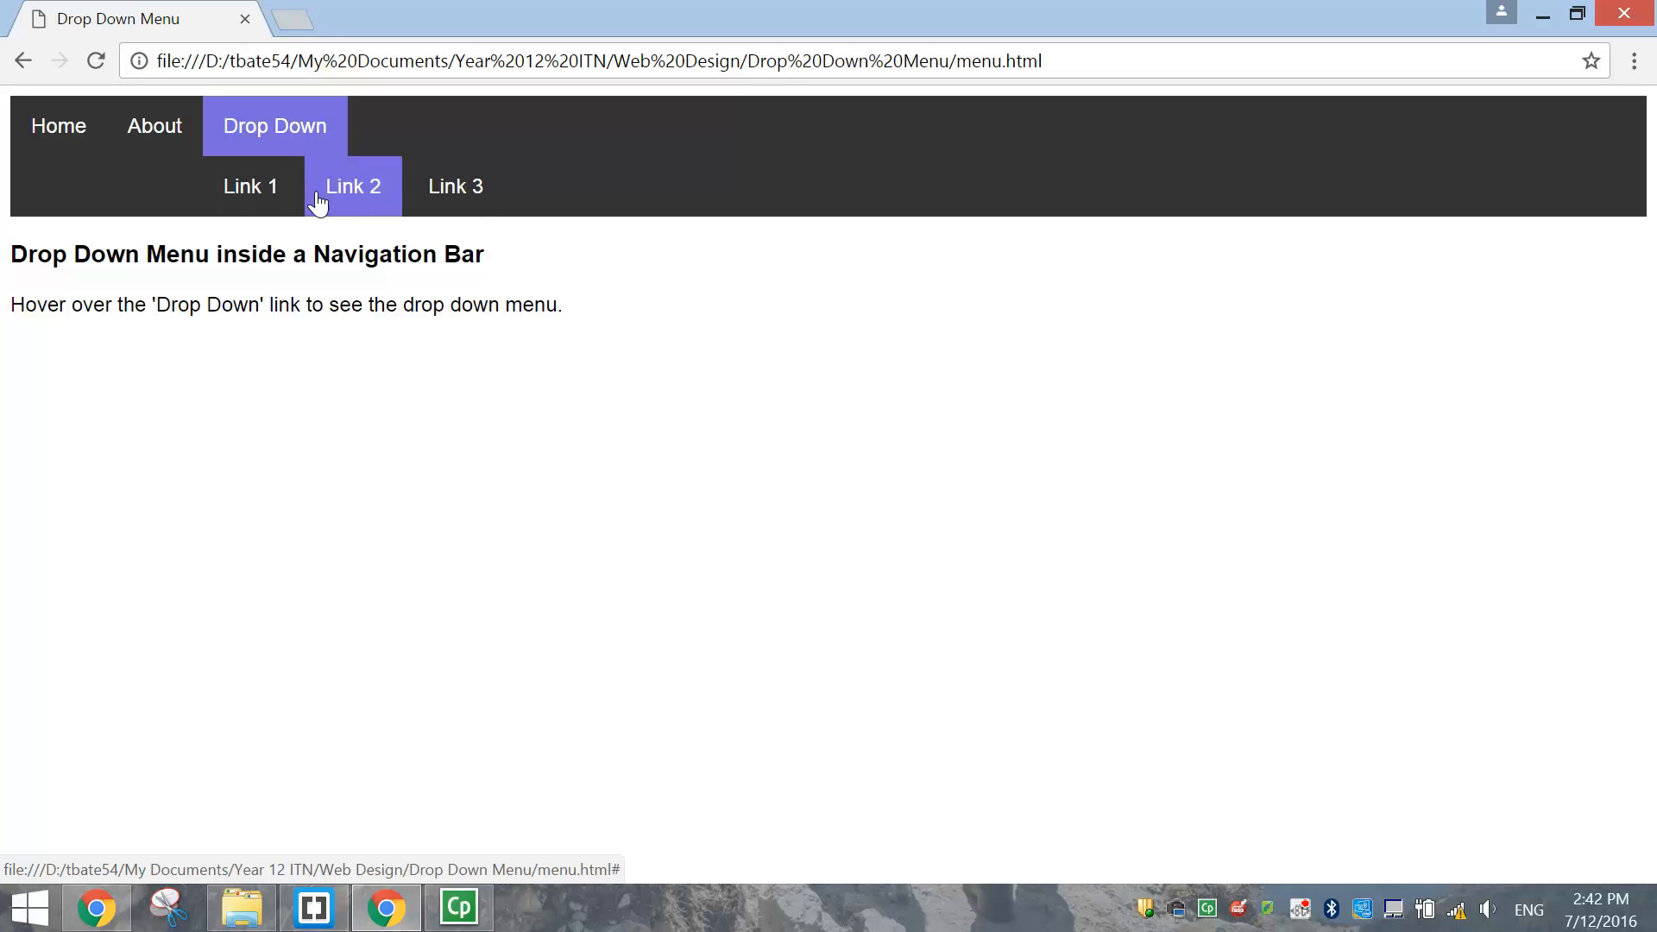
mouse_move(311, 565)
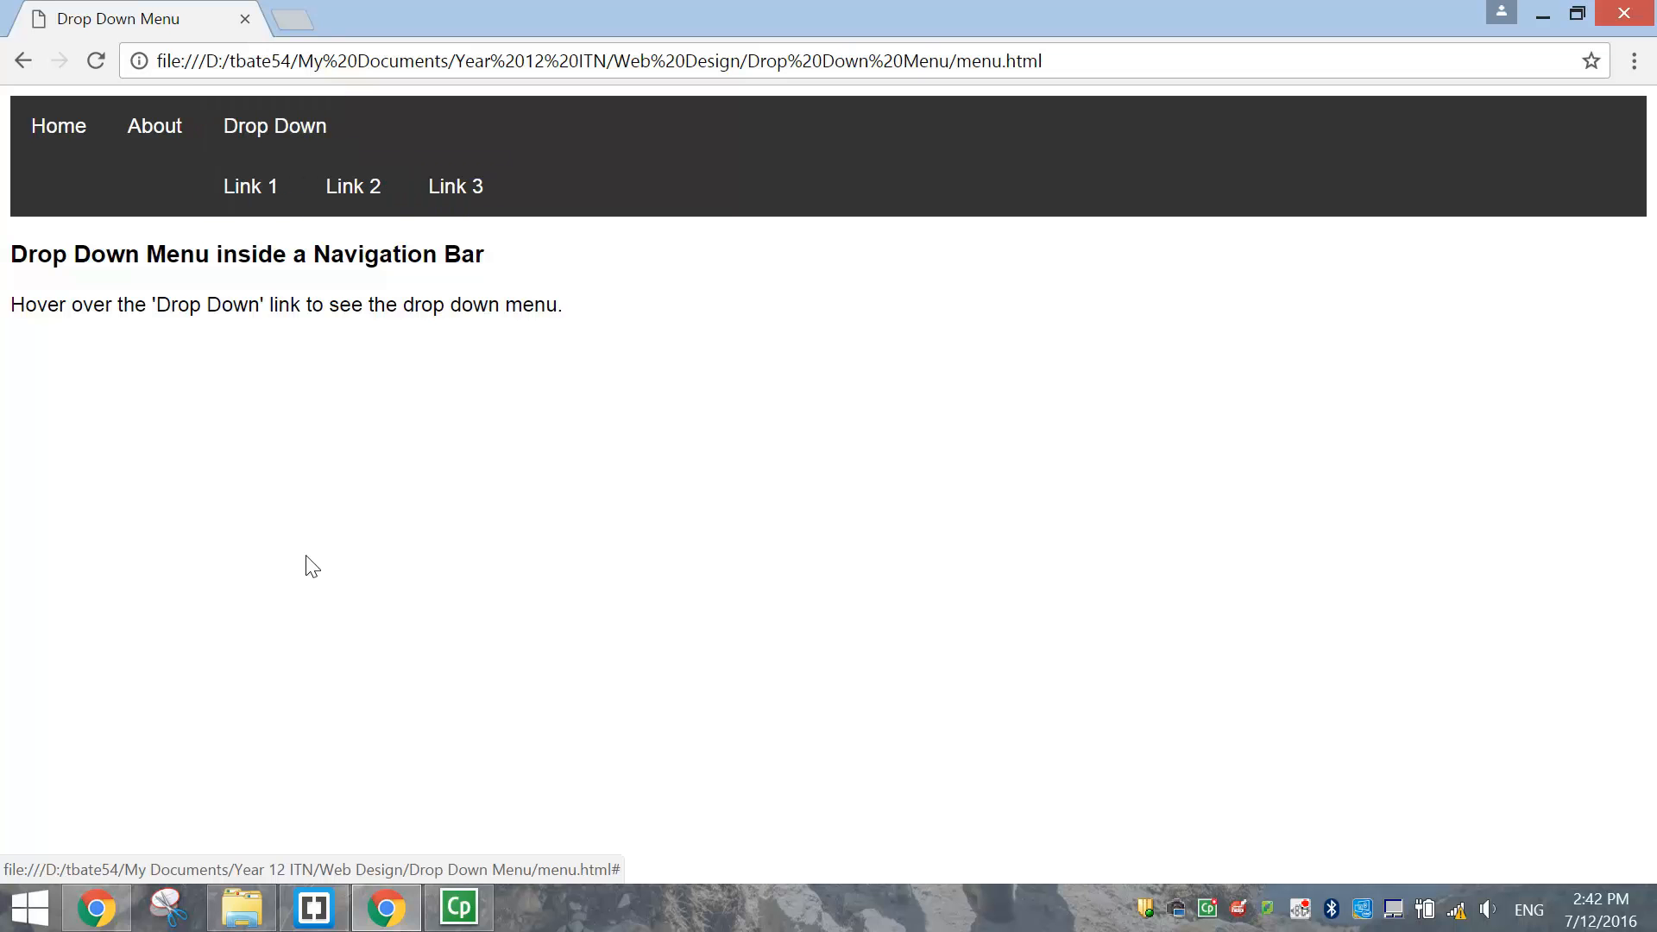
click(311, 907)
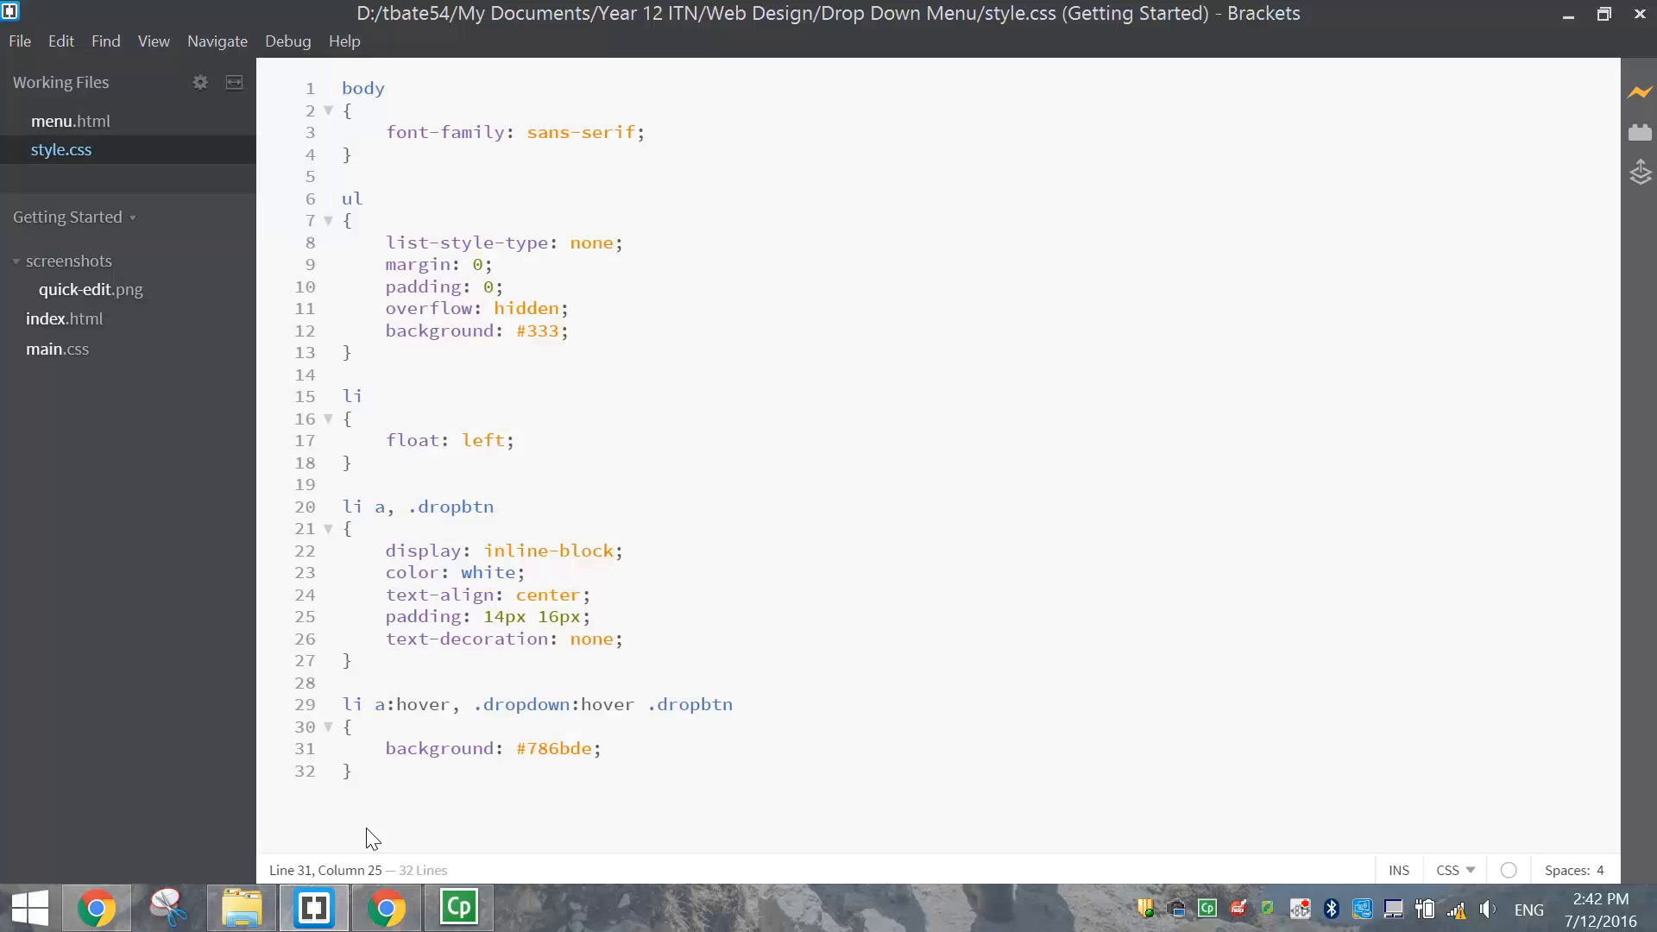
click(349, 771)
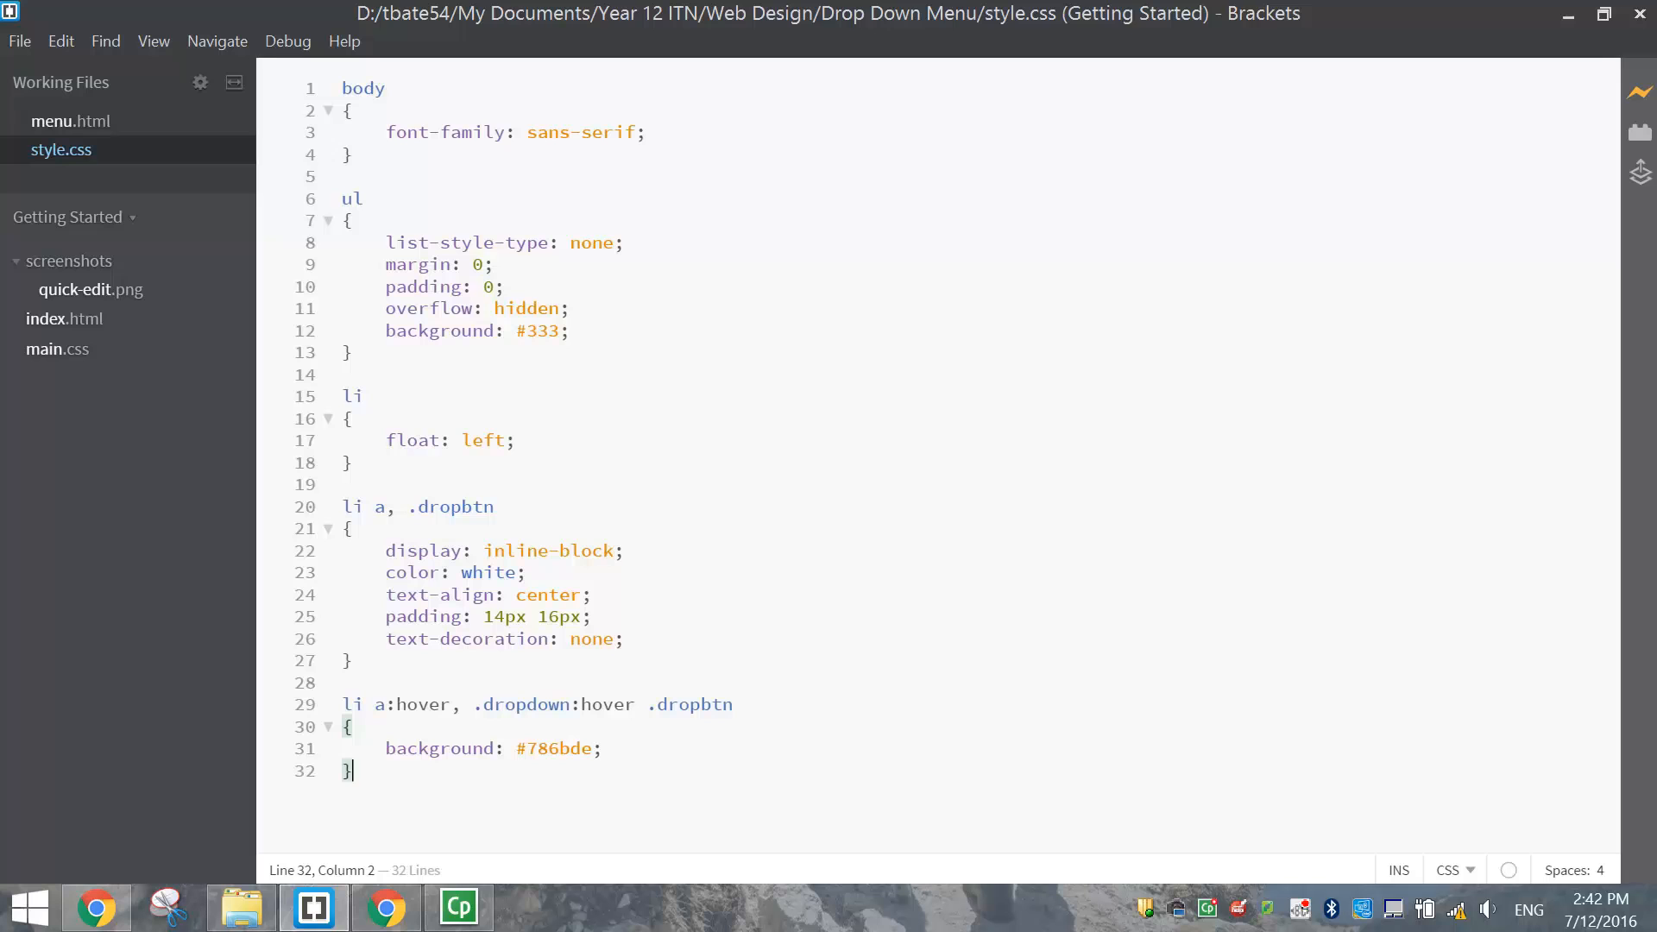
Add a li.dropdown rule with display: inline-block, then switch to Chrome
key(Enter)
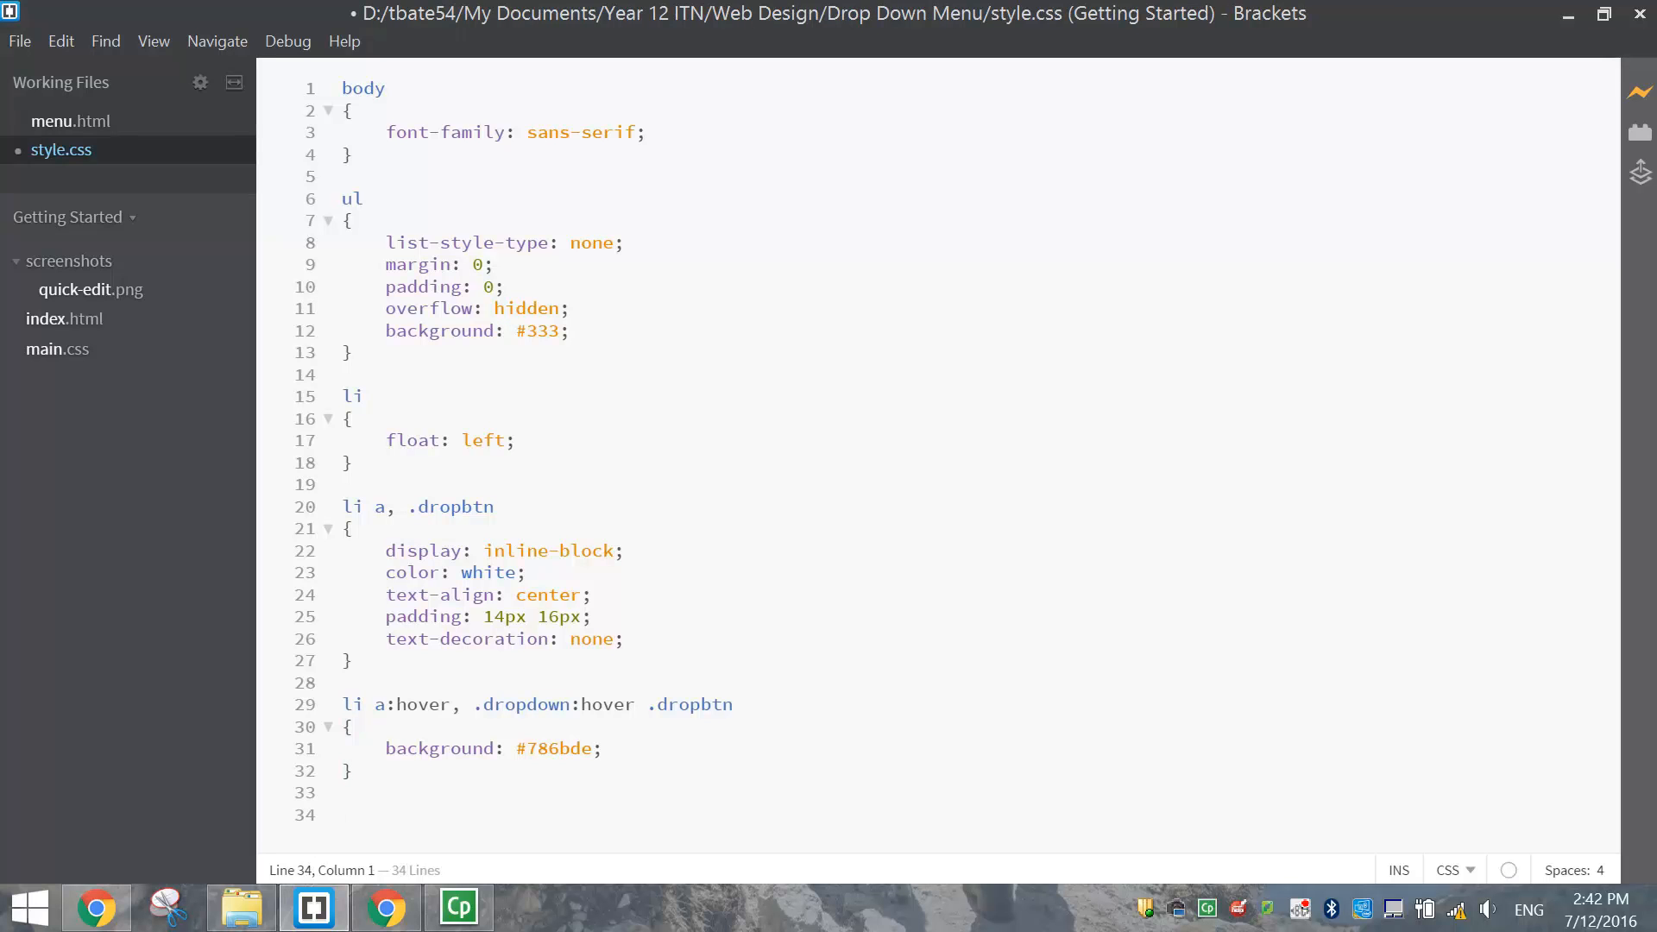
text(li.)
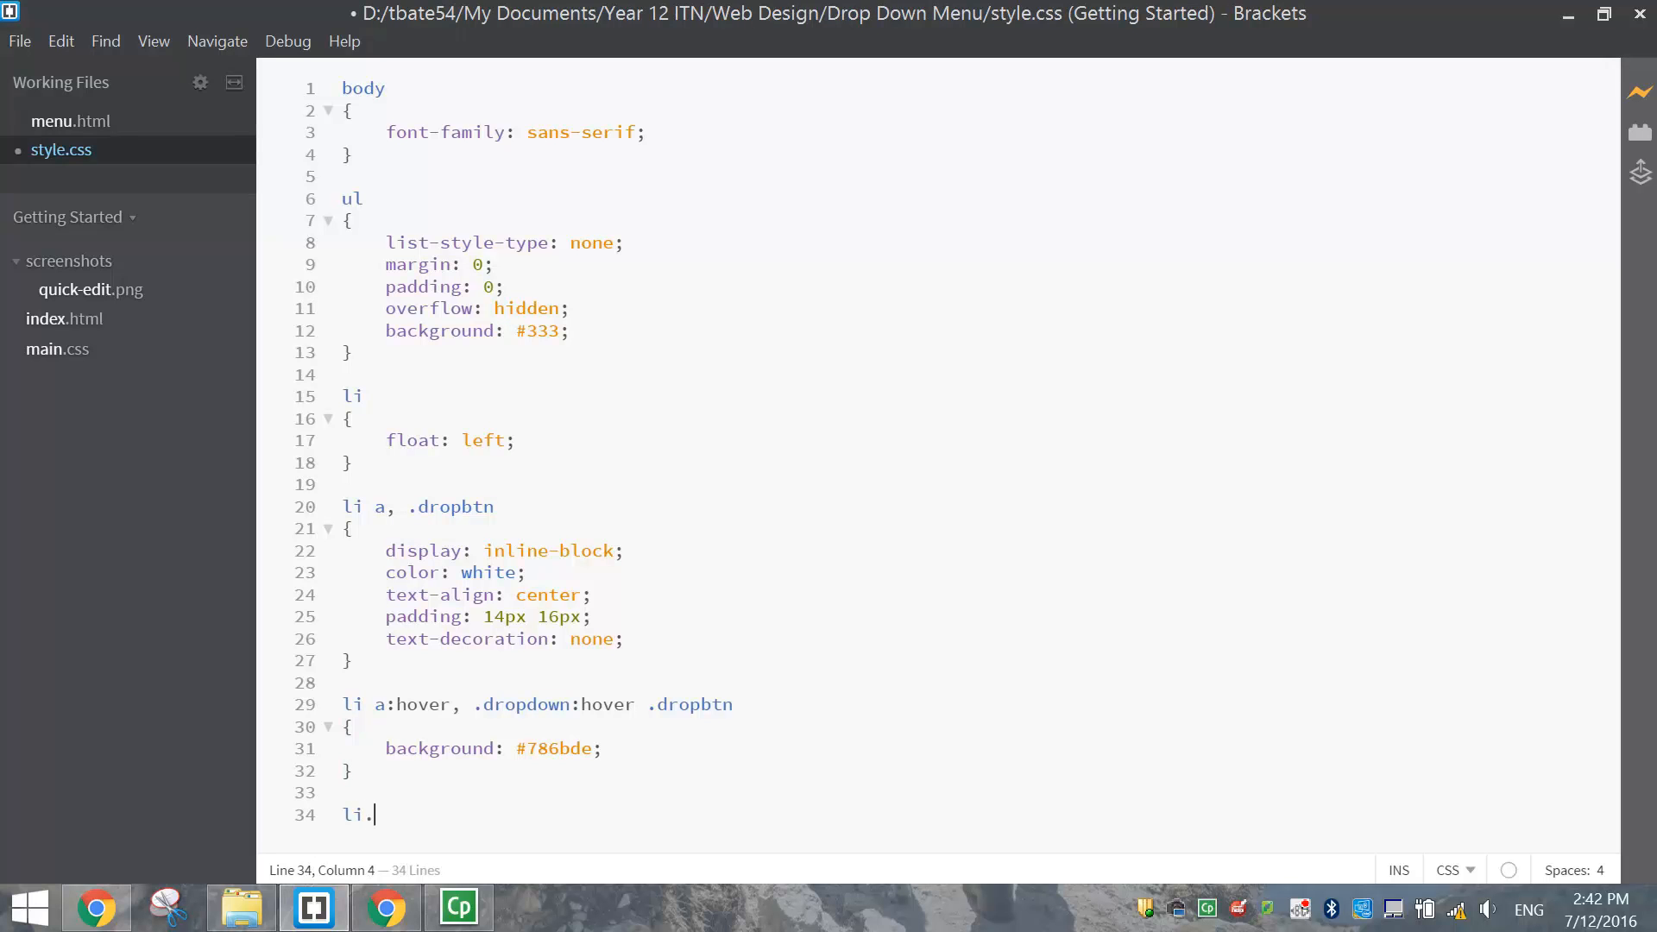
text(dropdown)
text({)
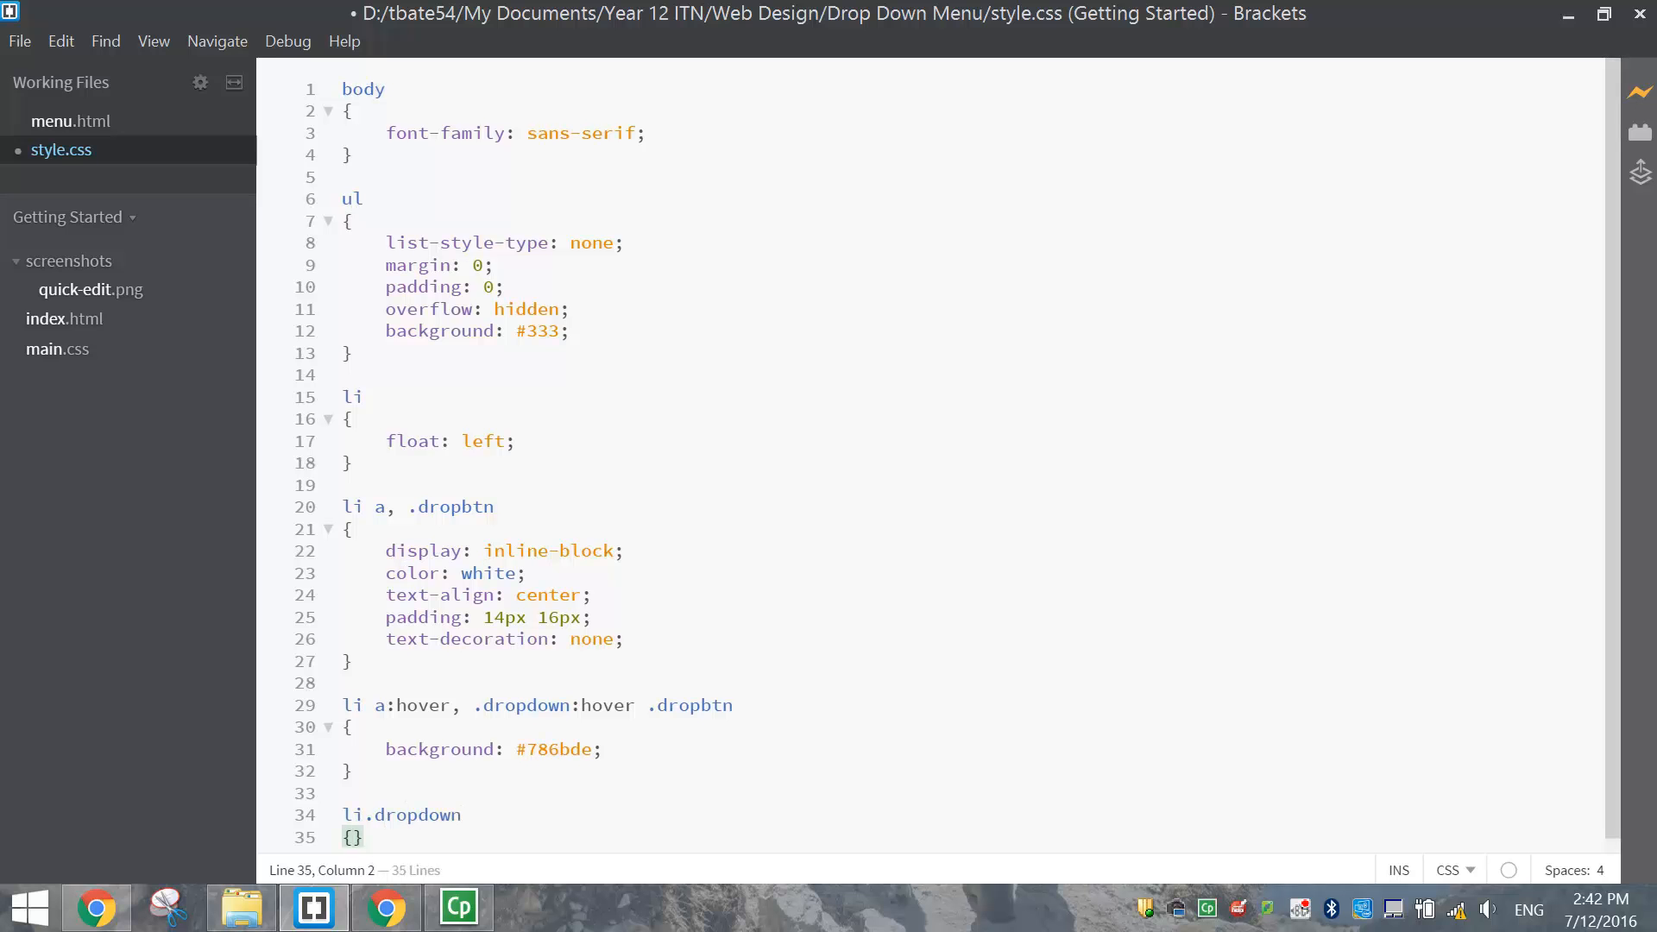
text(display:)
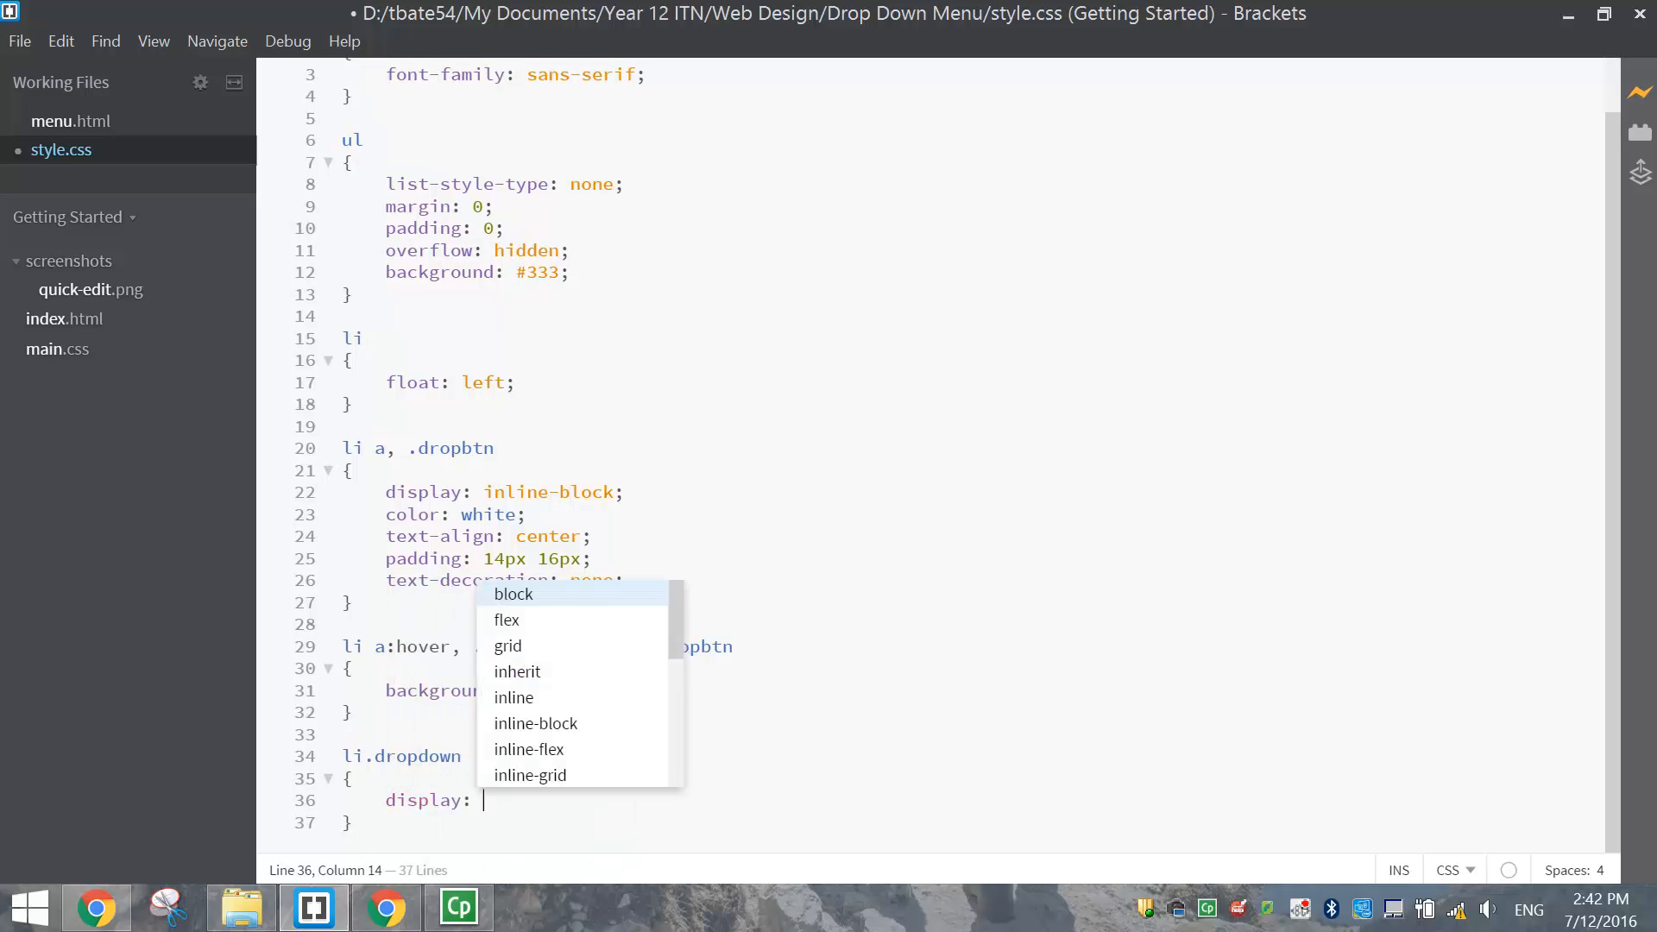
text(in)
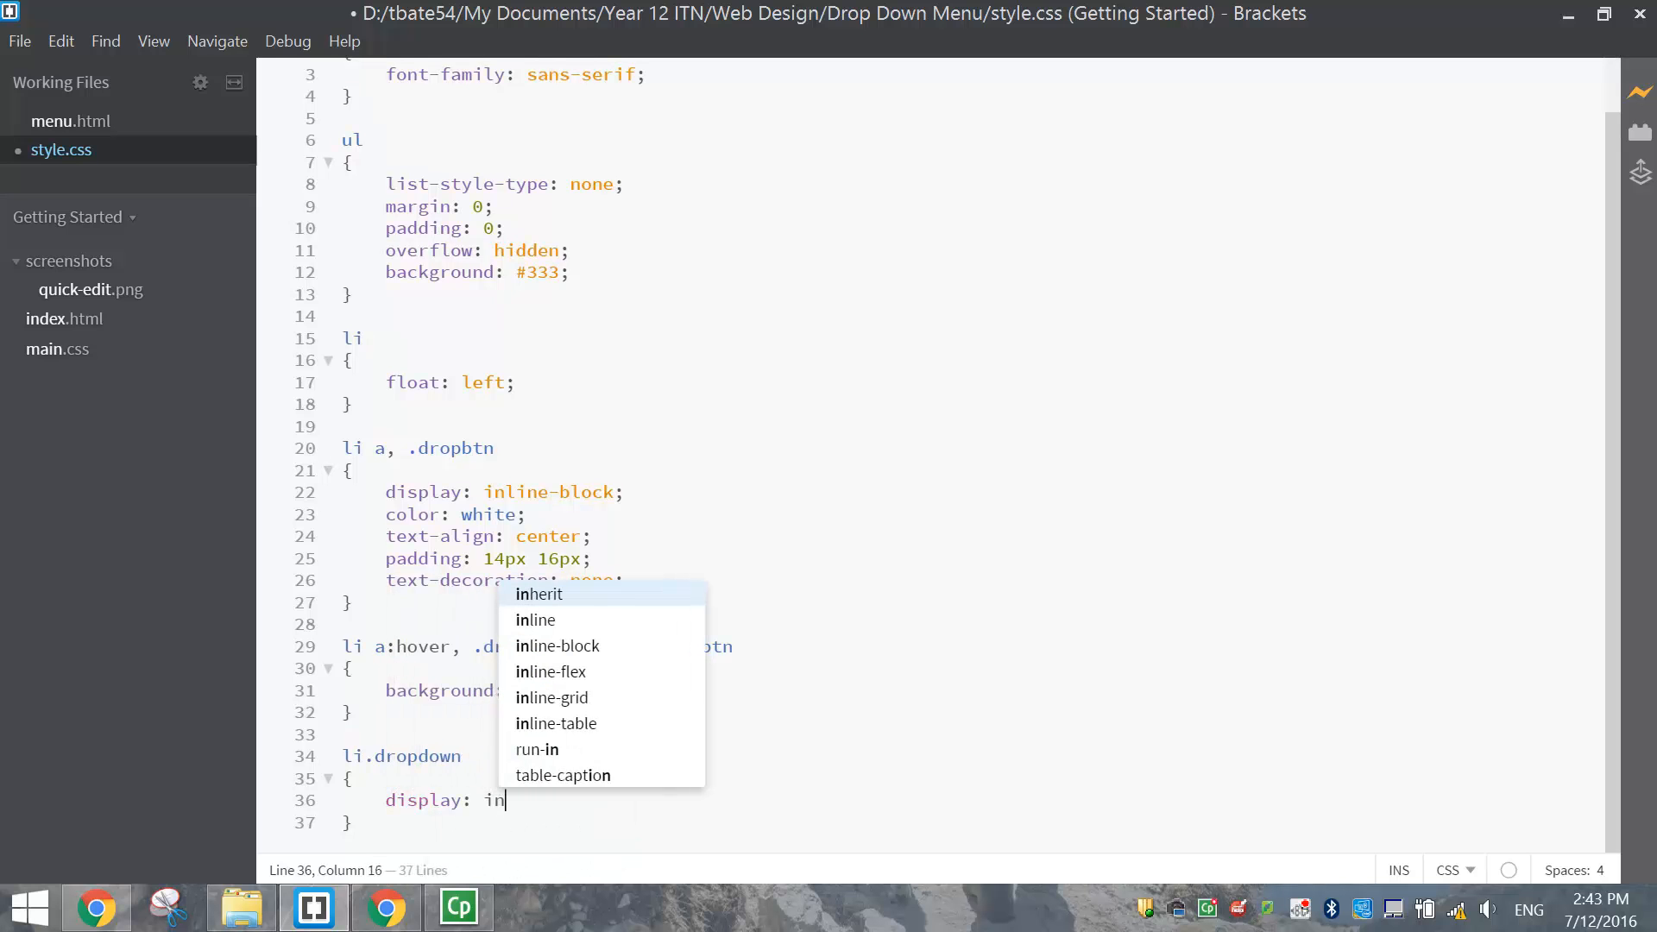
click(557, 646)
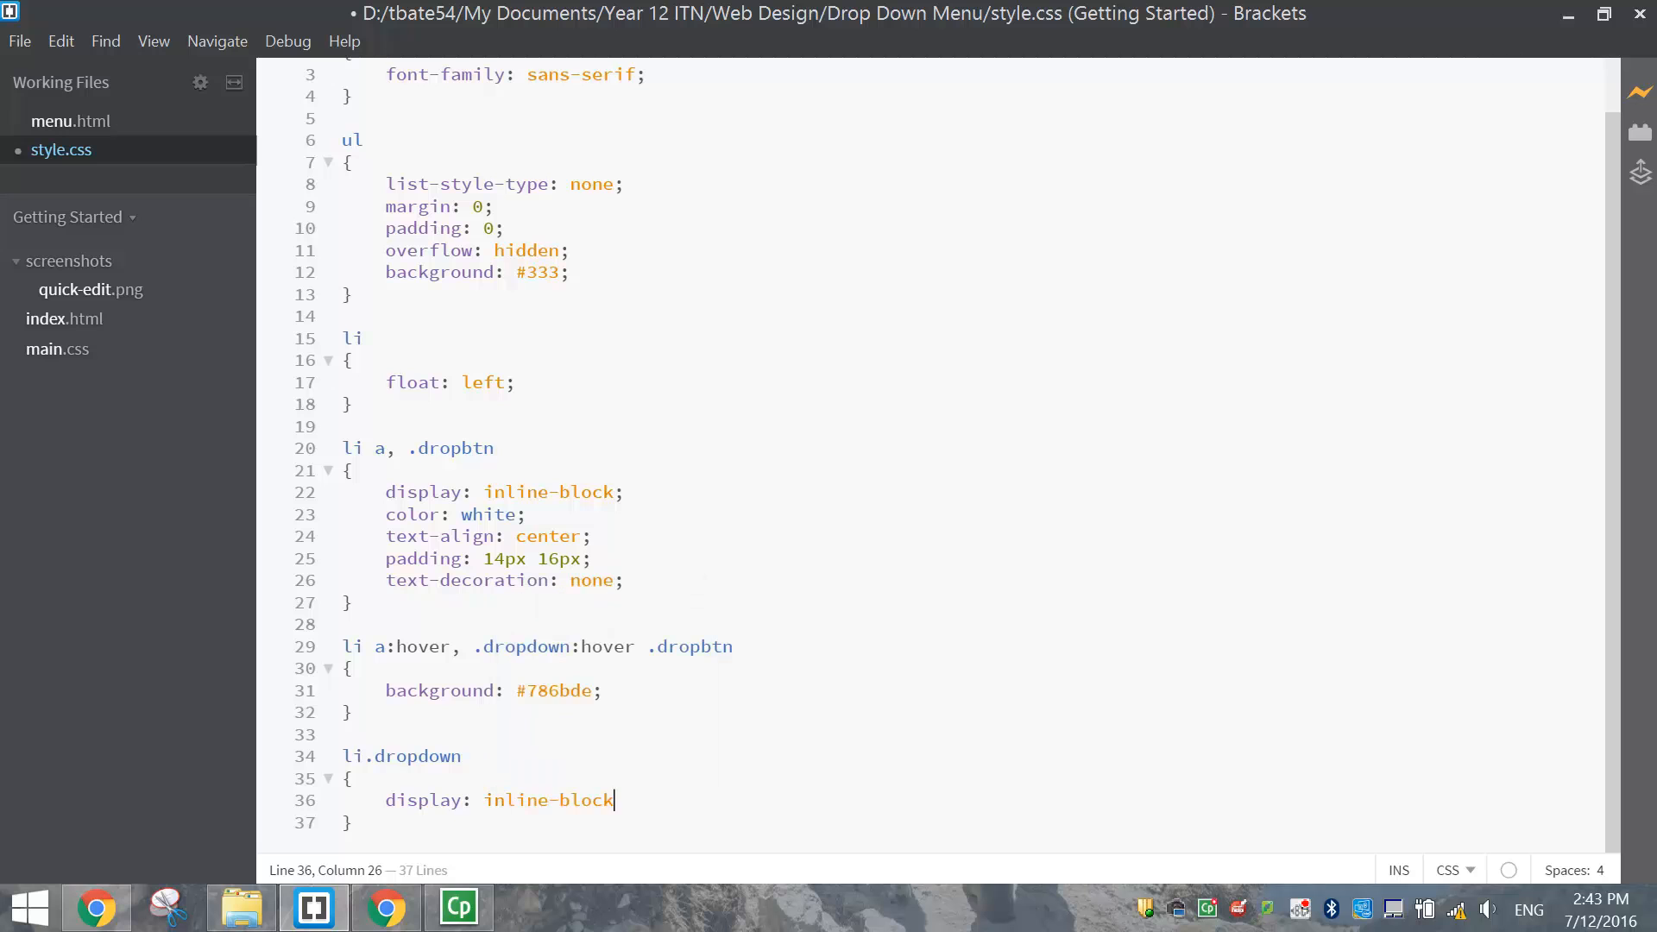
text(;)
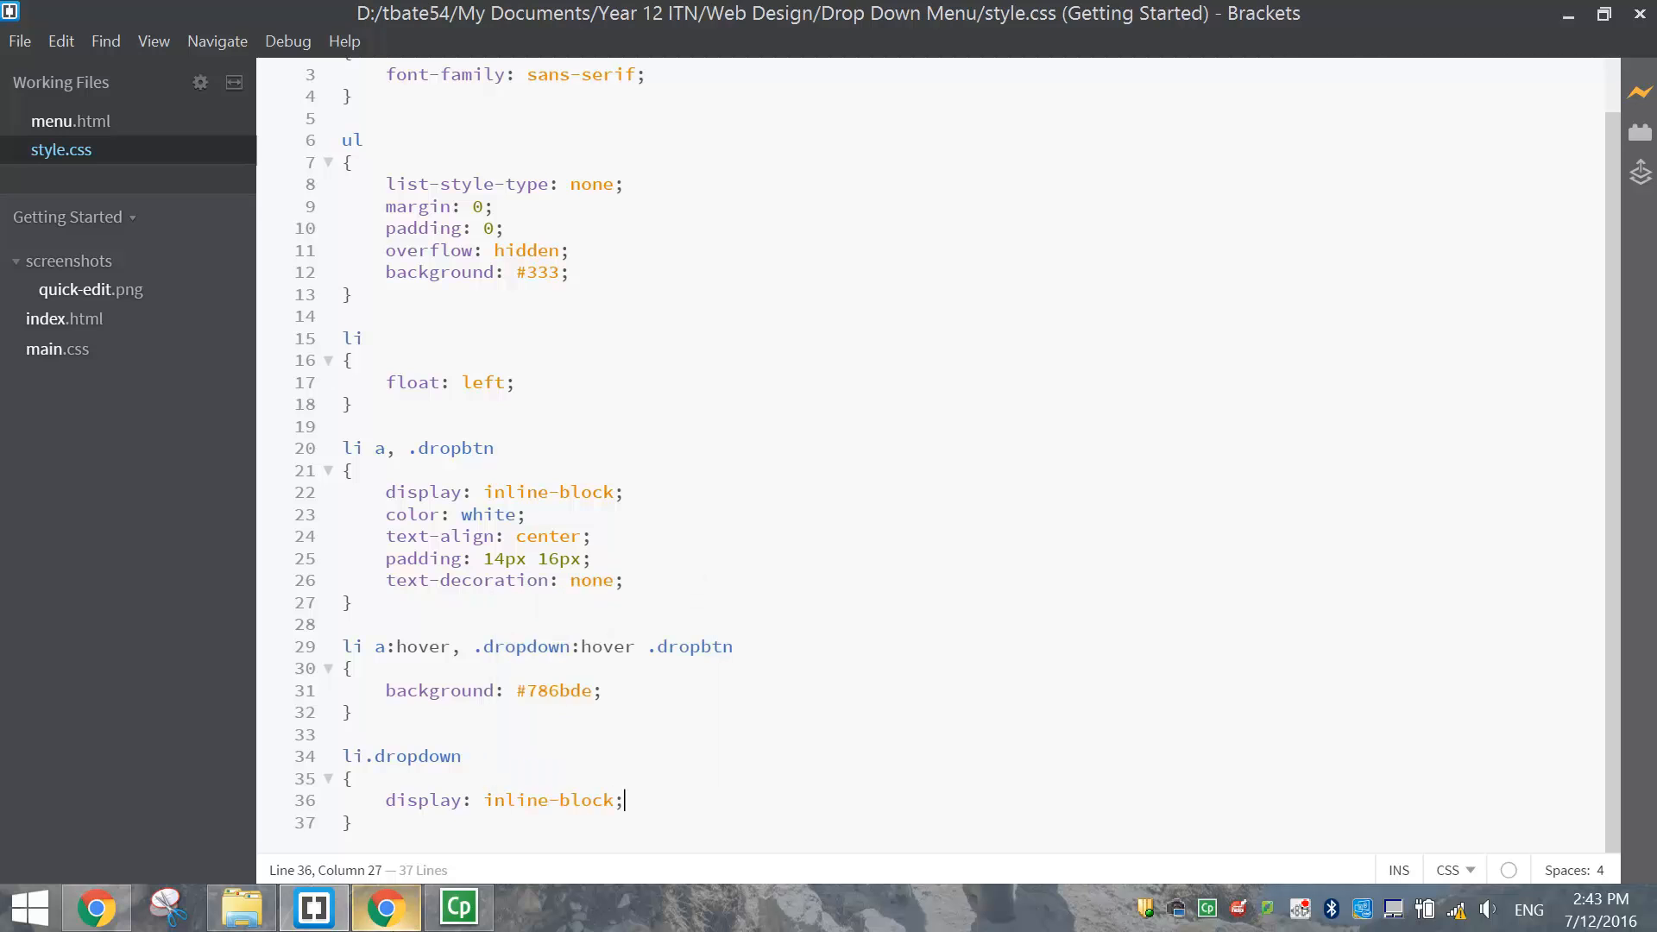
click(385, 907)
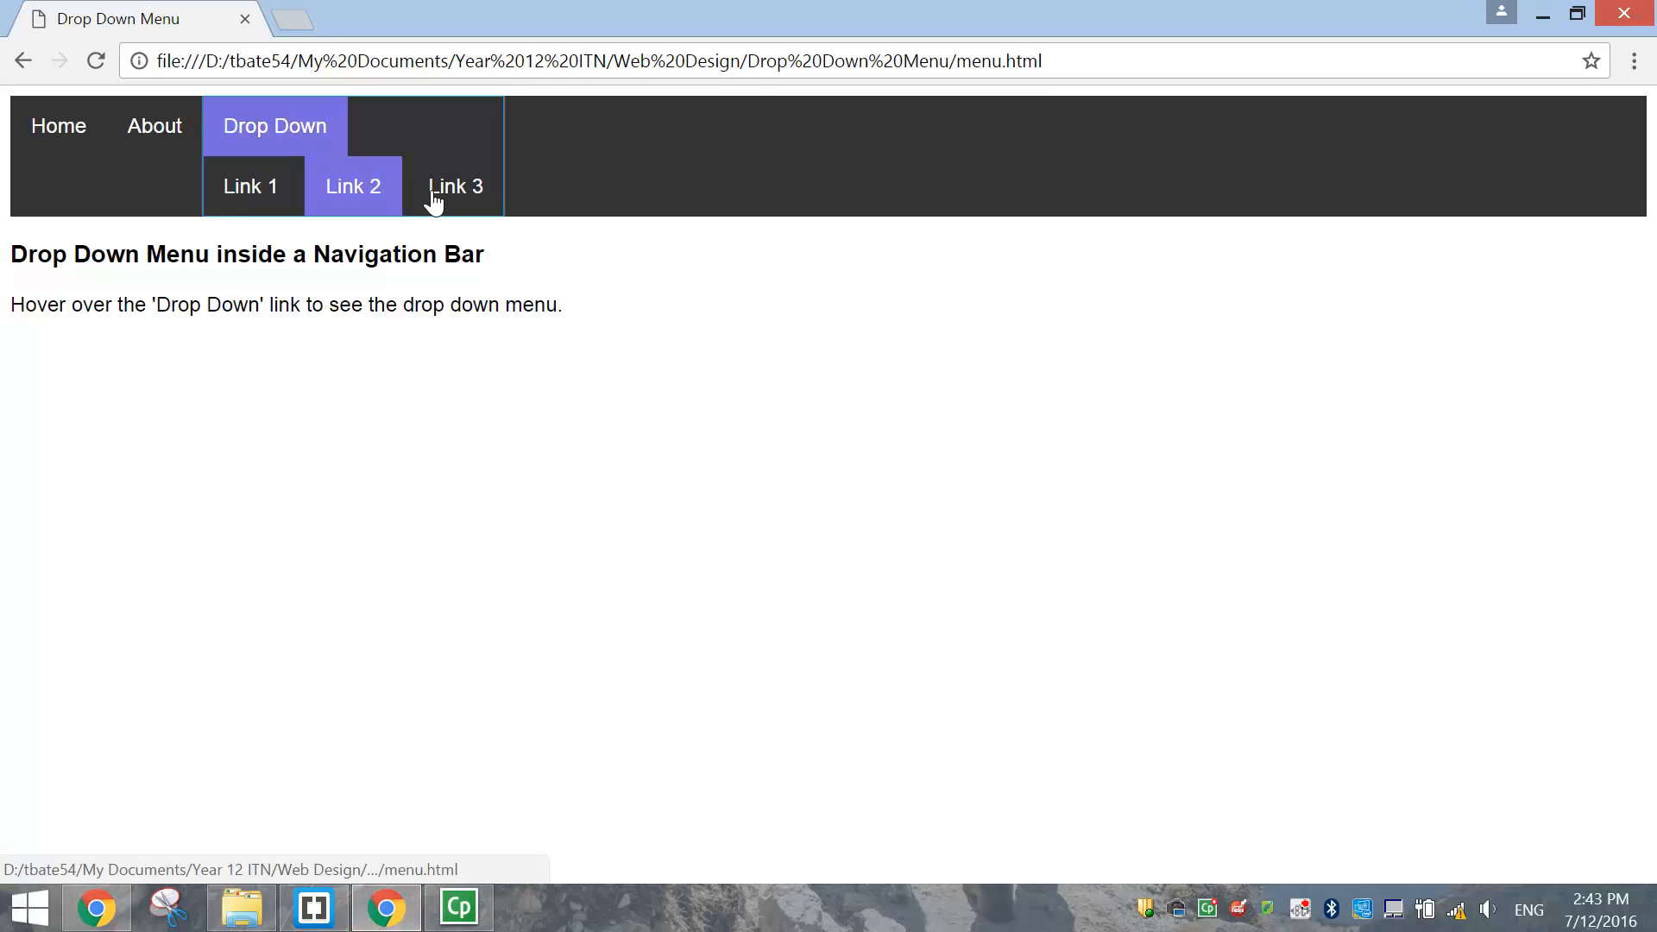
mouse_move(455, 193)
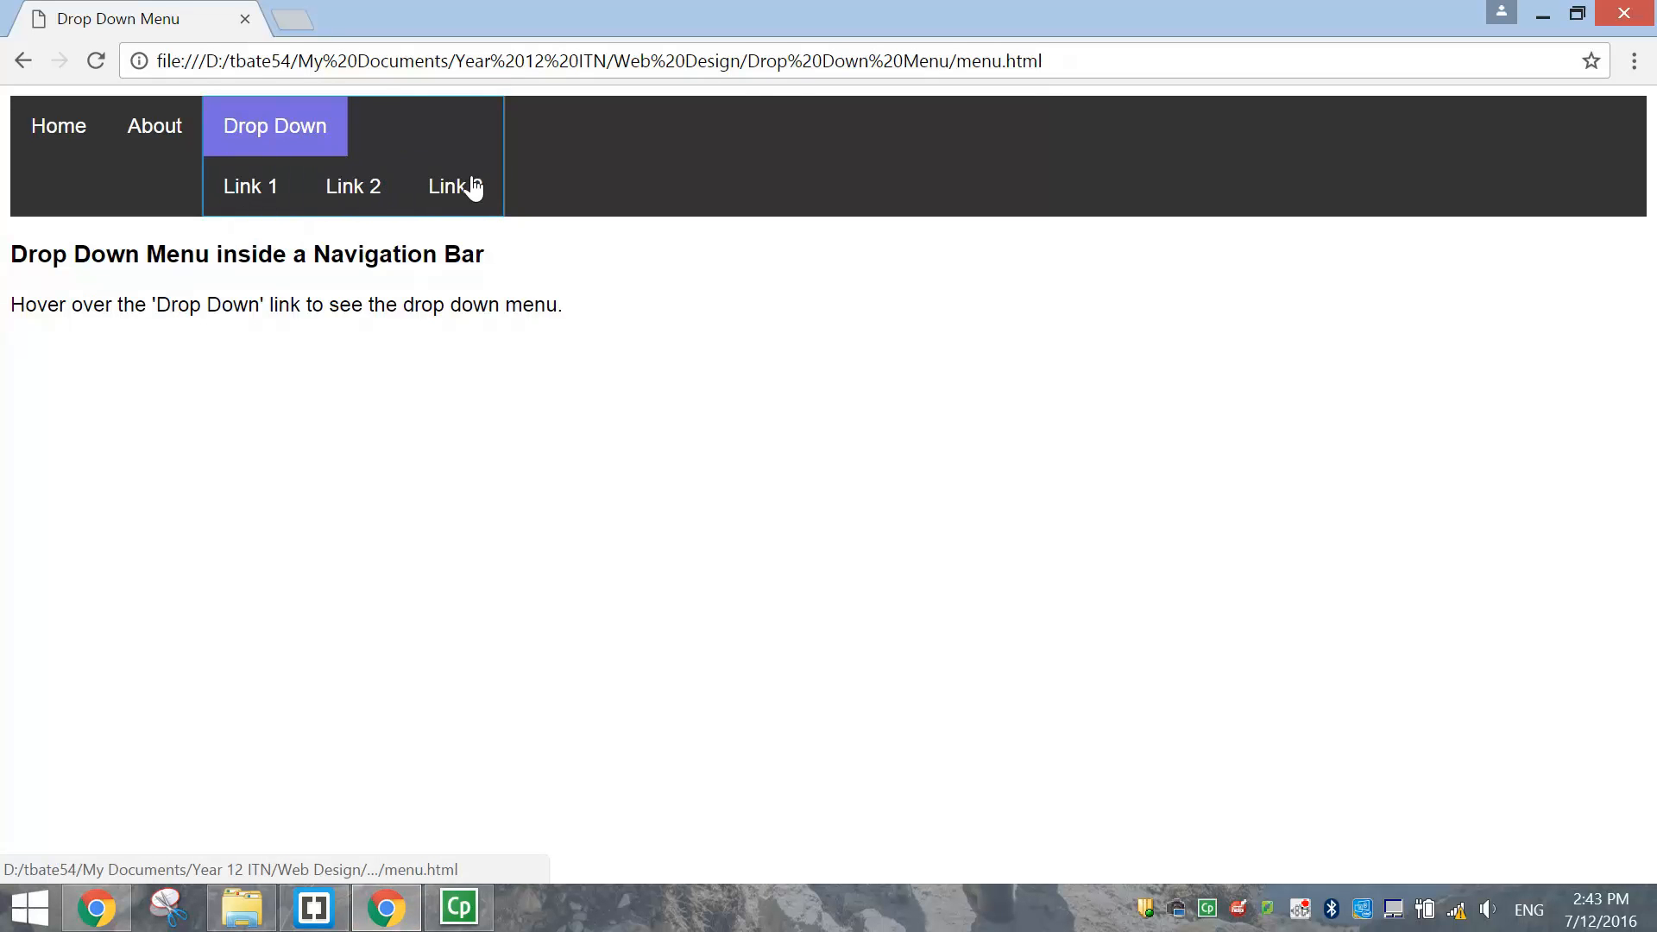
mouse_move(353, 186)
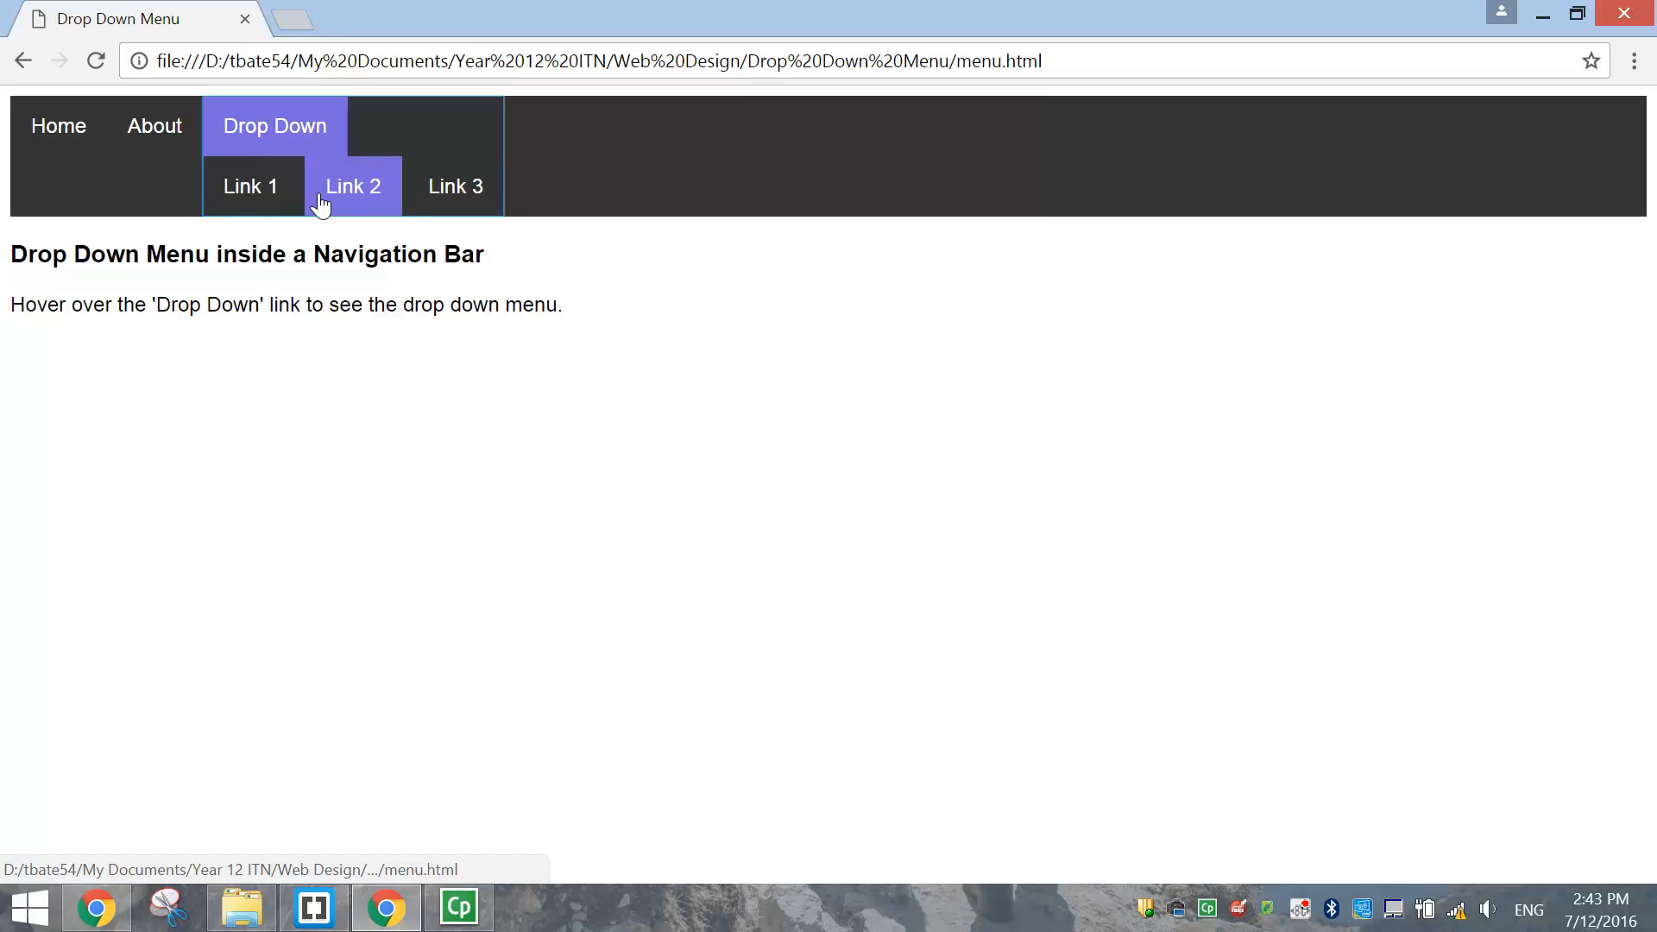
Add a .dropdown-content rule with display: none, save, and check the menu in Chrome
click(311, 907)
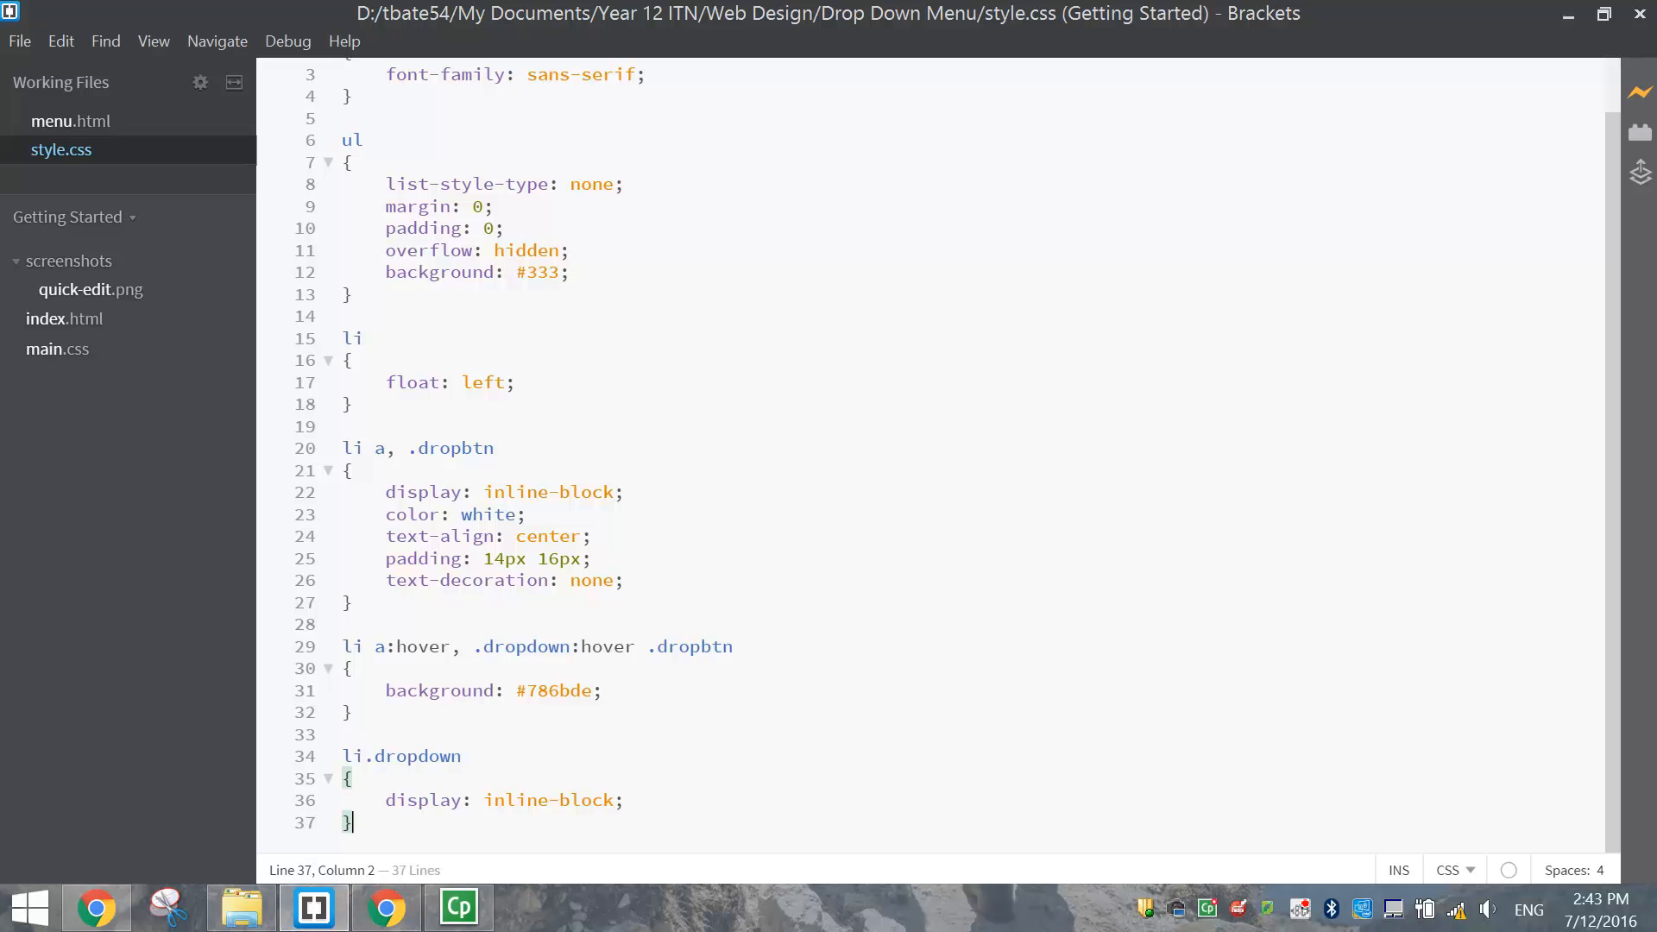
key(enter)
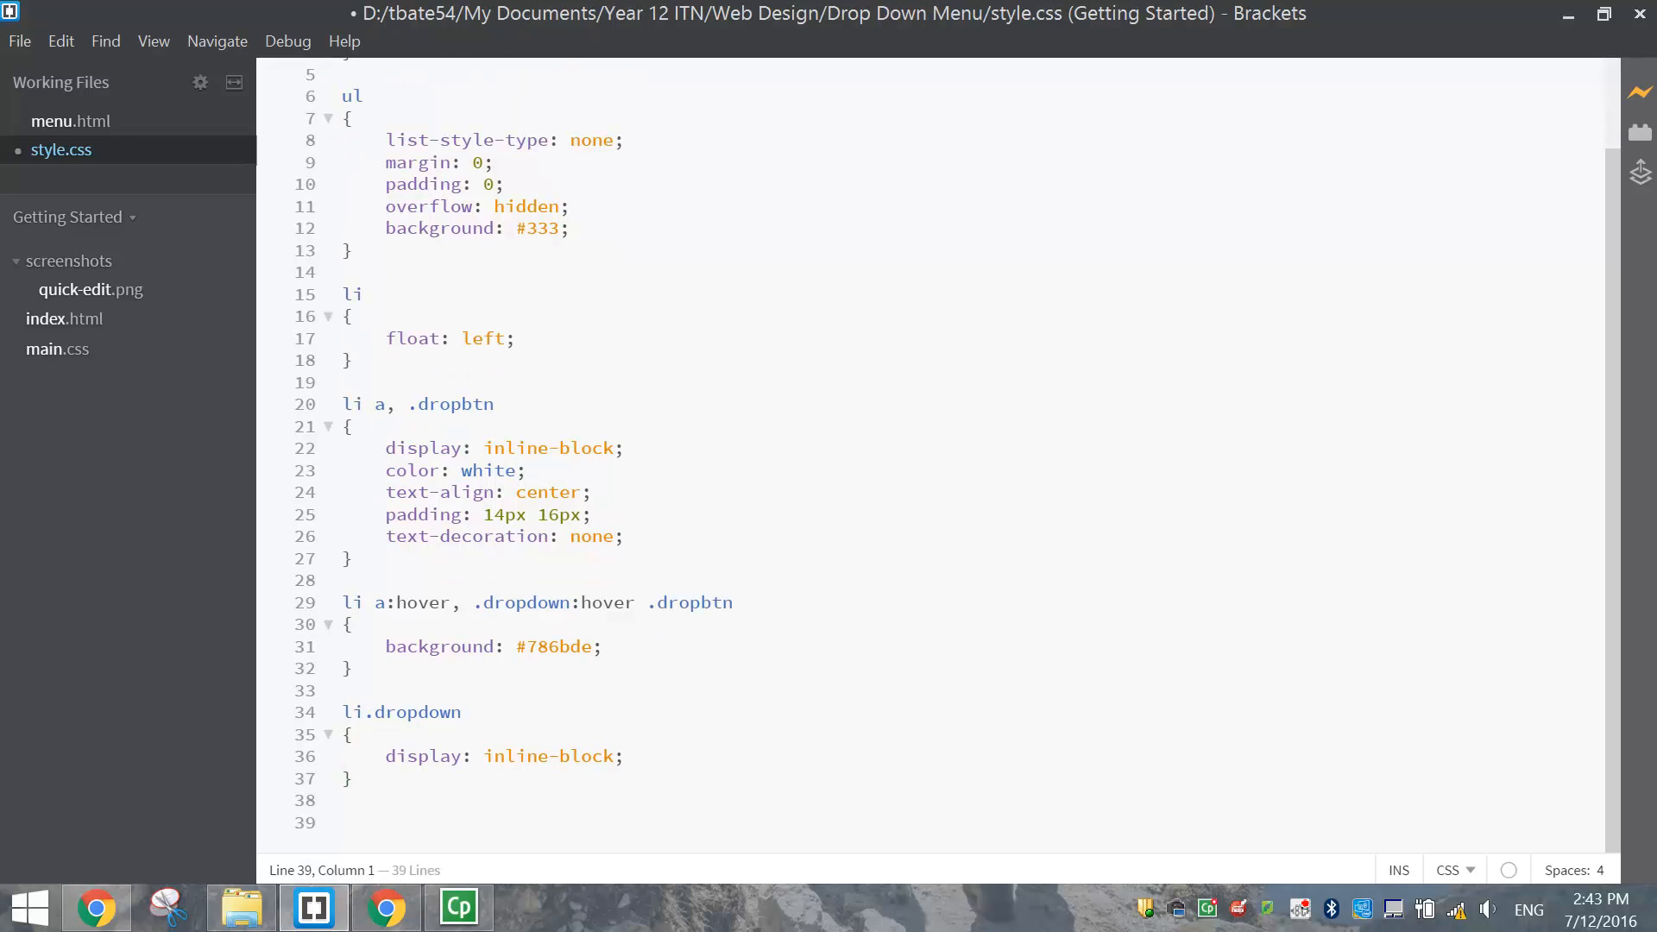
text(.)
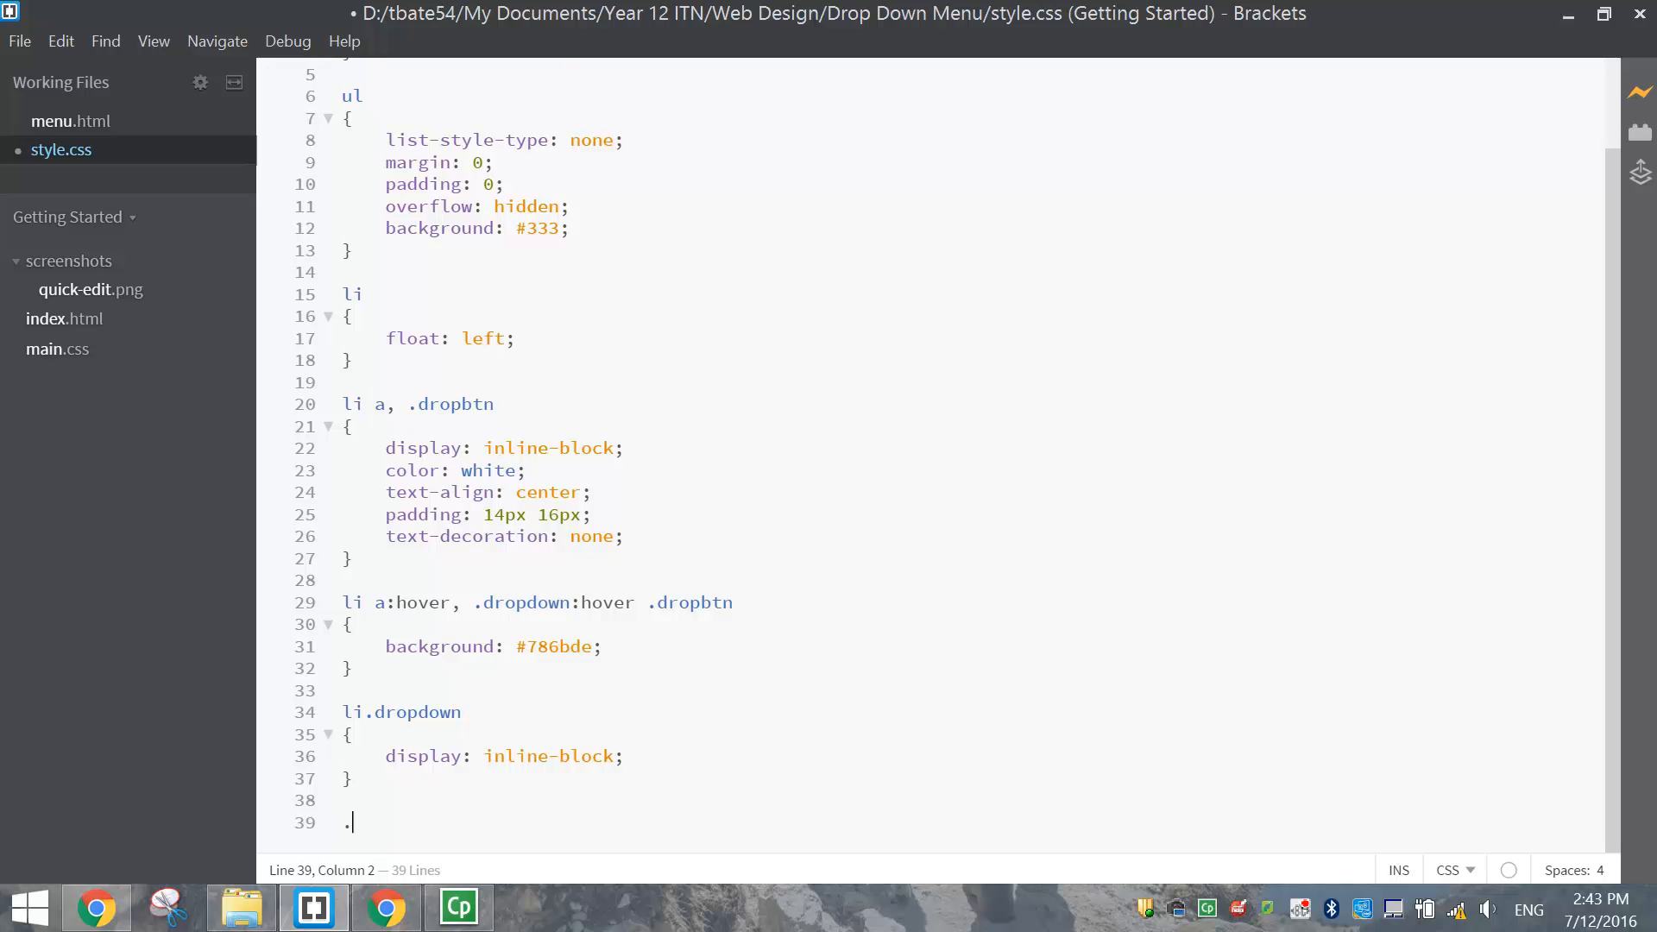
text(dropdown-)
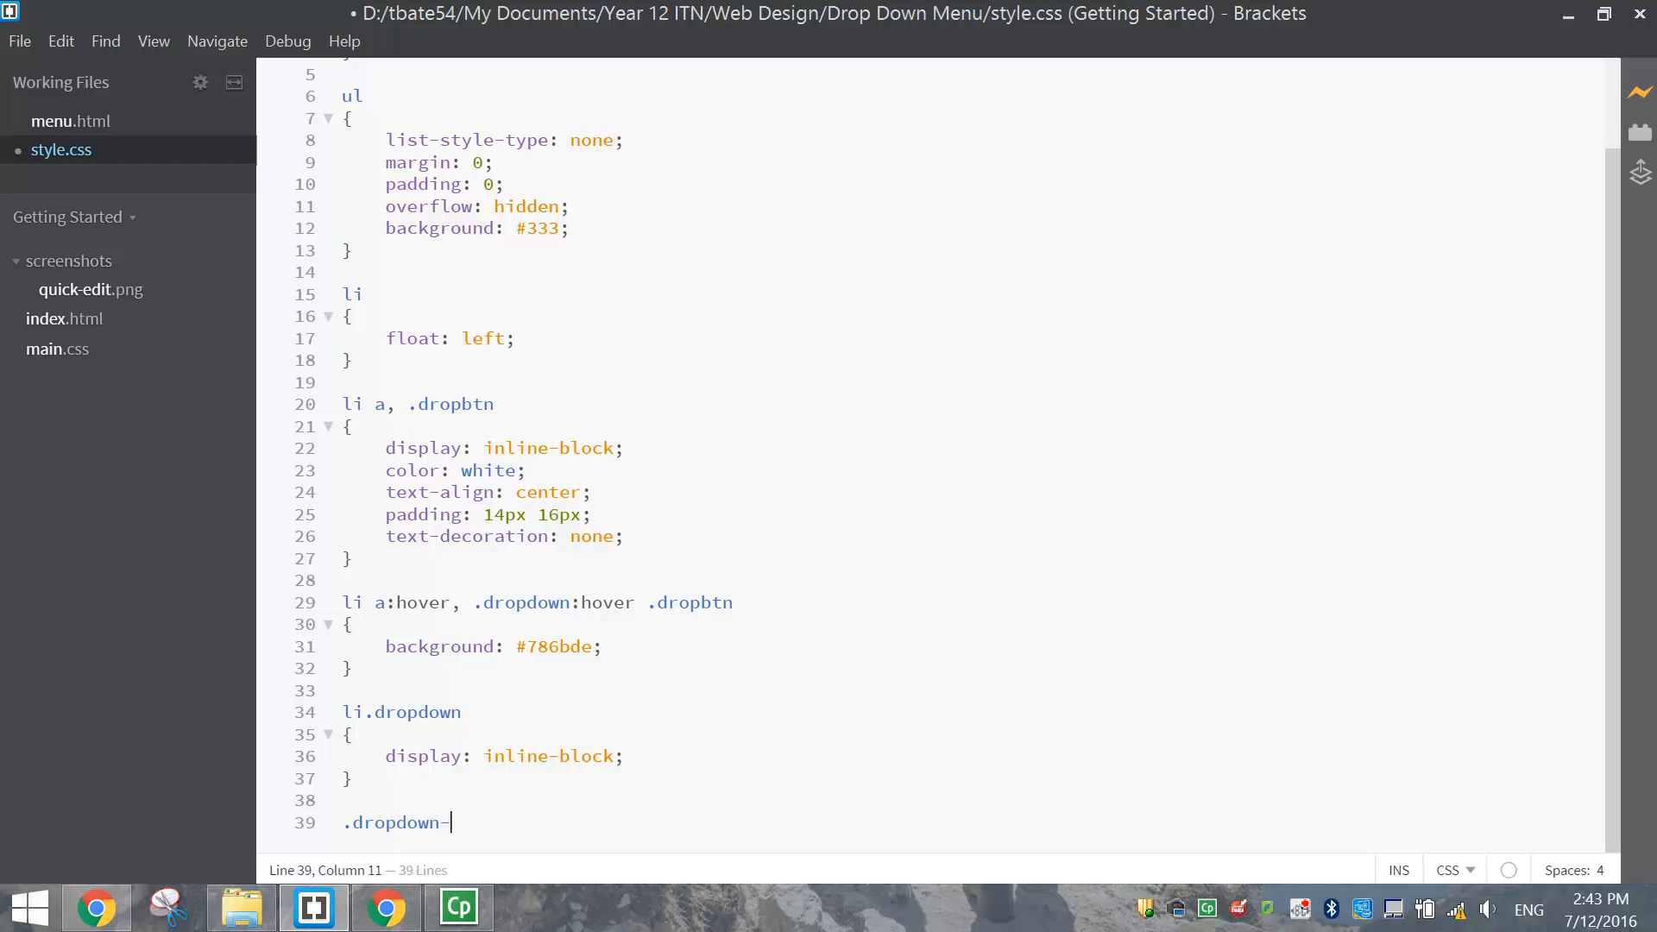
text(contents)
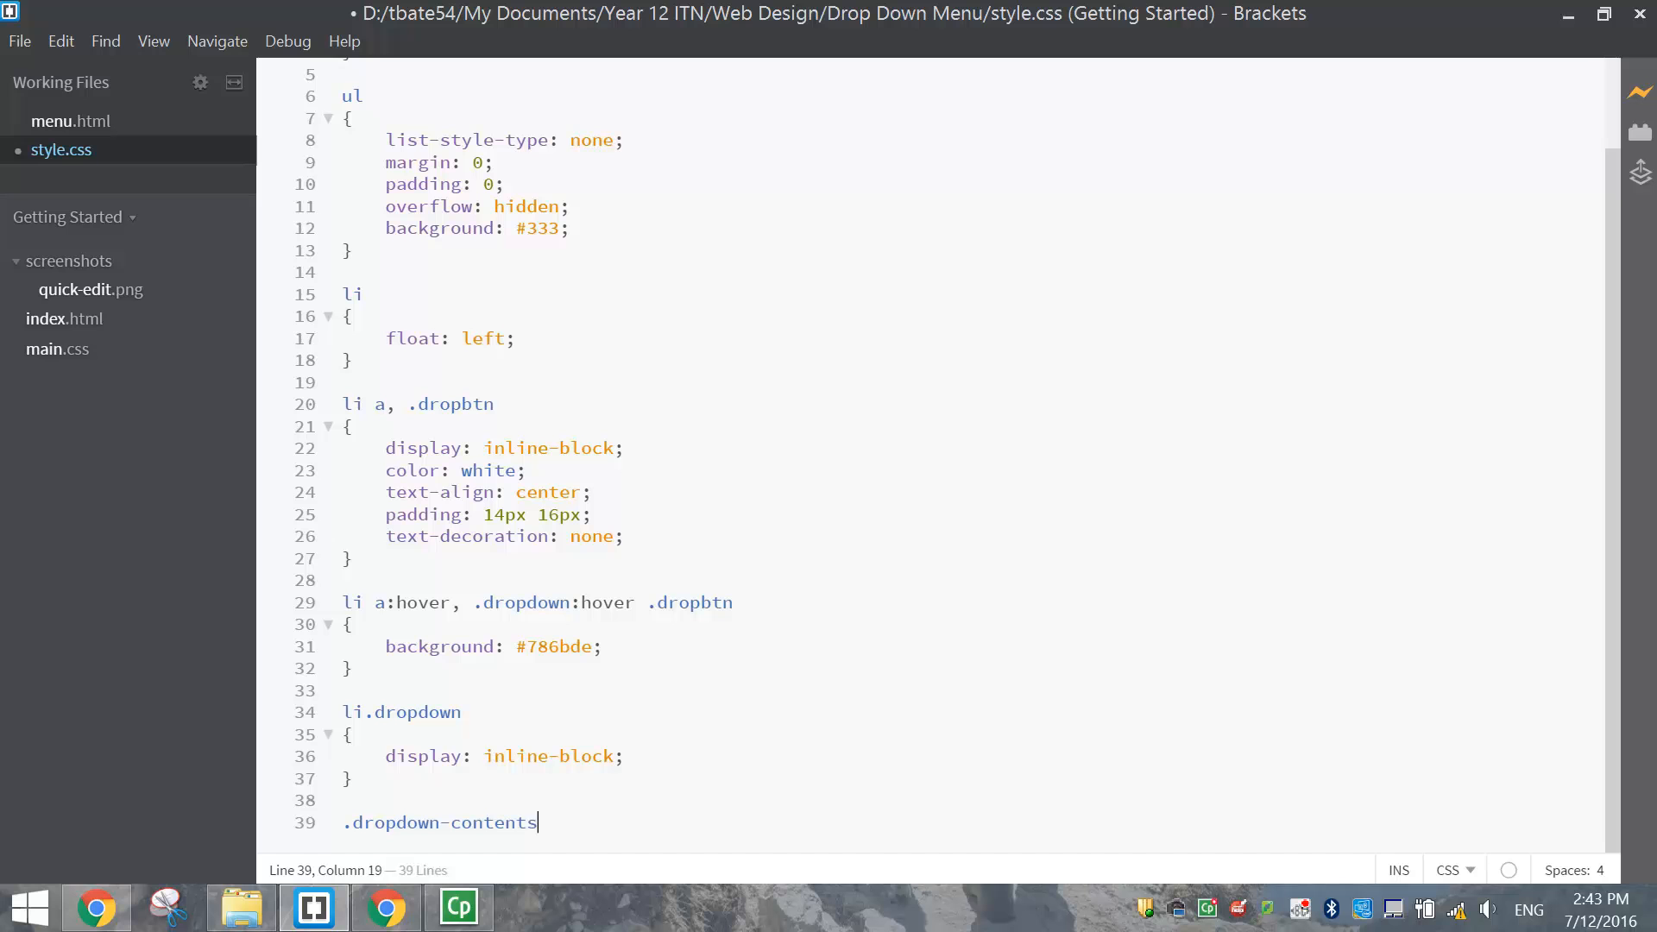
key(Backspace)
text({)
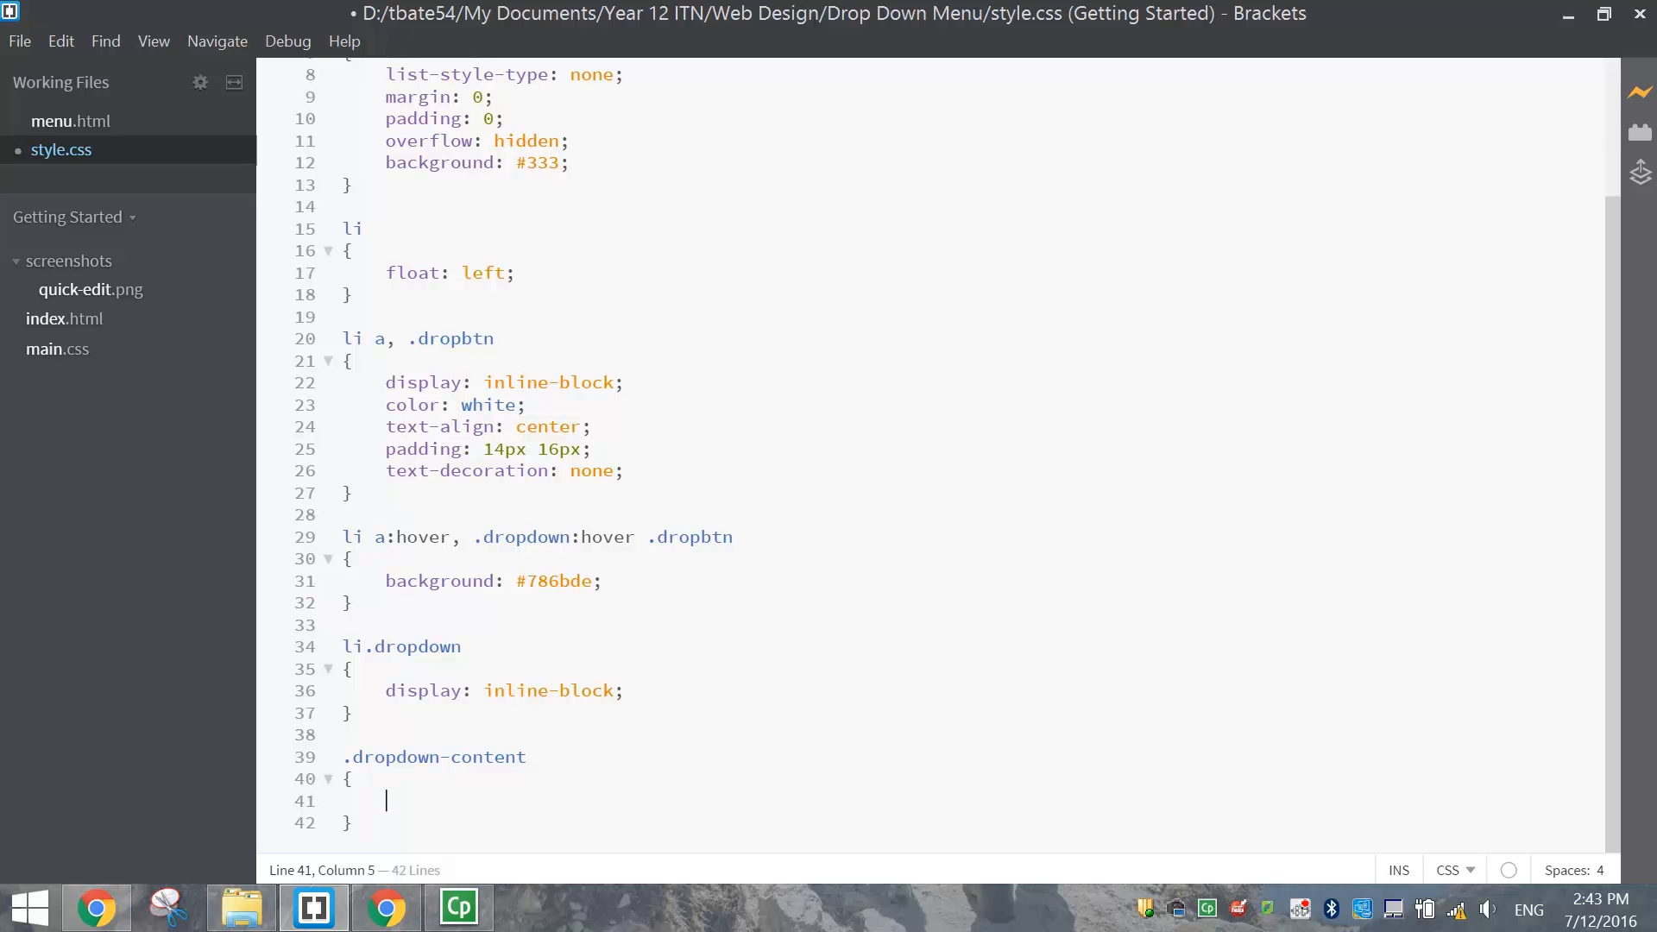
text(display: none;)
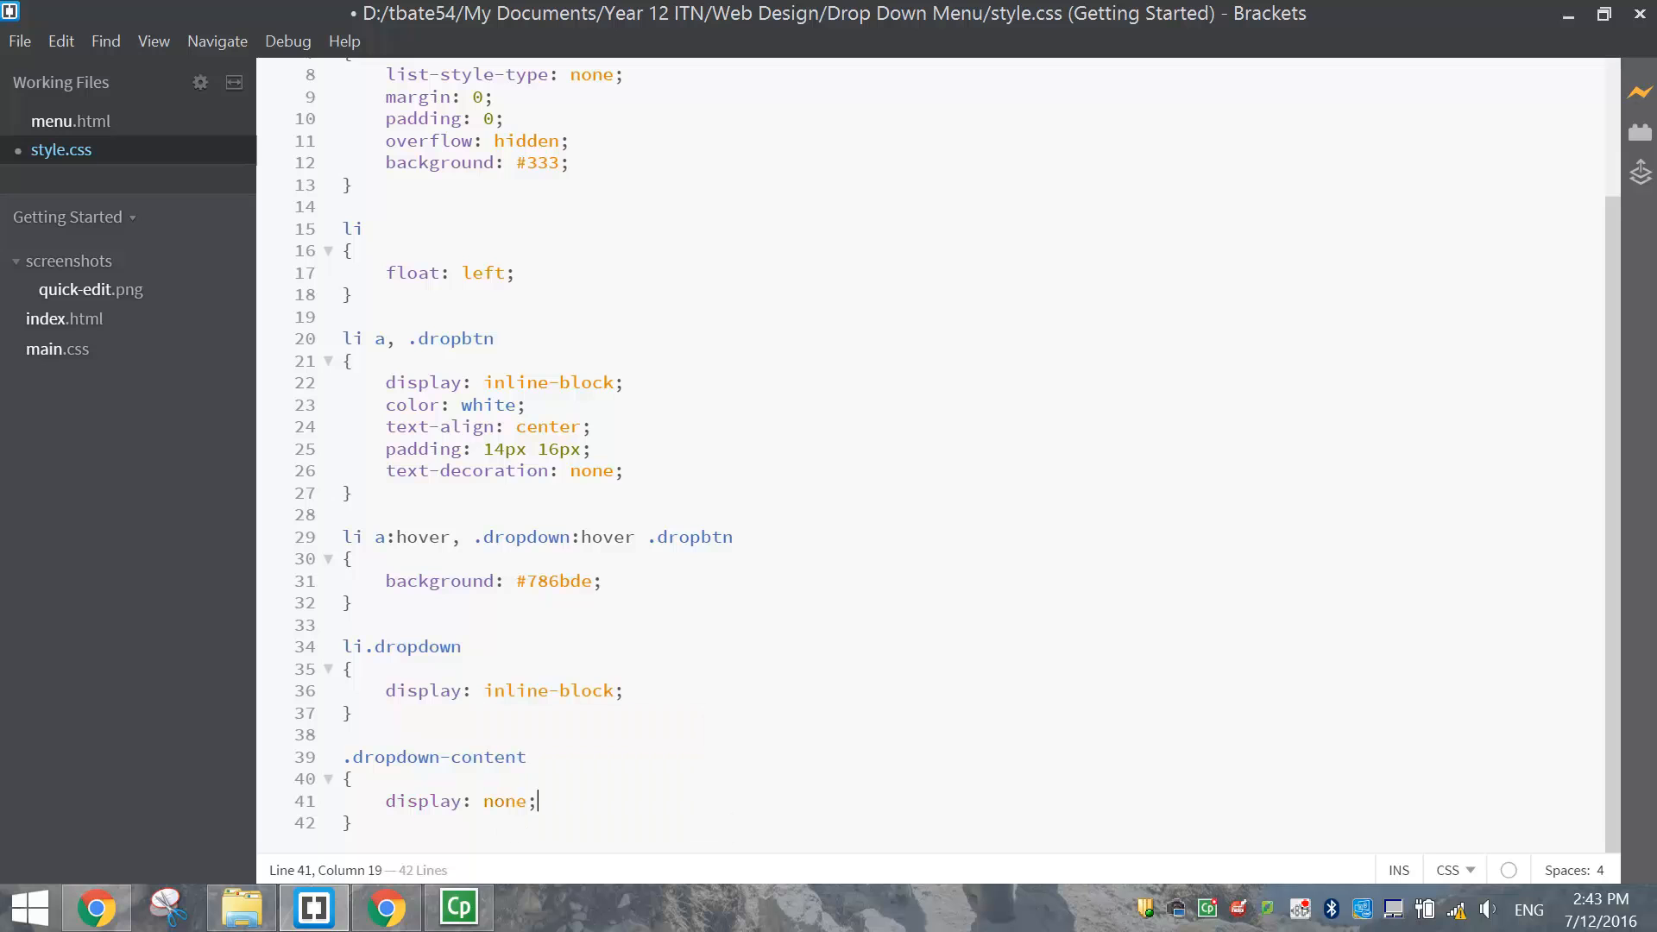
key(Return)
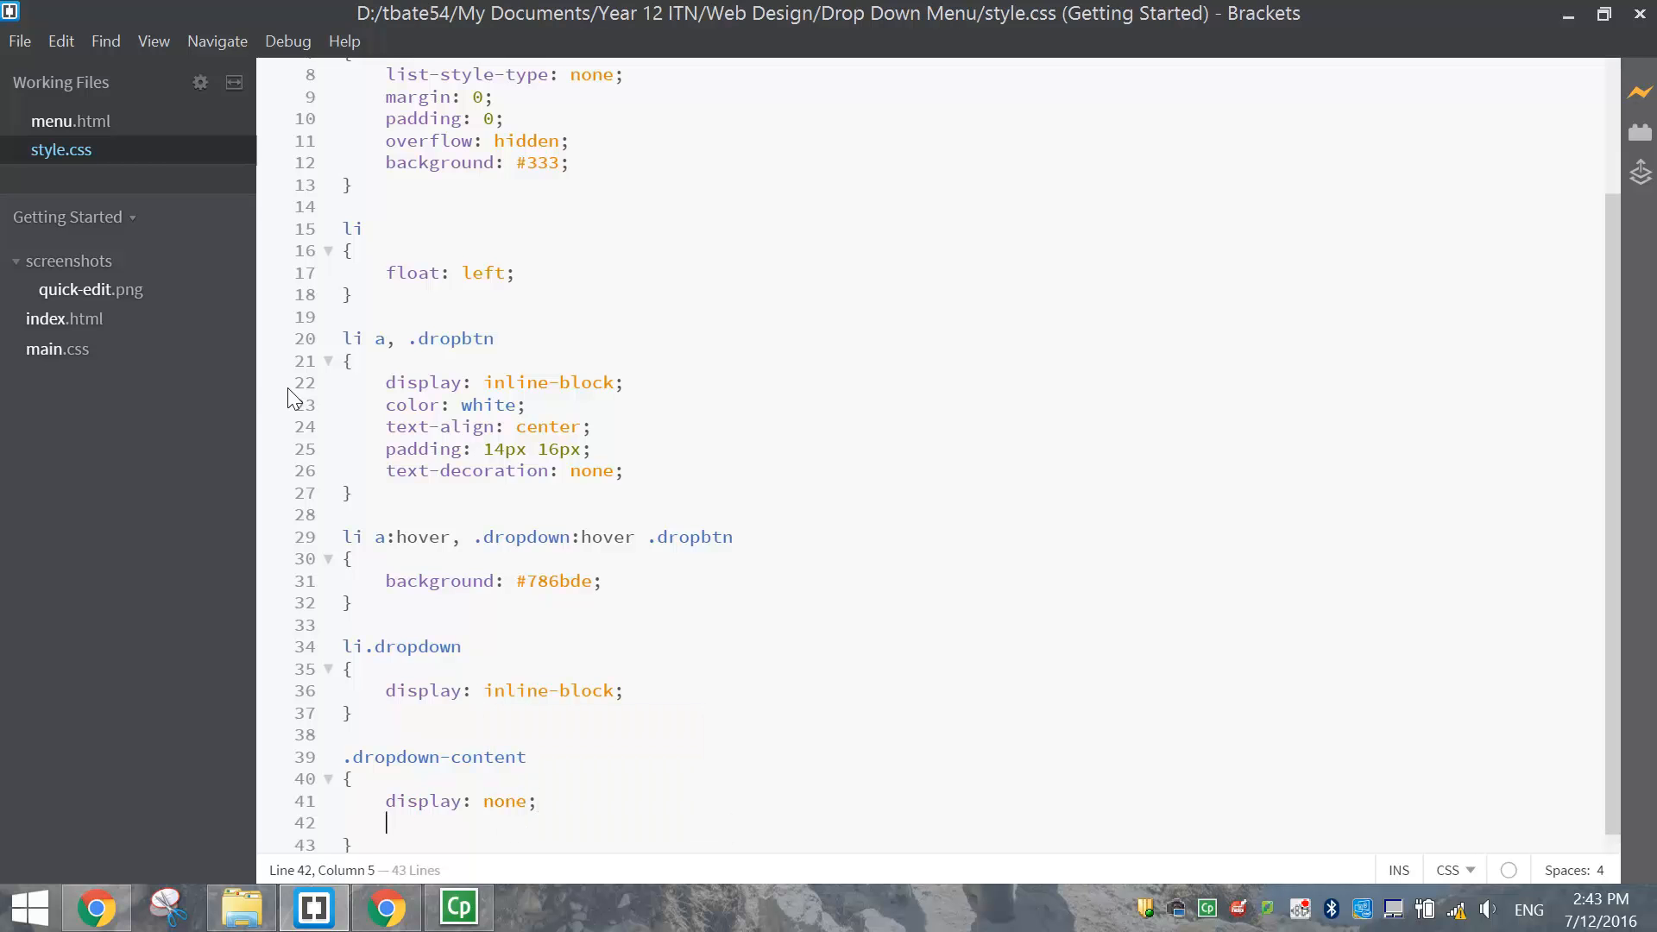
click(385, 907)
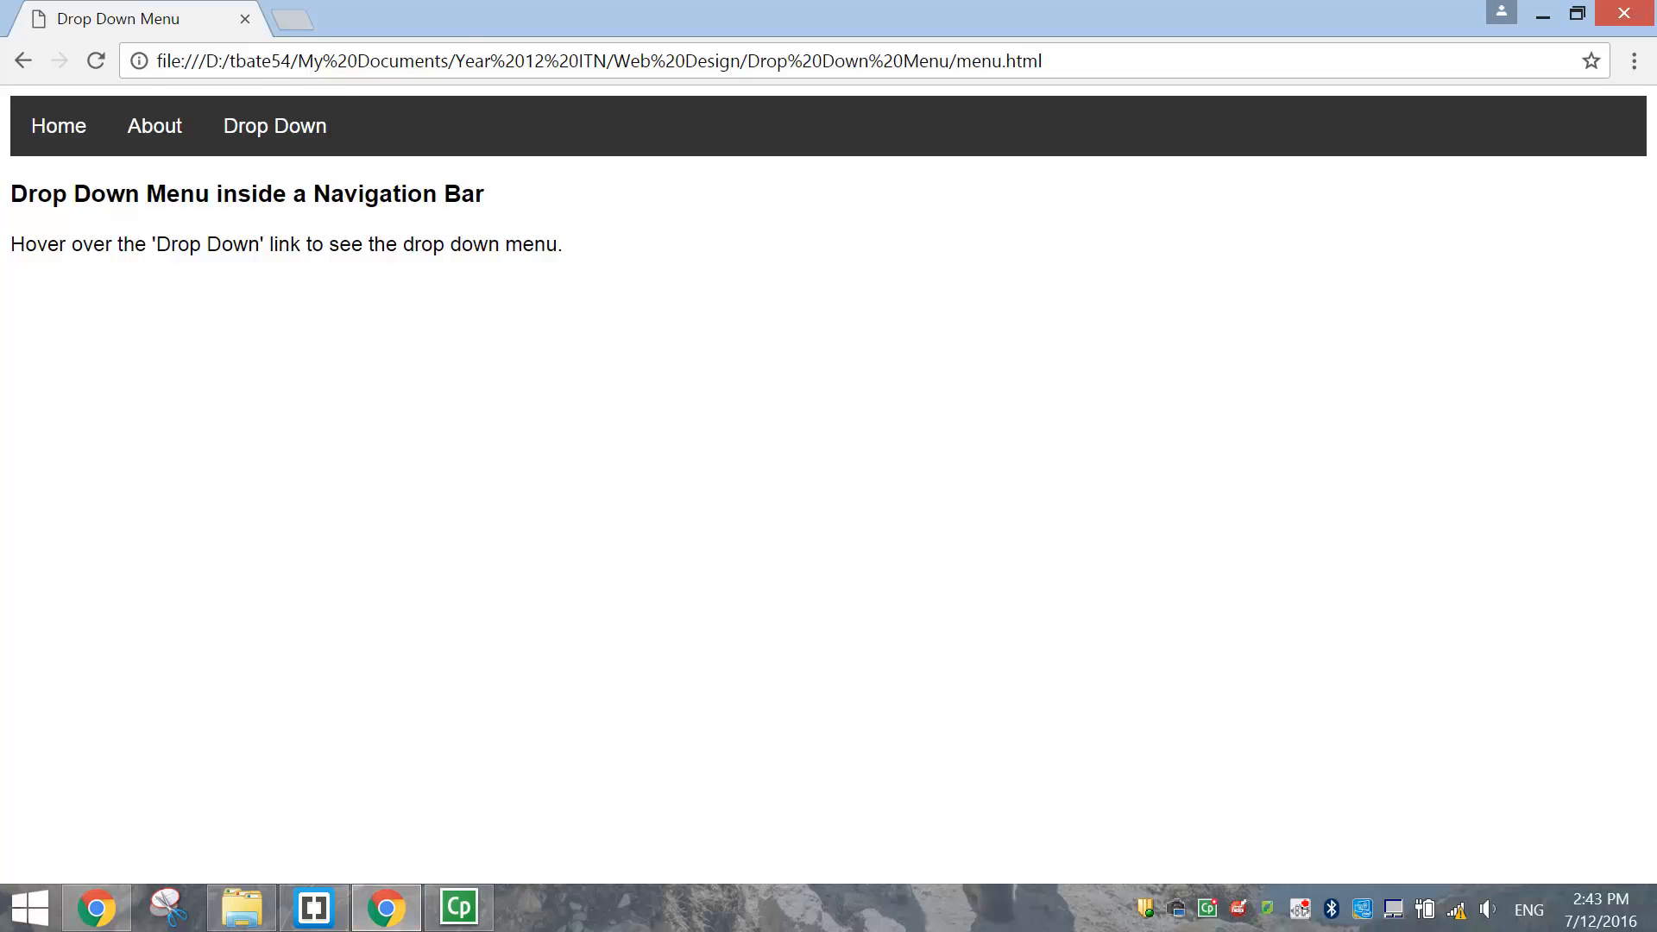
mouse_move(315, 230)
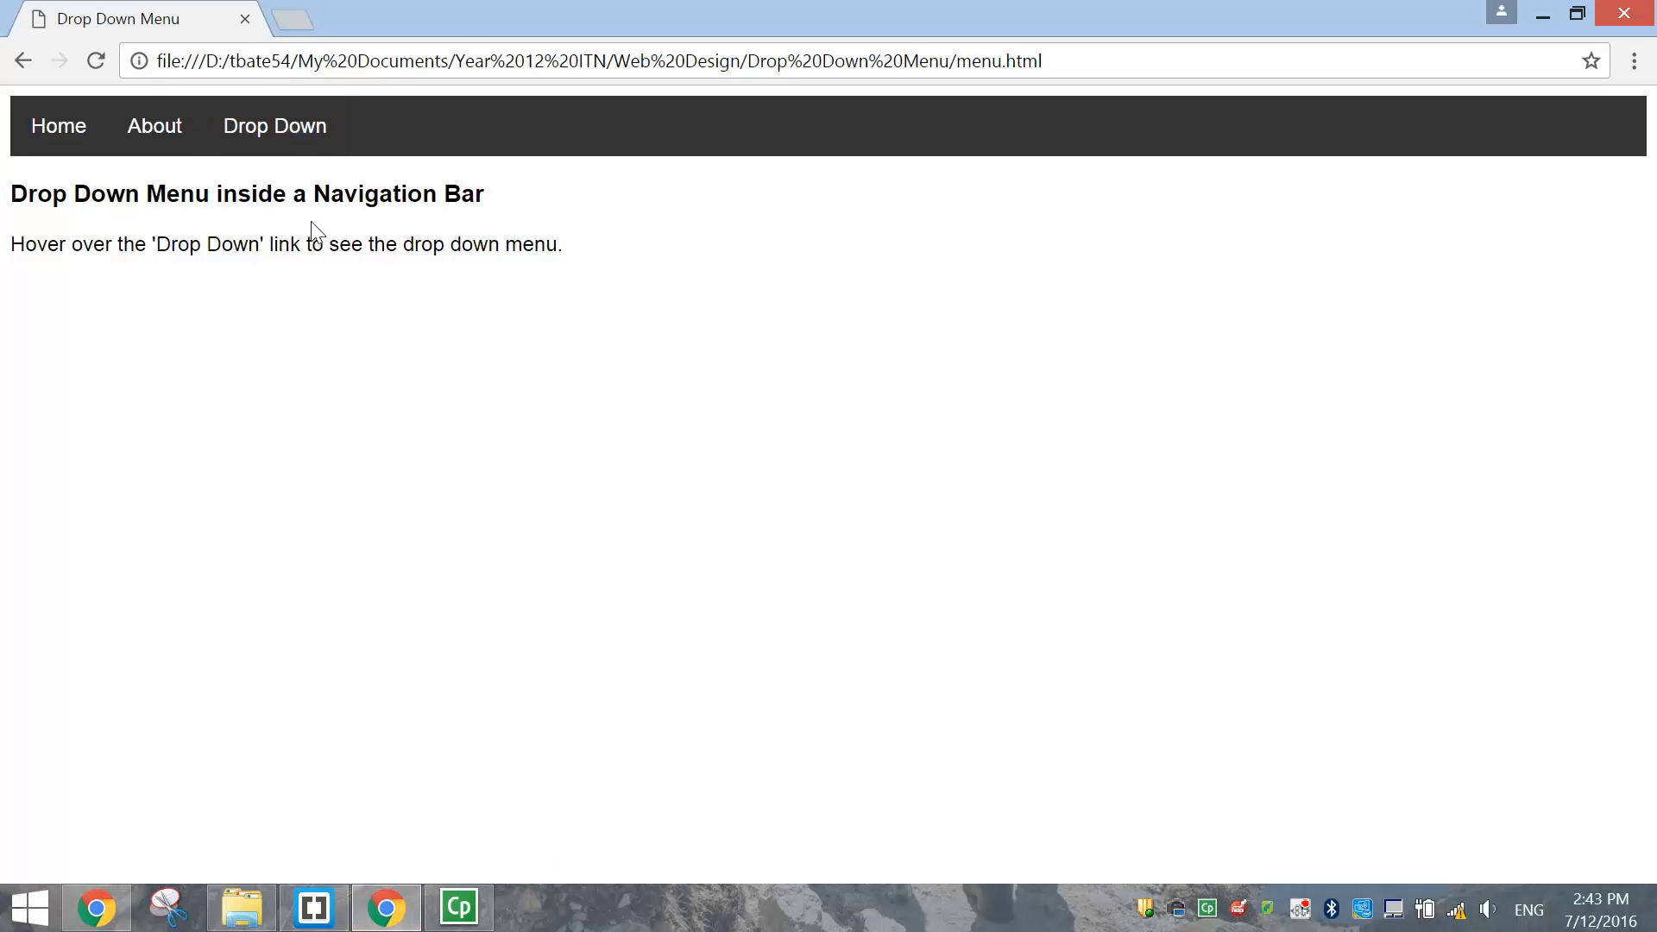
Give .dropdown-content absolute position, a #f9f9f9 background and 160px min-width
click(312, 907)
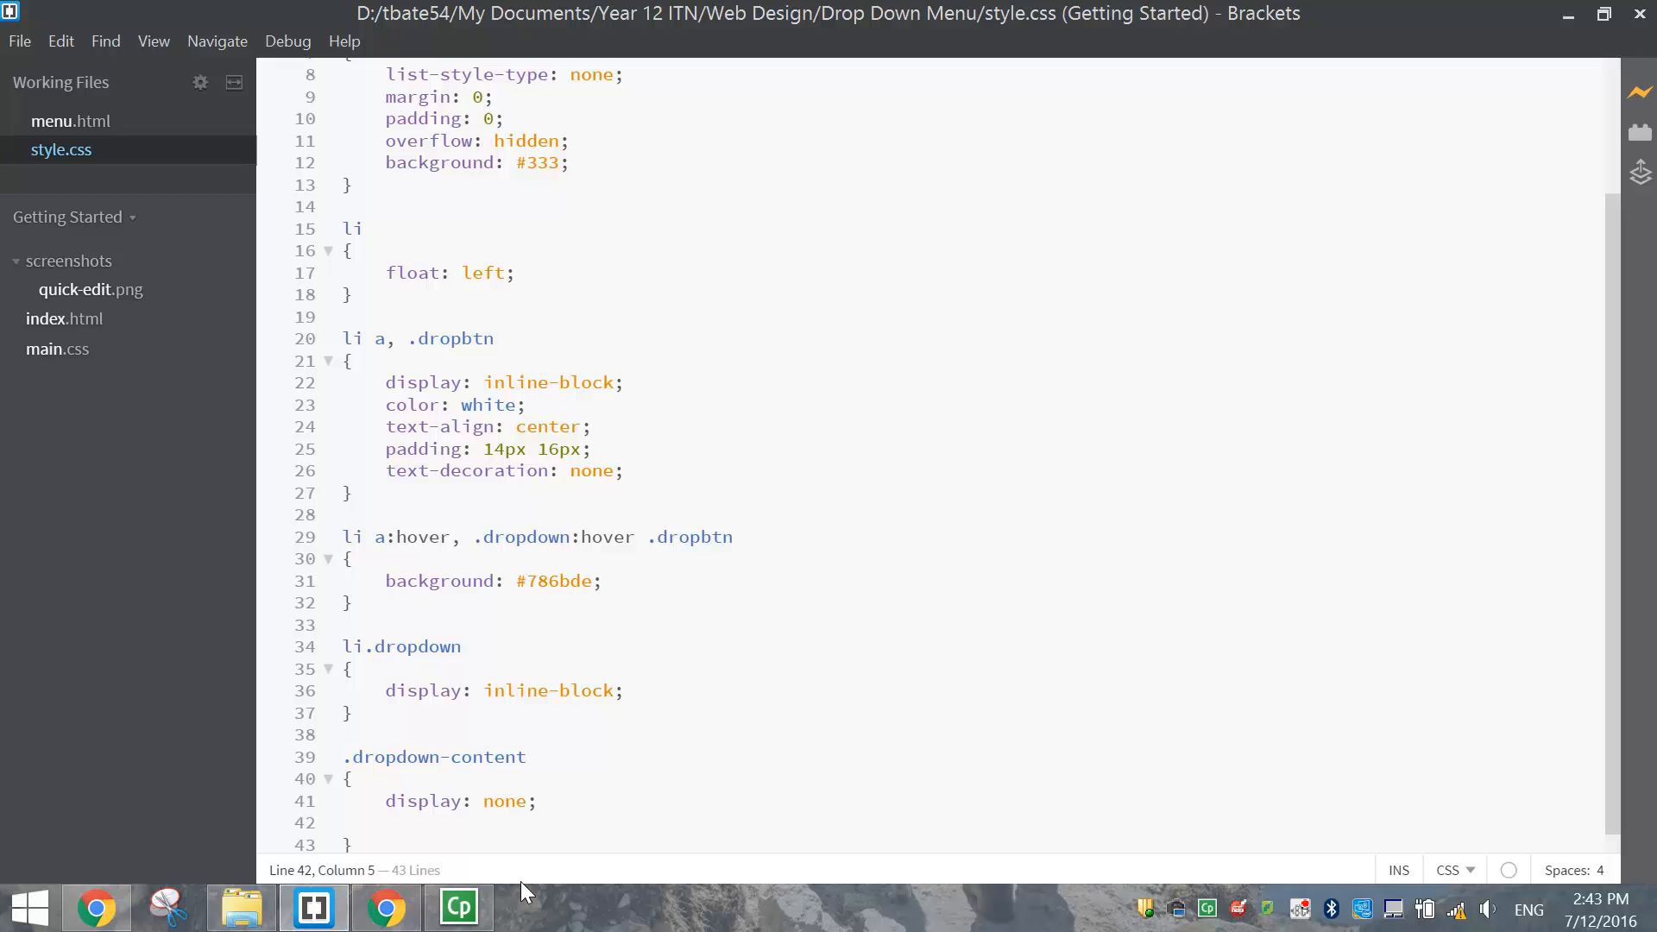
text(position: absolute;)
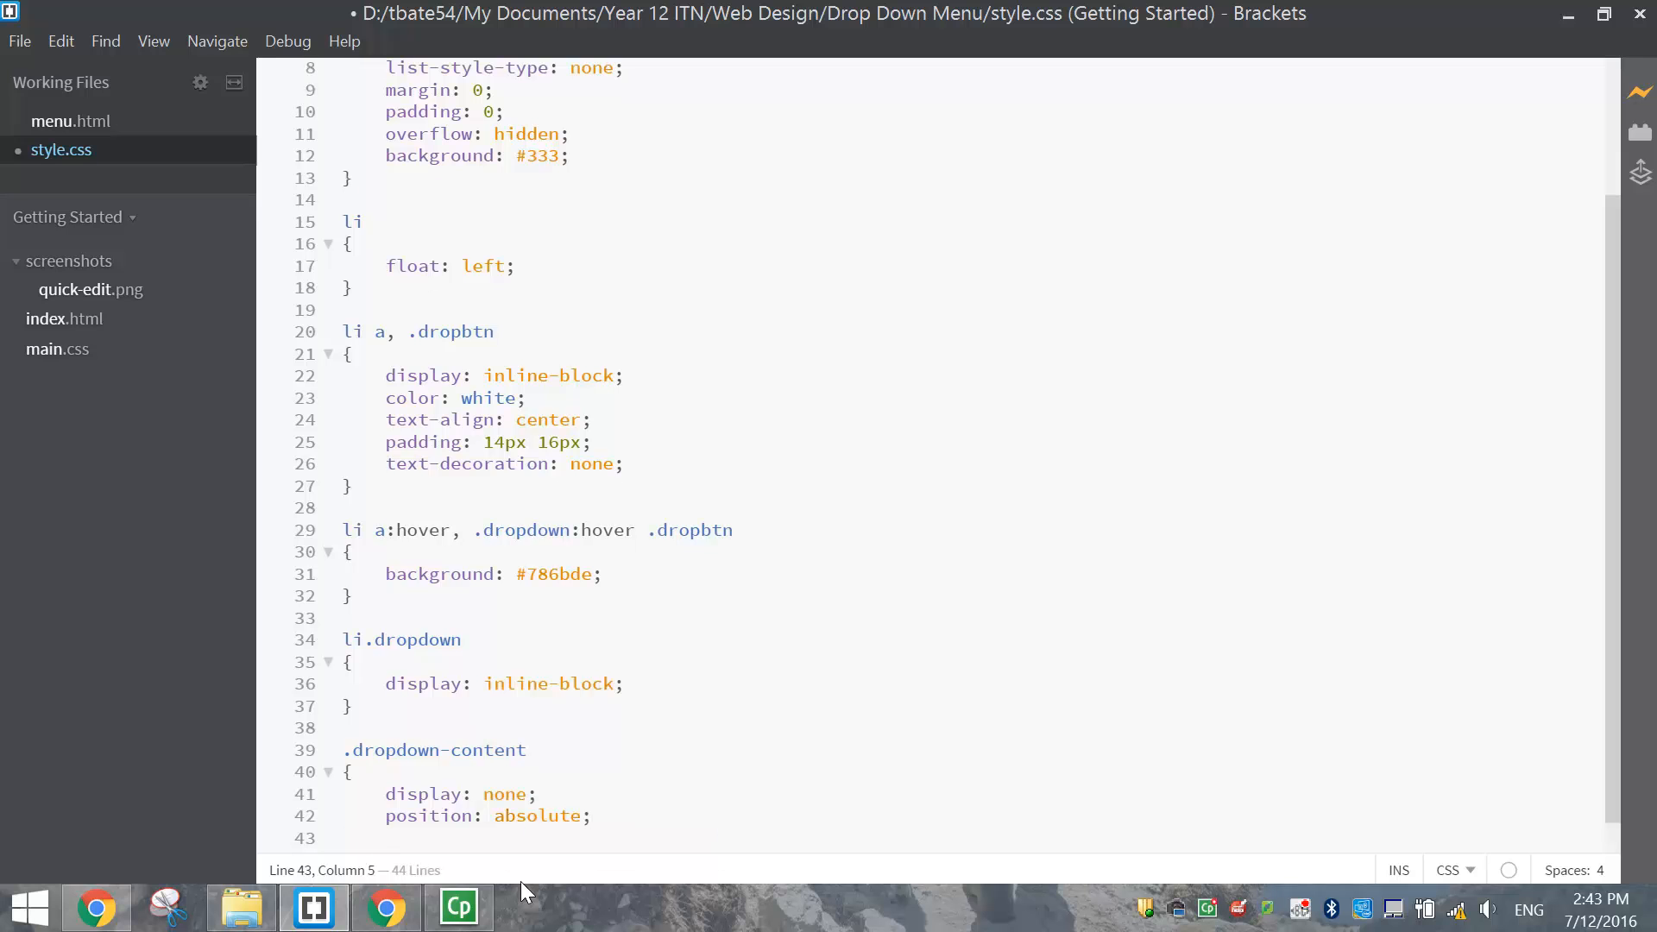
text(background:)
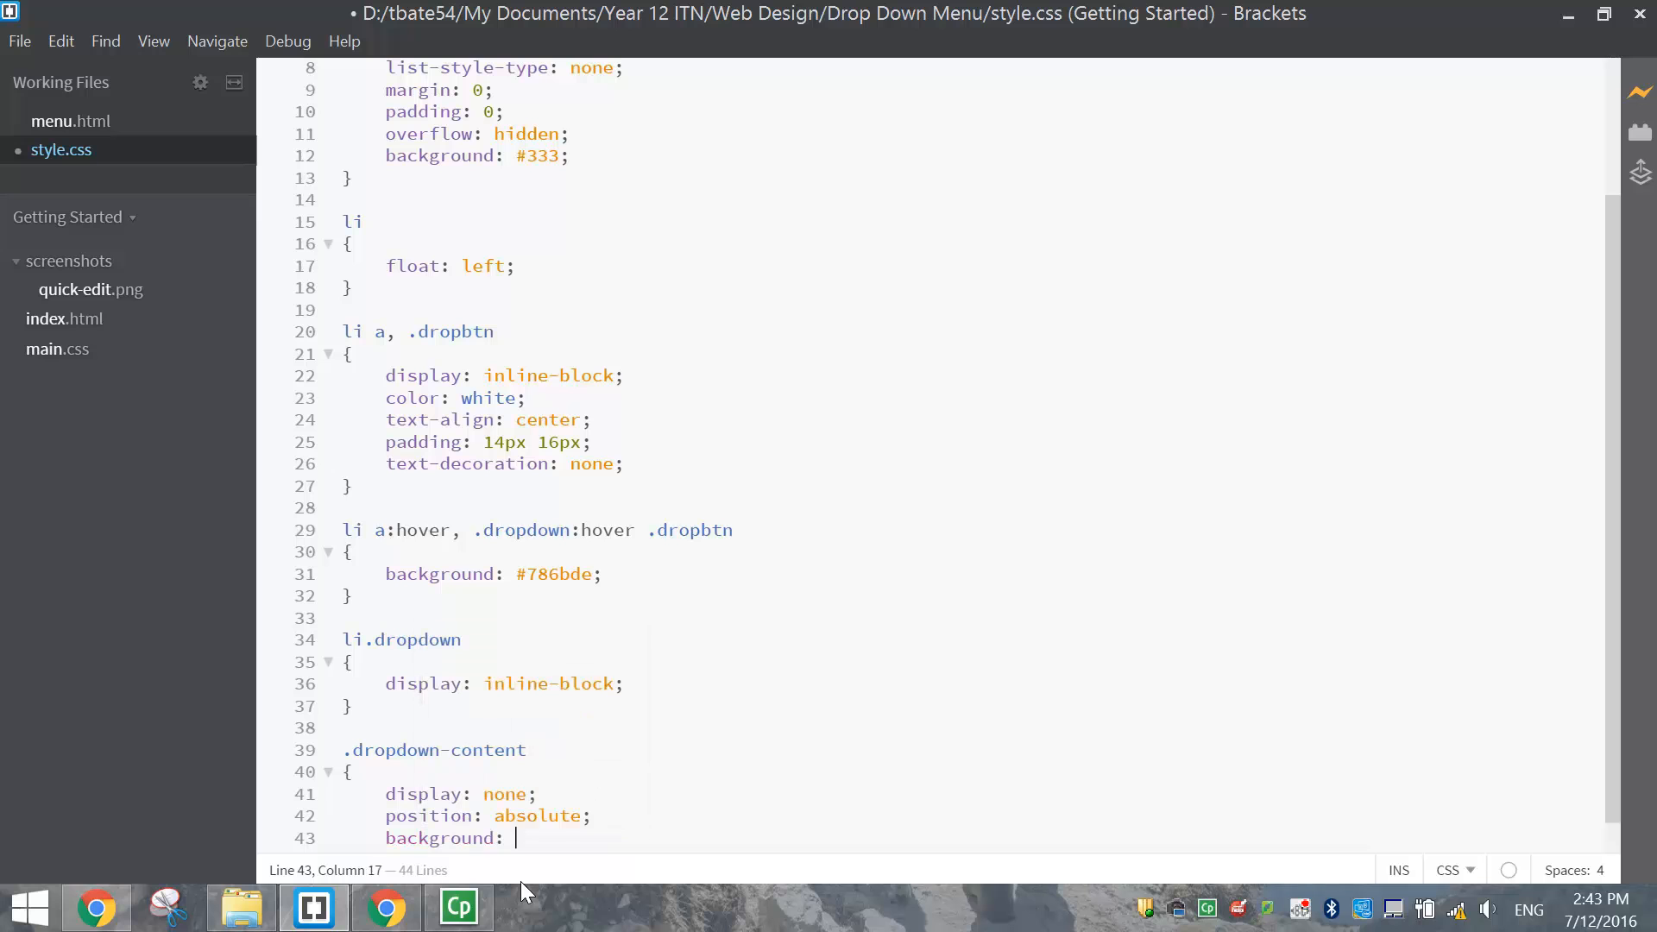
text(#)
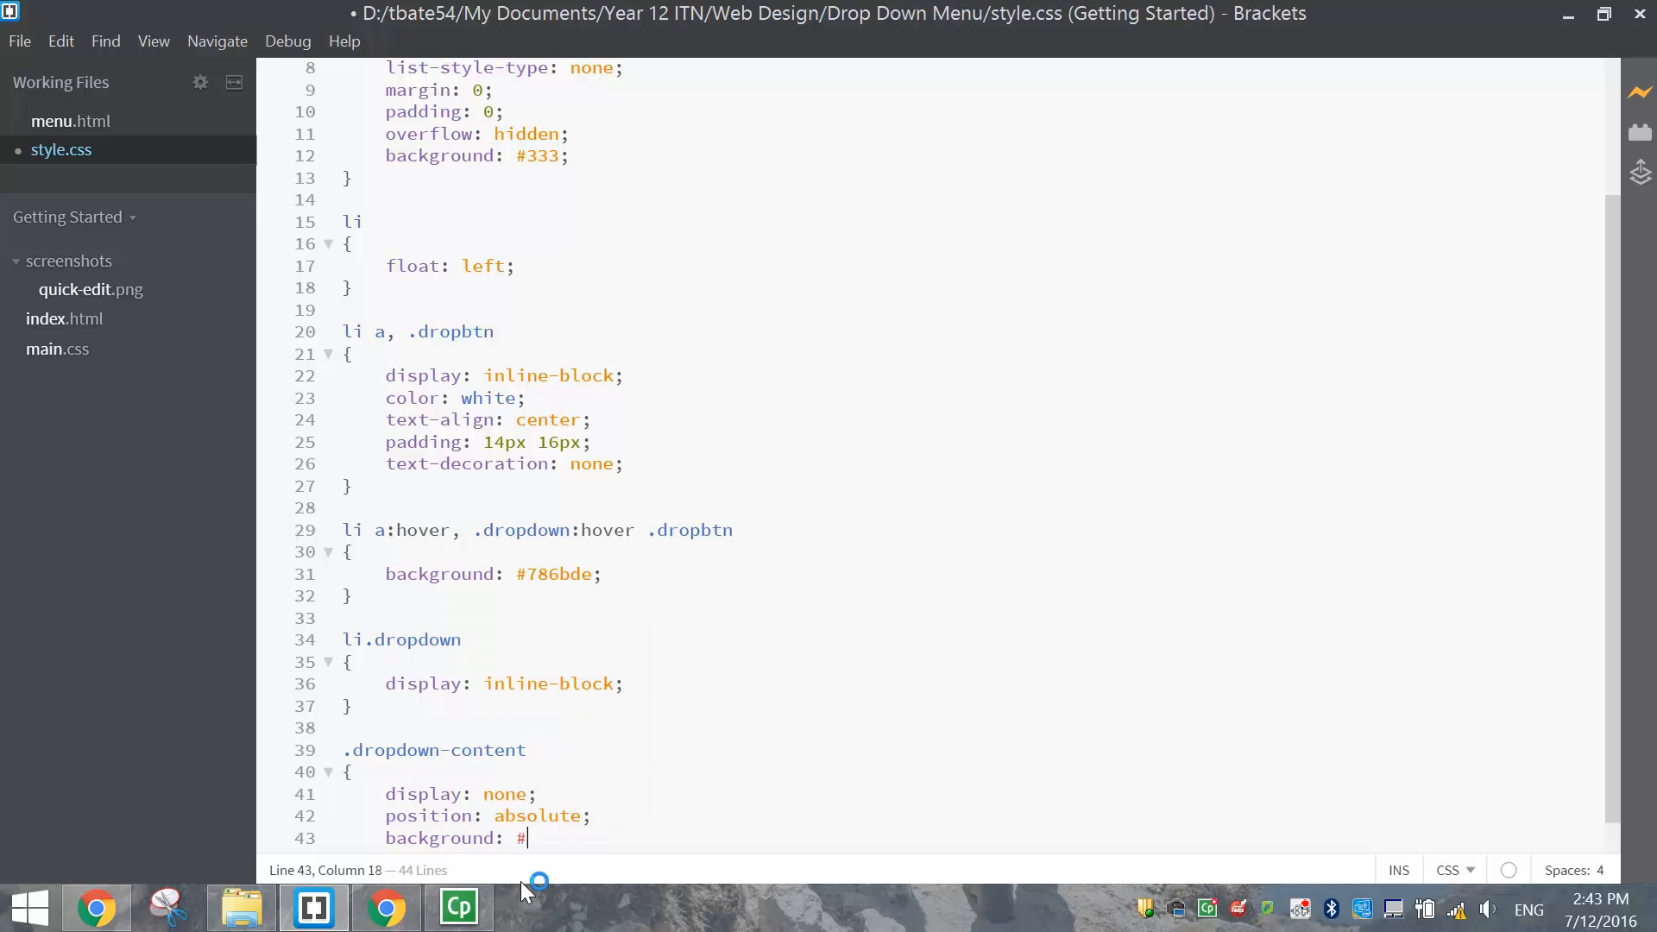
text(f9f9f9;)
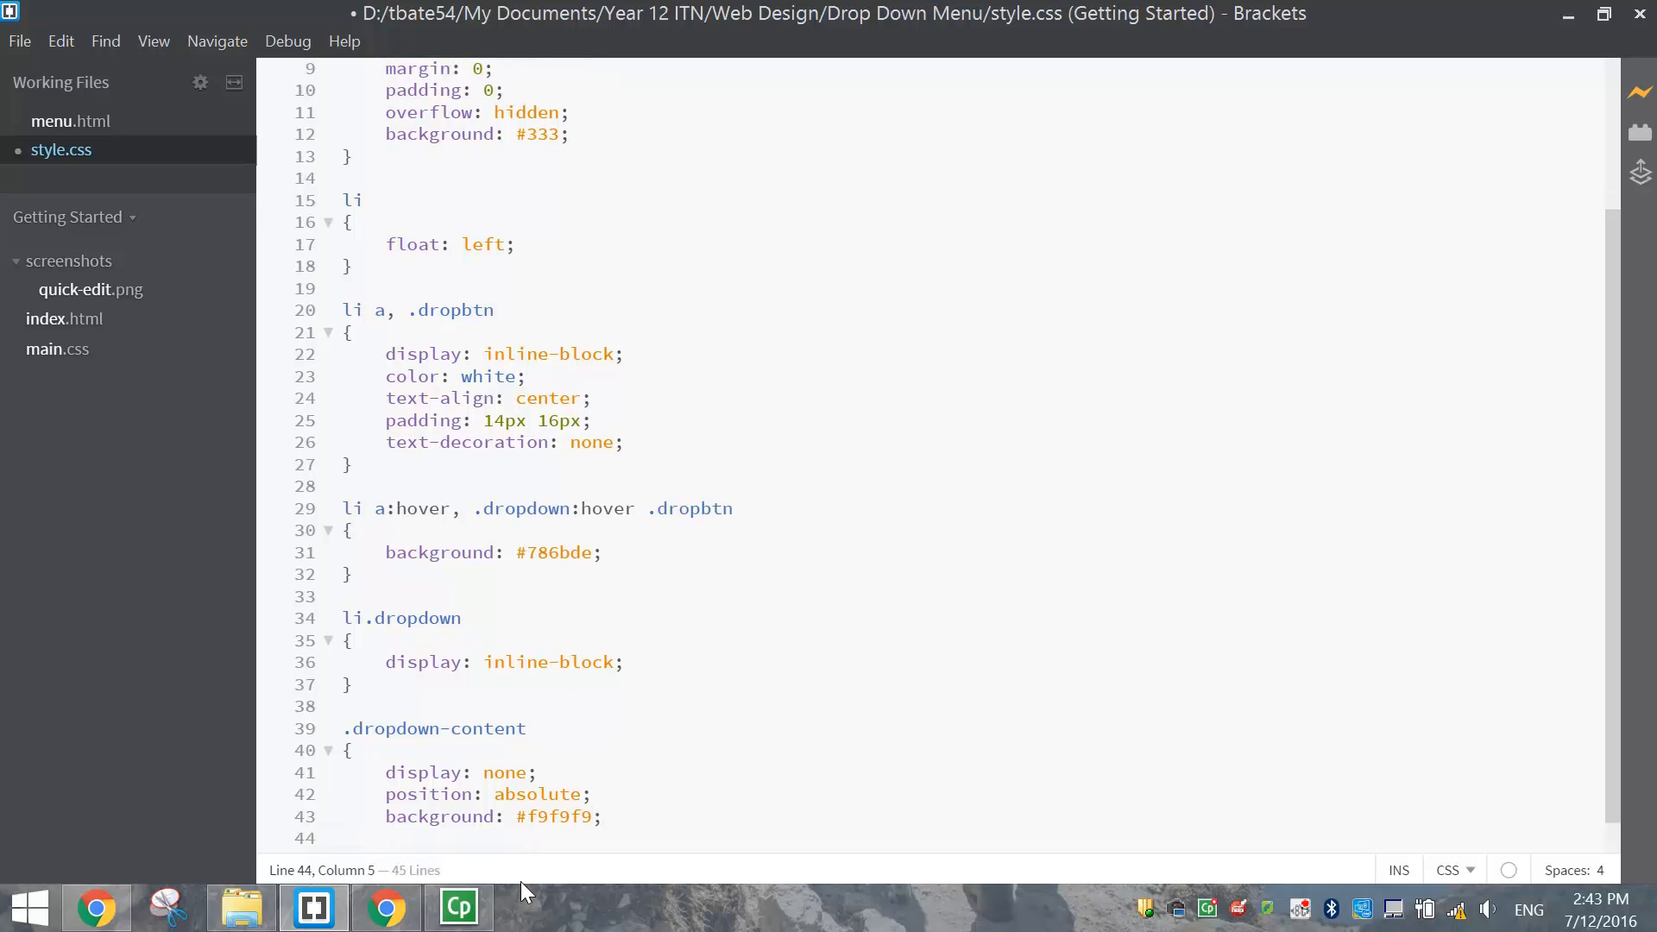
text(min-width: 160)
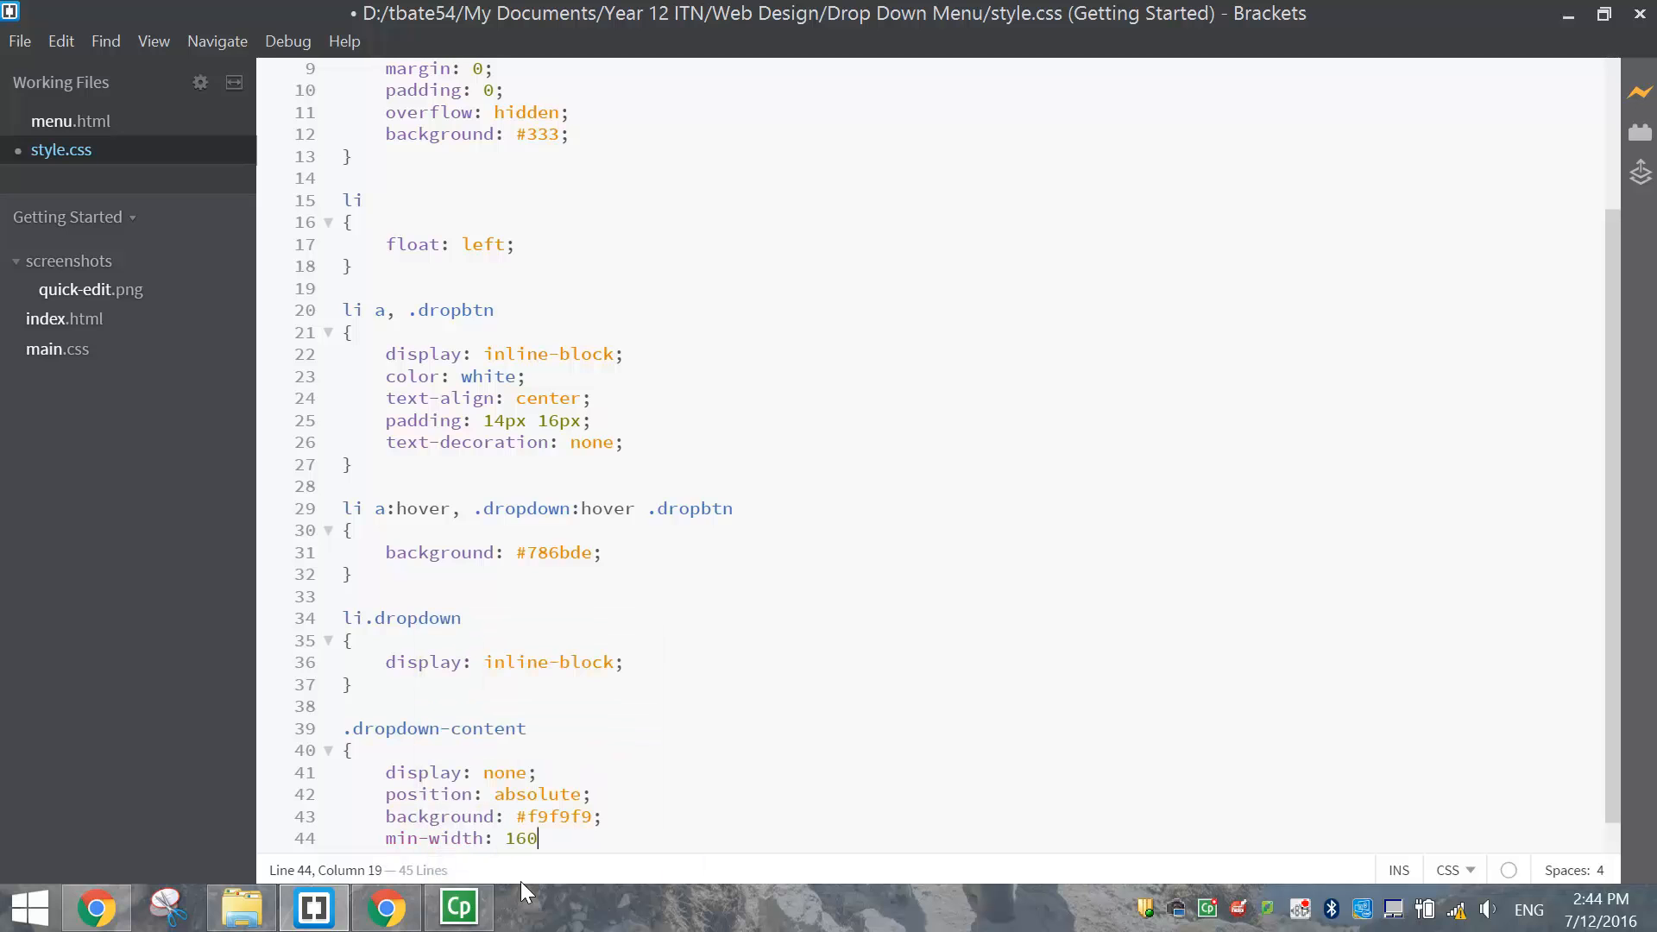
text(px;)
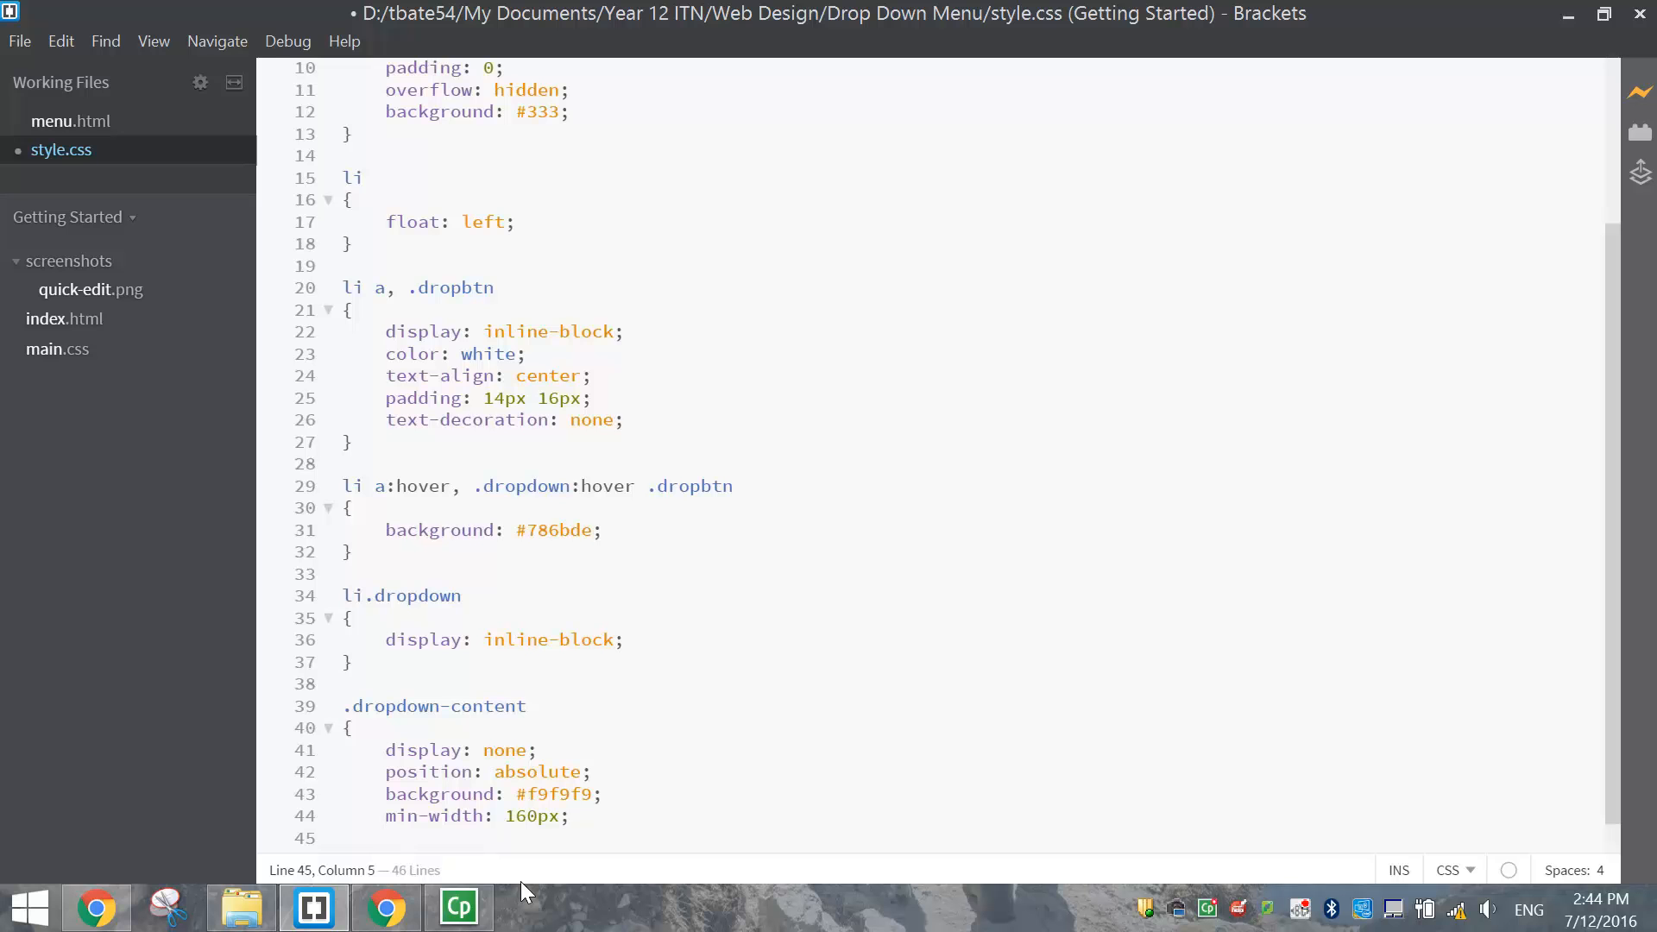
Add box-shadow: 0px 8px 16px 0px rgba(0,0,0,0.2) to .dropdown-content
text(box-)
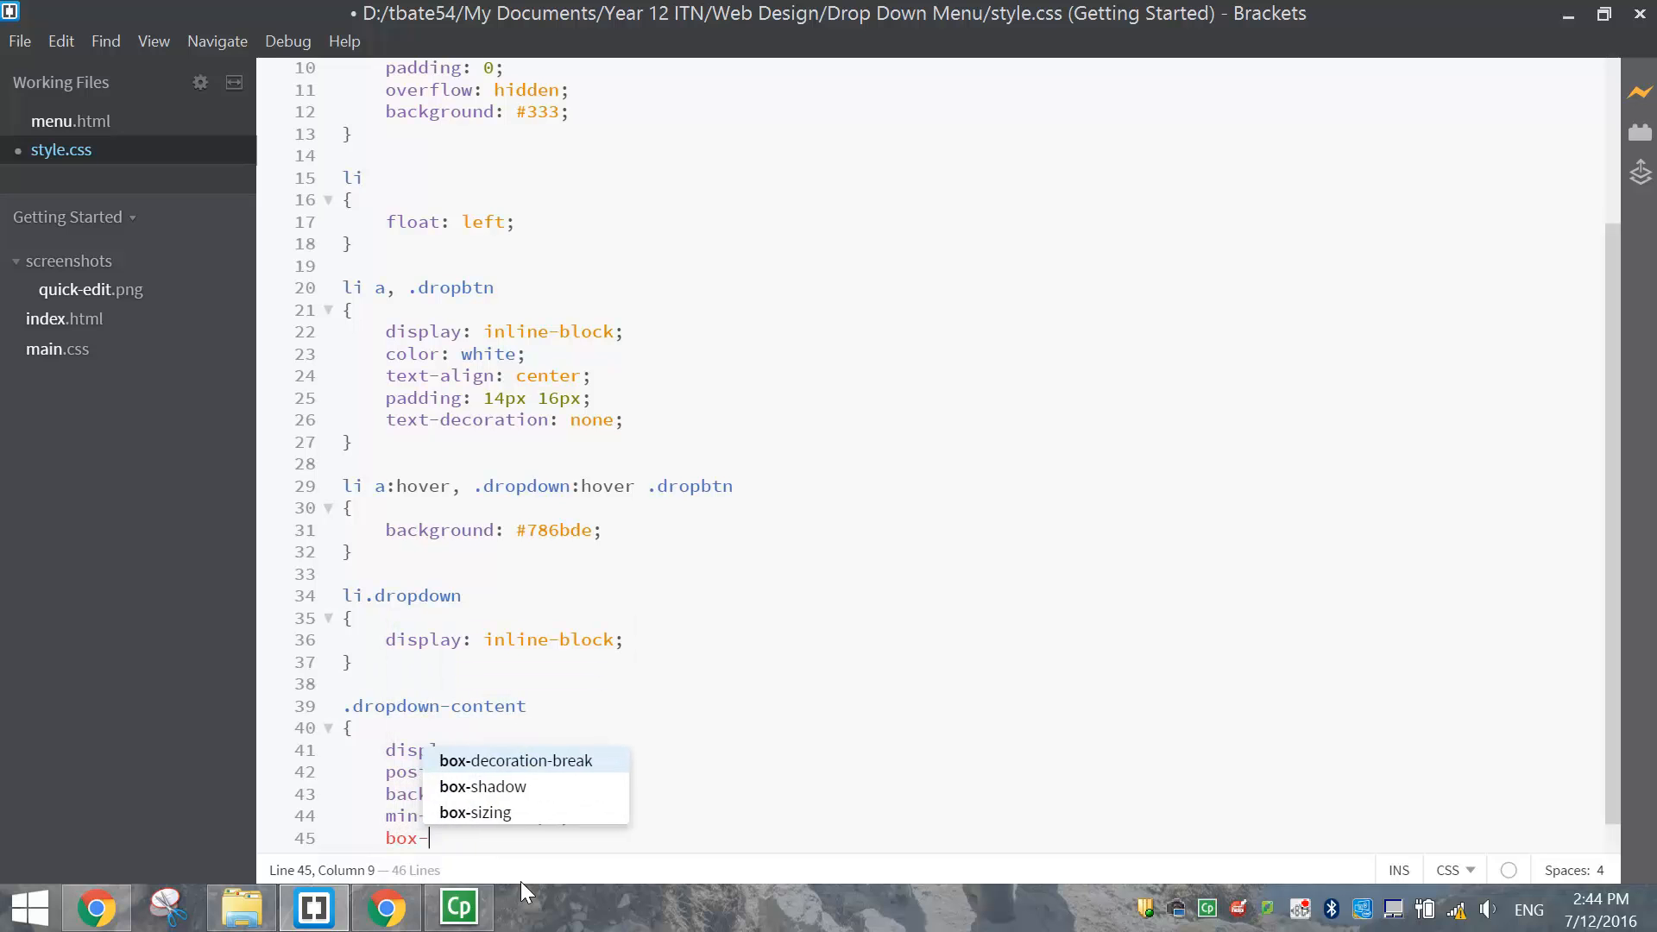
click(483, 786)
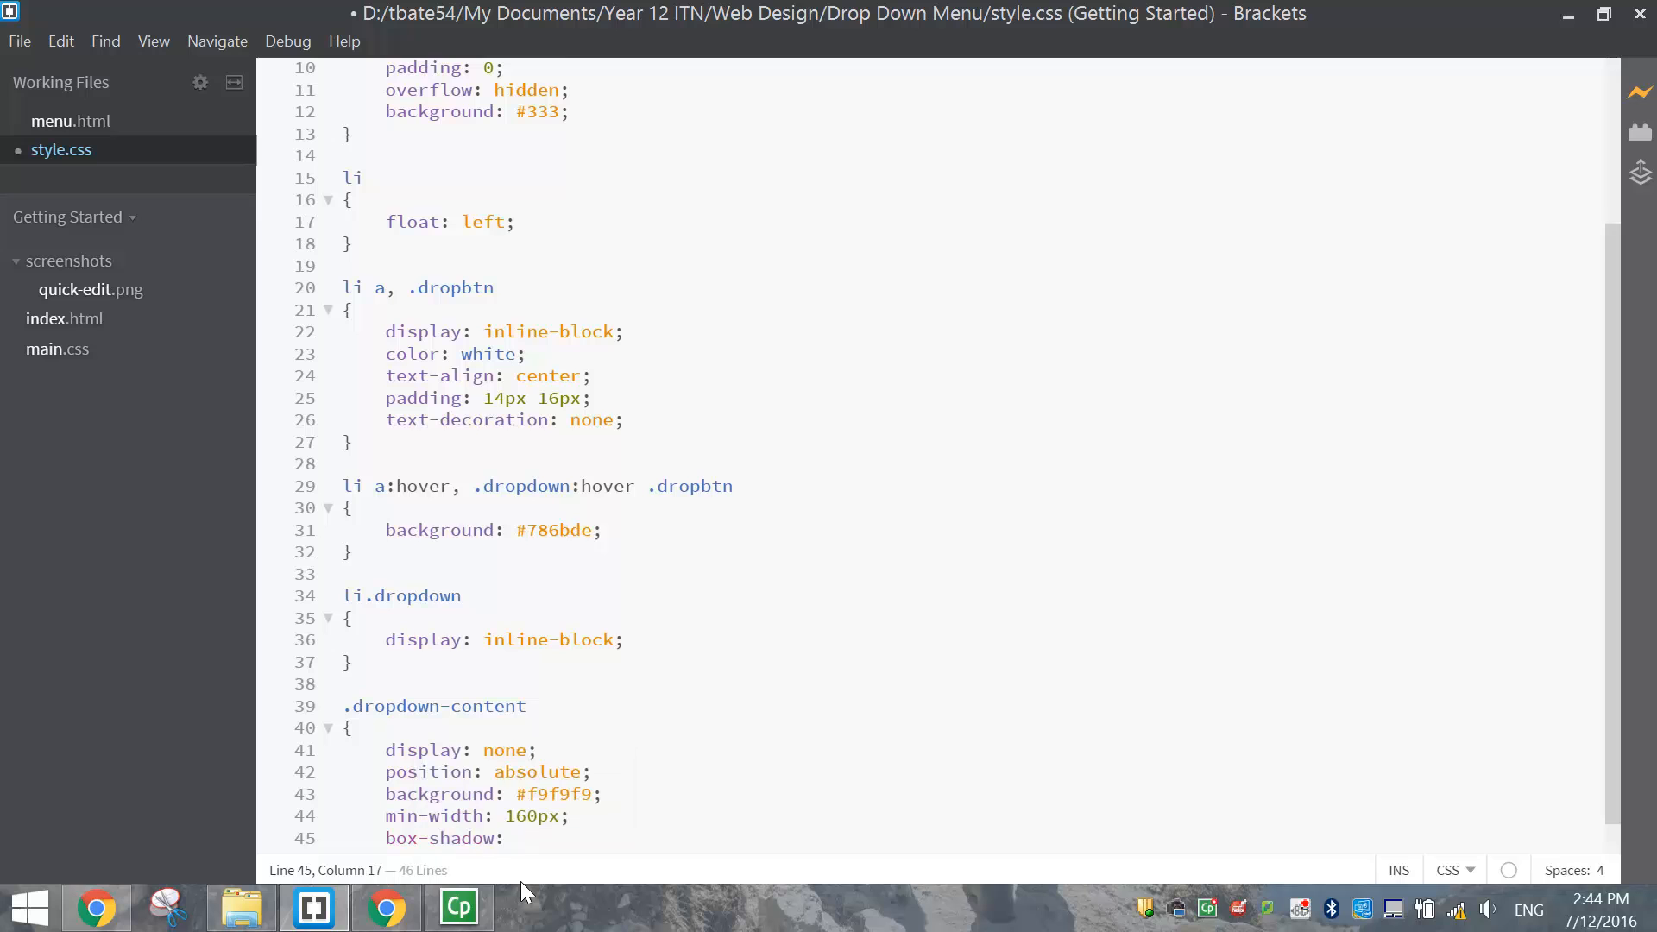
scroll(down, 3)
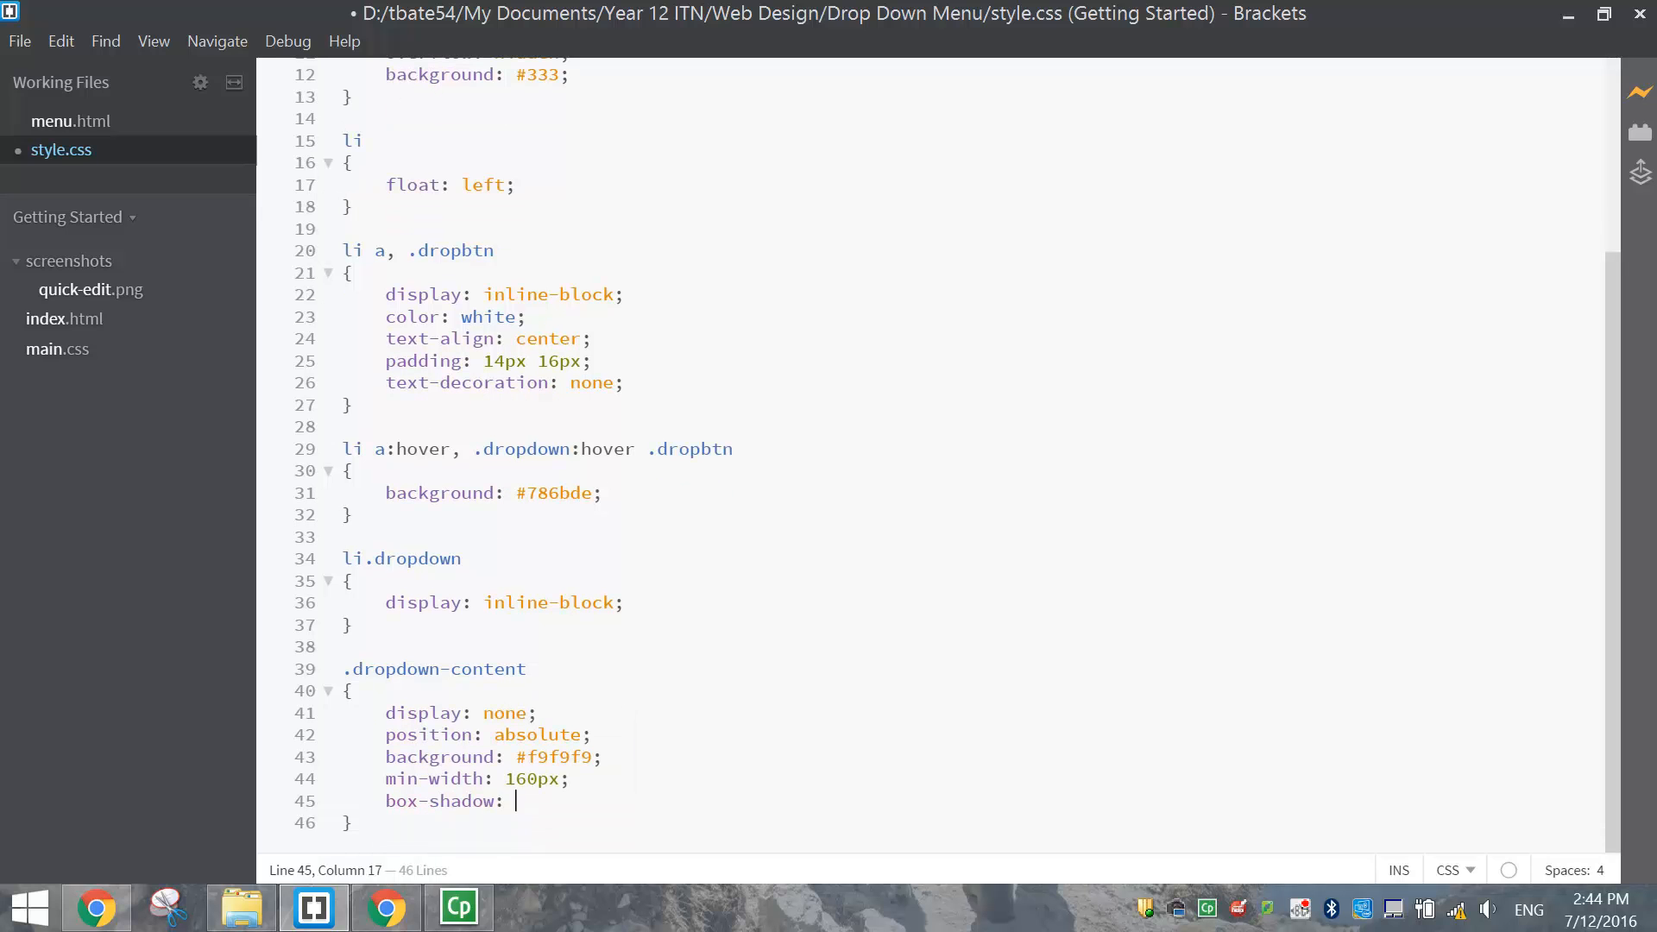
text(0px)
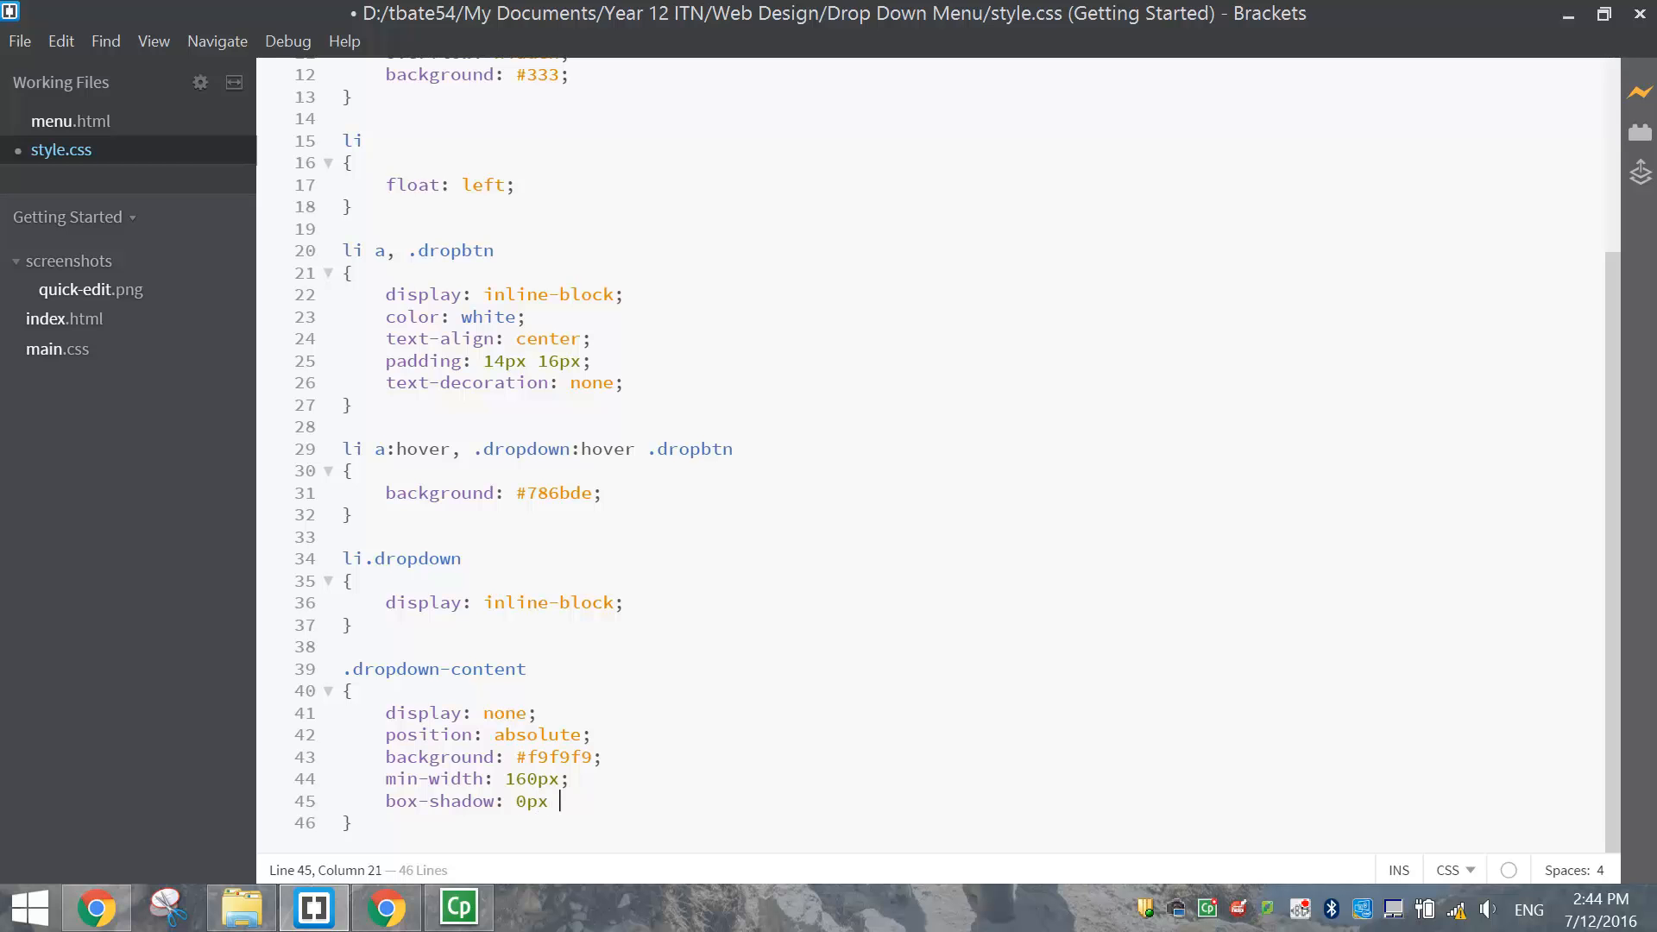
text(8)
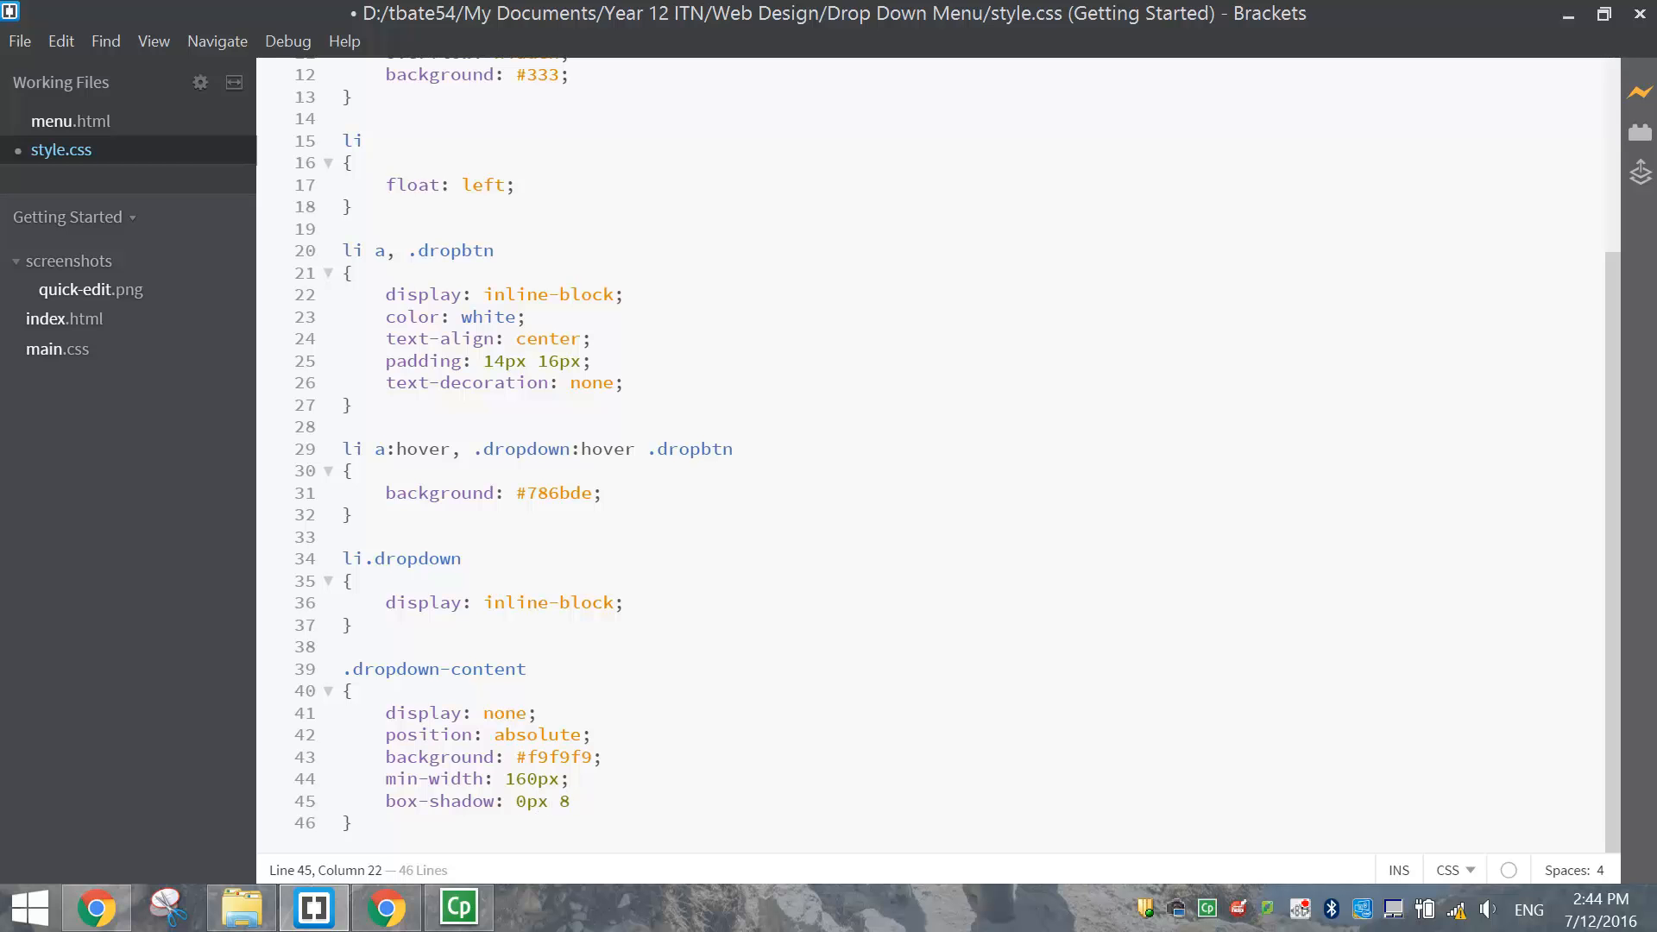
text(px)
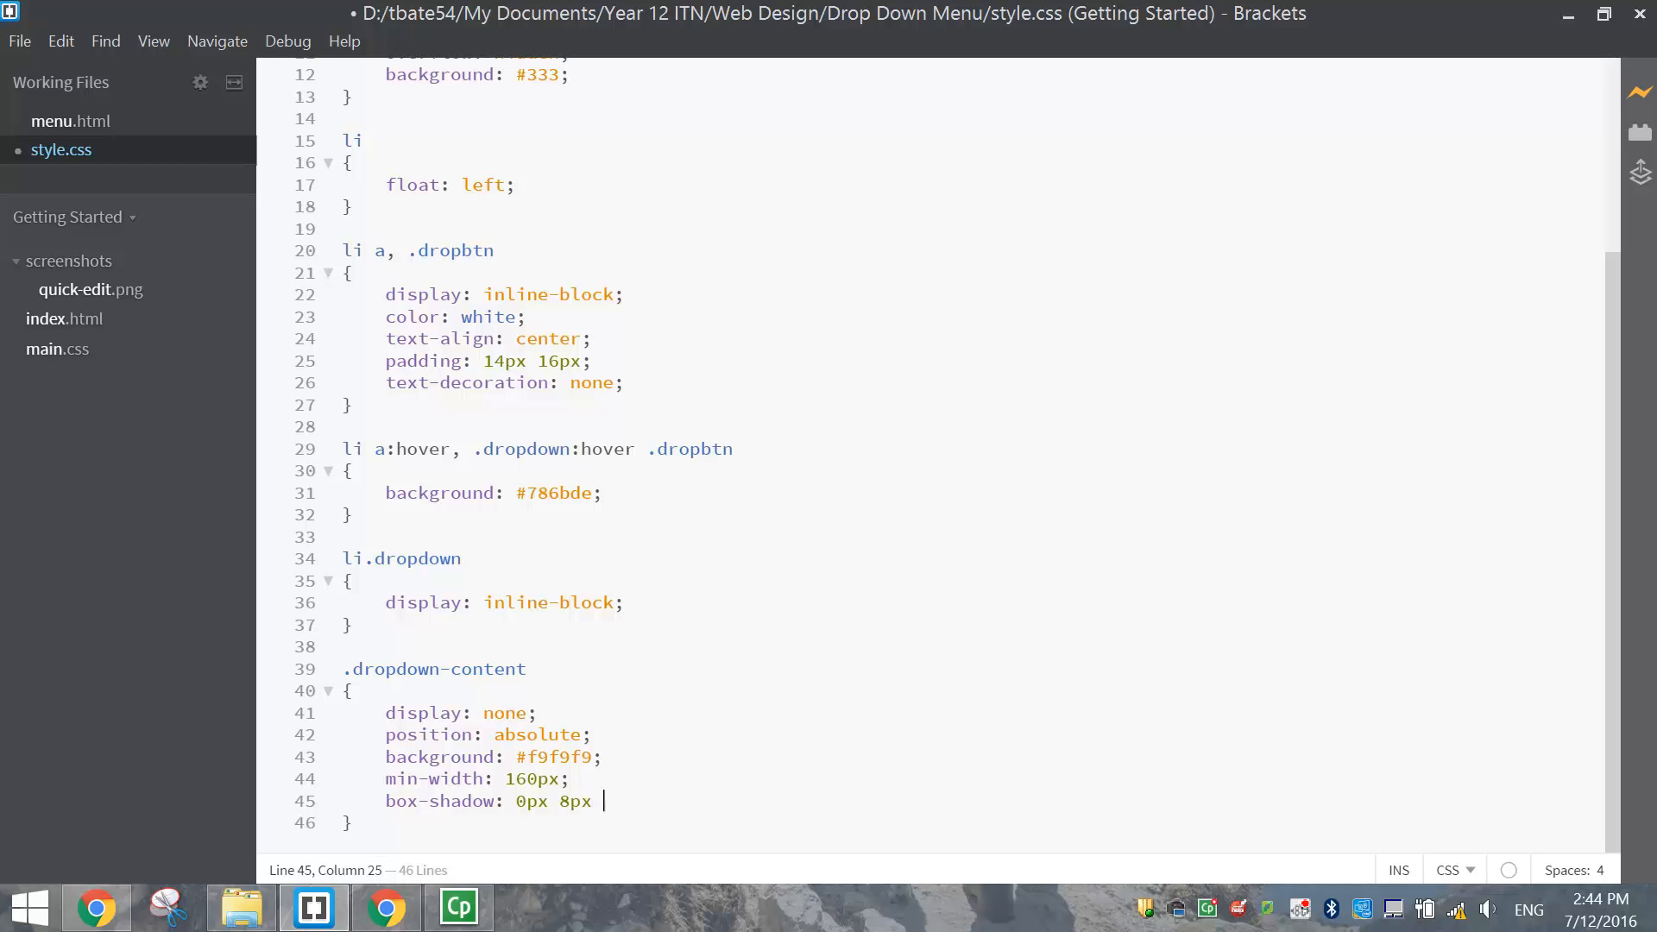
text(16px)
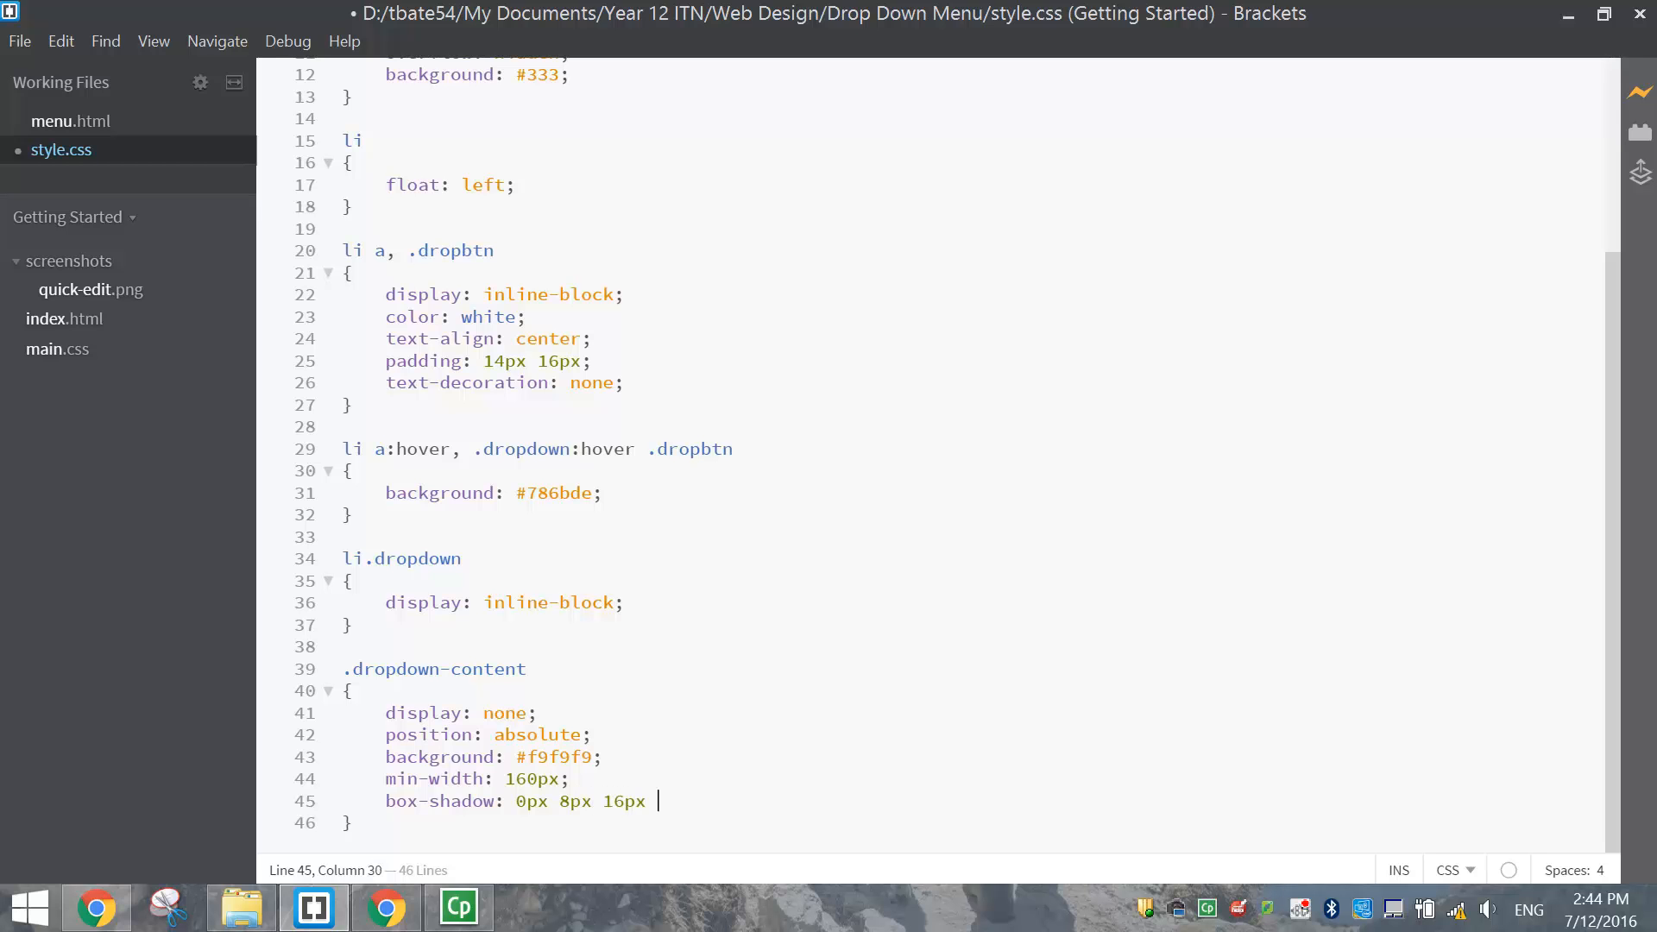
text(0px)
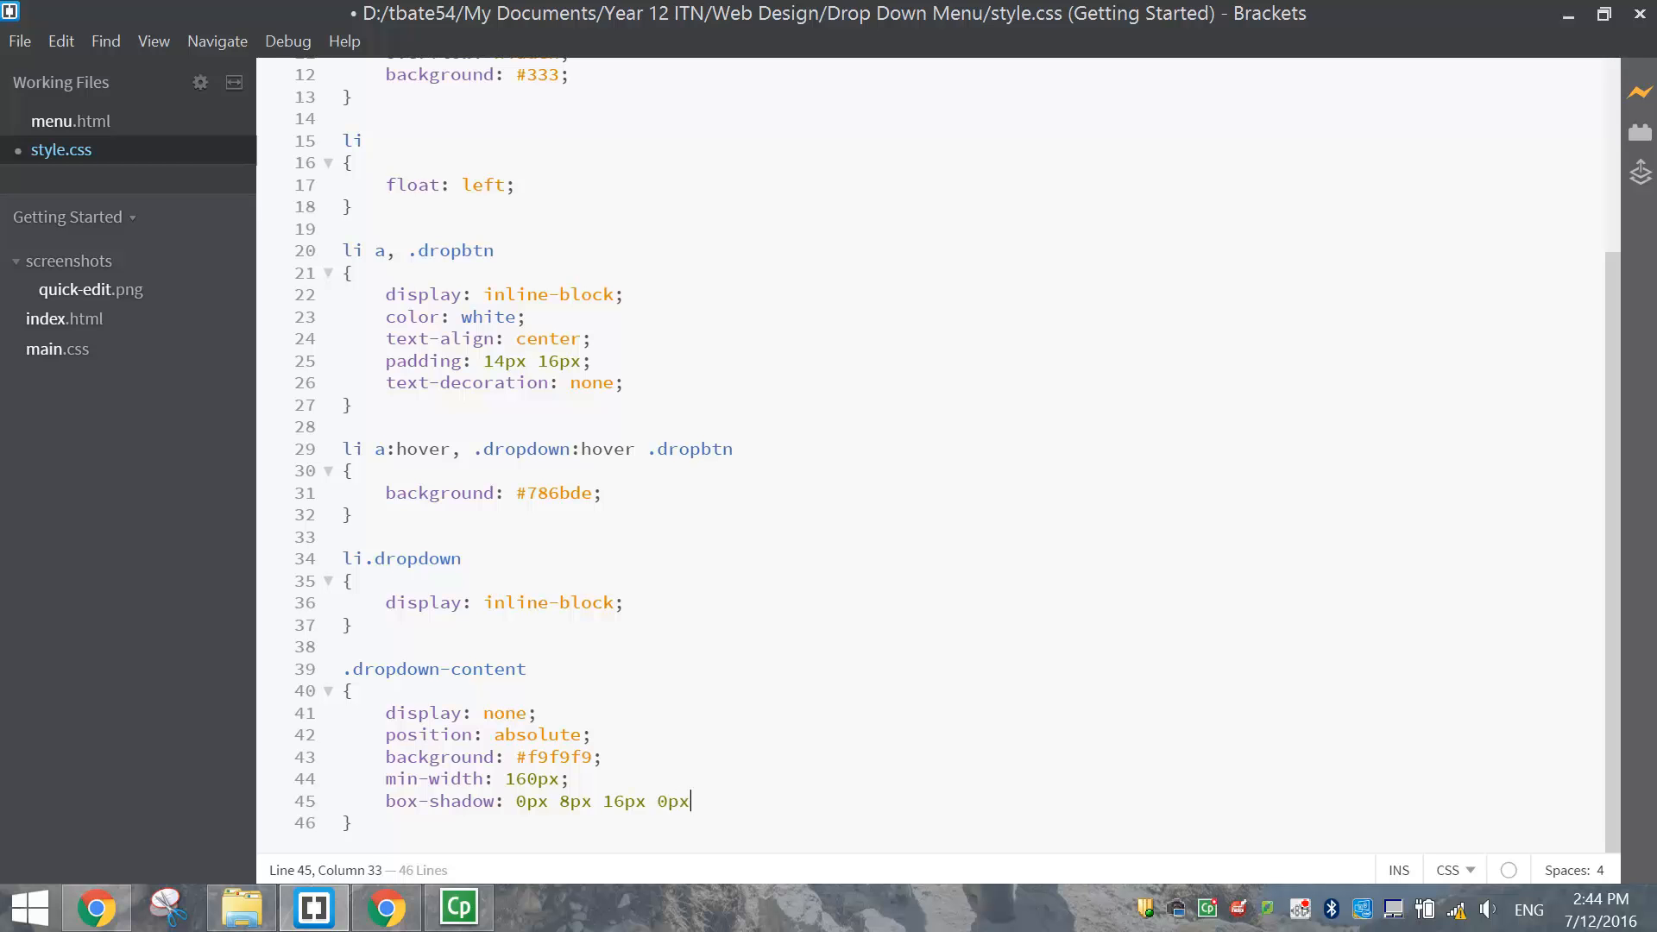
text(;)
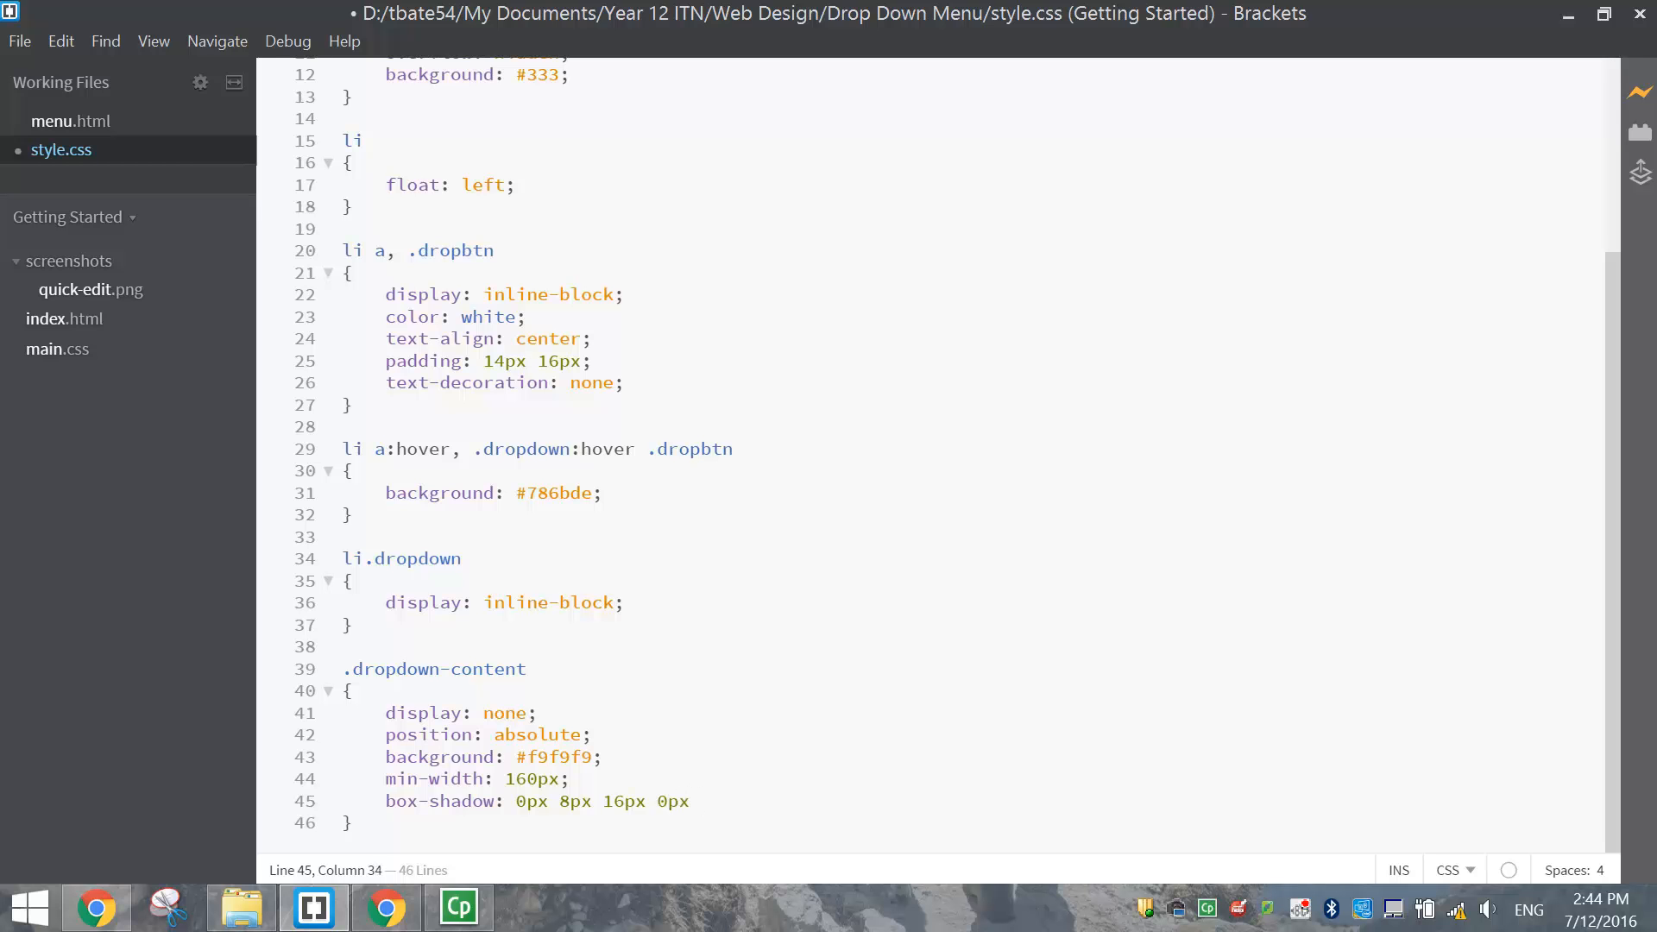
text(rgb)
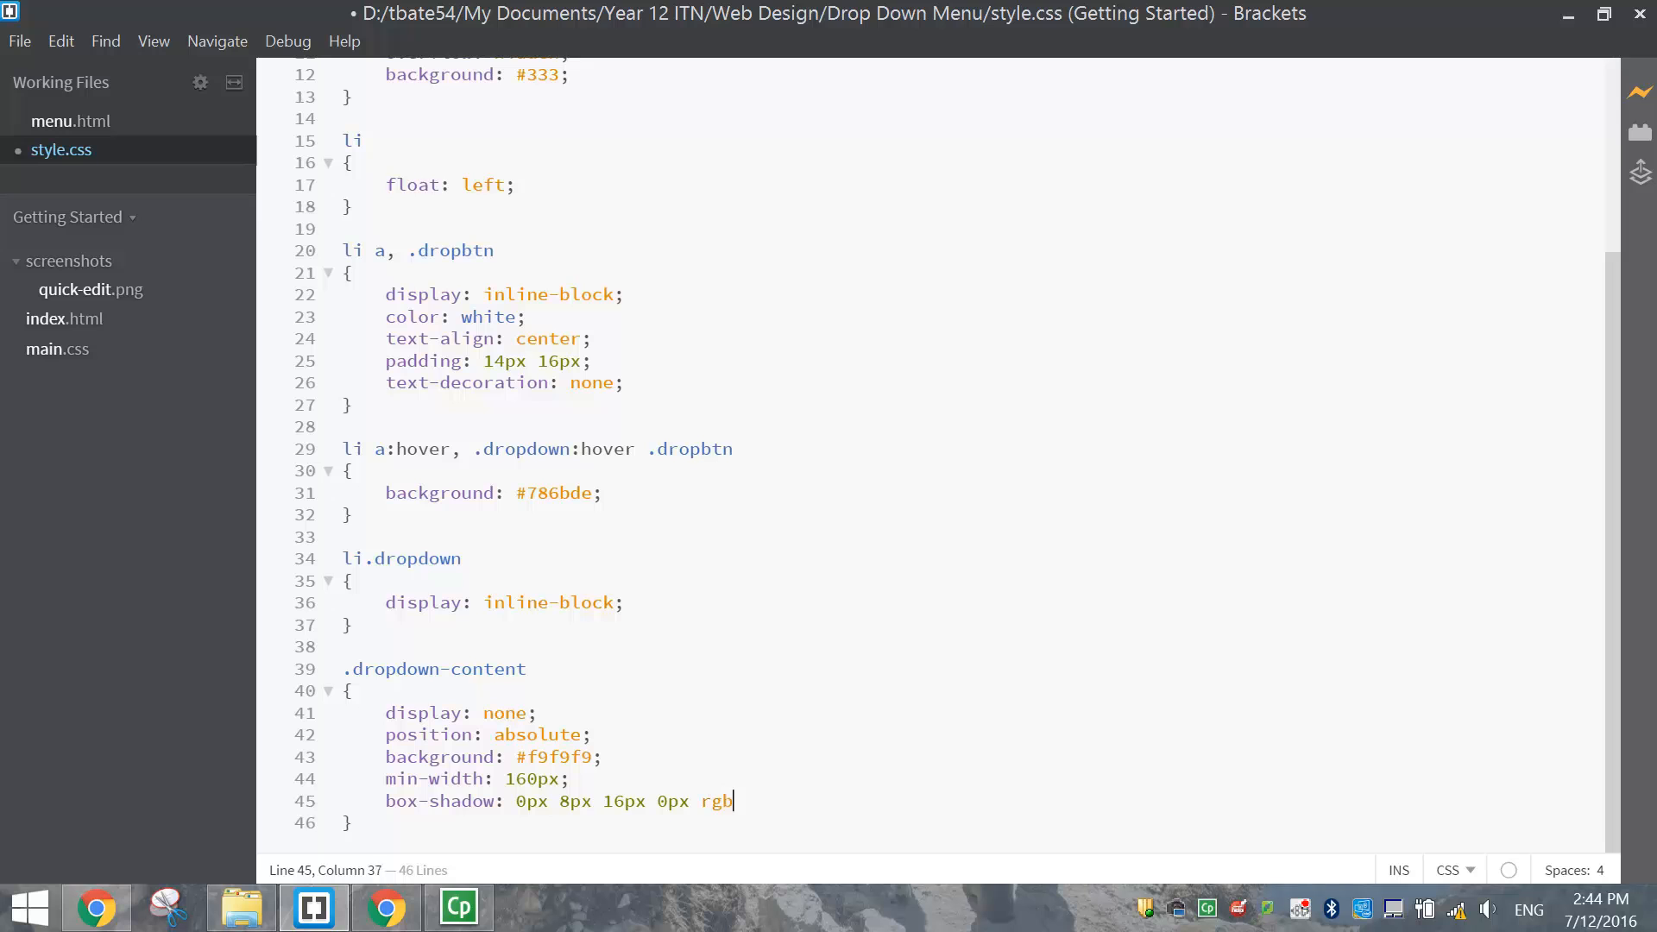
text(a()
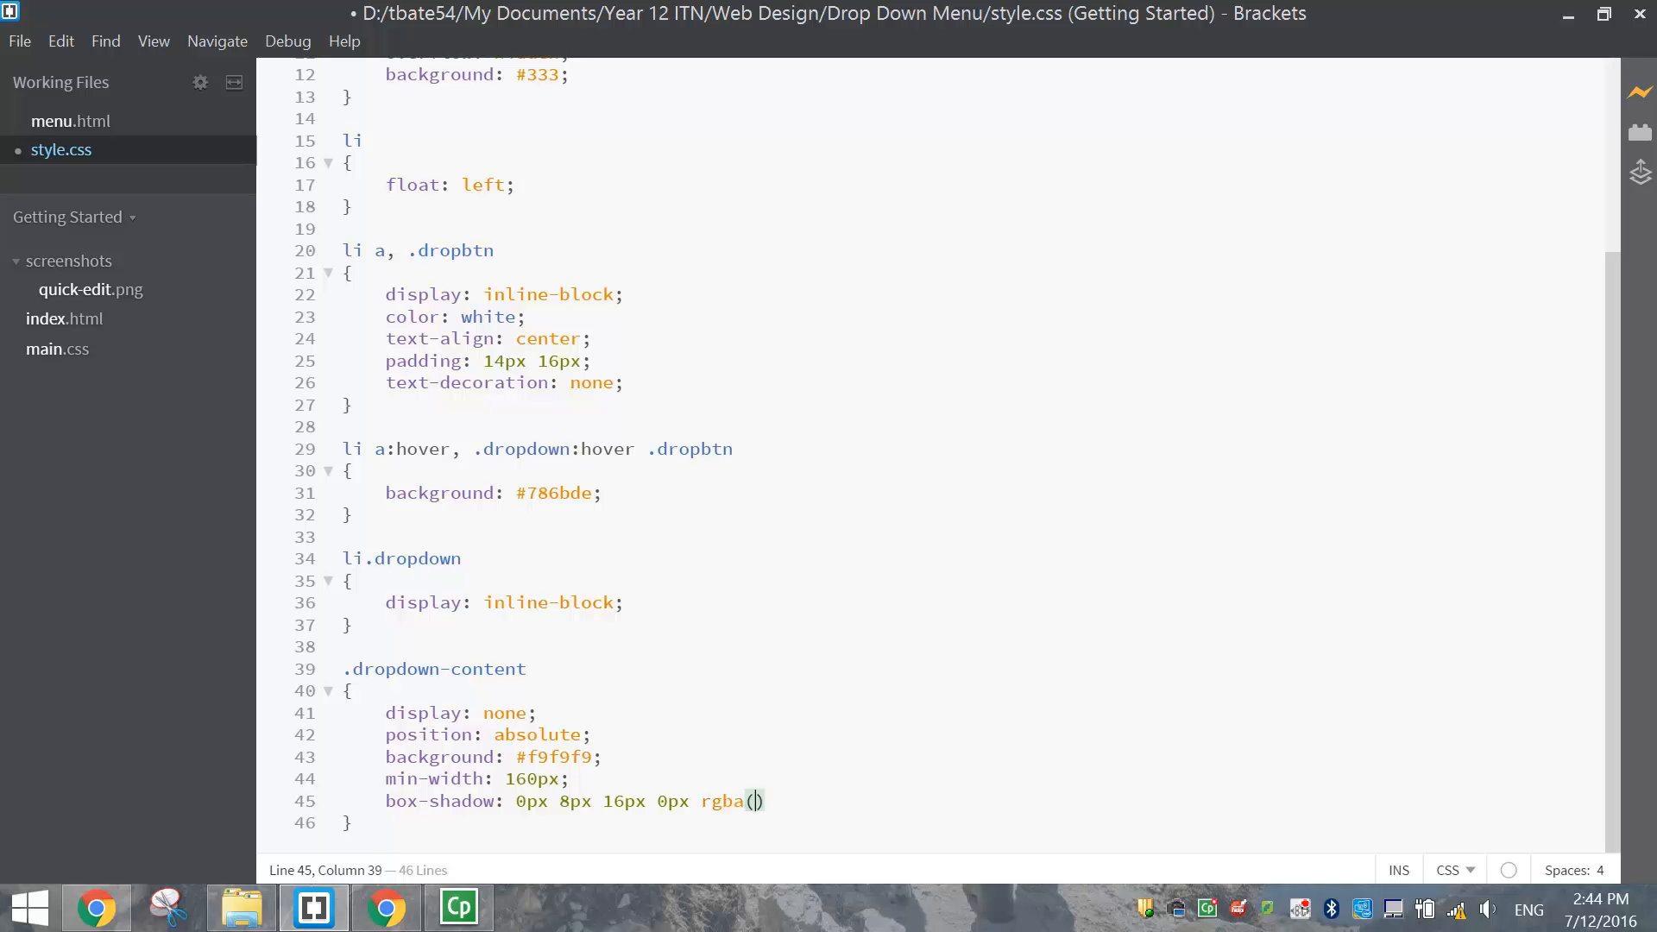
text(0)
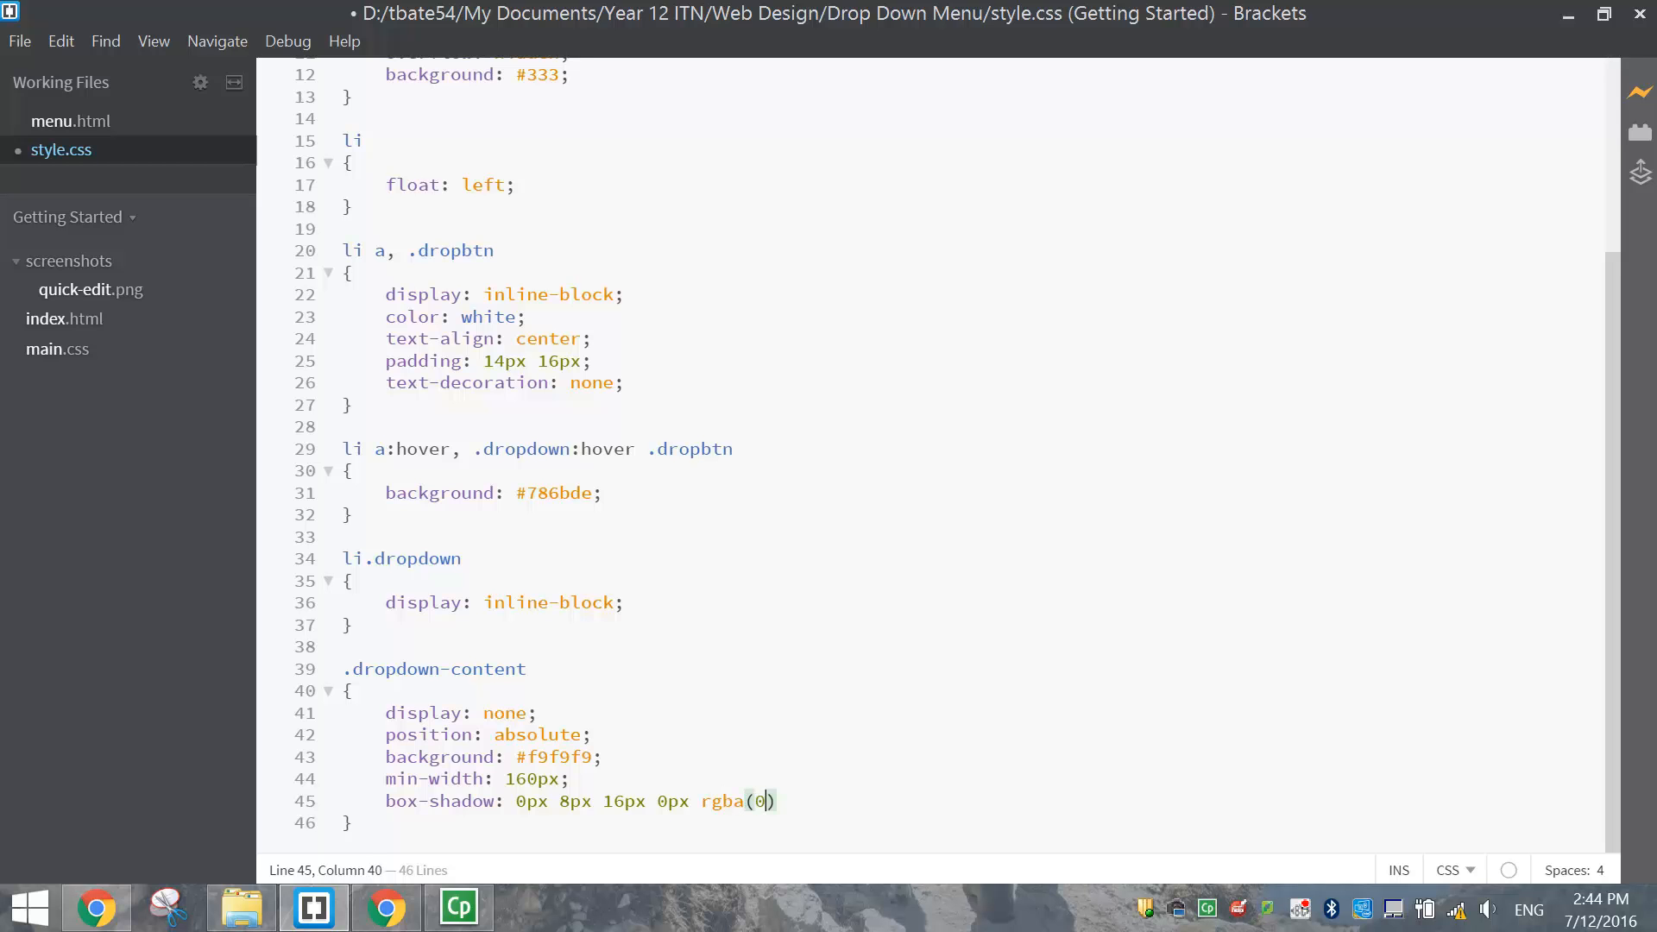
text(,0)
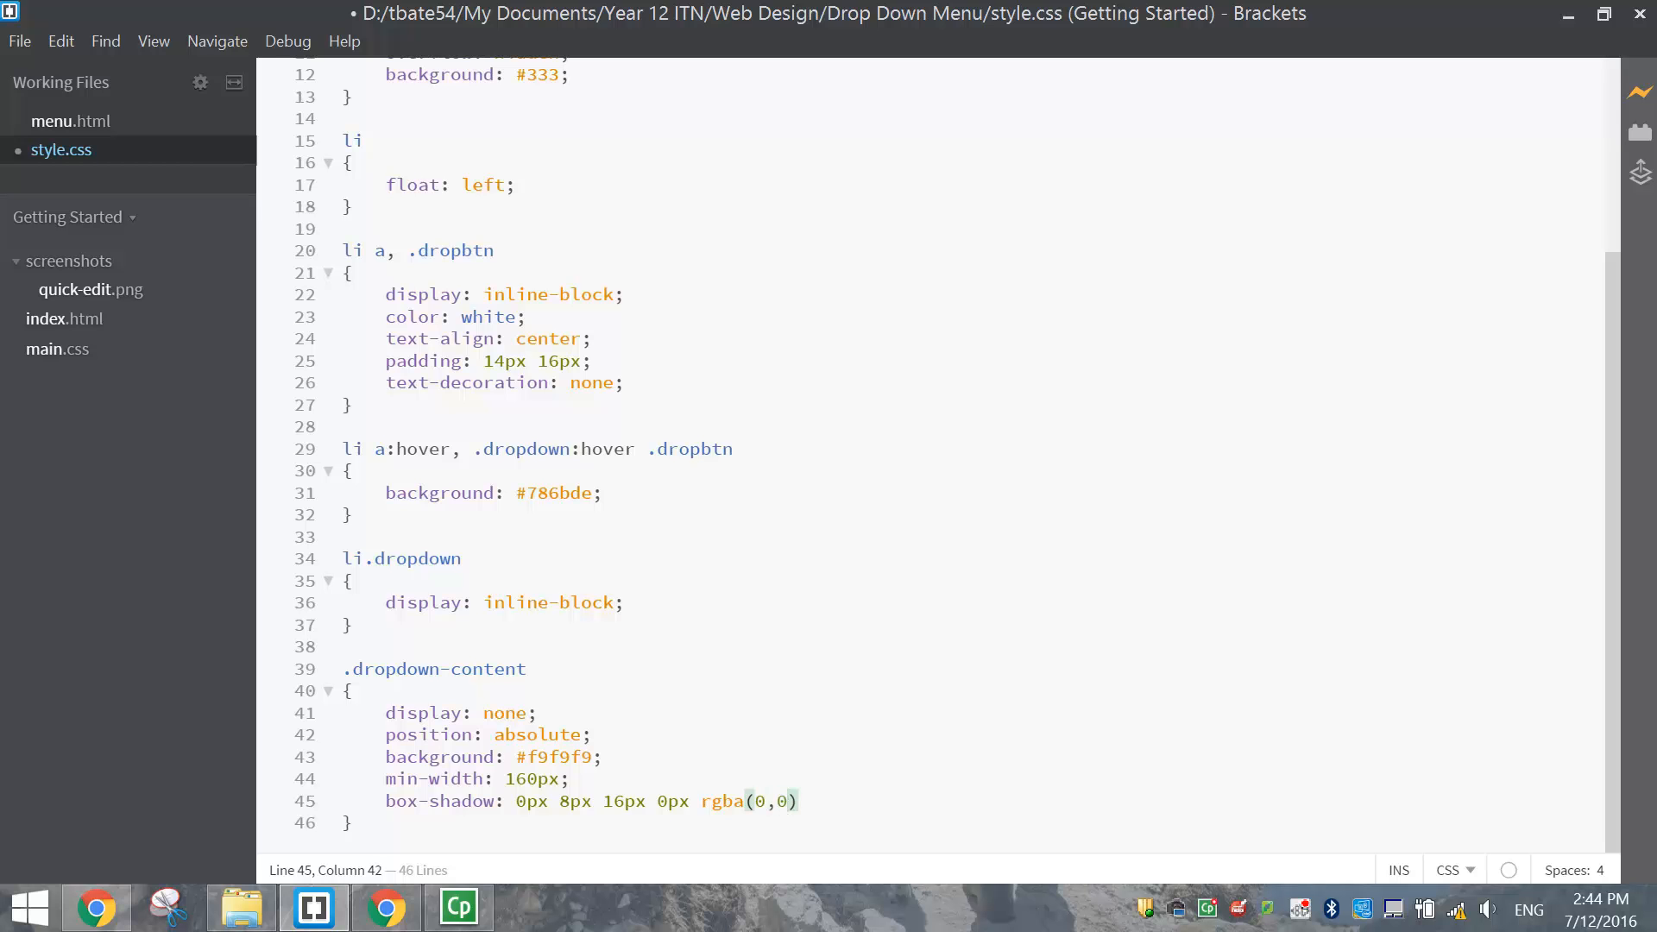
text(0,)
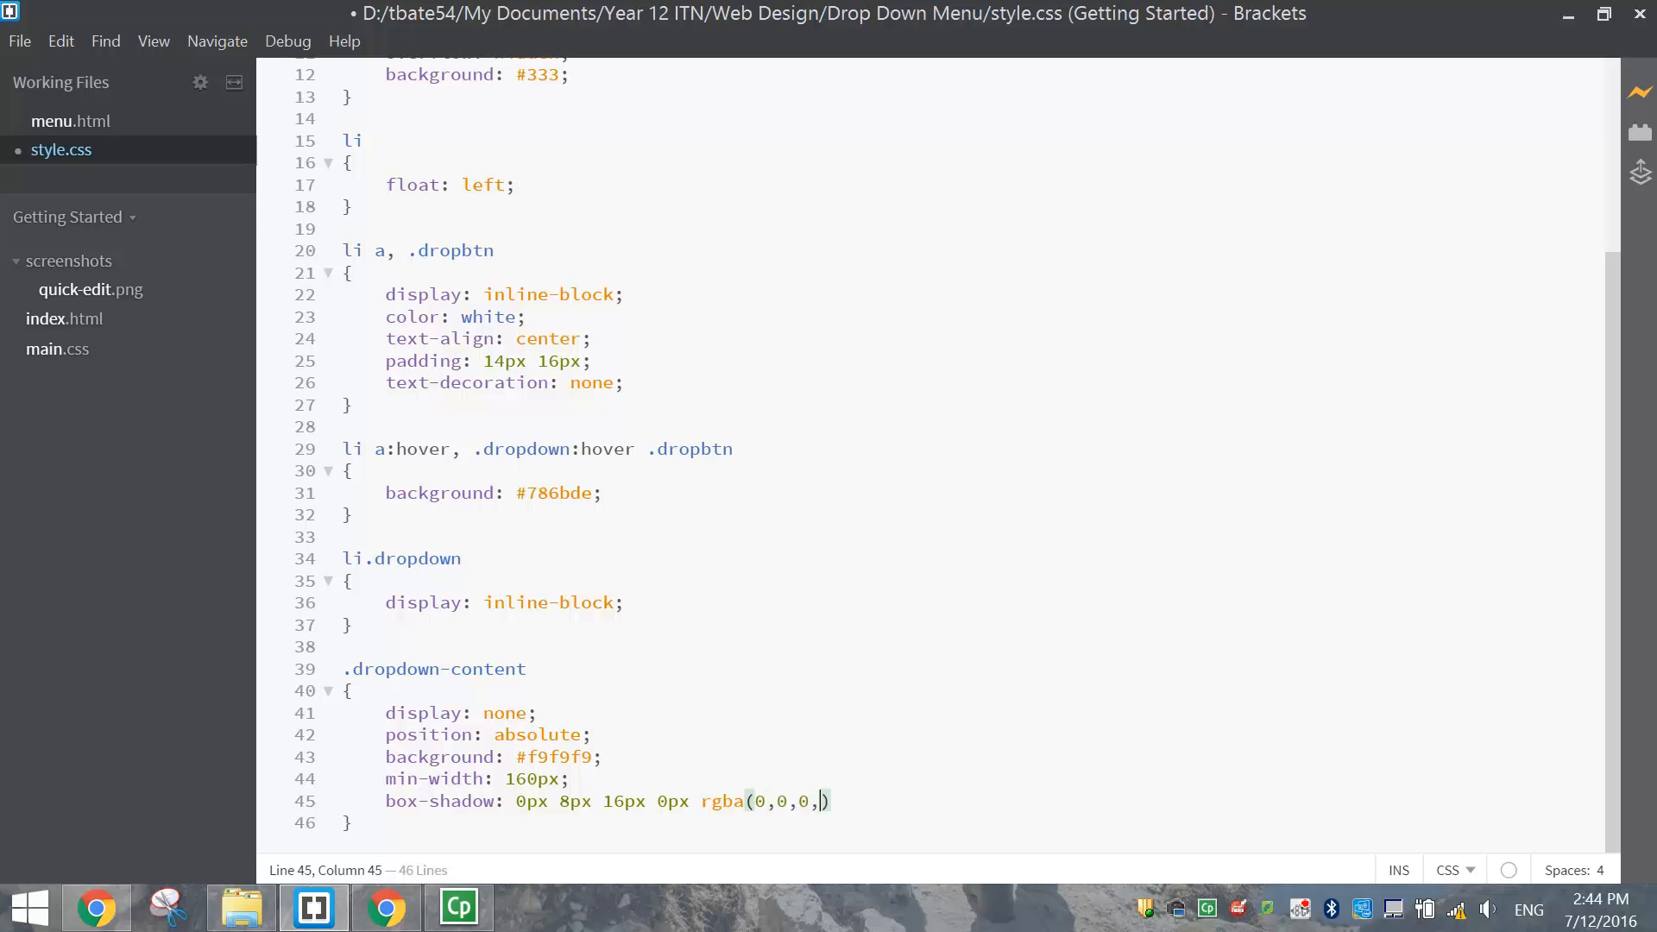
text(0)
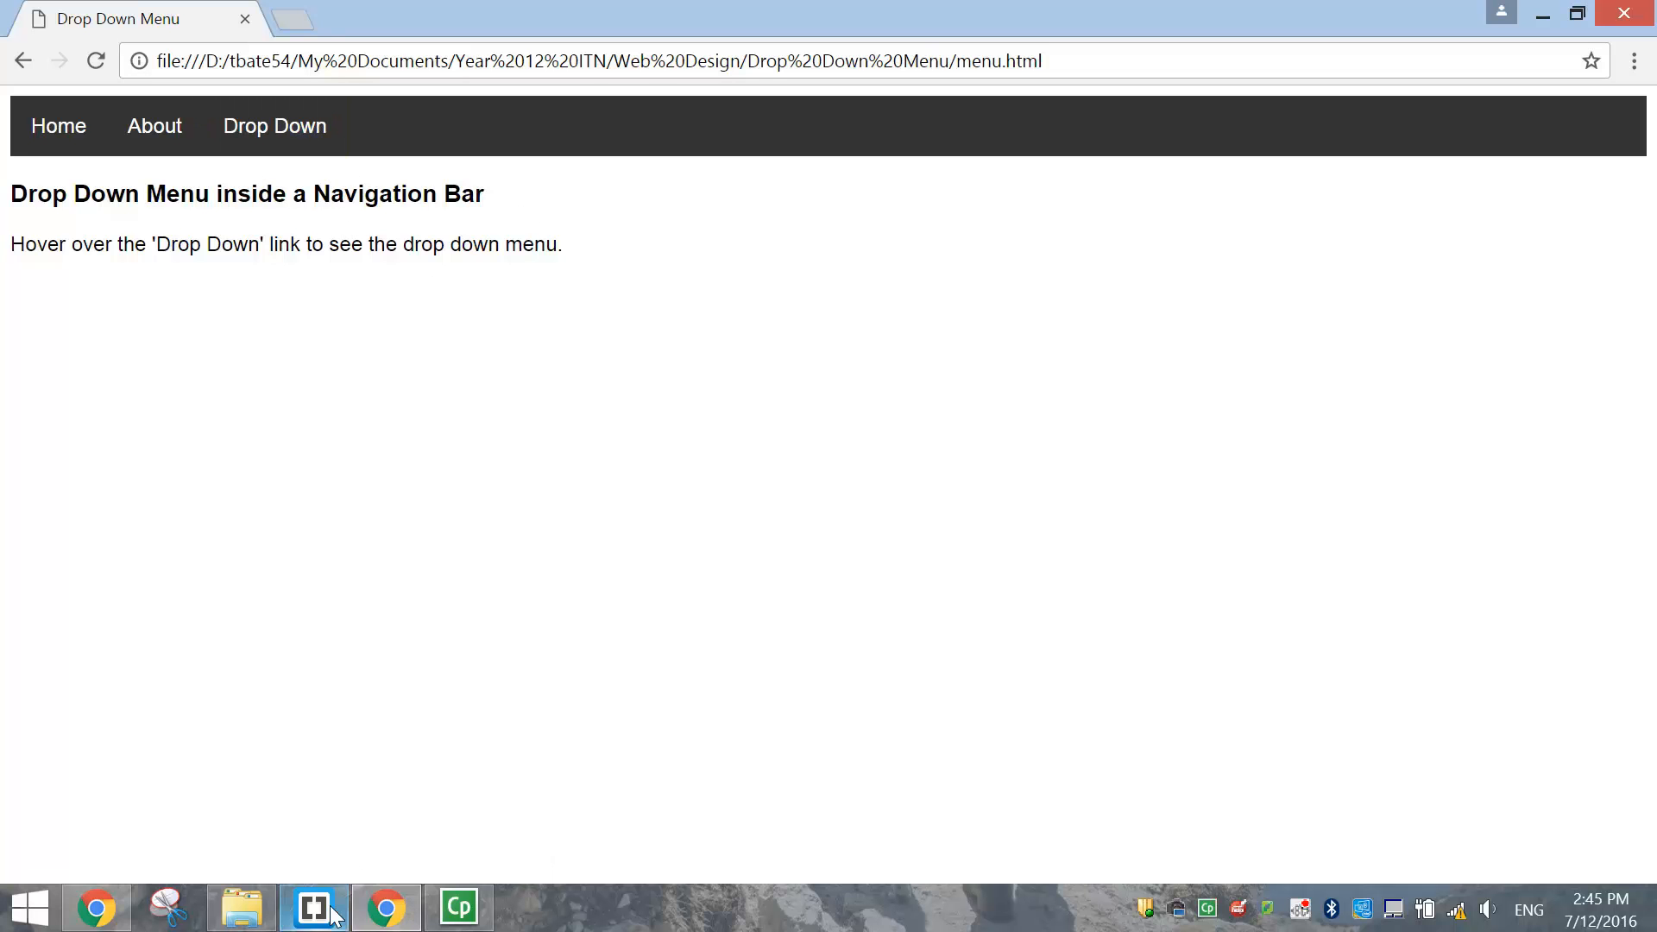
click(311, 907)
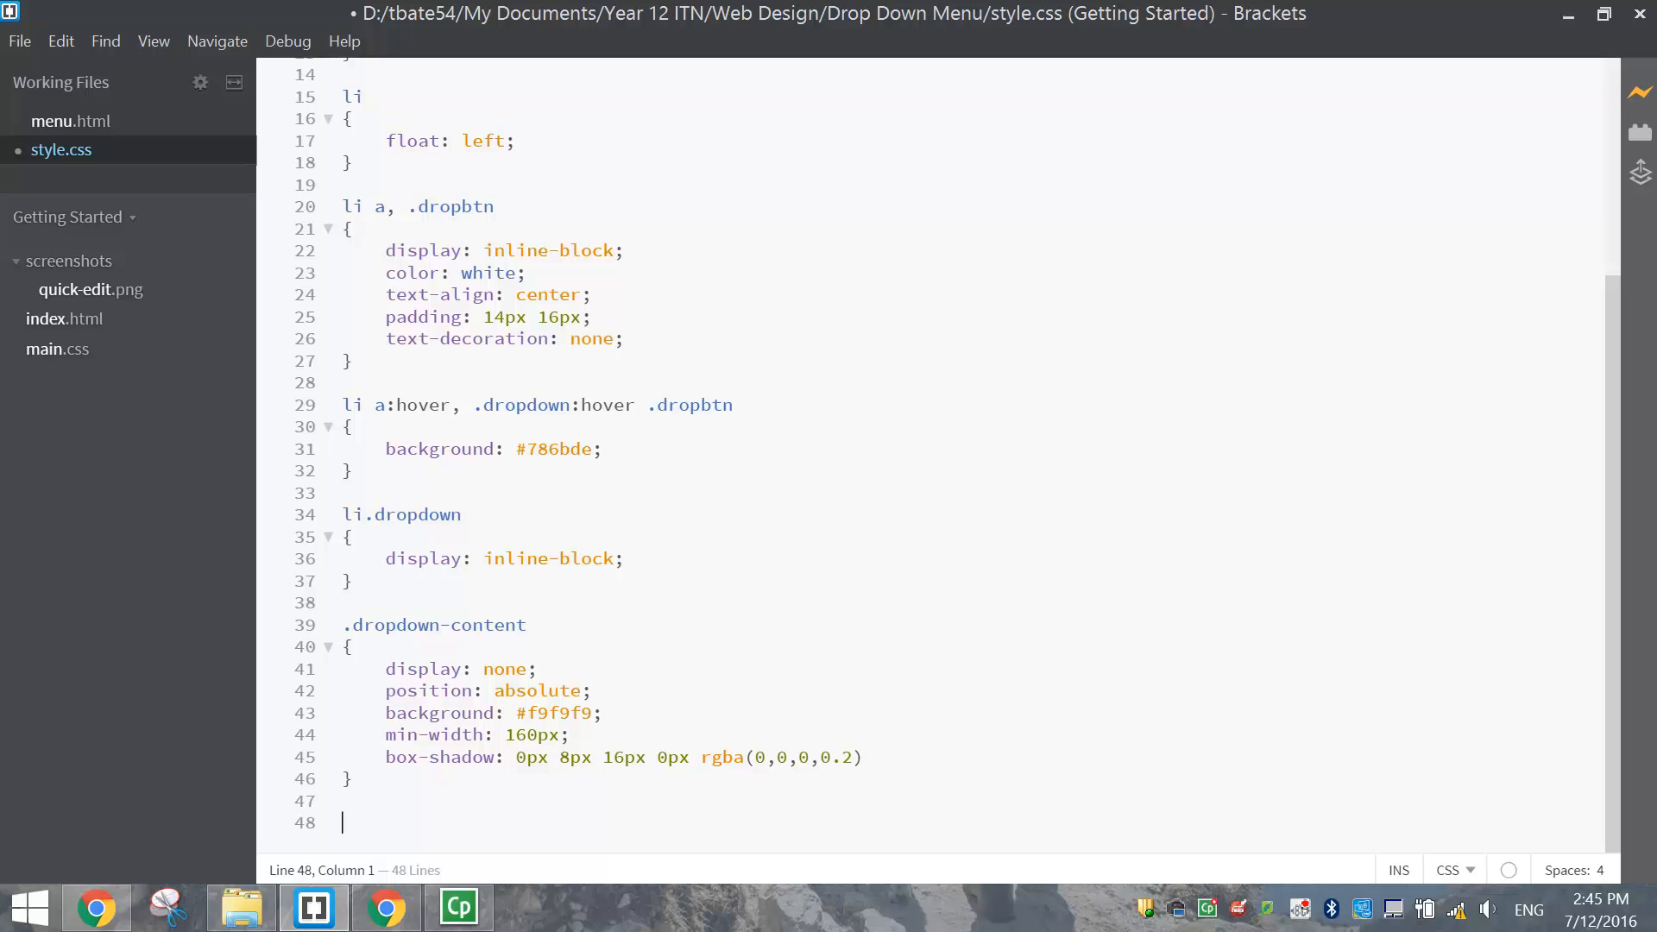
Start a .dropdown-content a rule with black color and 12px 16px padding
text(.dropdown-contents)
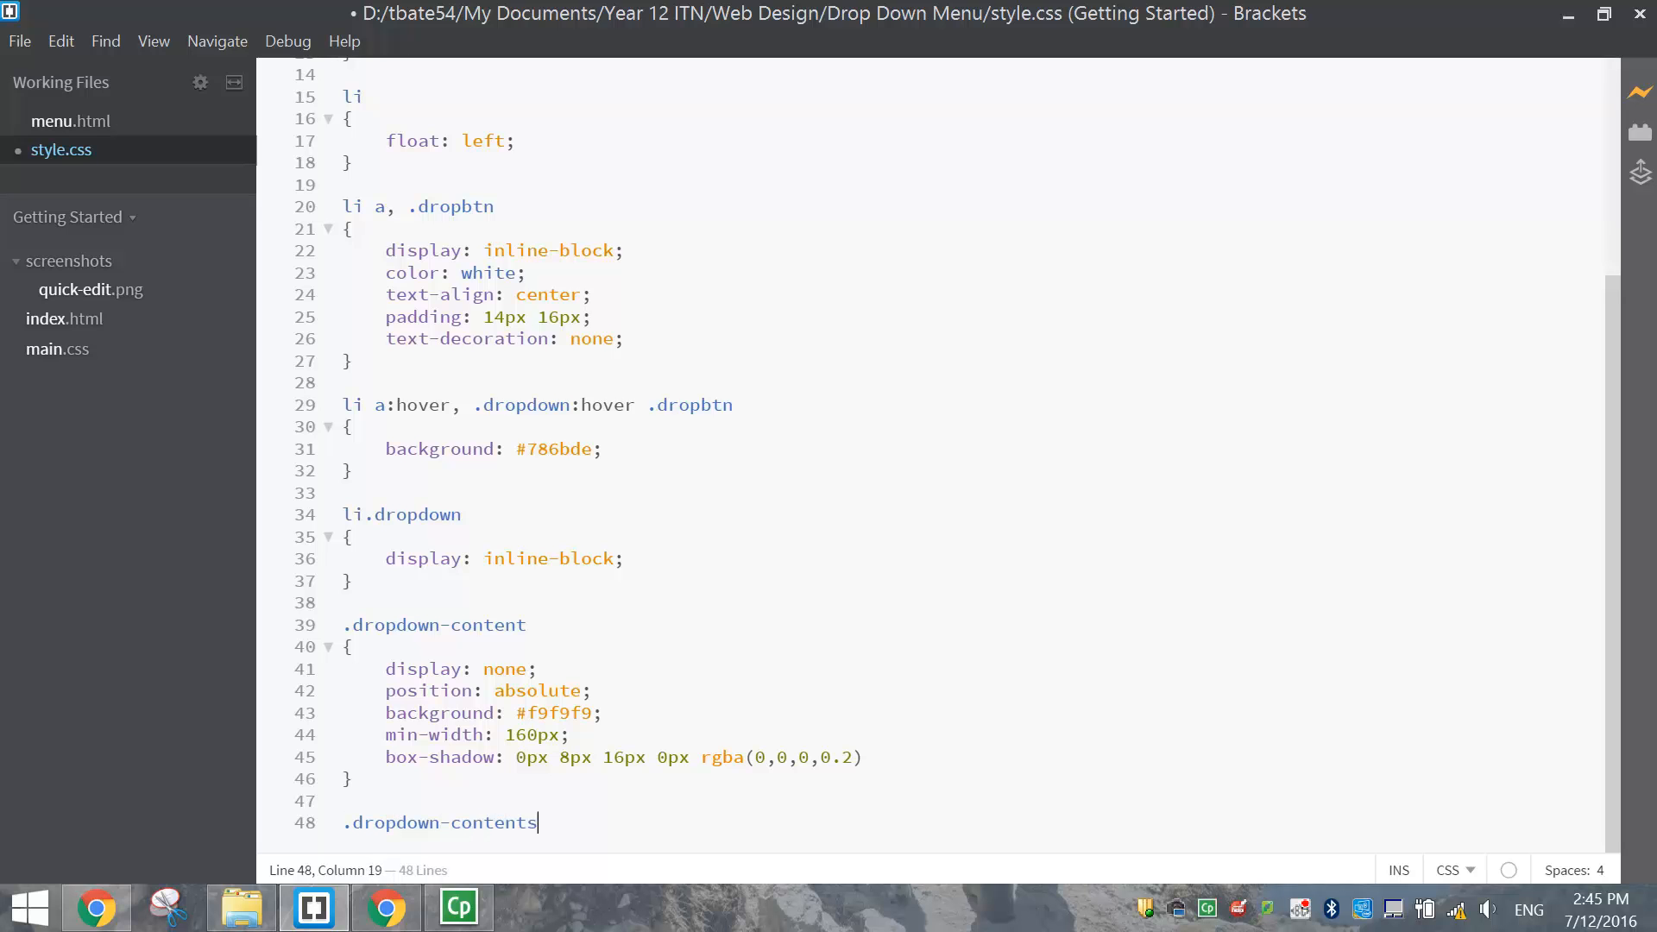
key(Backspace)
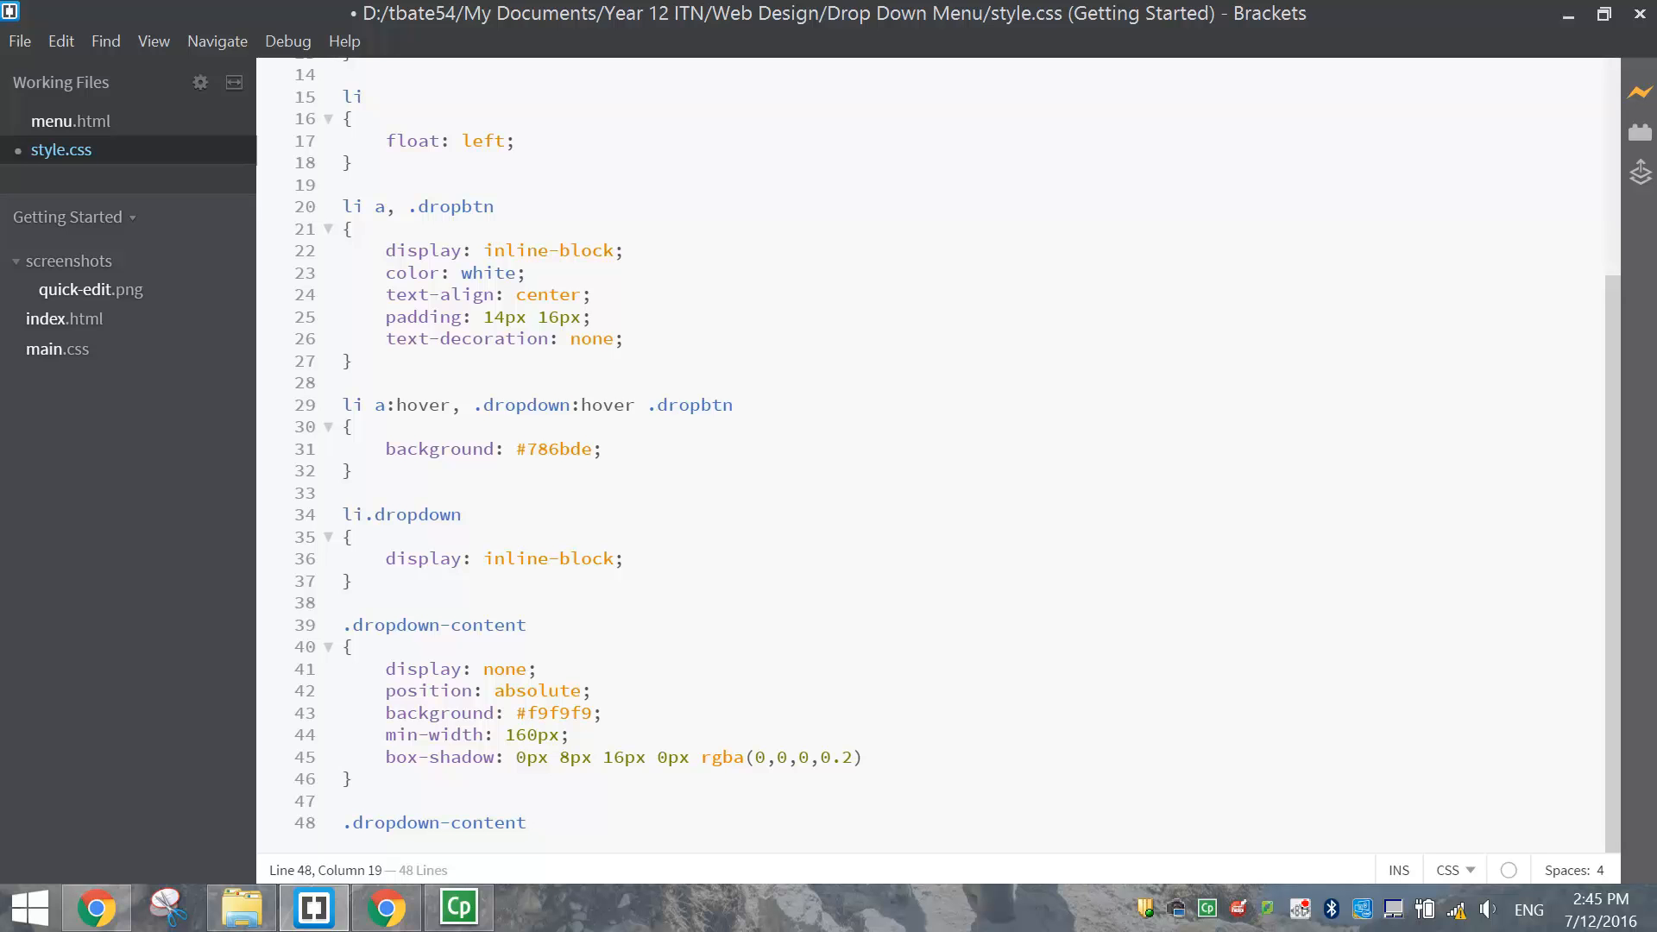
text(a)
text({)
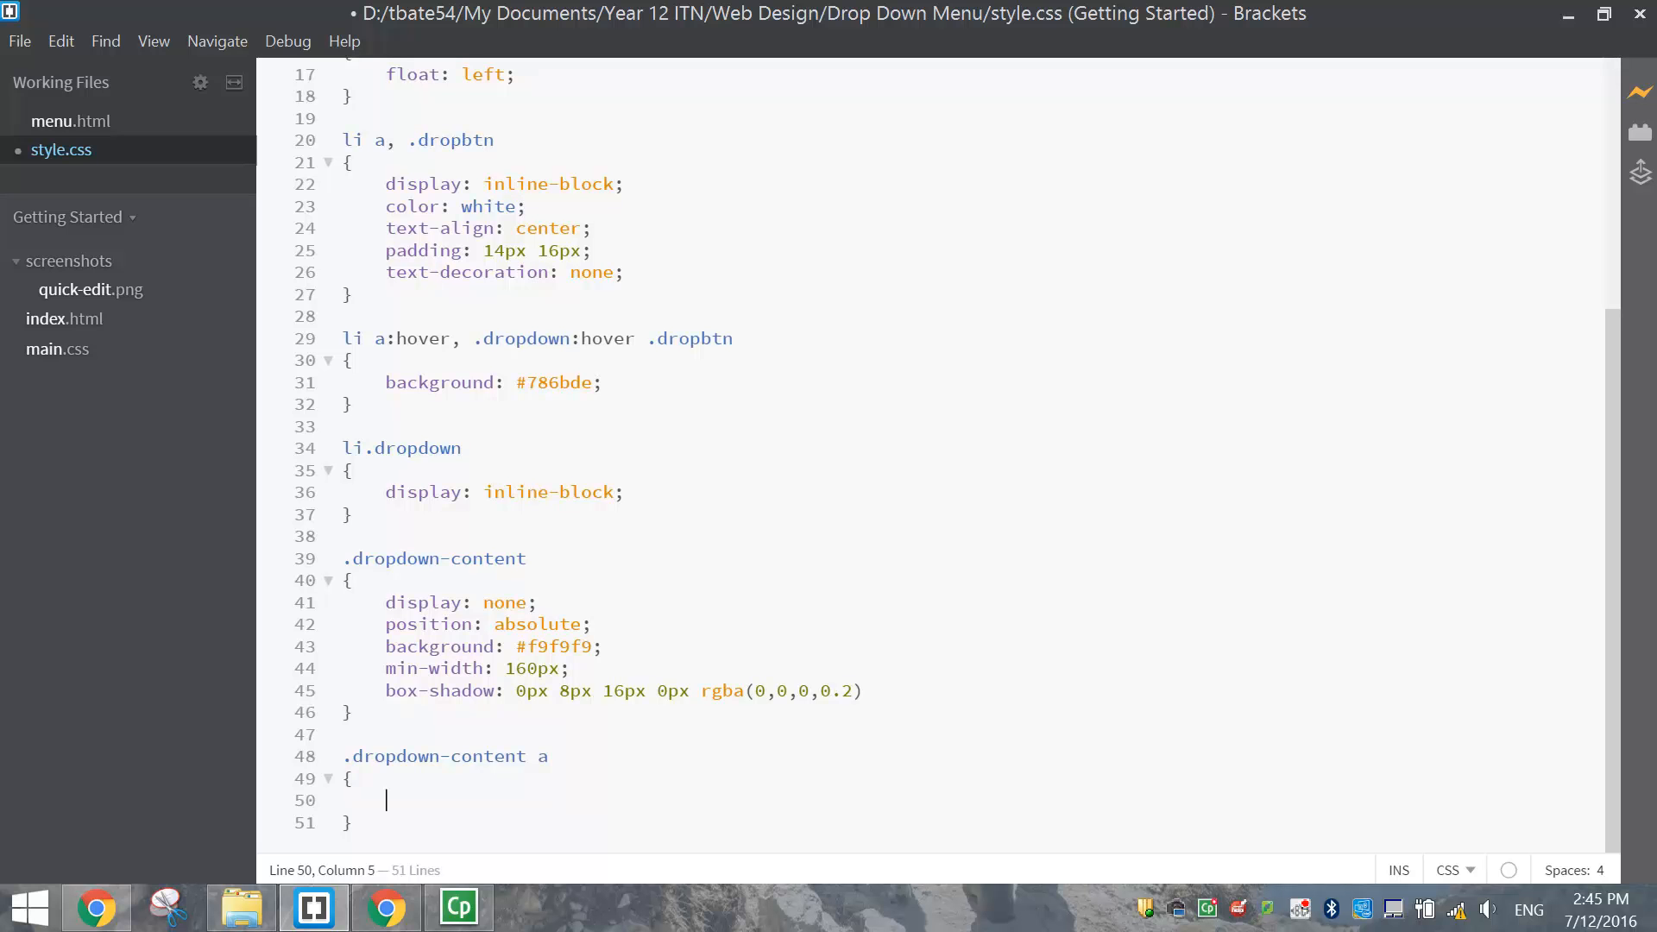
text(color: black;)
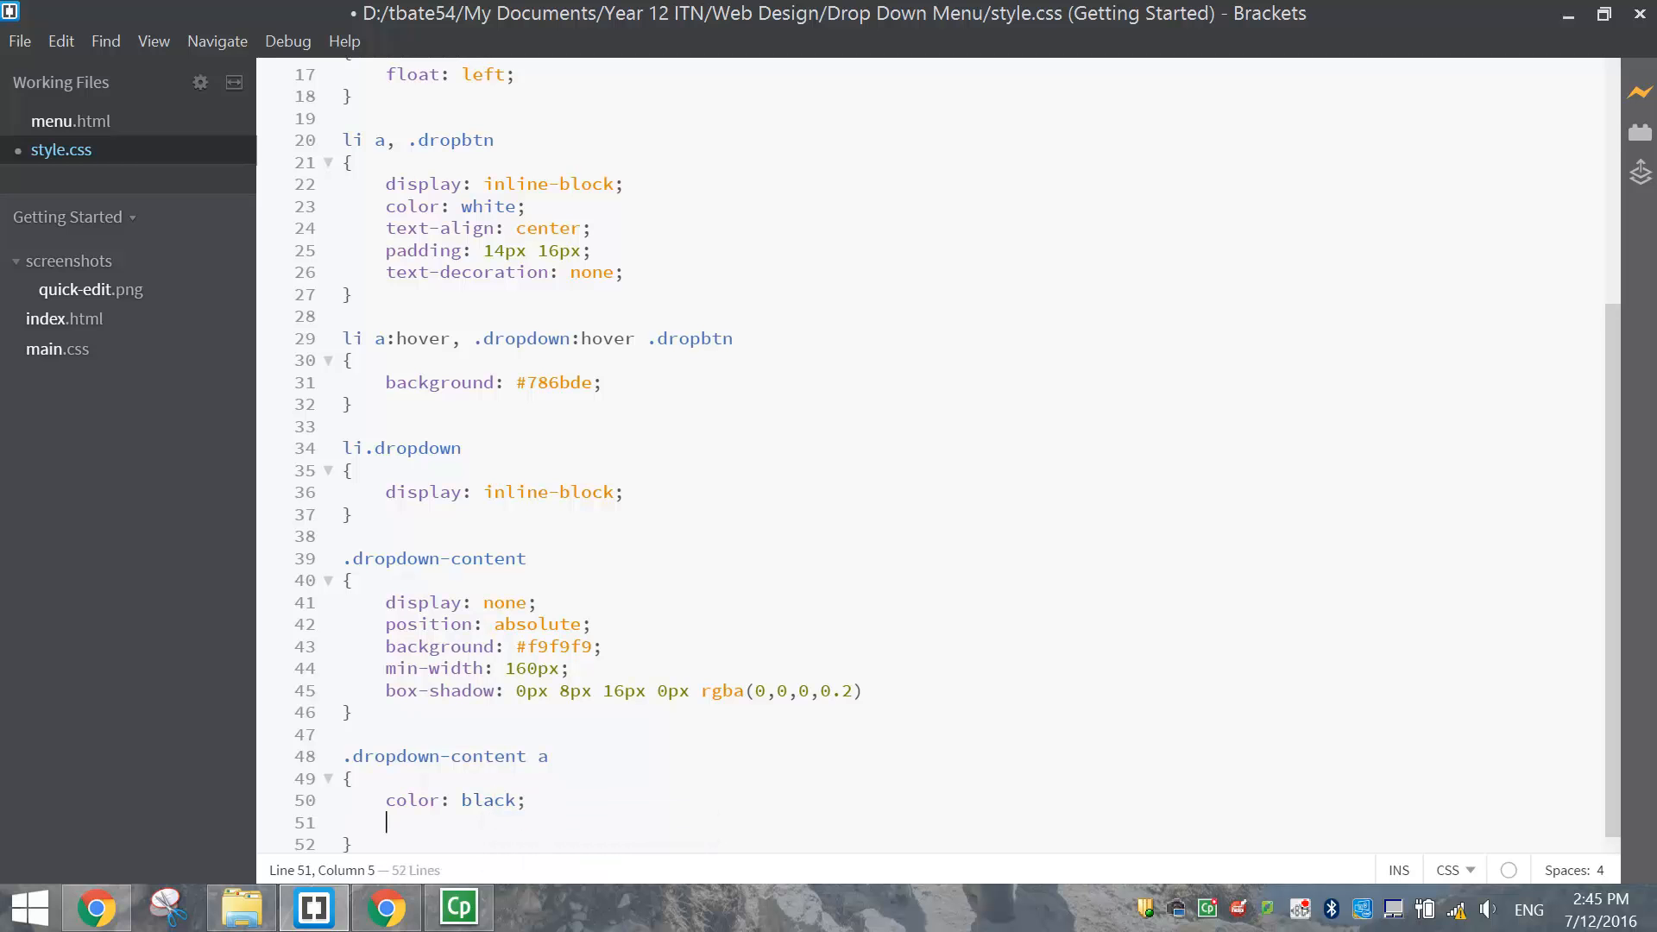
text(padding:)
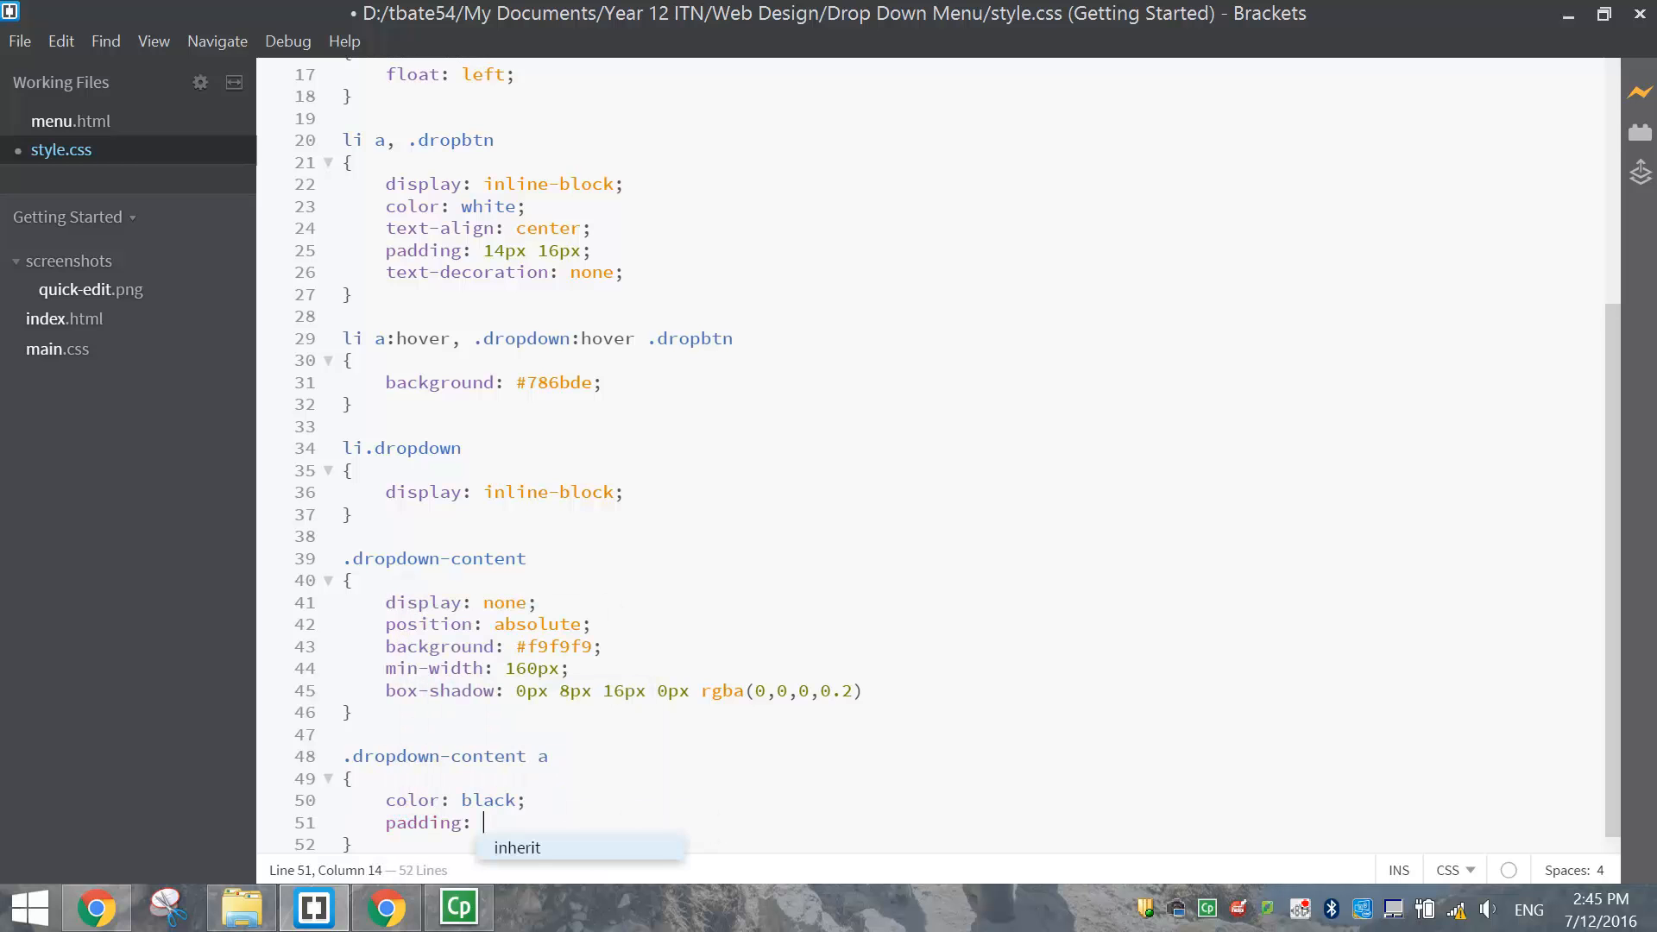
text(12px)
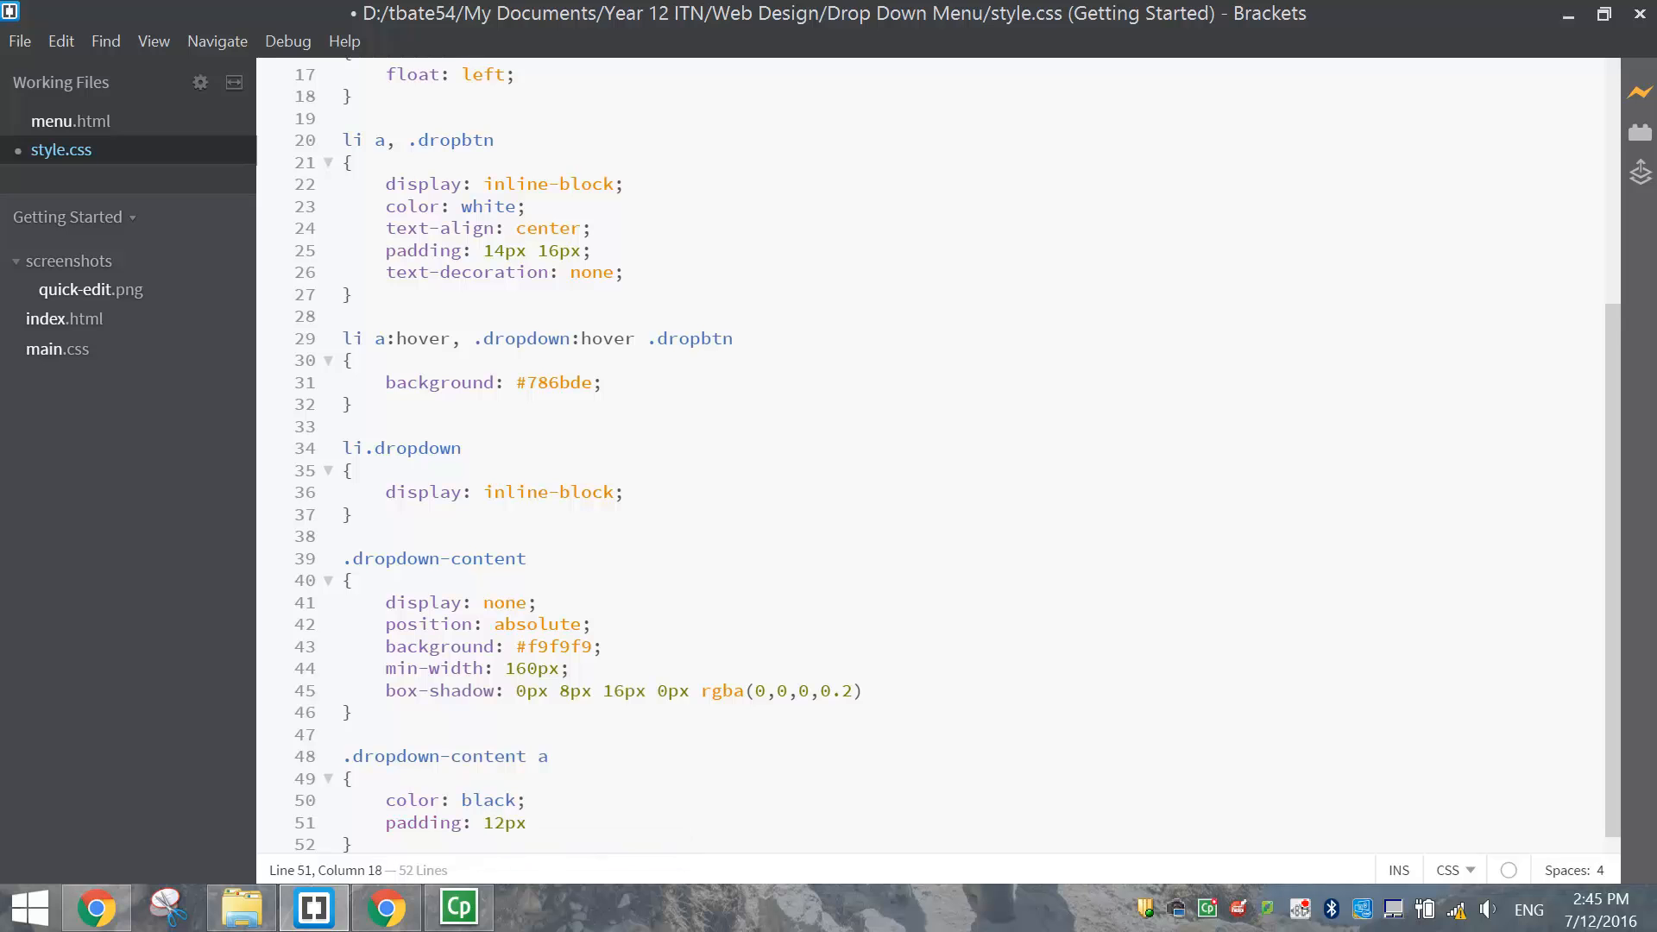
text(16px;)
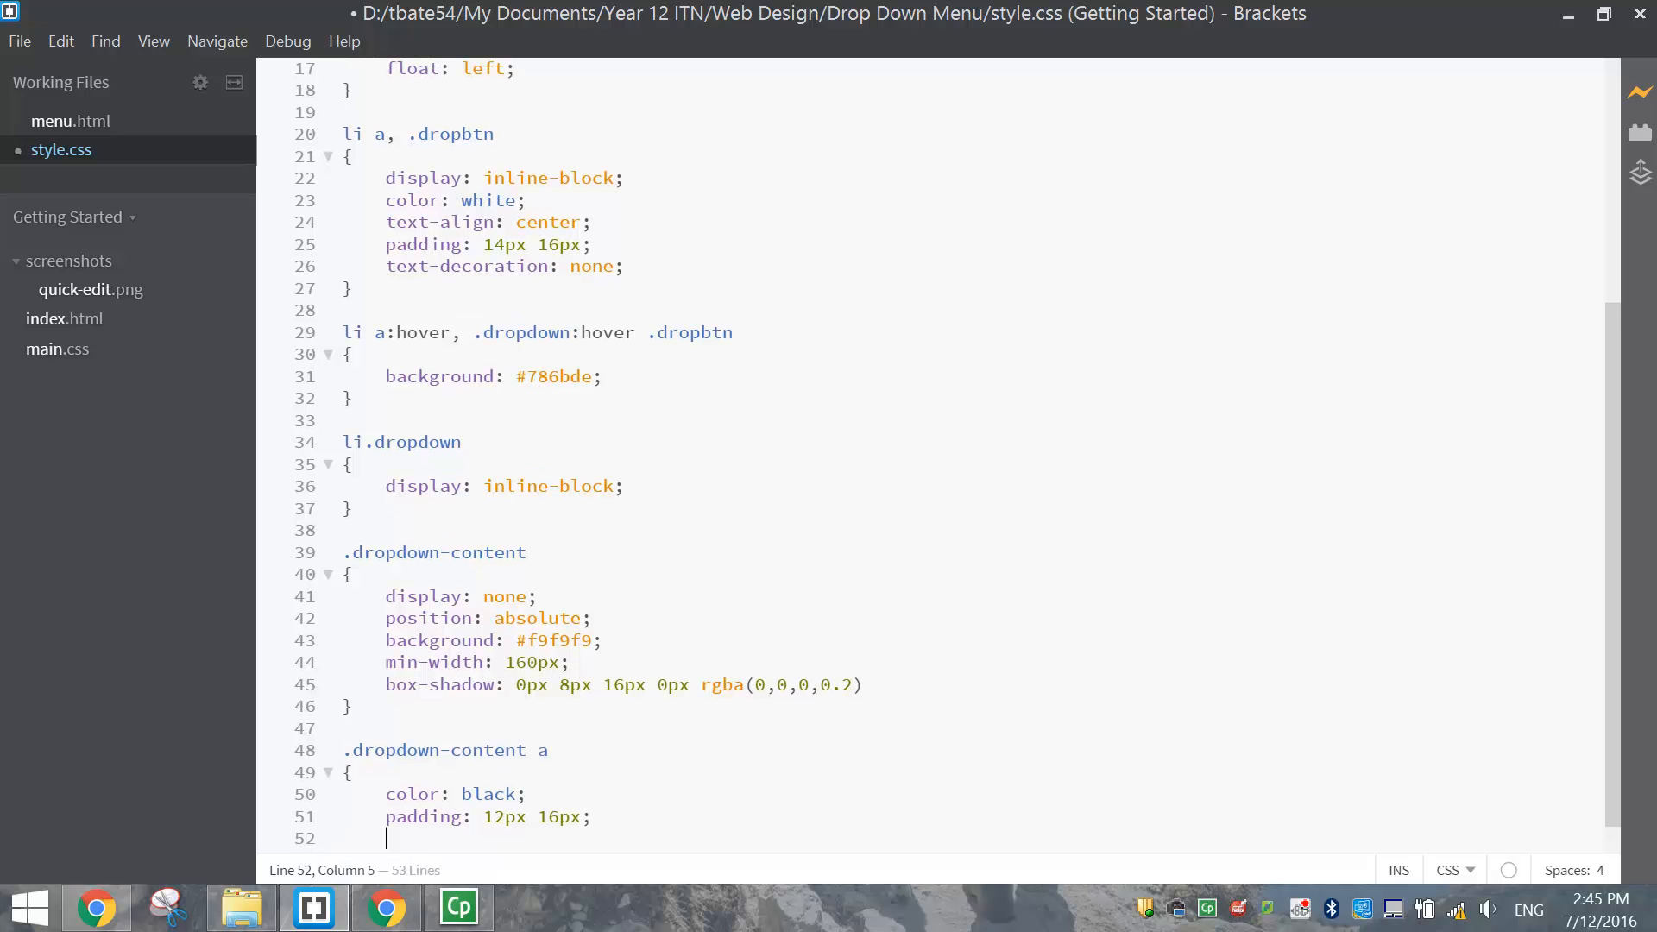
Add text-decoration: none, display: block and text-align: left to the link rule
text(text-decoration: none;)
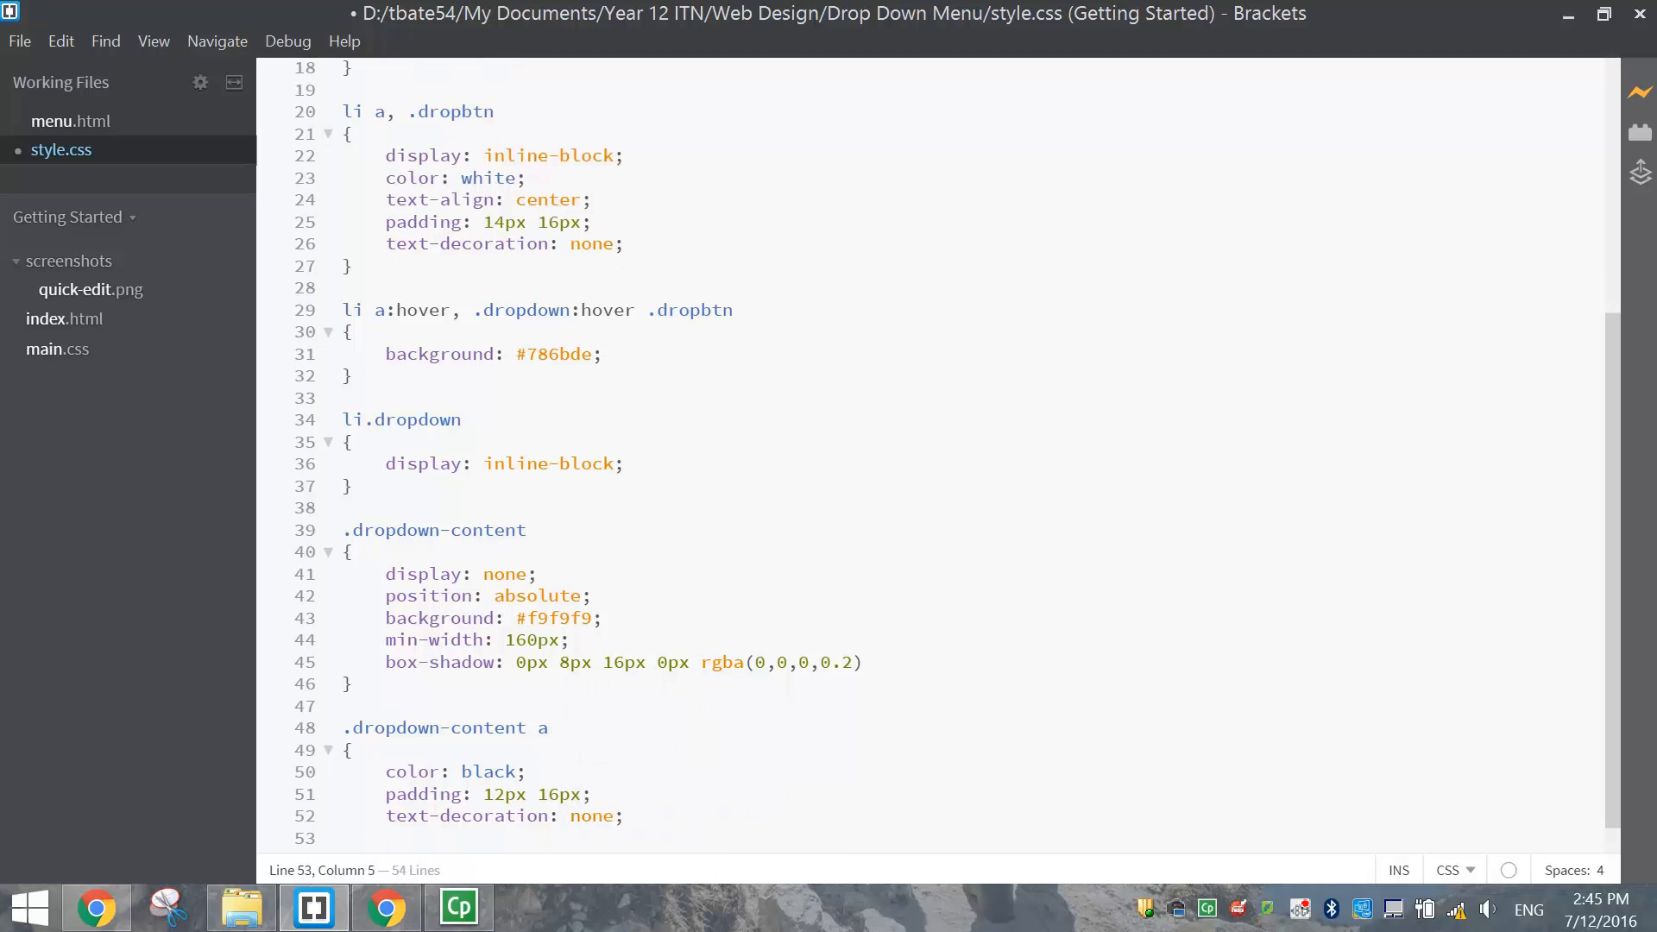
text(display:)
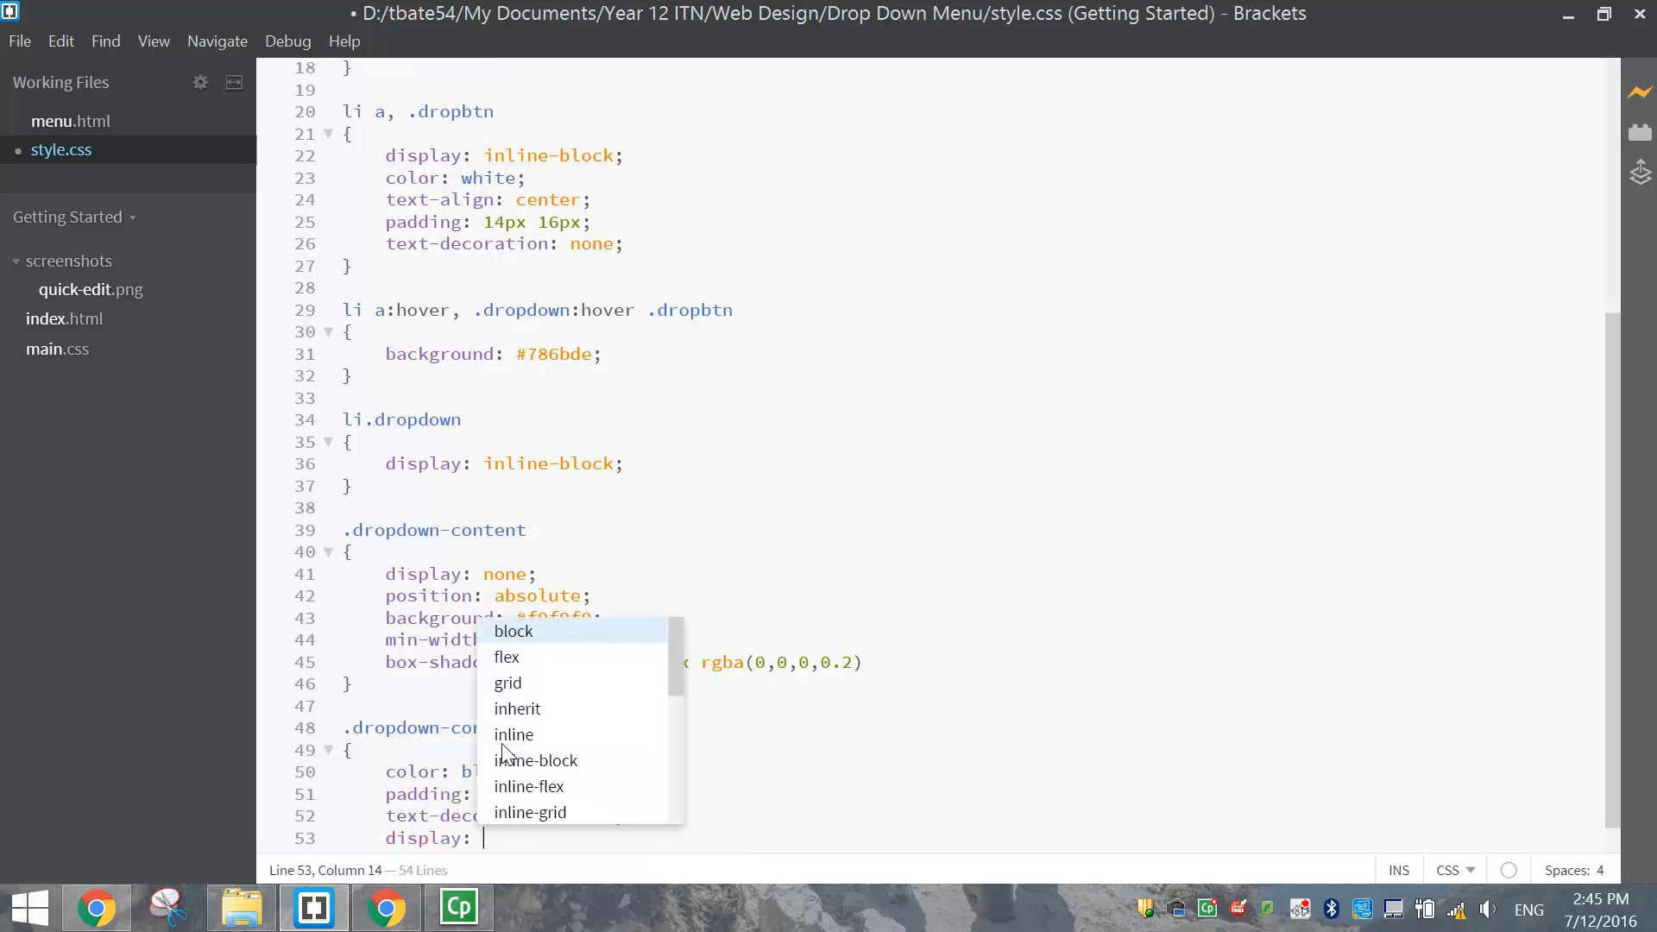
click(512, 631)
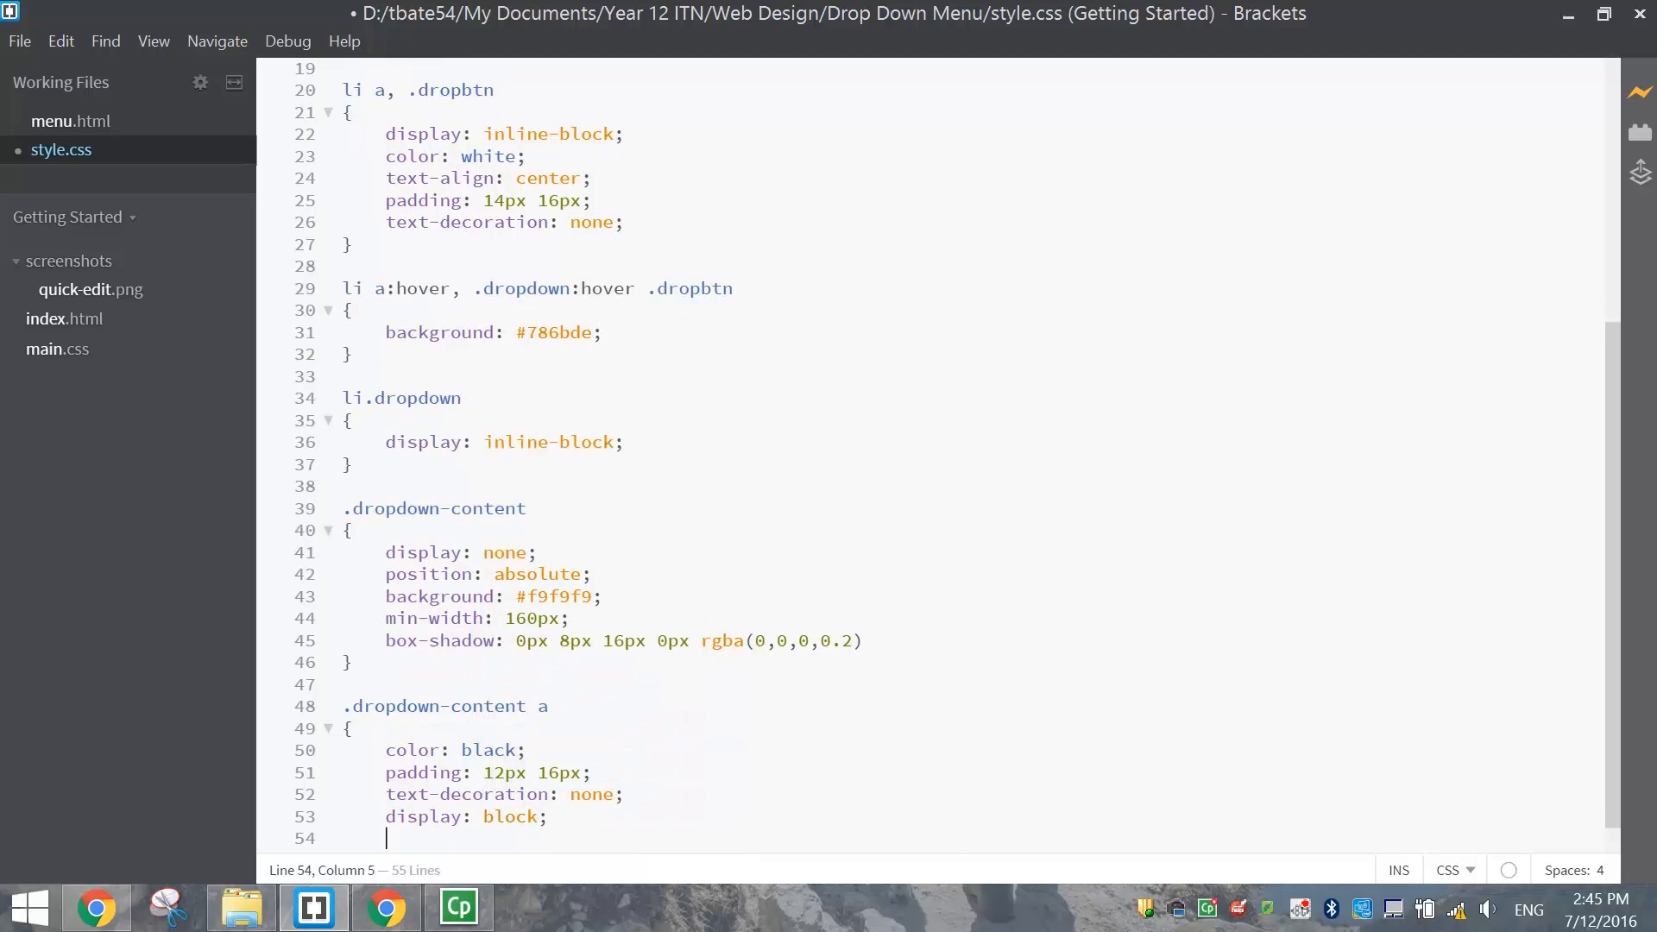
key(Backspace)
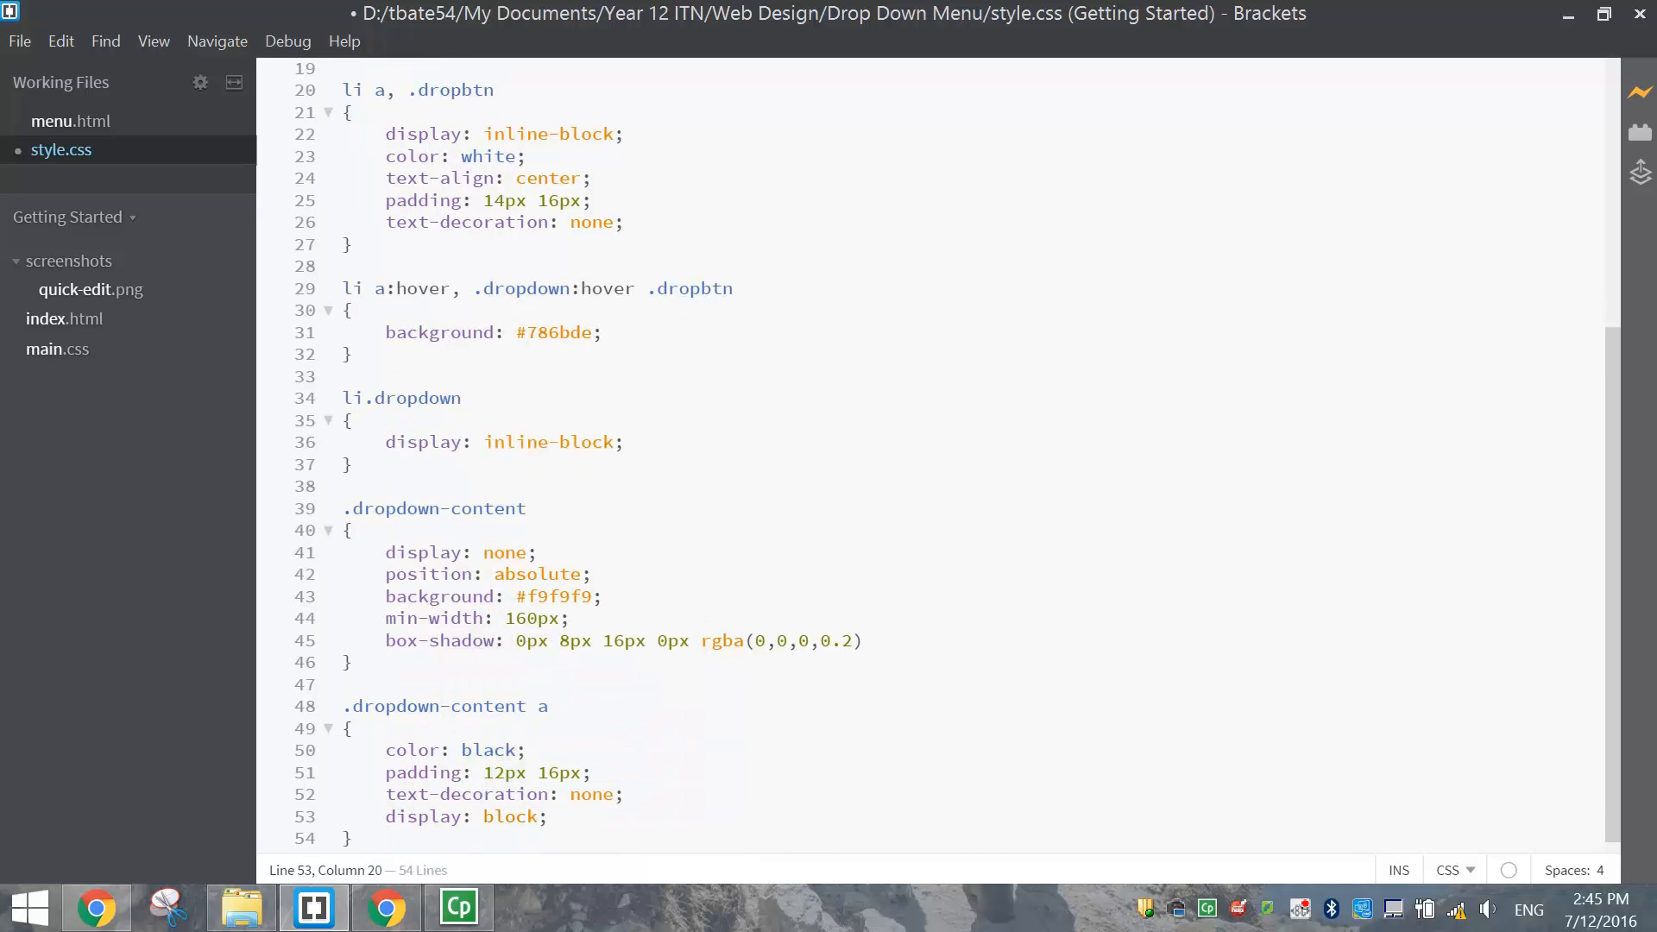
scroll(down, 3)
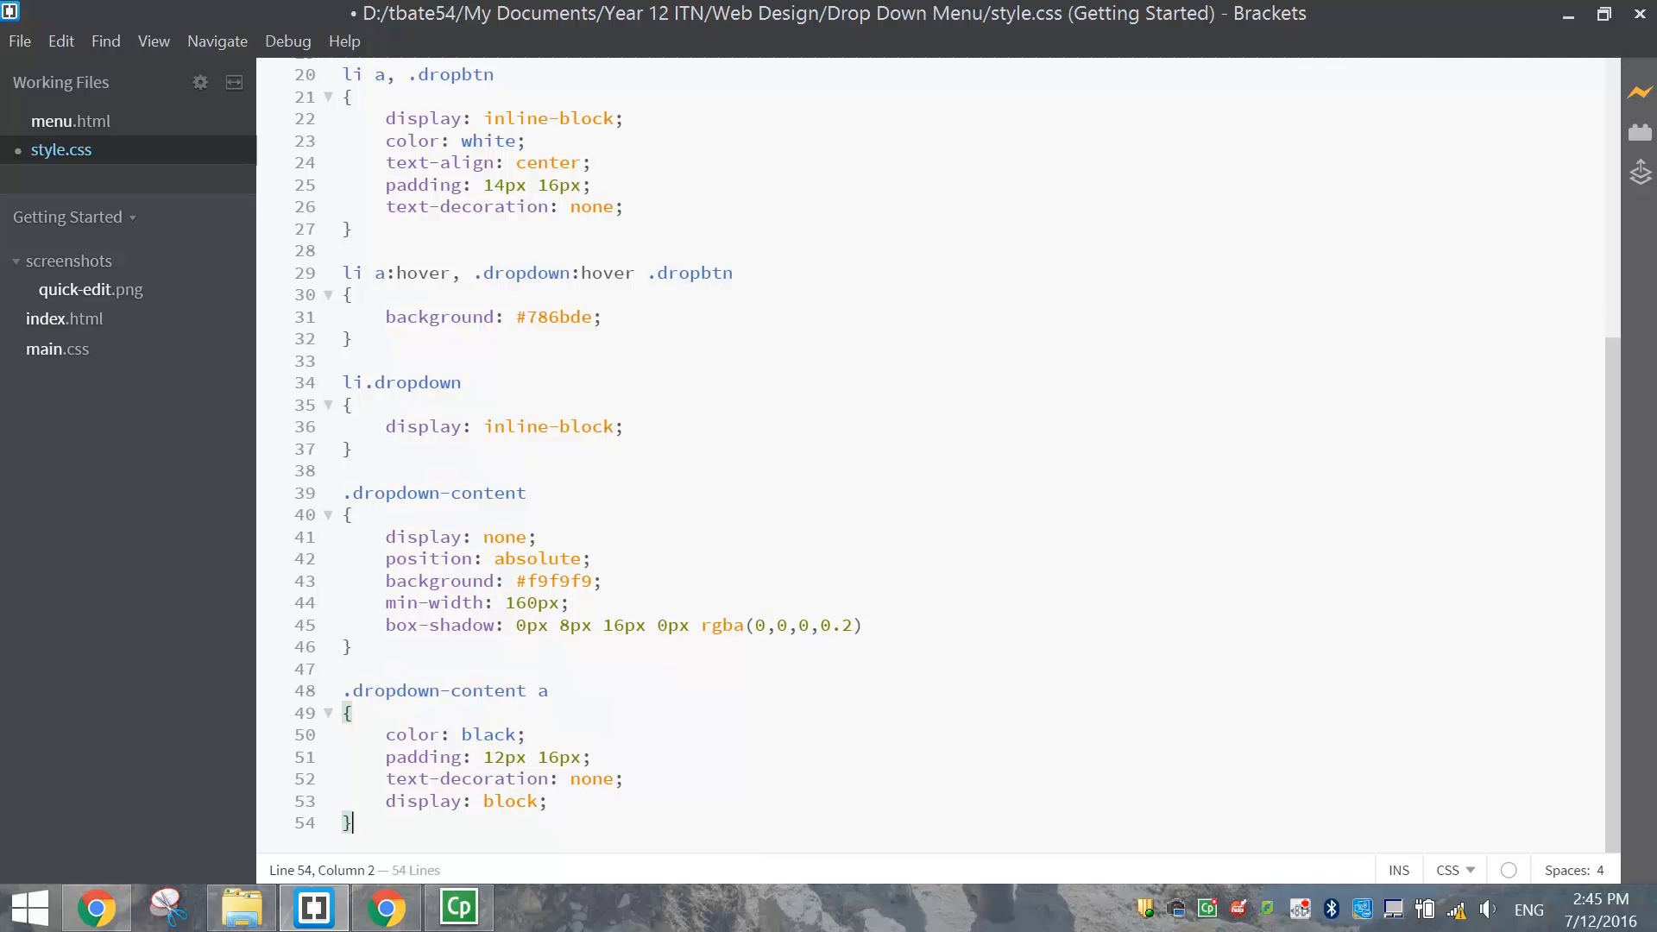
click(546, 800)
text(e)
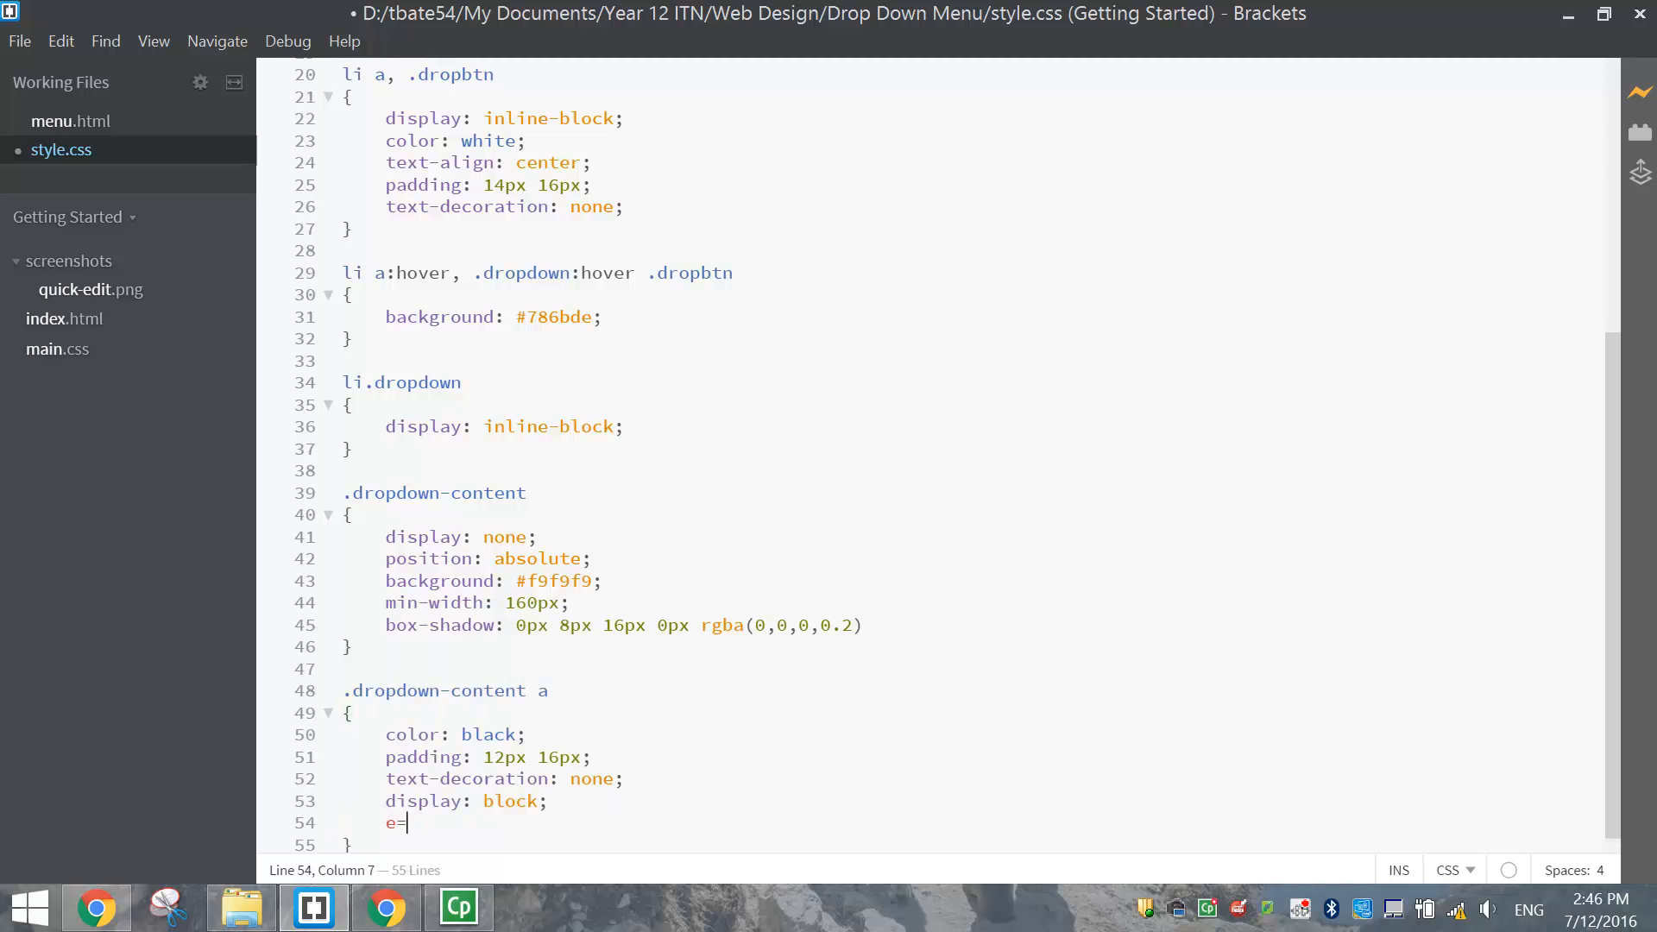
text(text-align: left;)
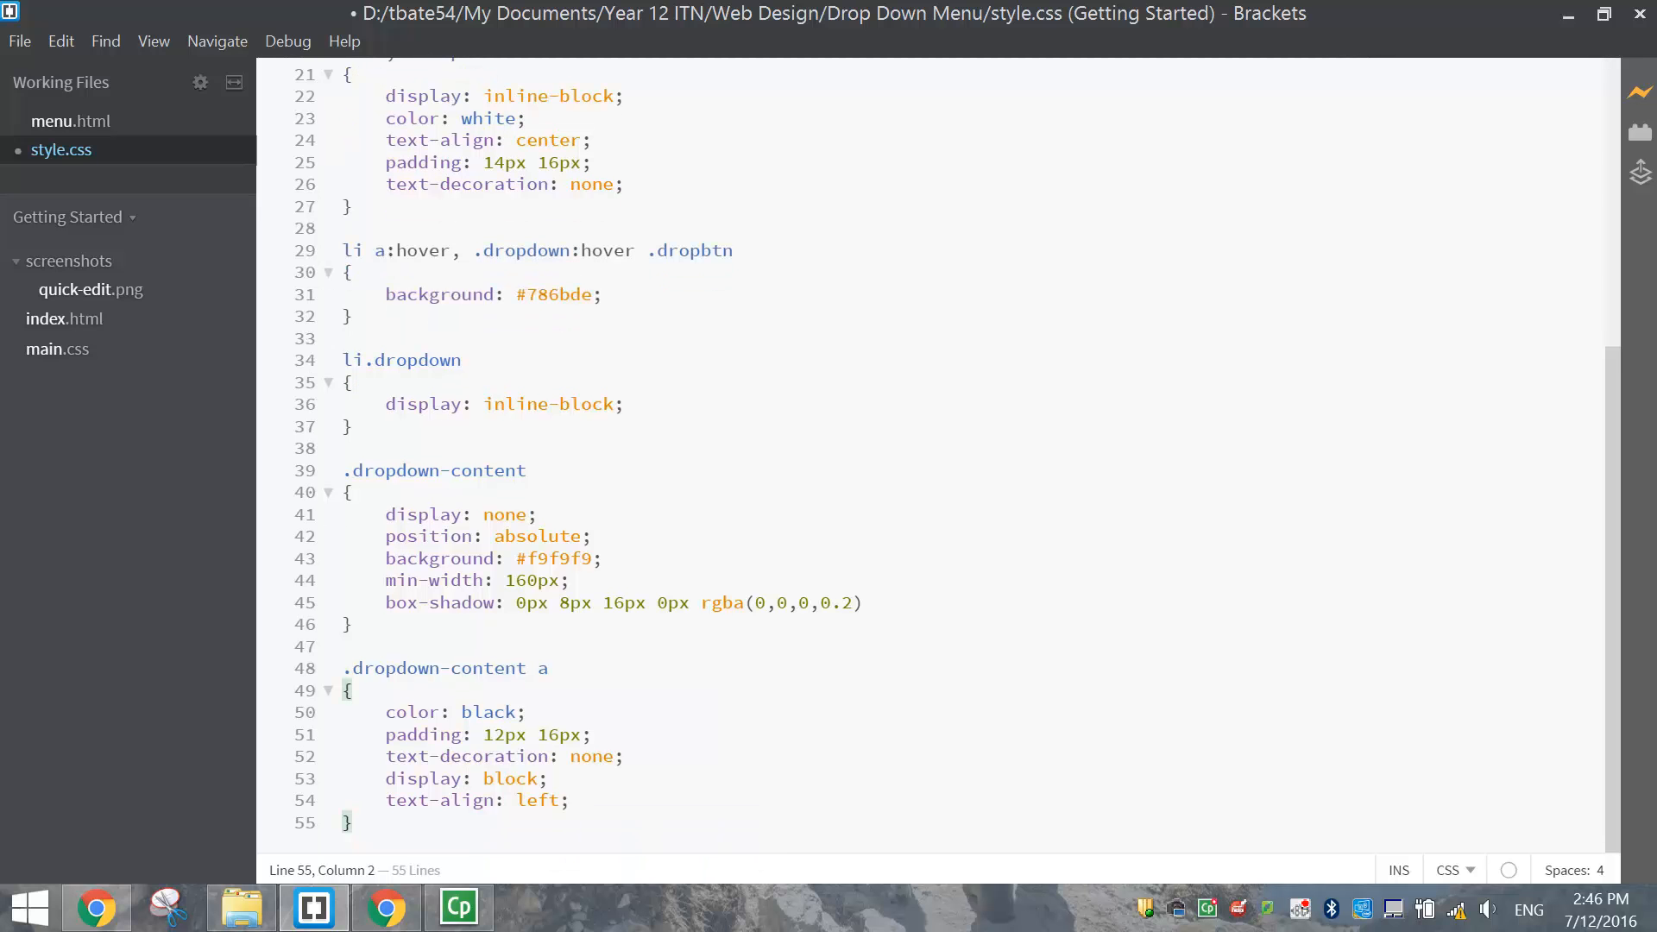
key(Enter)
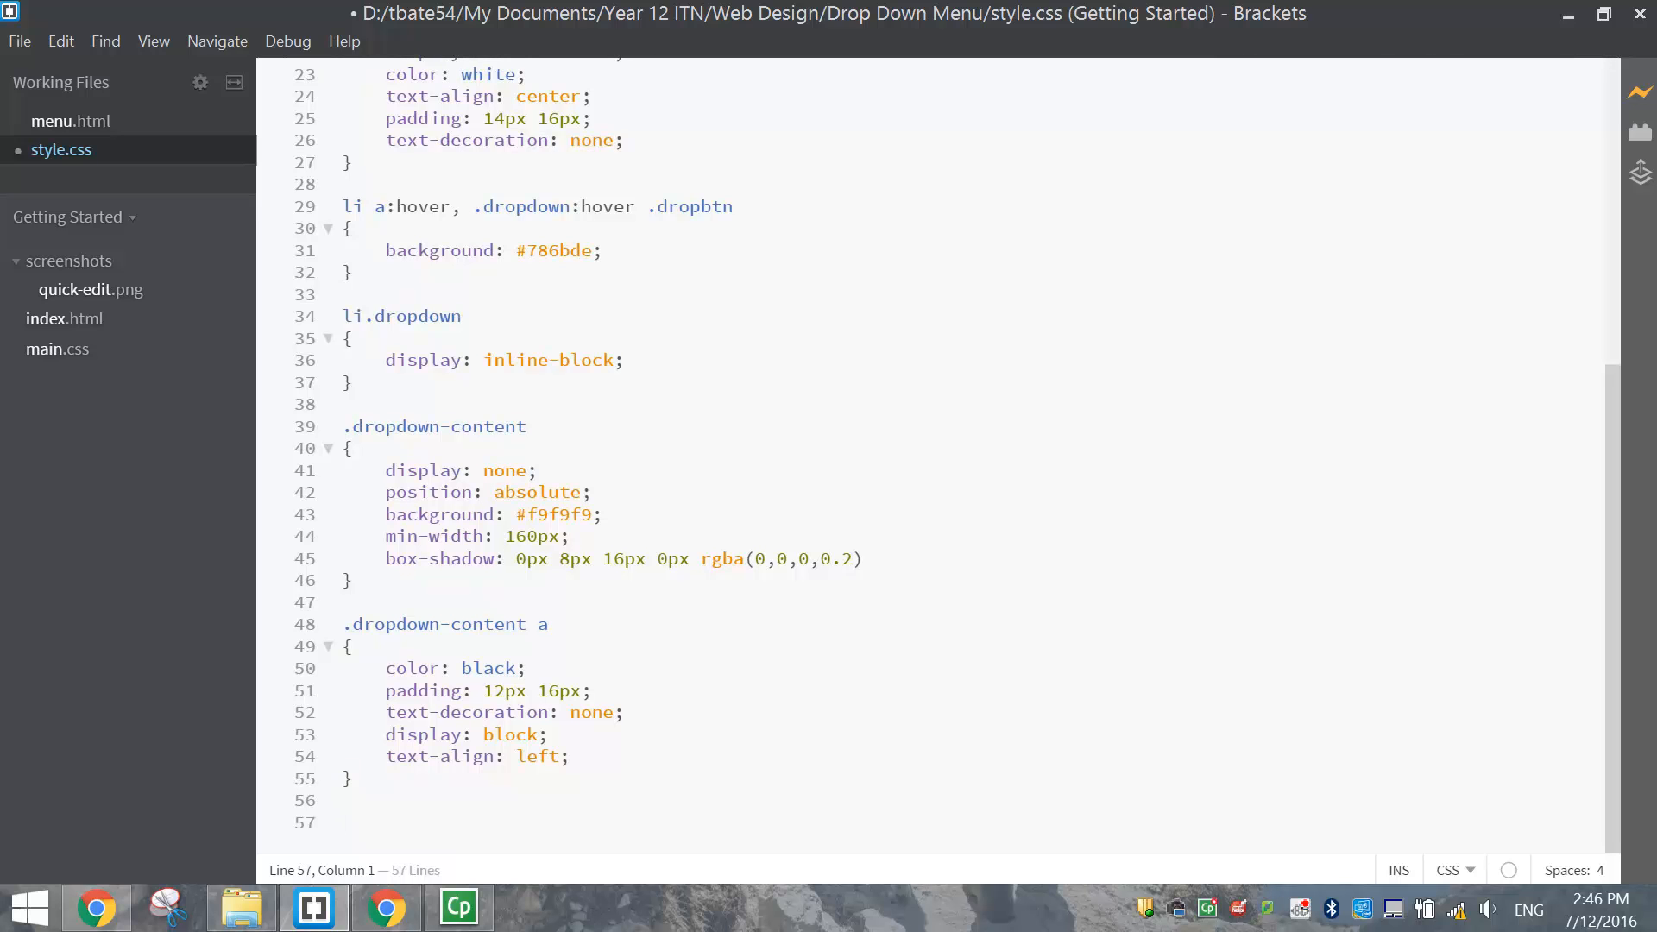
Add a .dropdown-content a:hover rule with background: #d7d2ff
text(.d)
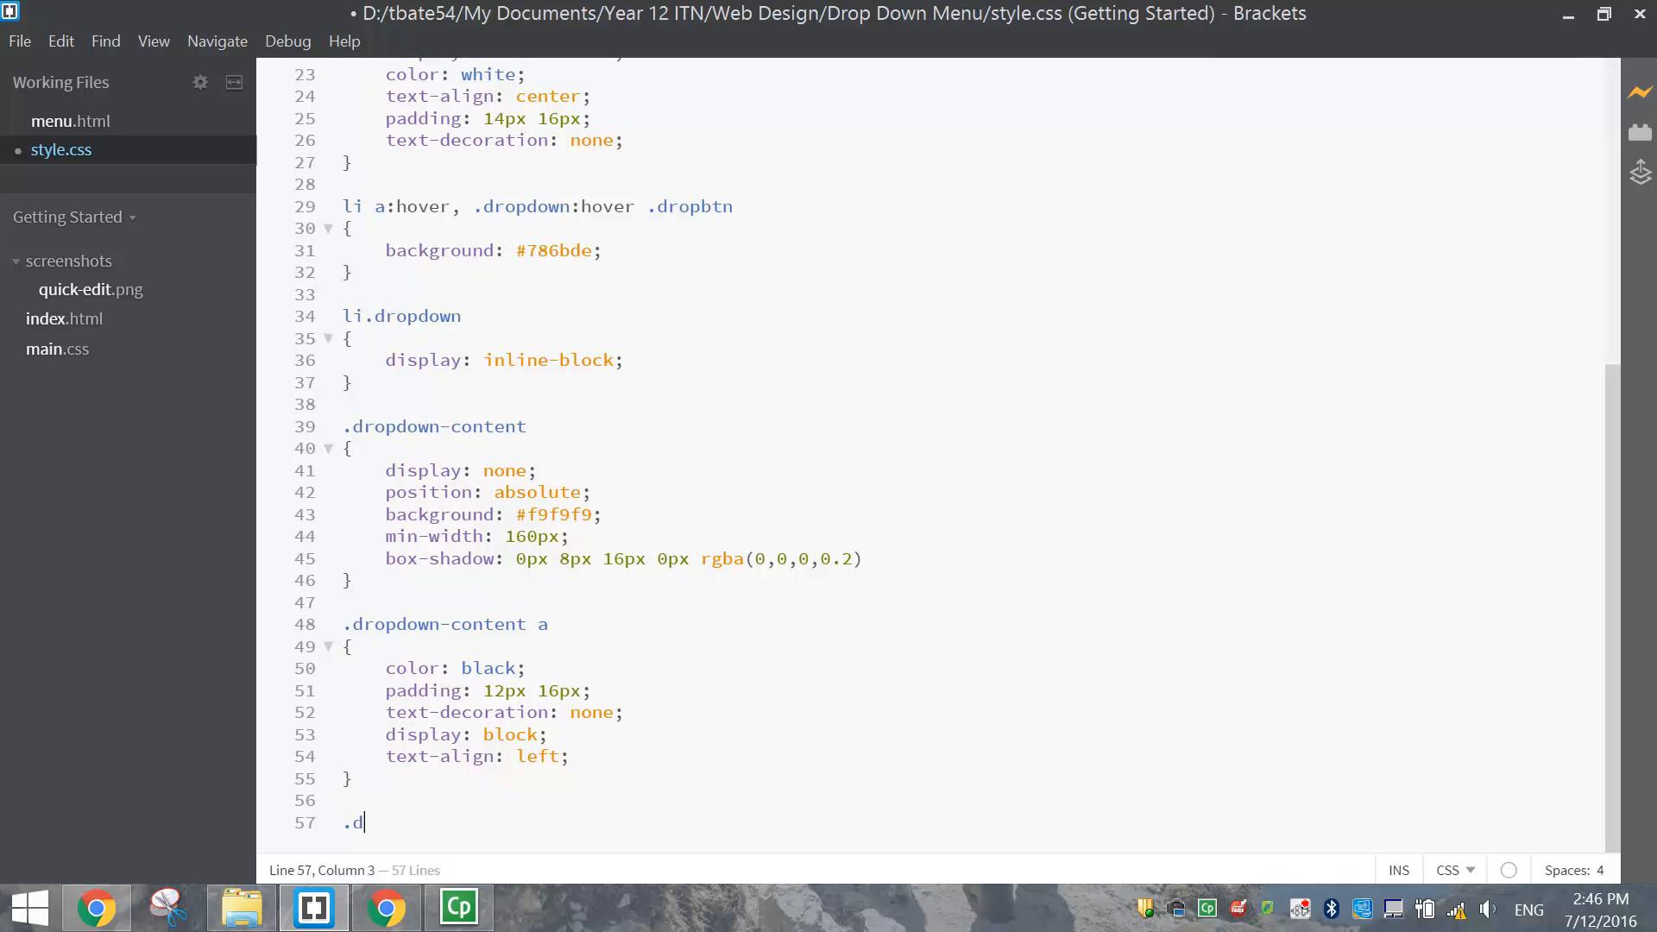
text(ropdown-cont)
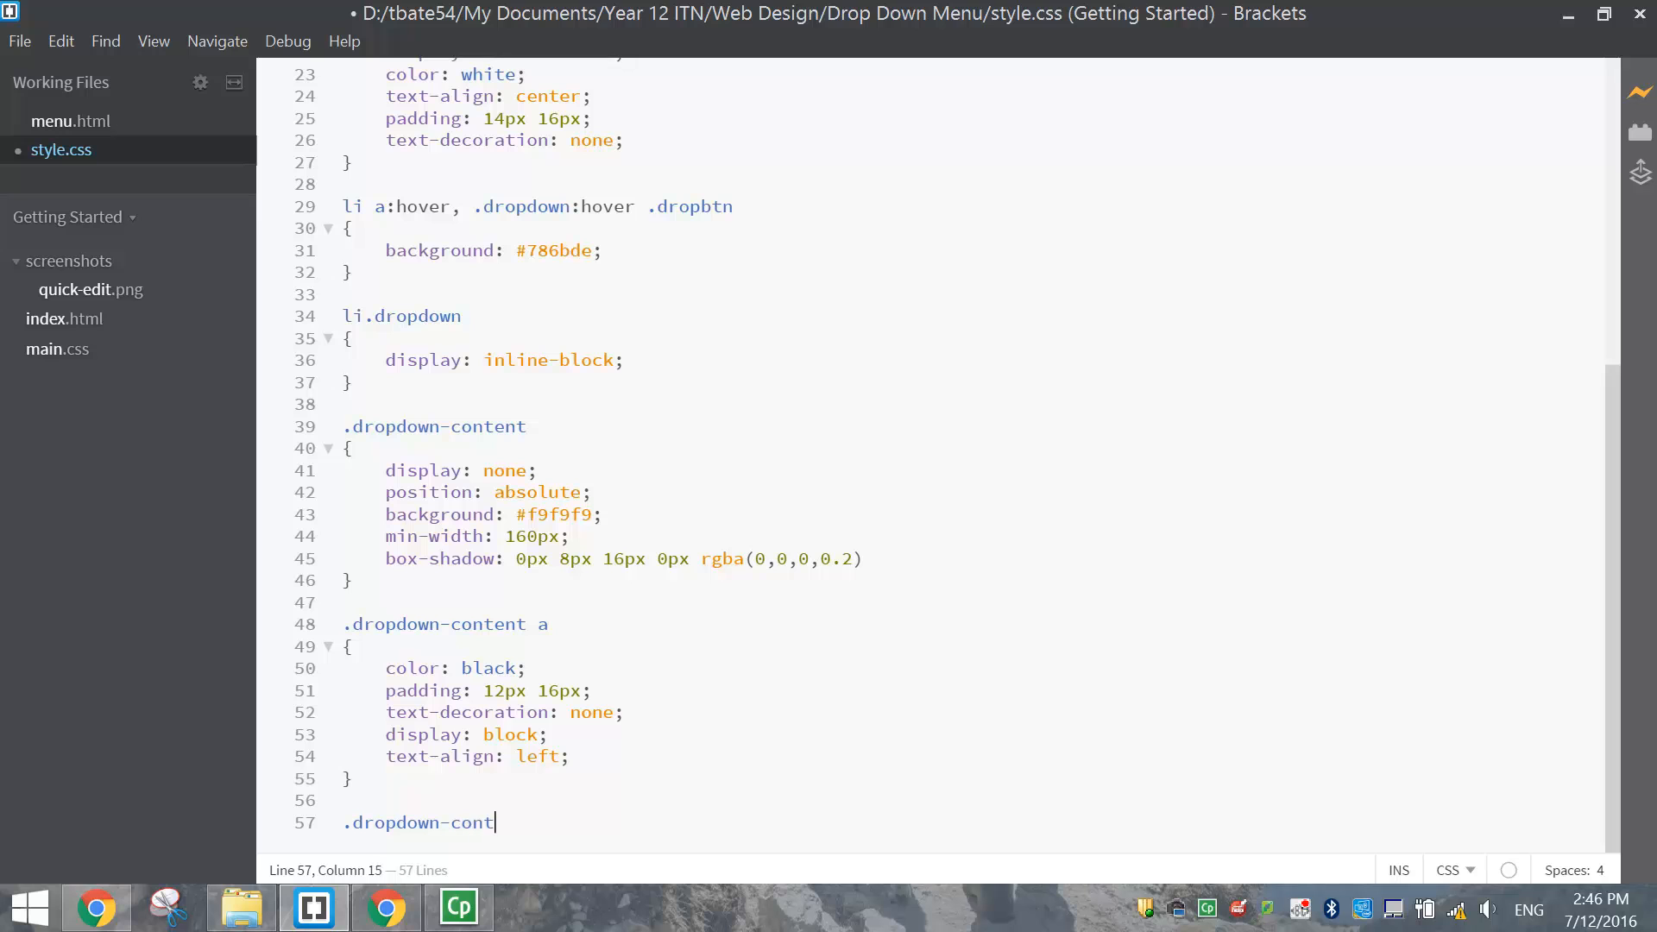
text(ents)
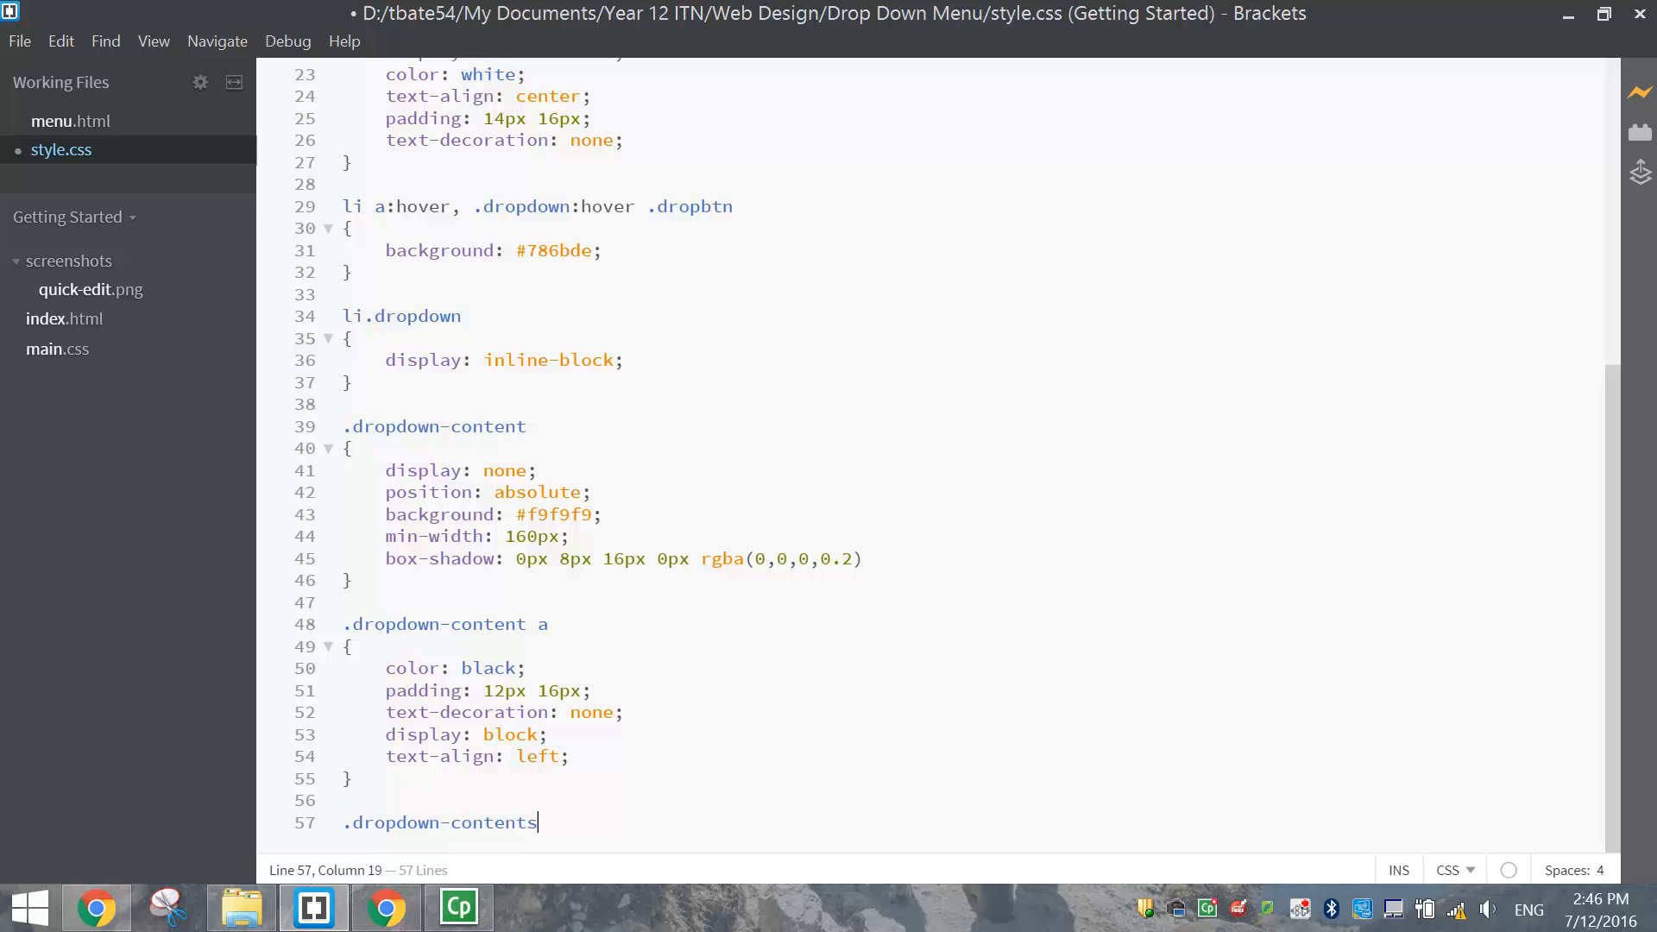
key(Backspace)
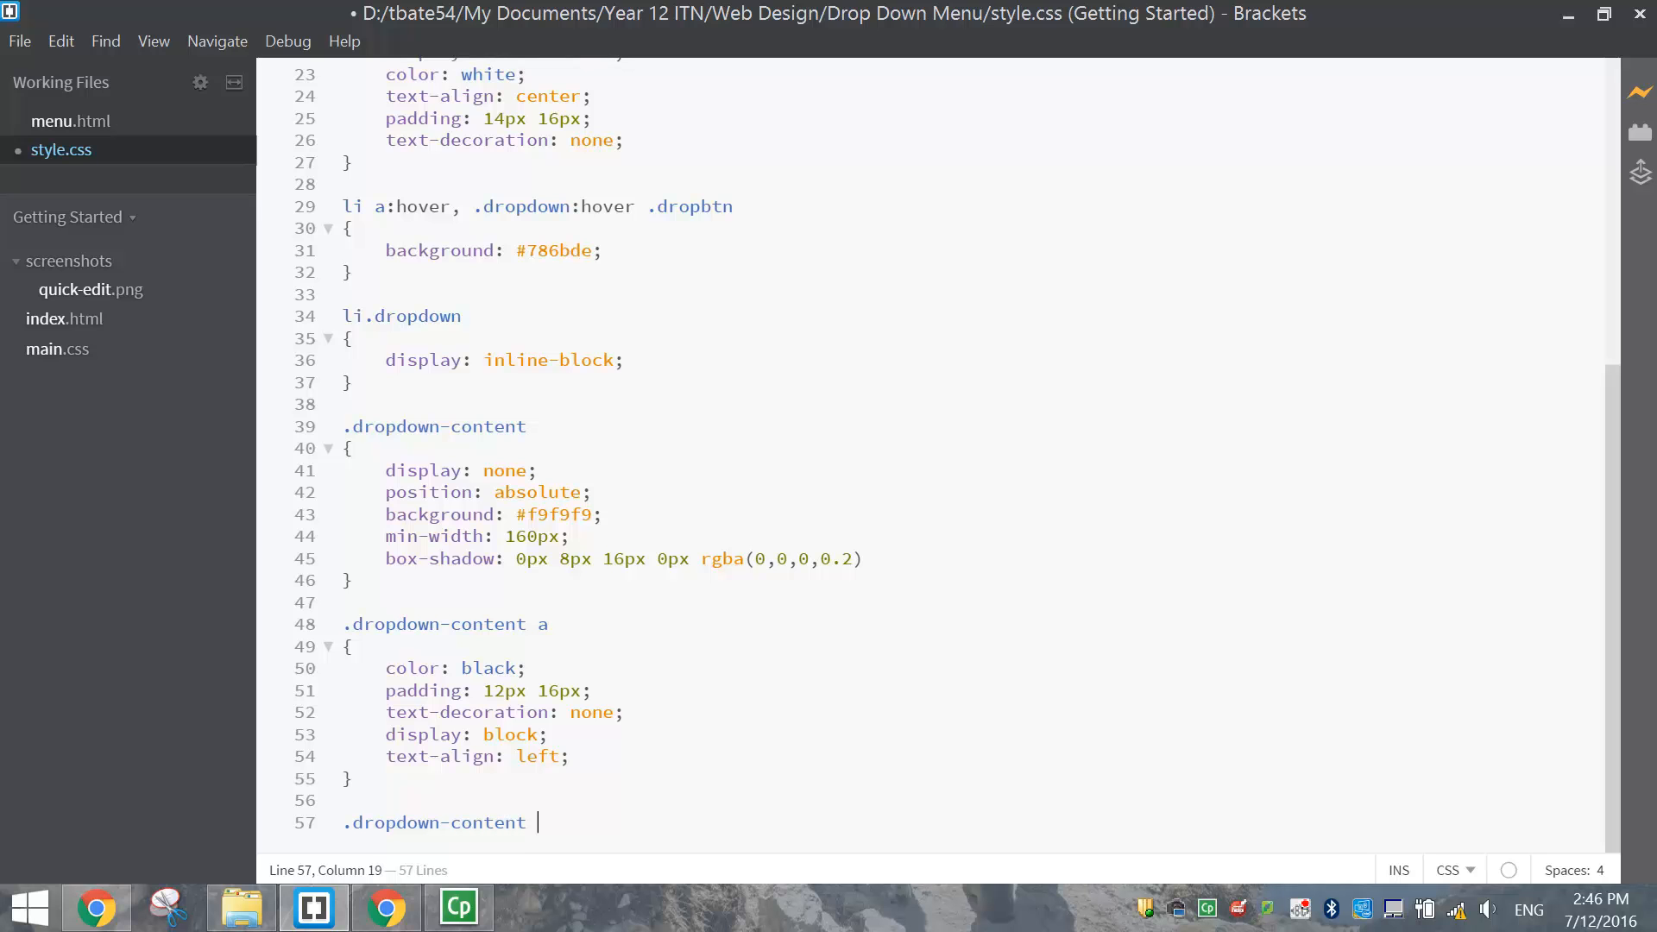
text(a)
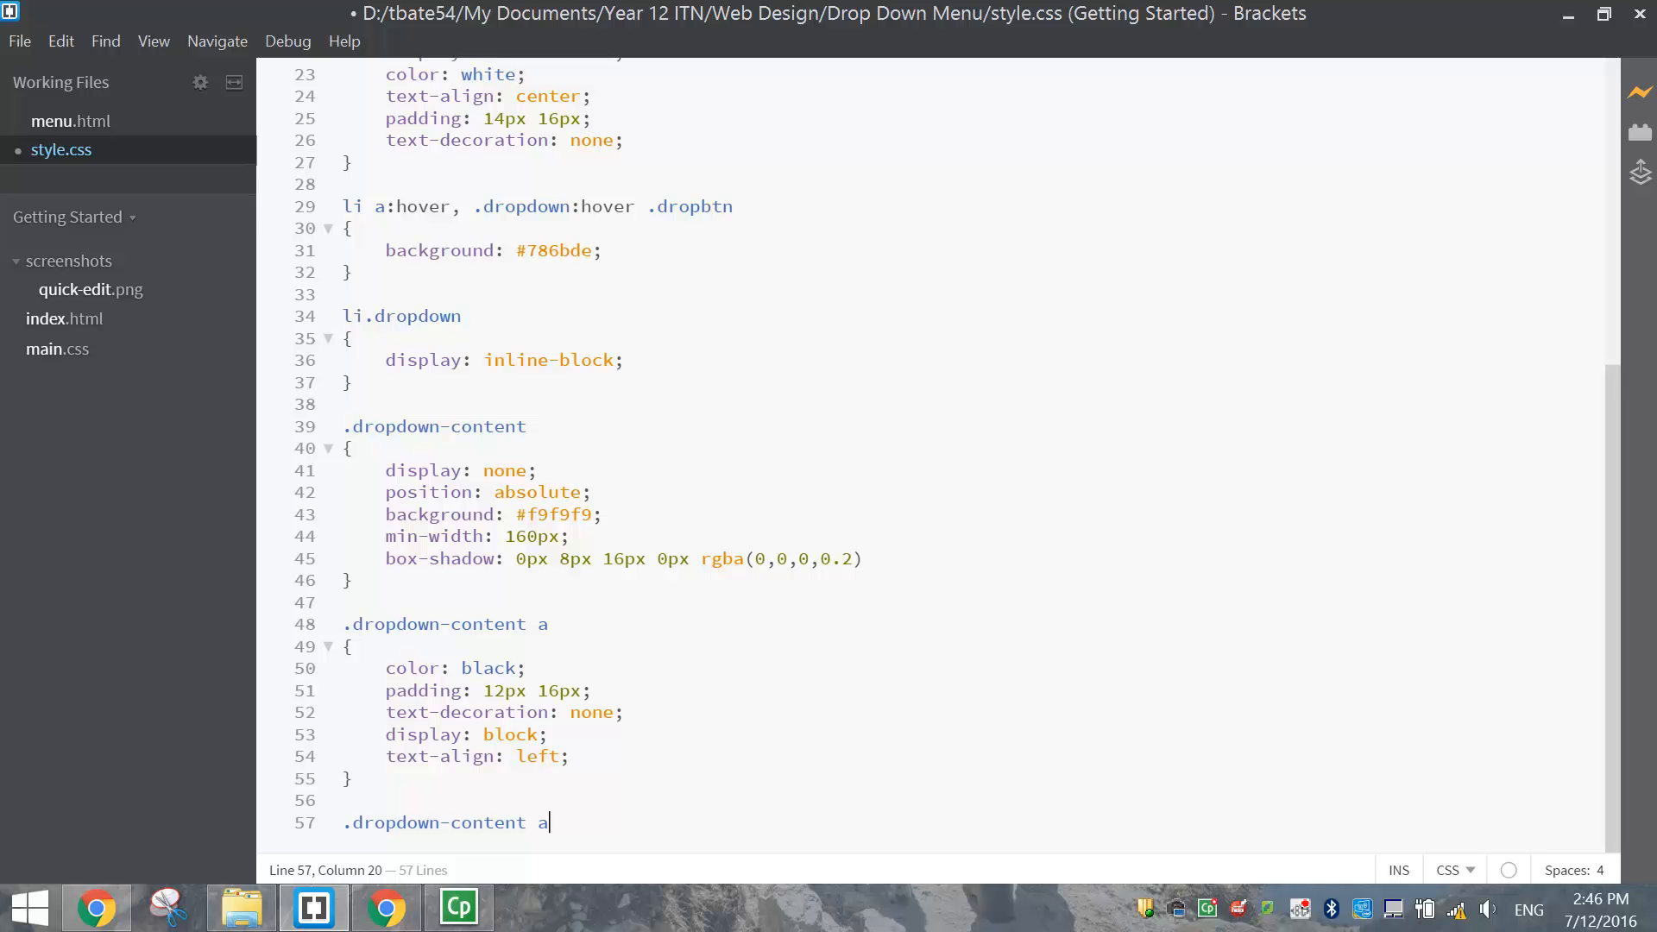
text(:hov)
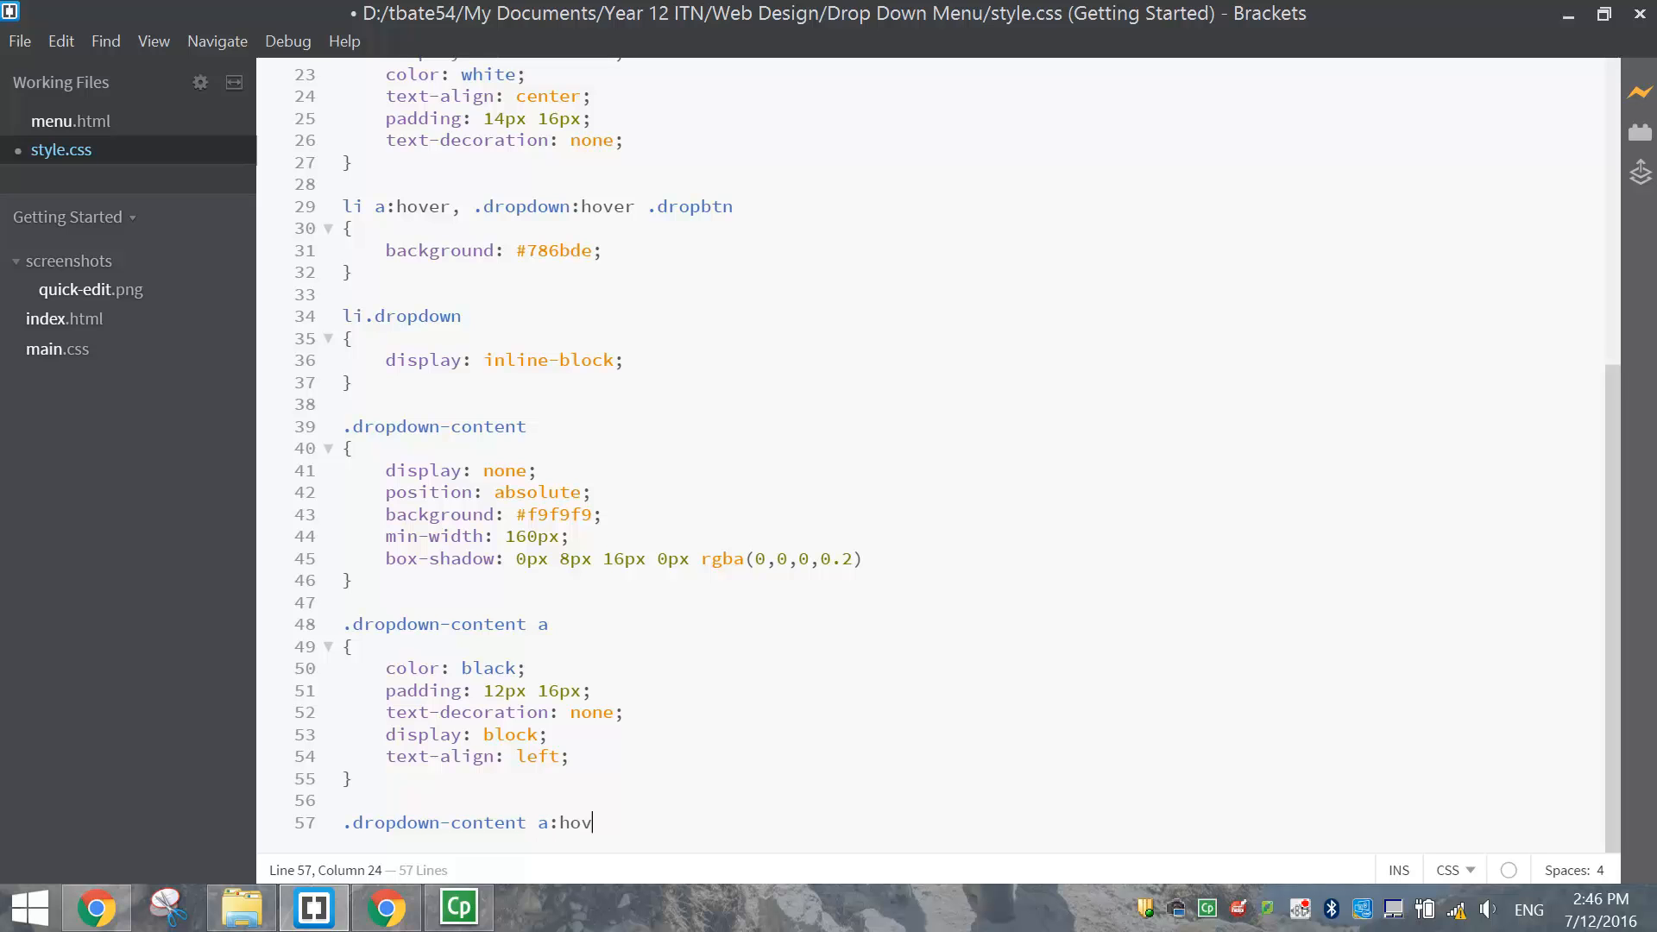
text(er)
text(background:)
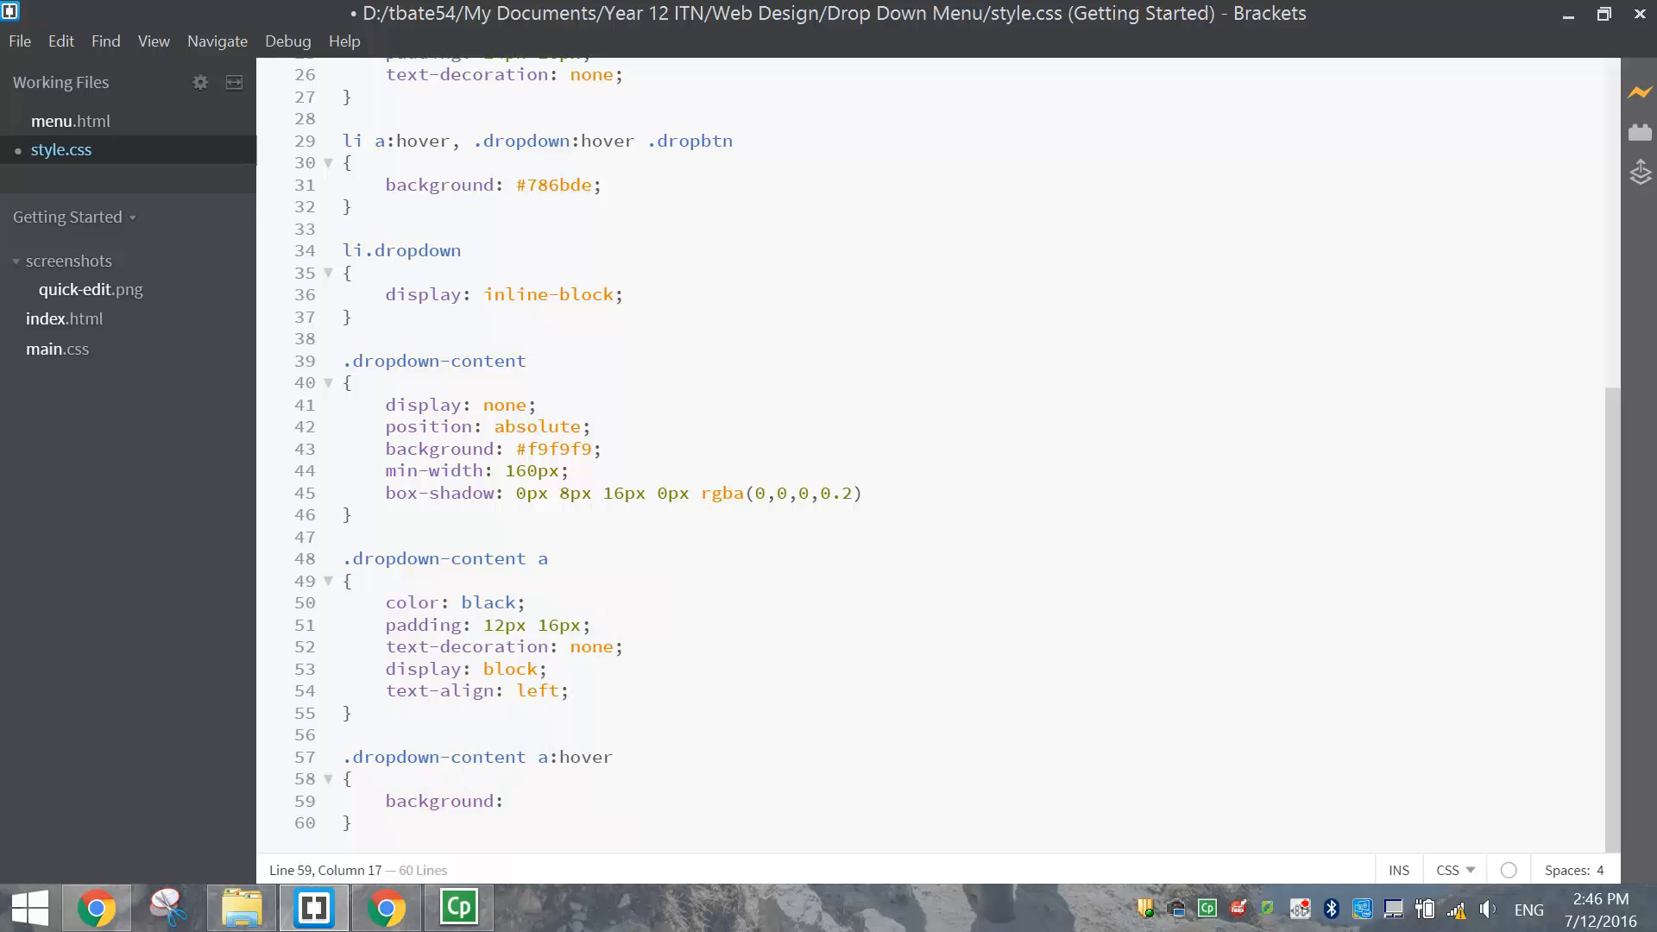
text(#)
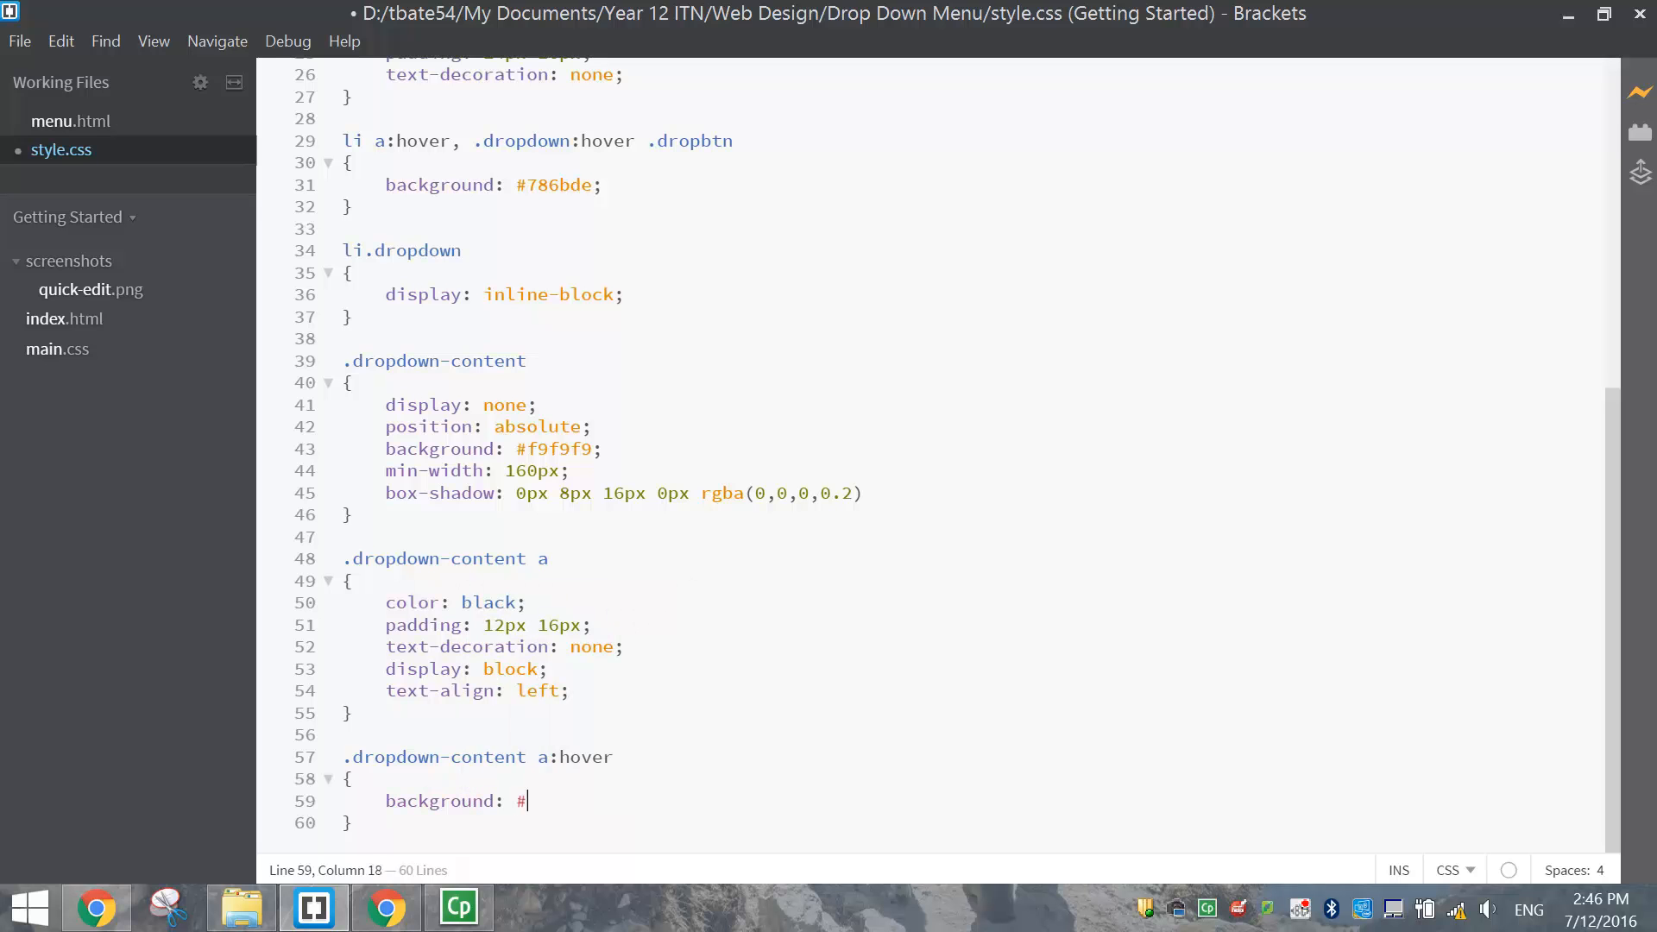
text(d7d)
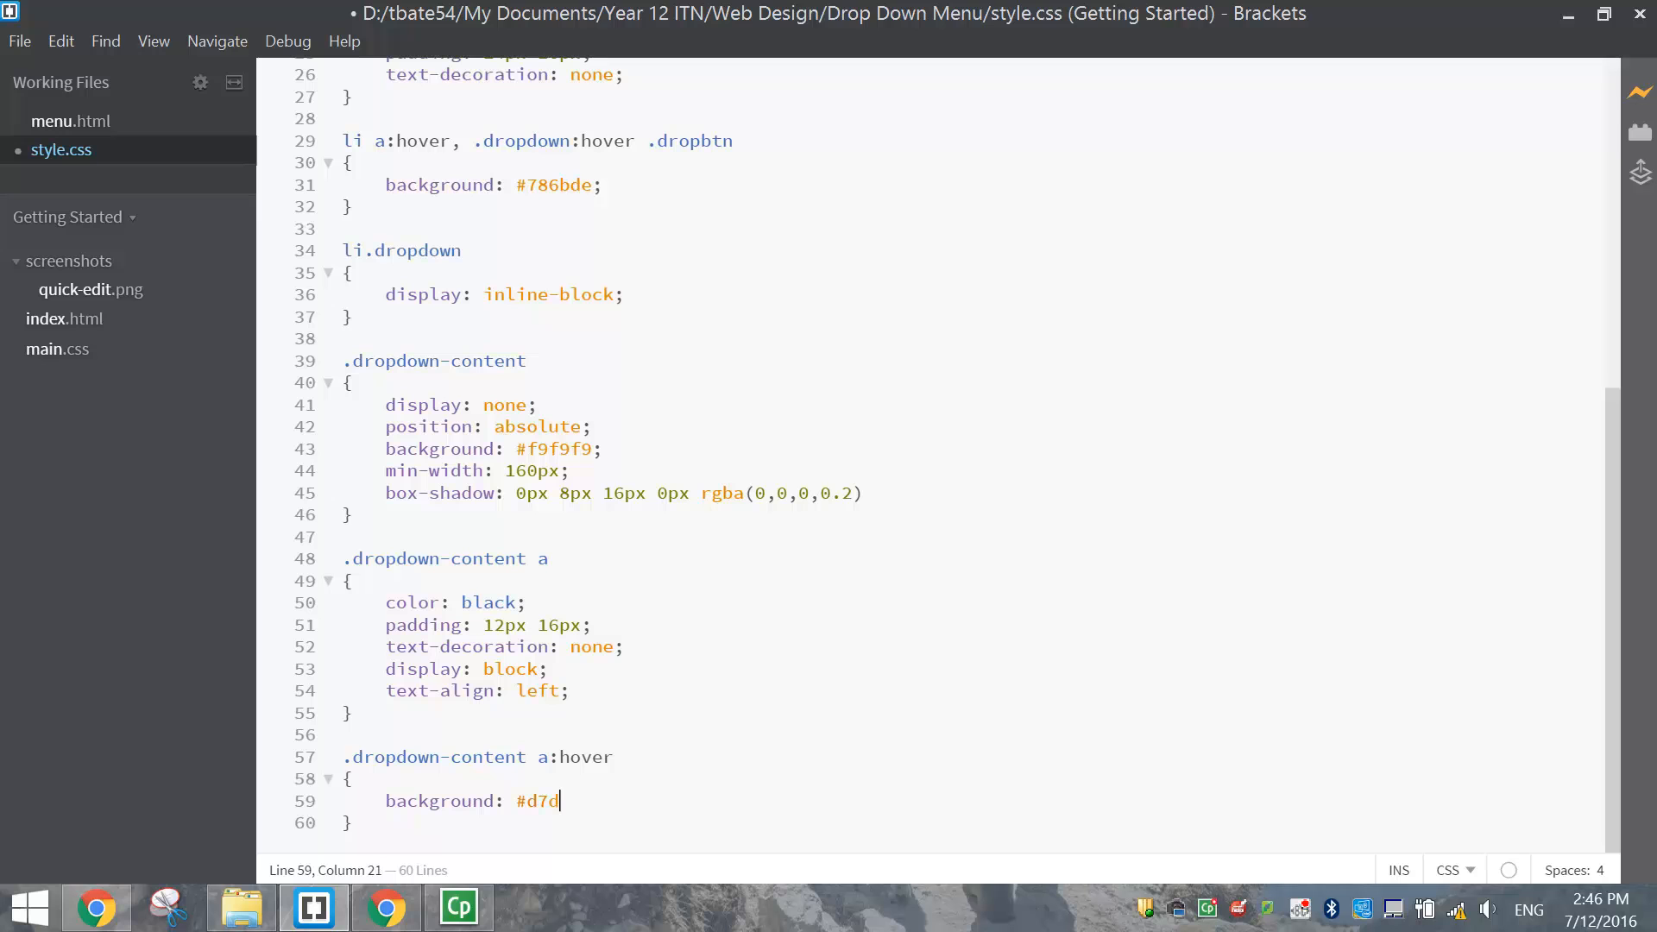
text(2ff)
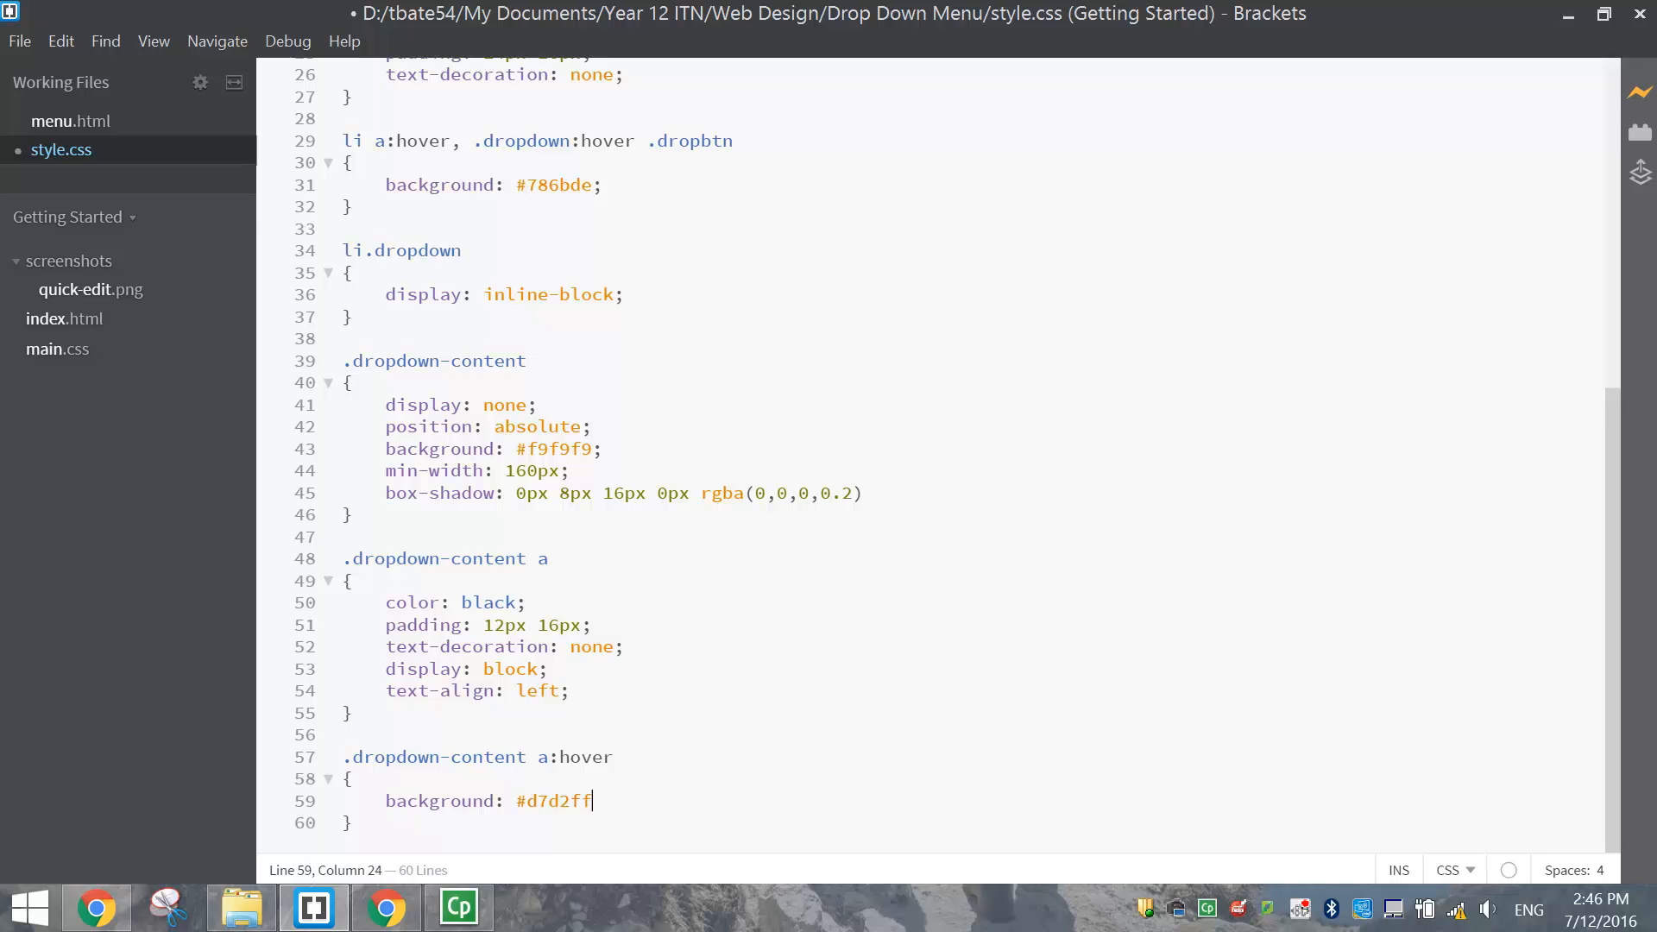
text(;)
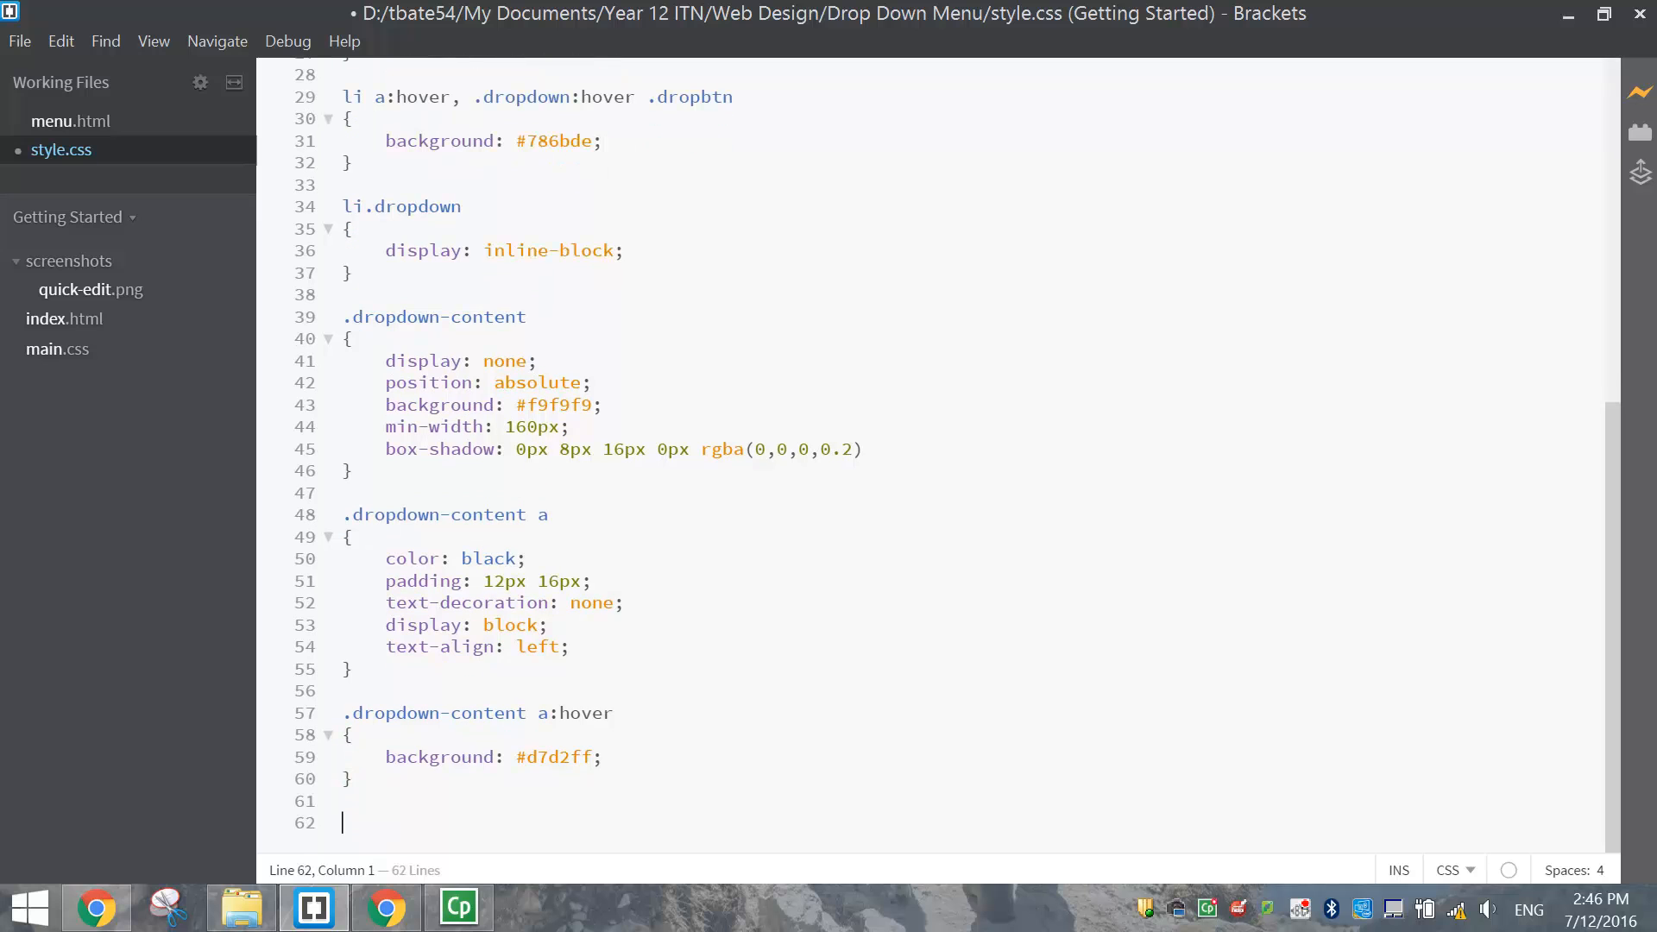
Add a .dropdown:hover .dropdown-content rule with display: block, then switch to Chrome
text(.drop)
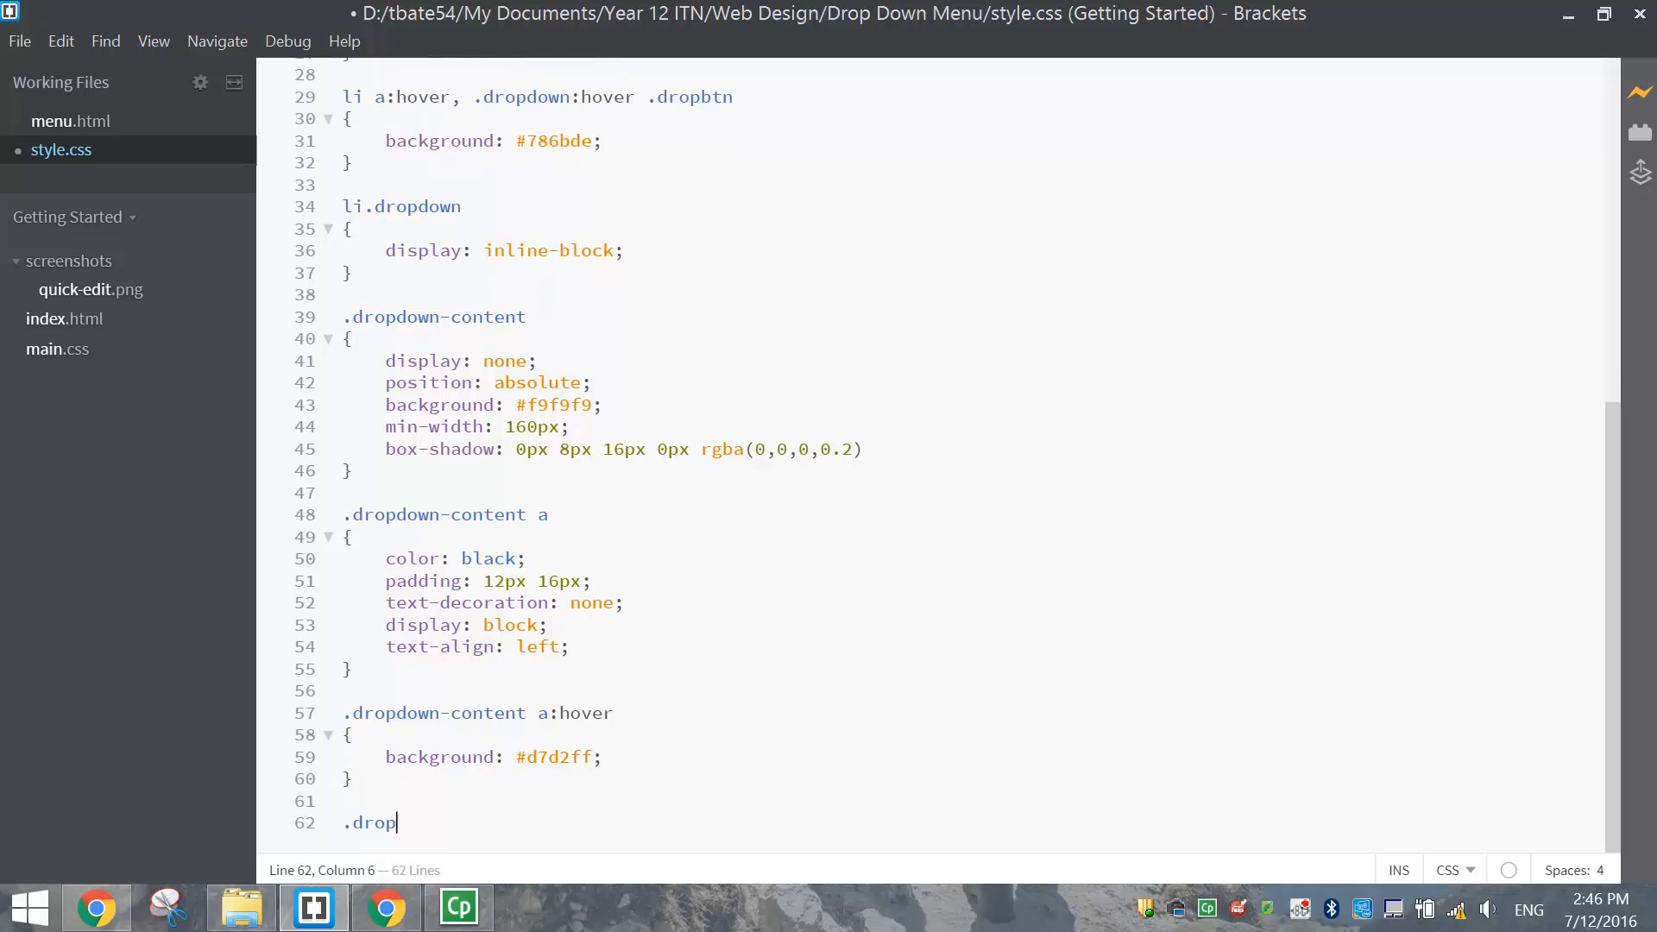
text(down)
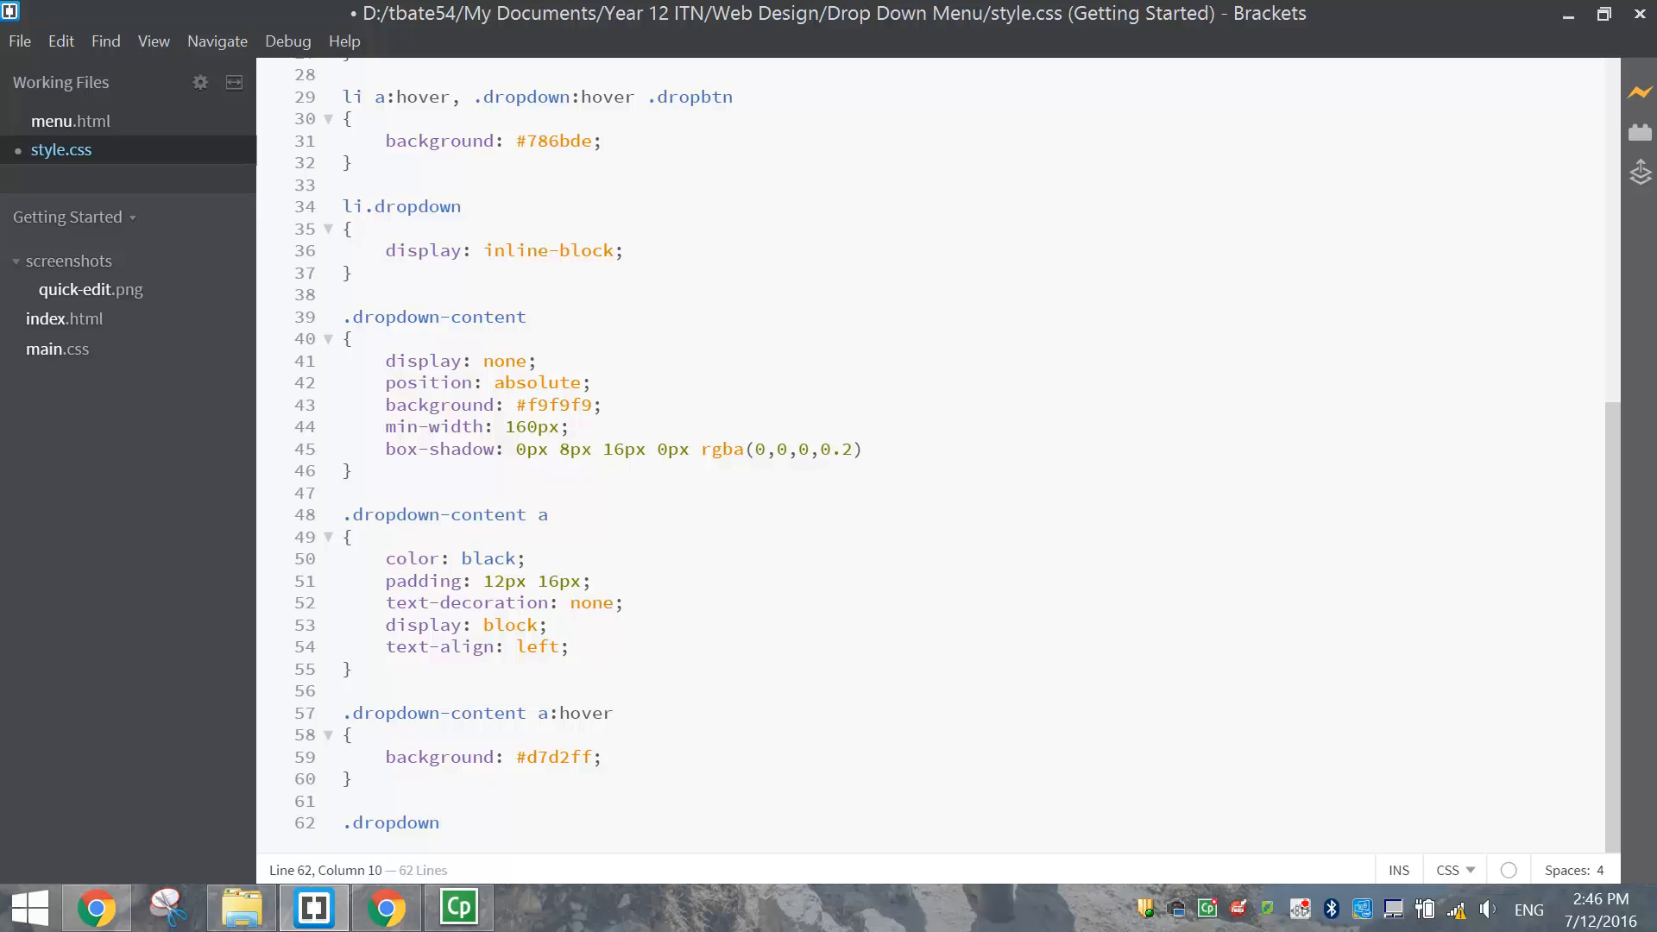
text(: hover)
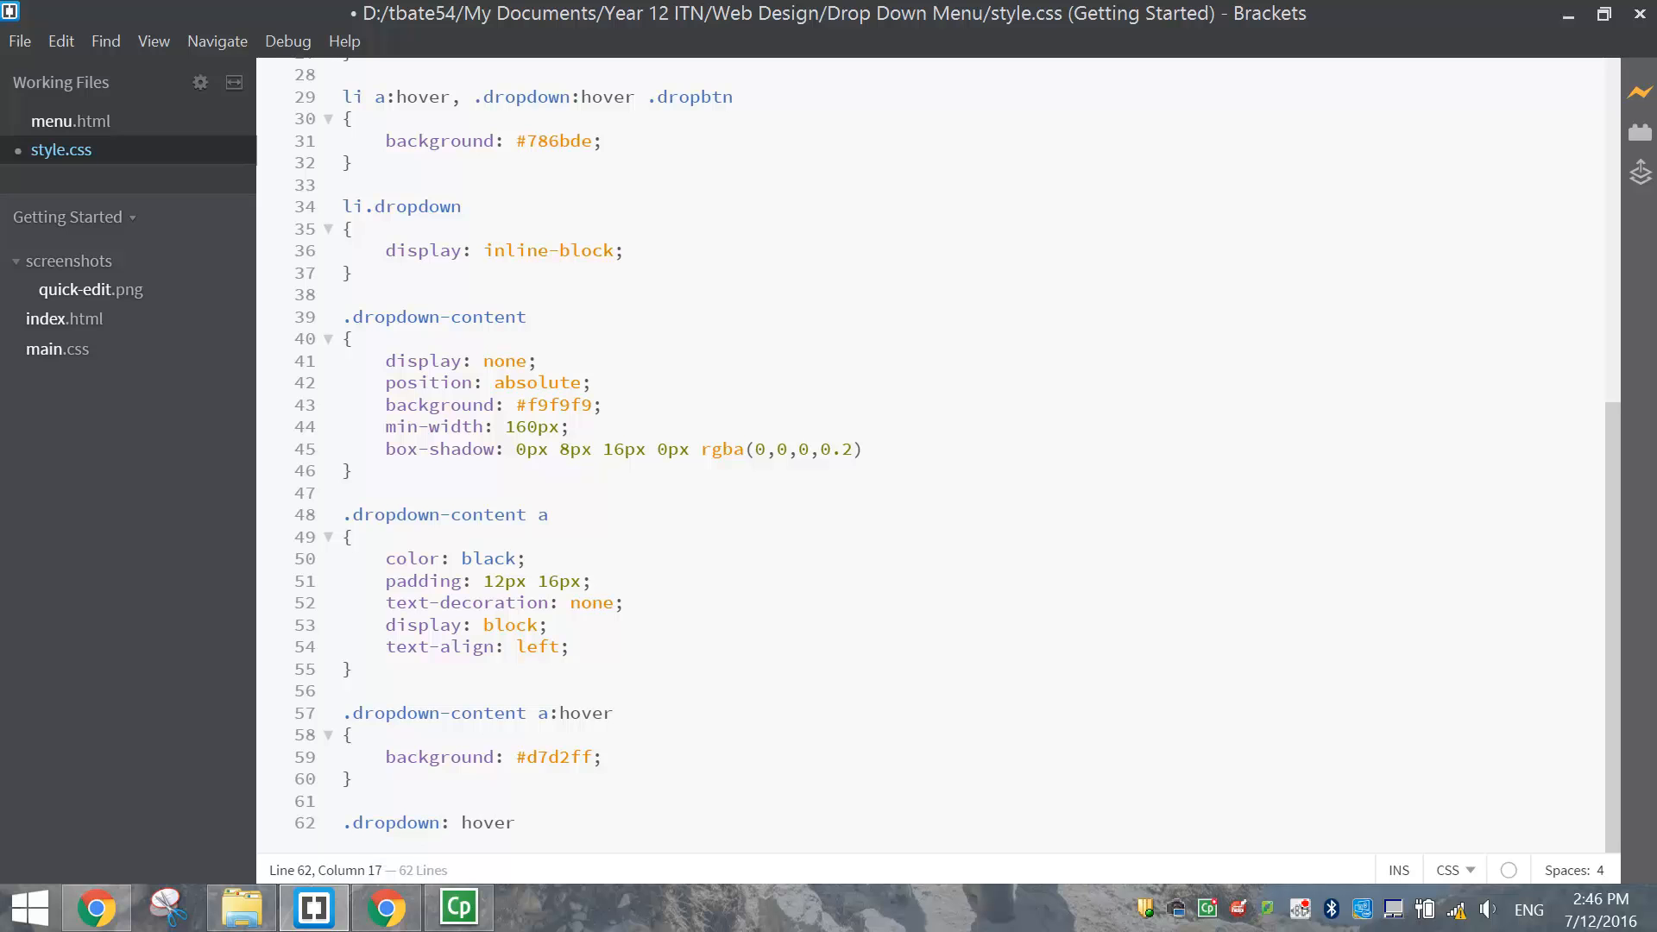
key(Backspace)
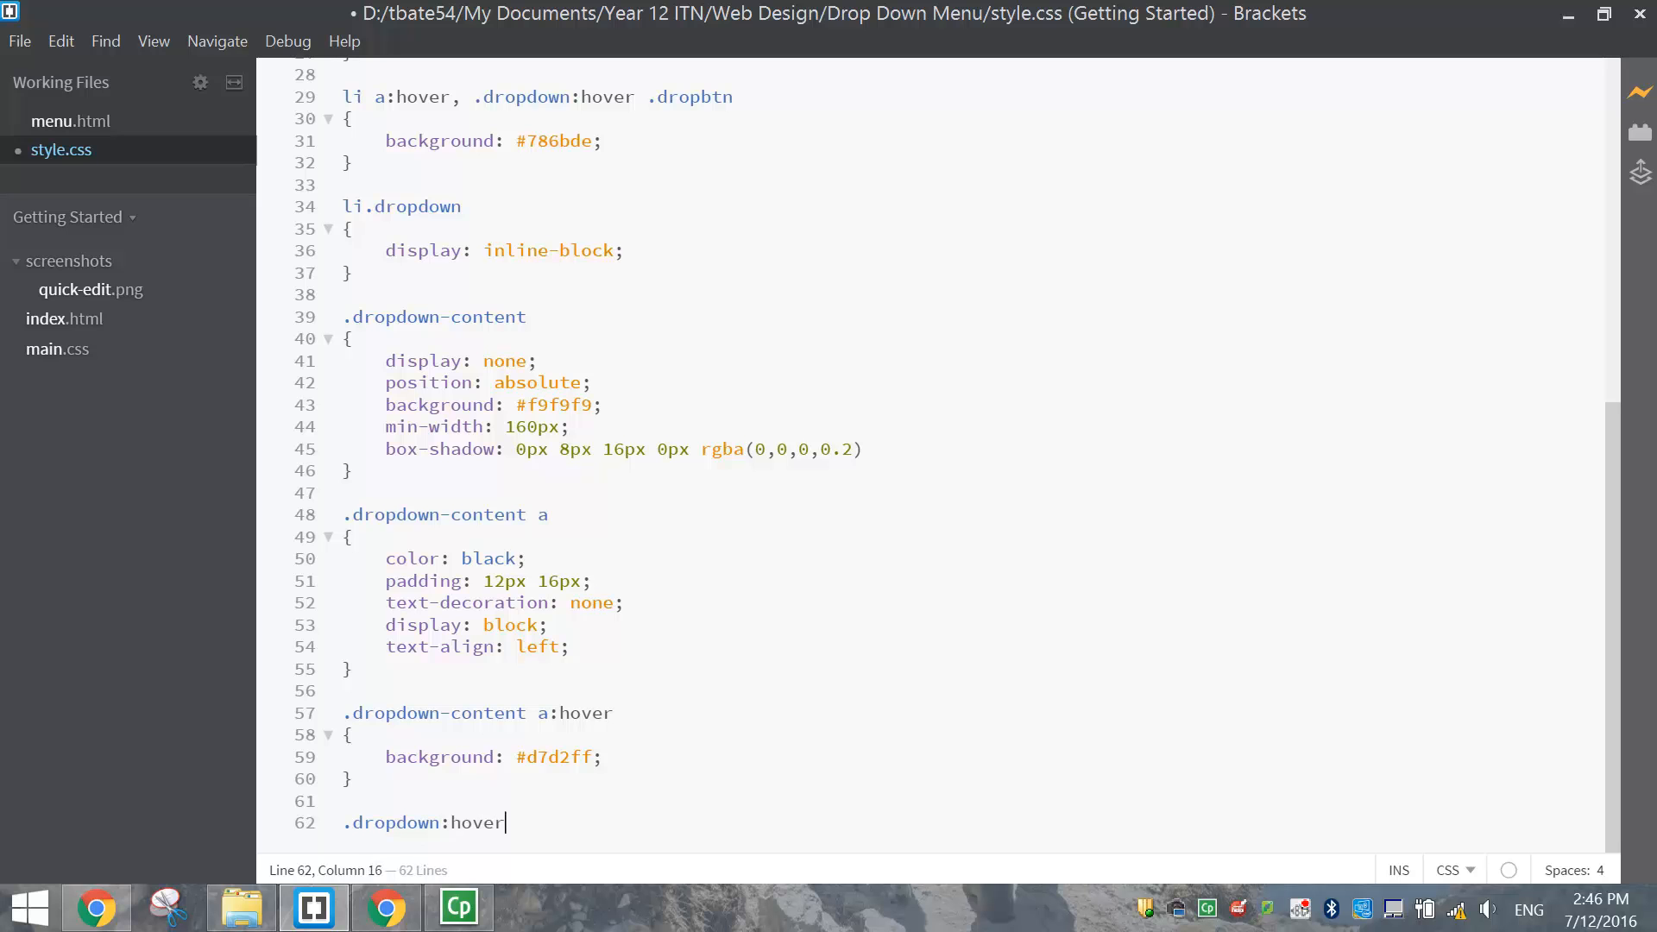
text(.dr)
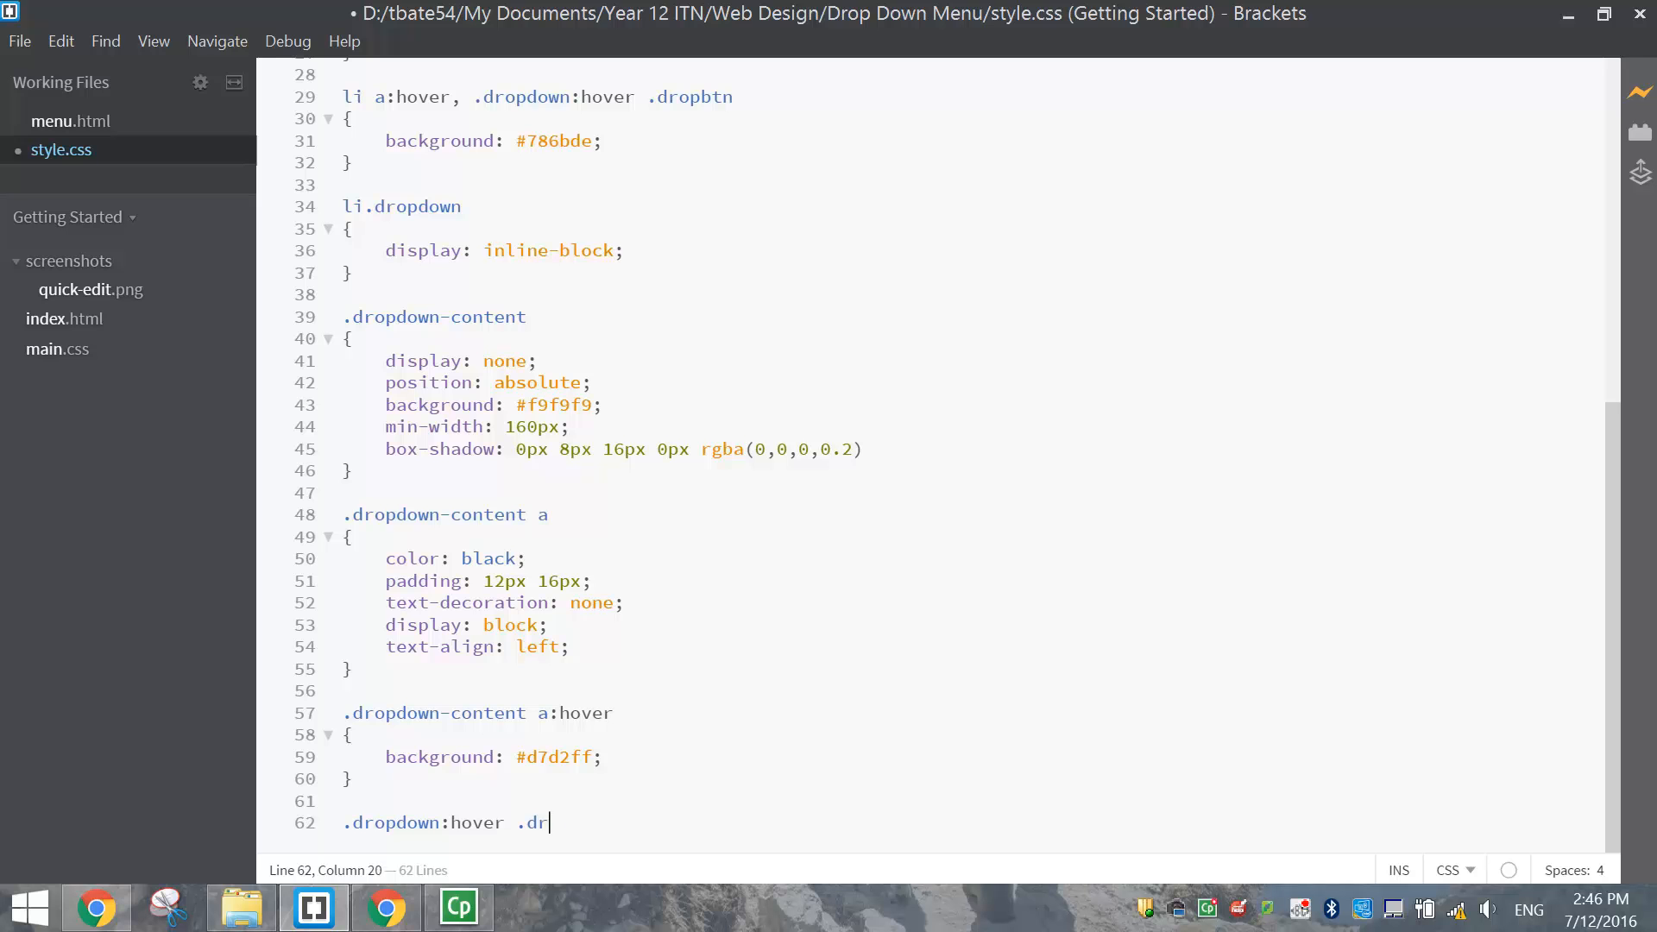
text(opdown-)
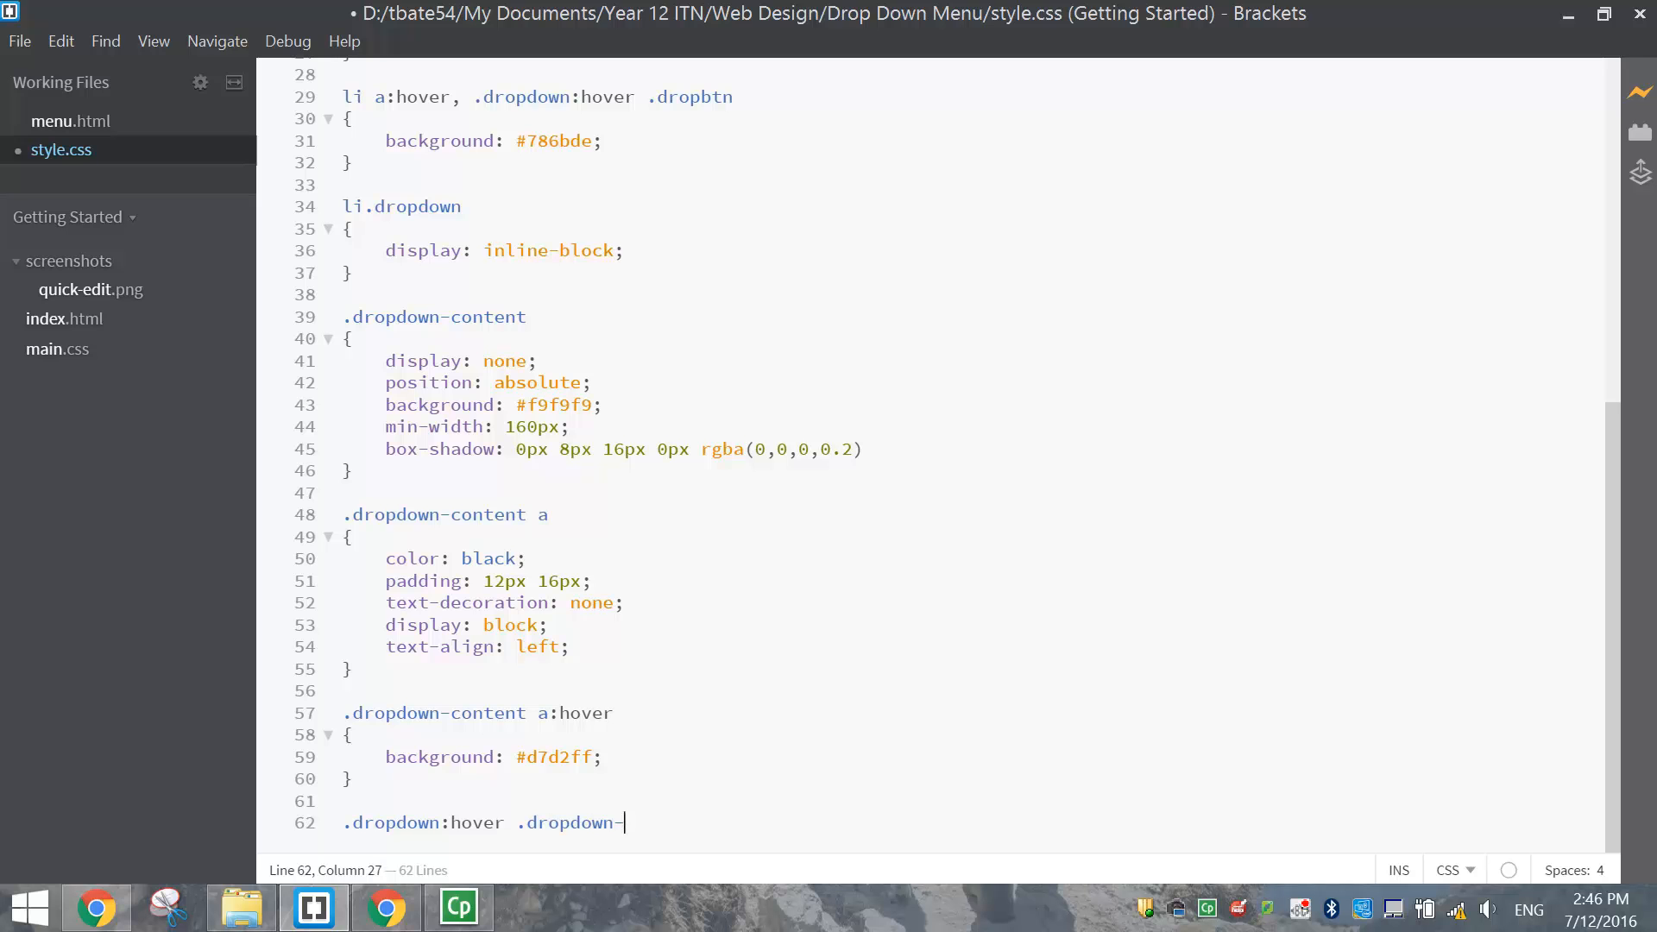
text(content)
text({)
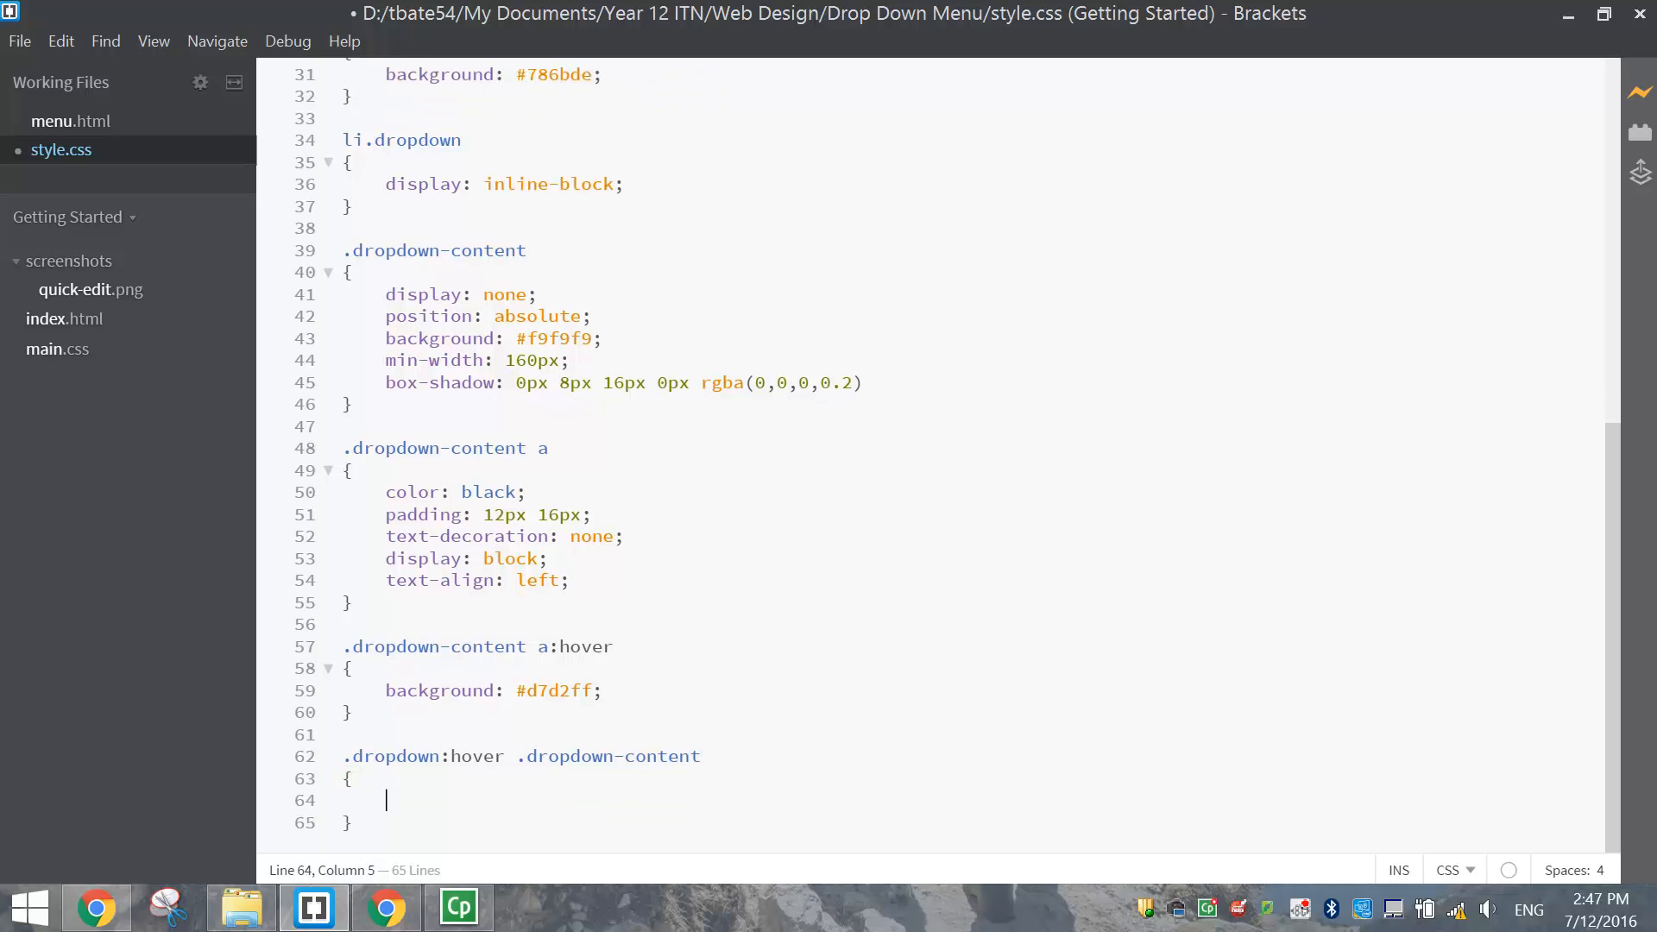
text(display: block;)
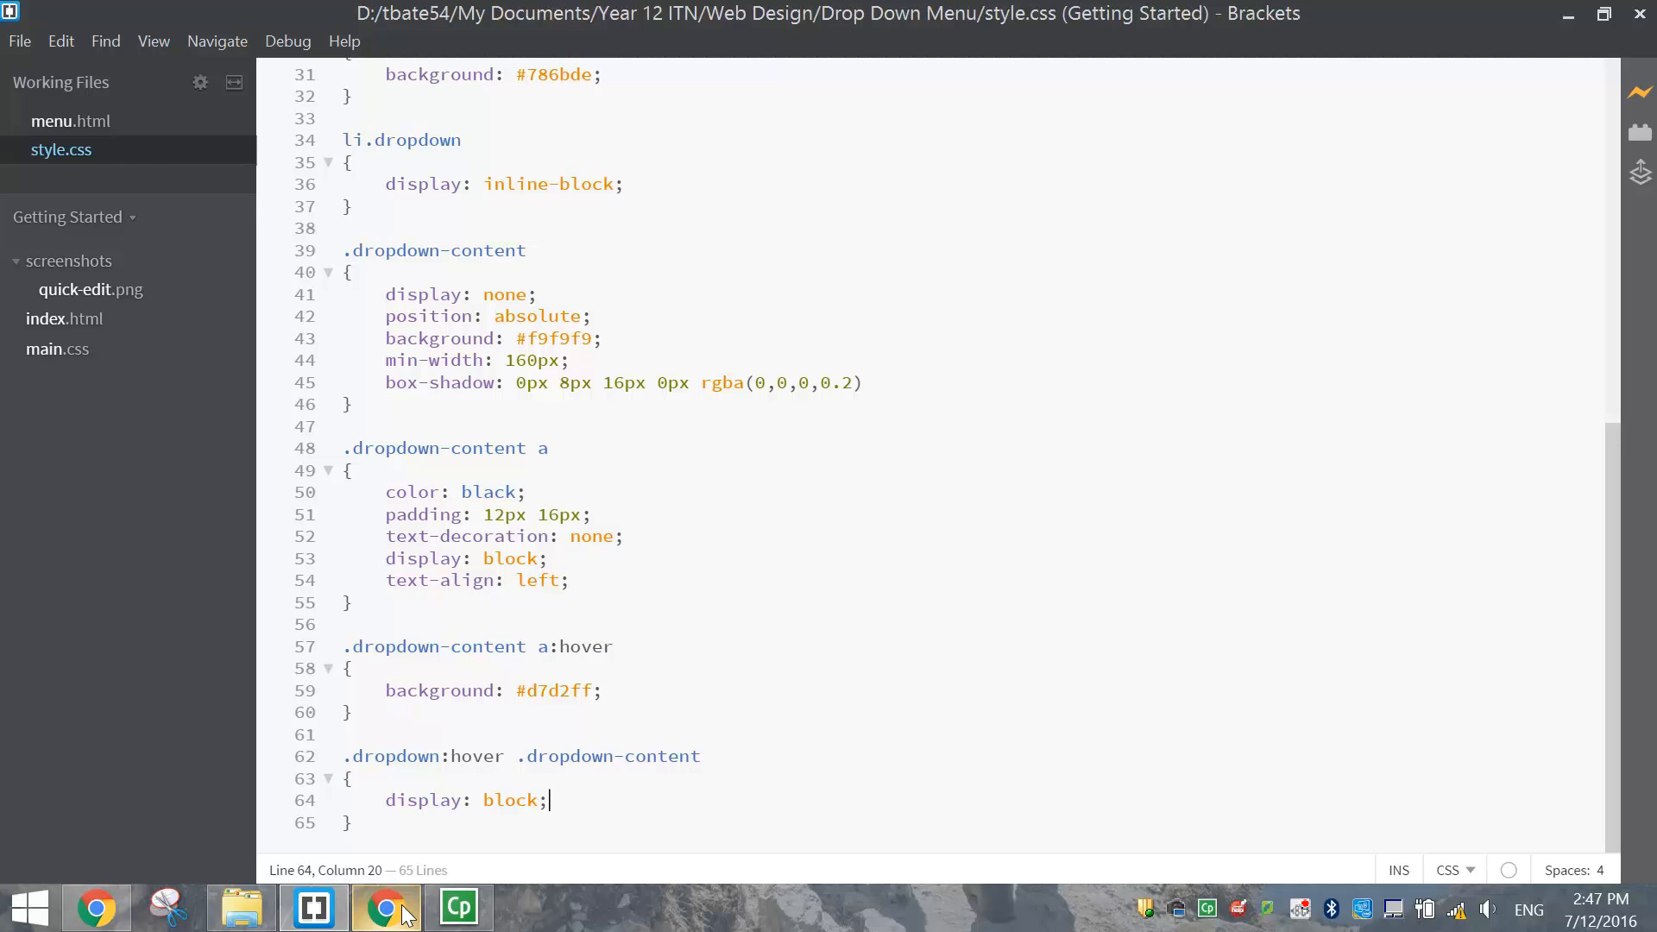
click(386, 907)
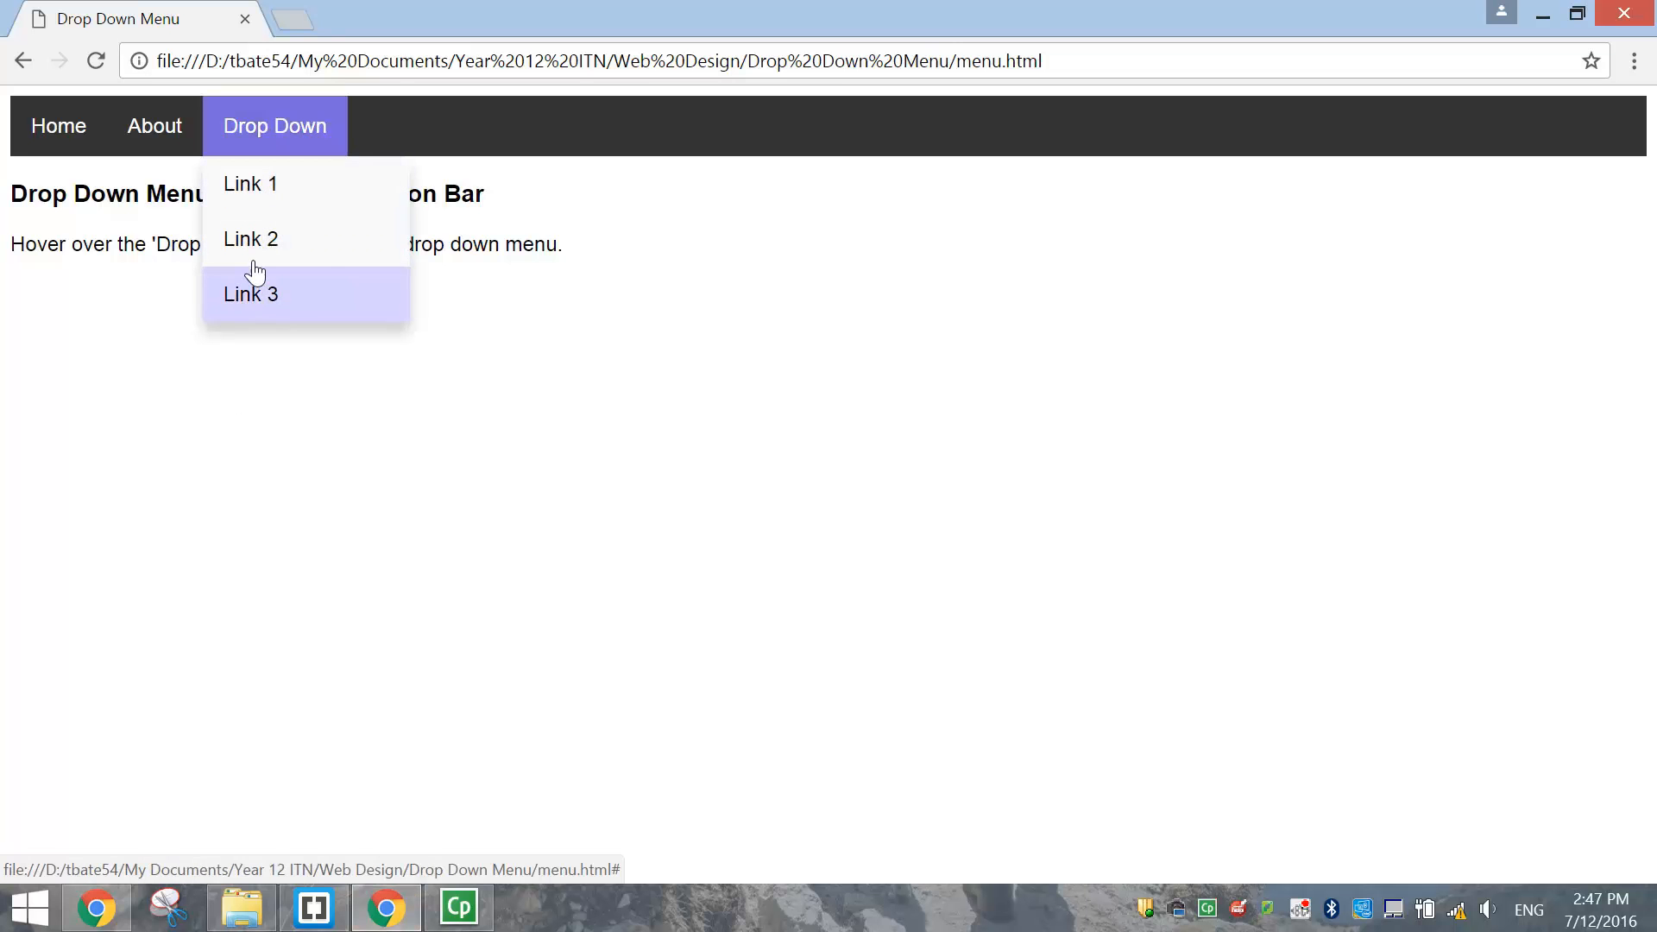
mouse_move(250, 238)
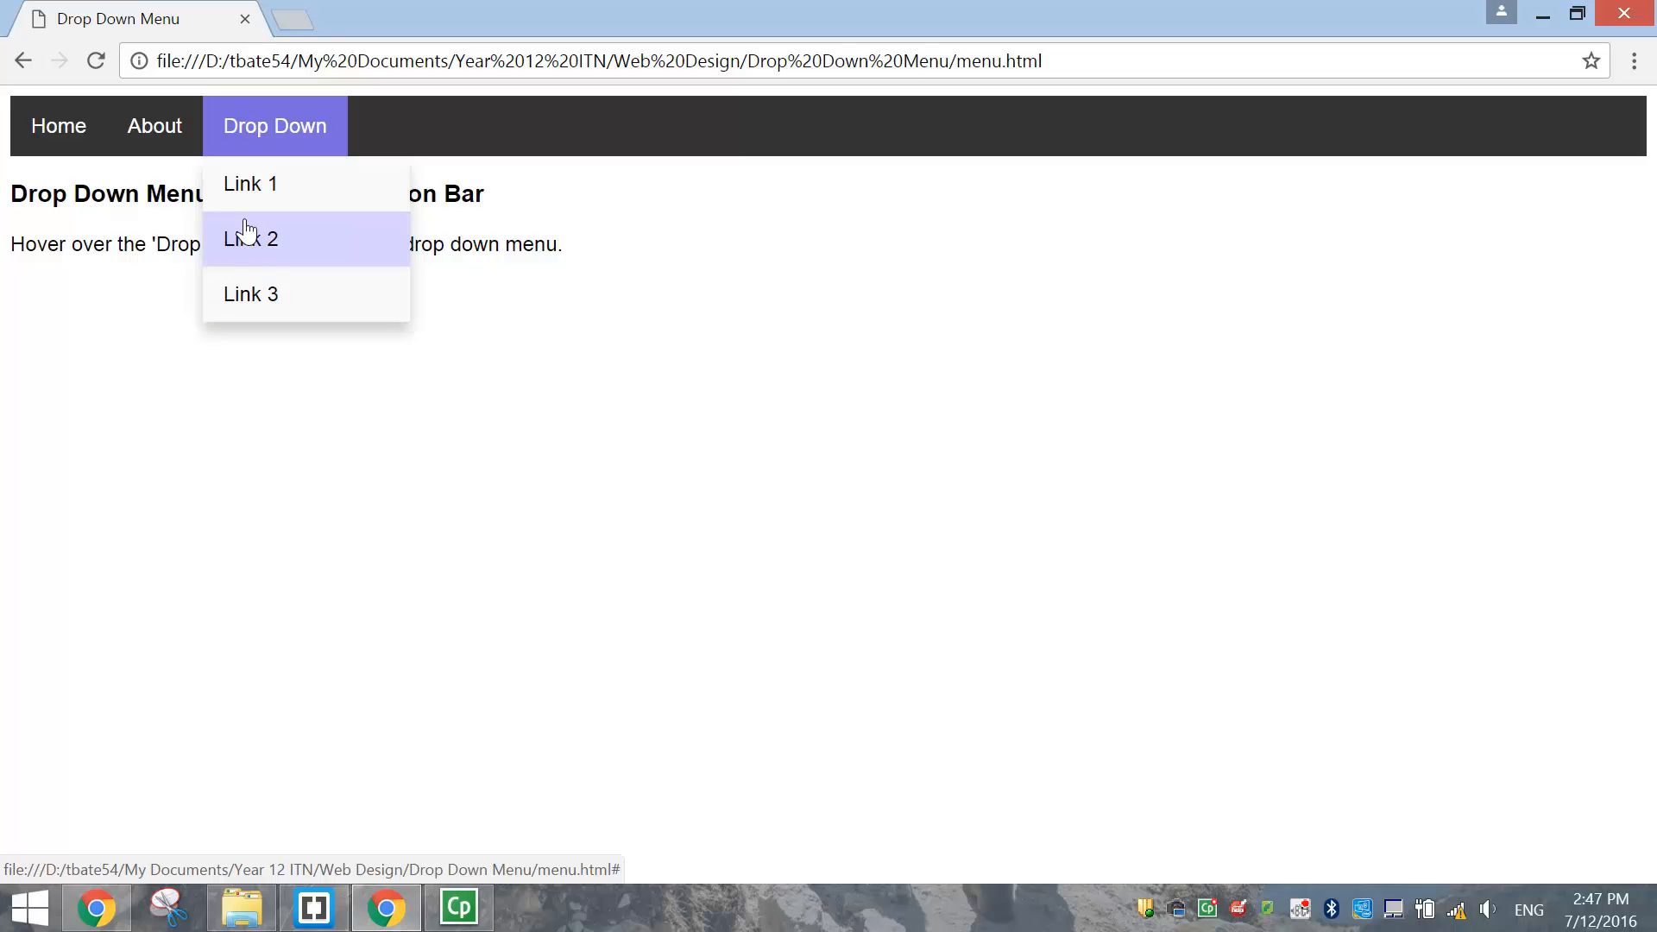
mouse_move(282, 117)
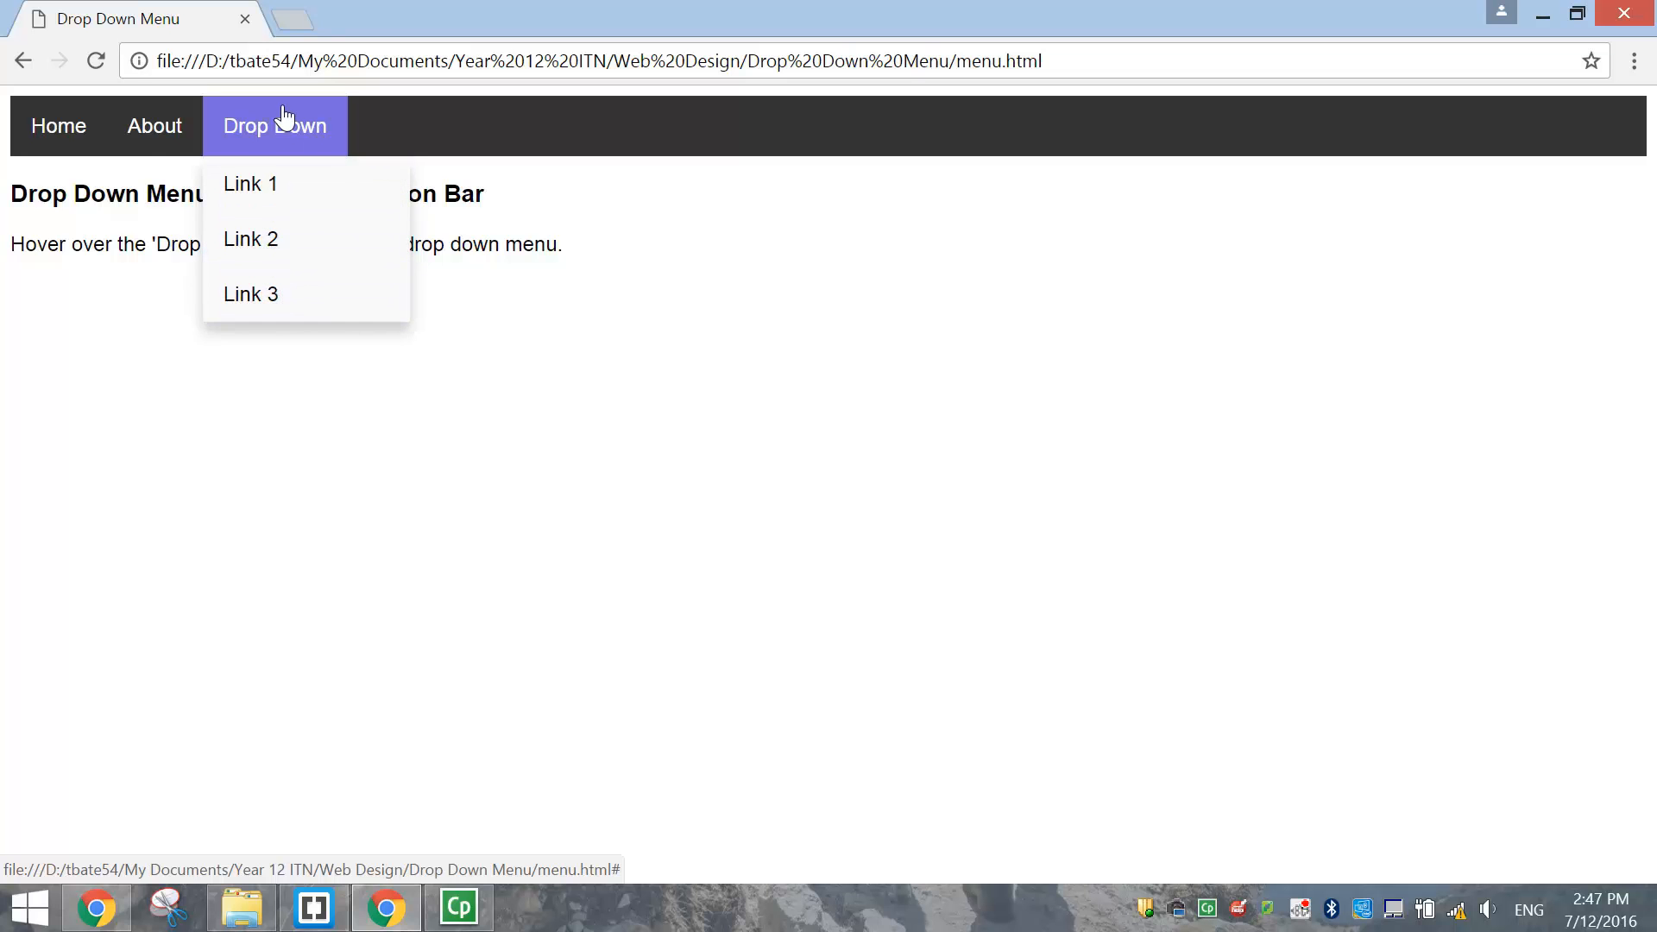
mouse_move(489, 815)
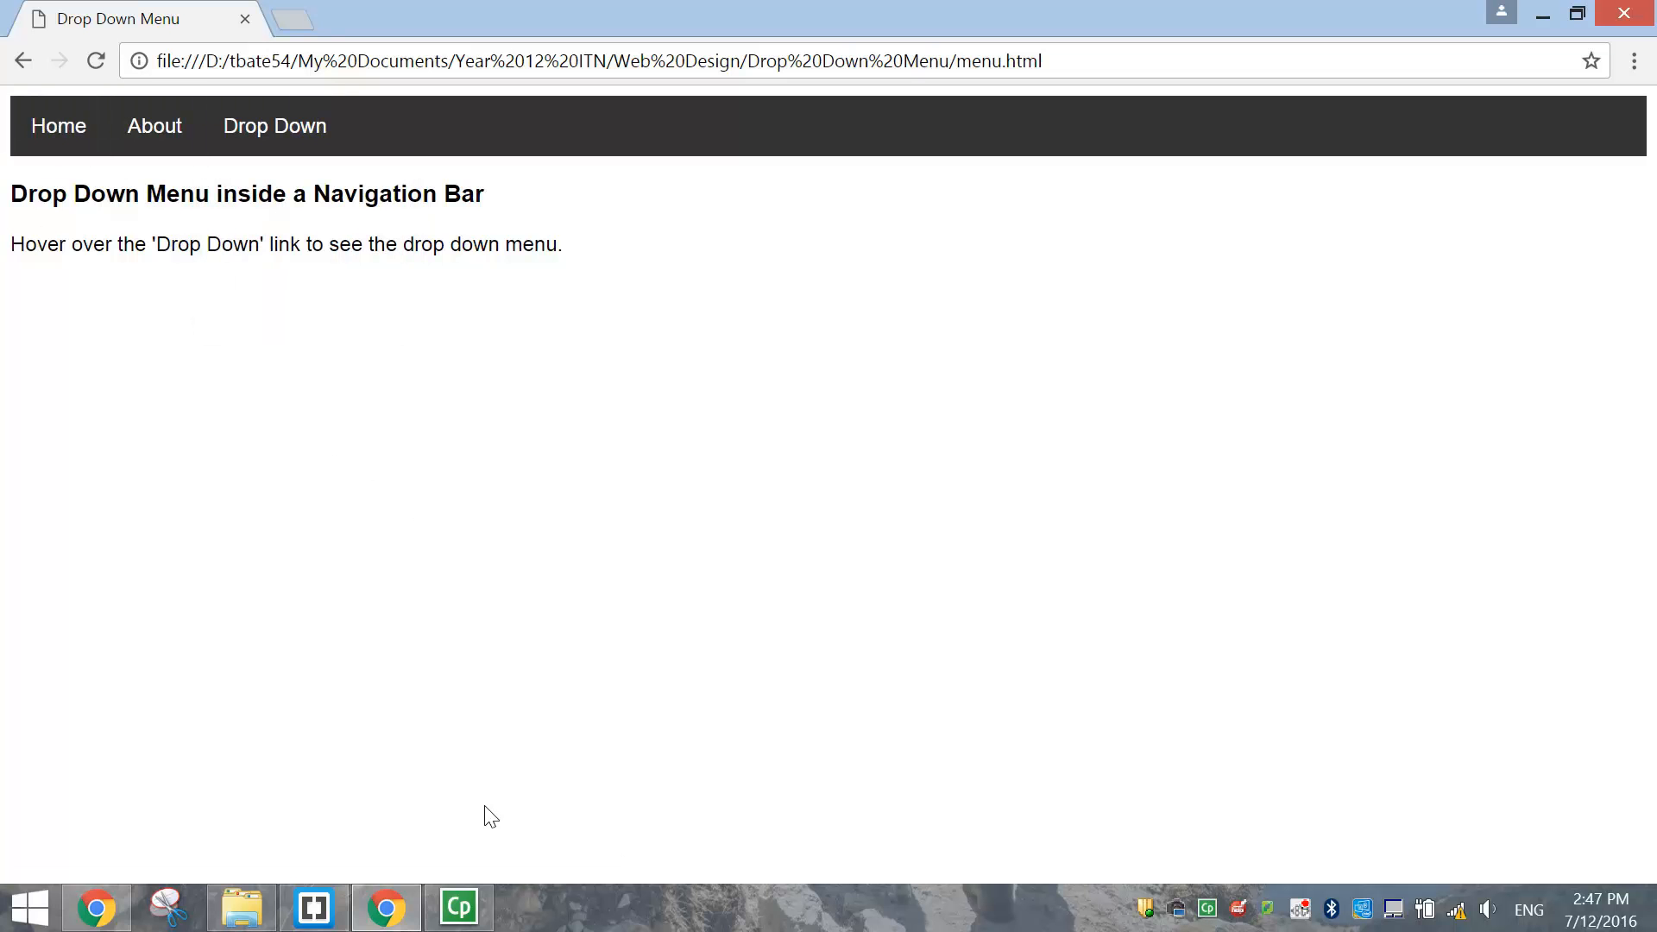
Return from Chrome to style.css in Brackets after testing the dropdown
click(312, 907)
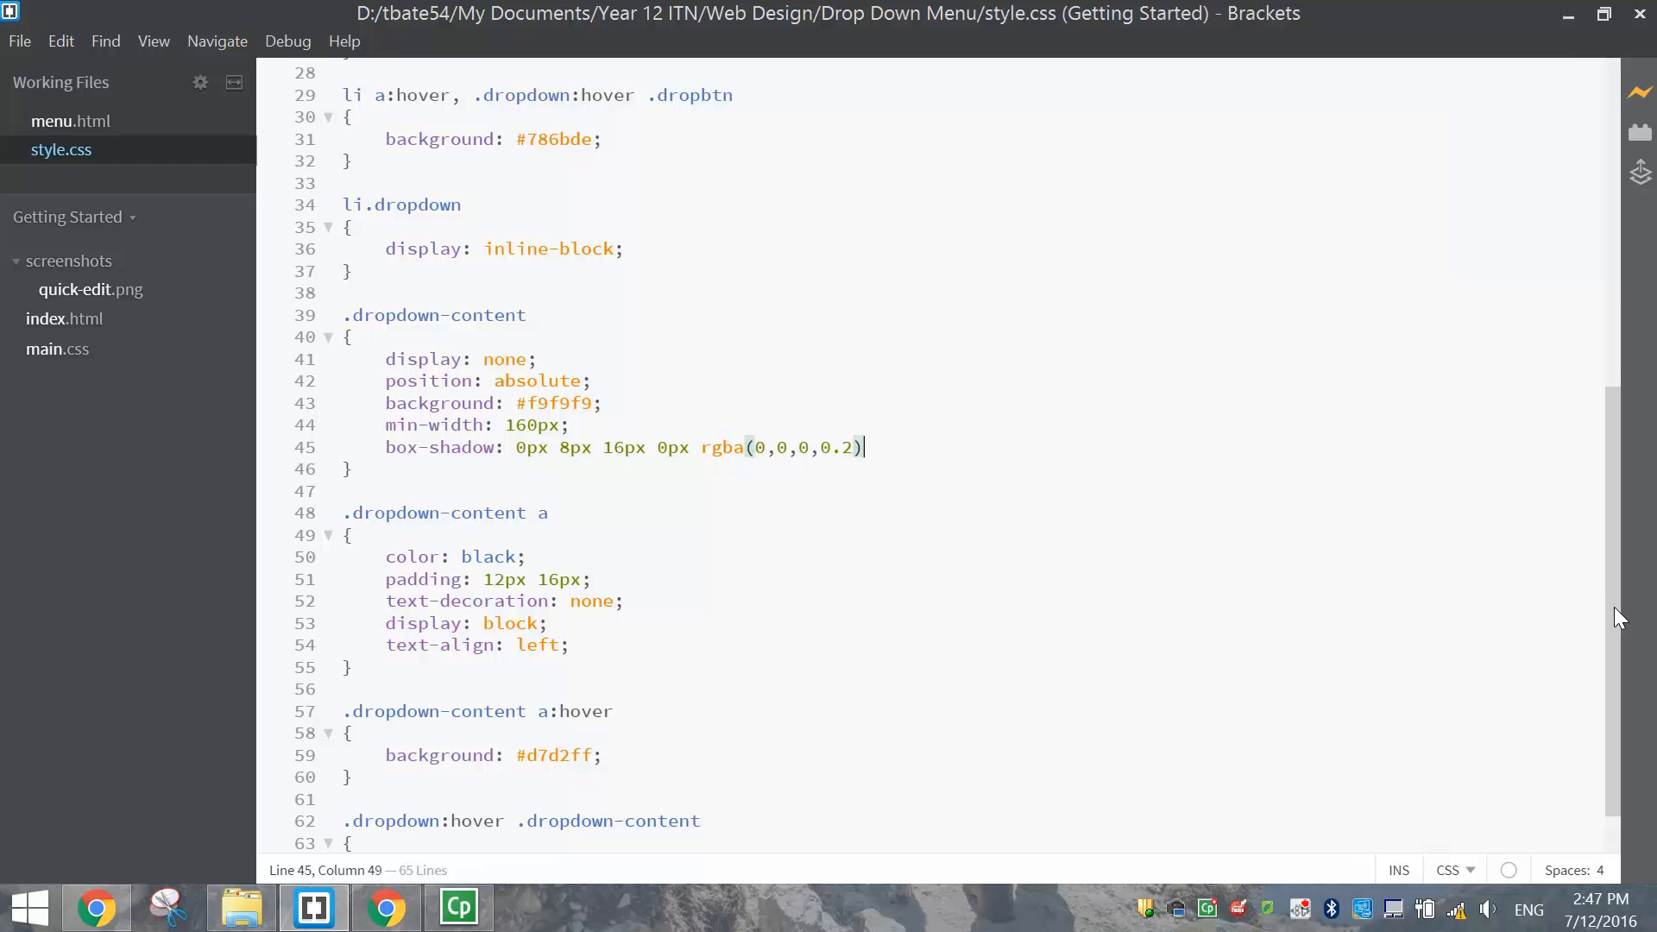
Scroll through the finished style.css, then open menu.html from Working Files
scroll(up, 3)
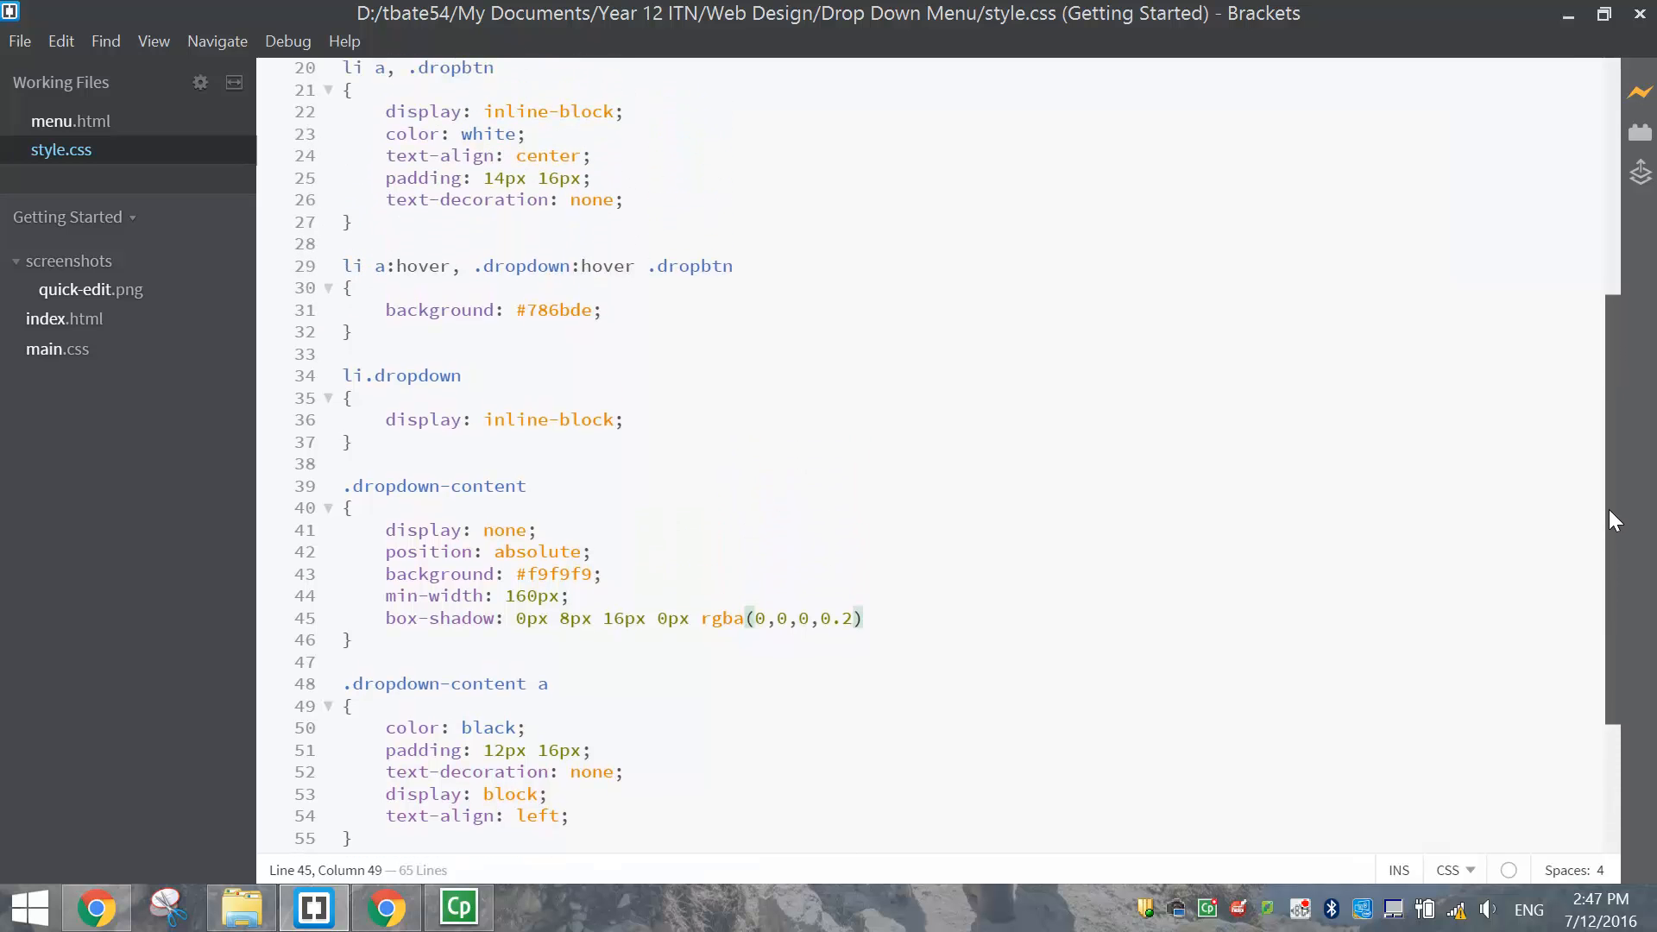
scroll(up, 3)
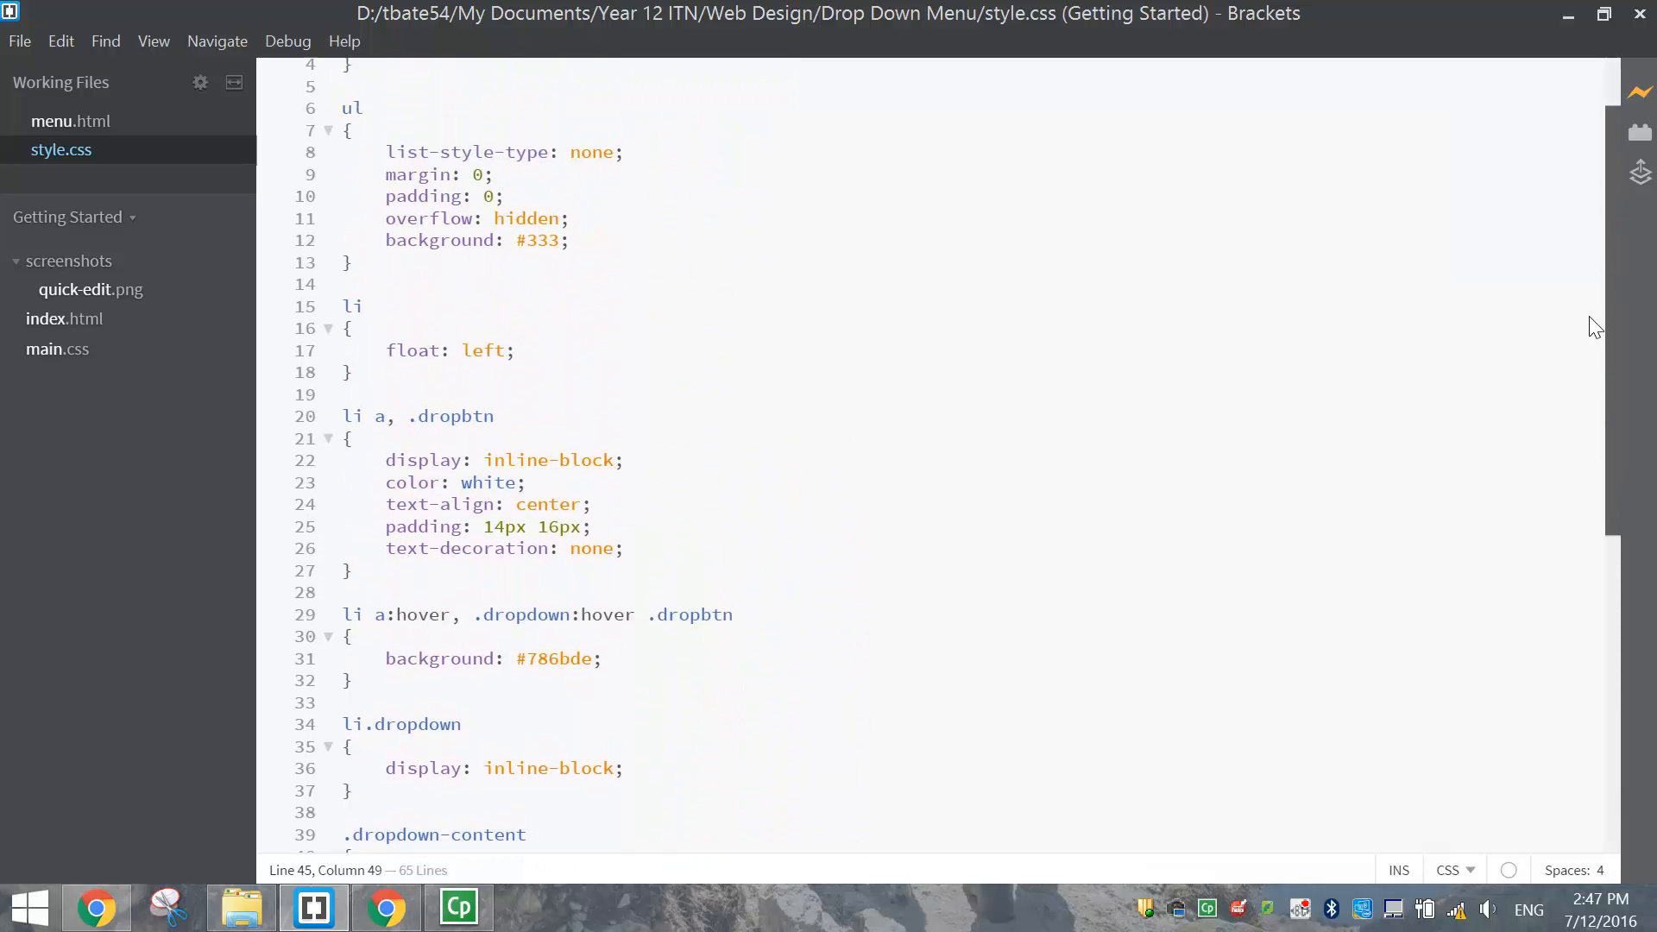
scroll(up, 3)
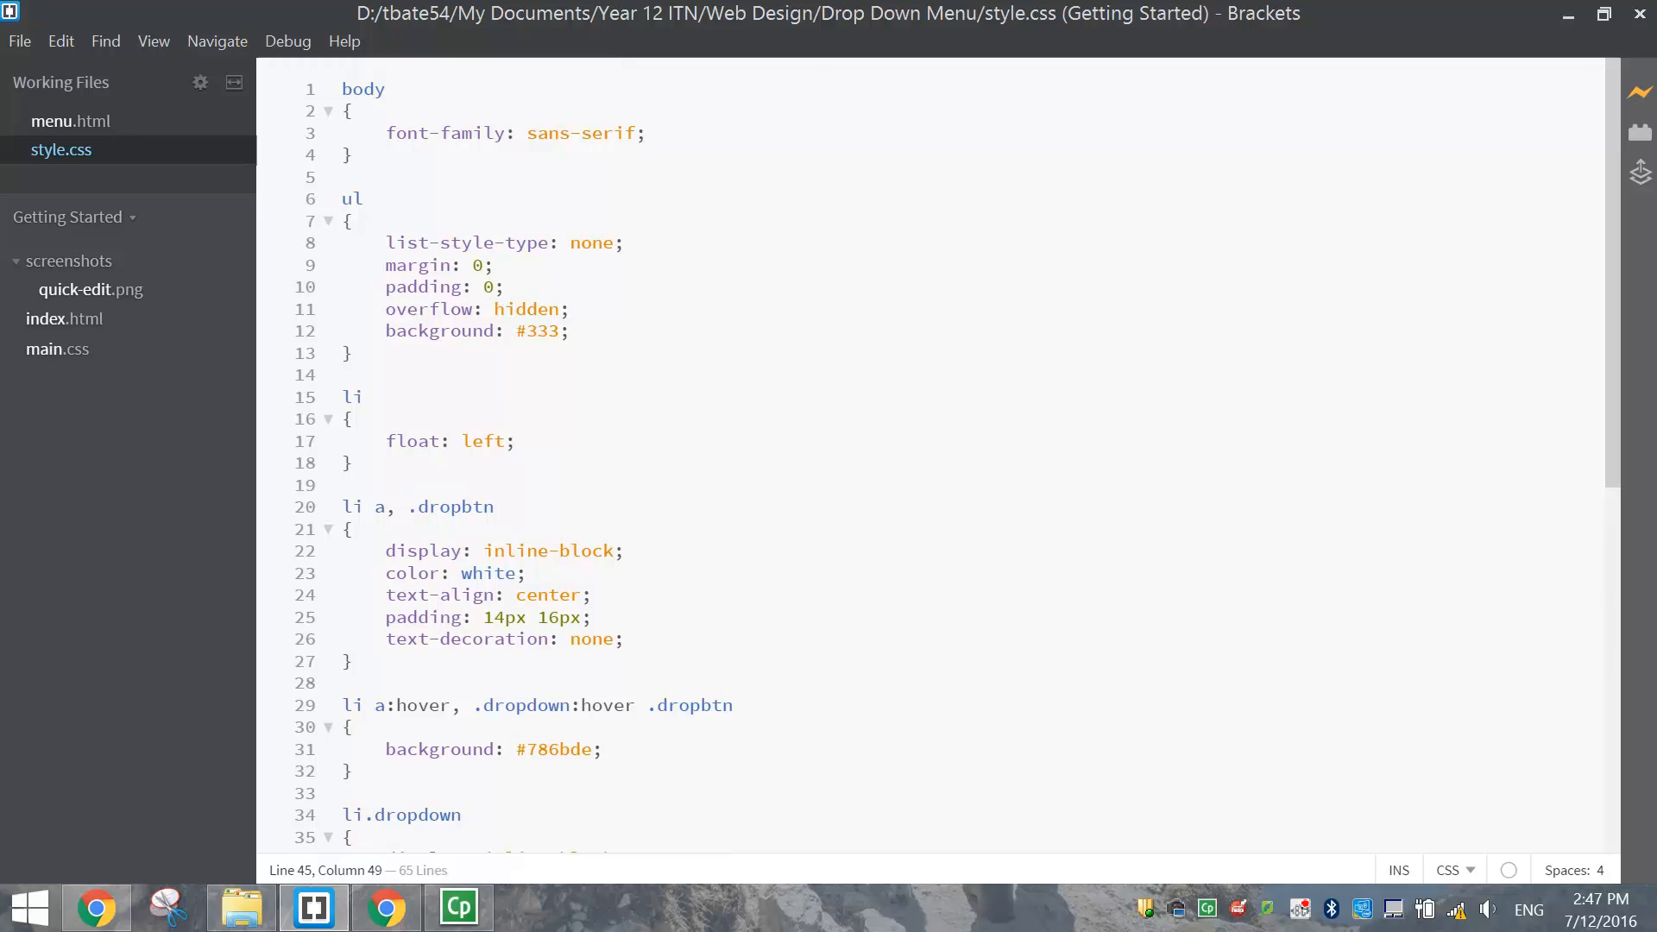
mouse_move(1637, 325)
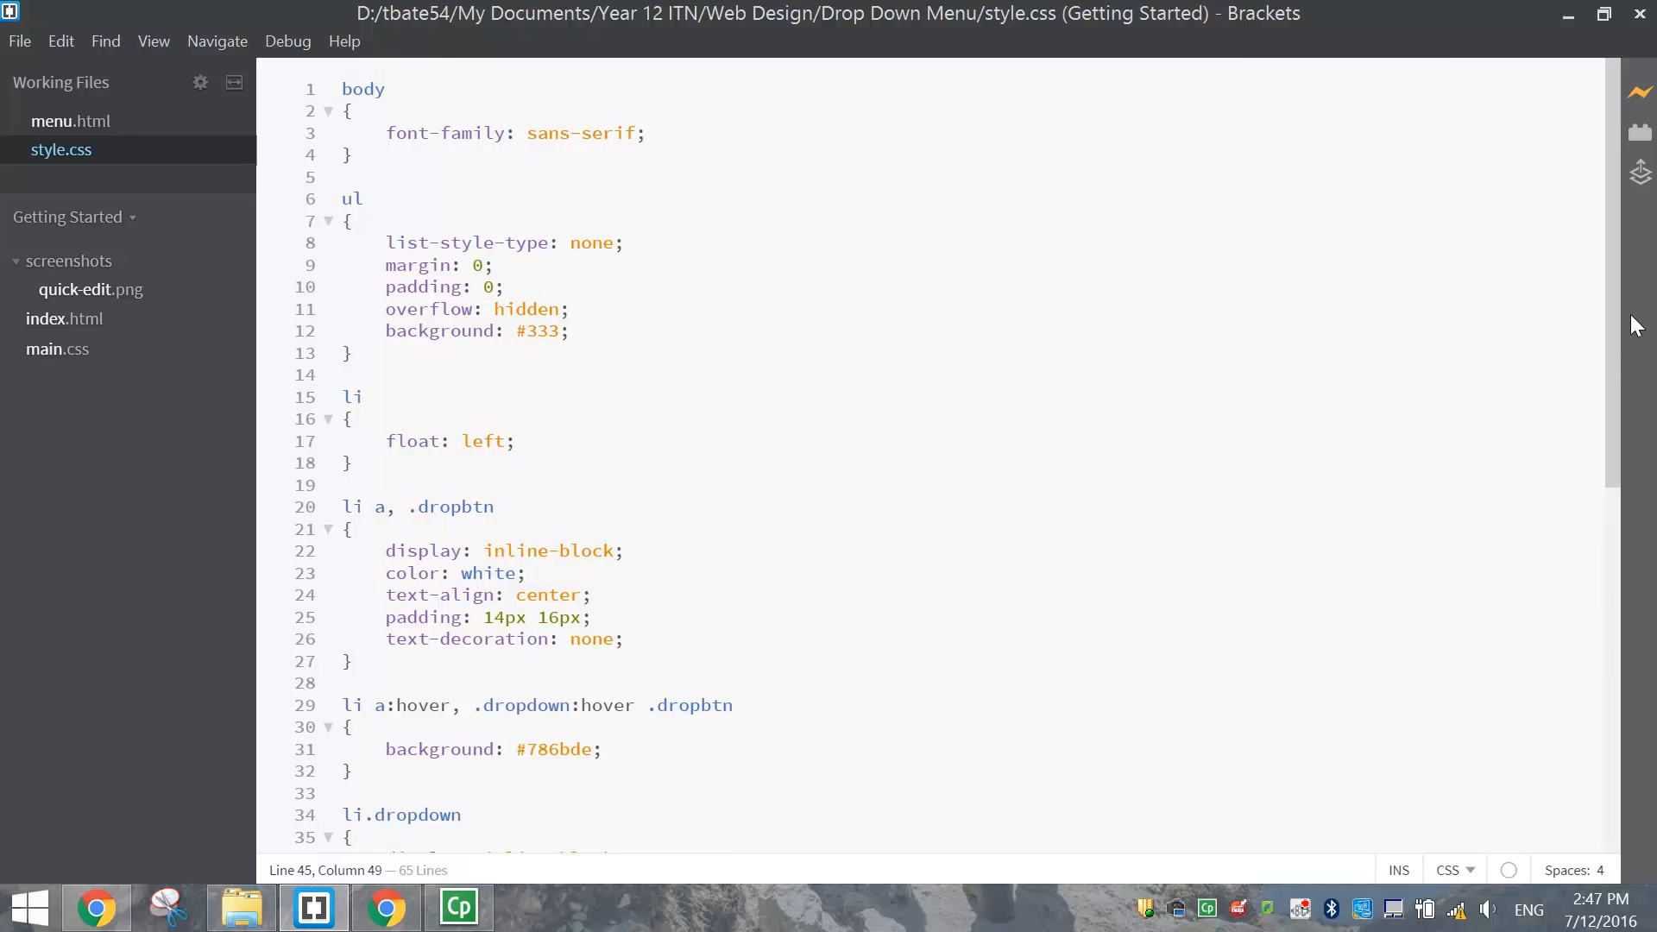
scroll(down, 3)
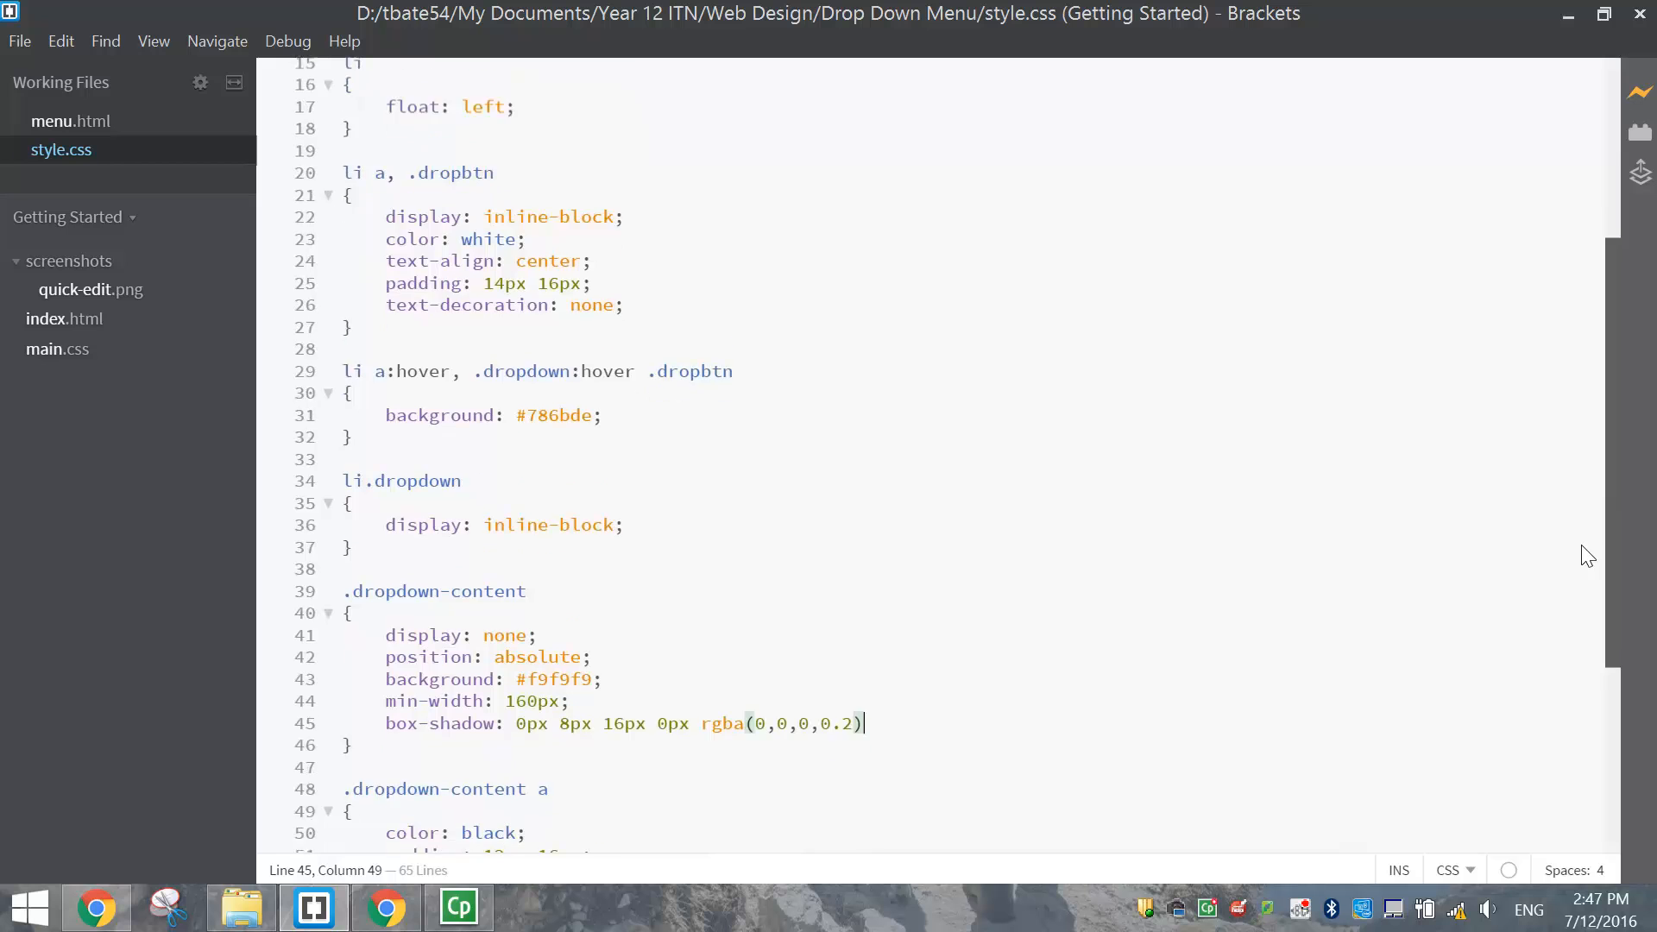
scroll(down, 3)
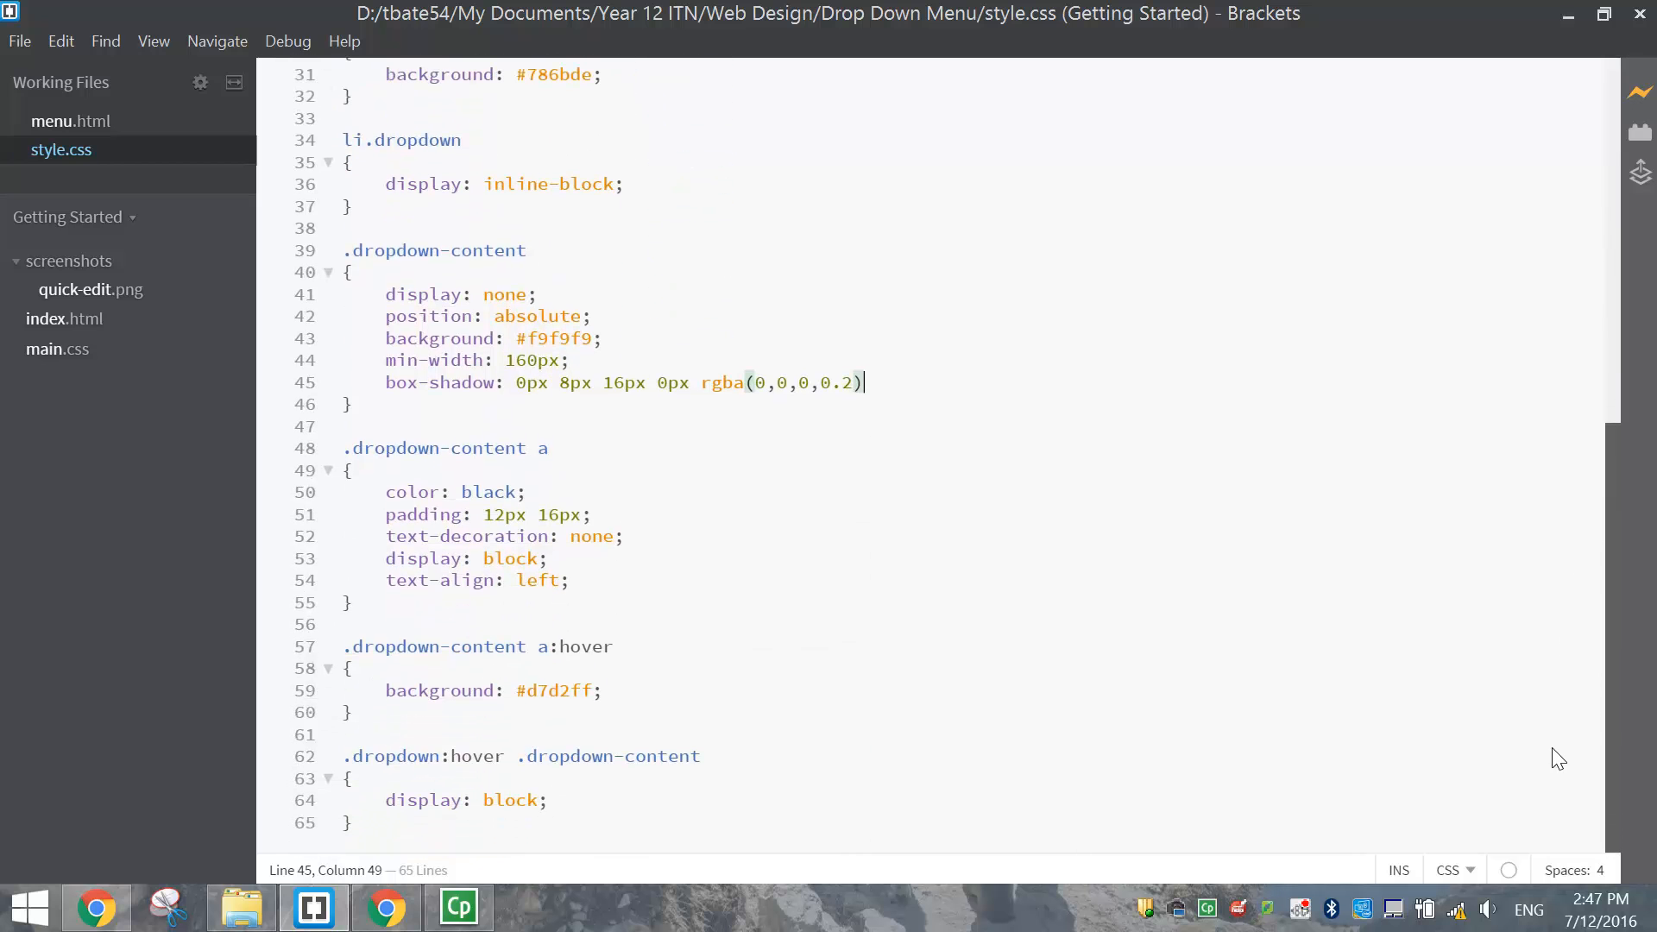
mouse_move(71, 121)
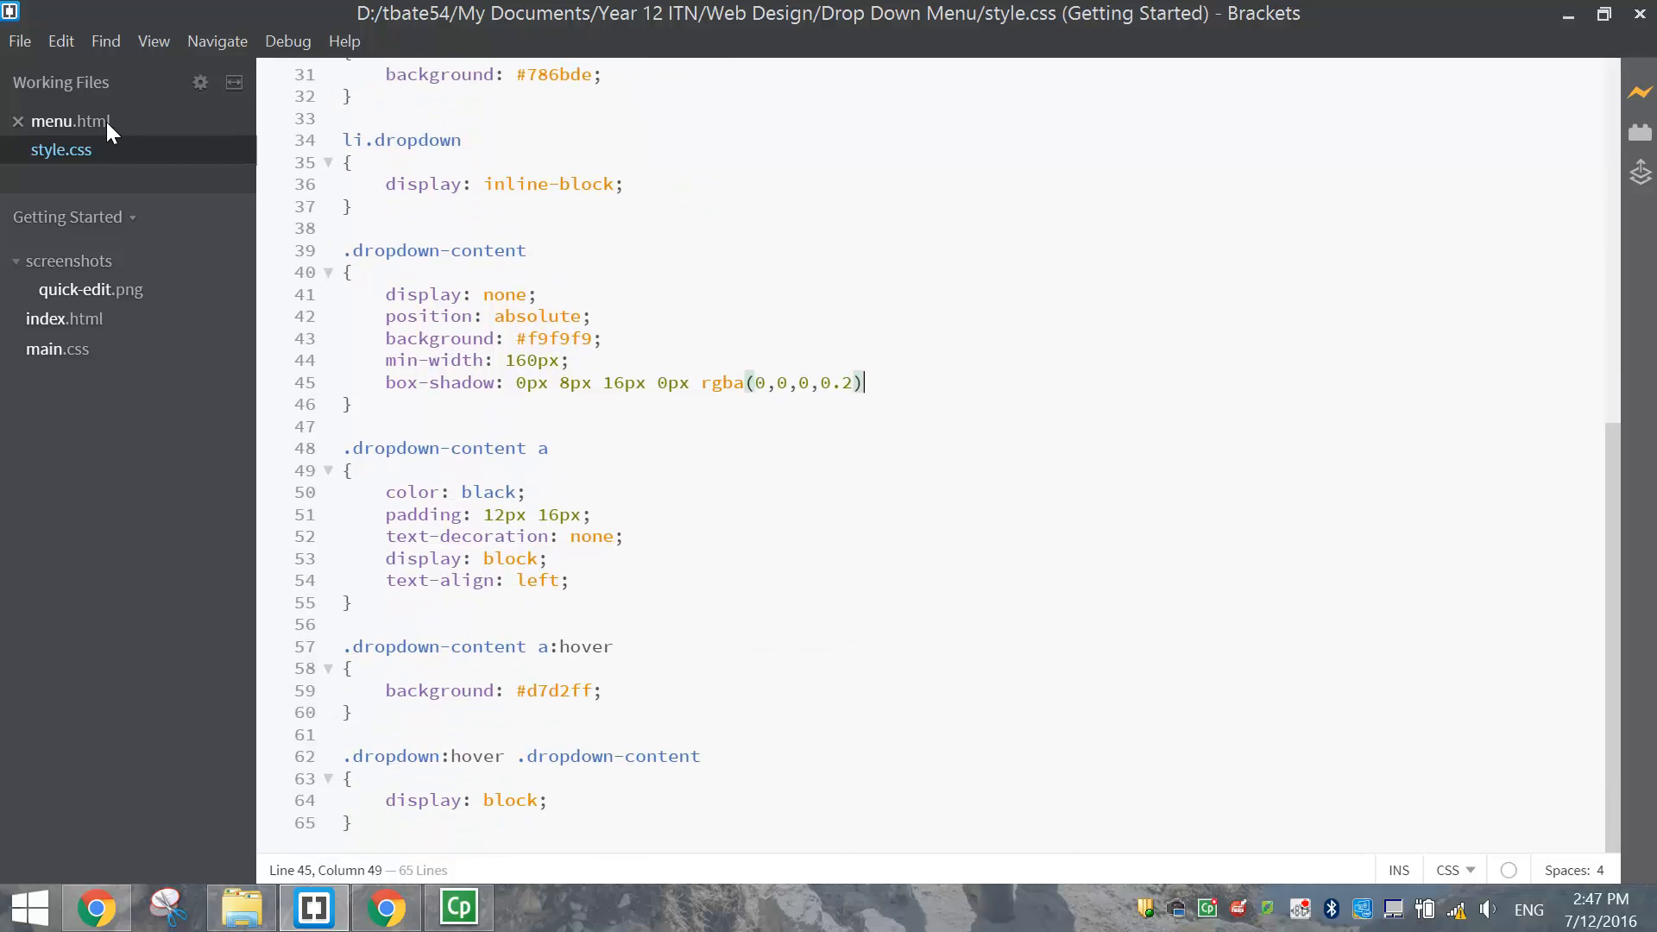
click(70, 121)
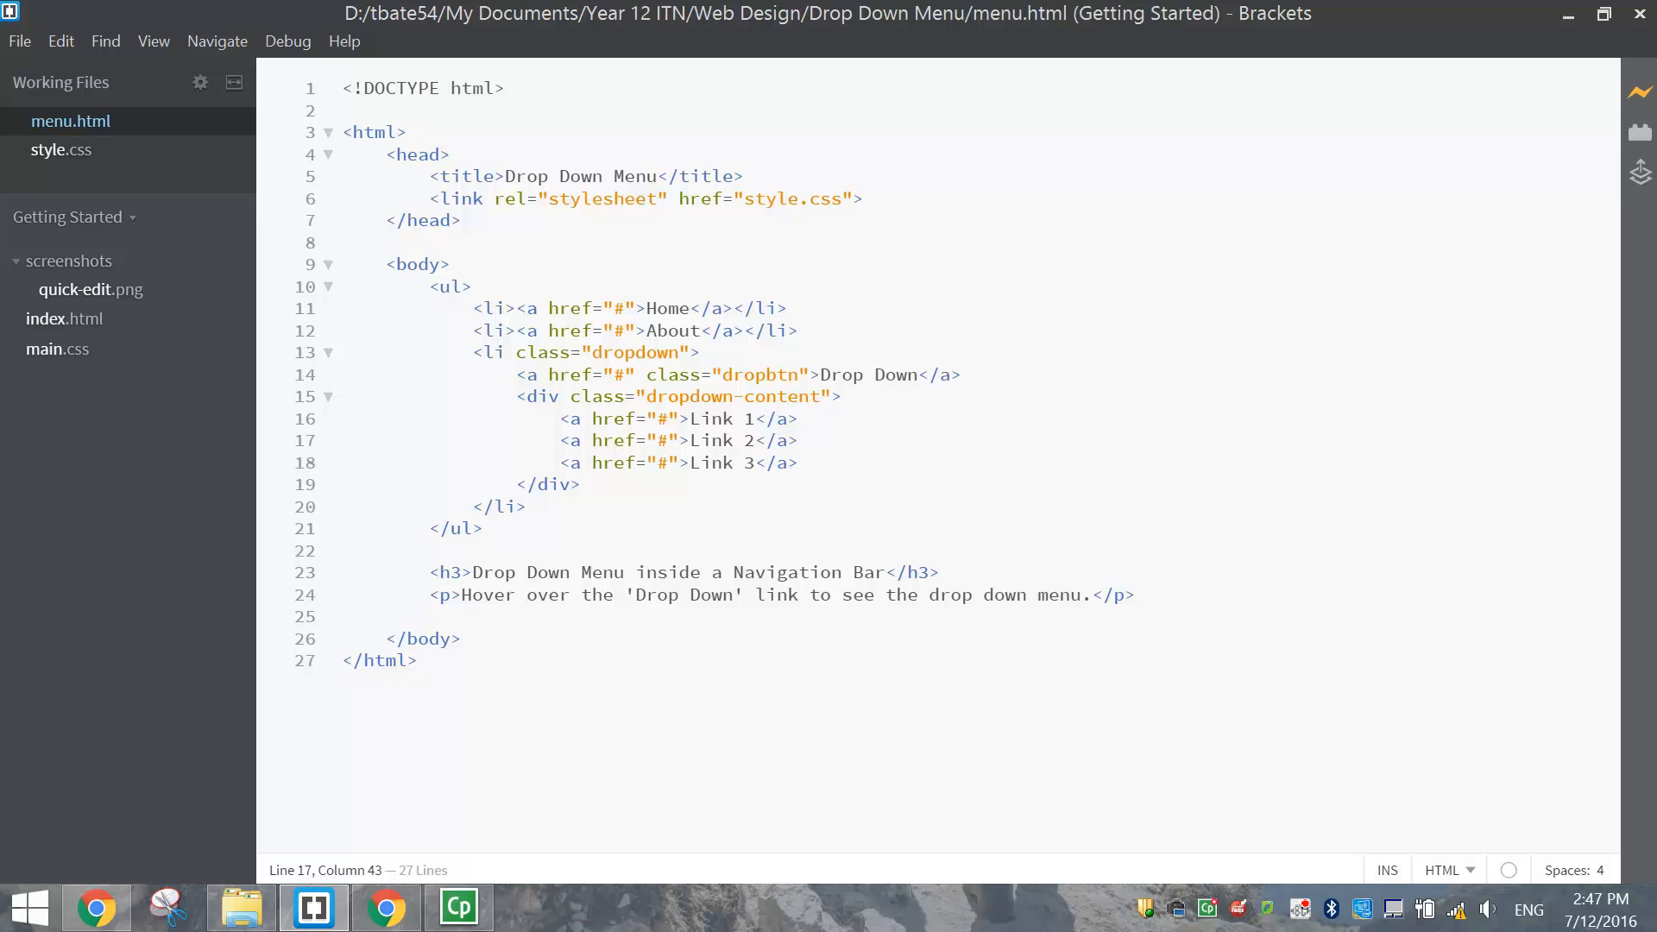